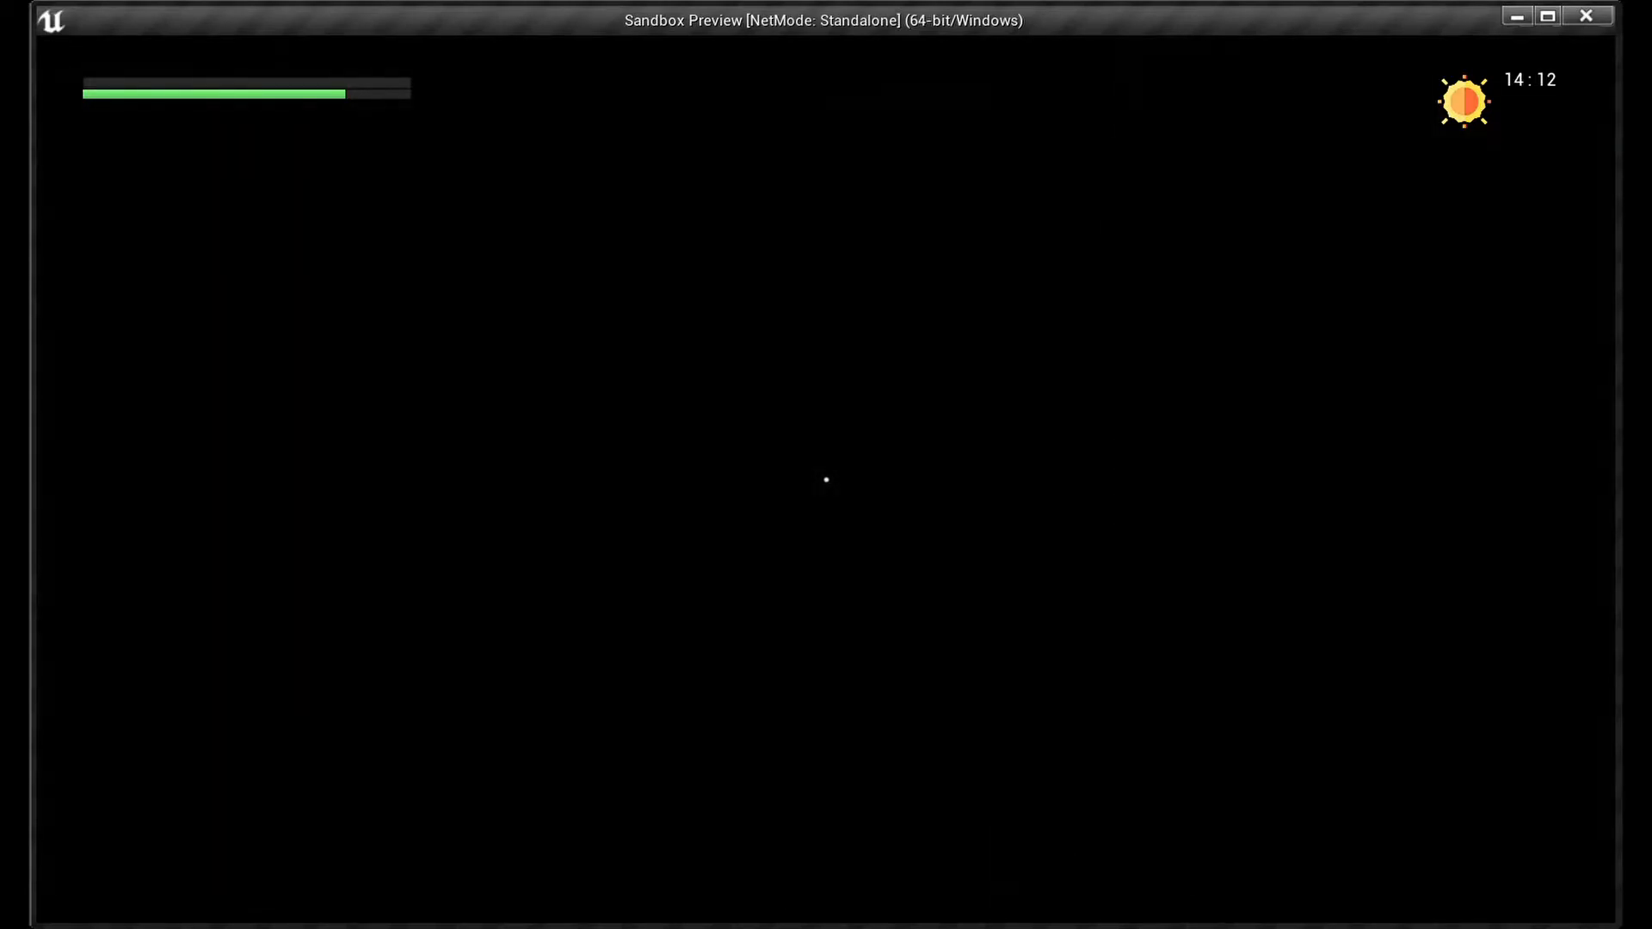
# - Close the Sandbox game preview window and return to the editor
pyautogui.click(1585, 15)
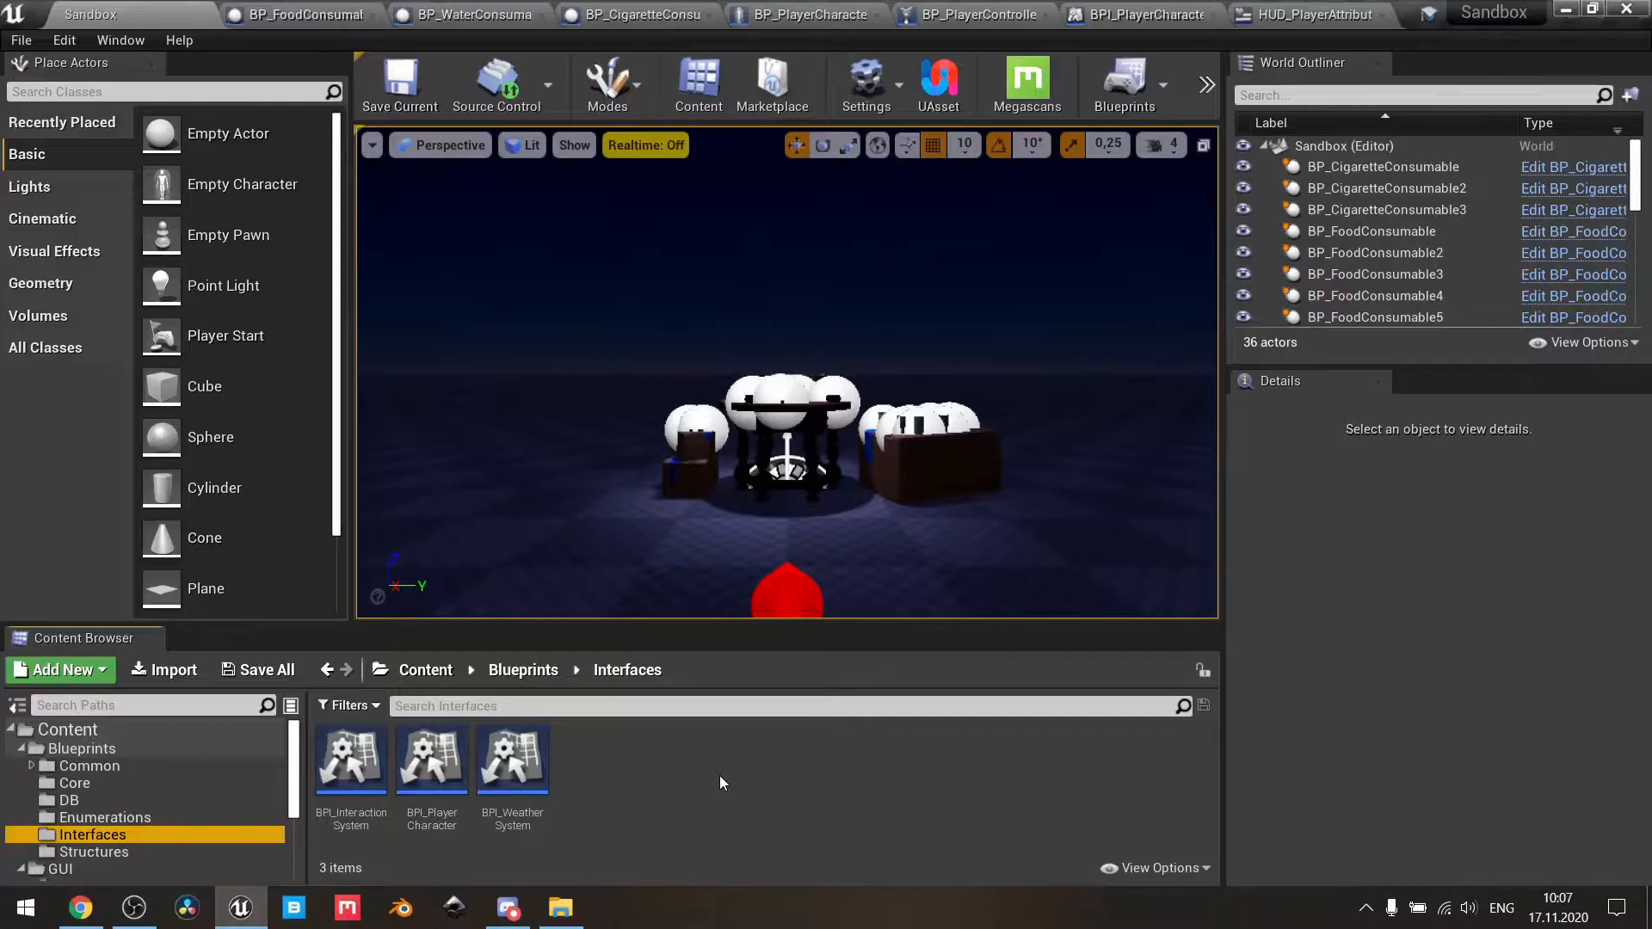
pyautogui.moveTo(431, 756)
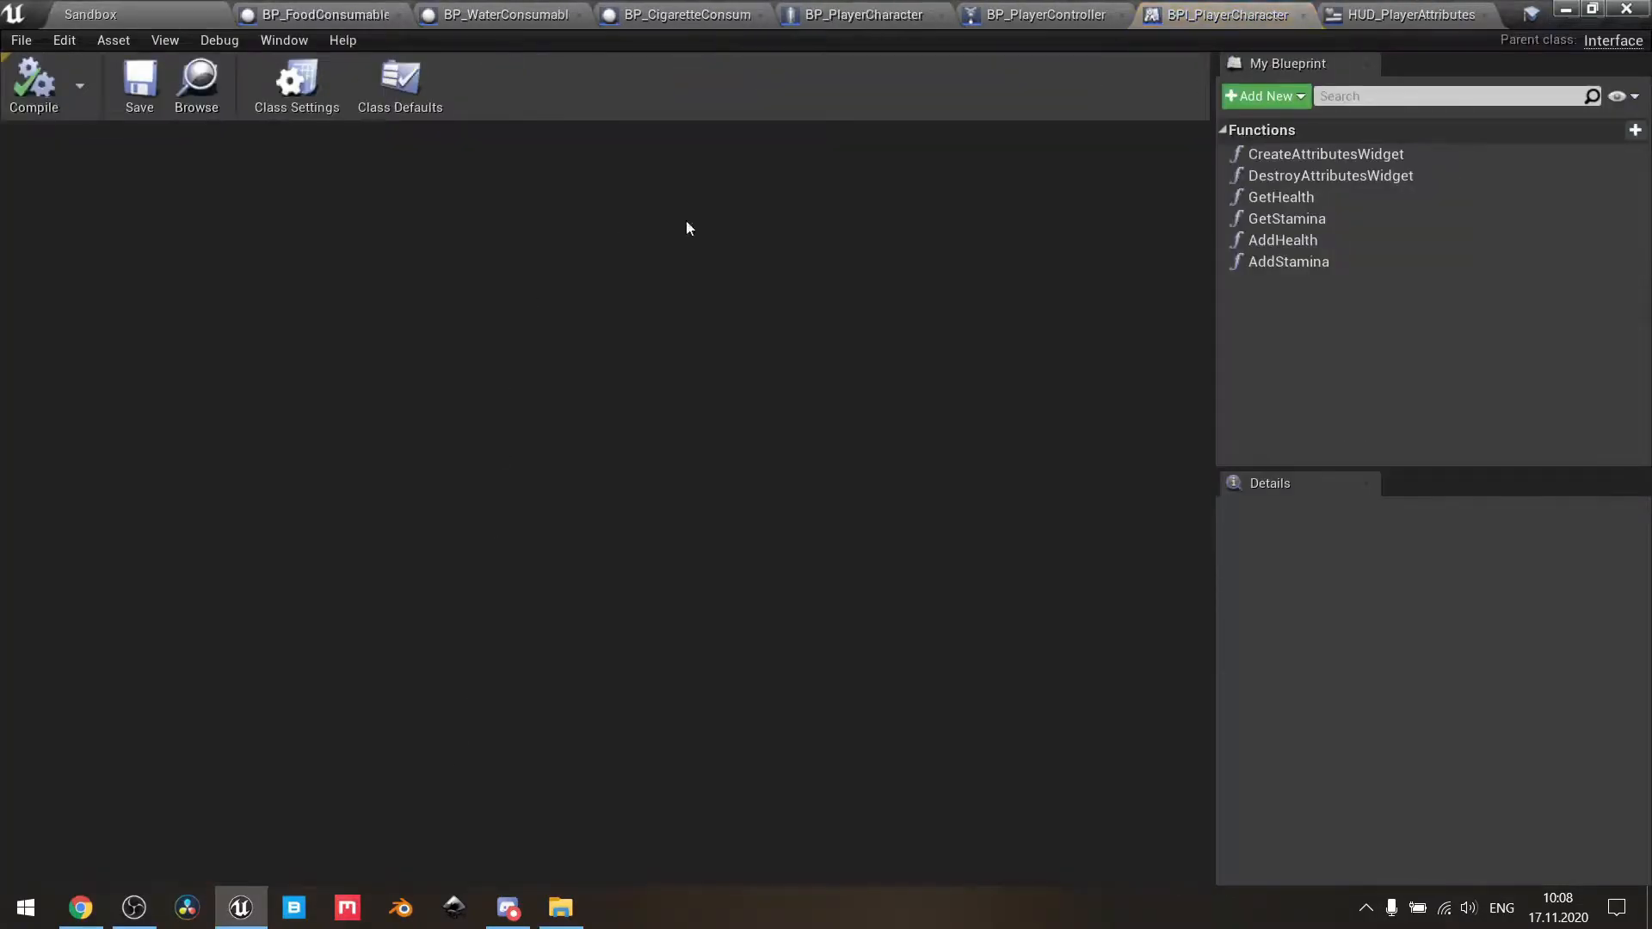
pyautogui.moveTo(935, 376)
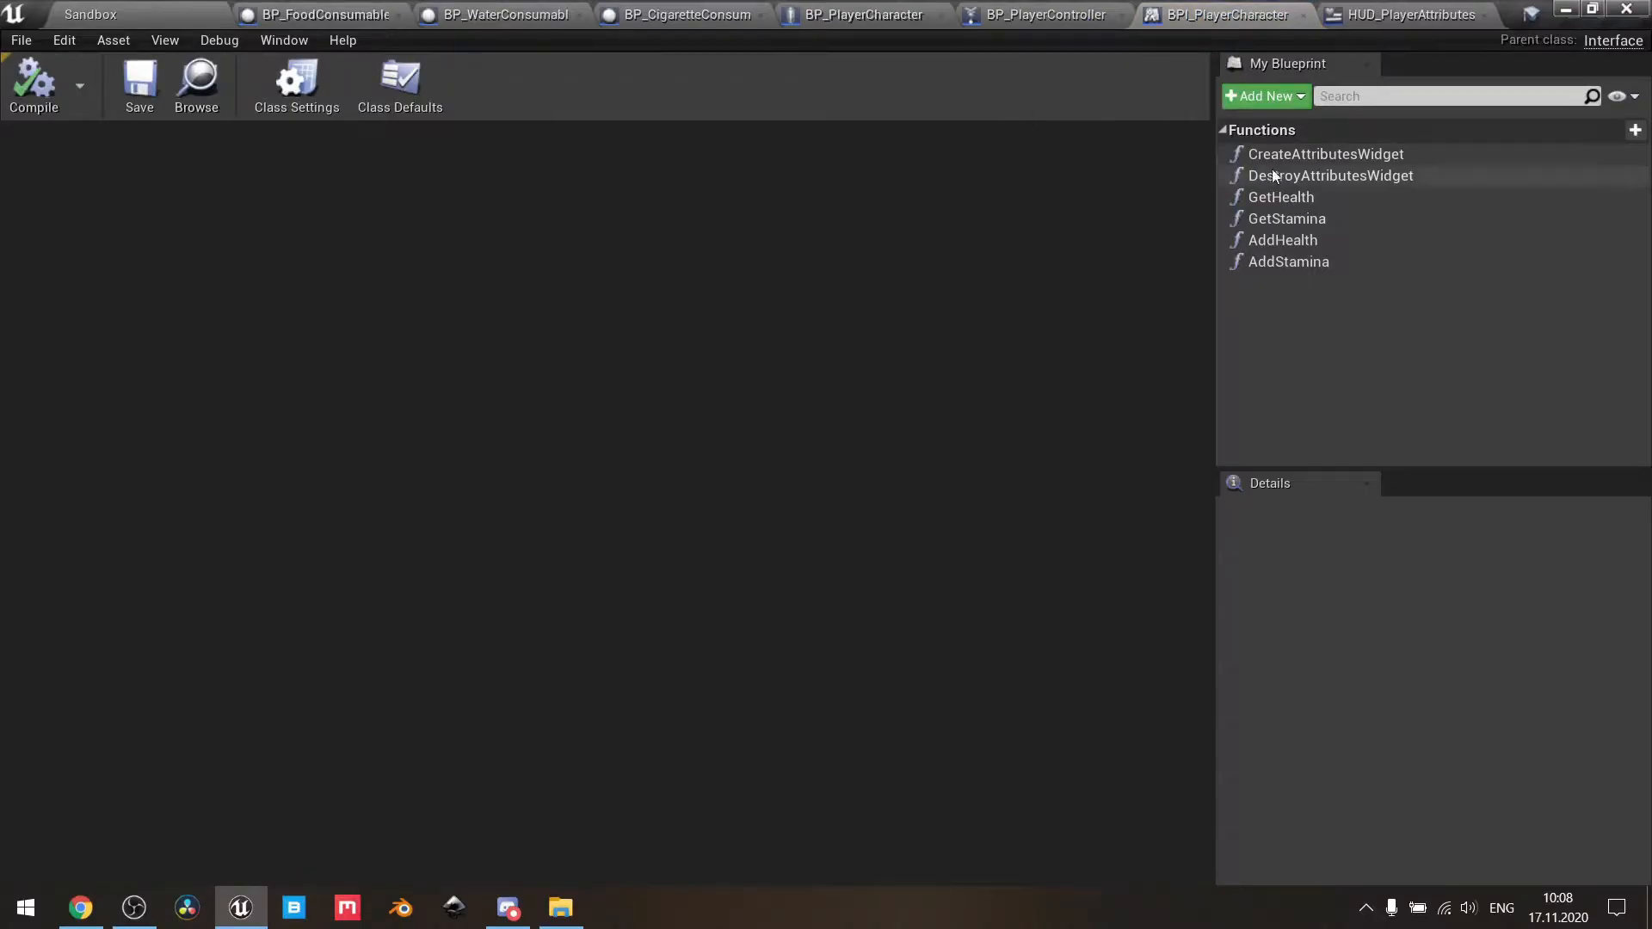
pyautogui.click(1324, 154)
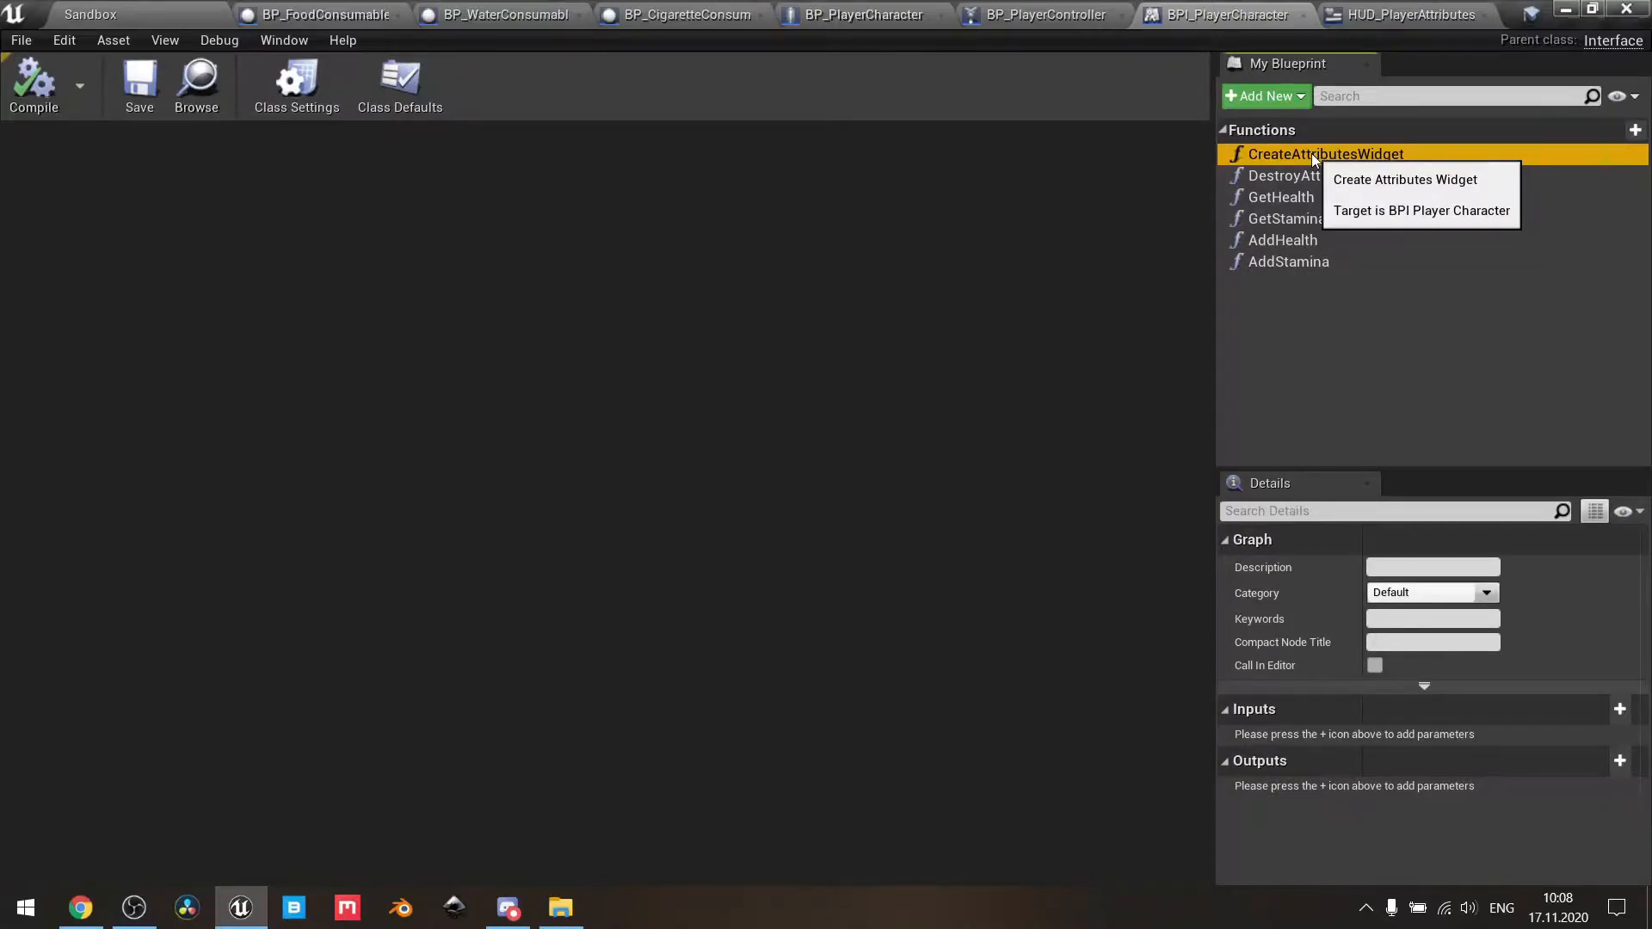
pyautogui.moveTo(1331, 176)
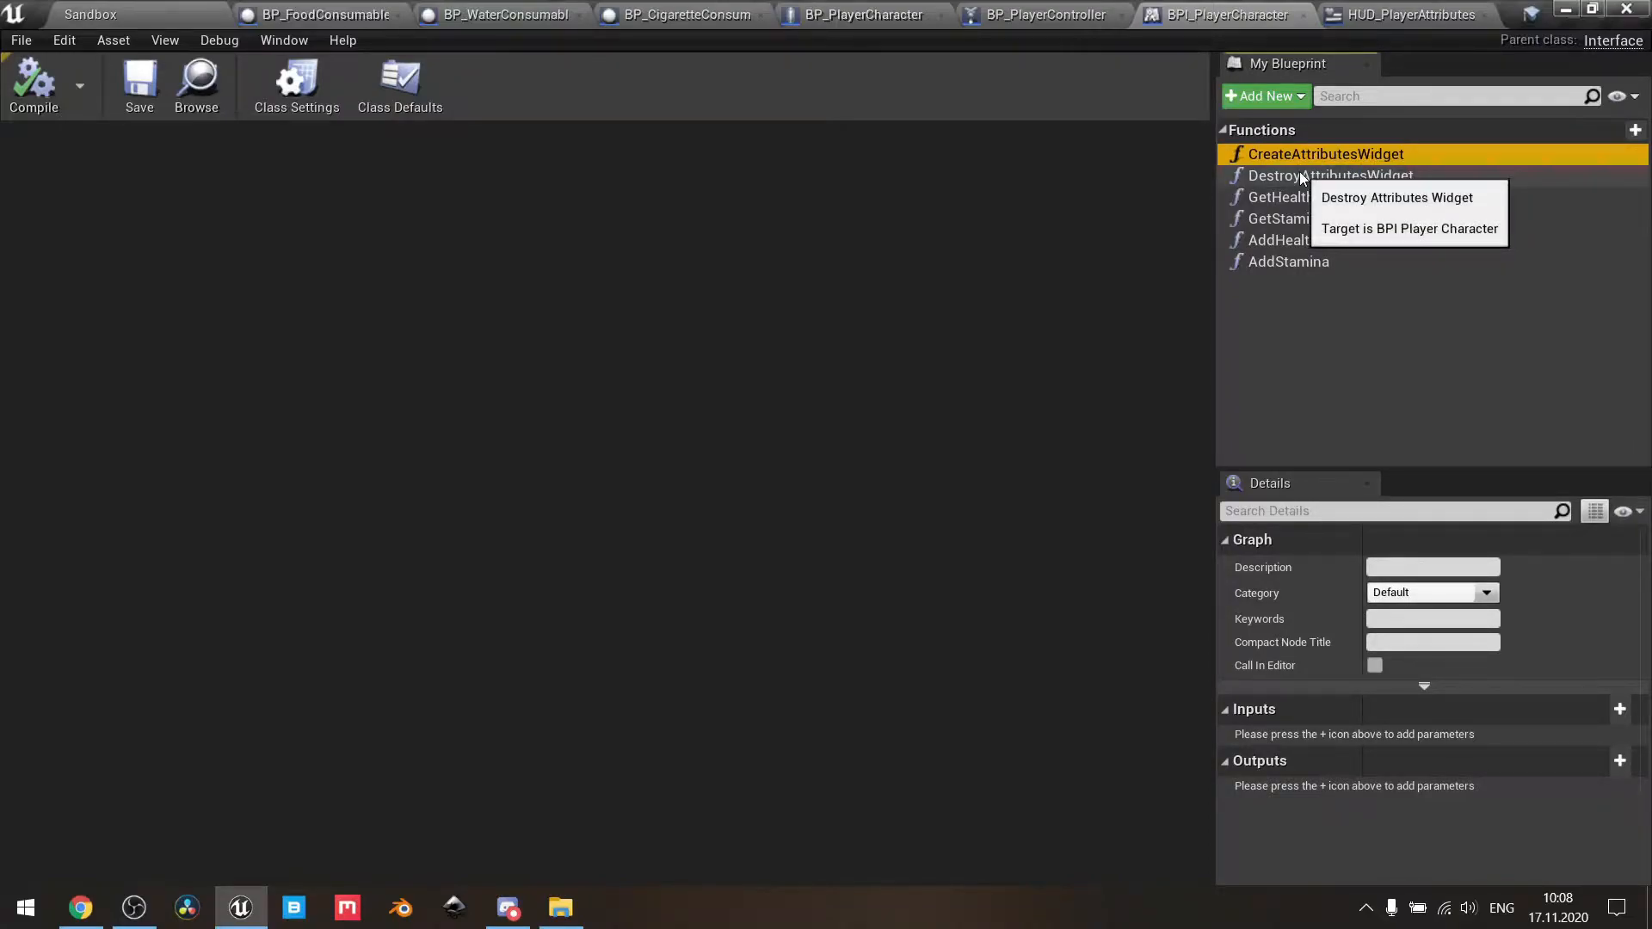
pyautogui.click(1329, 175)
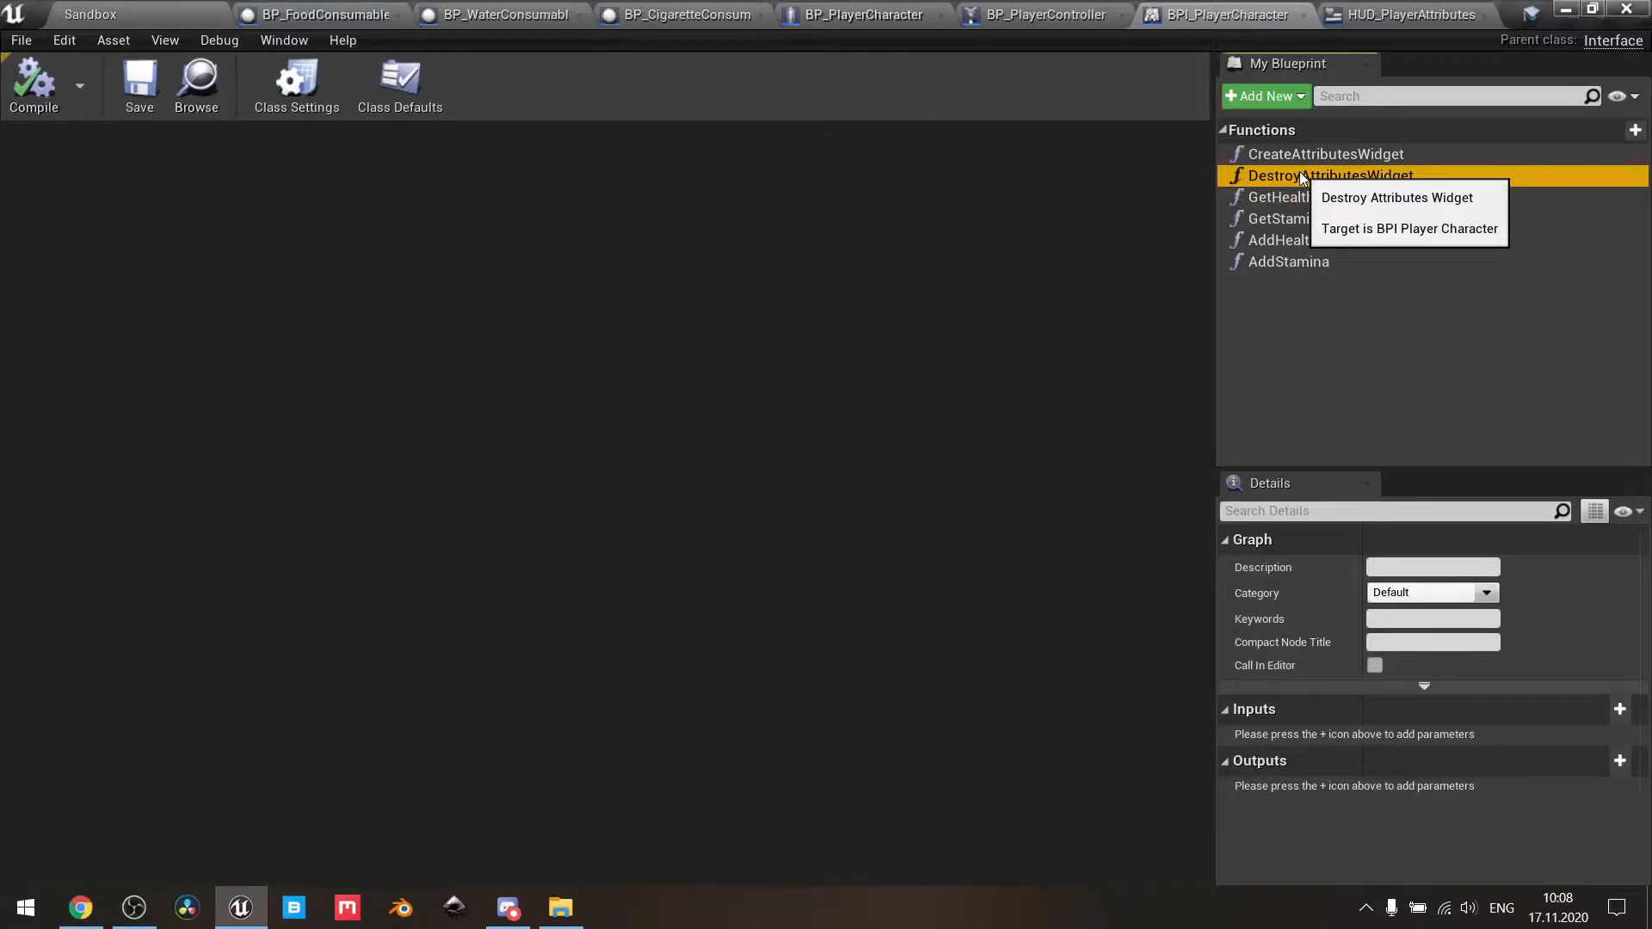
pyautogui.click(1280, 197)
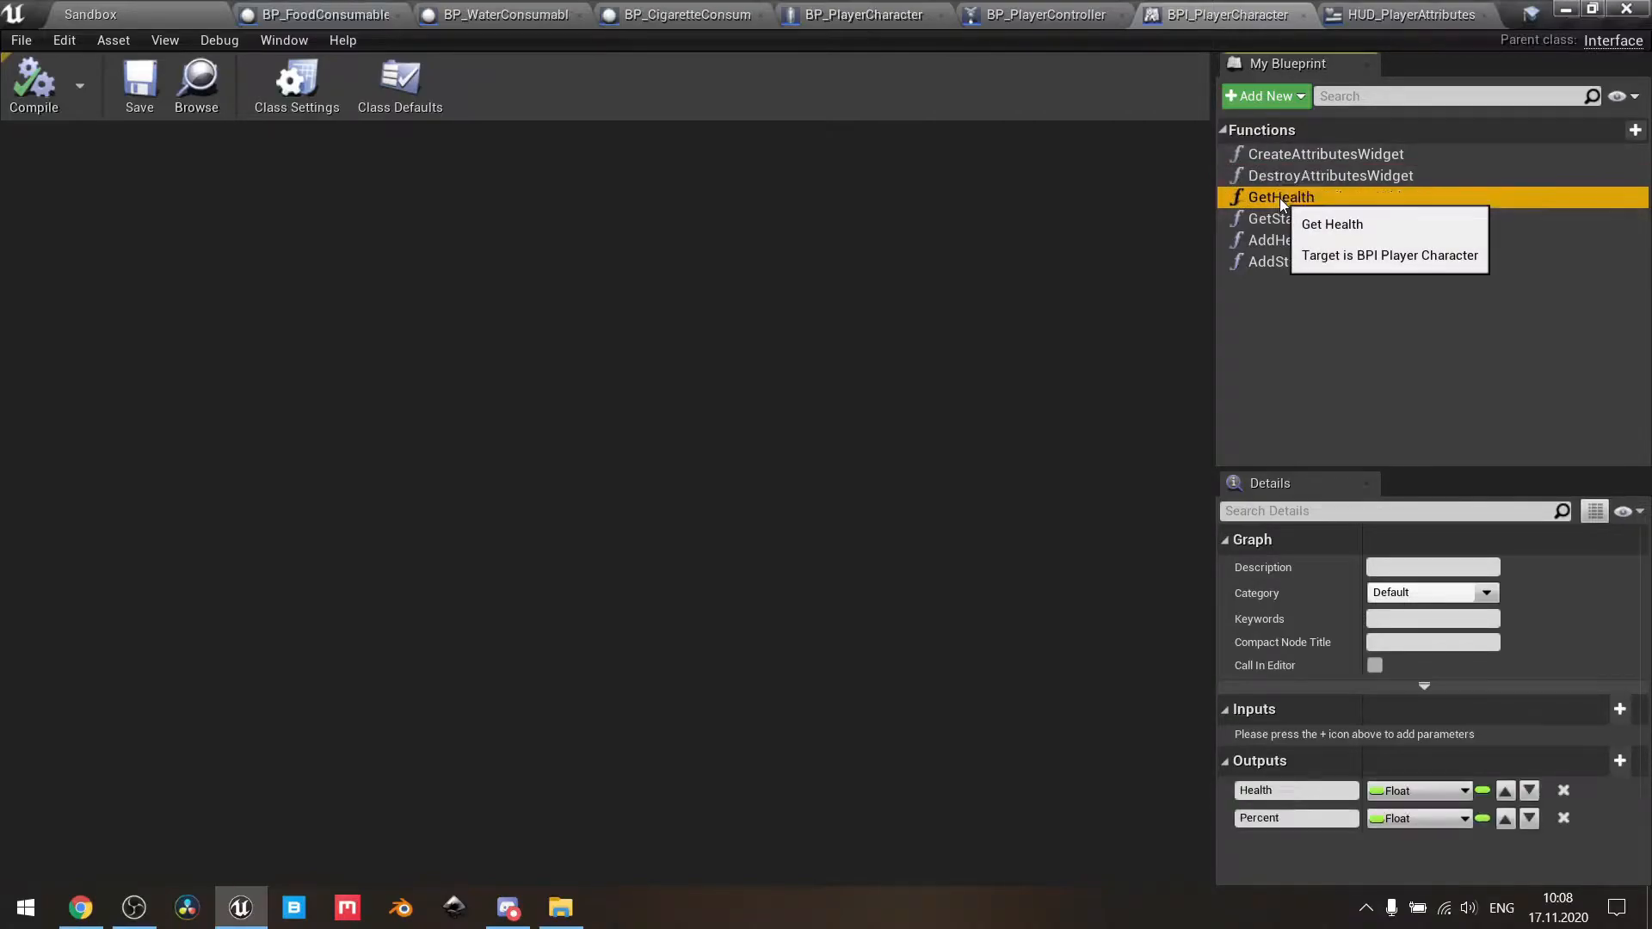
pyautogui.moveTo(1006, 315)
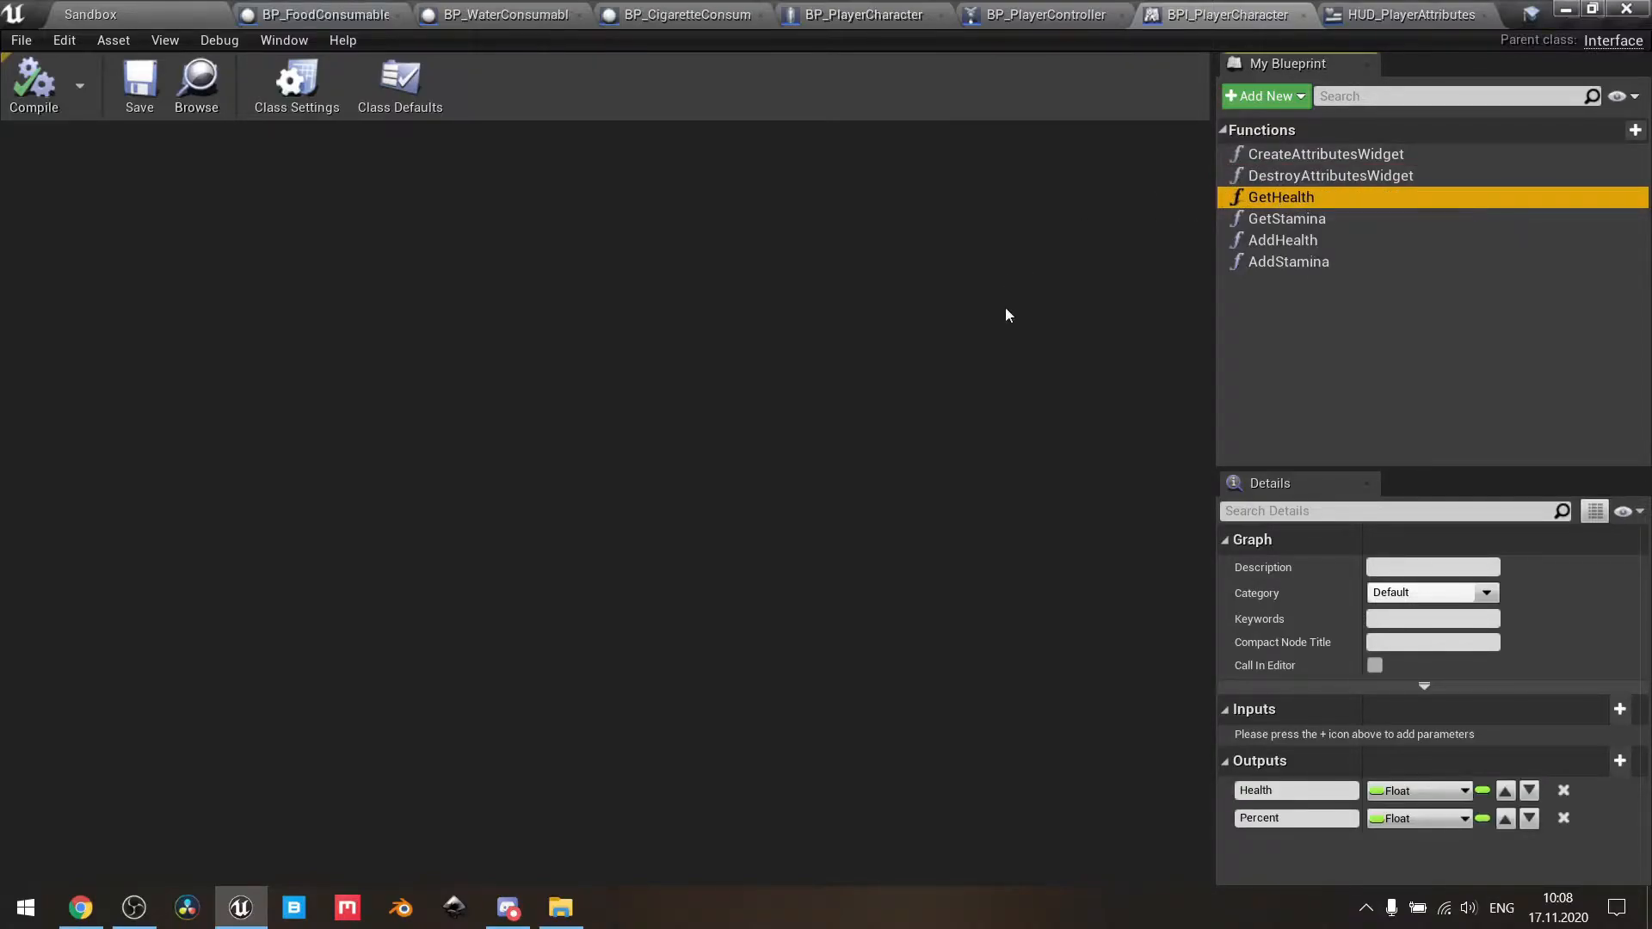
pyautogui.moveTo(1296, 876)
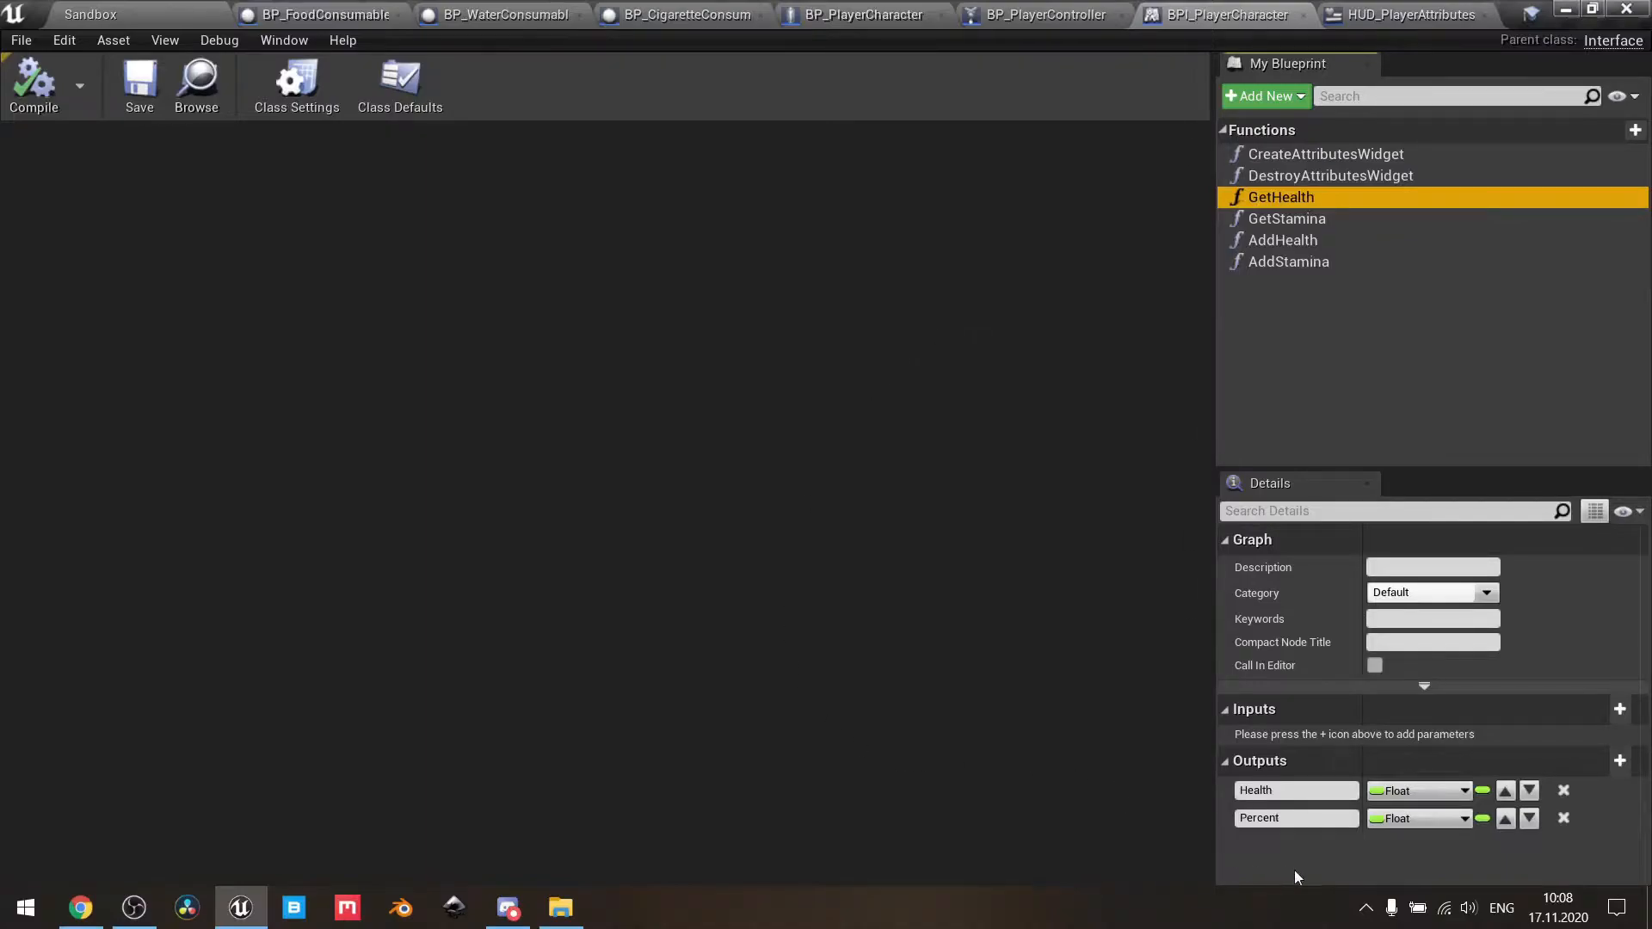
pyautogui.moveTo(1258, 818)
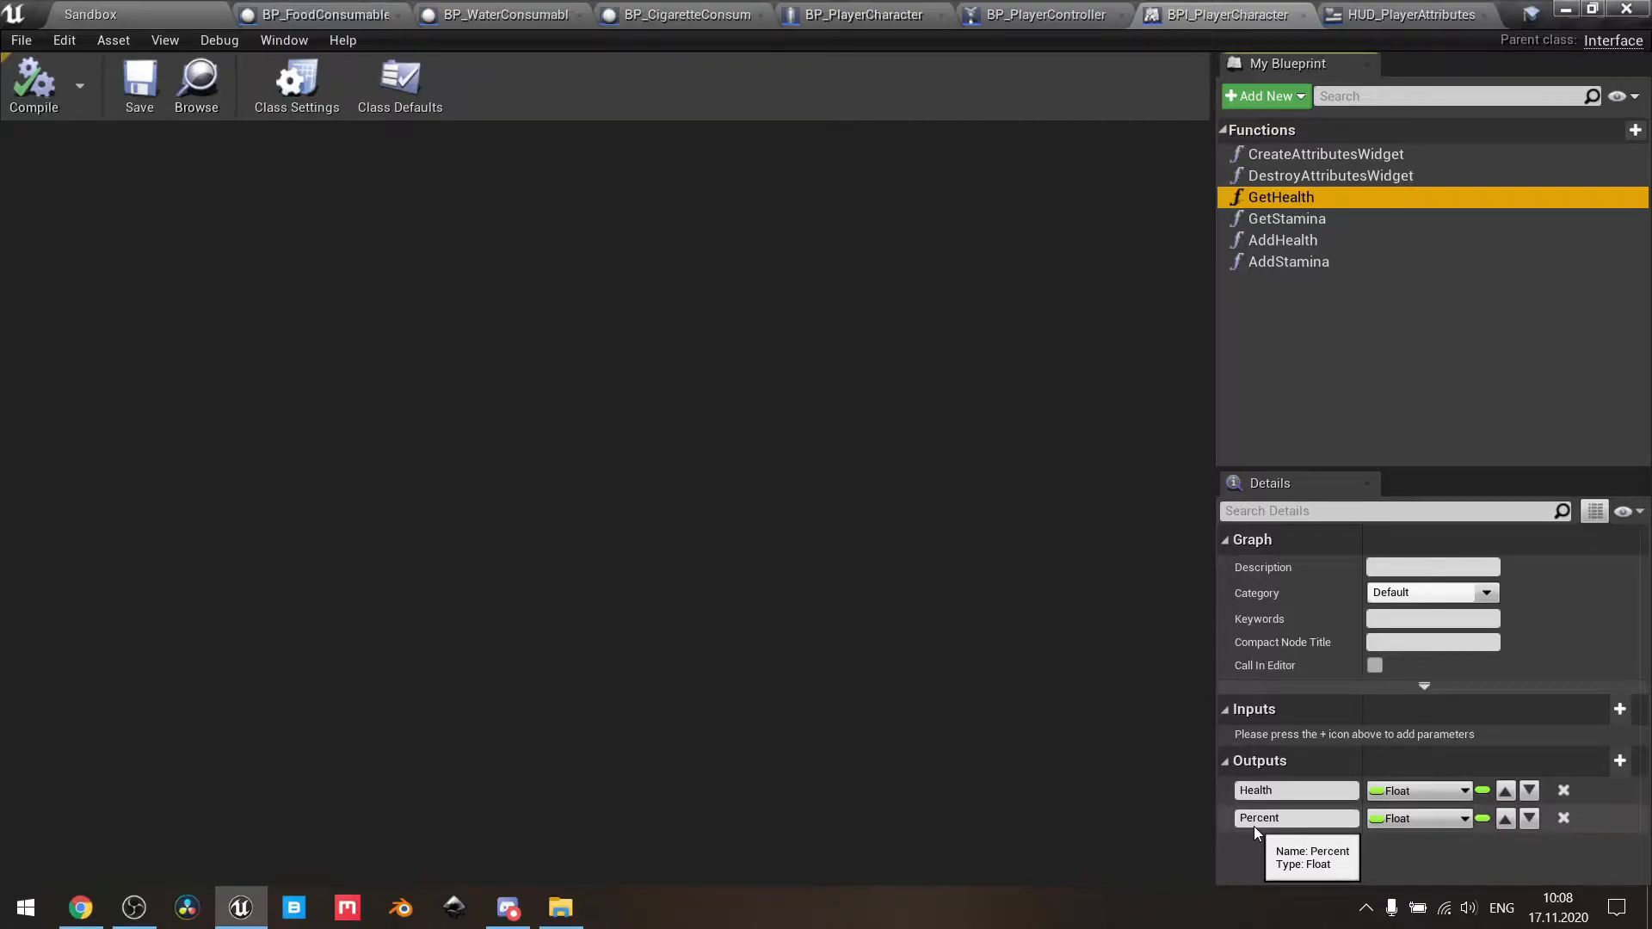
pyautogui.moveTo(1296, 790)
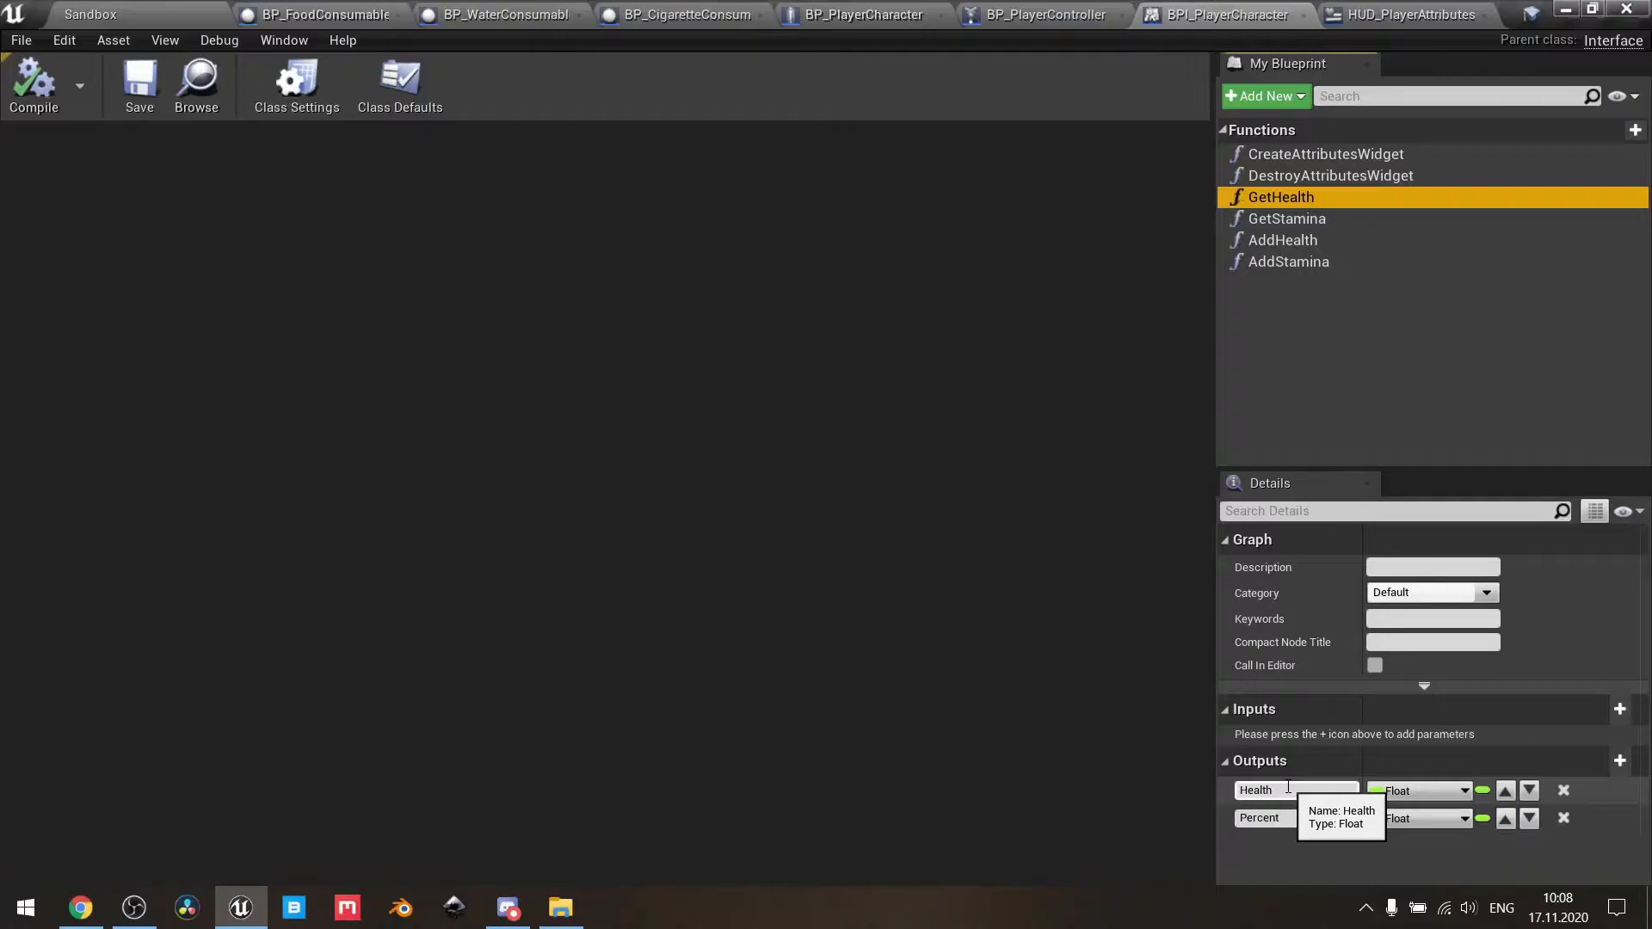
pyautogui.moveTo(1280, 218)
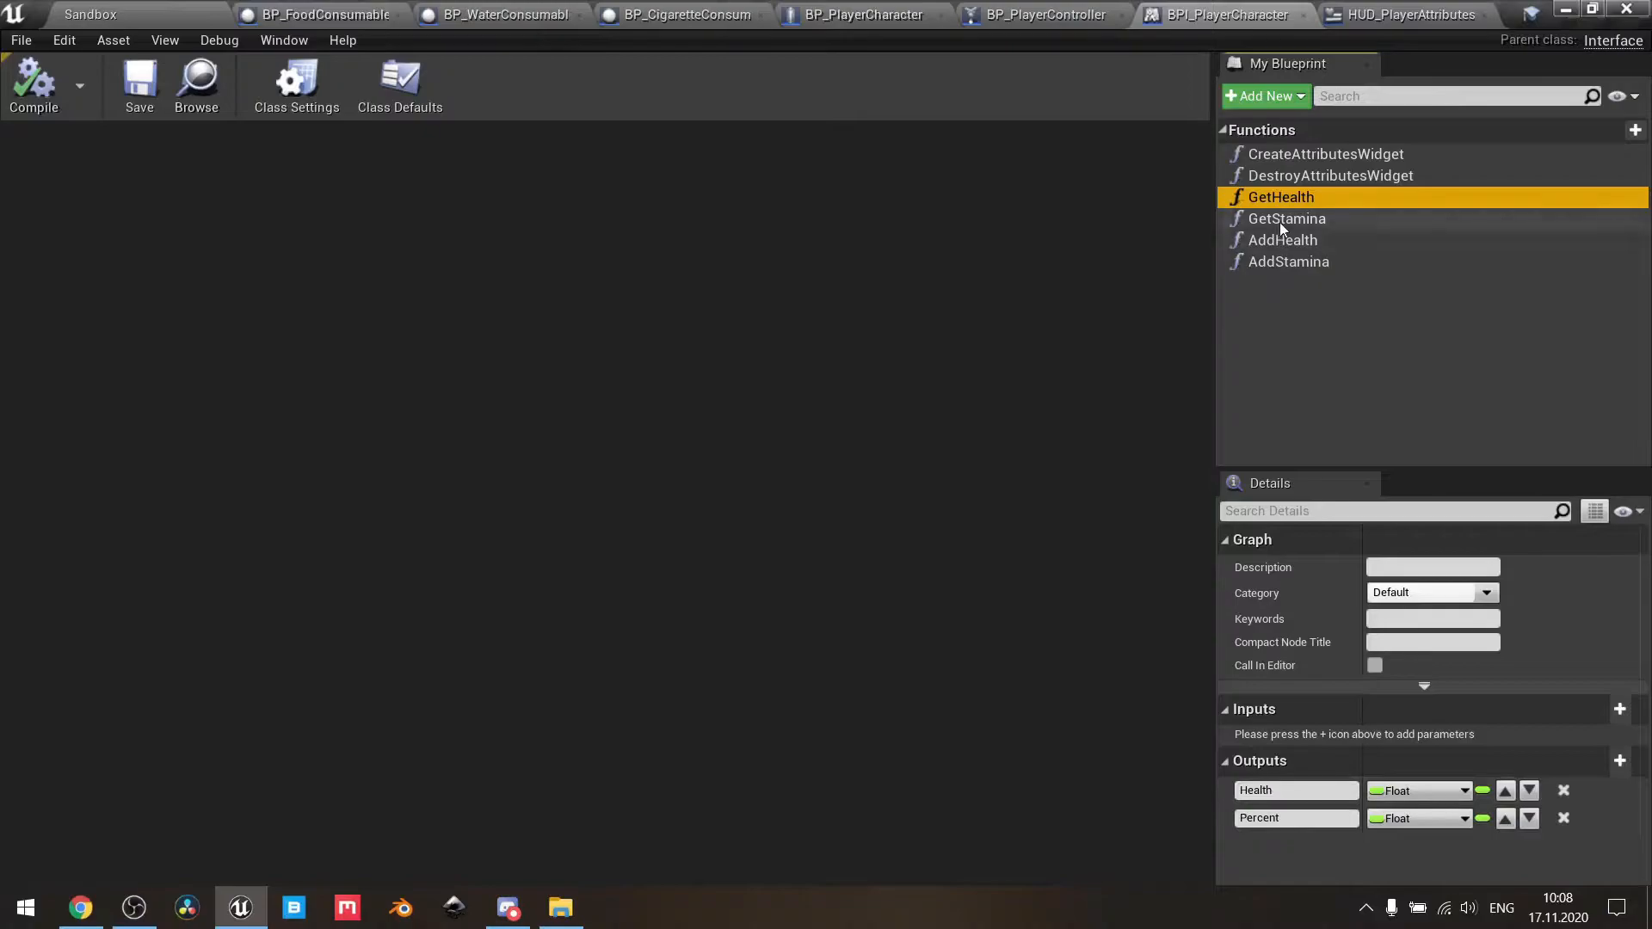
pyautogui.click(1286, 218)
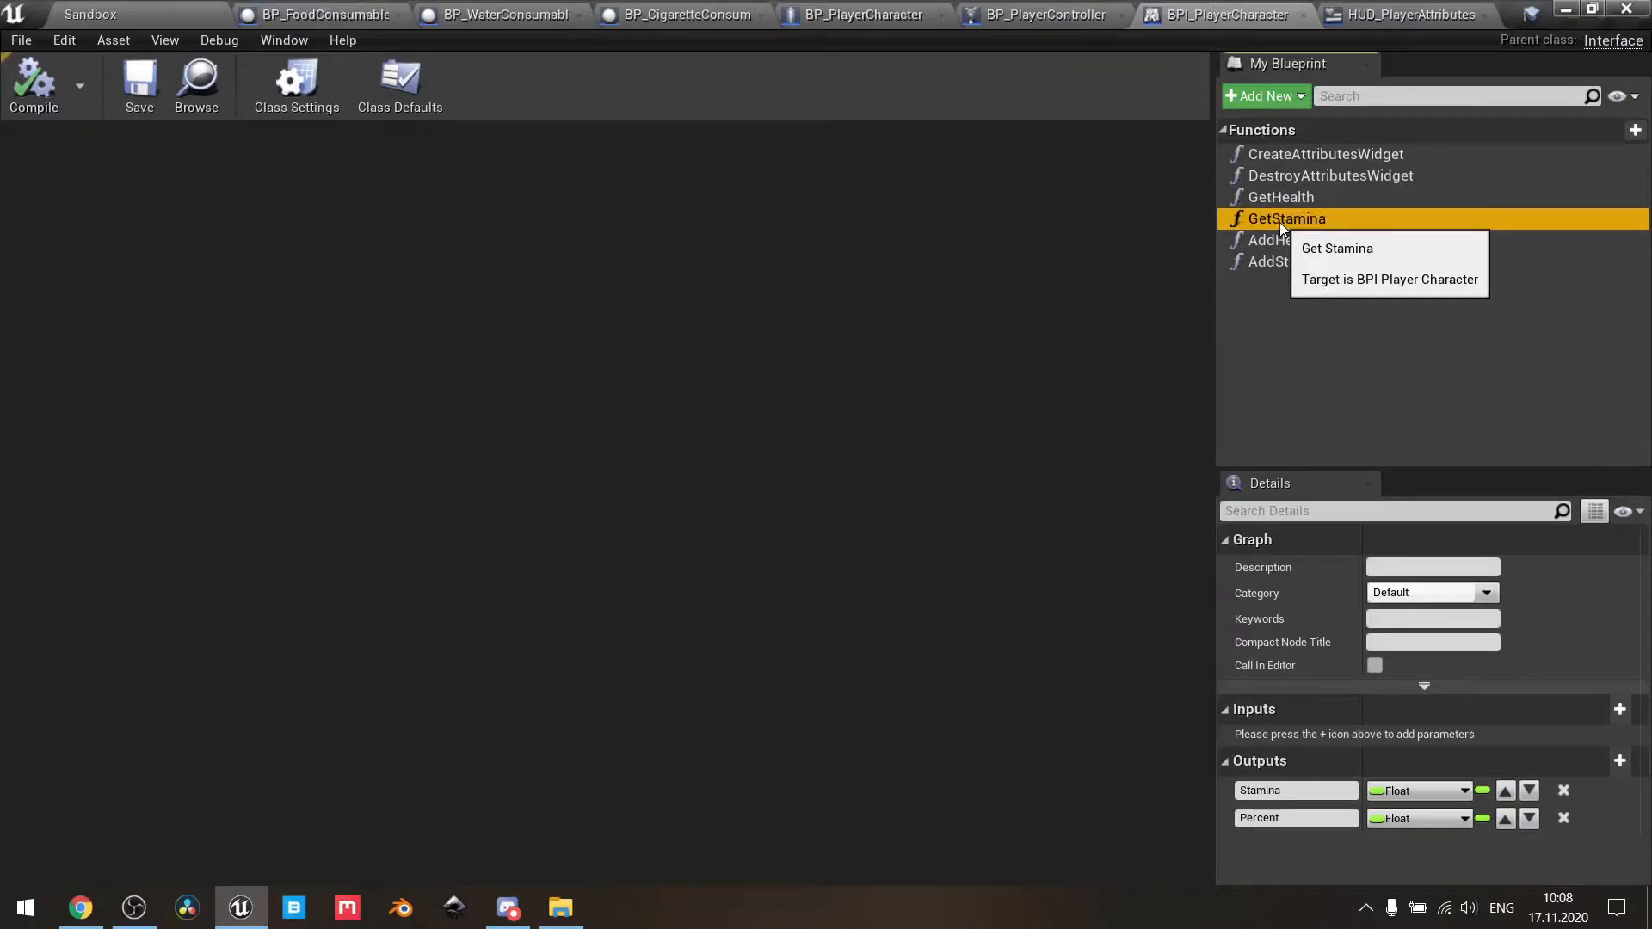
pyautogui.moveTo(1188, 258)
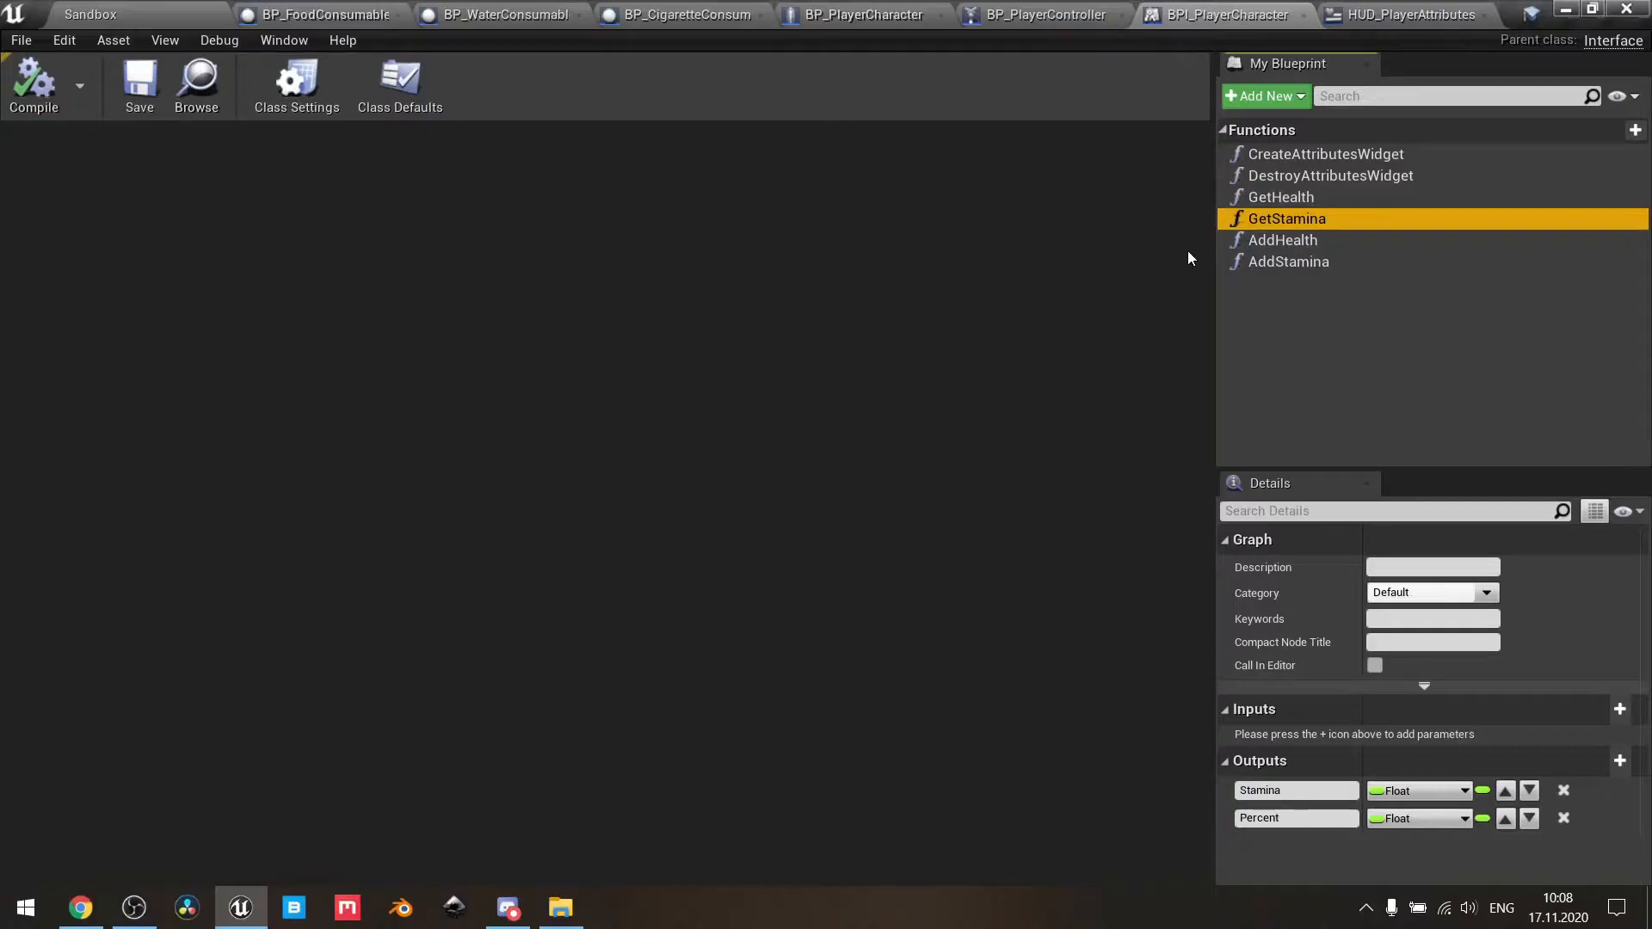
pyautogui.click(1282, 239)
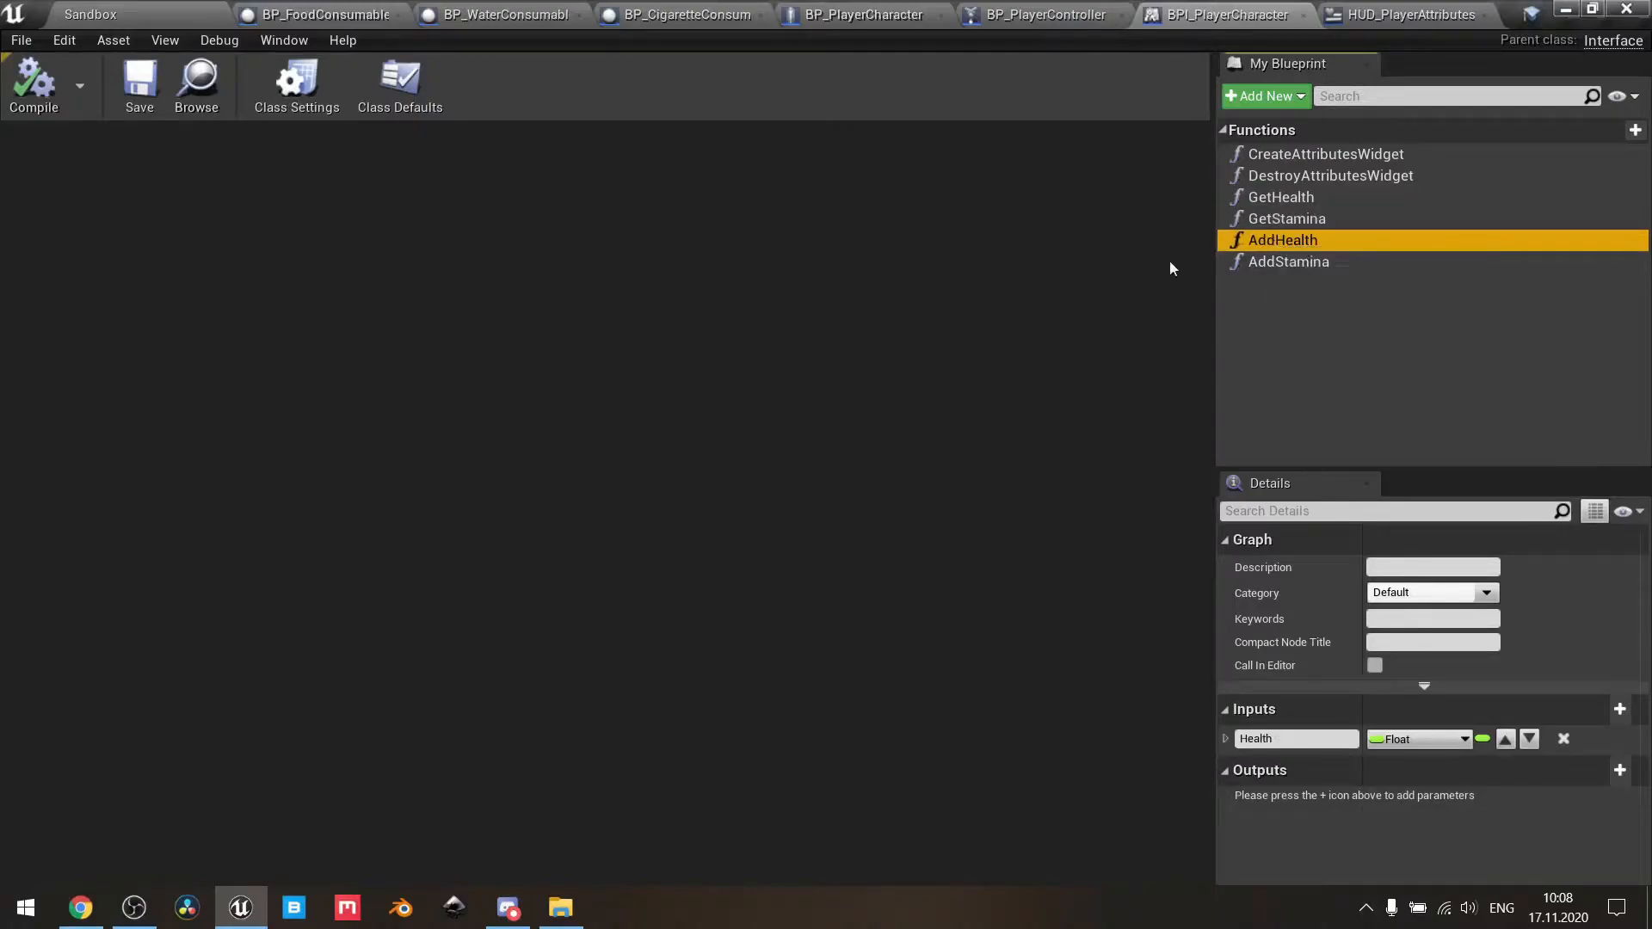
pyautogui.moveTo(1137, 689)
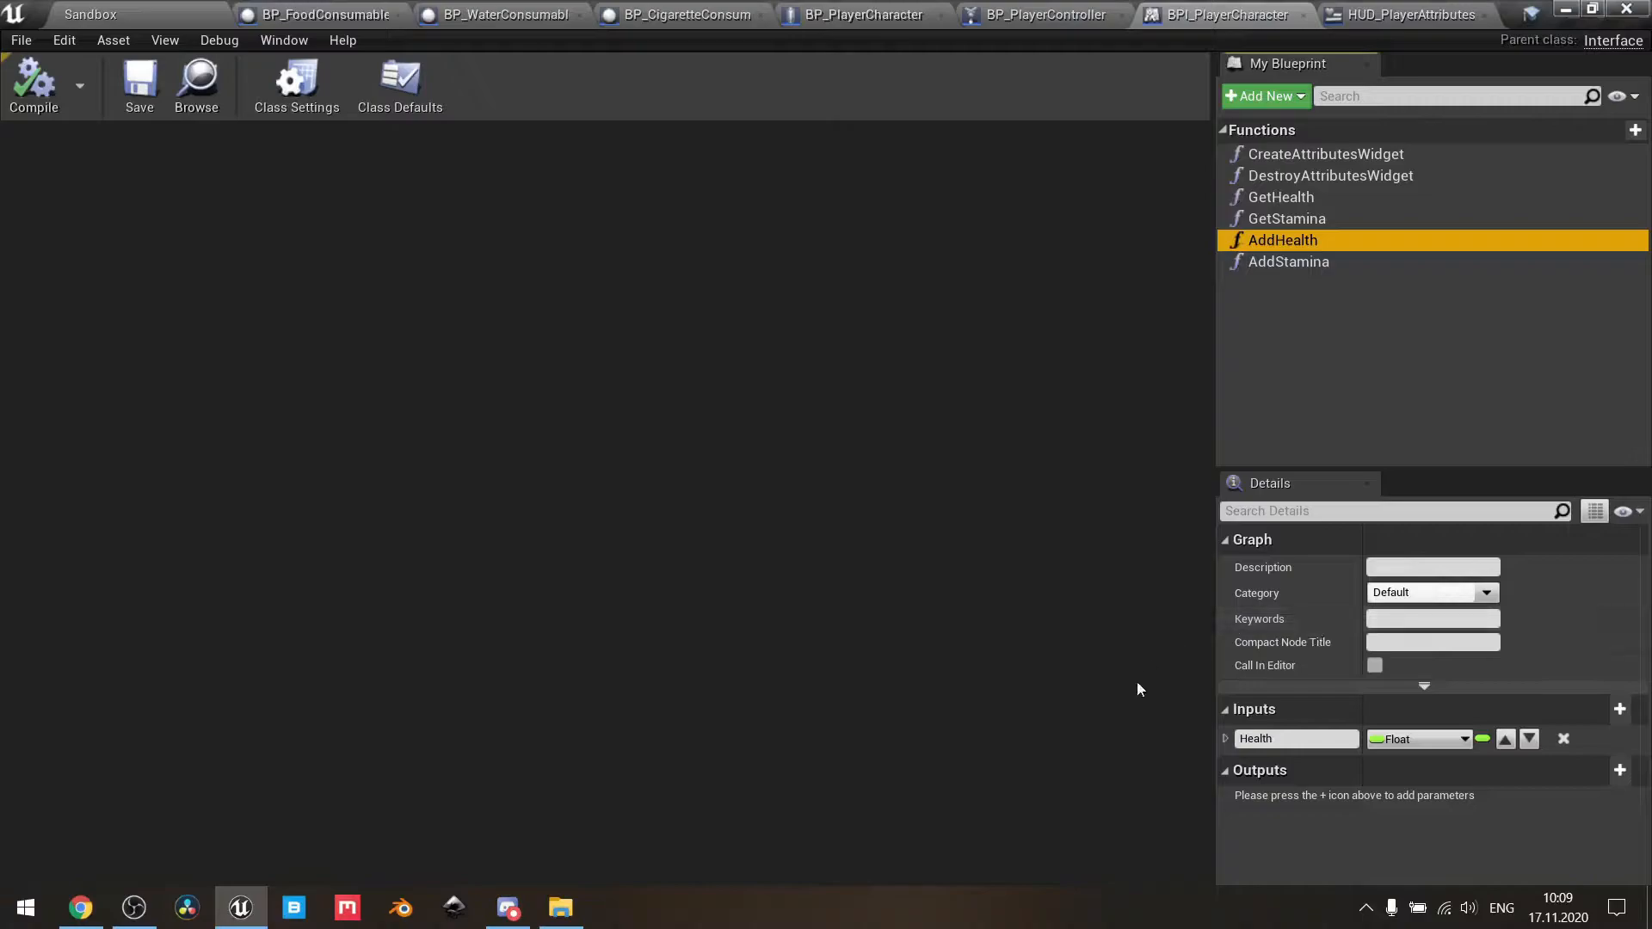
pyautogui.moveTo(1095, 625)
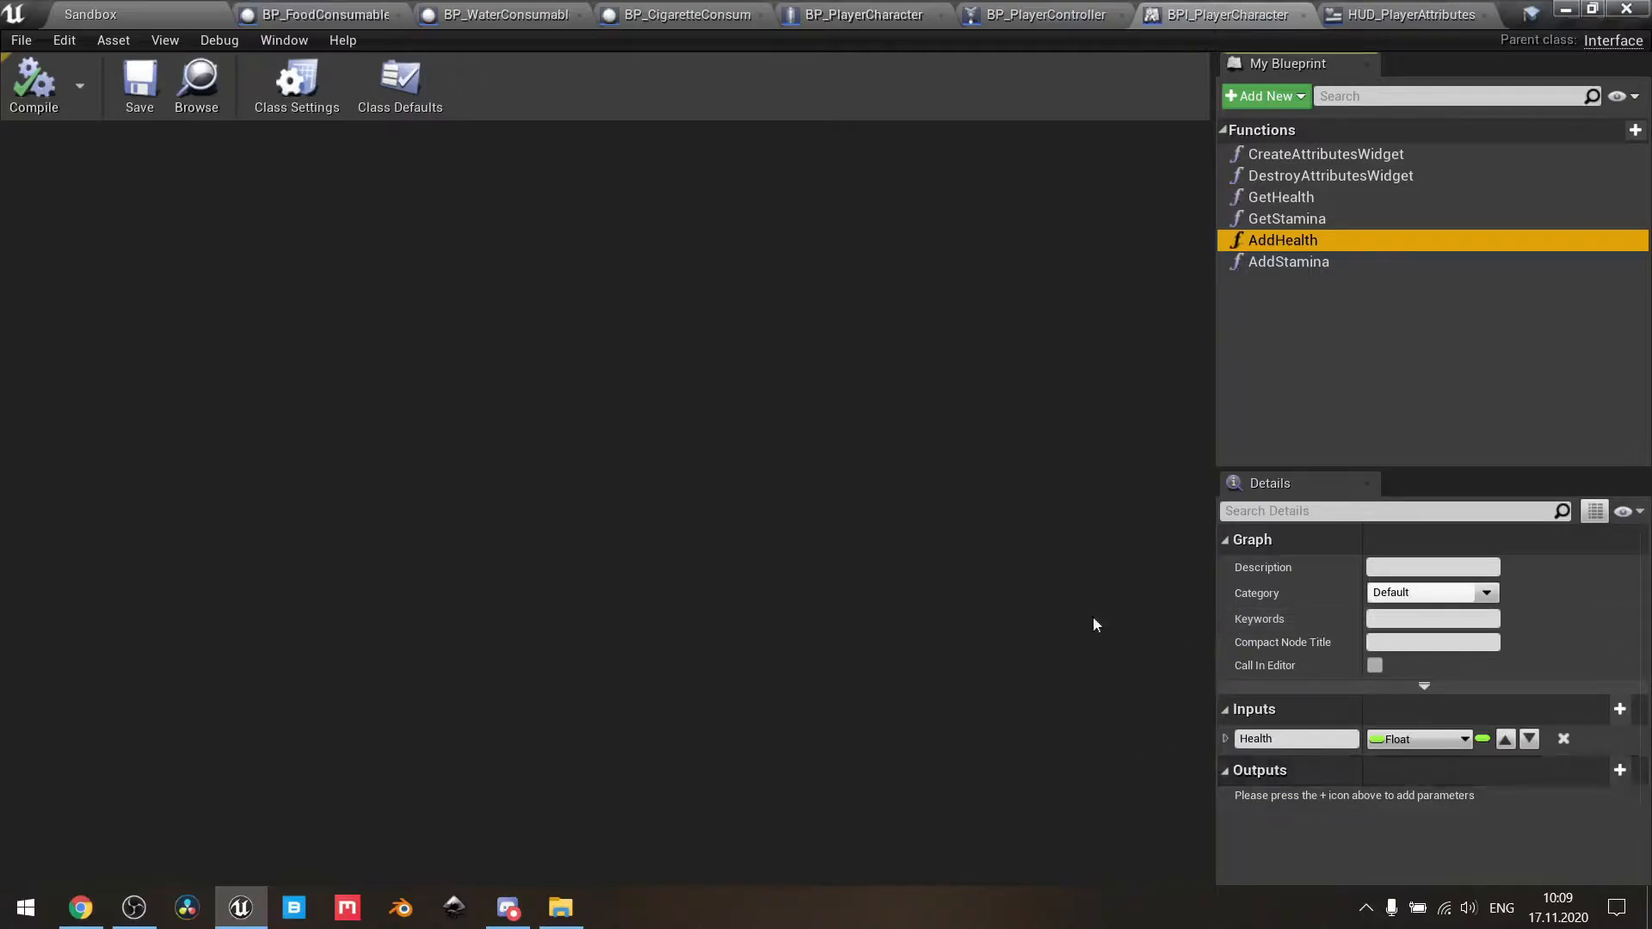
pyautogui.click(1287, 261)
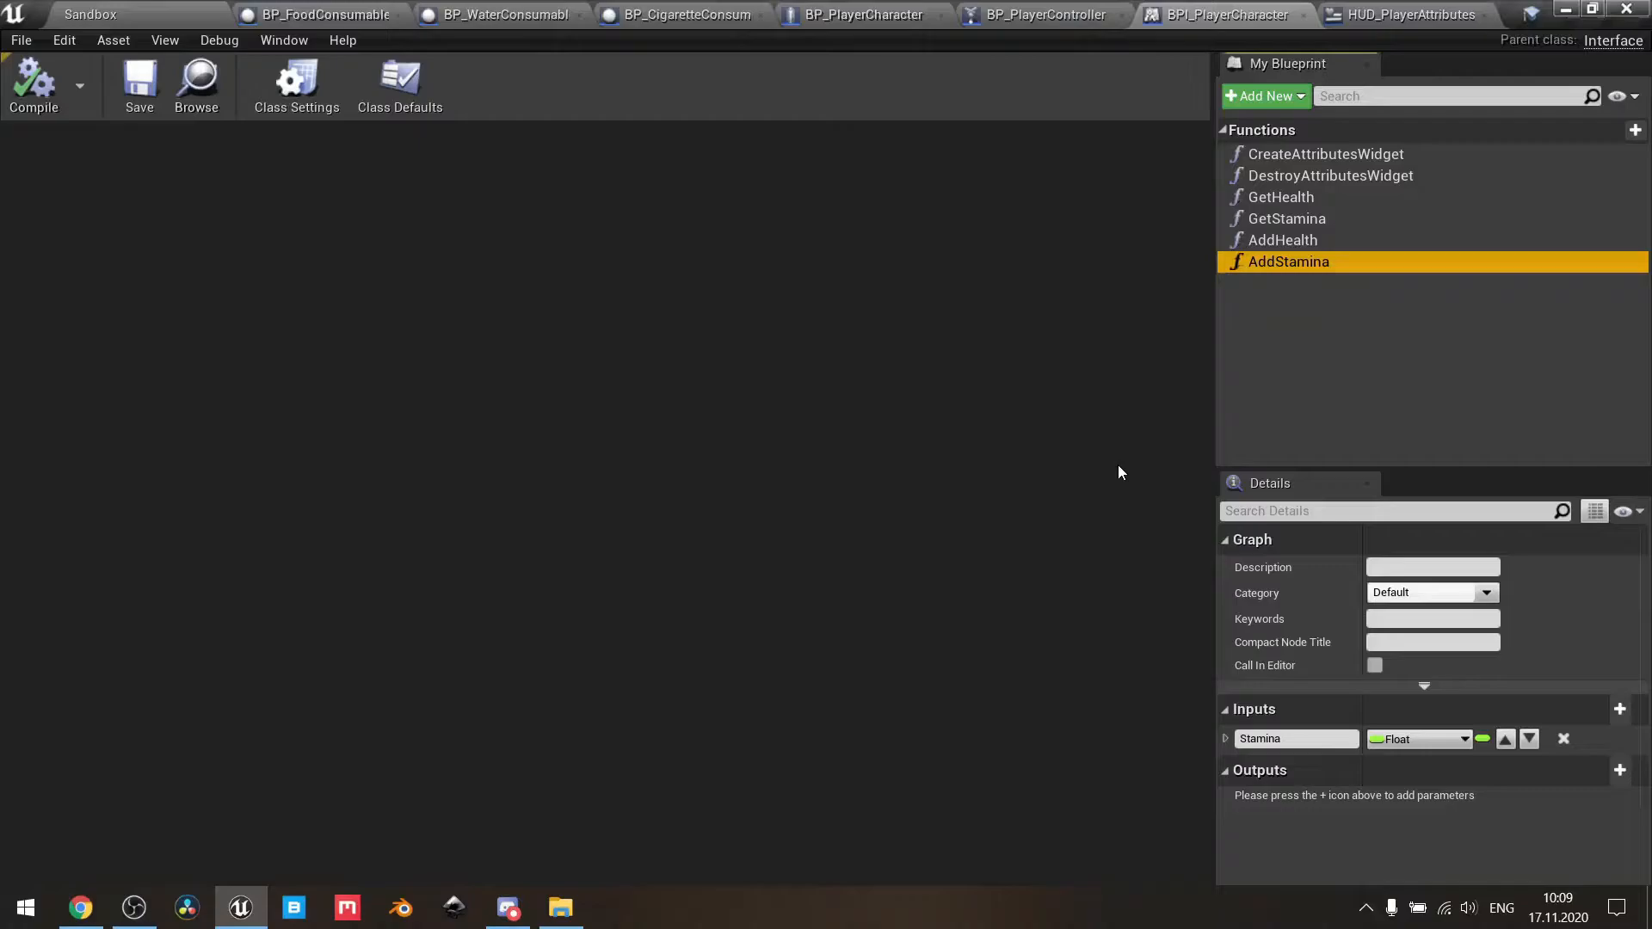
pyautogui.click(864, 14)
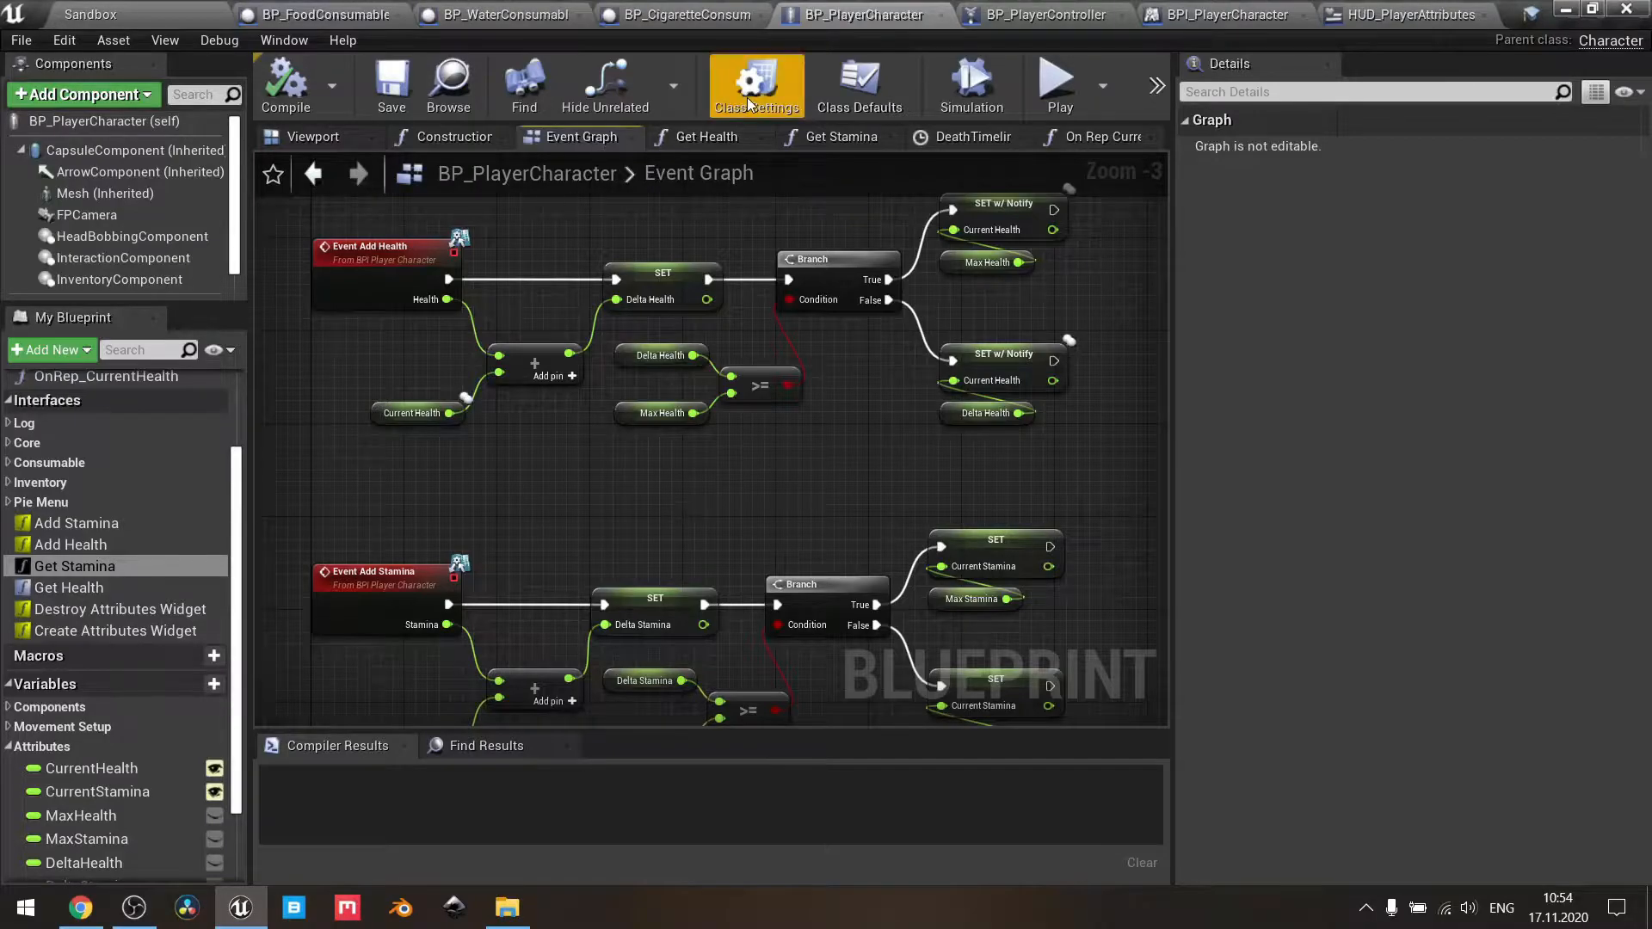
# - Show BP_PlayerCharacter's Class Settings listing BPI Interaction System and BPI Player Character
pyautogui.click(754, 85)
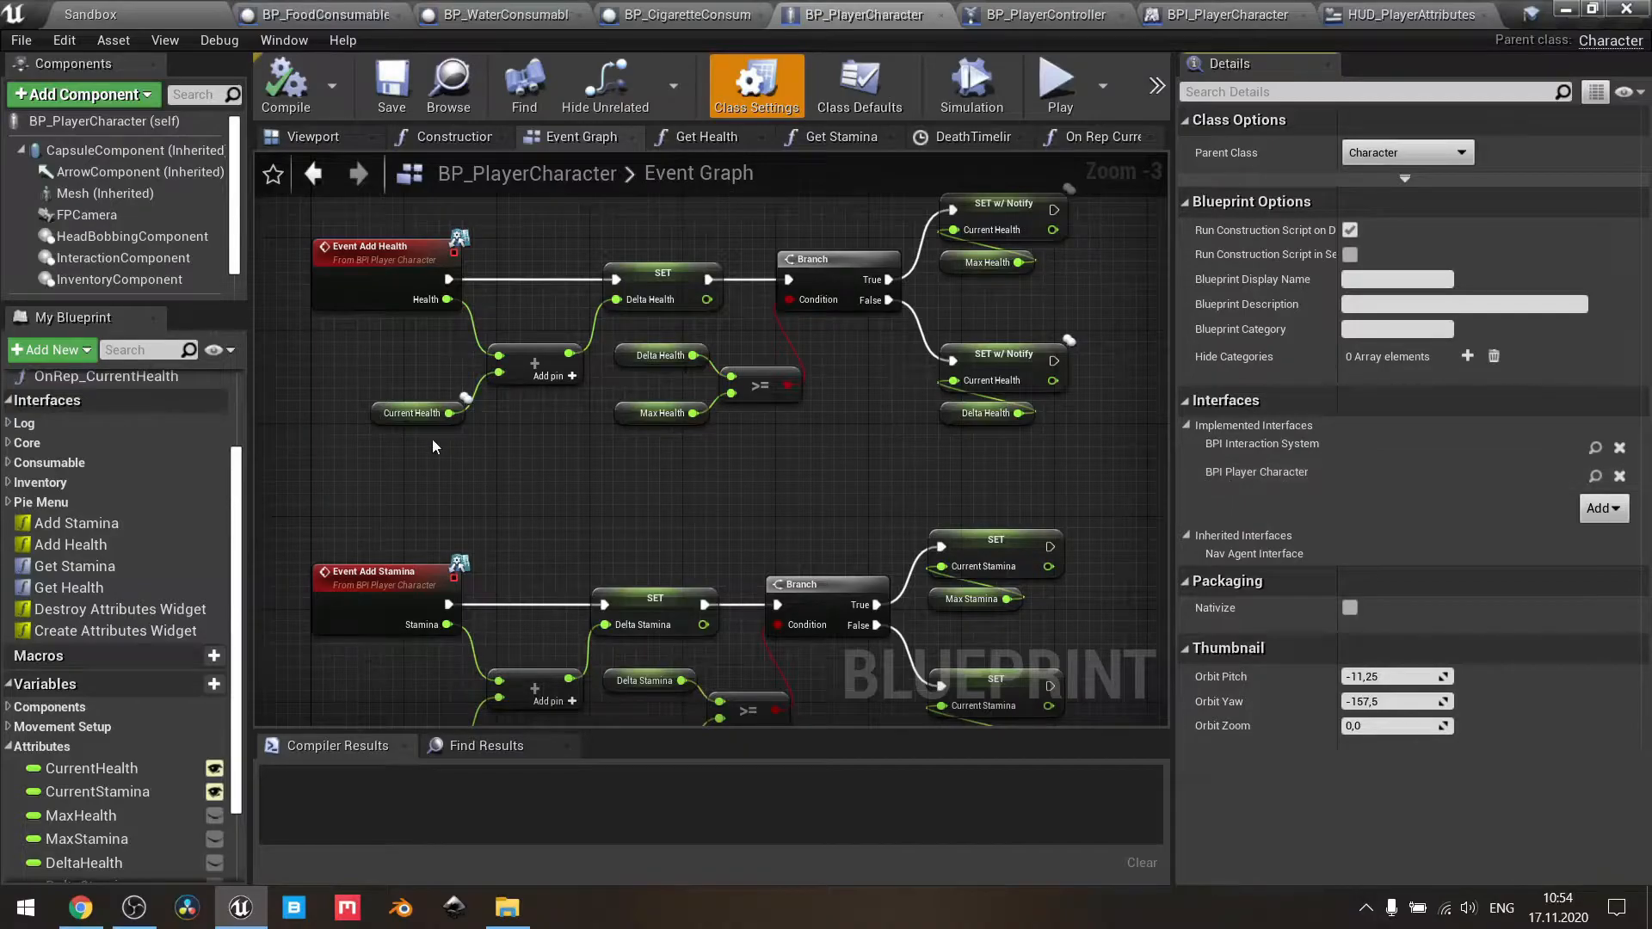
pyautogui.moveTo(75, 566)
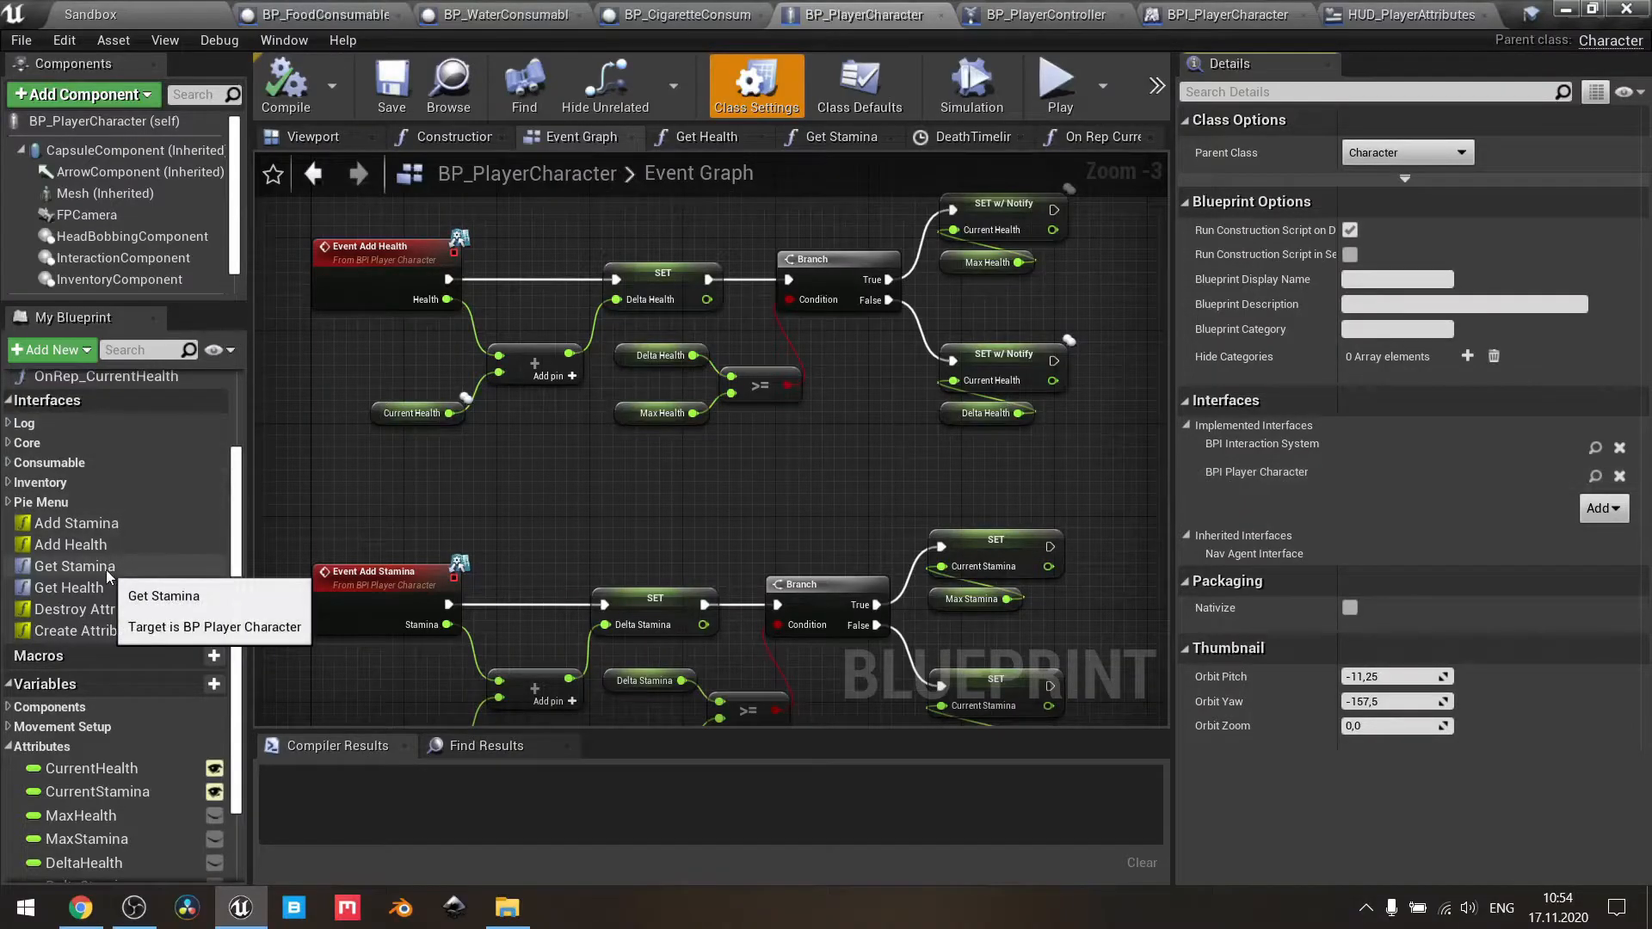
pyautogui.moveTo(67, 587)
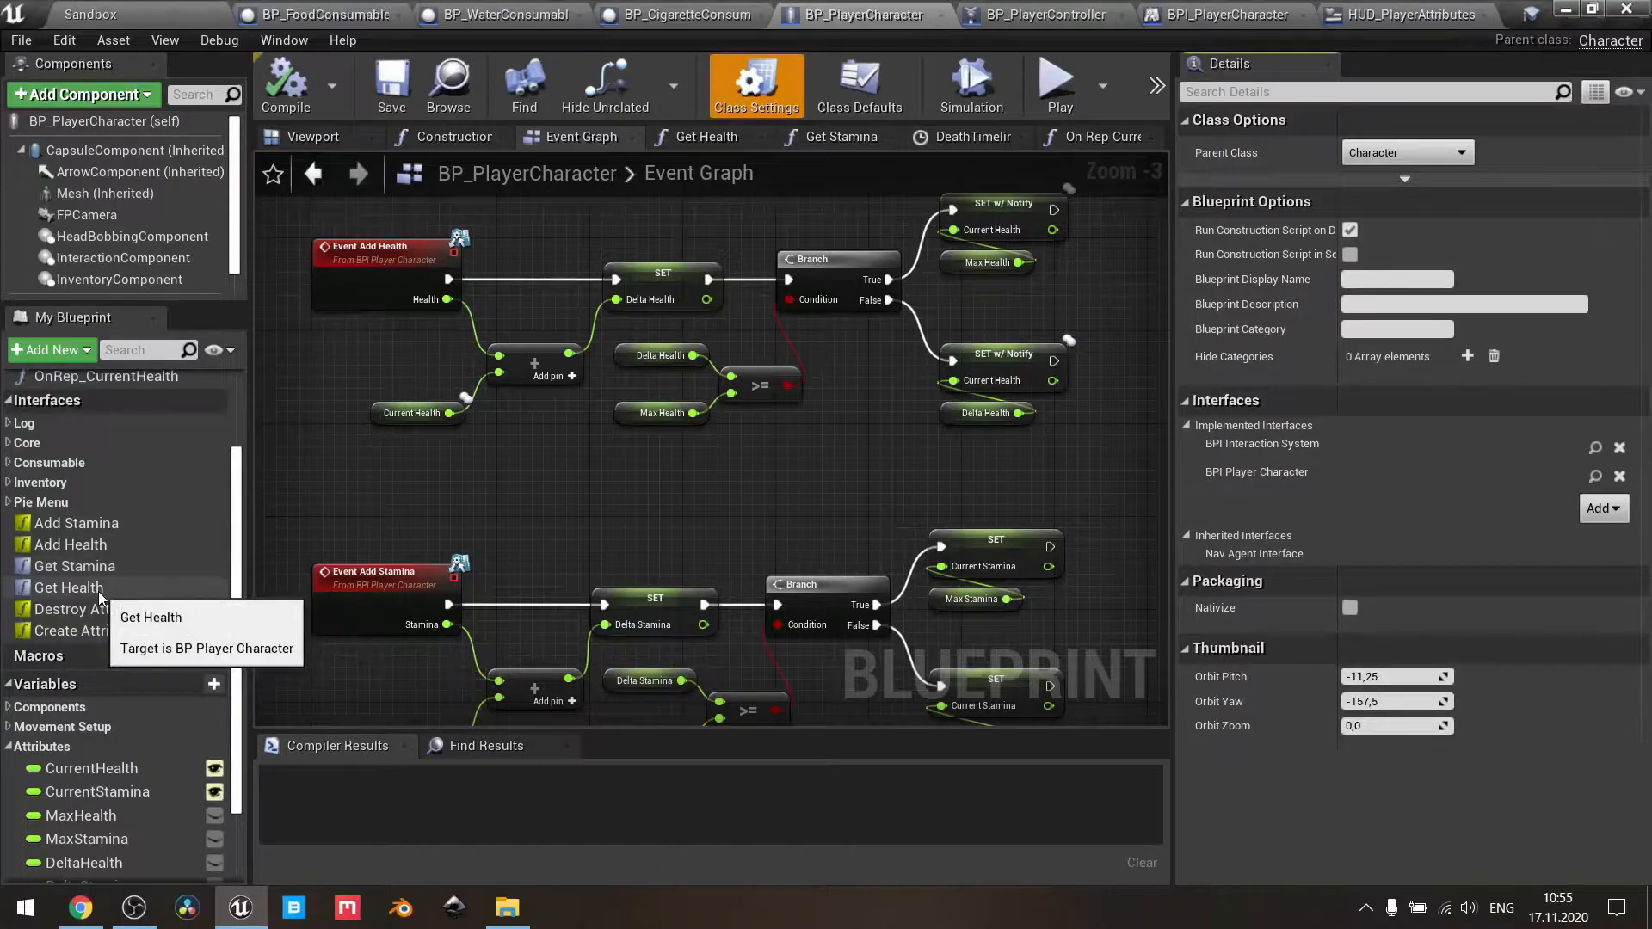
# - View the Get Health graph, then the CurrentHealth and CurrentStamina variable details
pyautogui.click(704, 136)
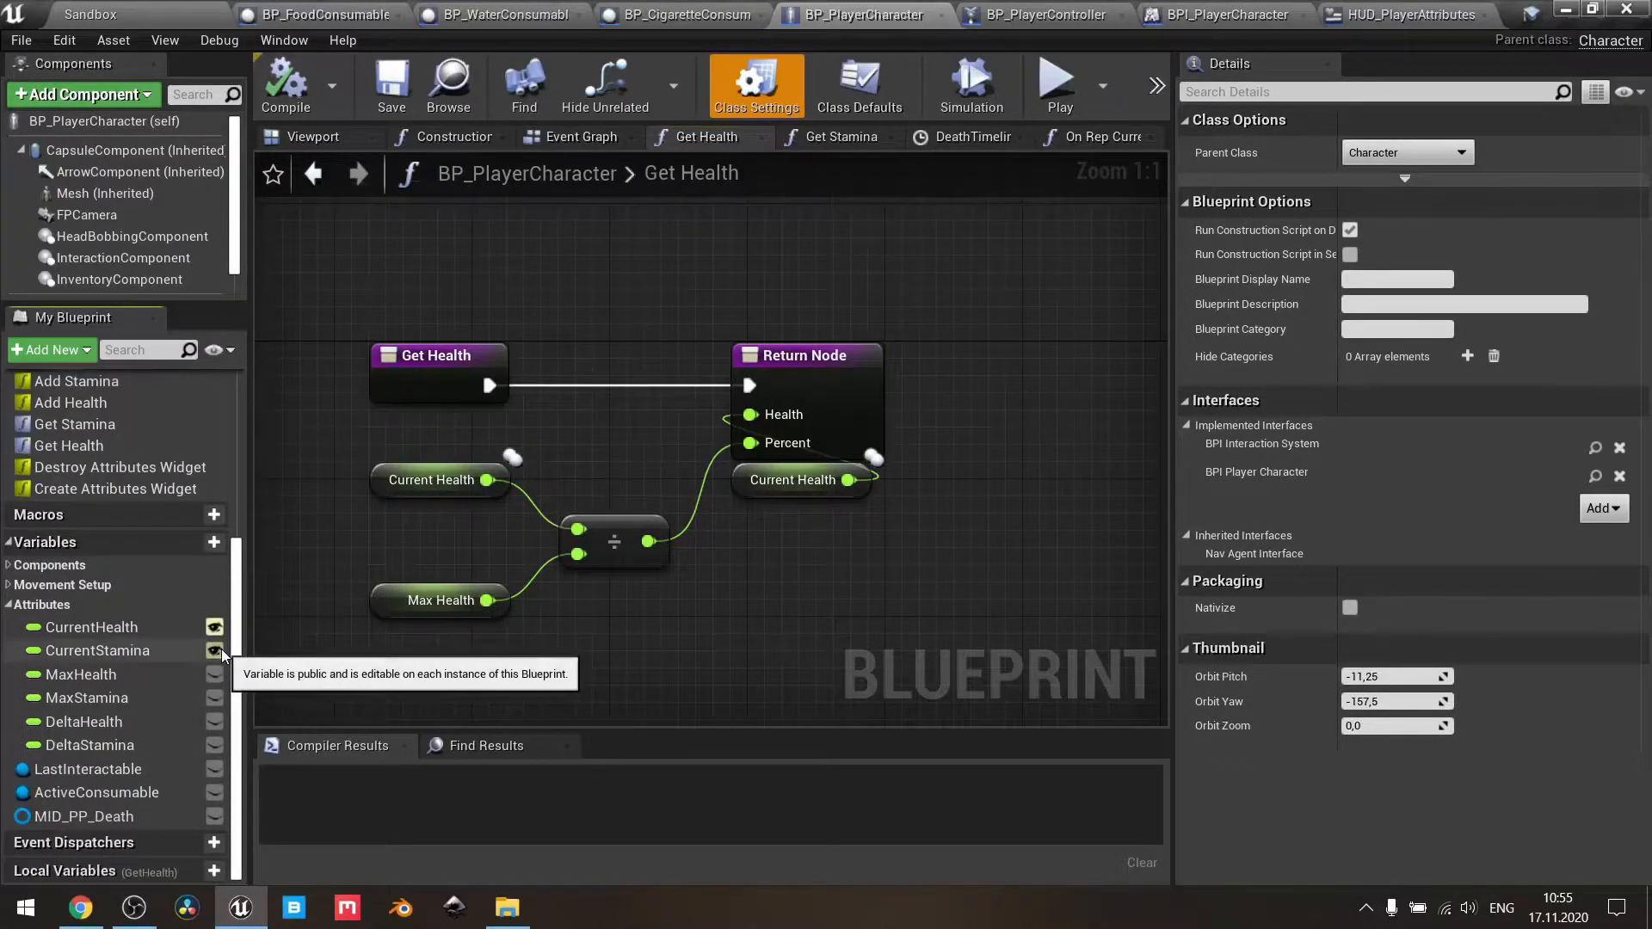
pyautogui.moveTo(175, 614)
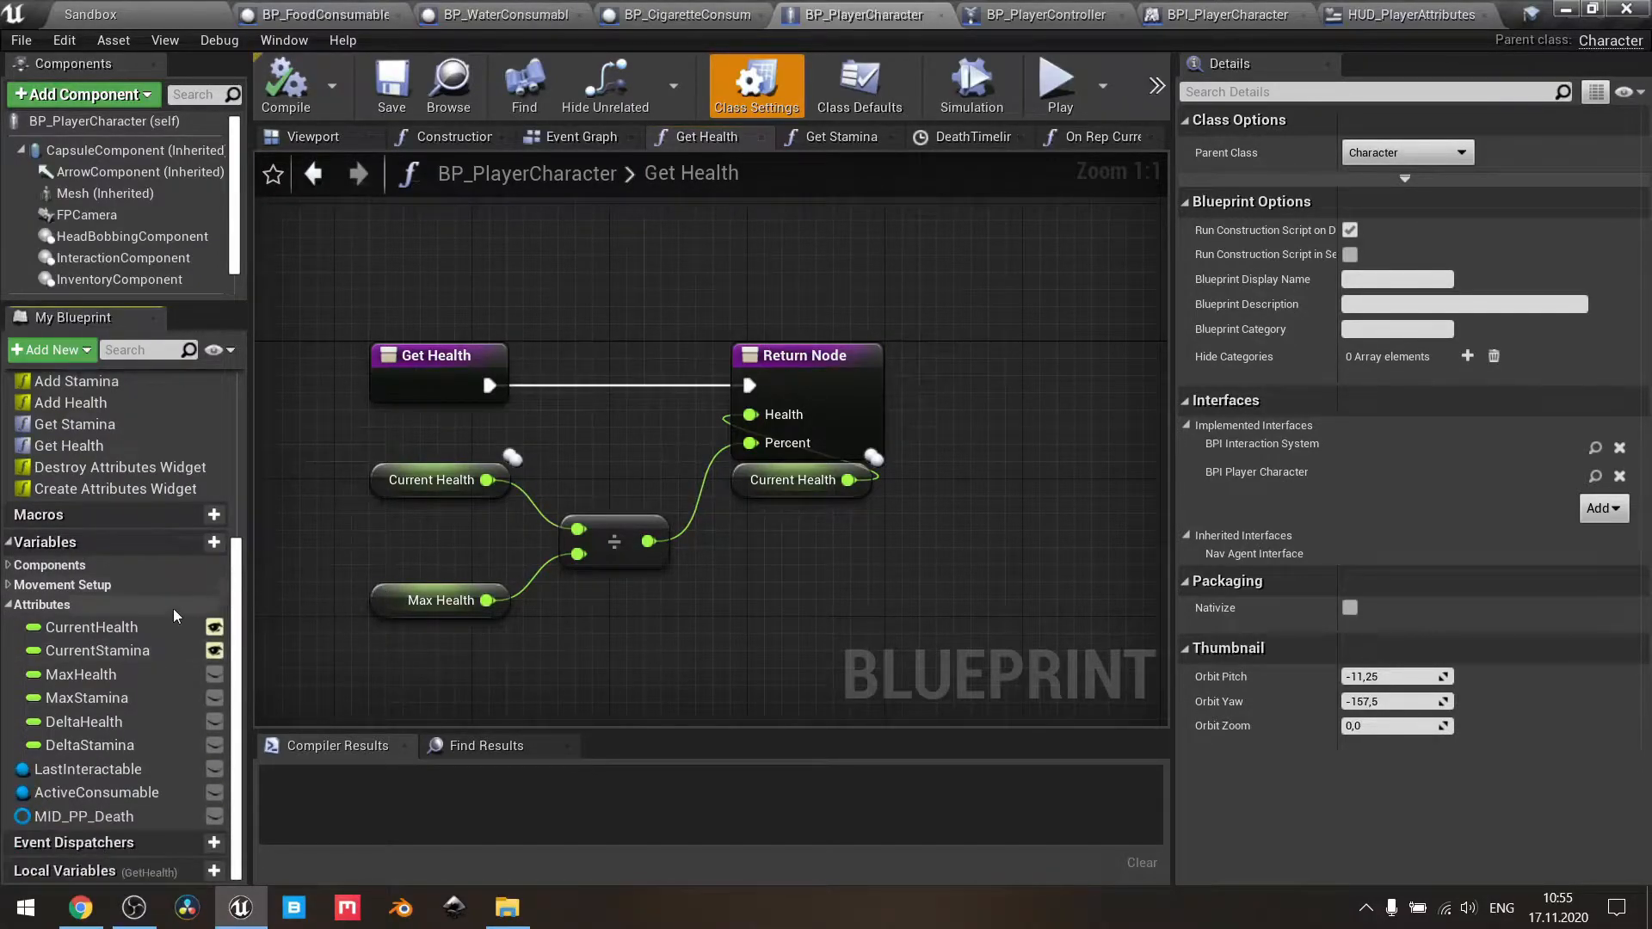
pyautogui.moveTo(97, 651)
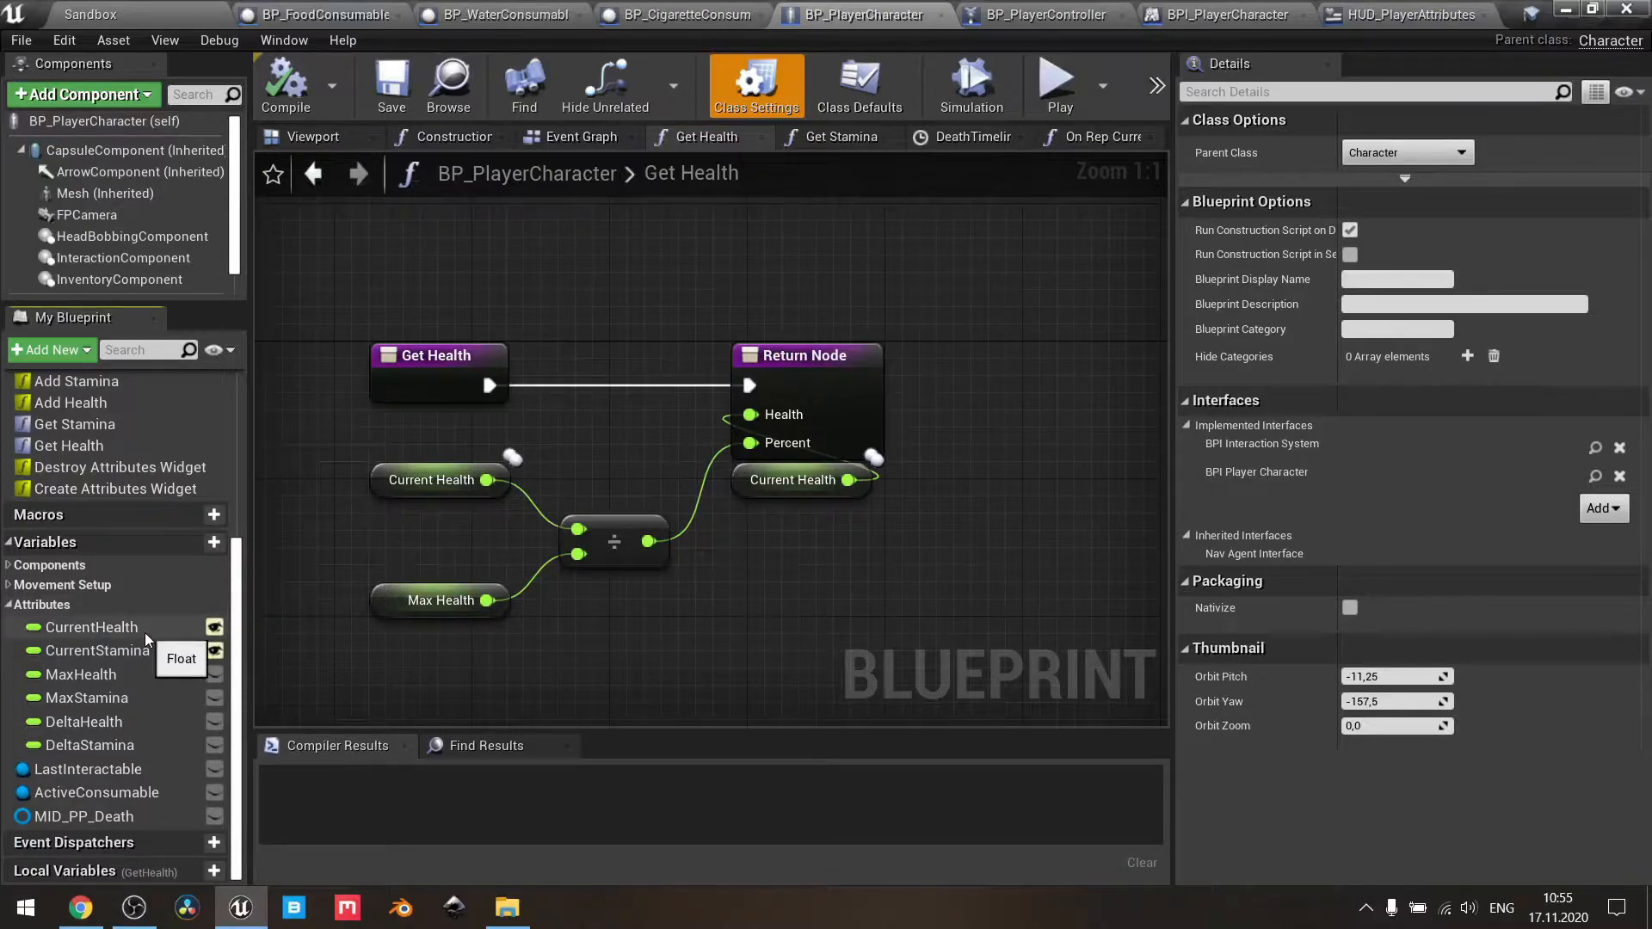
pyautogui.moveTo(160, 660)
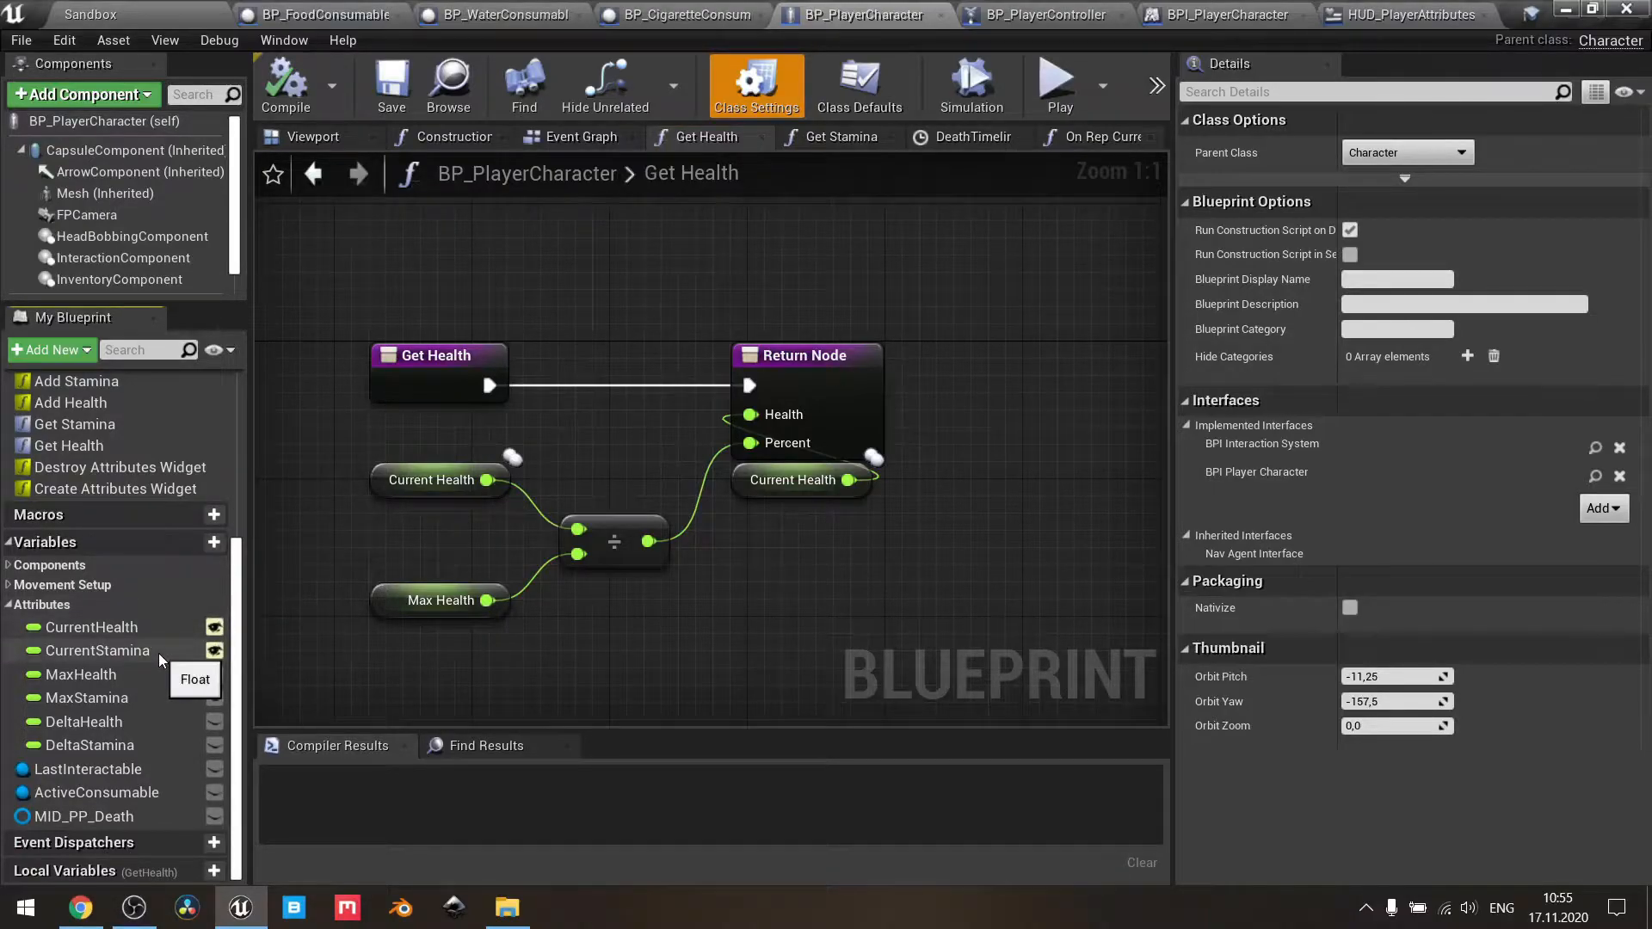
pyautogui.moveTo(160, 695)
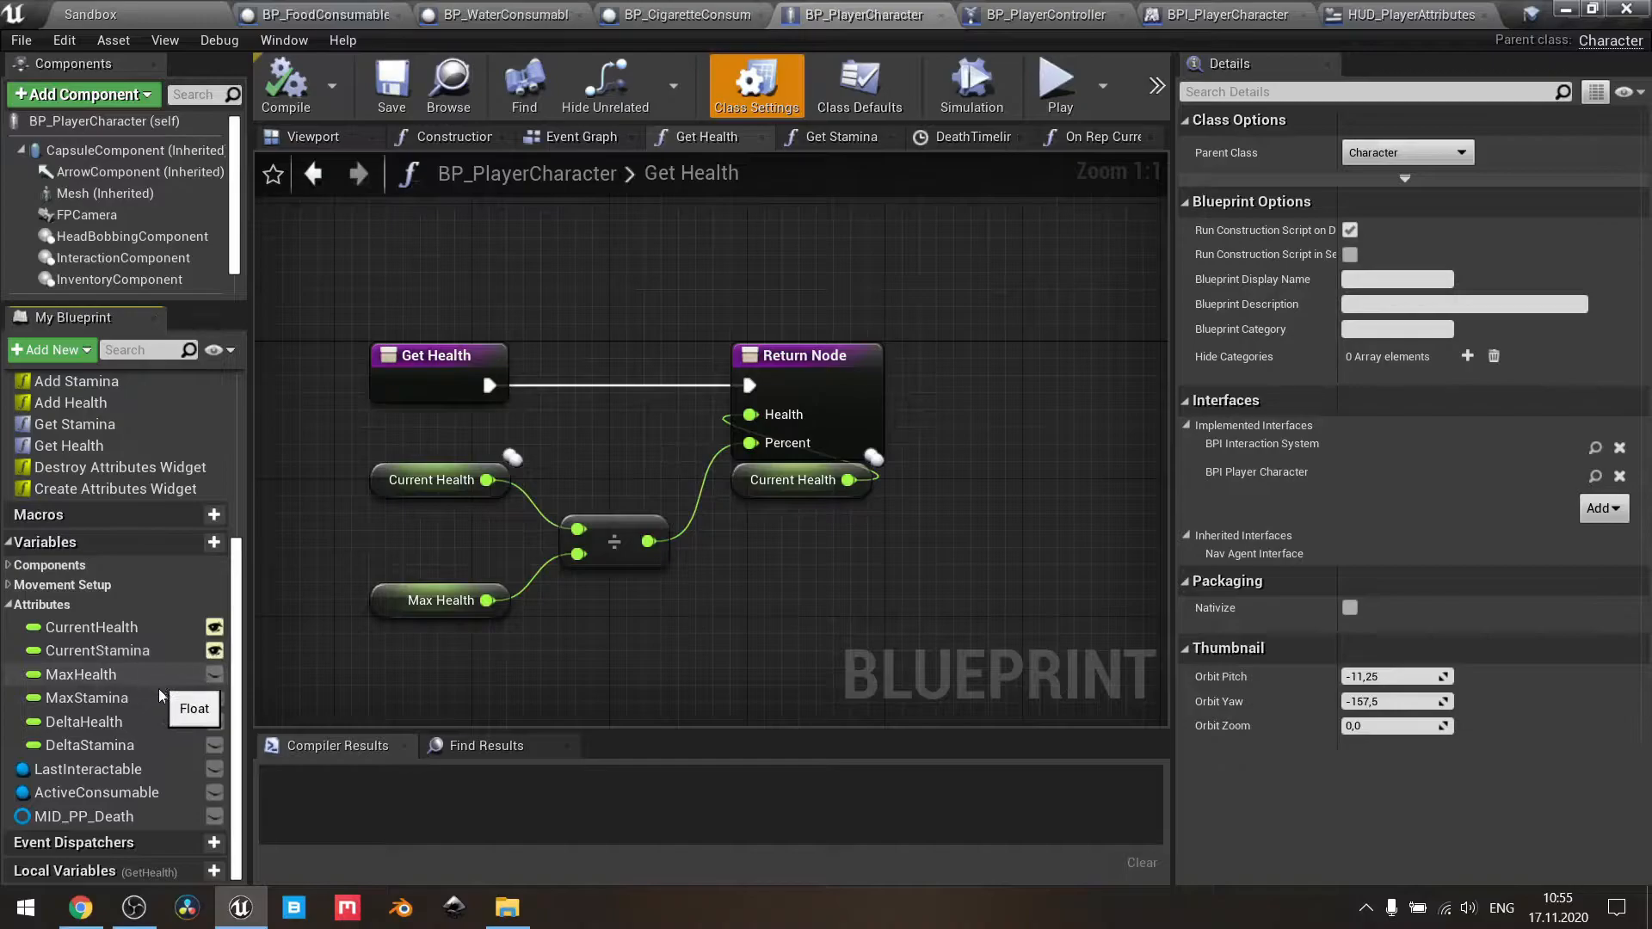
pyautogui.moveTo(145, 734)
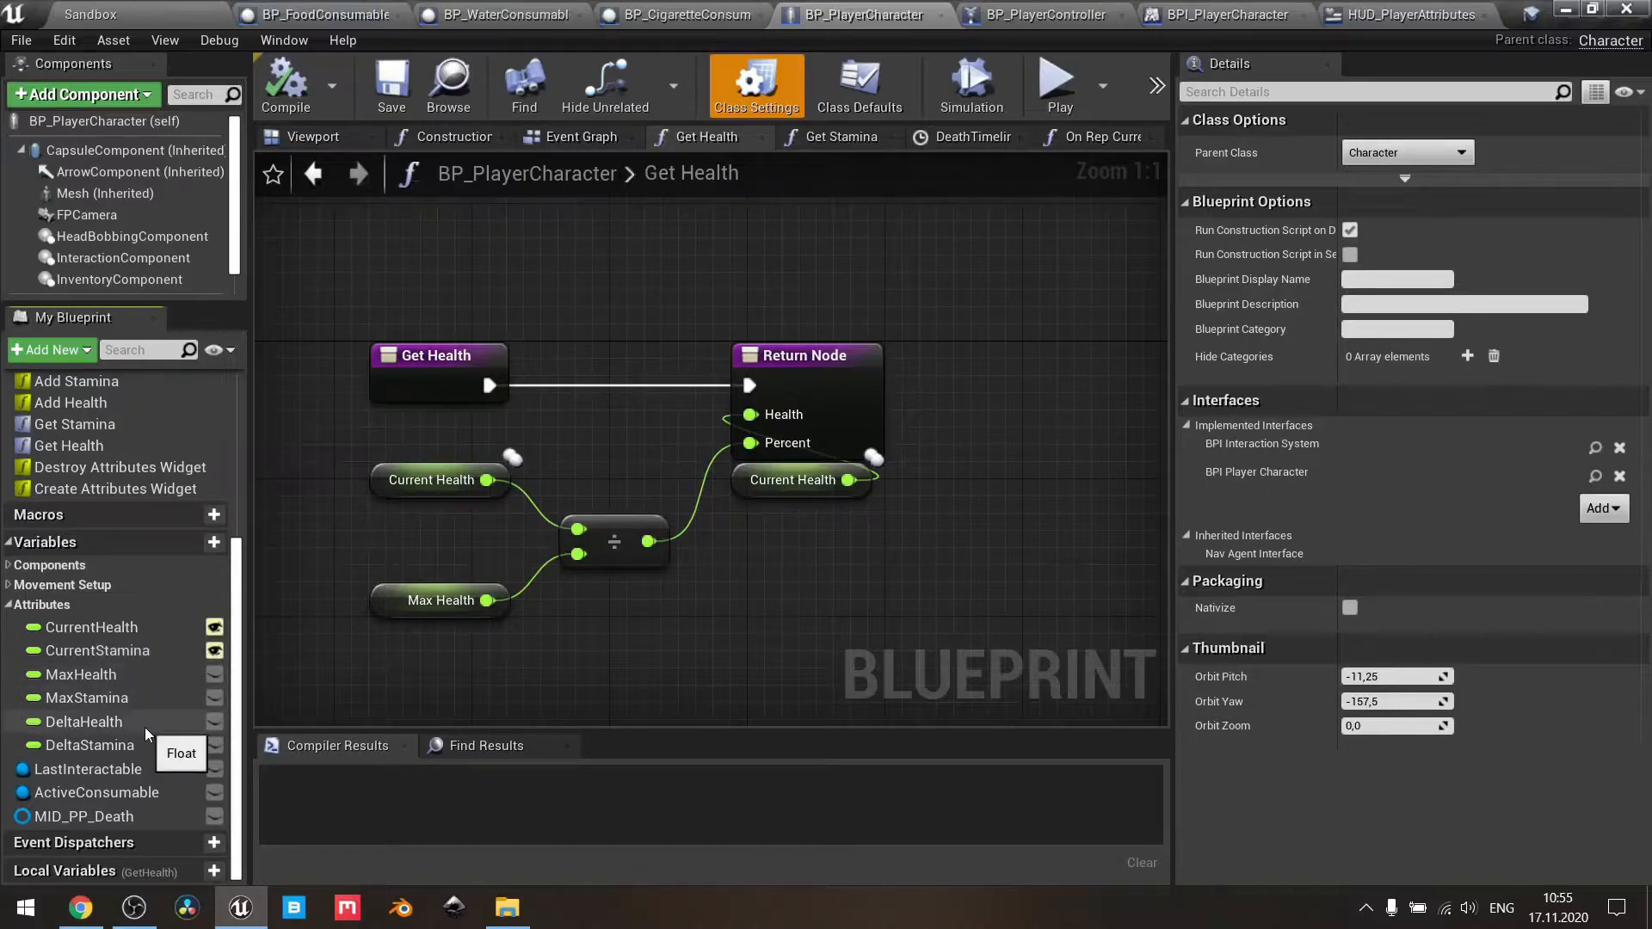
pyautogui.moveTo(132, 753)
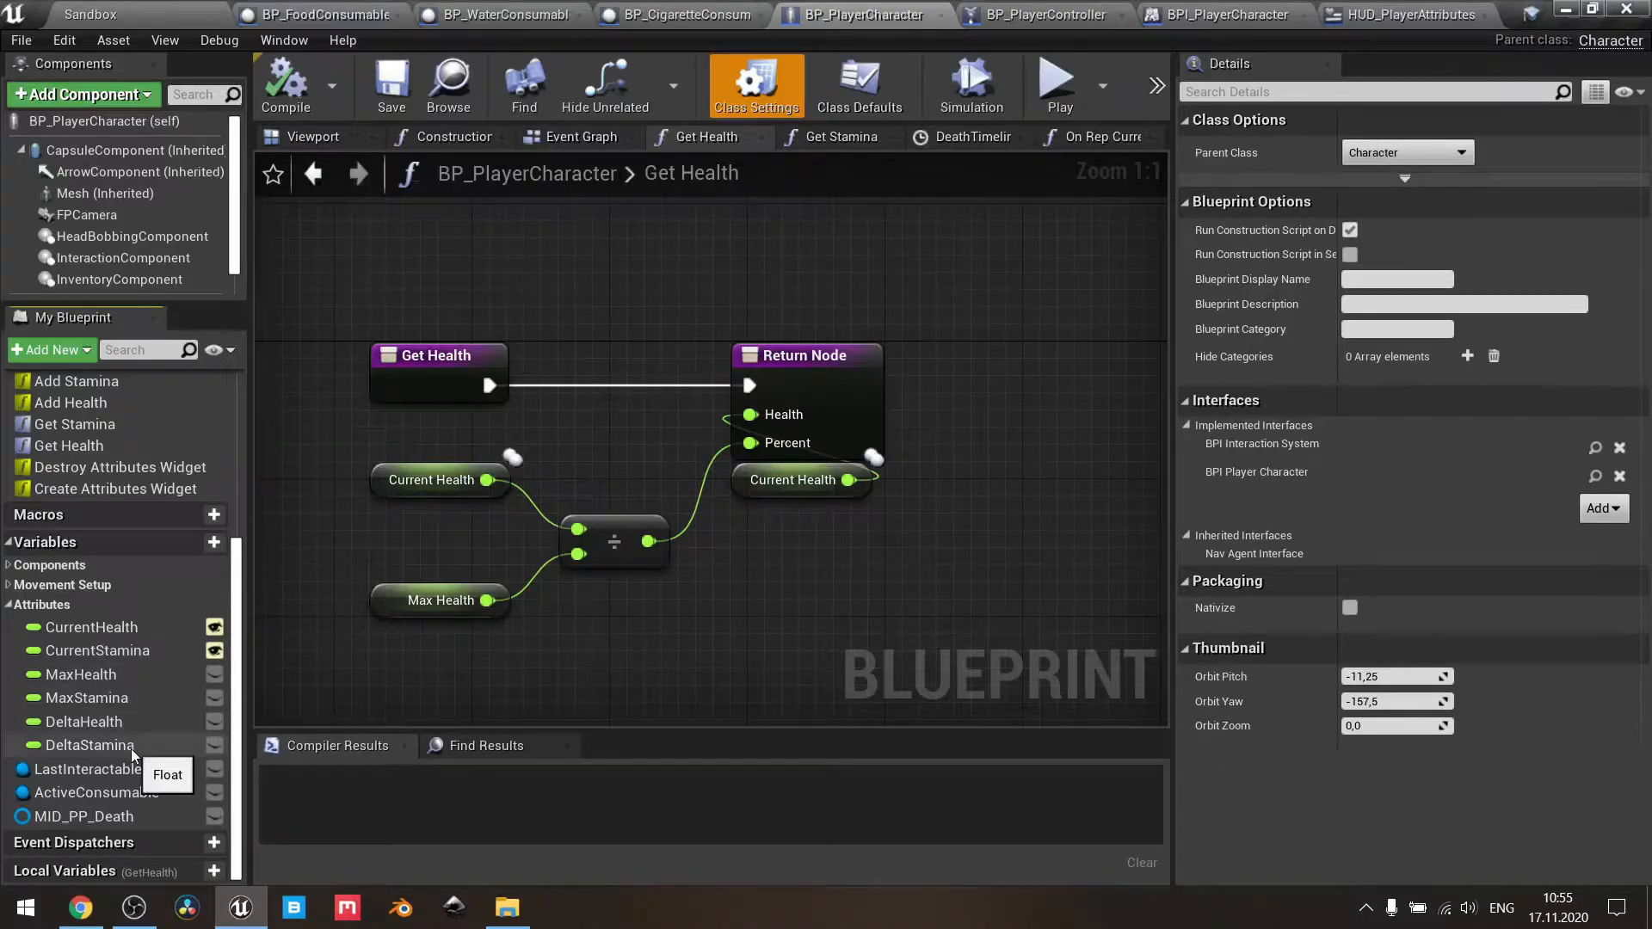
pyautogui.moveTo(91, 627)
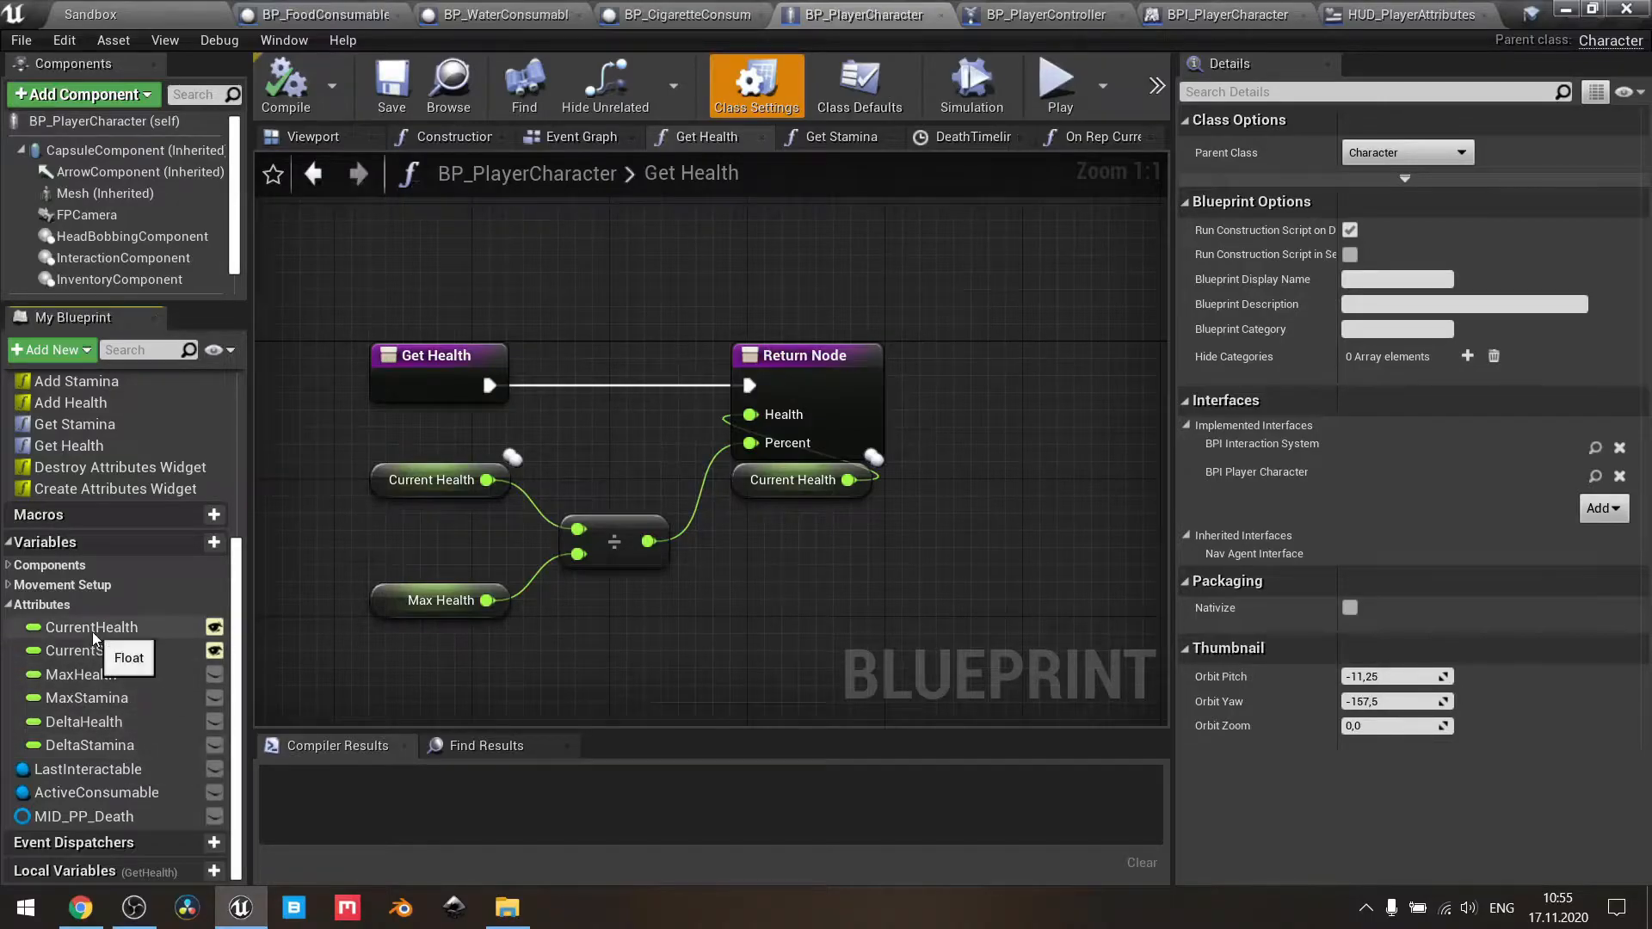
pyautogui.click(90, 627)
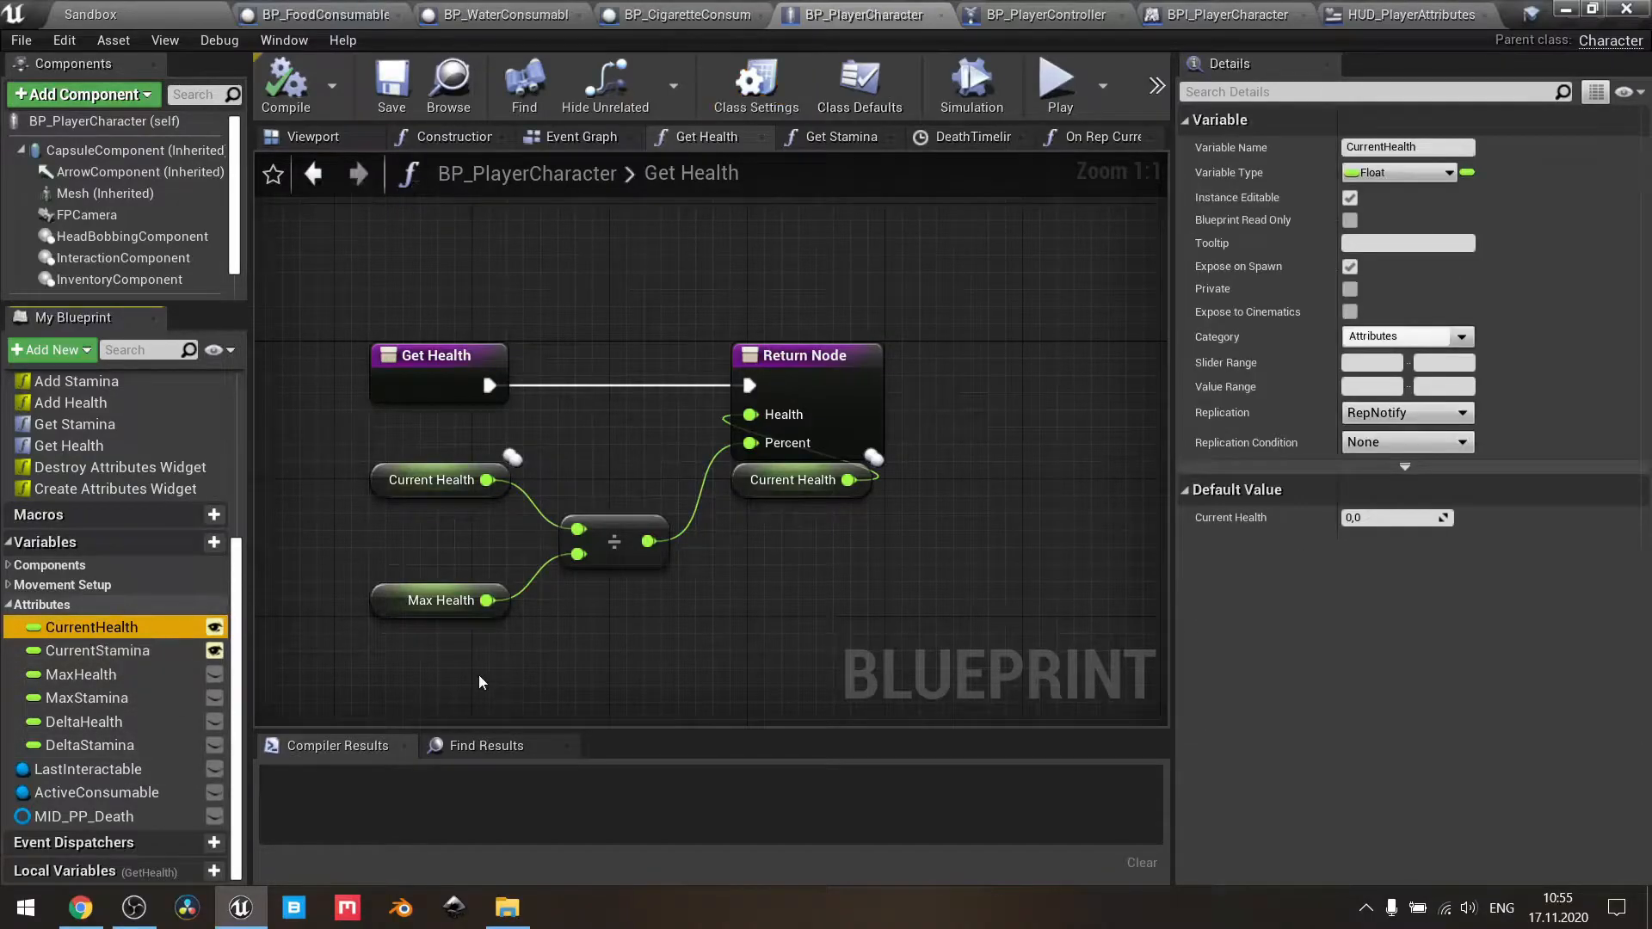
pyautogui.moveTo(1311, 256)
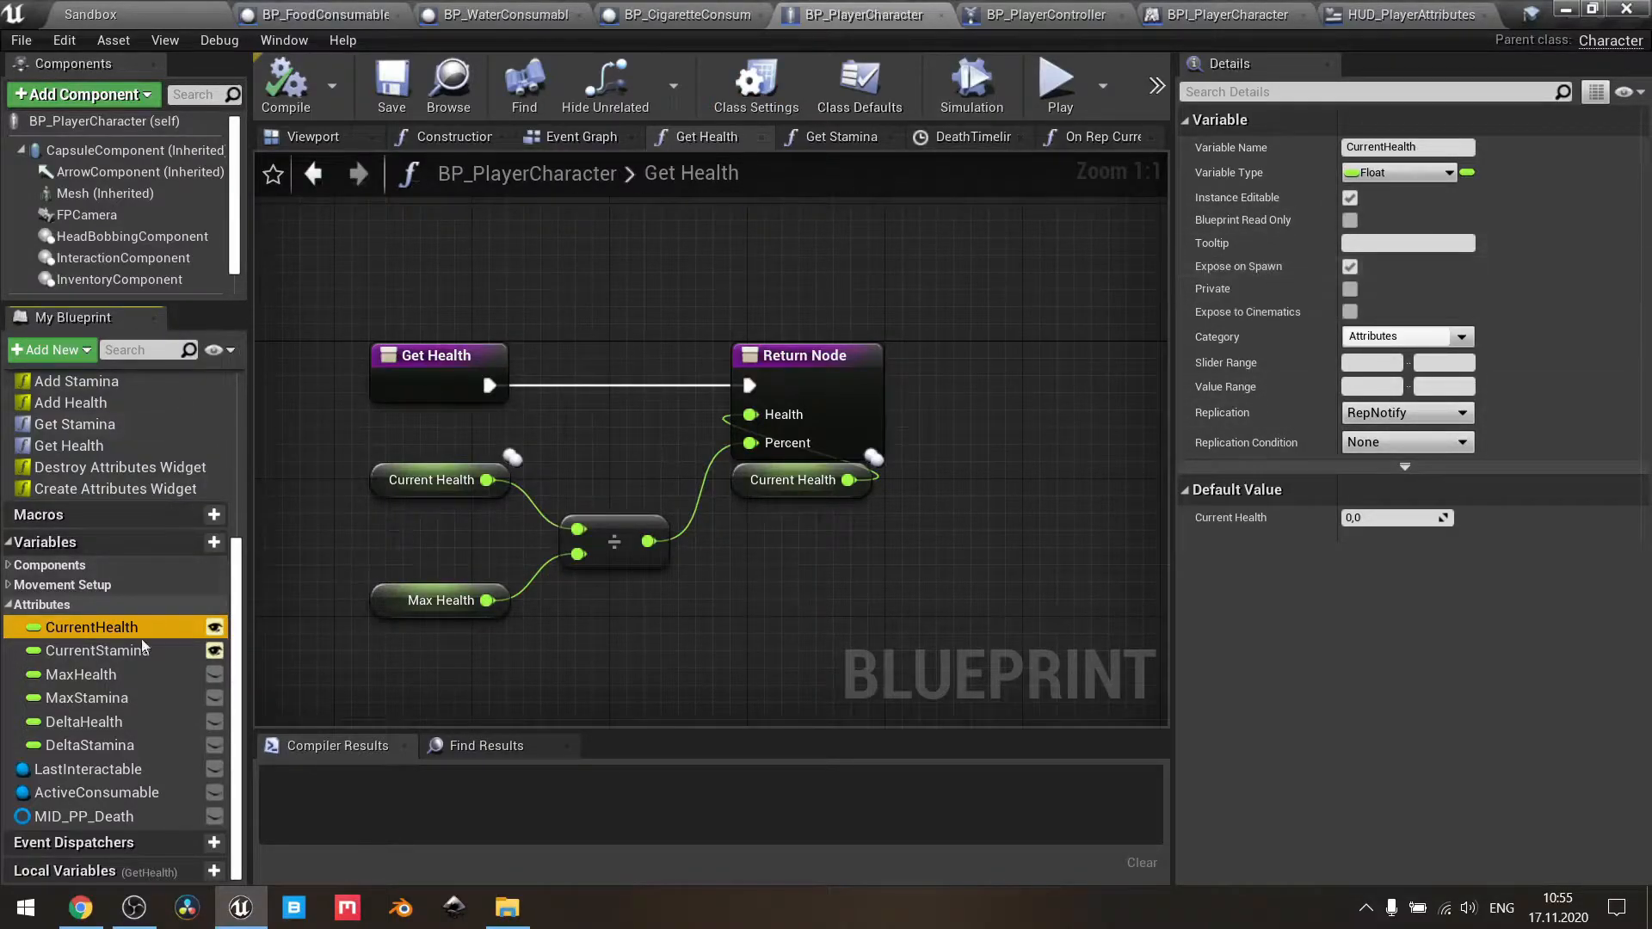
pyautogui.click(97, 651)
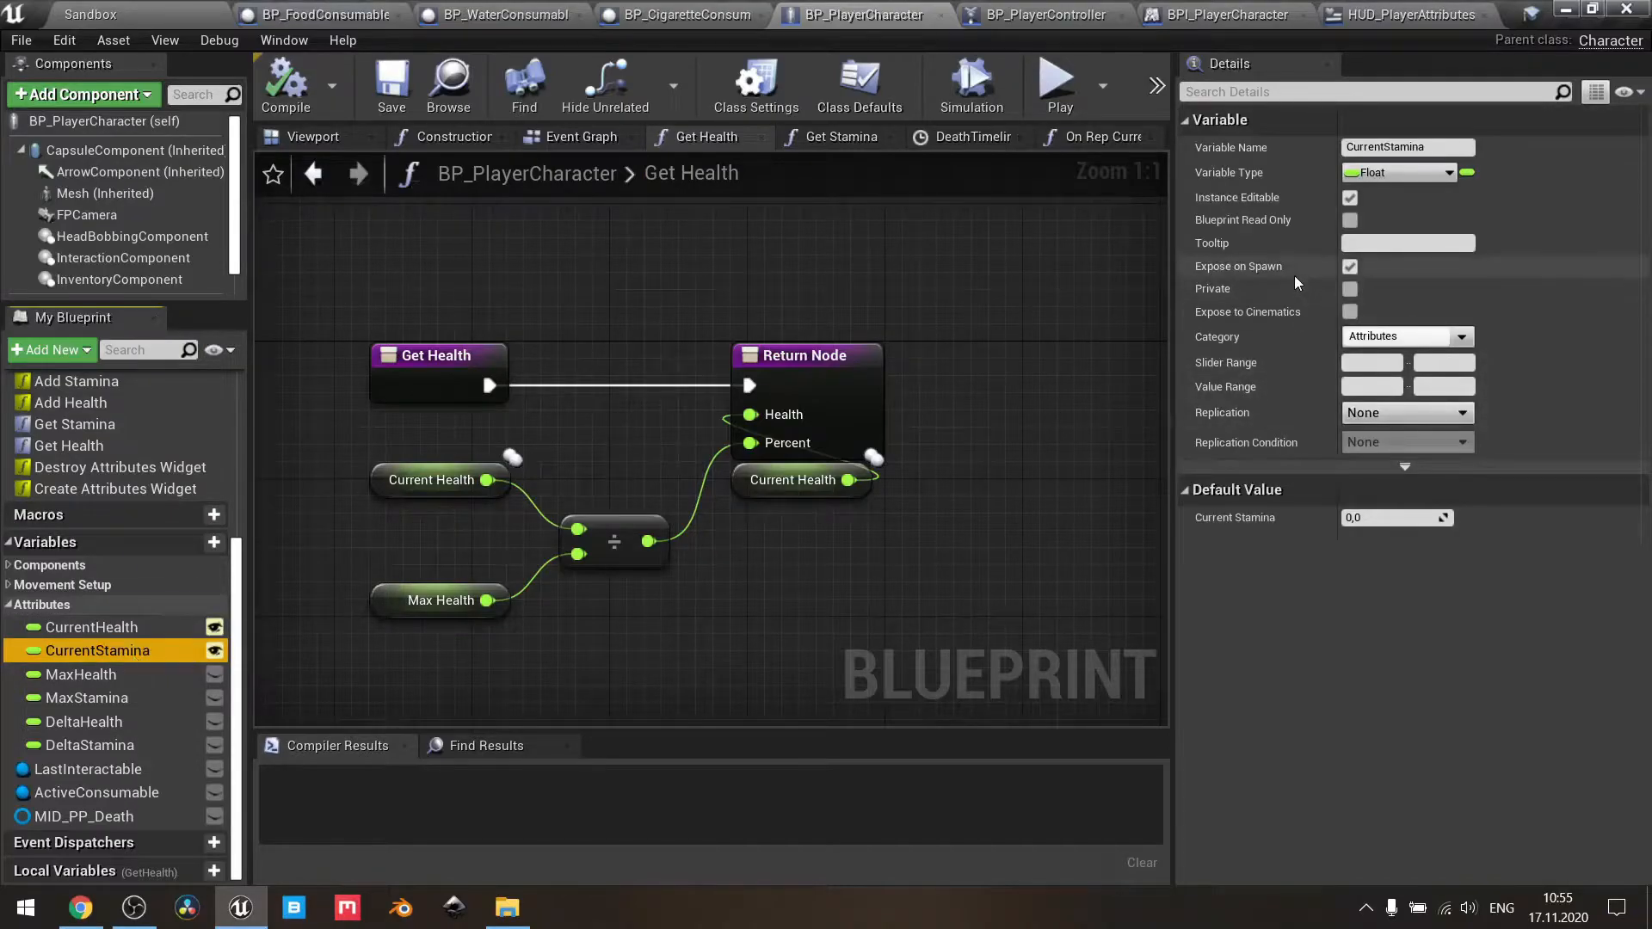
pyautogui.moveTo(585, 207)
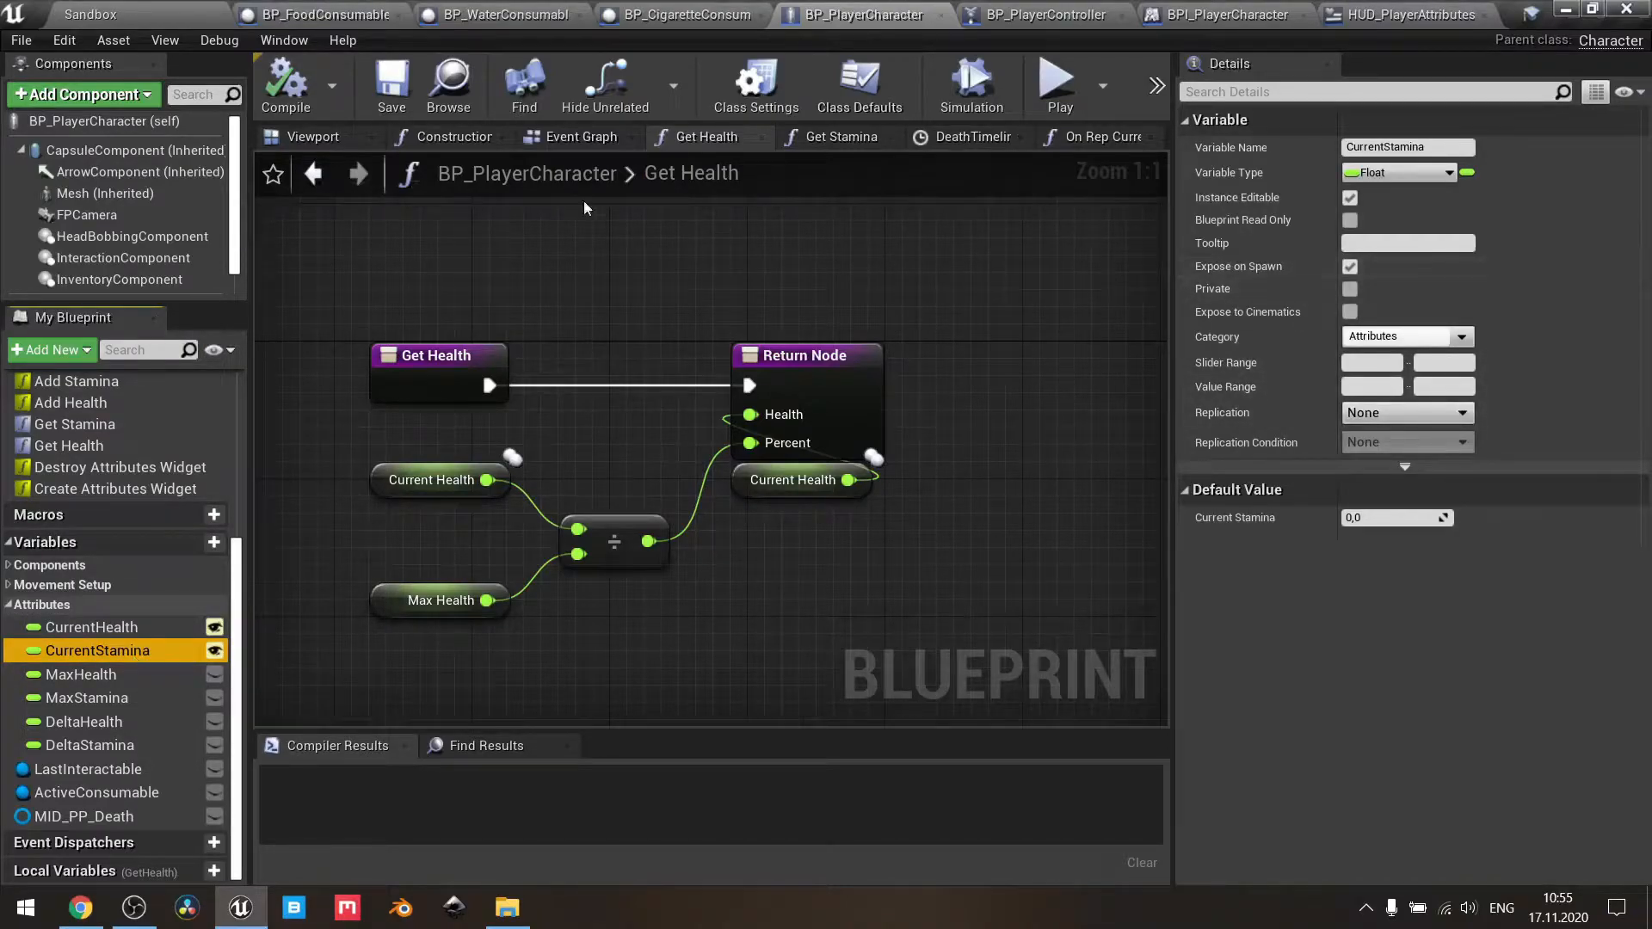
pyautogui.moveTo(124, 13)
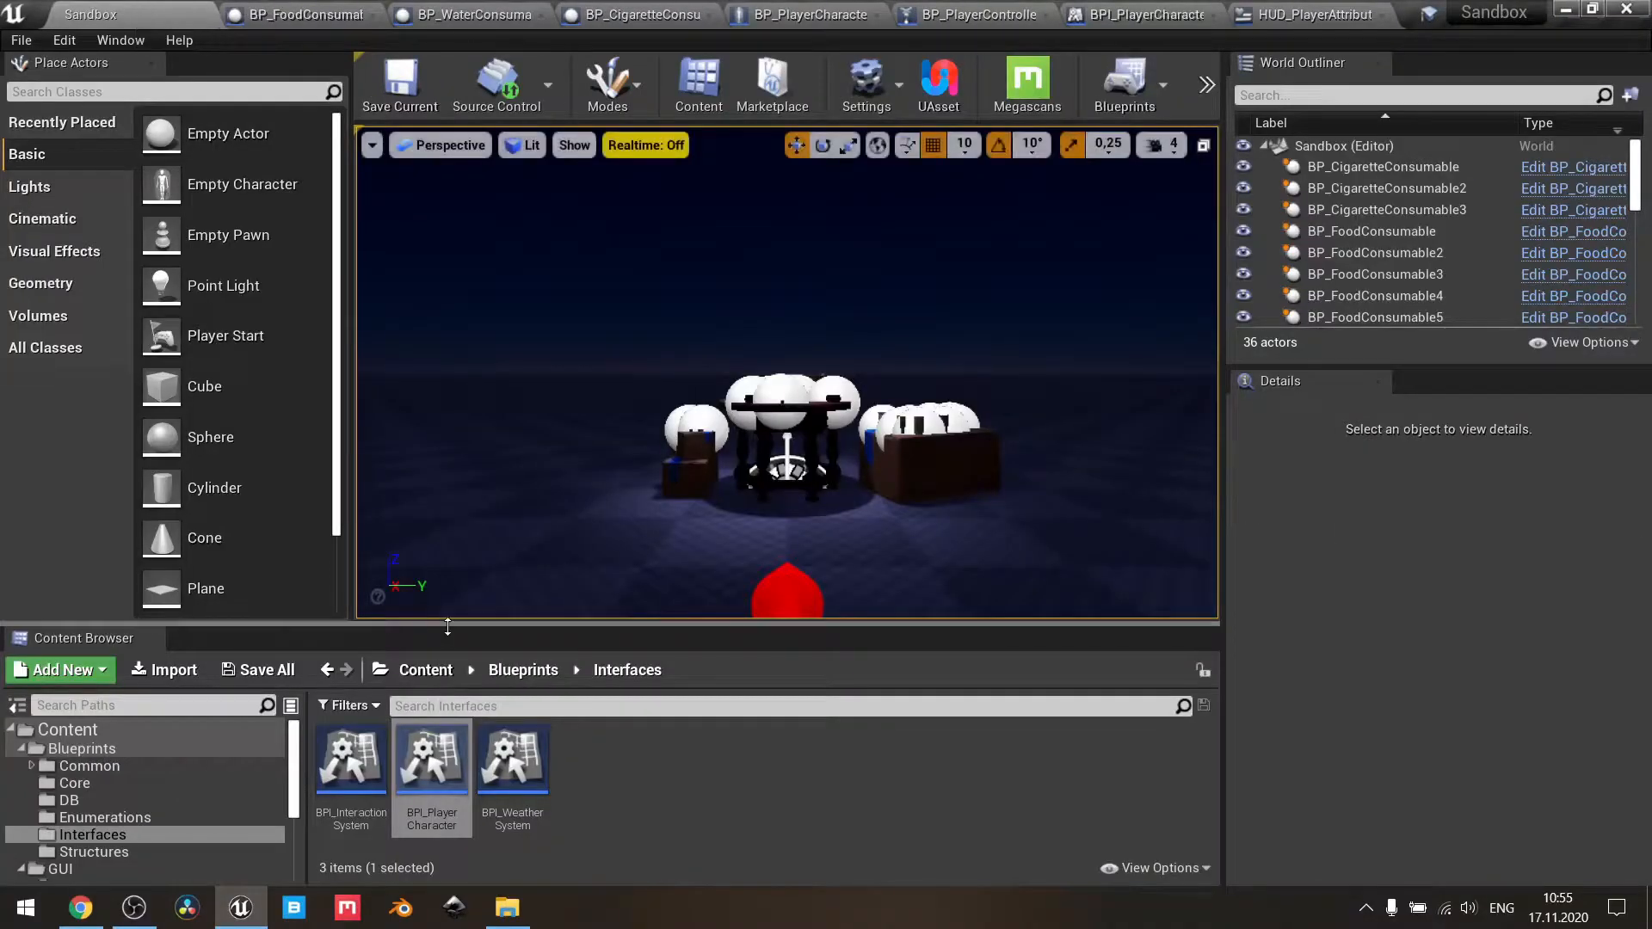
# - Browse to the Core blueprints folder and open BP_PlayerStart's spawn event graph
pyautogui.click(88, 765)
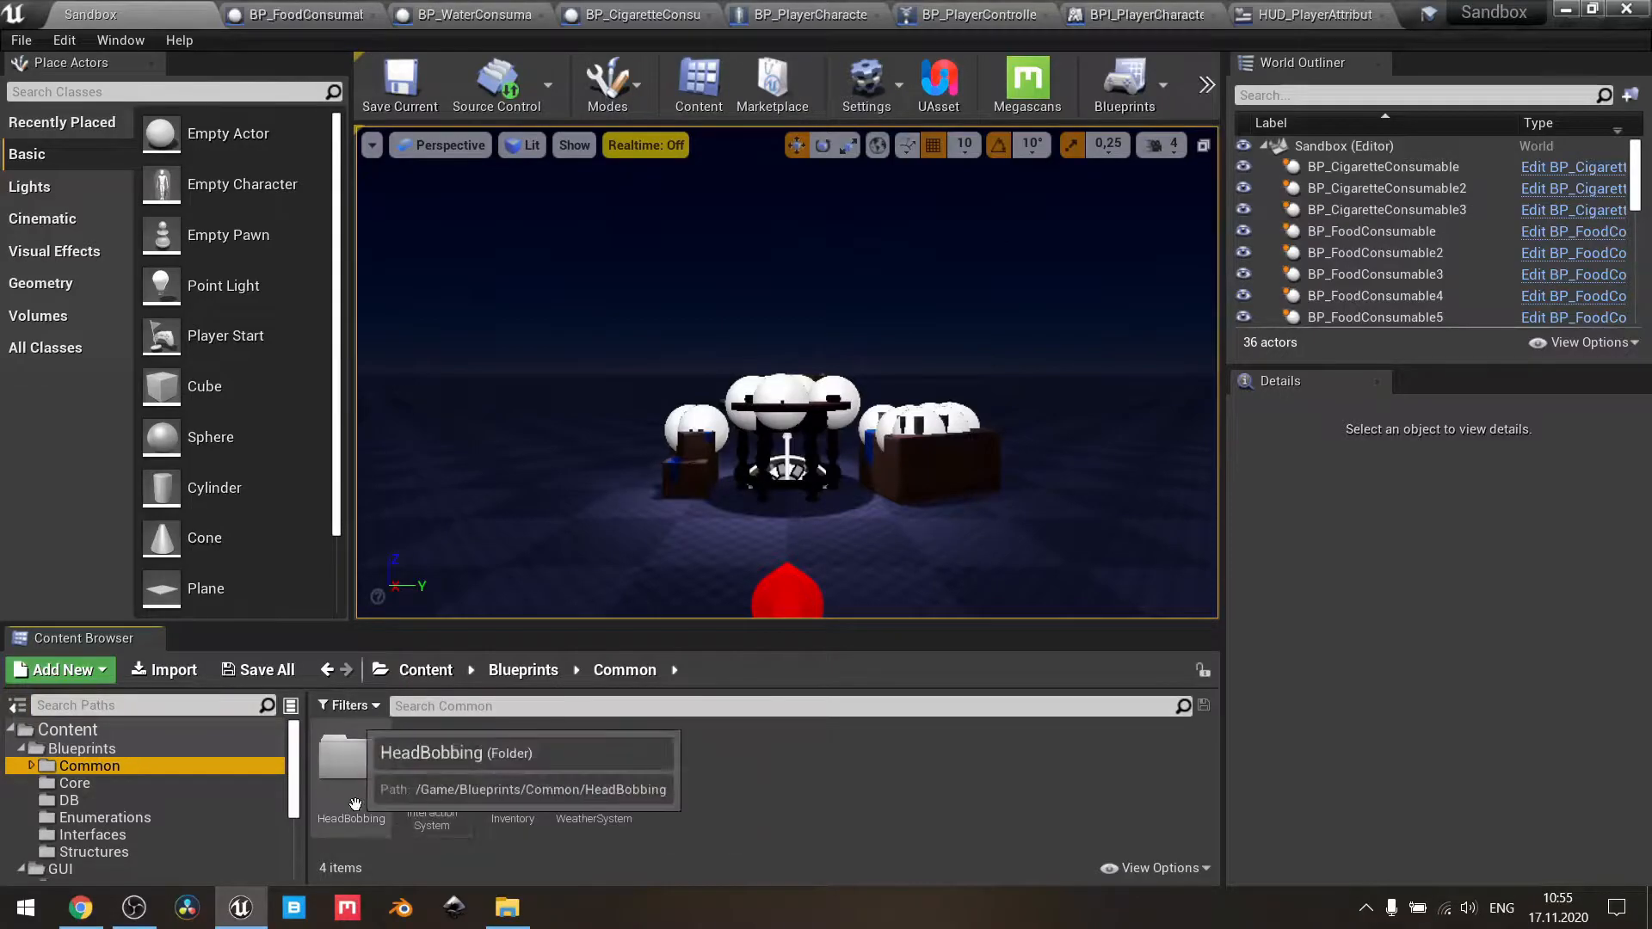
pyautogui.moveTo(532, 860)
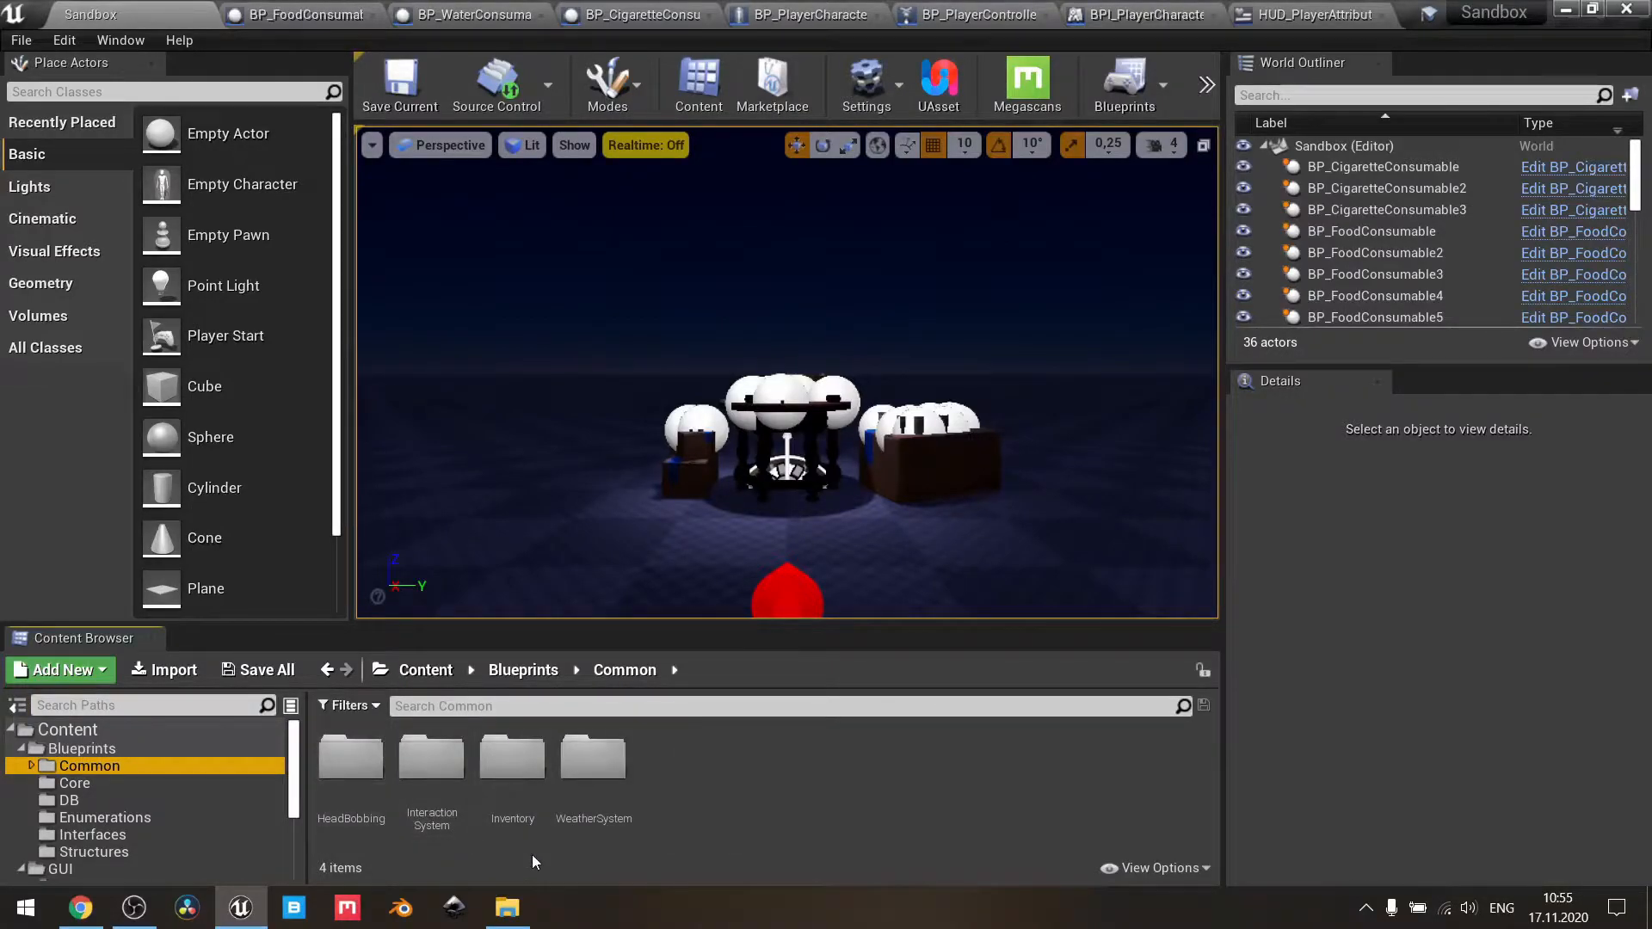
pyautogui.click(74, 783)
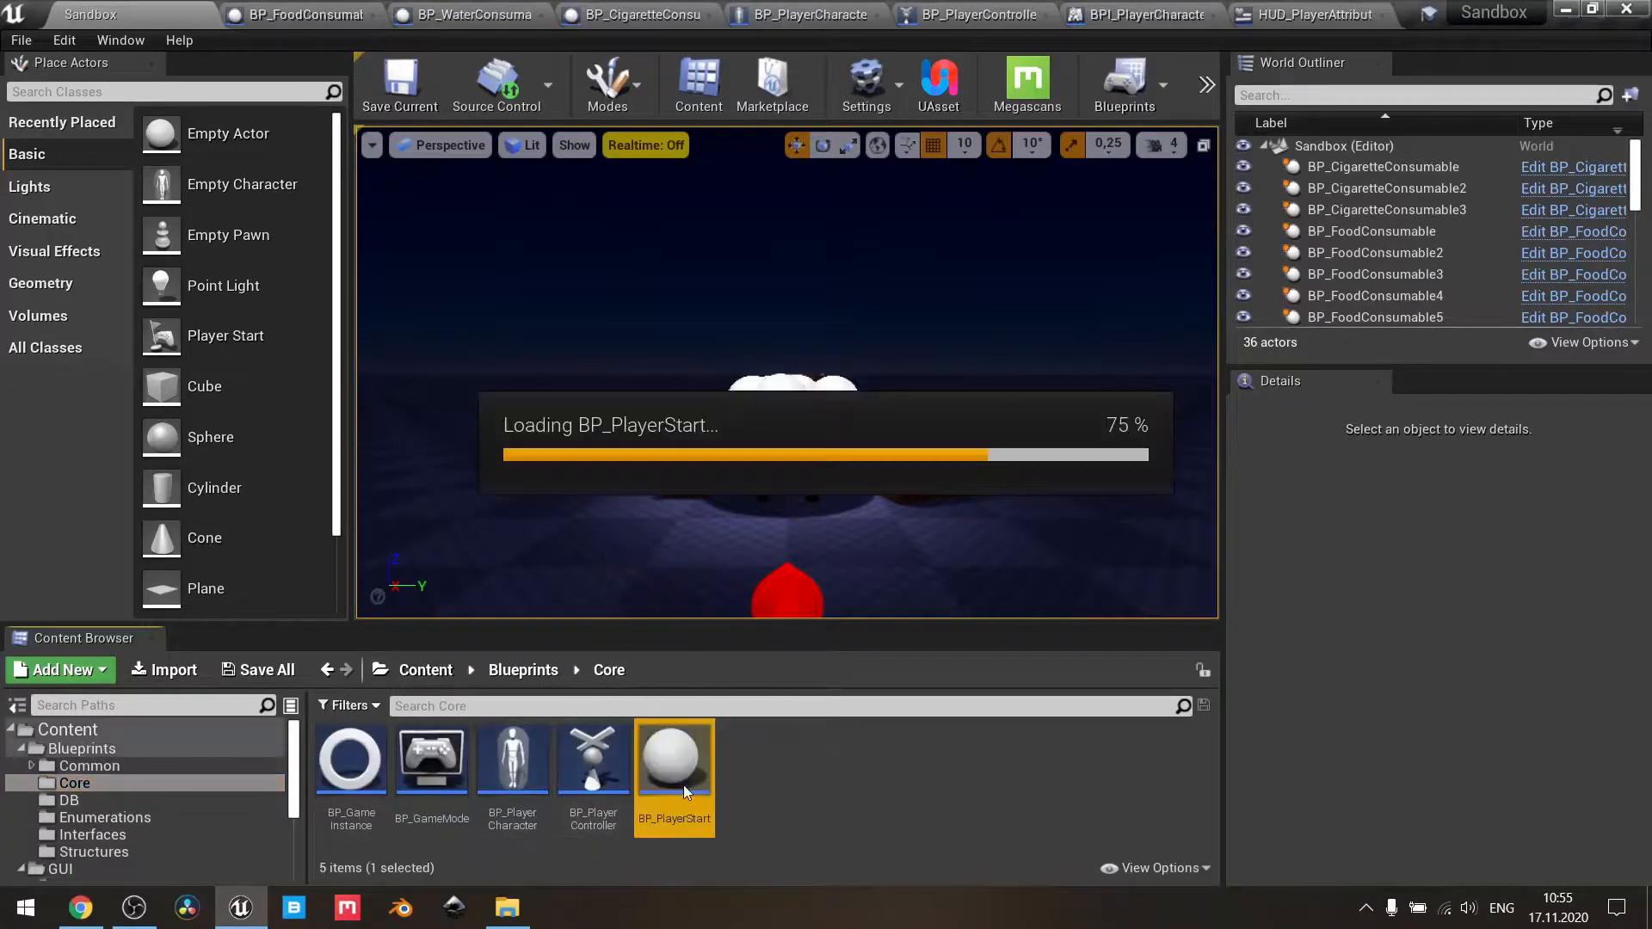
pyautogui.doubleClick(675, 755)
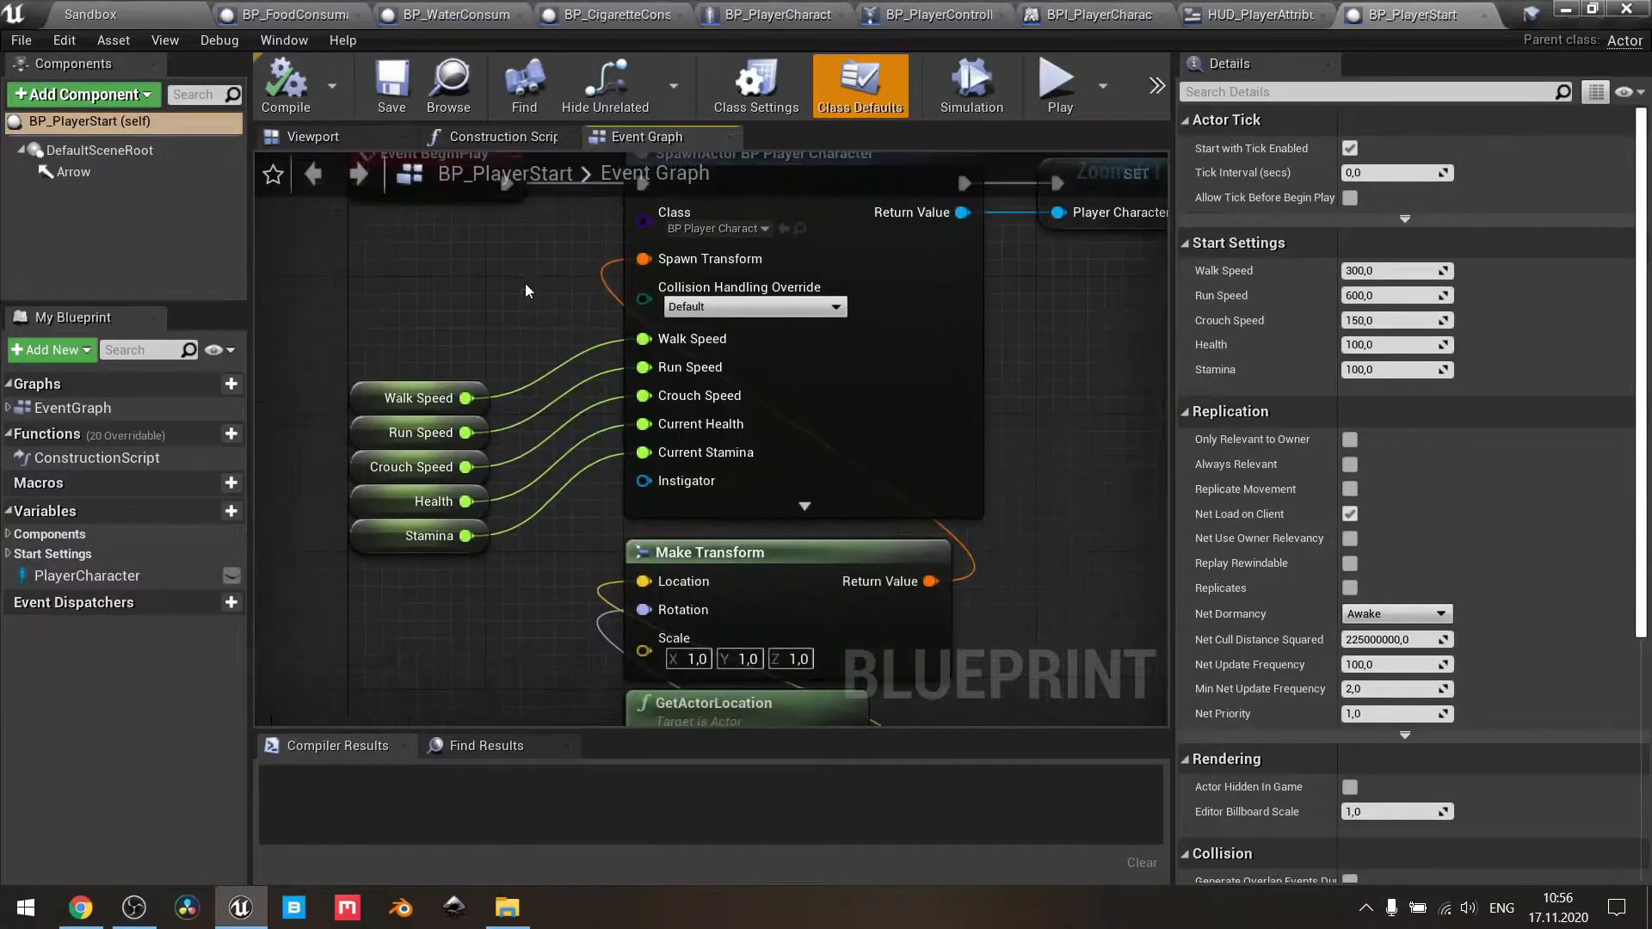
pyautogui.moveTo(701, 424)
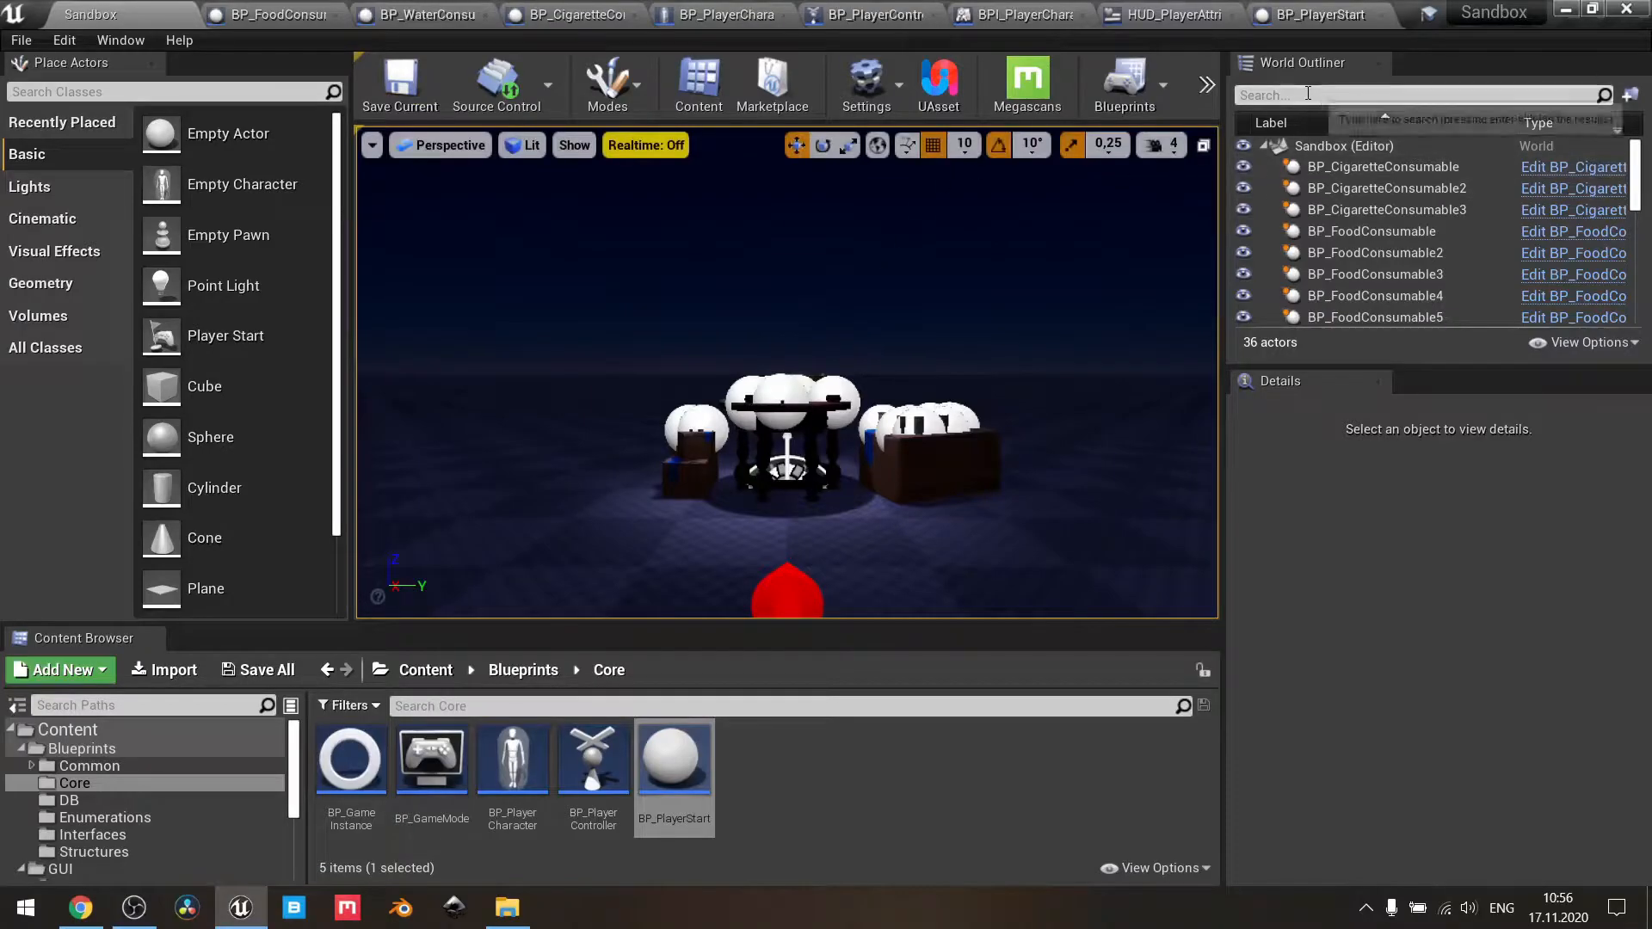
# - Search the World Outliner for 'star' and select BP_PlayerStart, showing health 5, stamina 75
pyautogui.write('star')
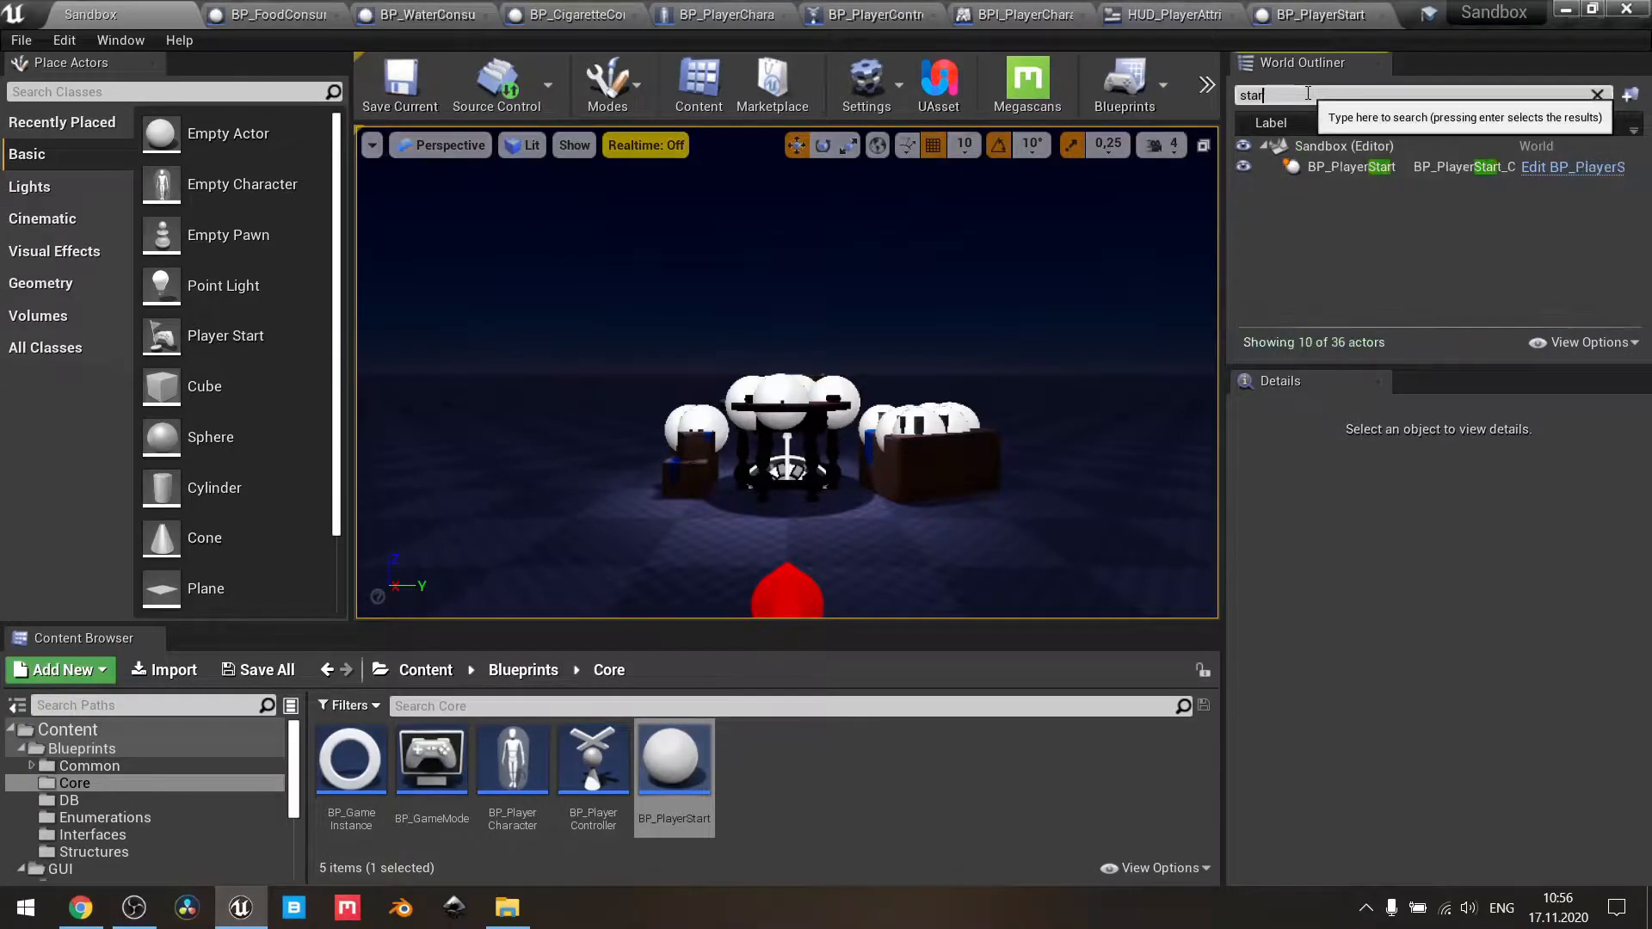
pyautogui.click(1346, 166)
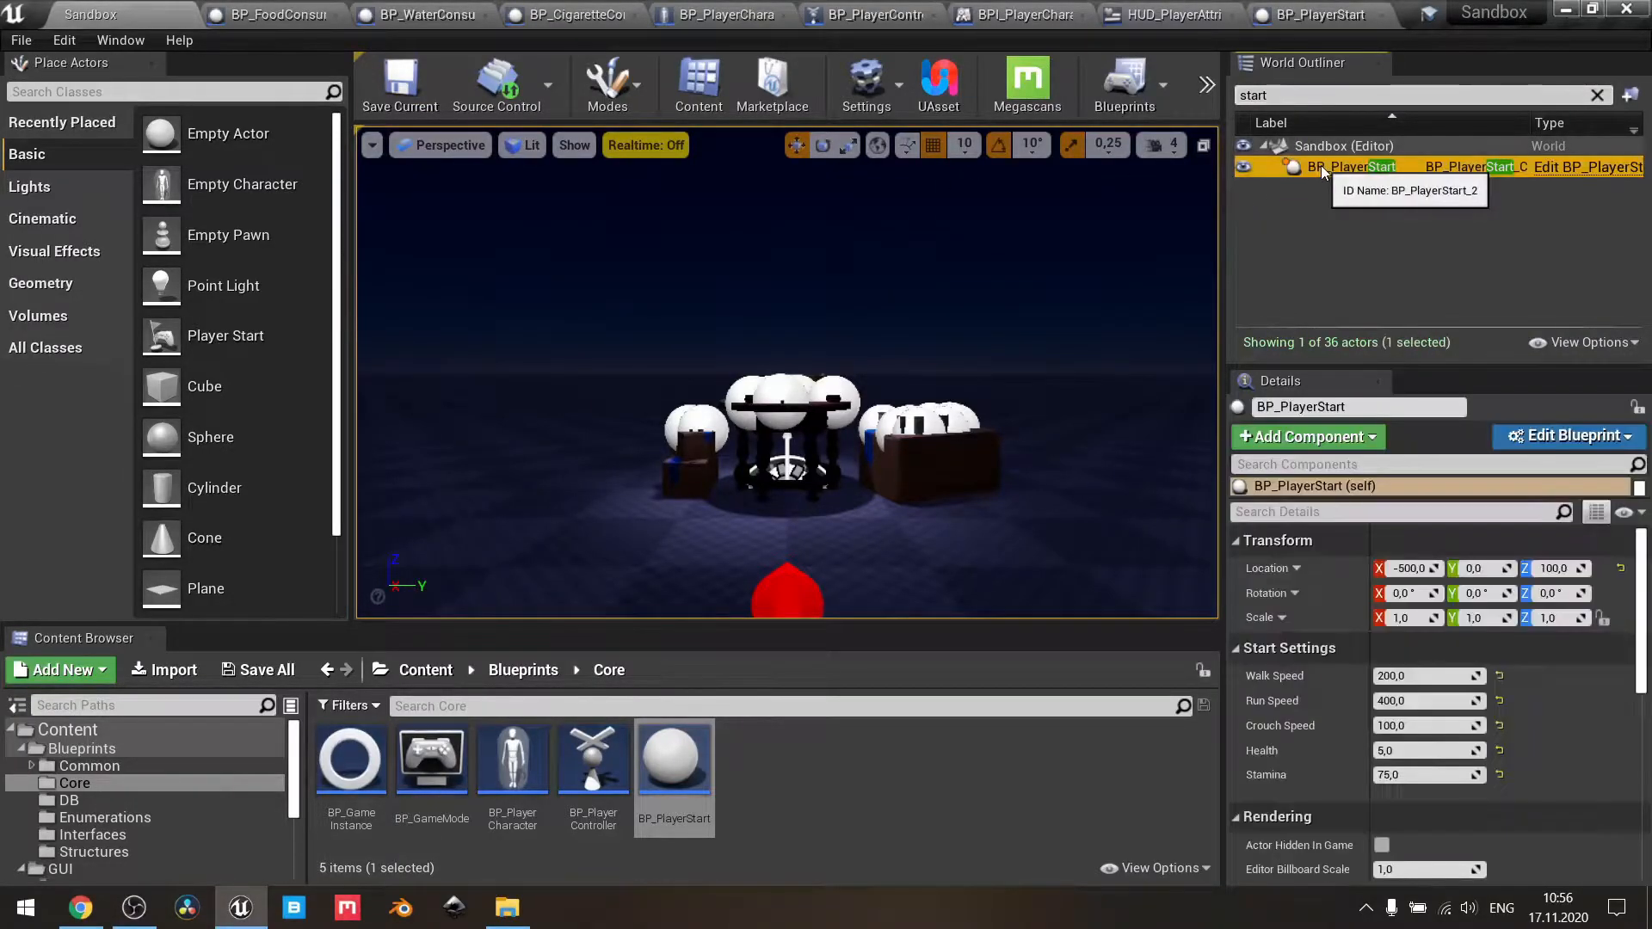
pyautogui.moveTo(1296, 764)
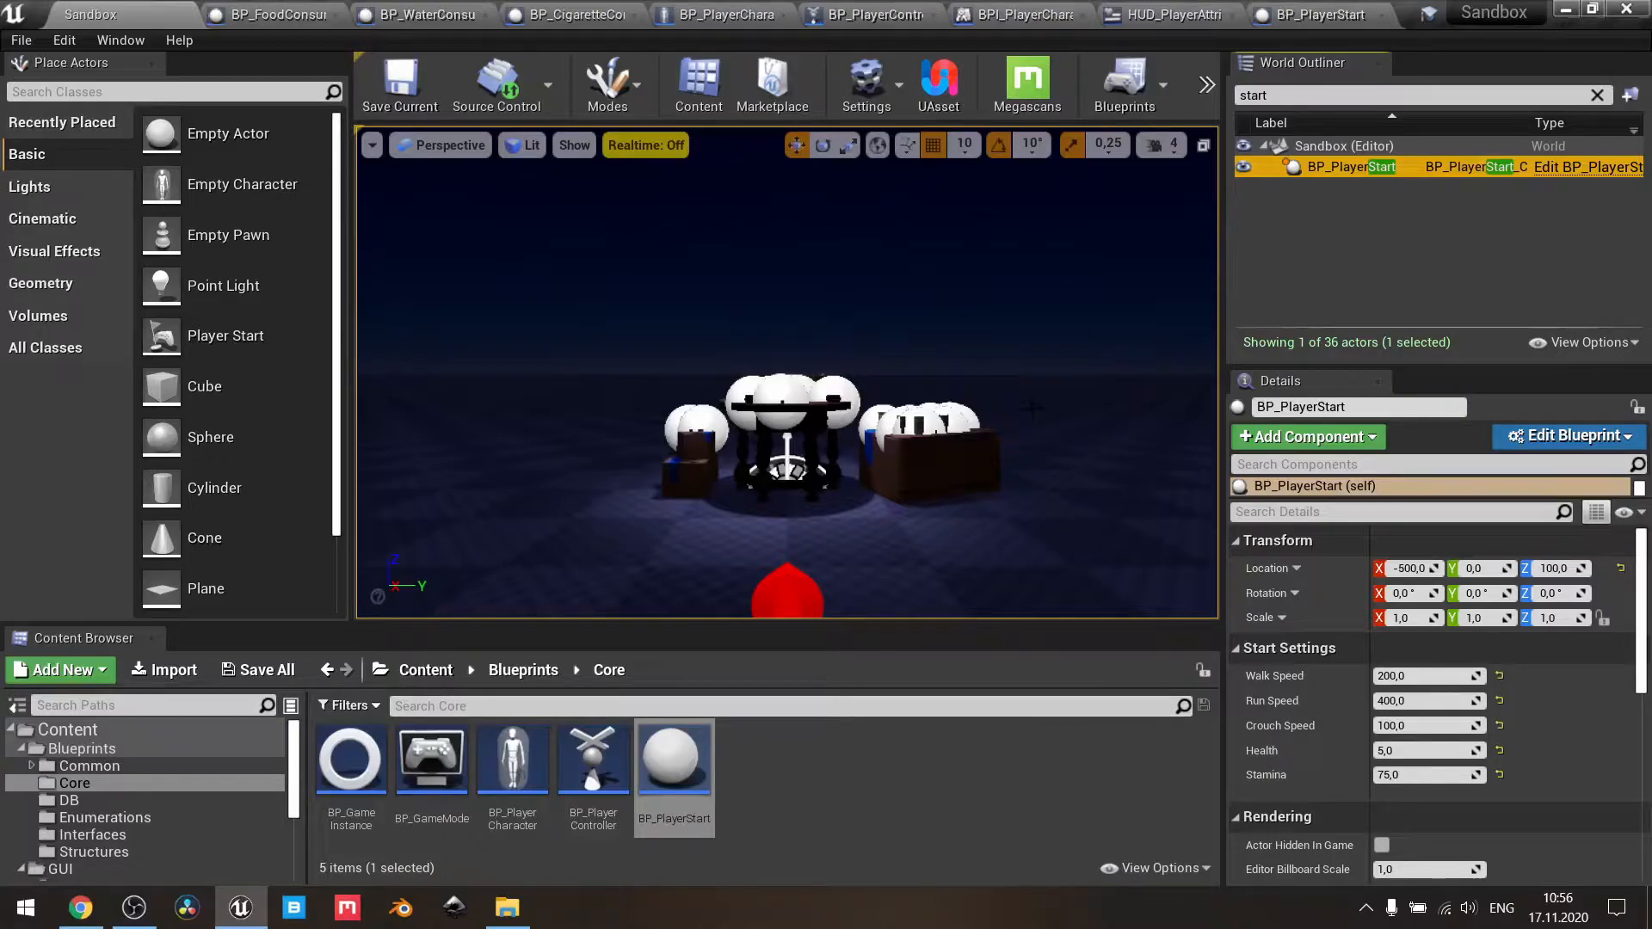
pyautogui.moveTo(724, 14)
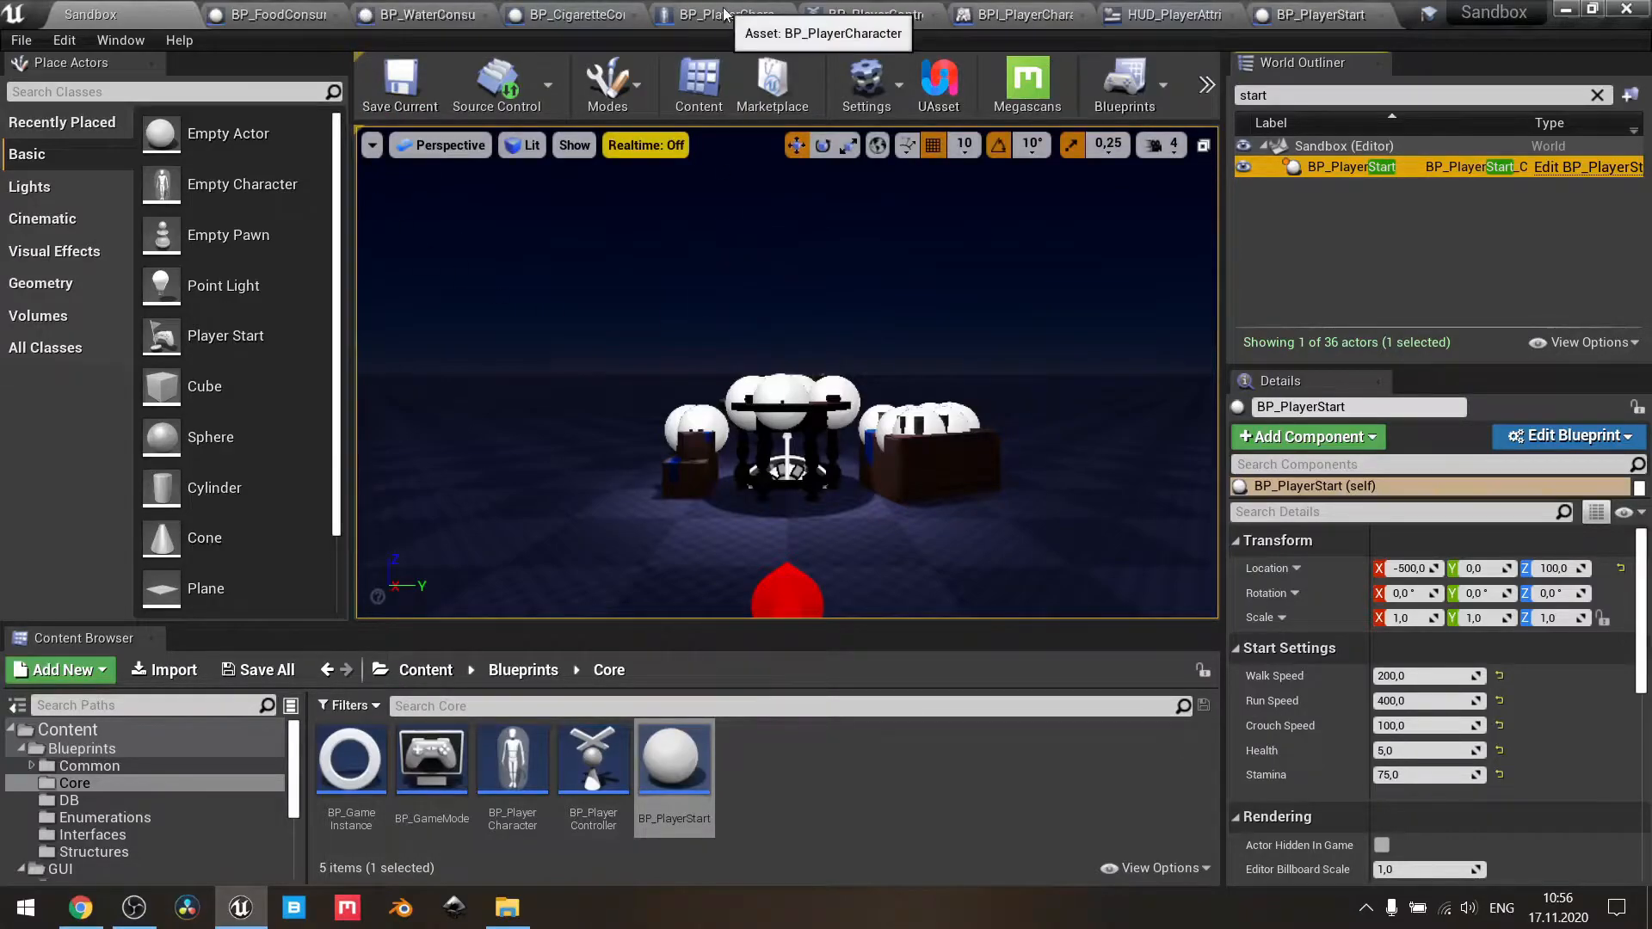
pyautogui.click(722, 13)
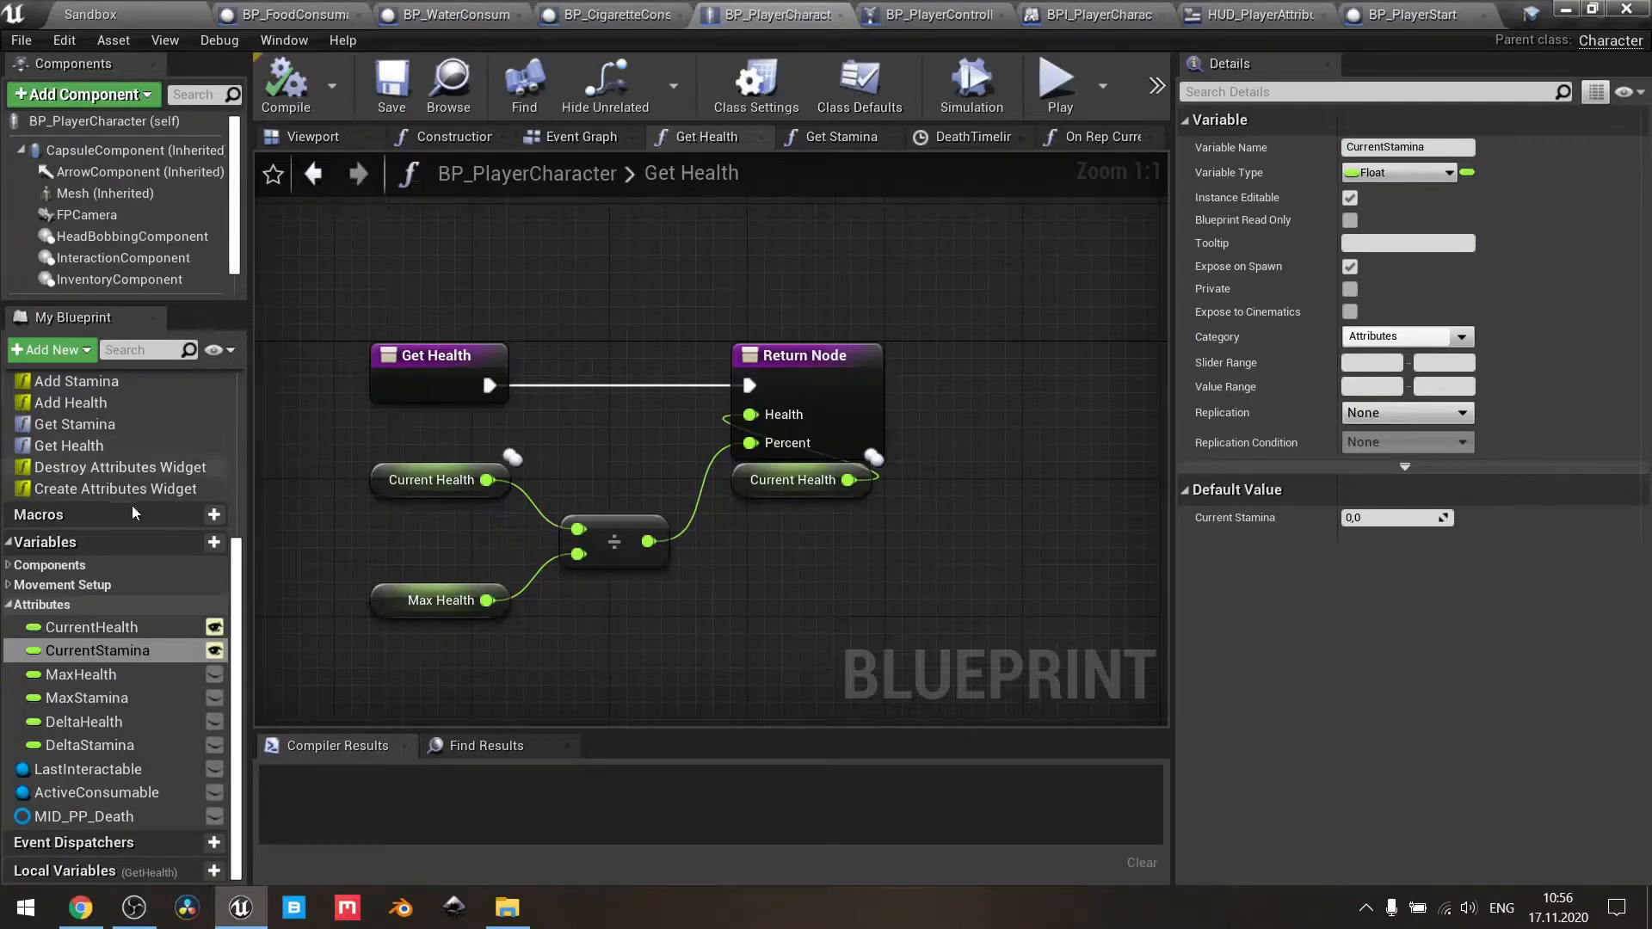
pyautogui.moveTo(99, 651)
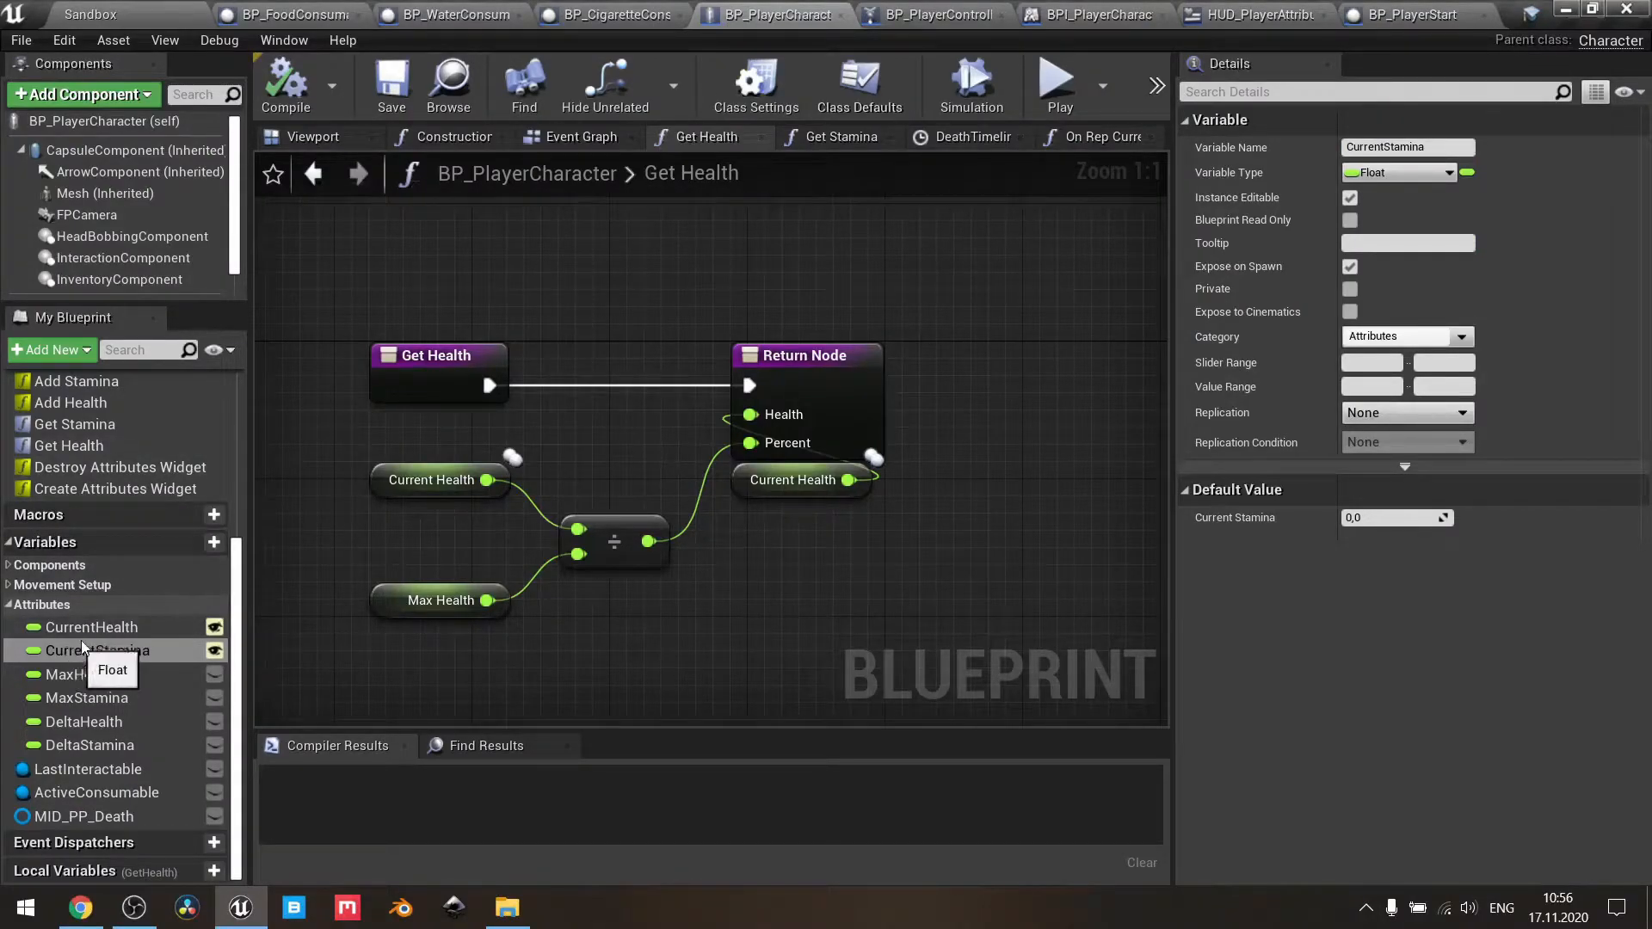
pyautogui.click(92, 675)
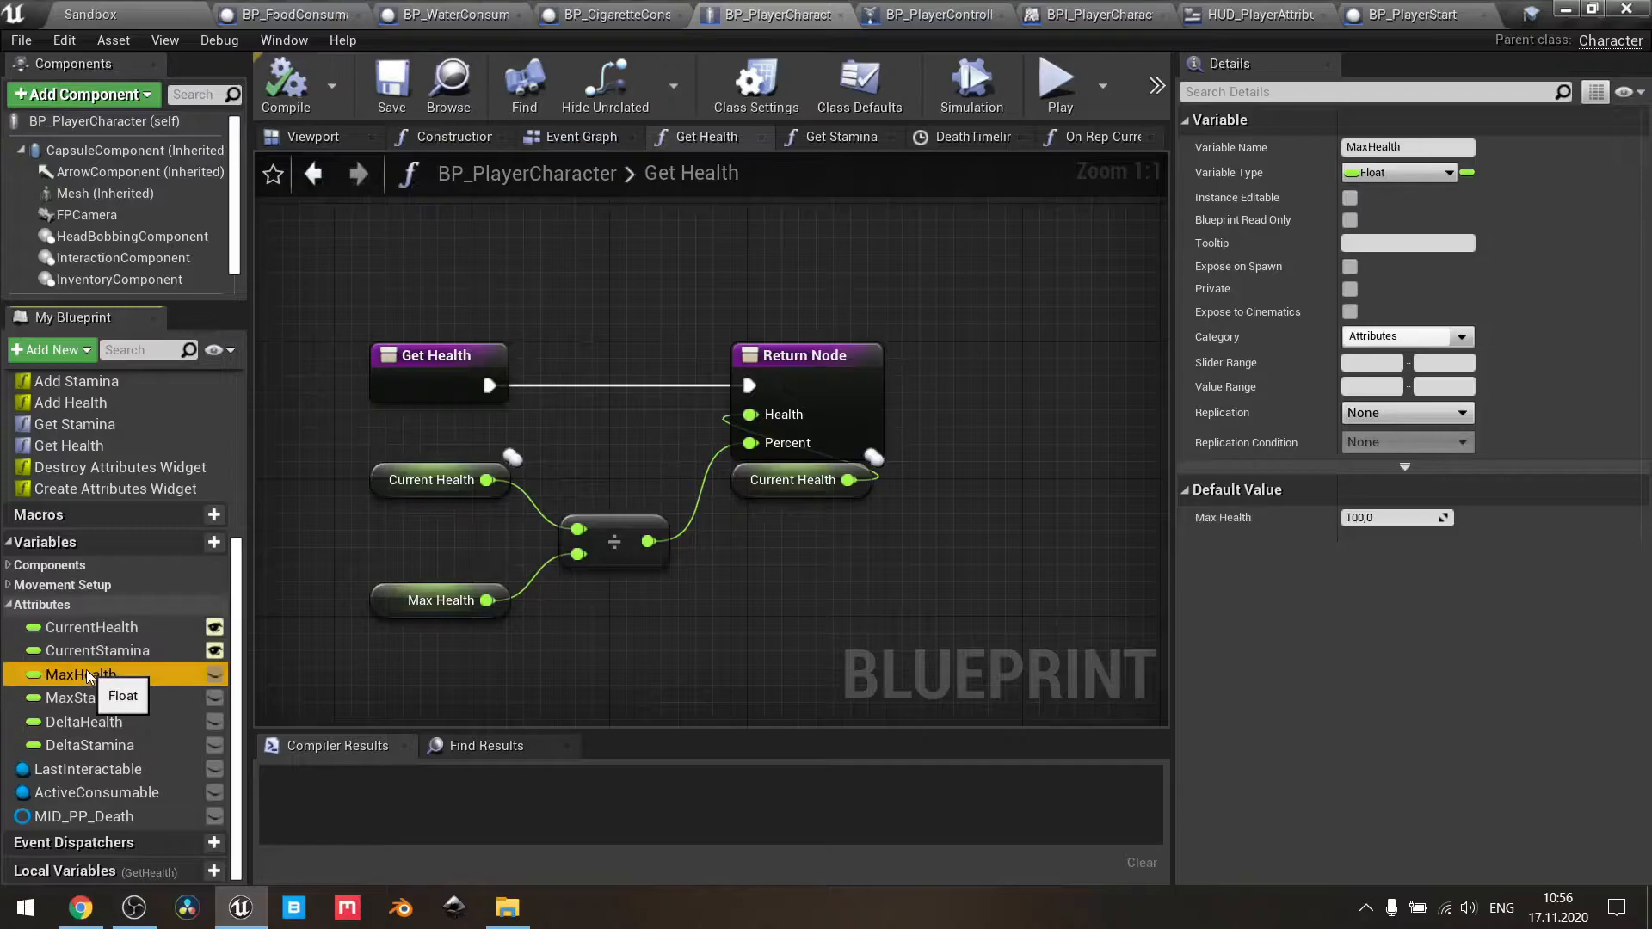
pyautogui.moveTo(74, 698)
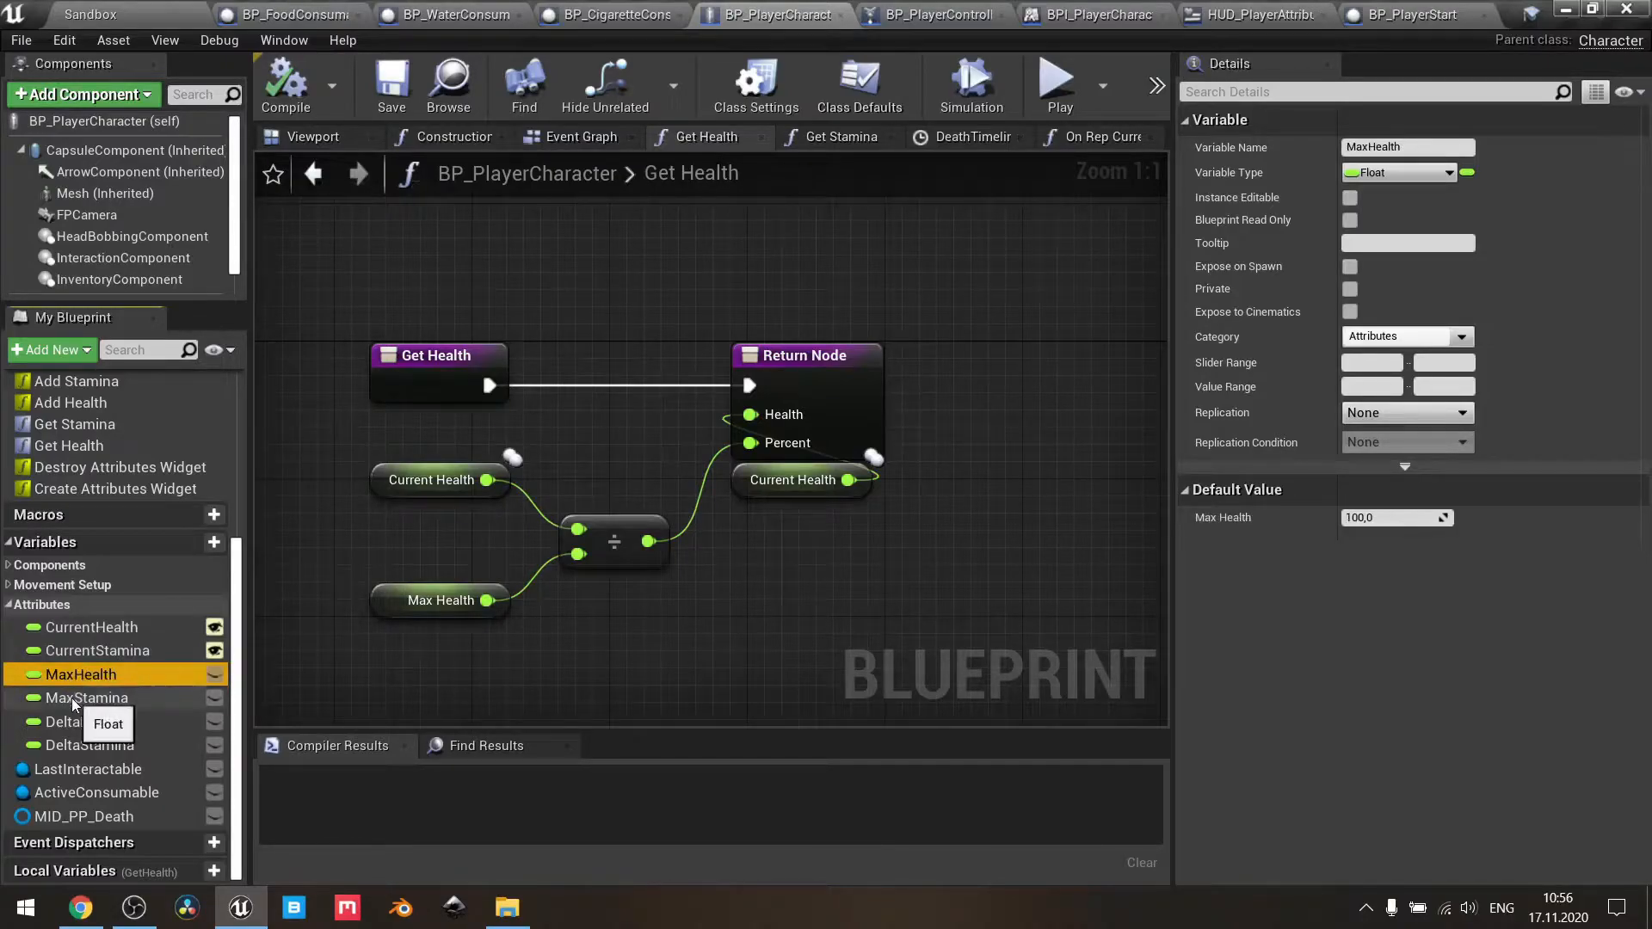
pyautogui.click(87, 697)
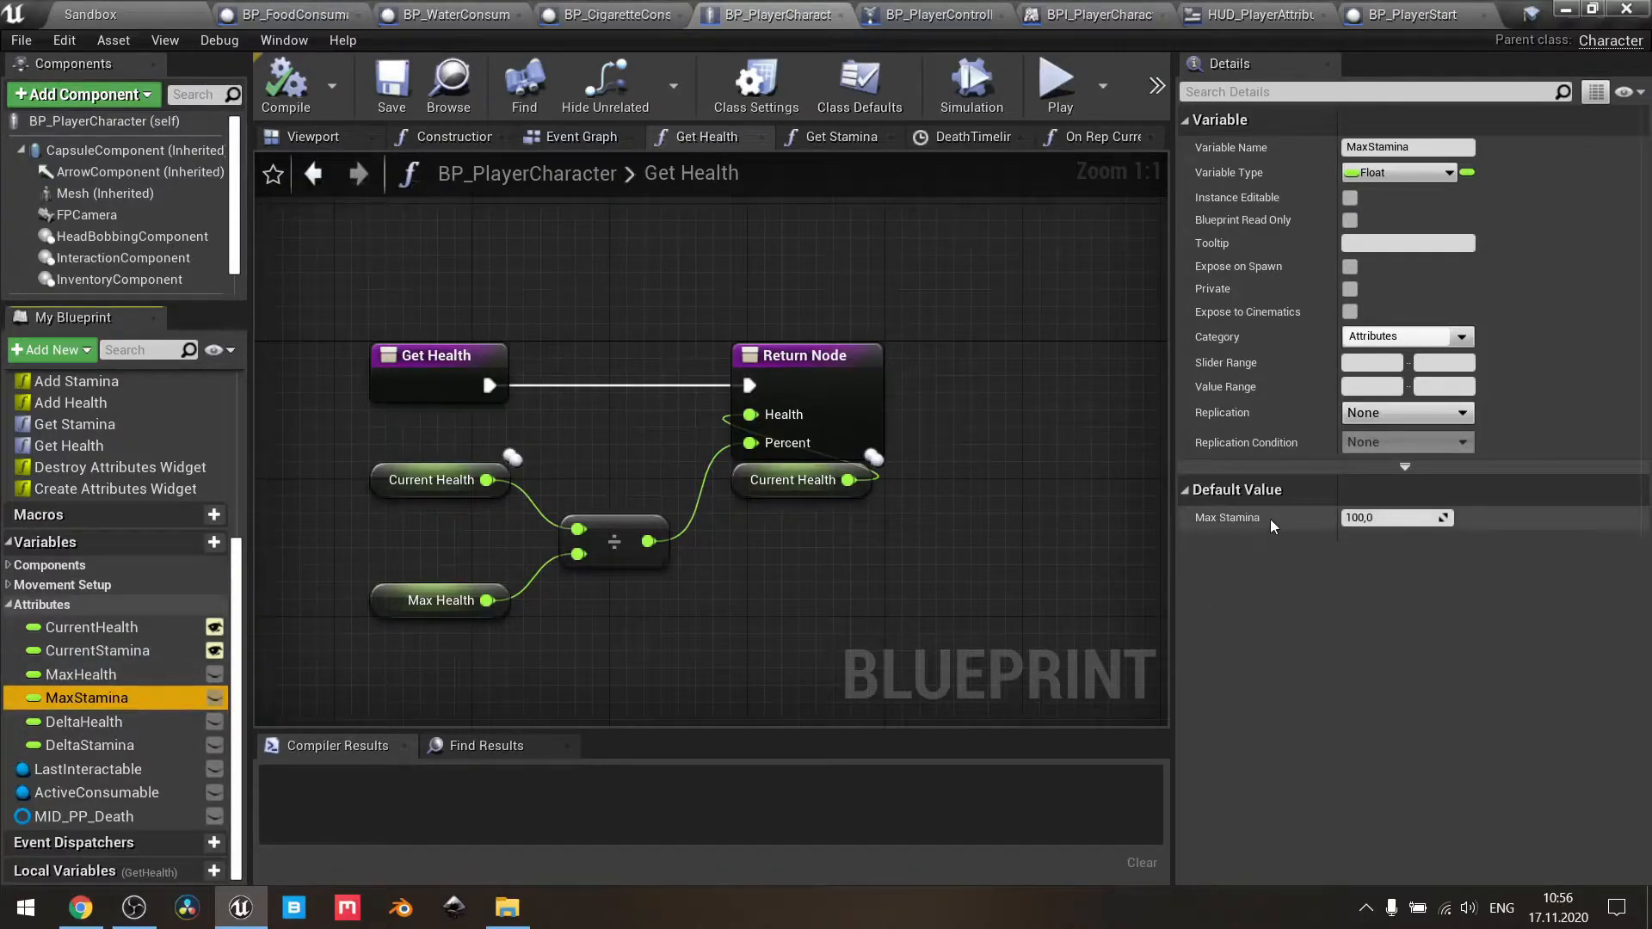
pyautogui.moveTo(525, 323)
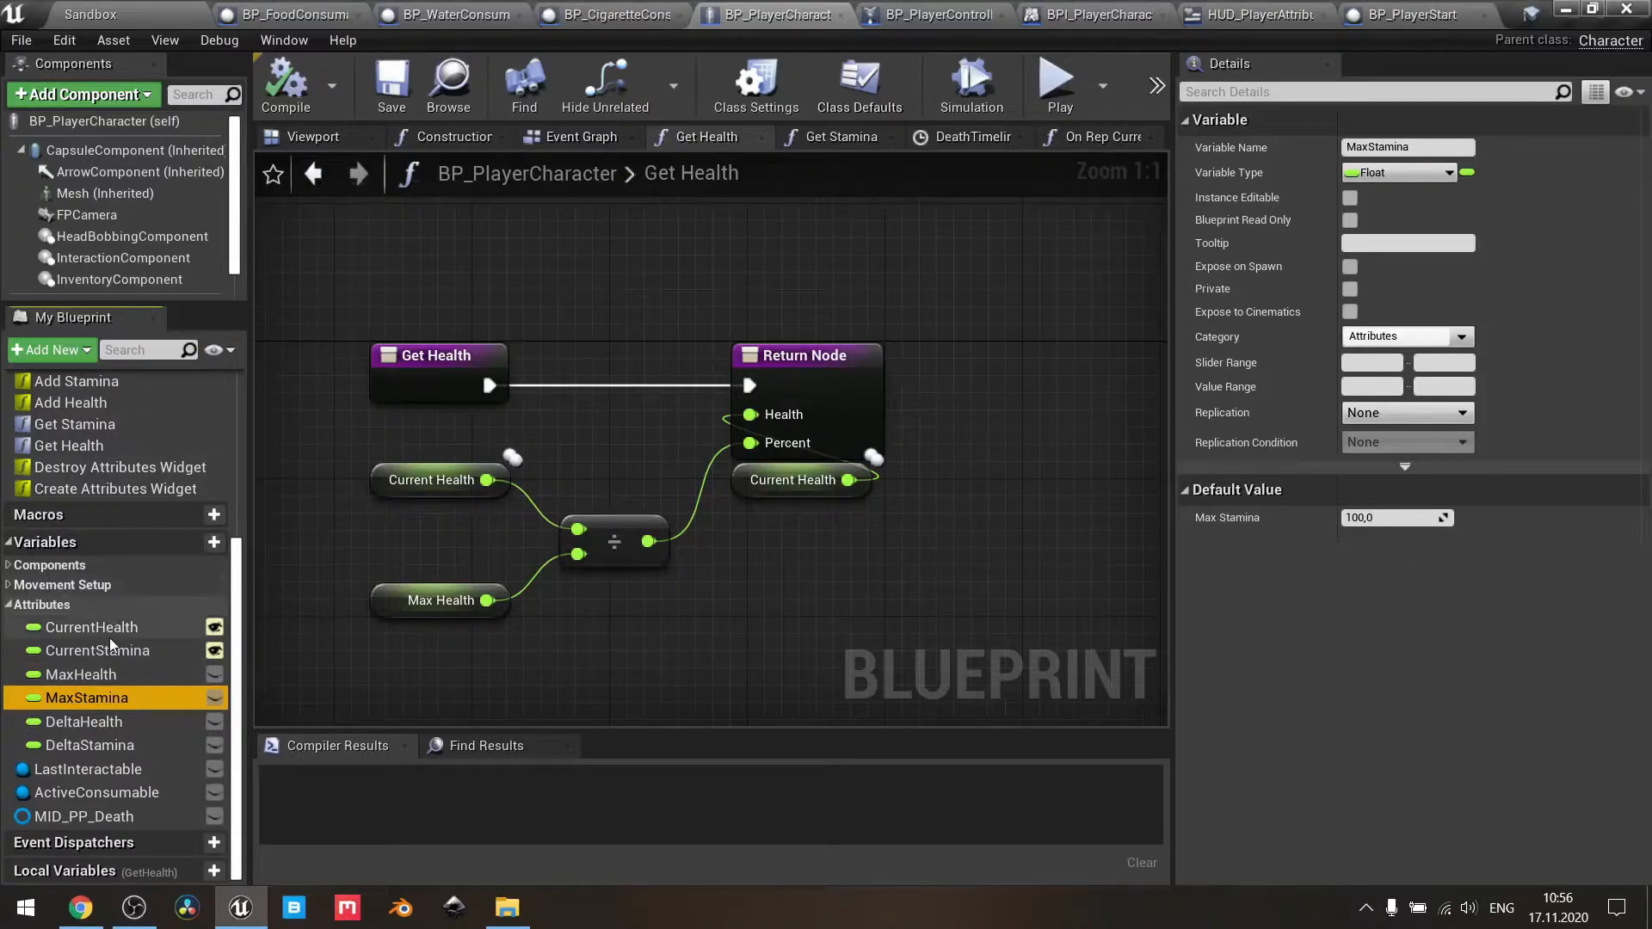
pyautogui.click(99, 651)
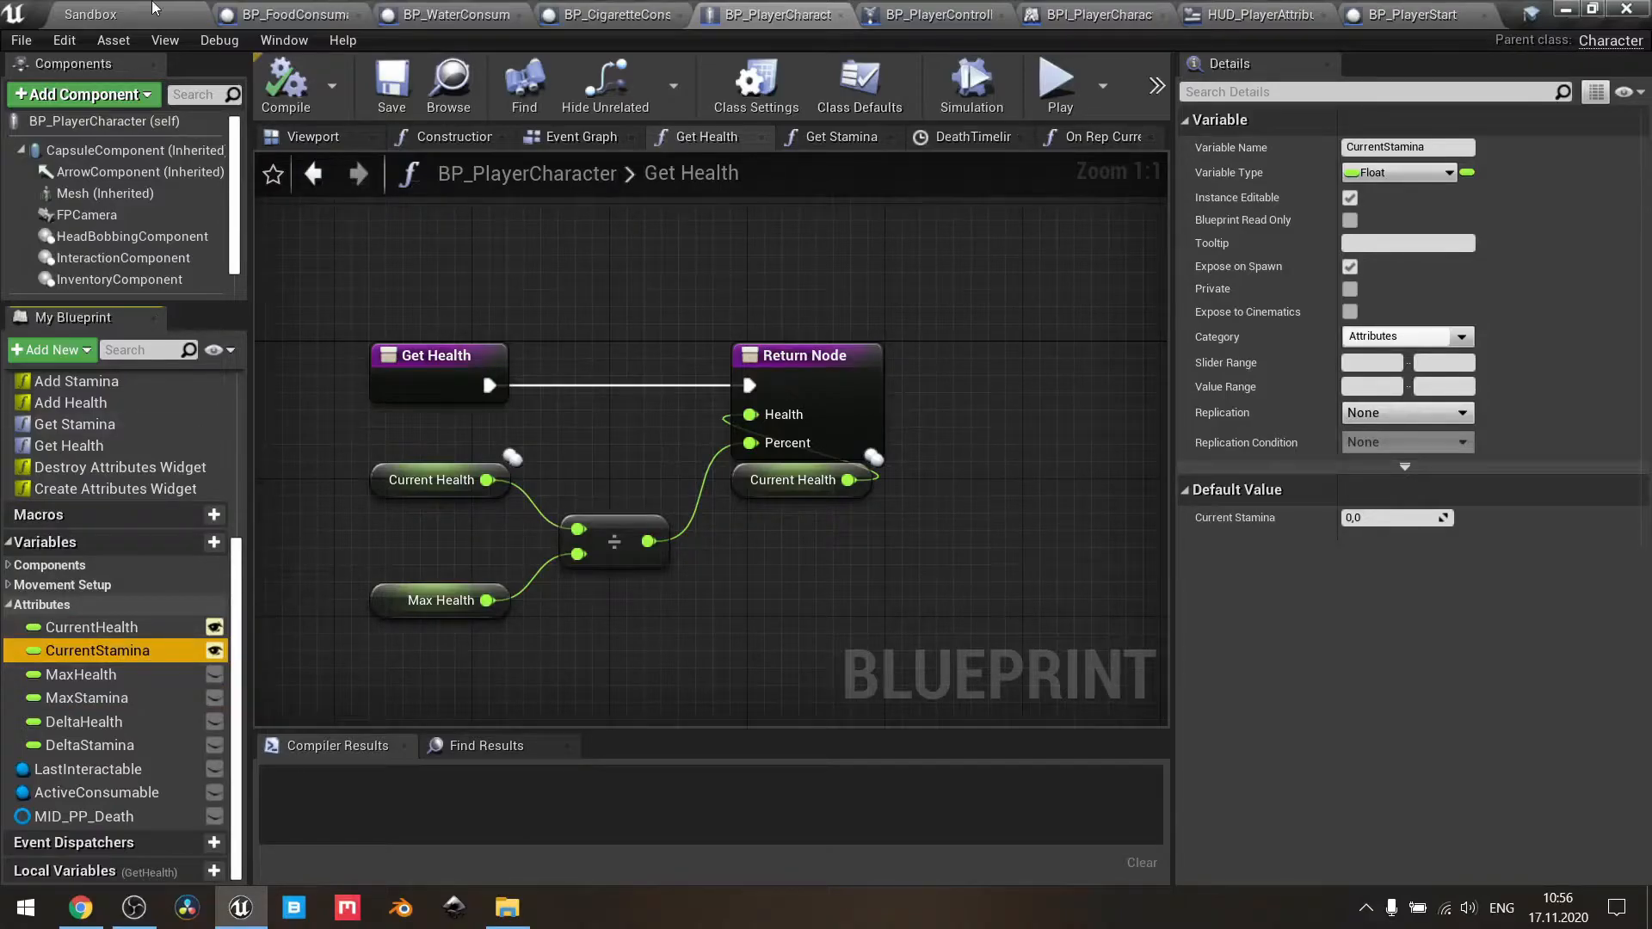
pyautogui.click(90, 14)
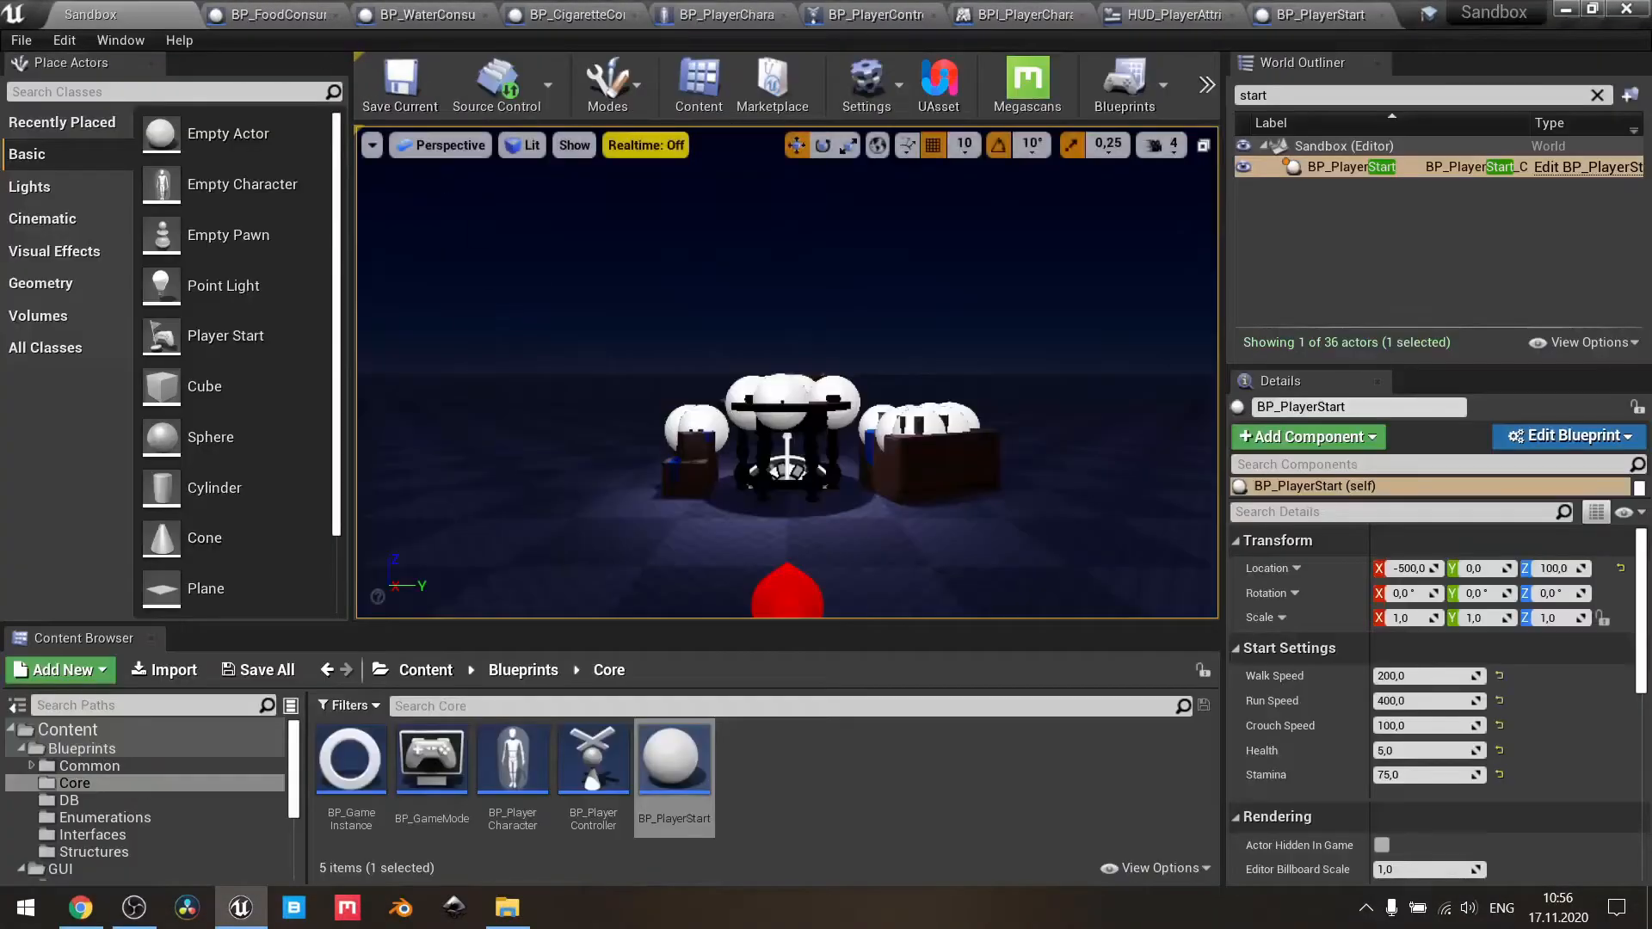
pyautogui.moveTo(1370, 166)
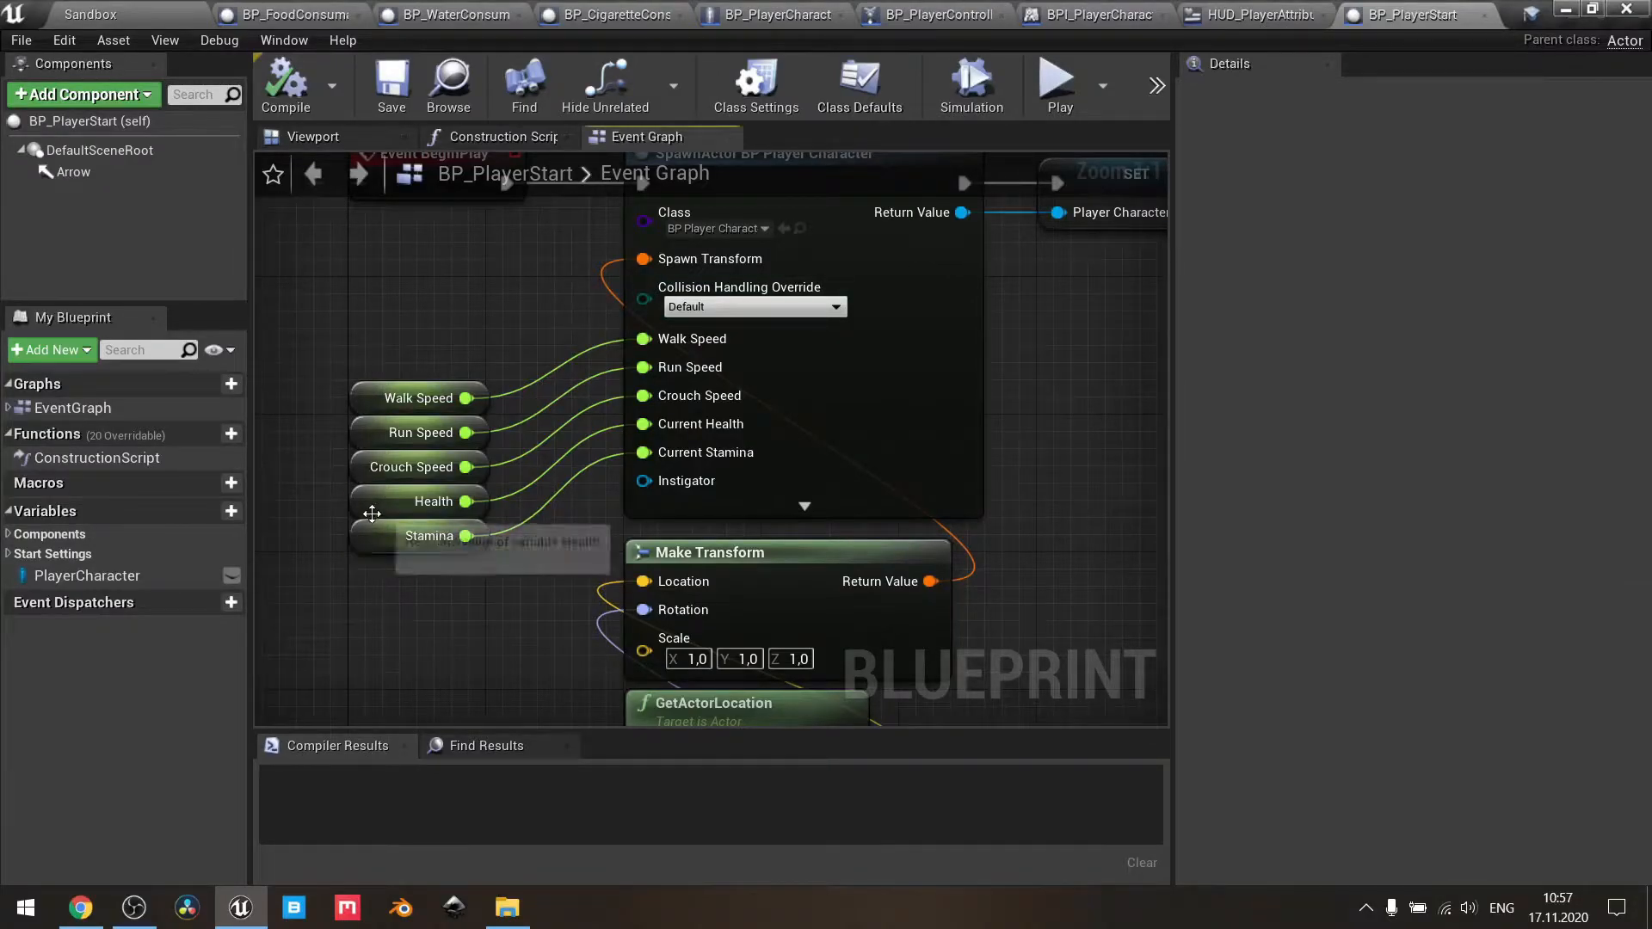
# - Inspect BP_PlayerStart's Stamina variable (default 100), then return to the Sandbox level
pyautogui.click(428, 536)
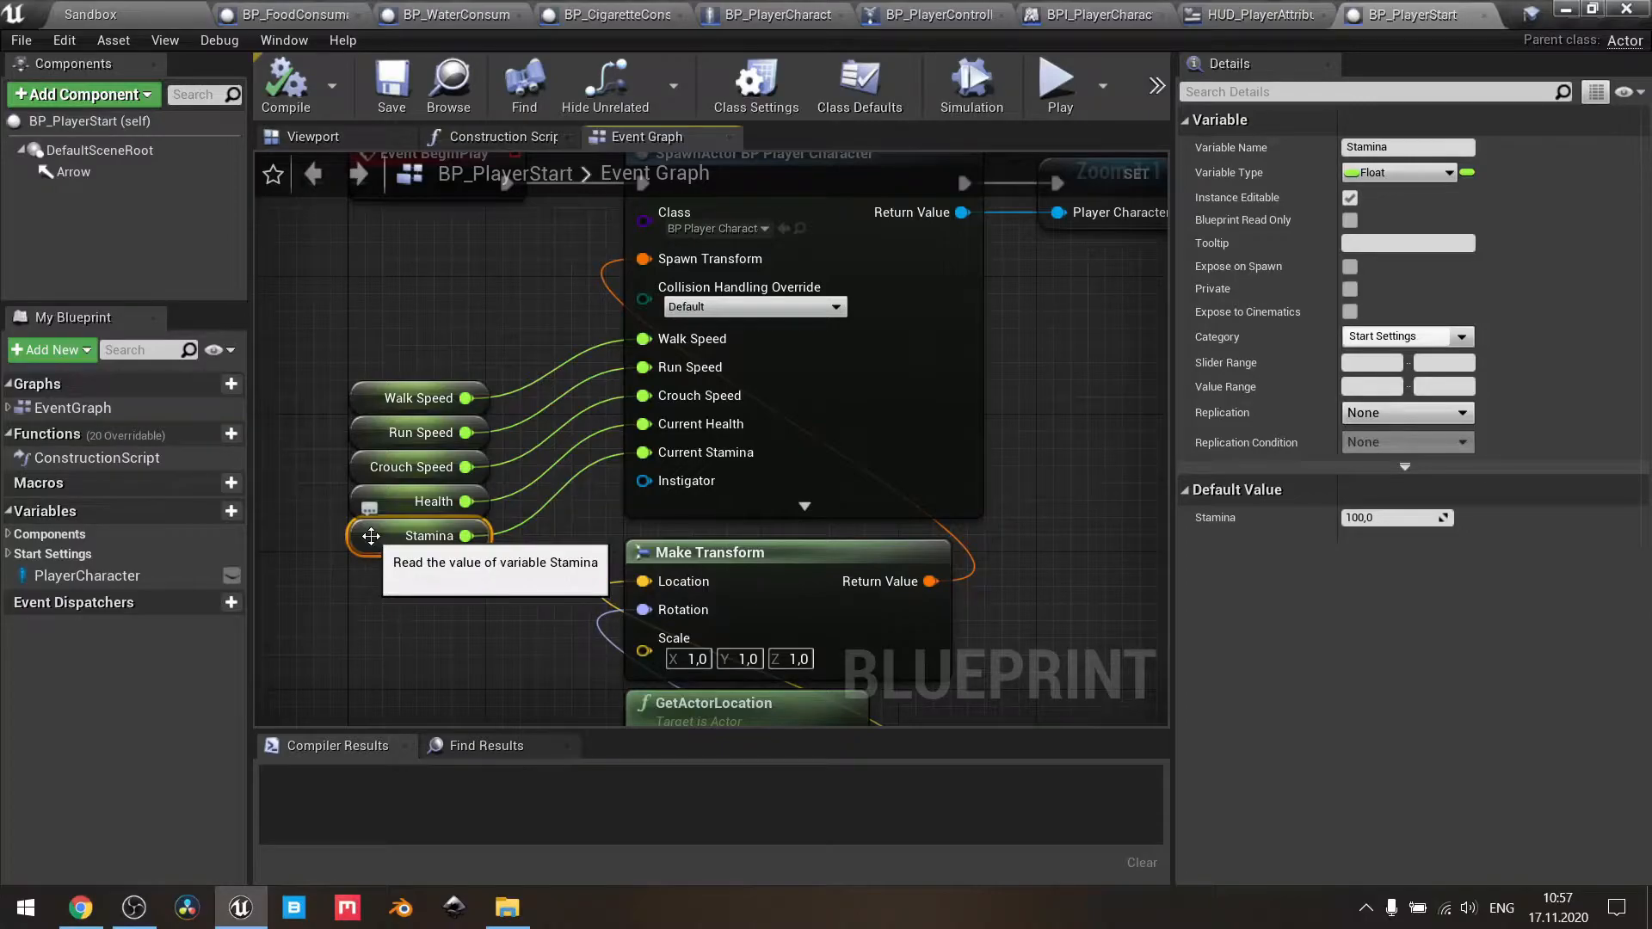
pyautogui.click(1491, 13)
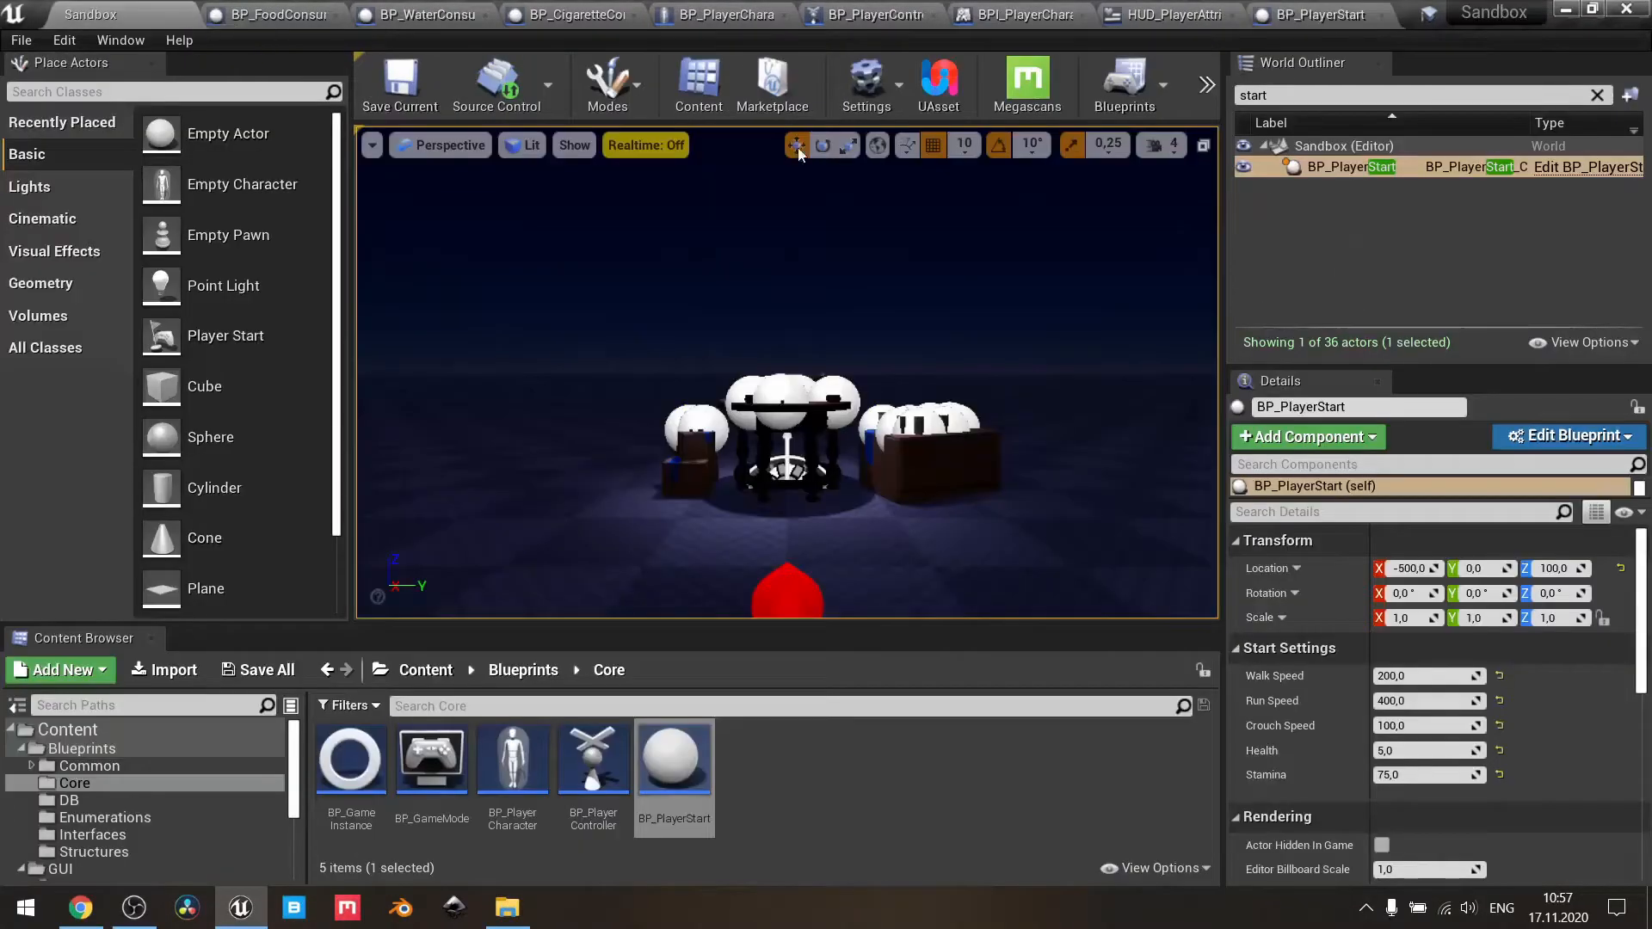
pyautogui.moveTo(1261, 750)
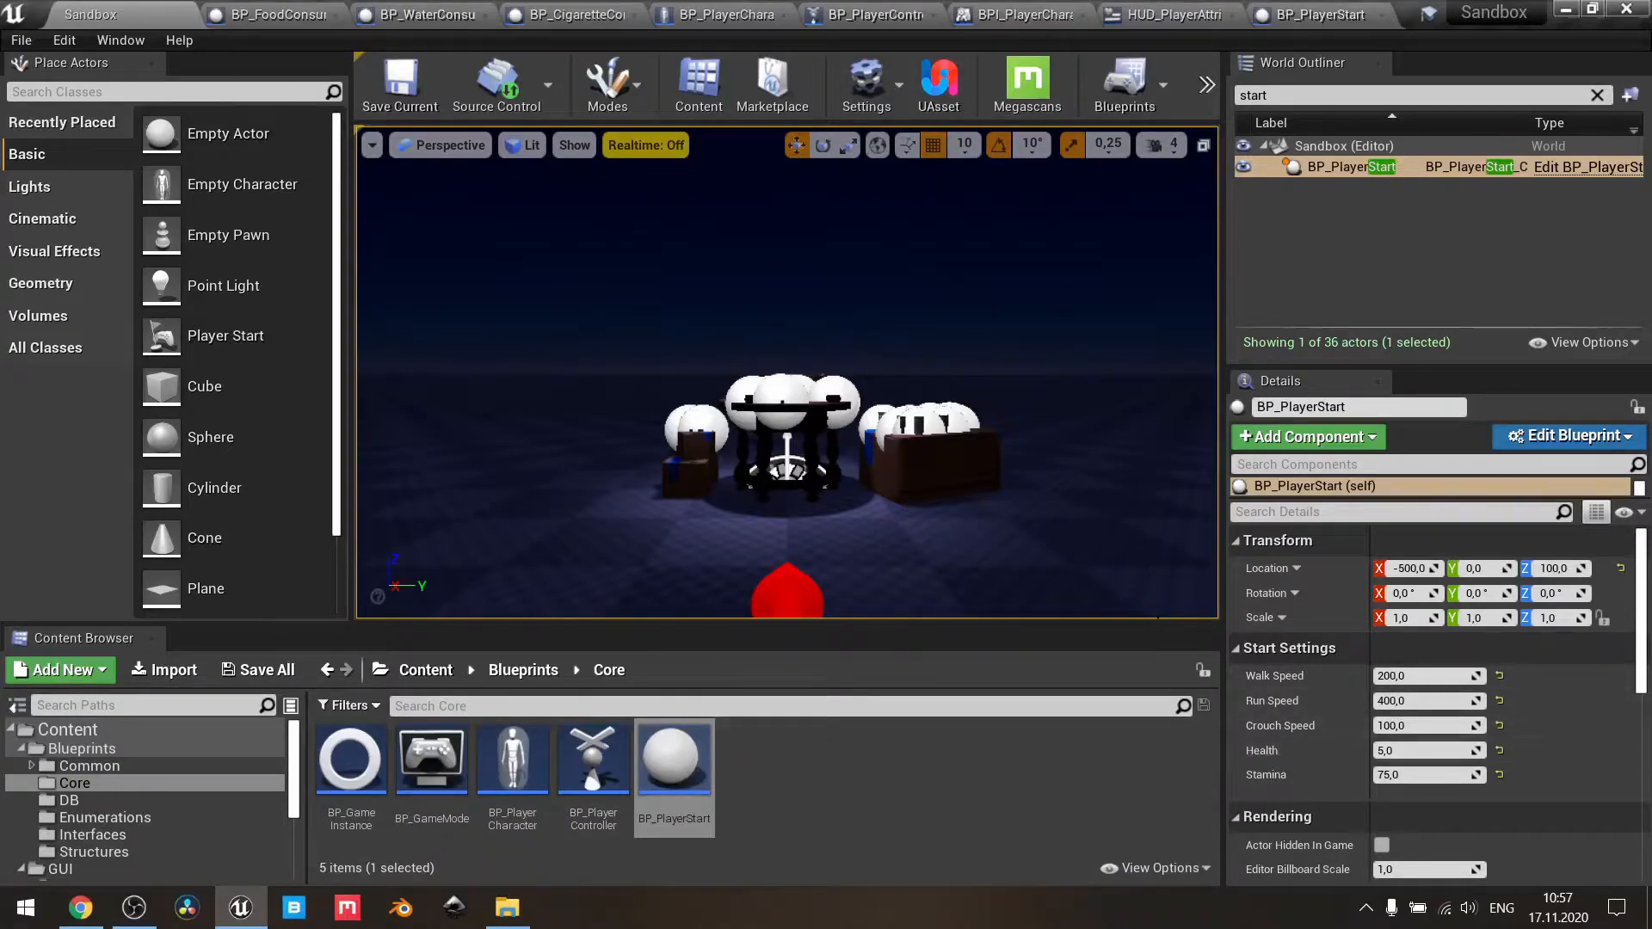
pyautogui.moveTo(1296, 793)
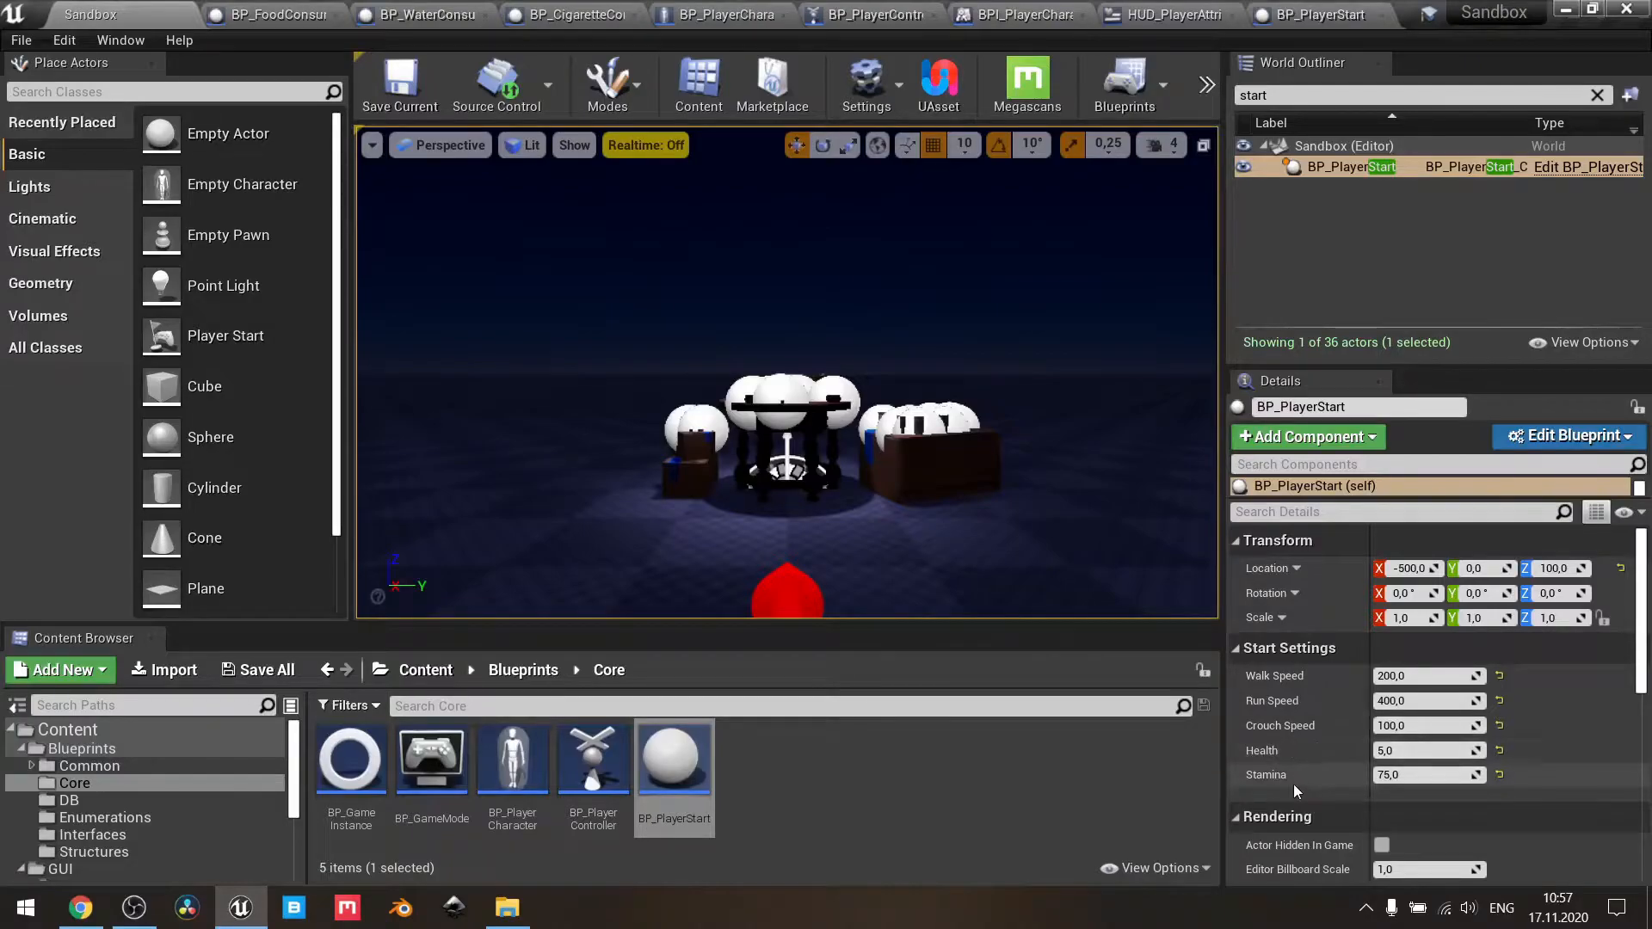
pyautogui.moveTo(1294, 723)
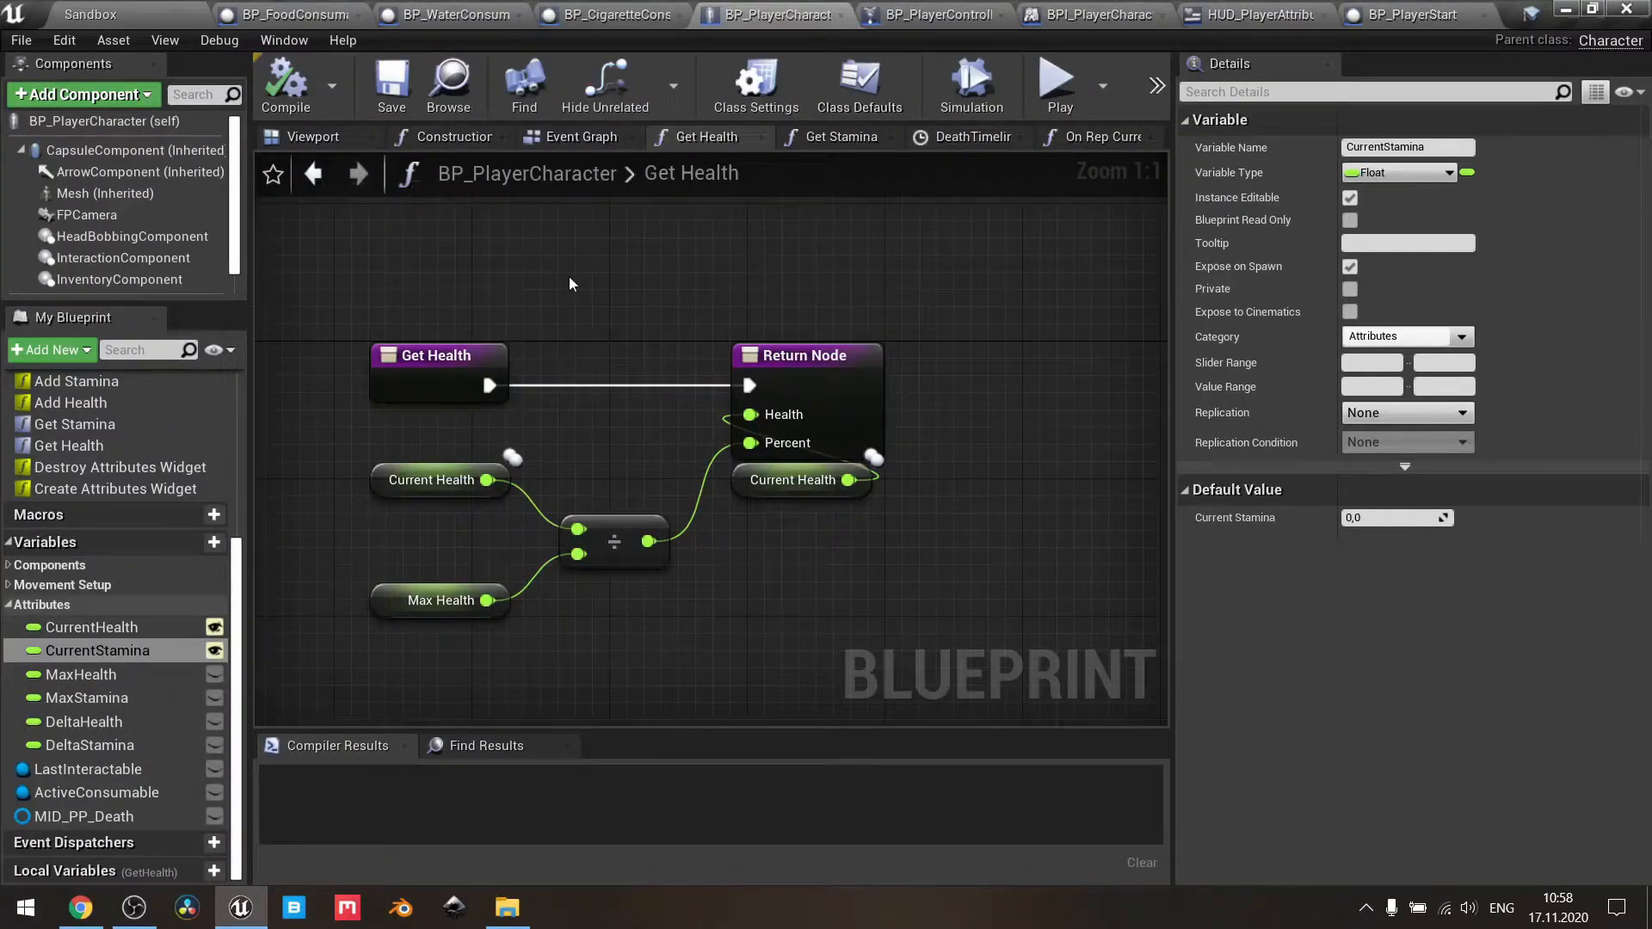
pyautogui.moveTo(658, 153)
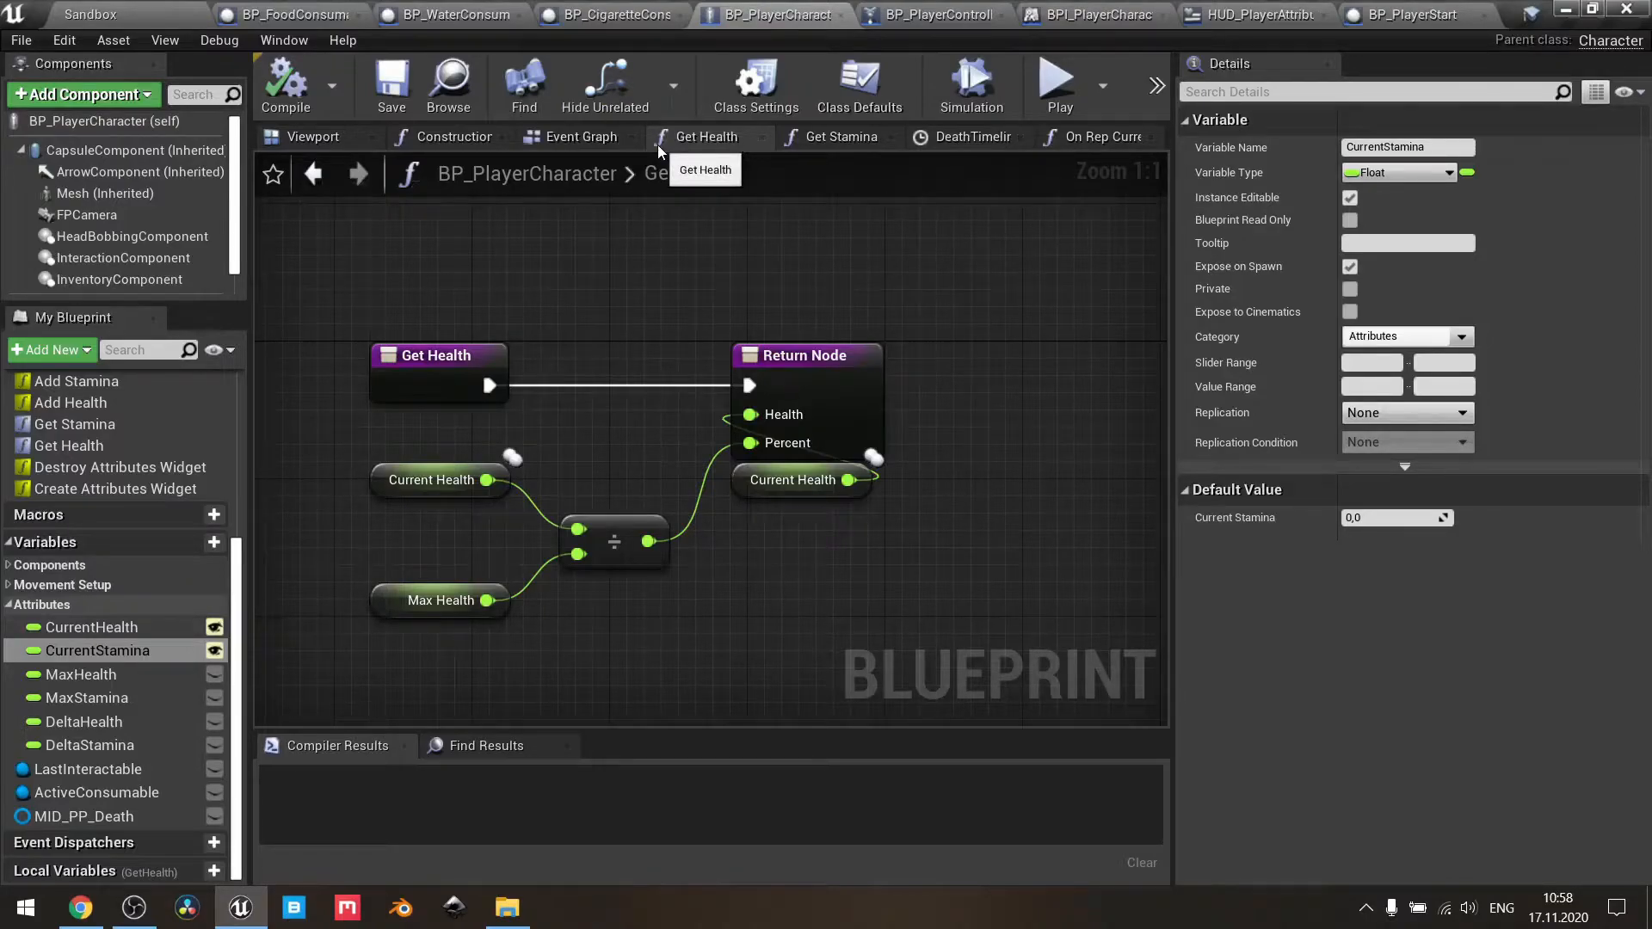
pyautogui.moveTo(598, 299)
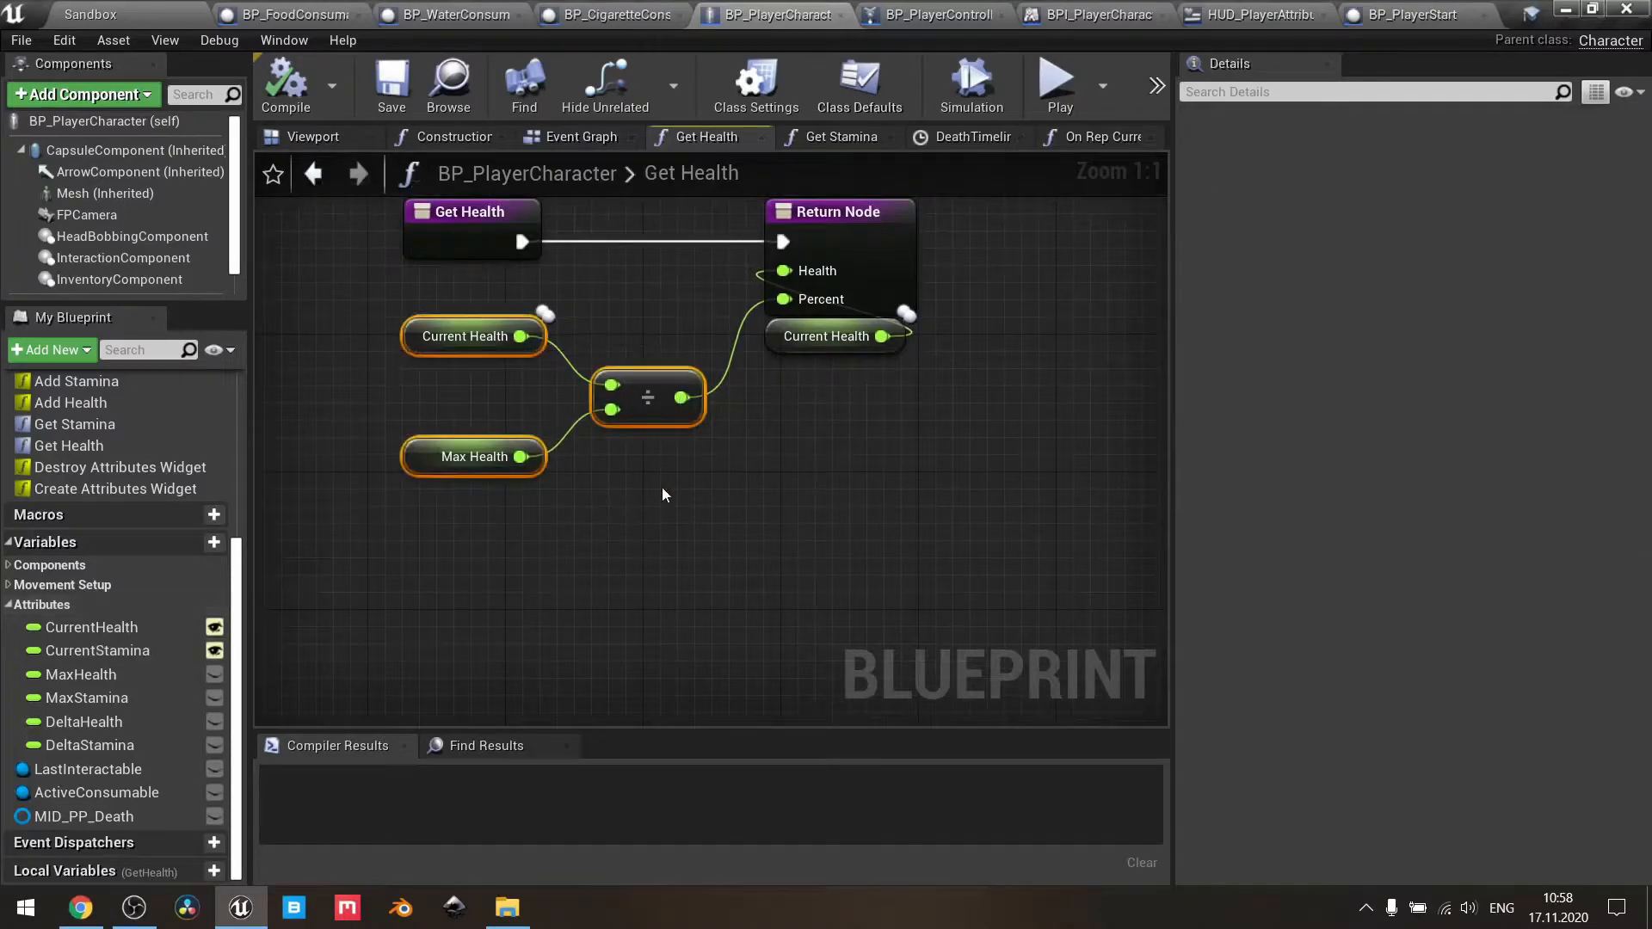
pyautogui.click(465, 337)
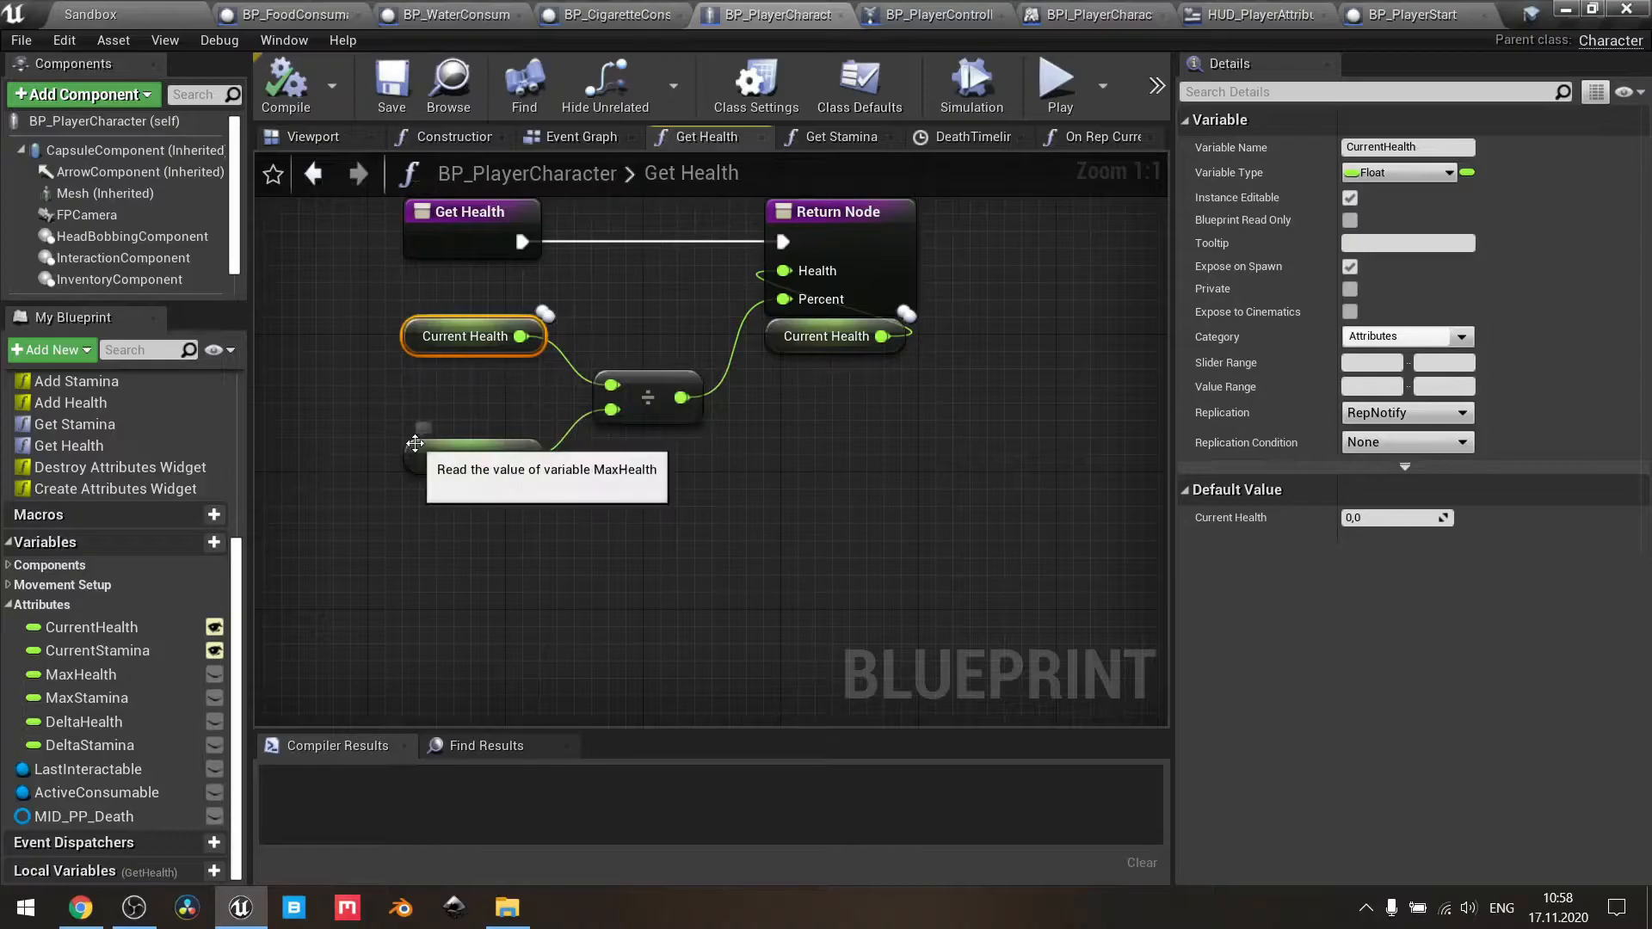
pyautogui.click(473, 442)
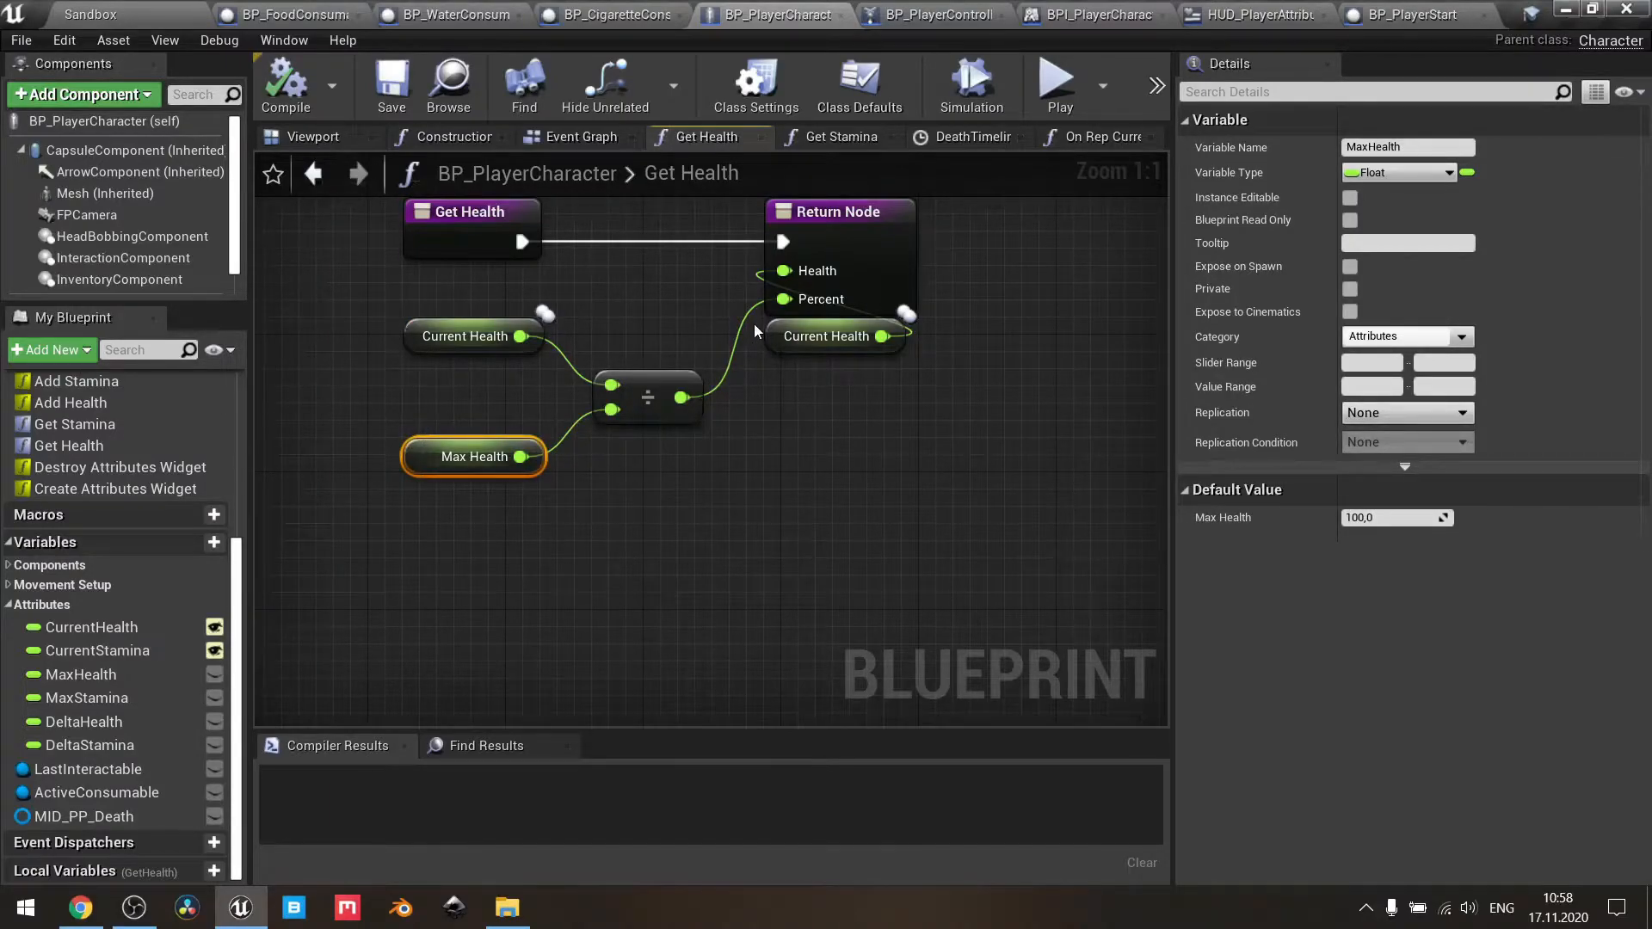
pyautogui.moveTo(741, 442)
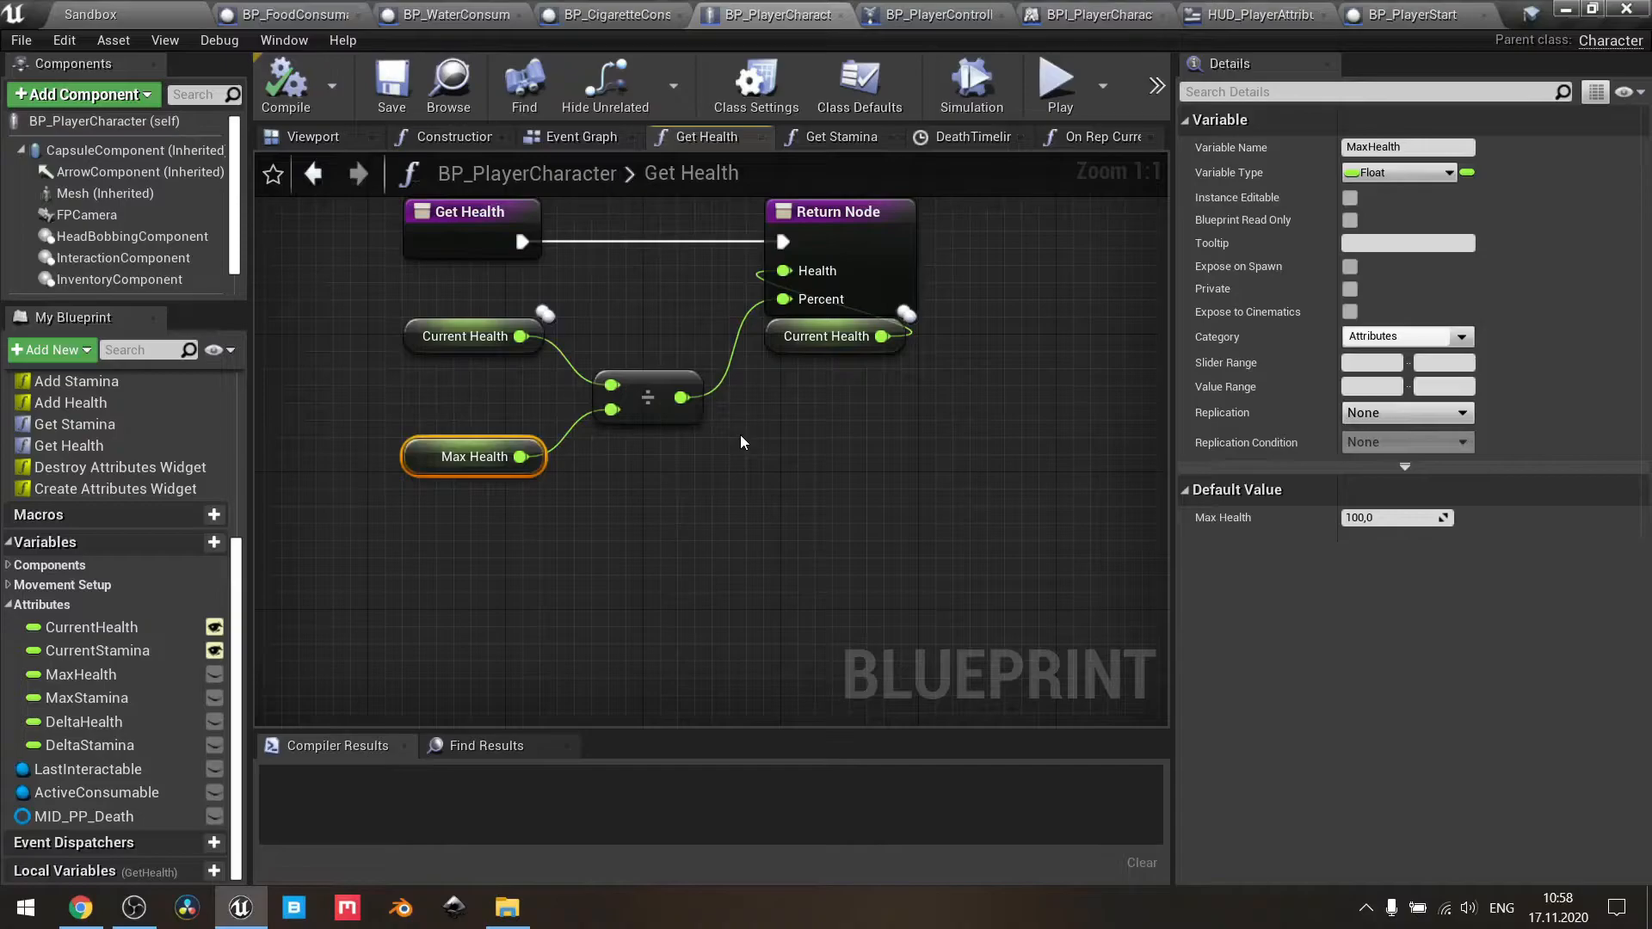
pyautogui.moveTo(701, 399)
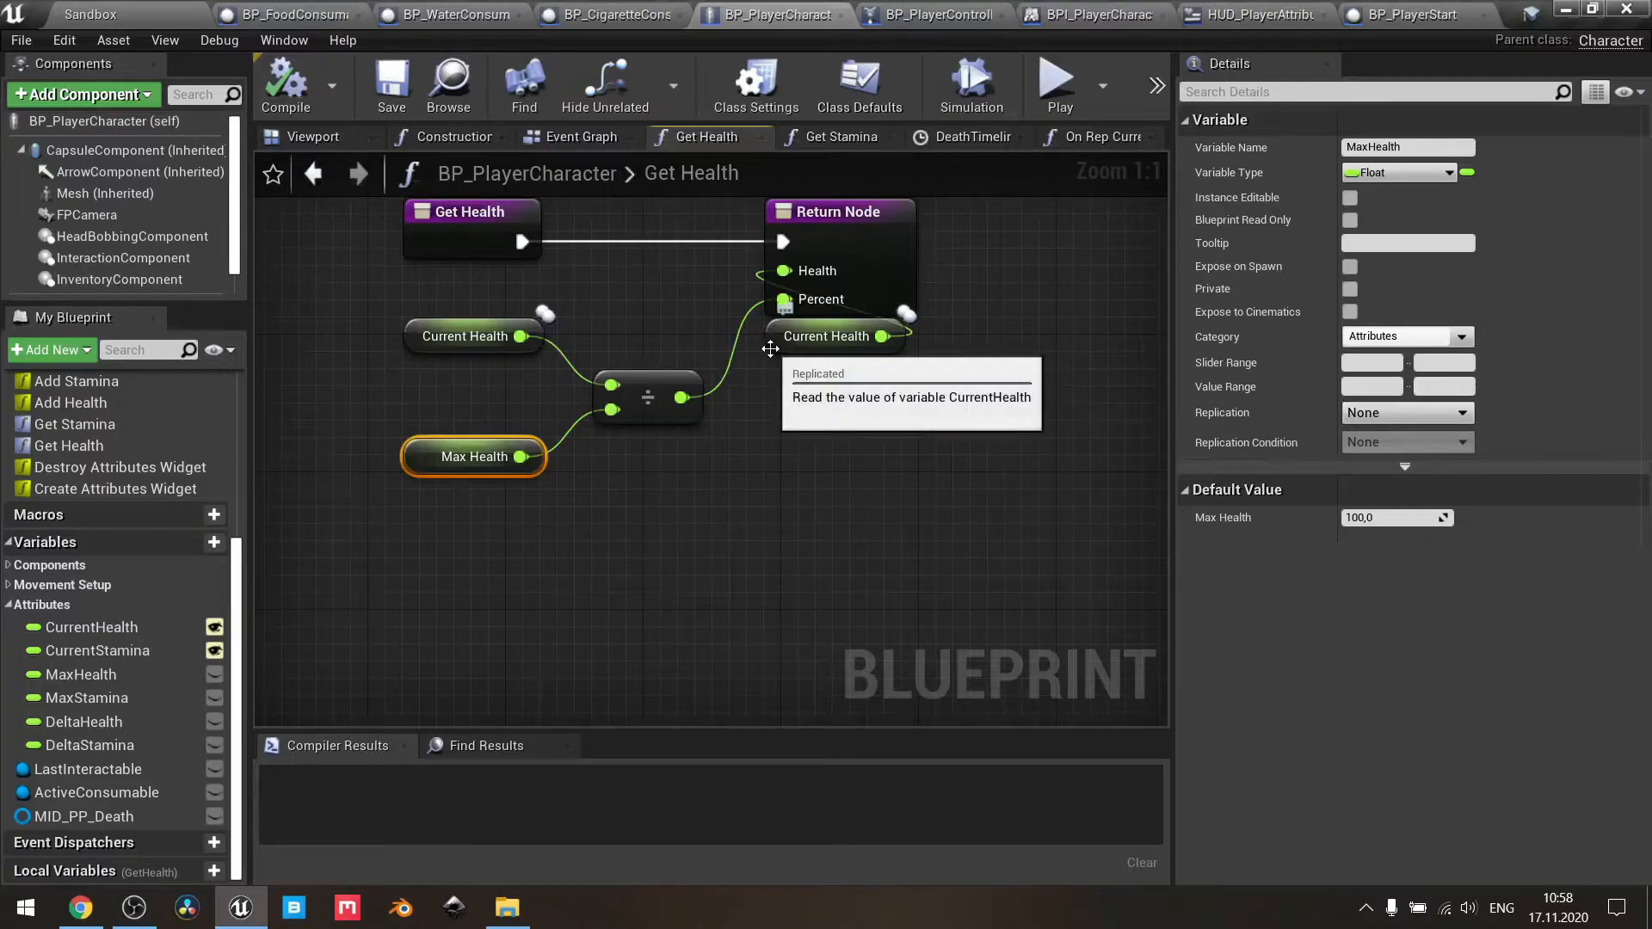
pyautogui.click(832, 335)
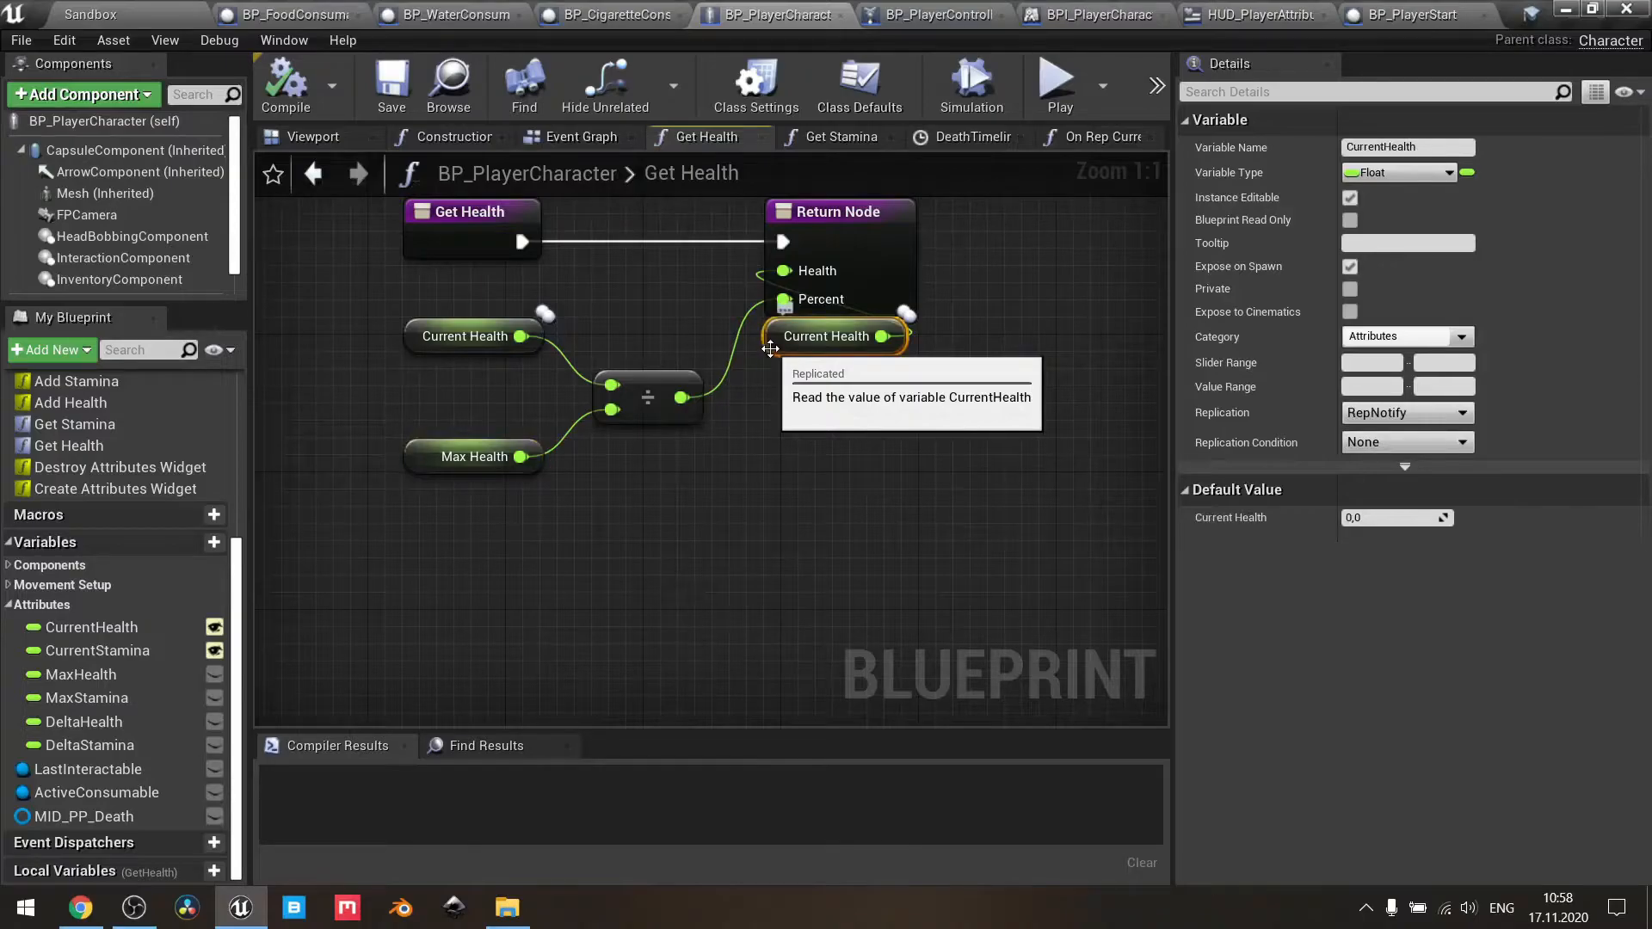
pyautogui.moveTo(555, 324)
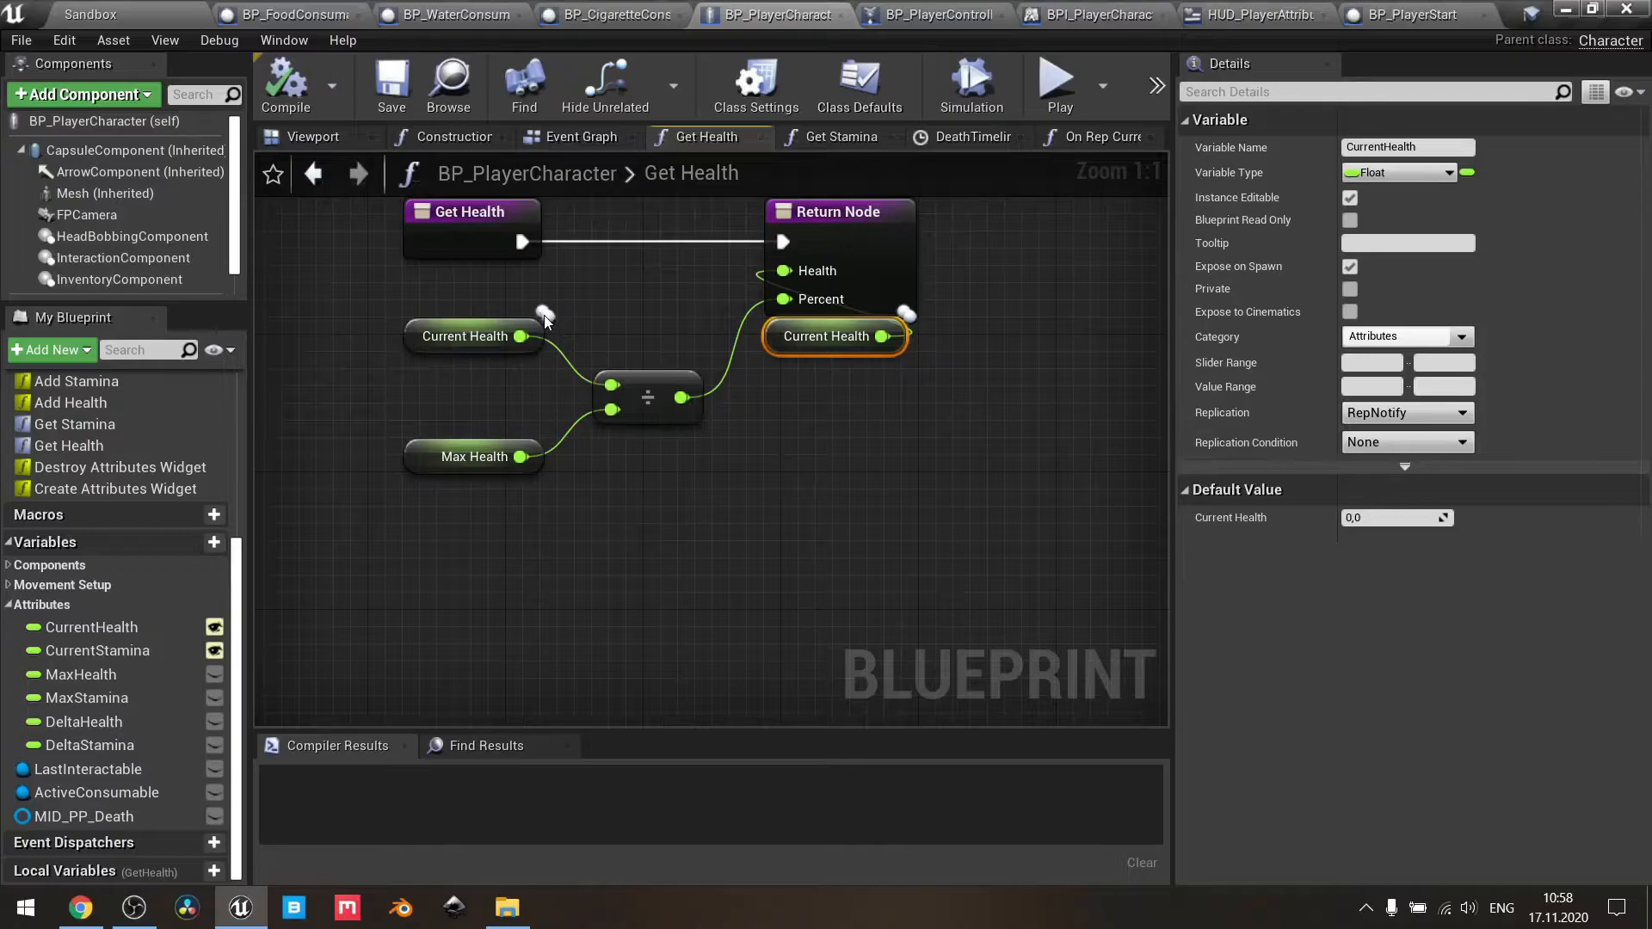
pyautogui.moveTo(1196, 423)
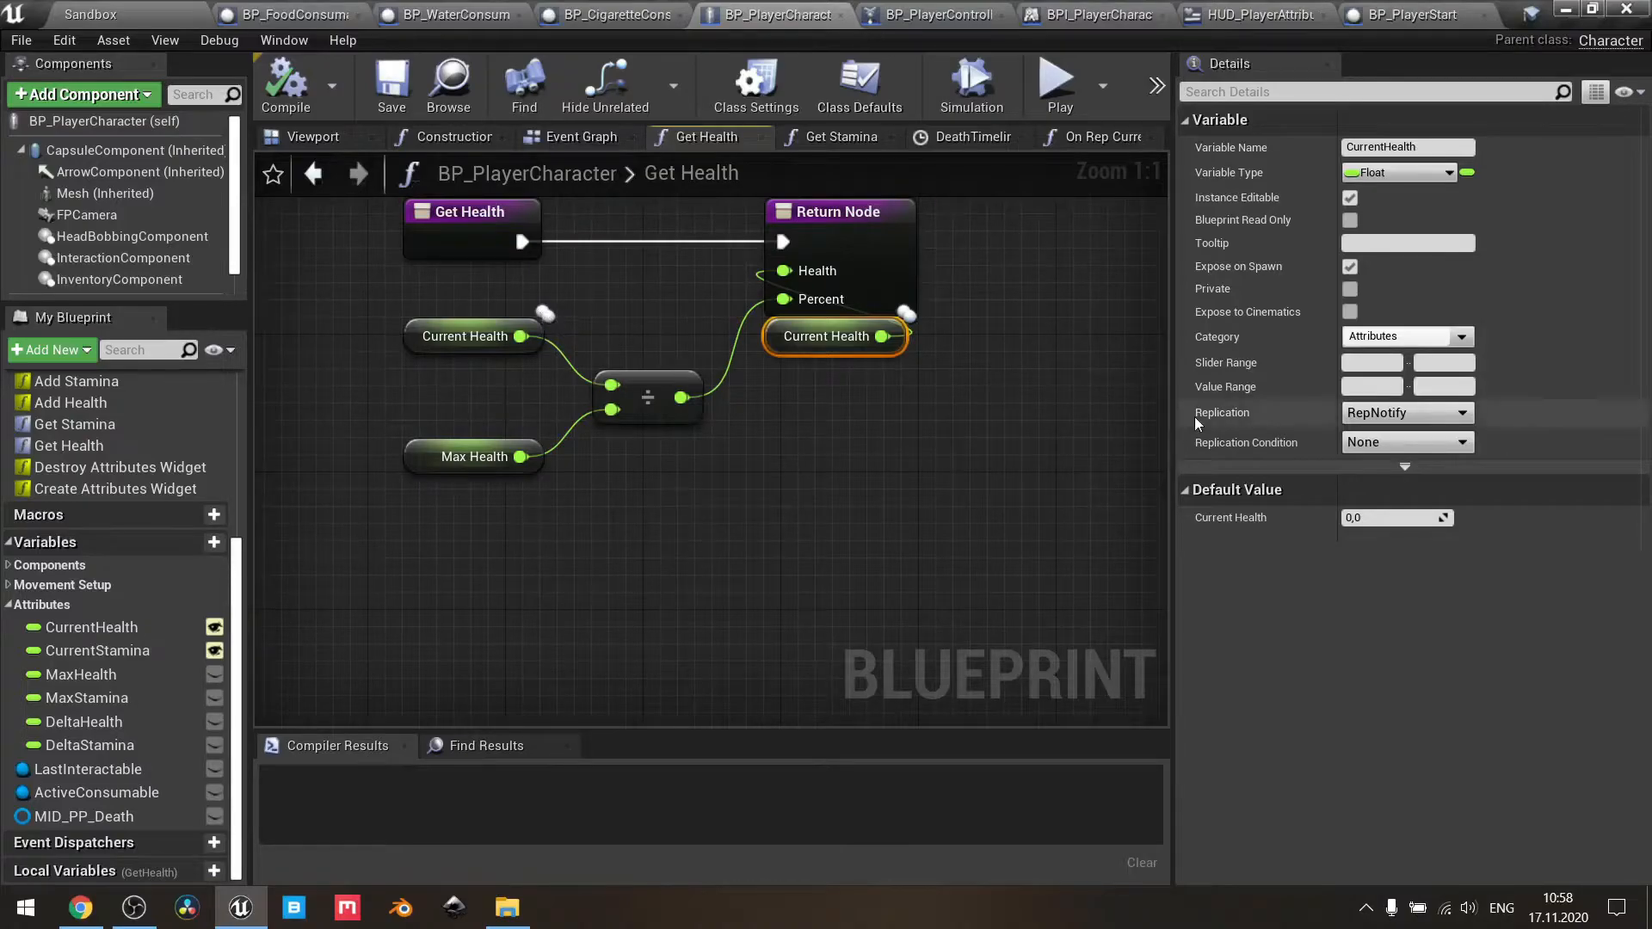
pyautogui.moveTo(1407, 412)
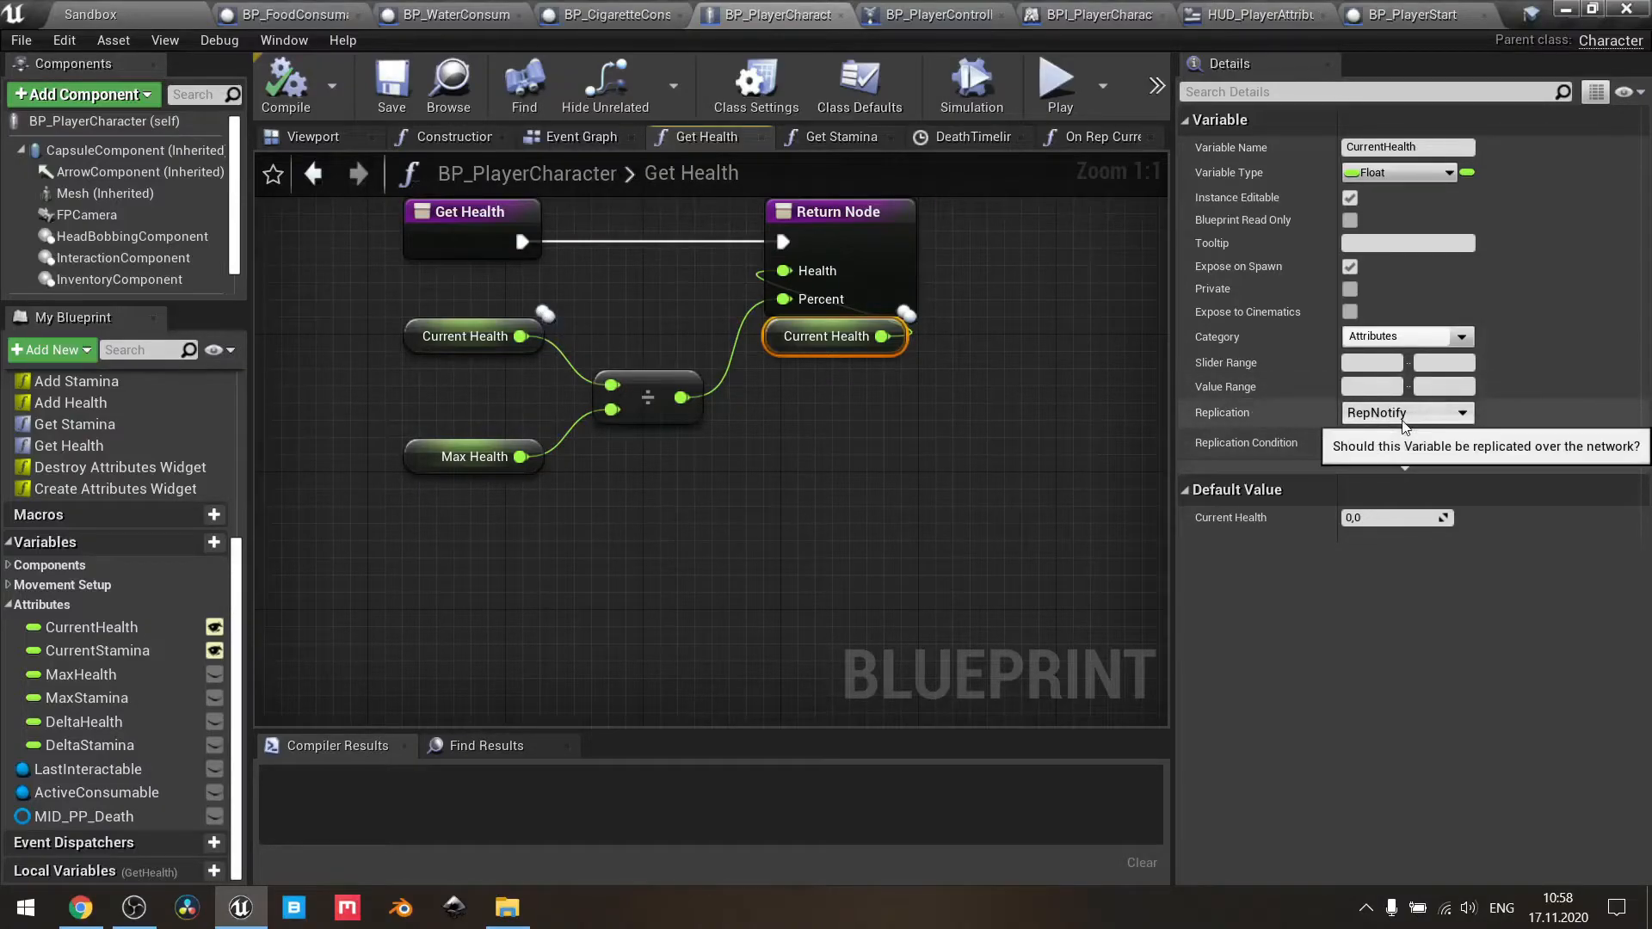
pyautogui.click(1461, 412)
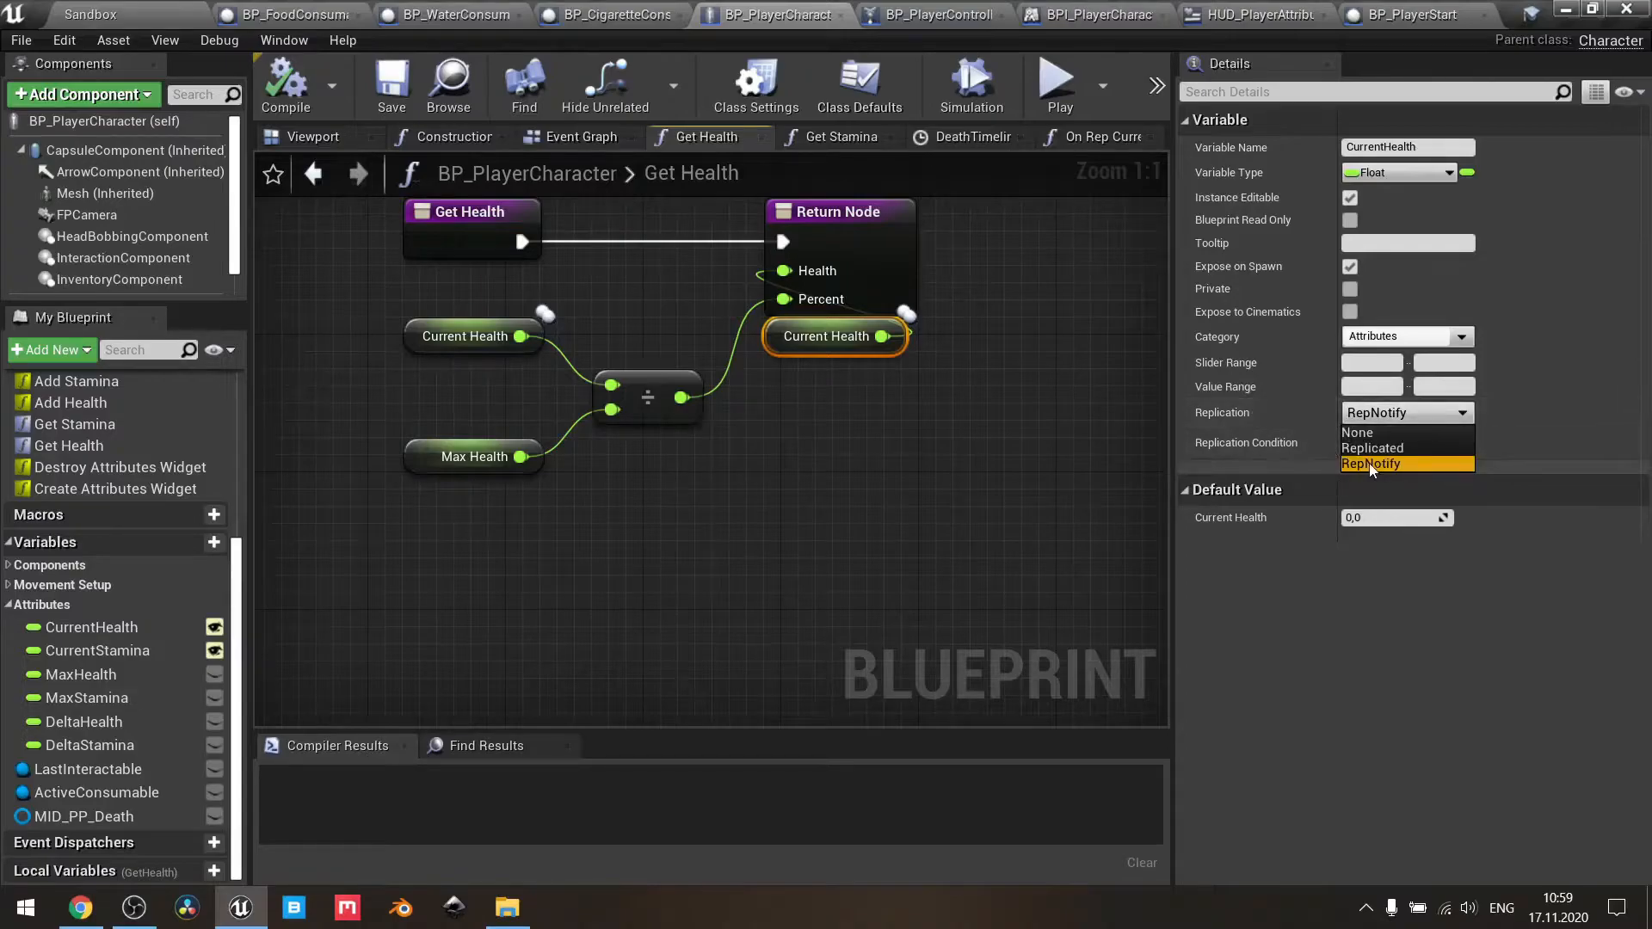
pyautogui.moveTo(1029, 455)
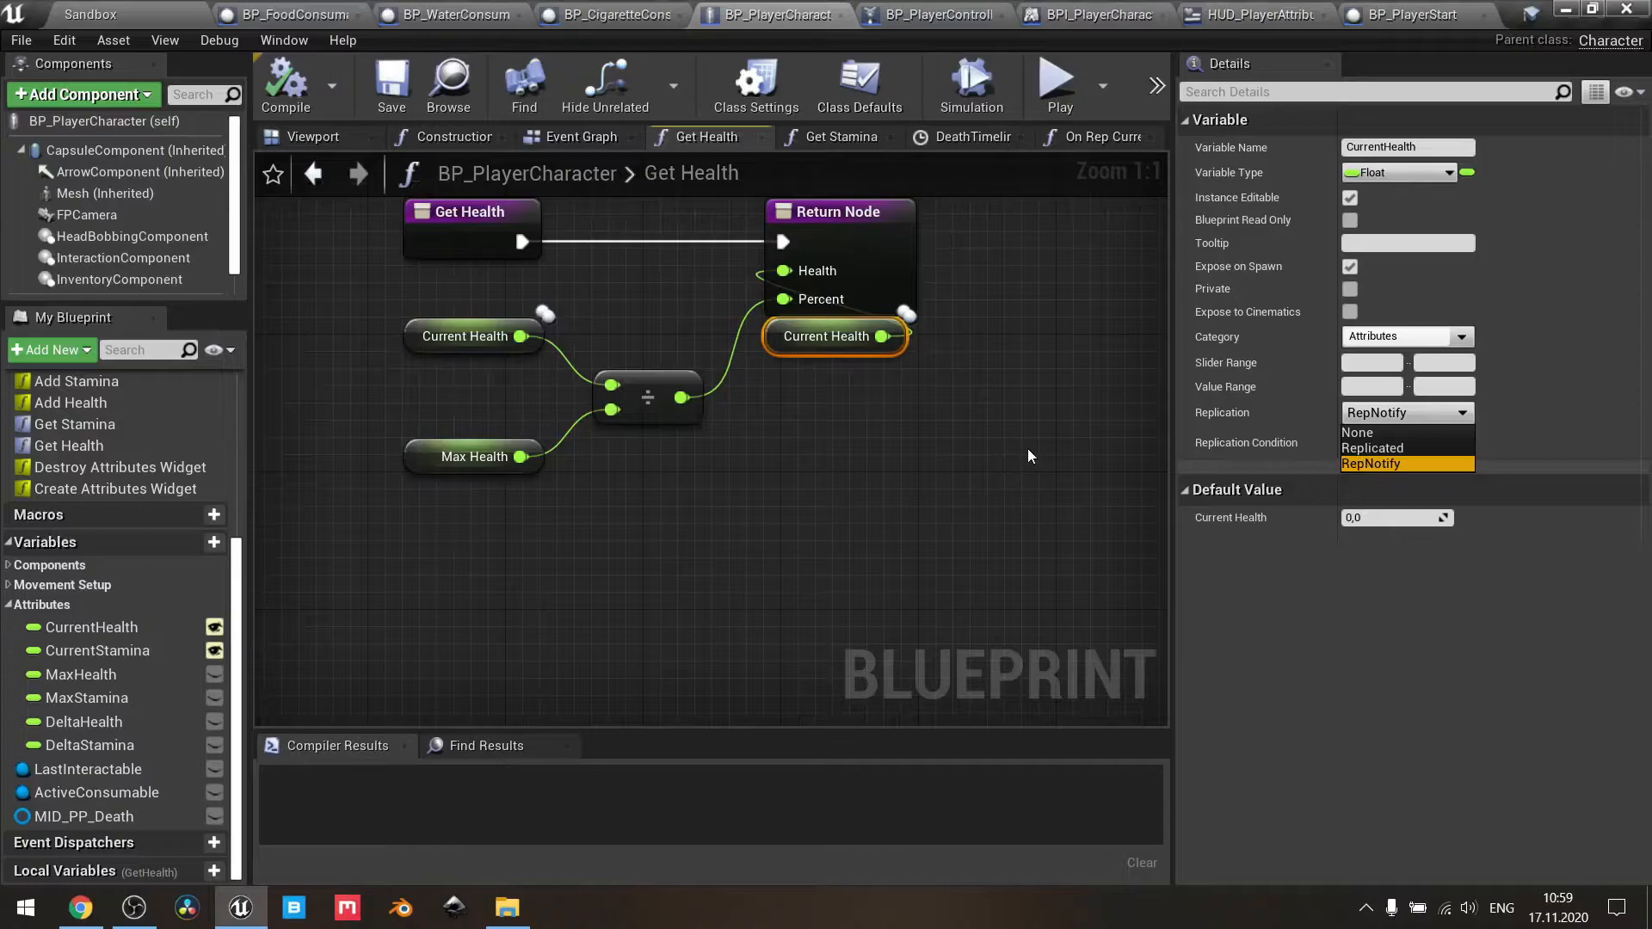
pyautogui.click(1029, 456)
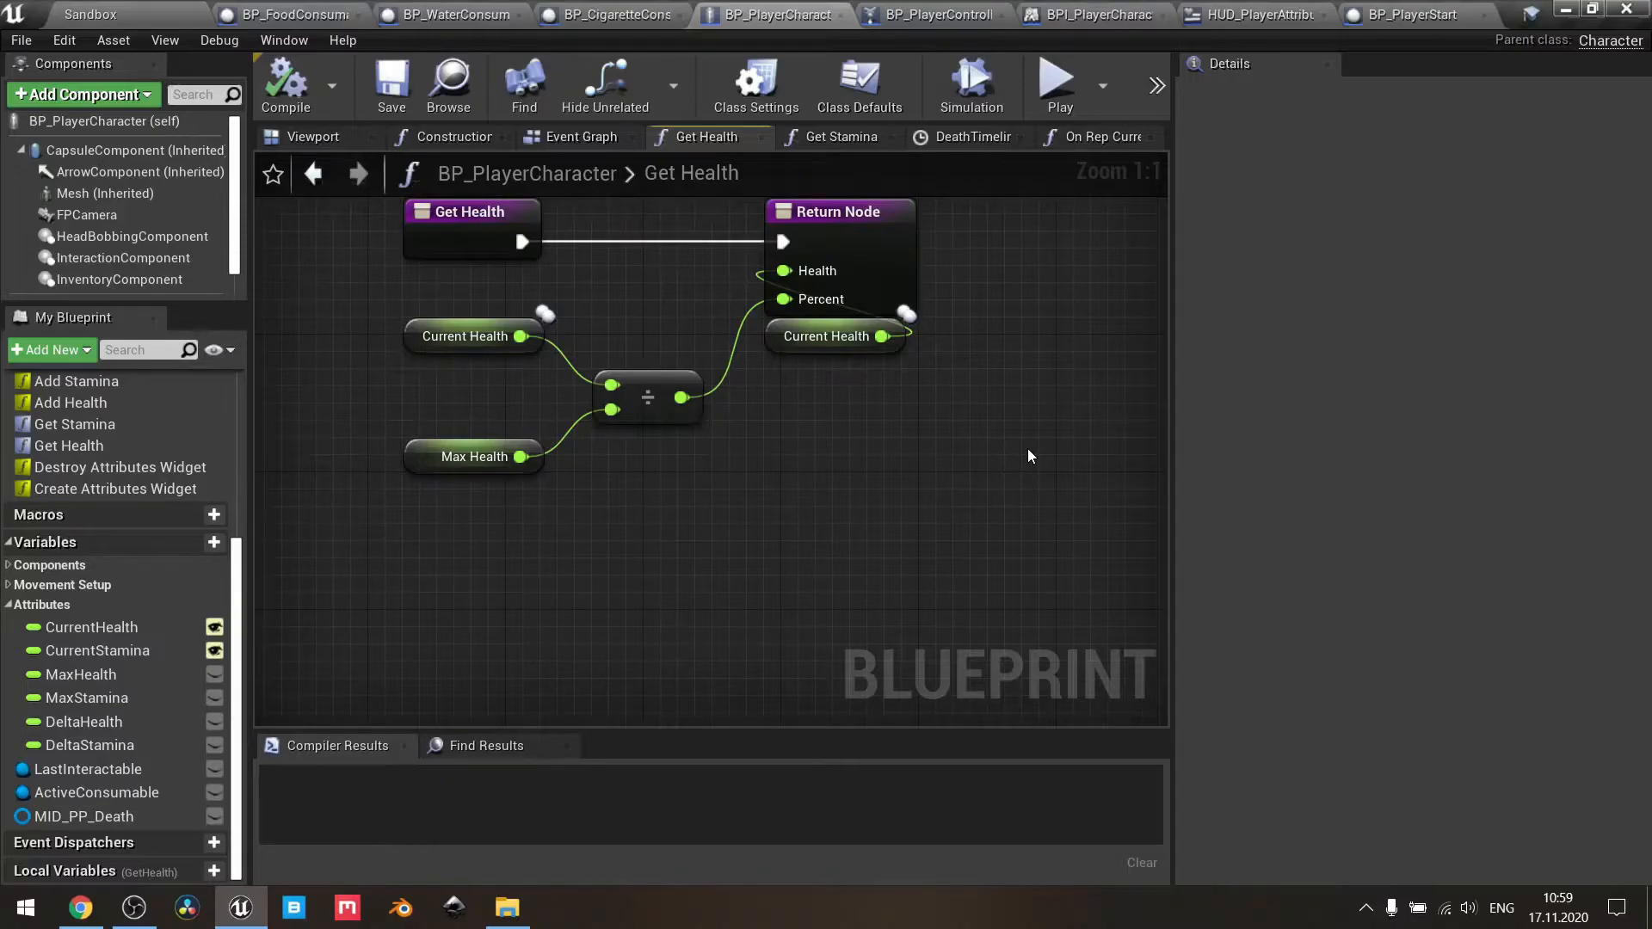
pyautogui.moveTo(851, 440)
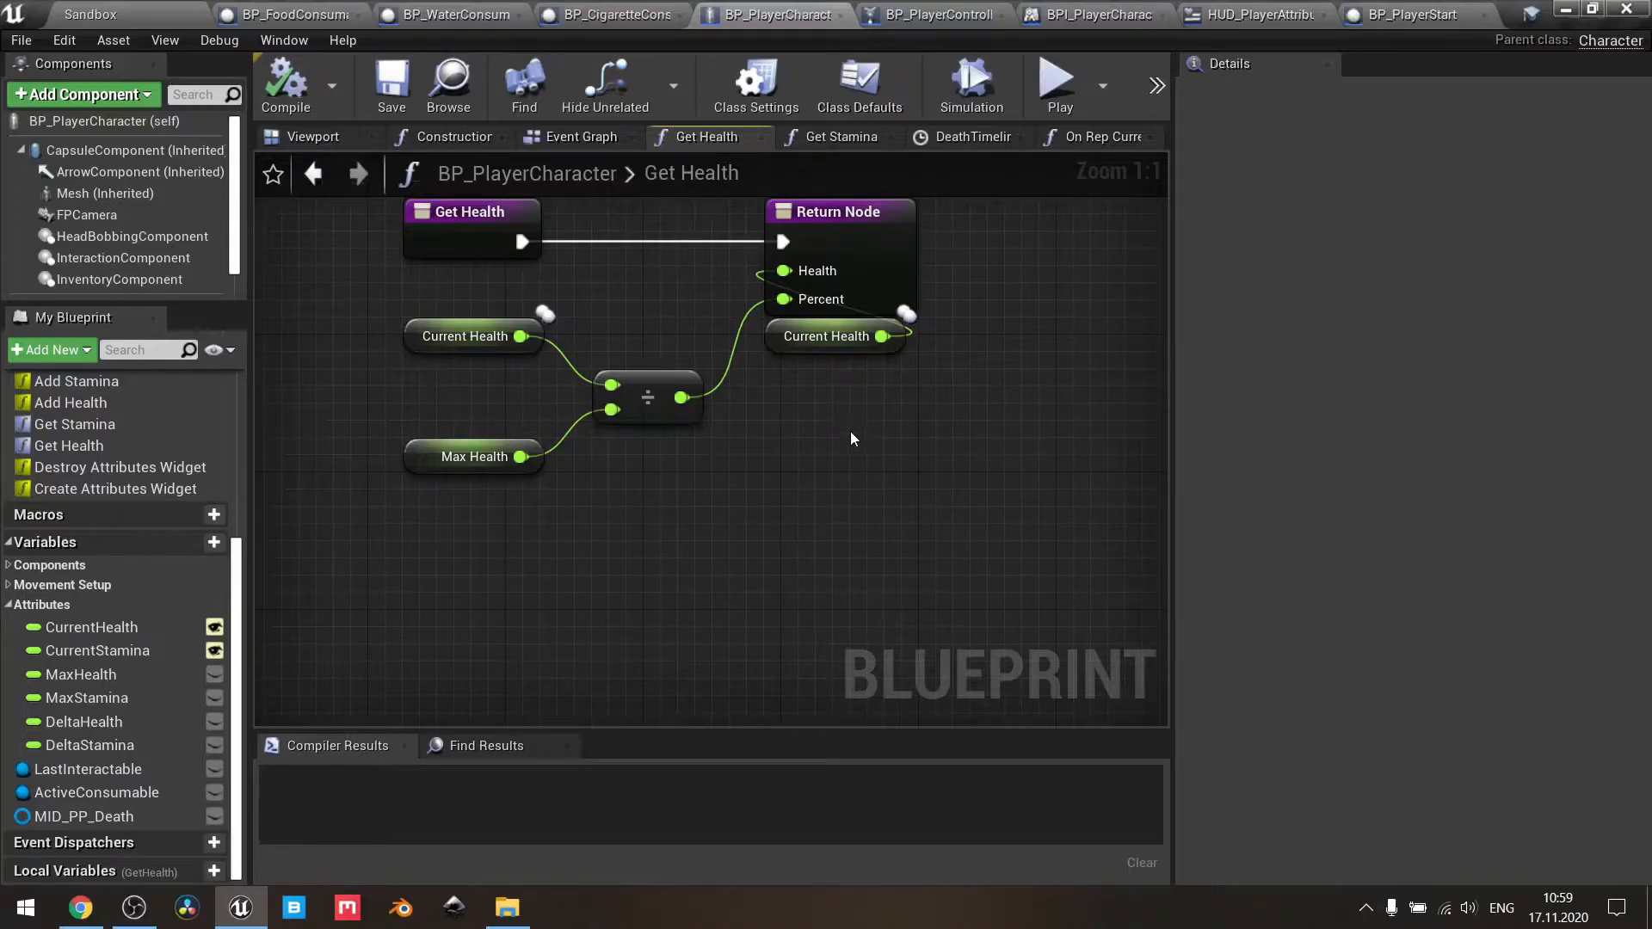
pyautogui.moveTo(840, 136)
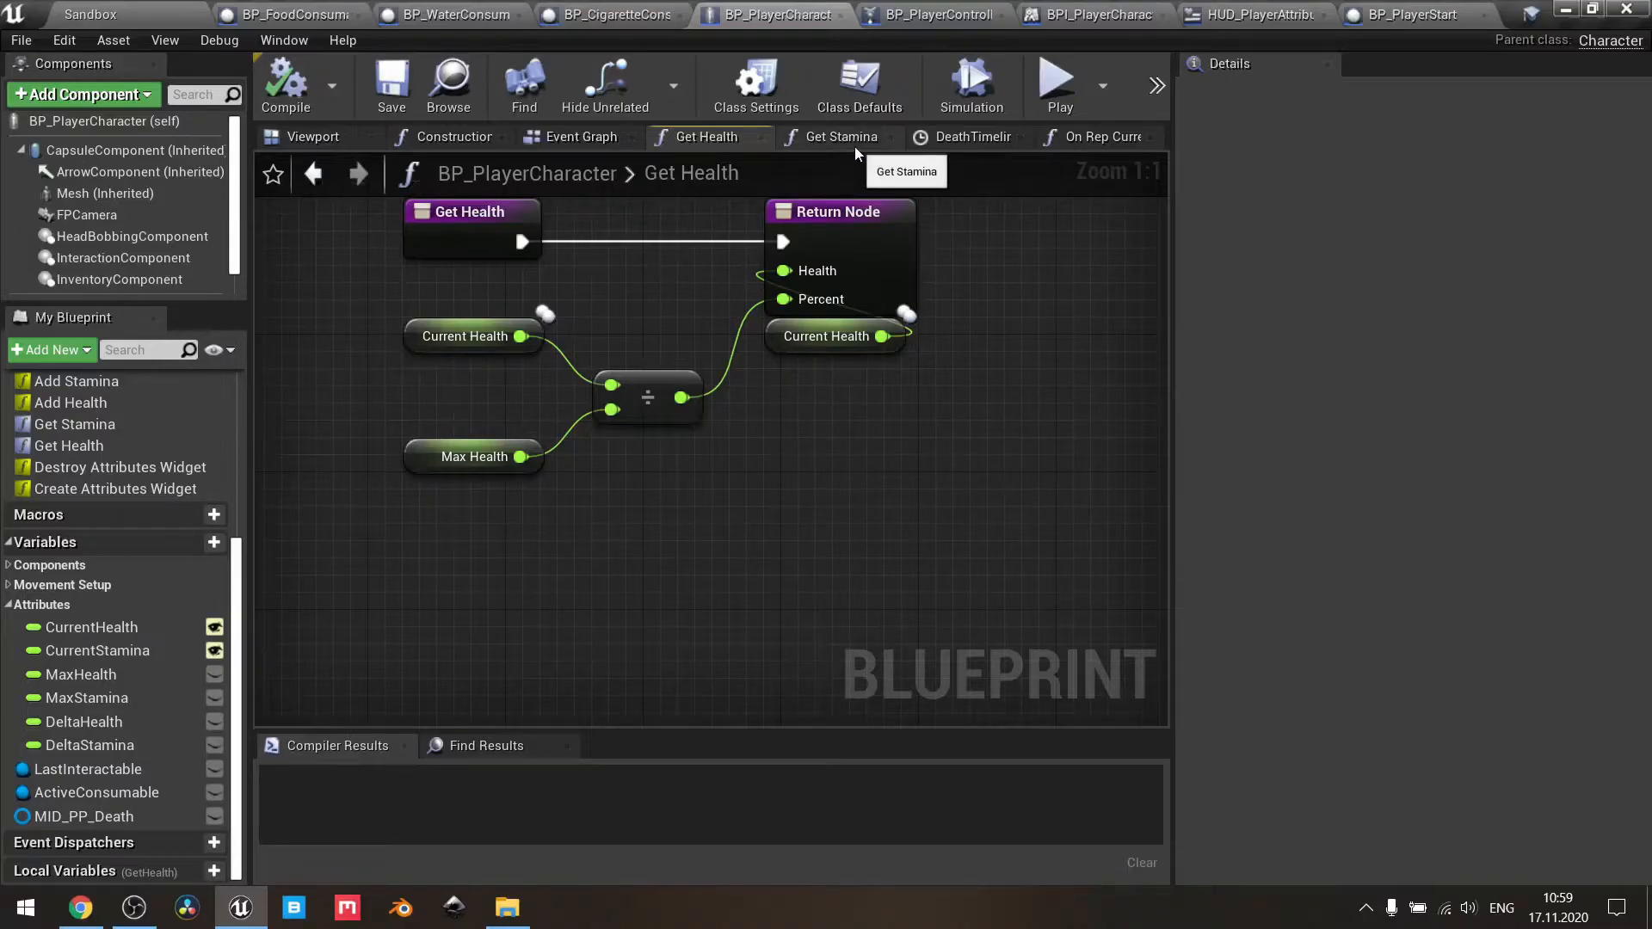
# - View the Get Stamina graph dividing Current Stamina by Max Stamina
pyautogui.click(840, 136)
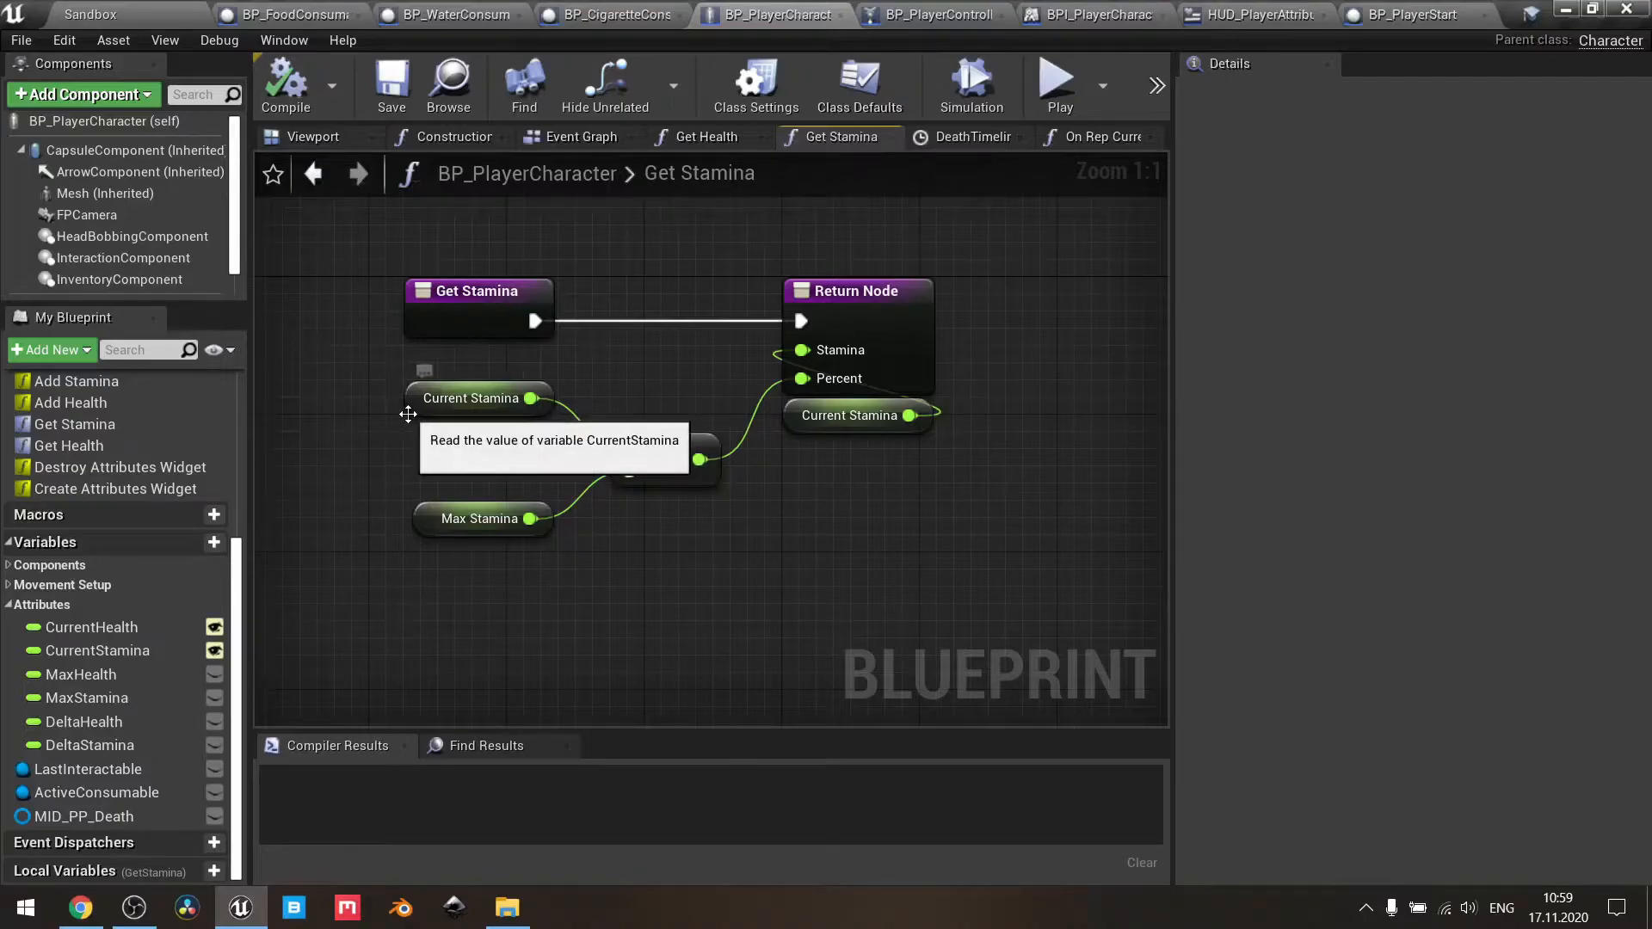
pyautogui.moveTo(433, 518)
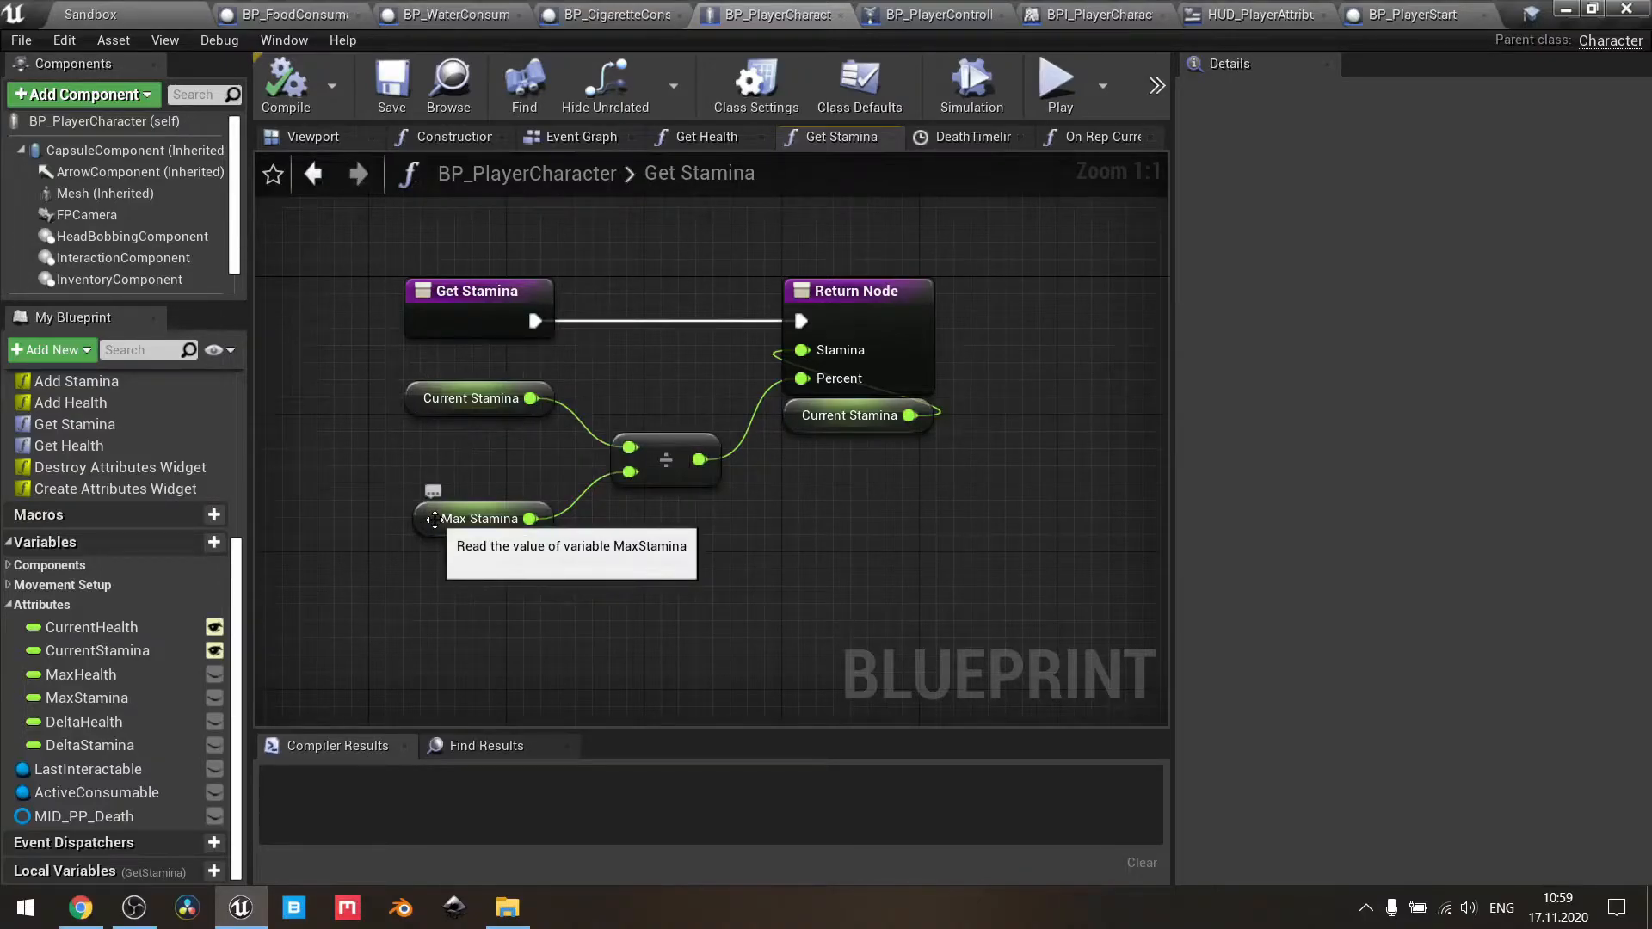
pyautogui.moveTo(792, 385)
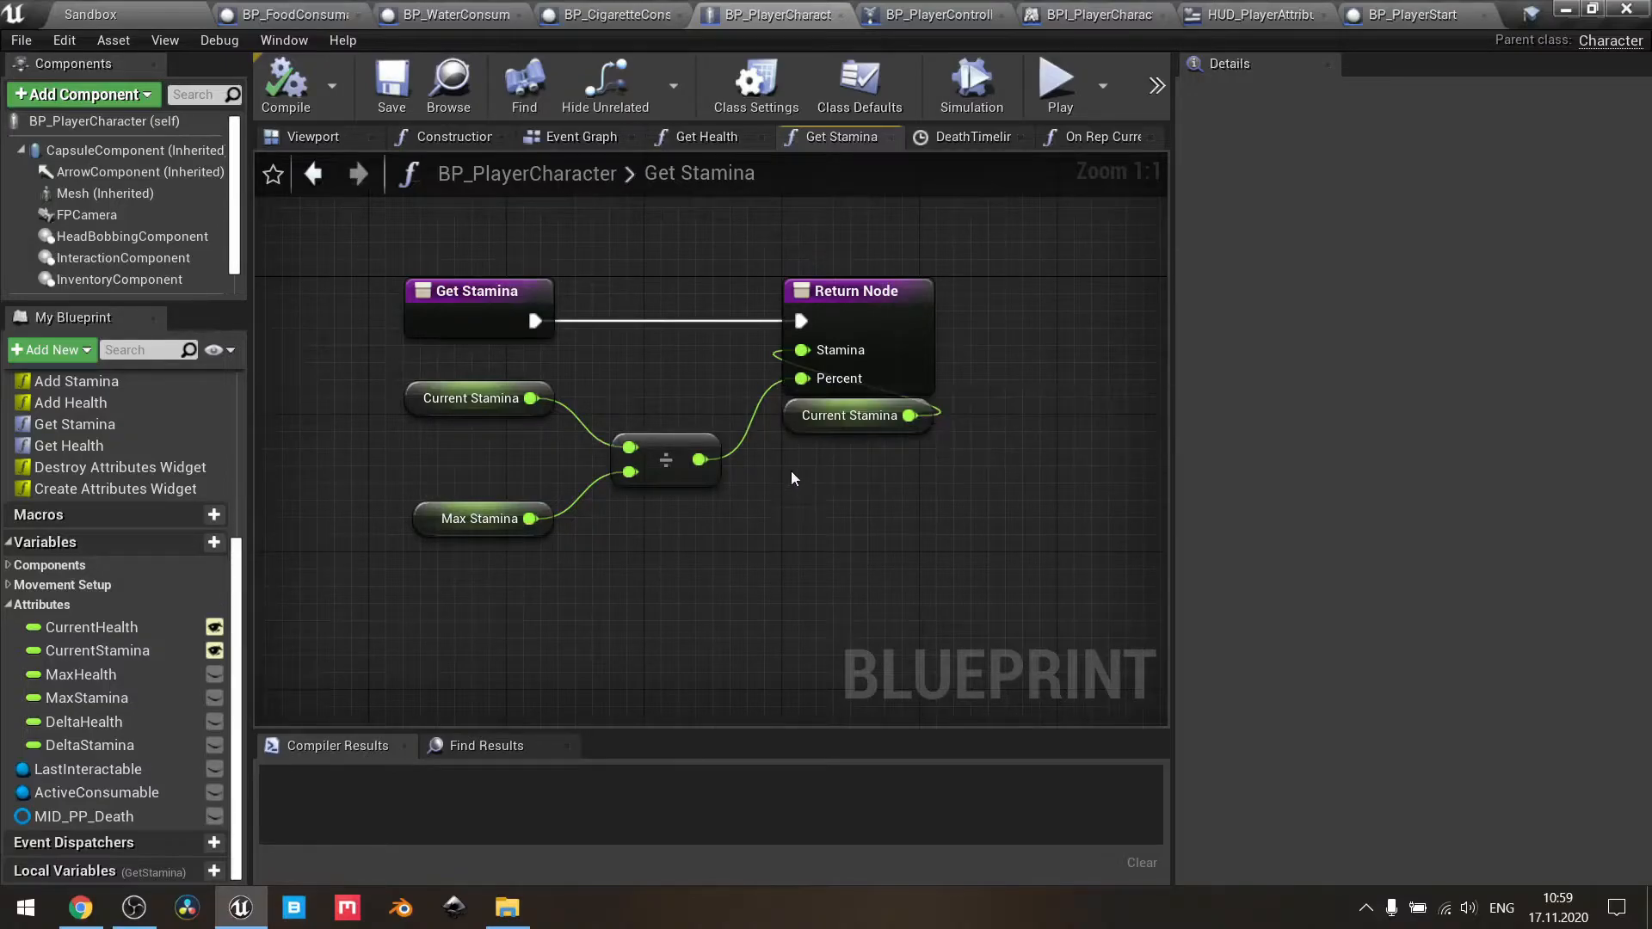
pyautogui.moveTo(837, 350)
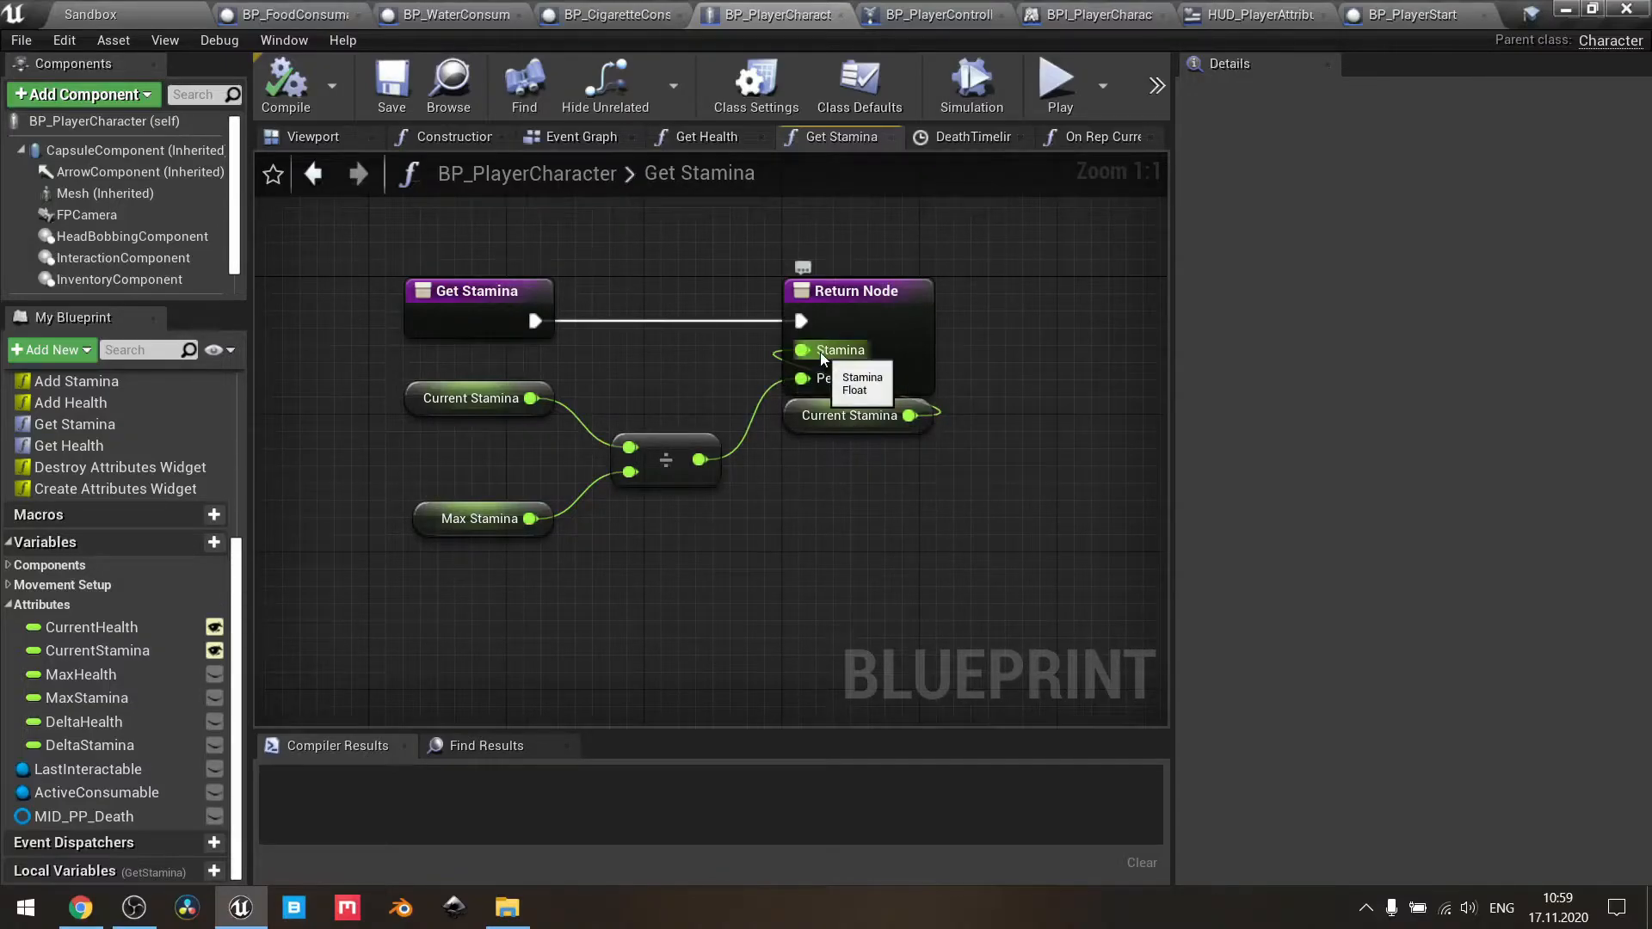
pyautogui.moveTo(827, 557)
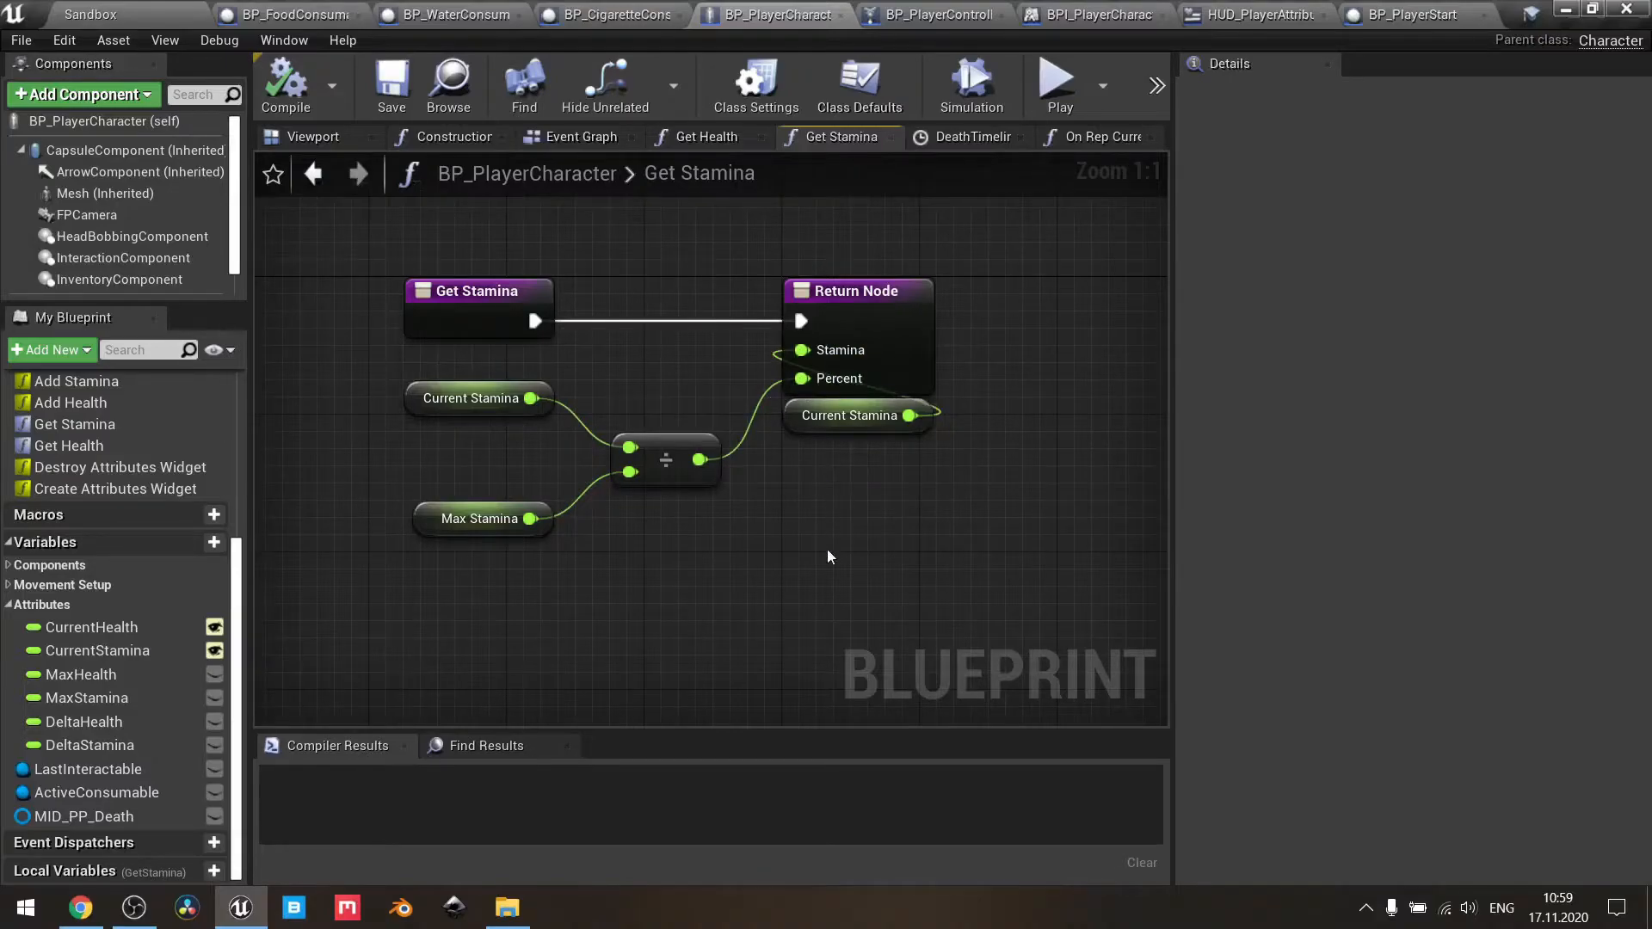
pyautogui.moveTo(595, 166)
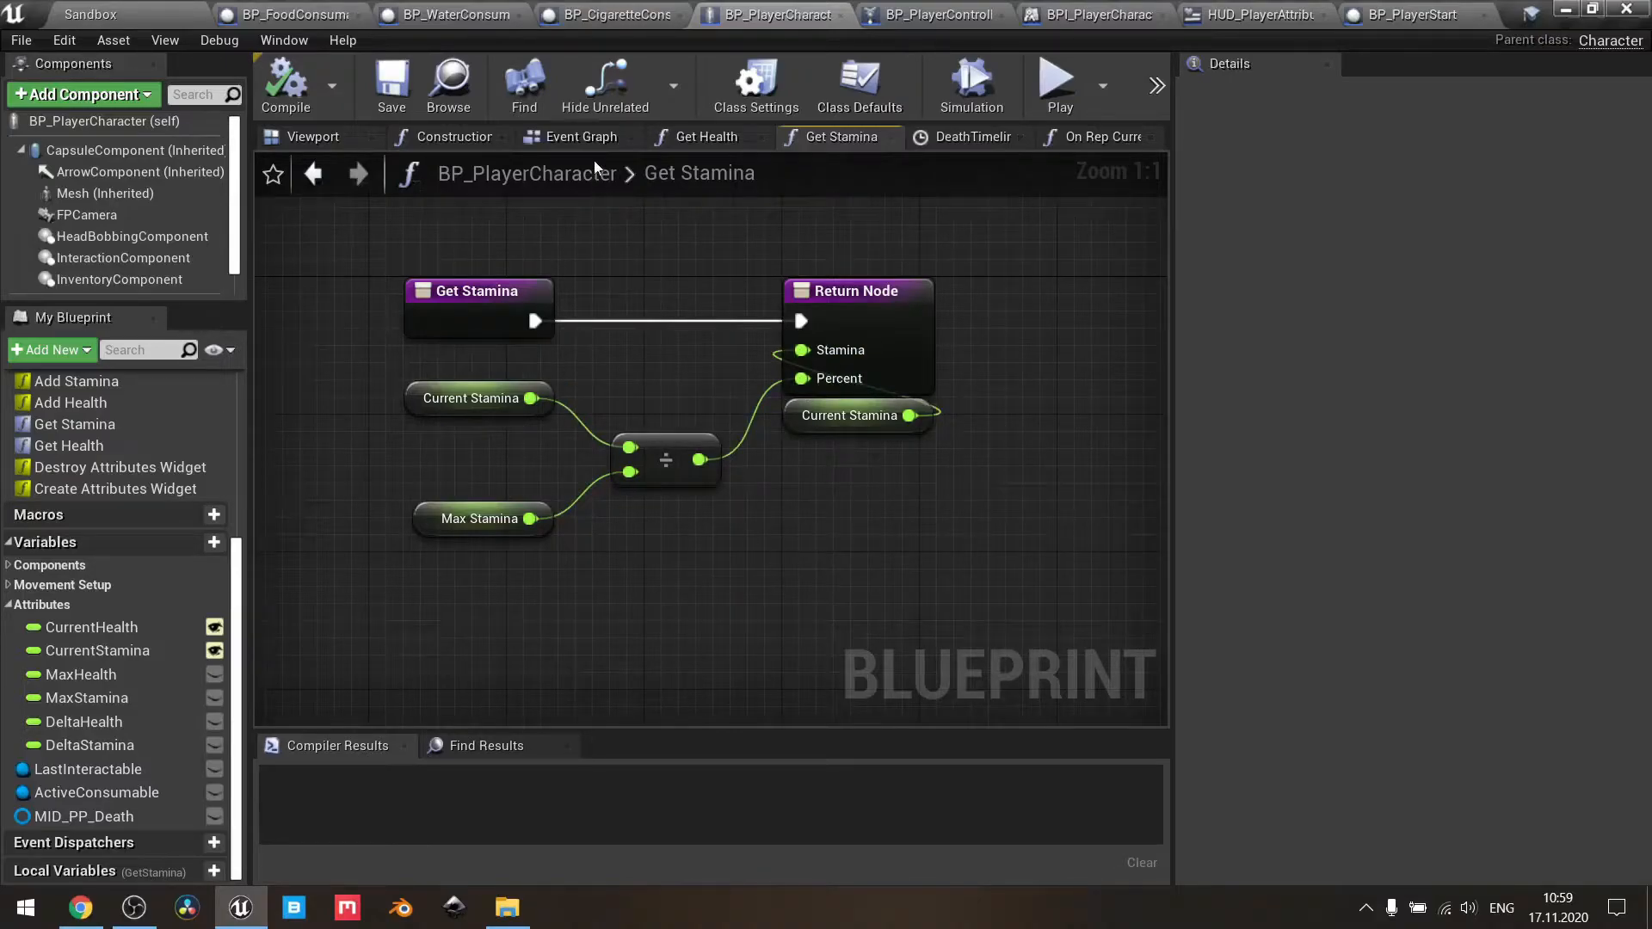
# - Return to BP_PlayerCharacter's Event Graph showing the Add Health and Add Stamina chains
pyautogui.click(581, 136)
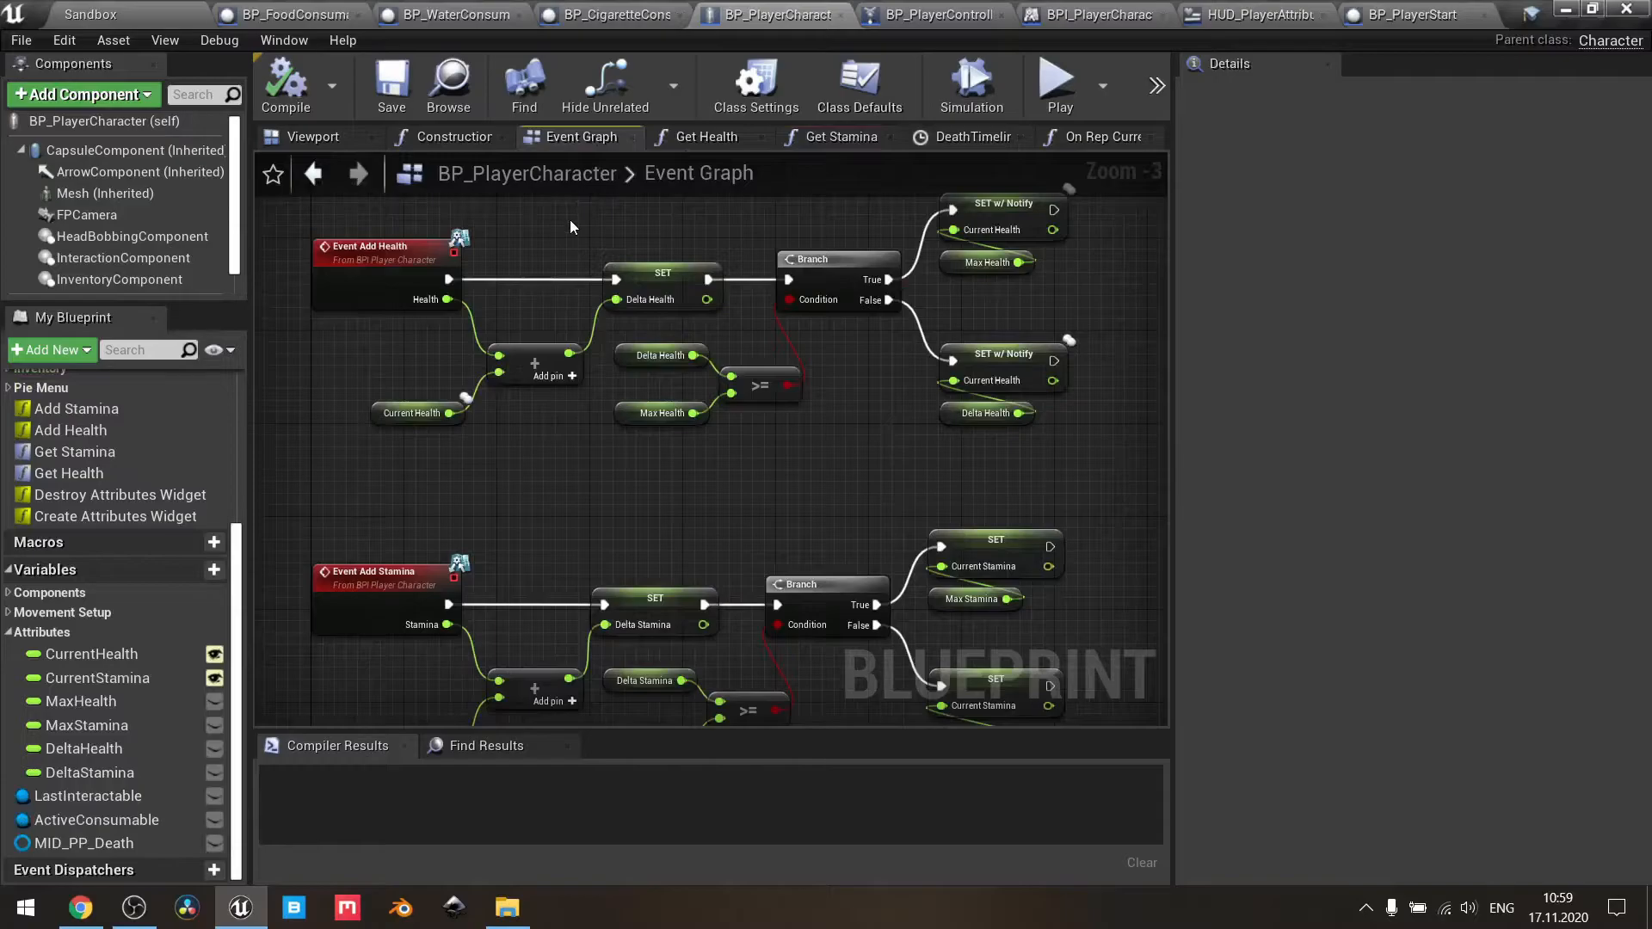
pyautogui.scroll(-3)
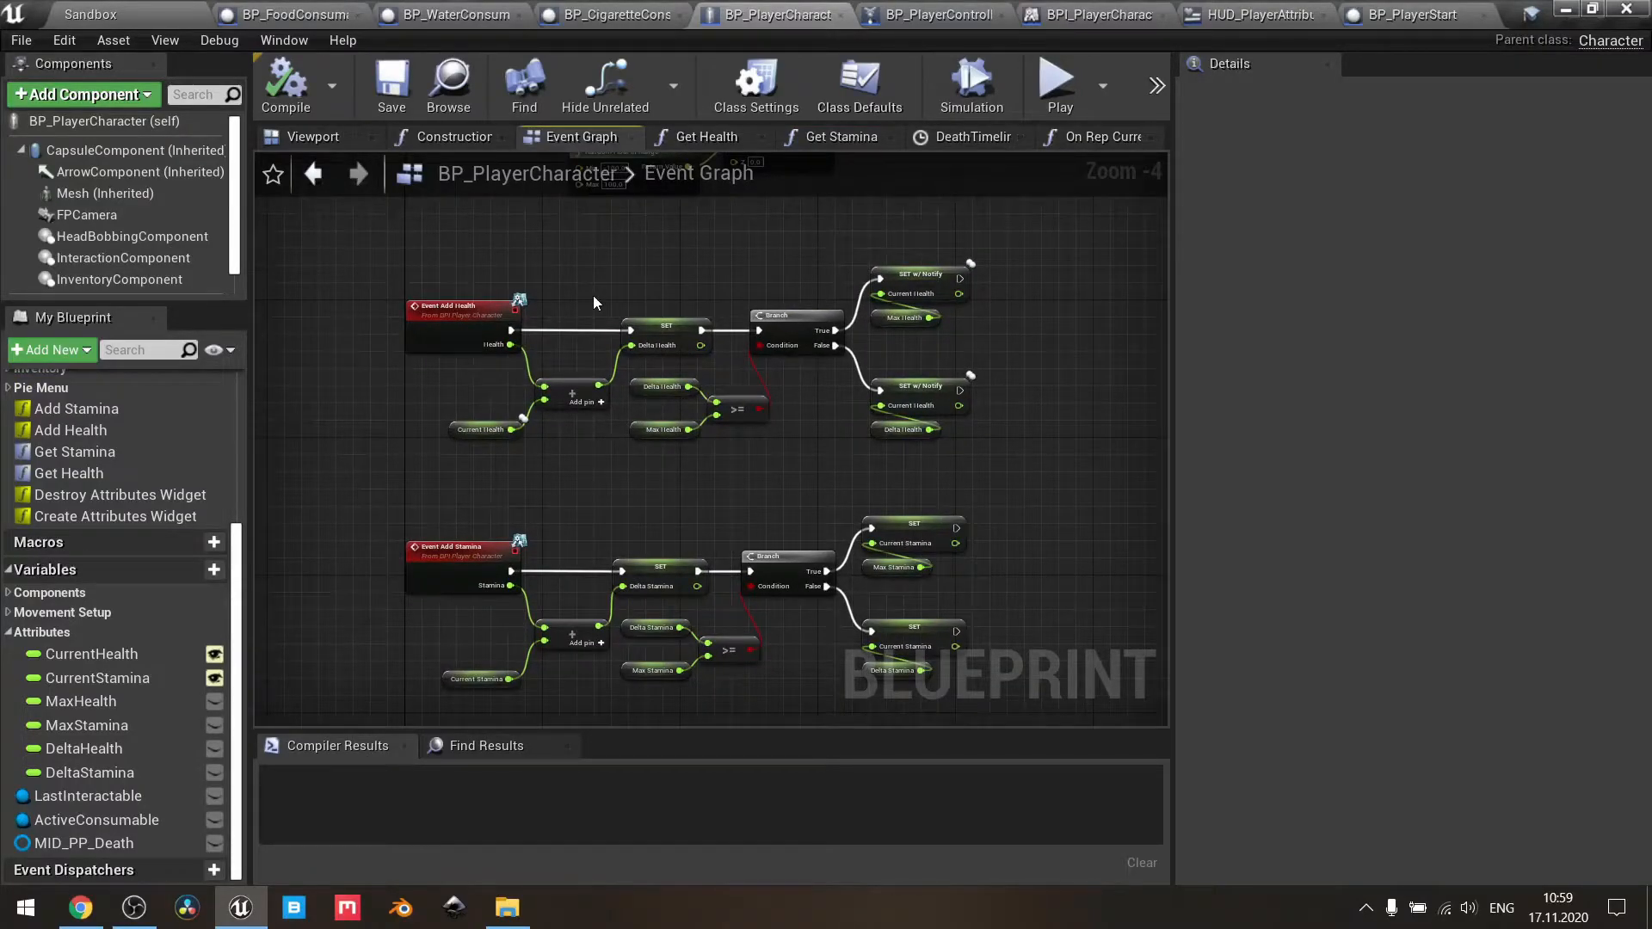
pyautogui.scroll(3)
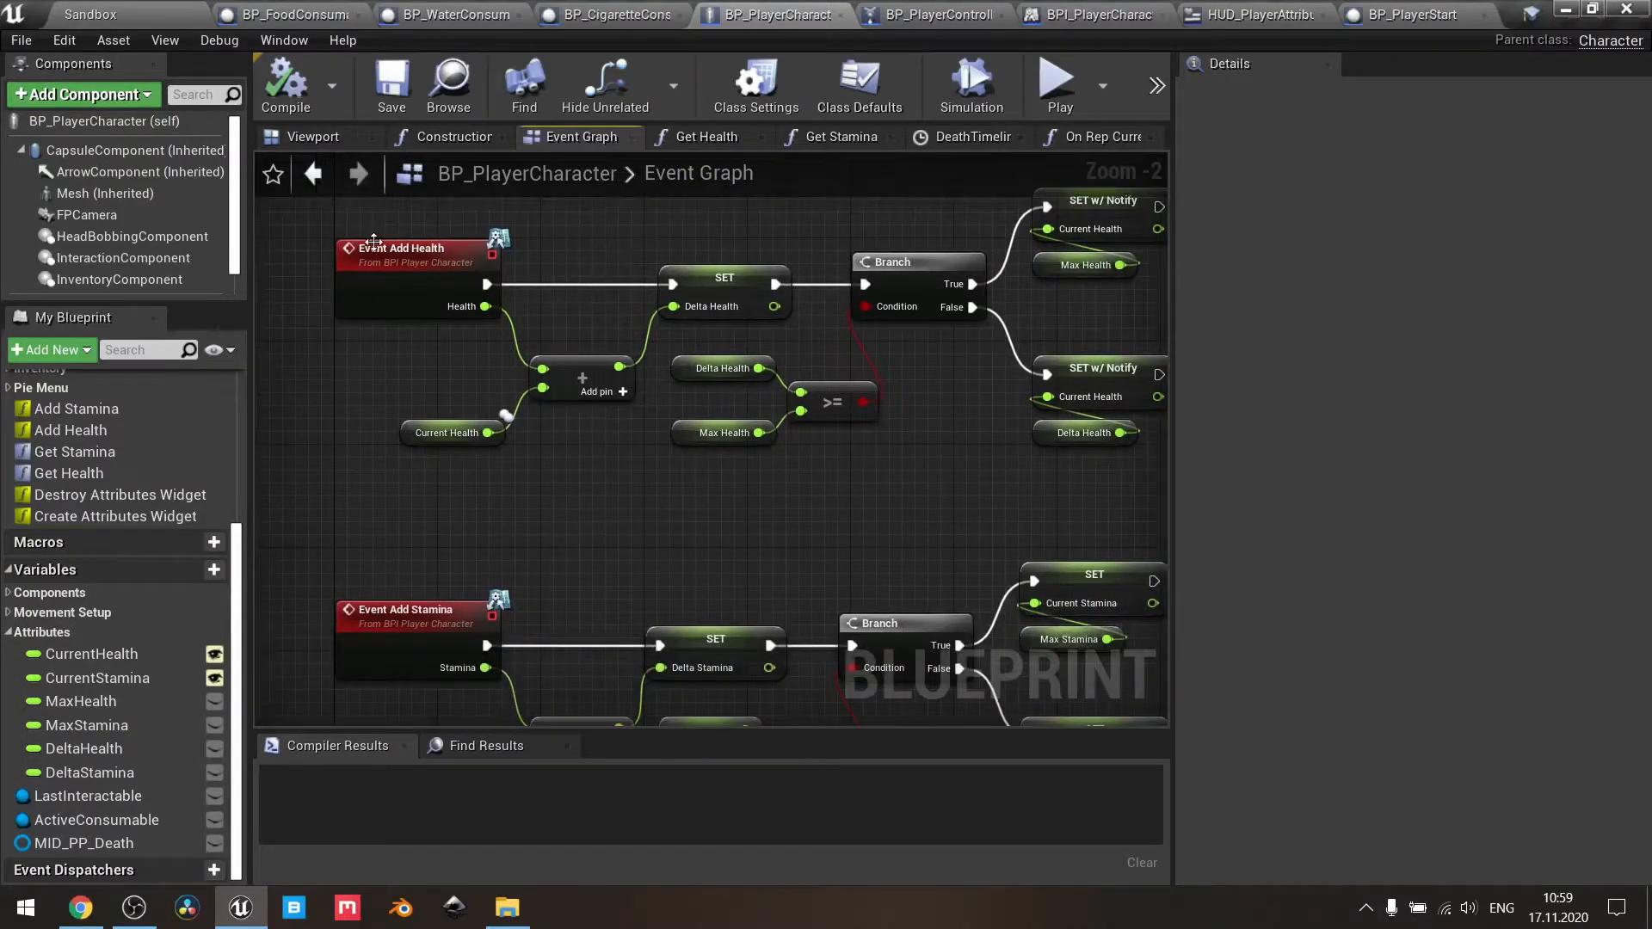
pyautogui.click(605, 84)
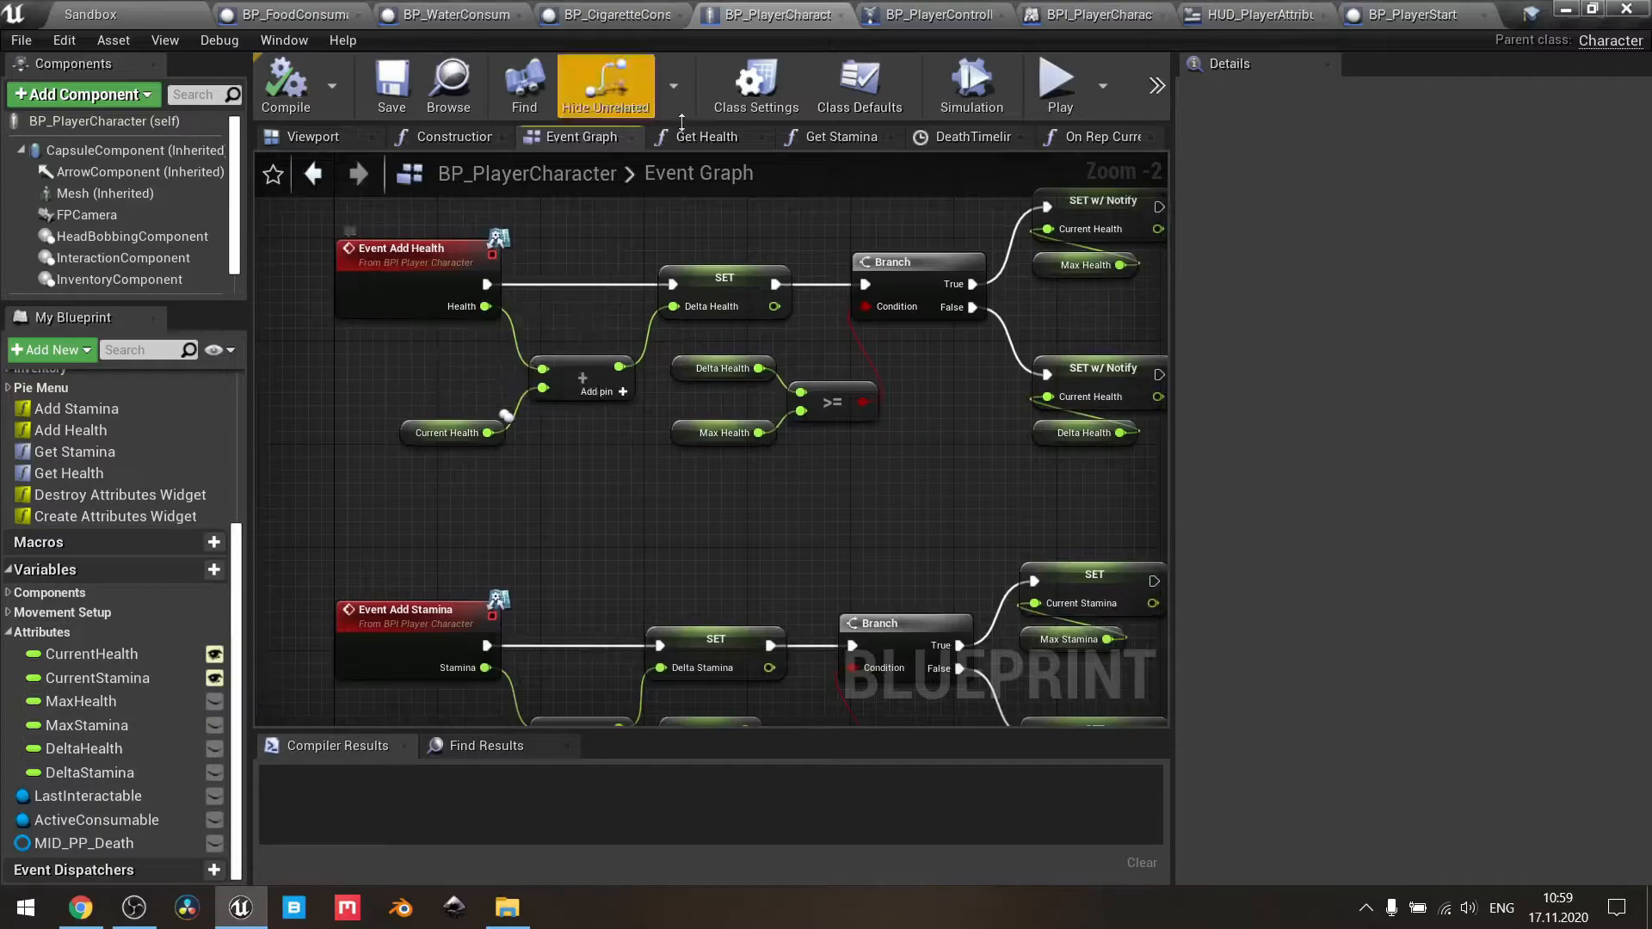
pyautogui.click(754, 84)
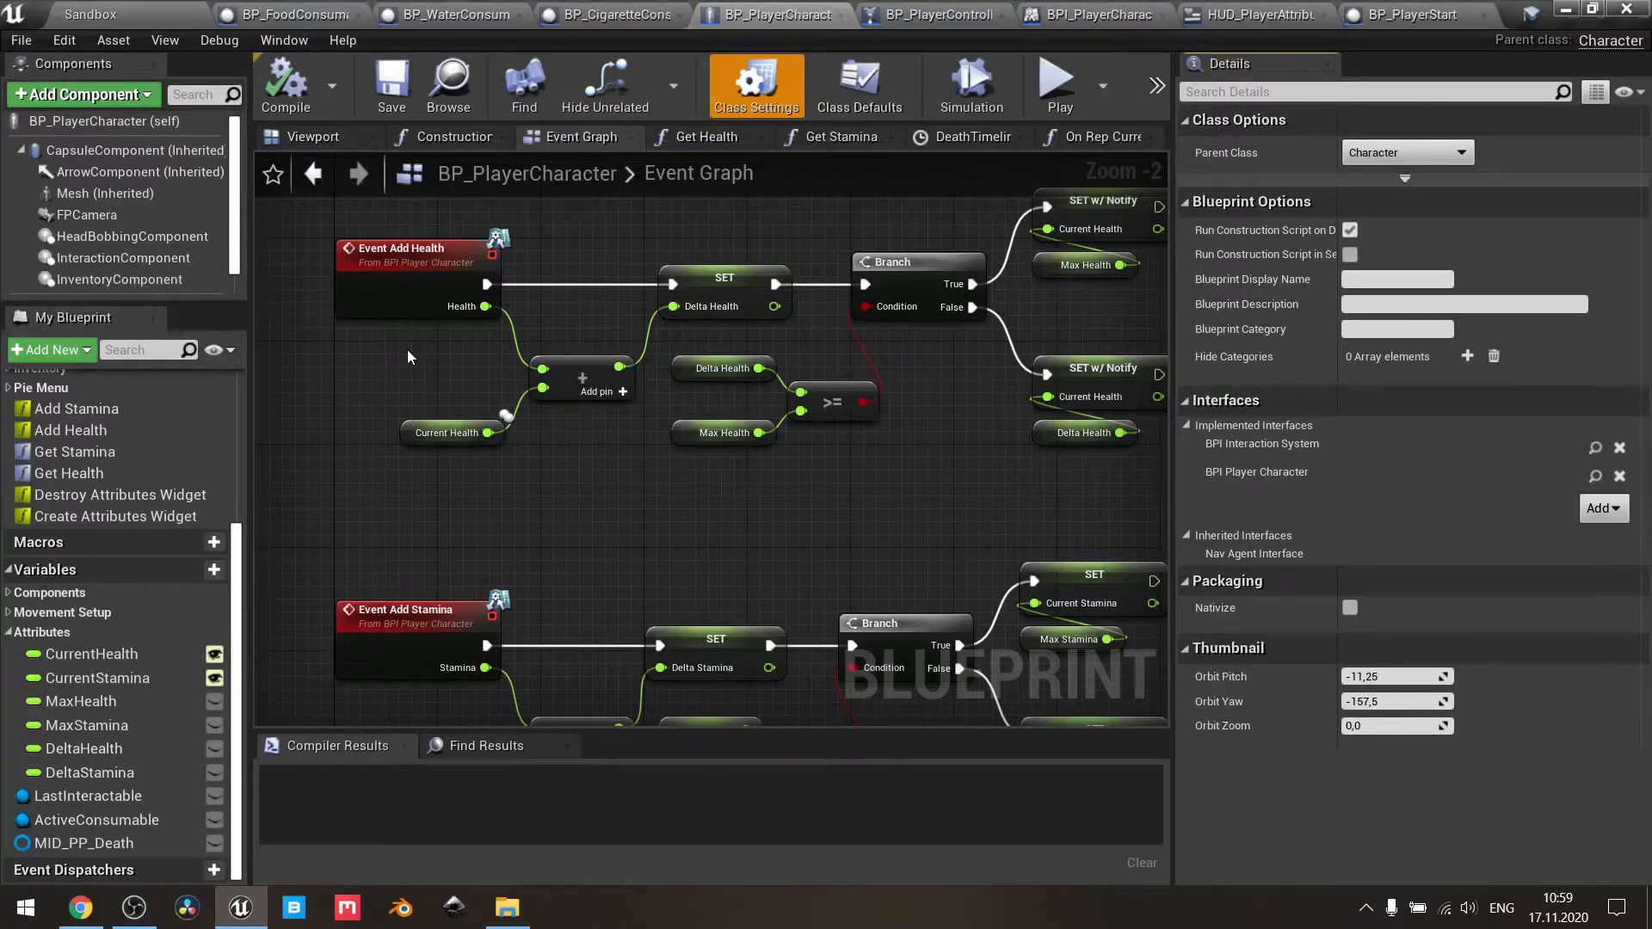
pyautogui.moveTo(393, 372)
pyautogui.write('a')
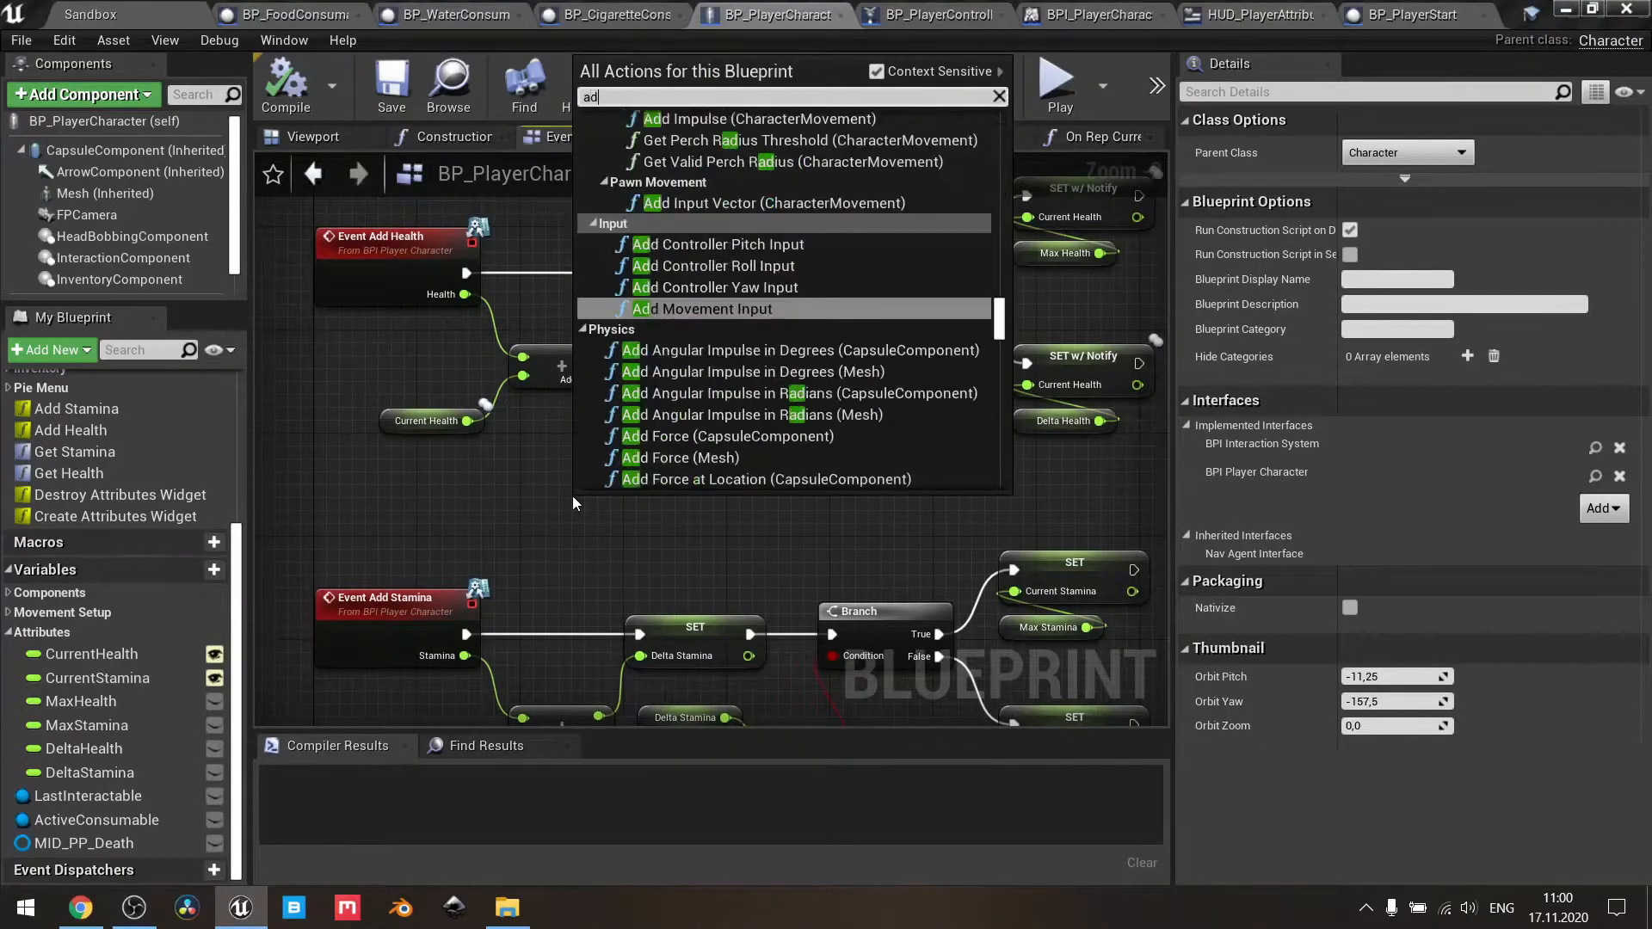
pyautogui.write('dd heal')
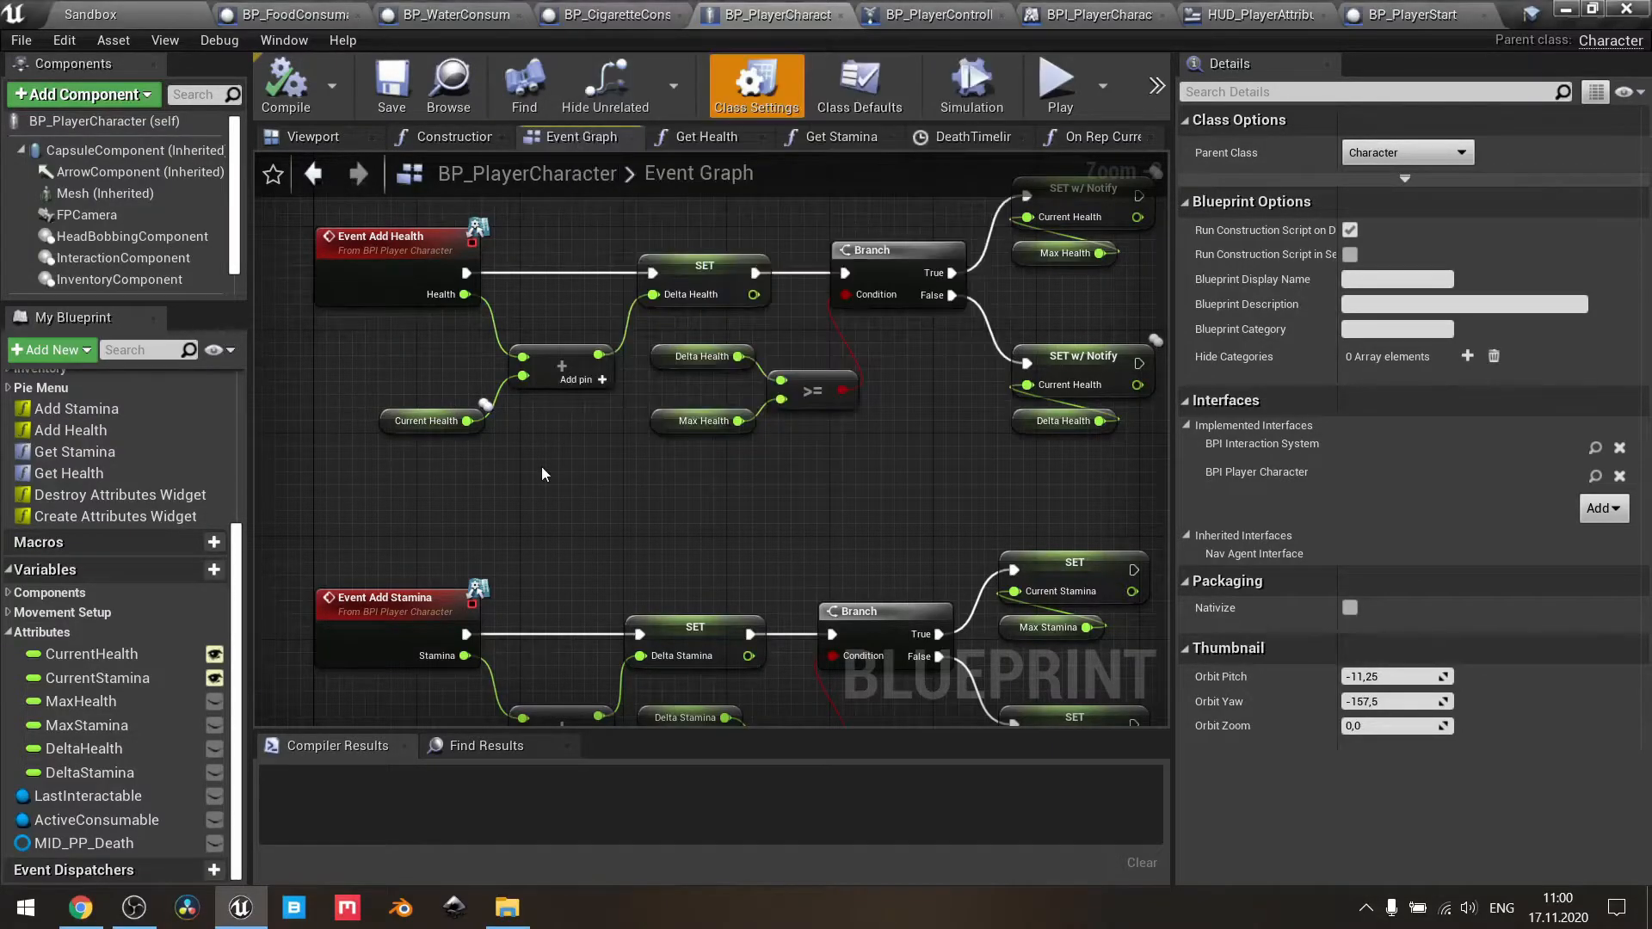
pyautogui.scroll(3)
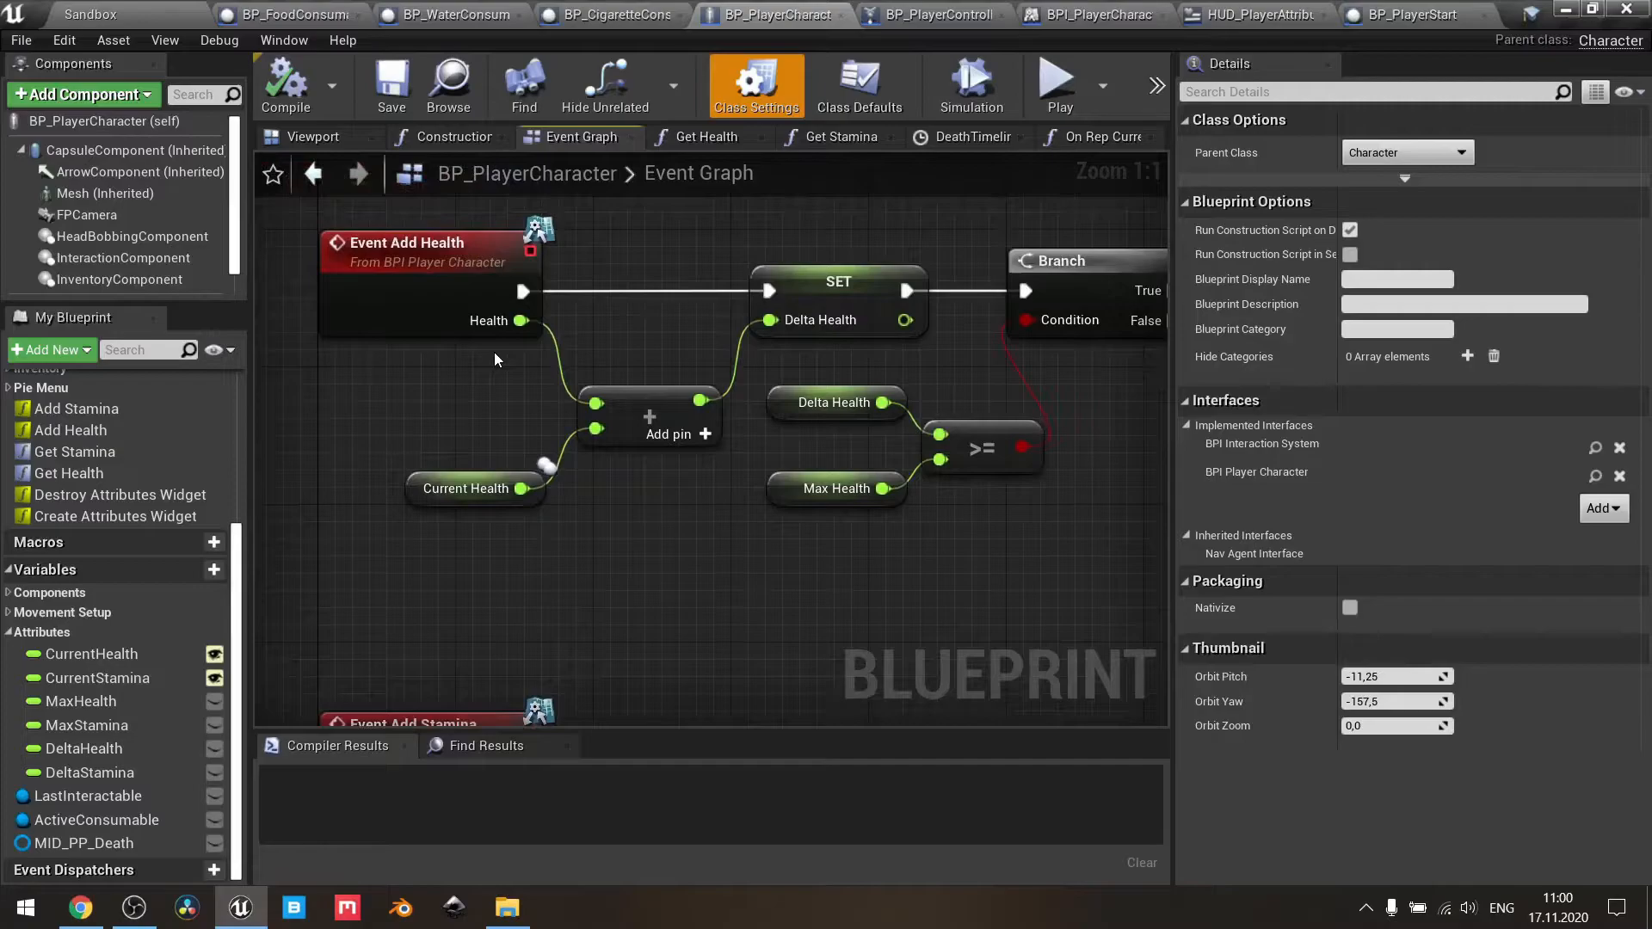
pyautogui.moveTo(522, 320)
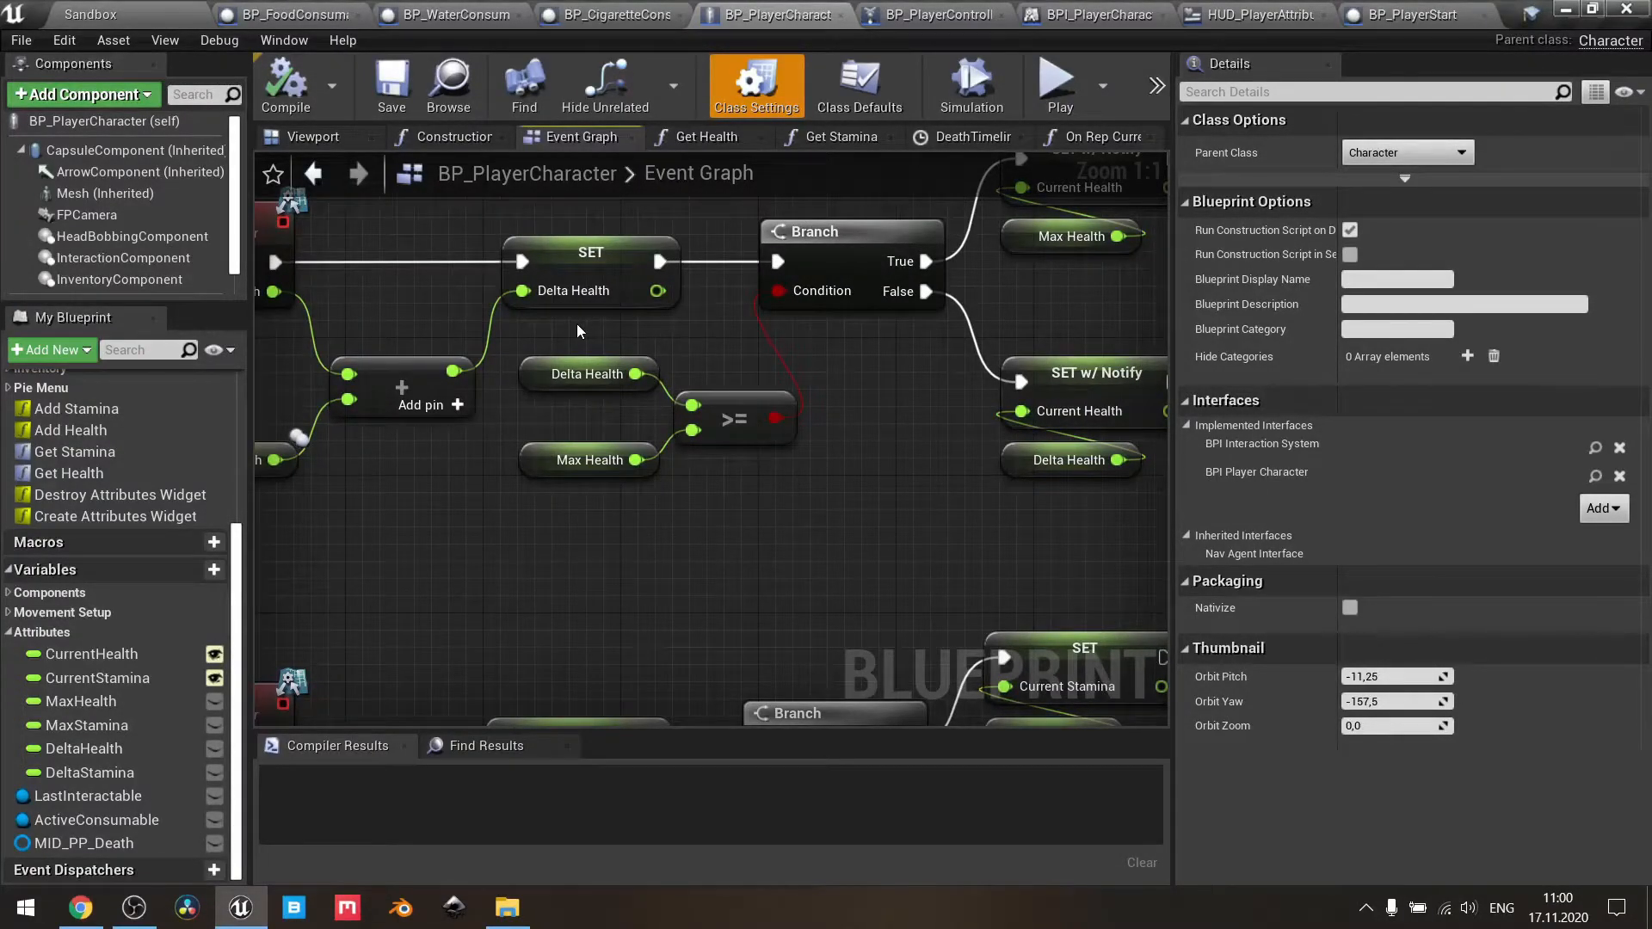
pyautogui.moveTo(853, 358)
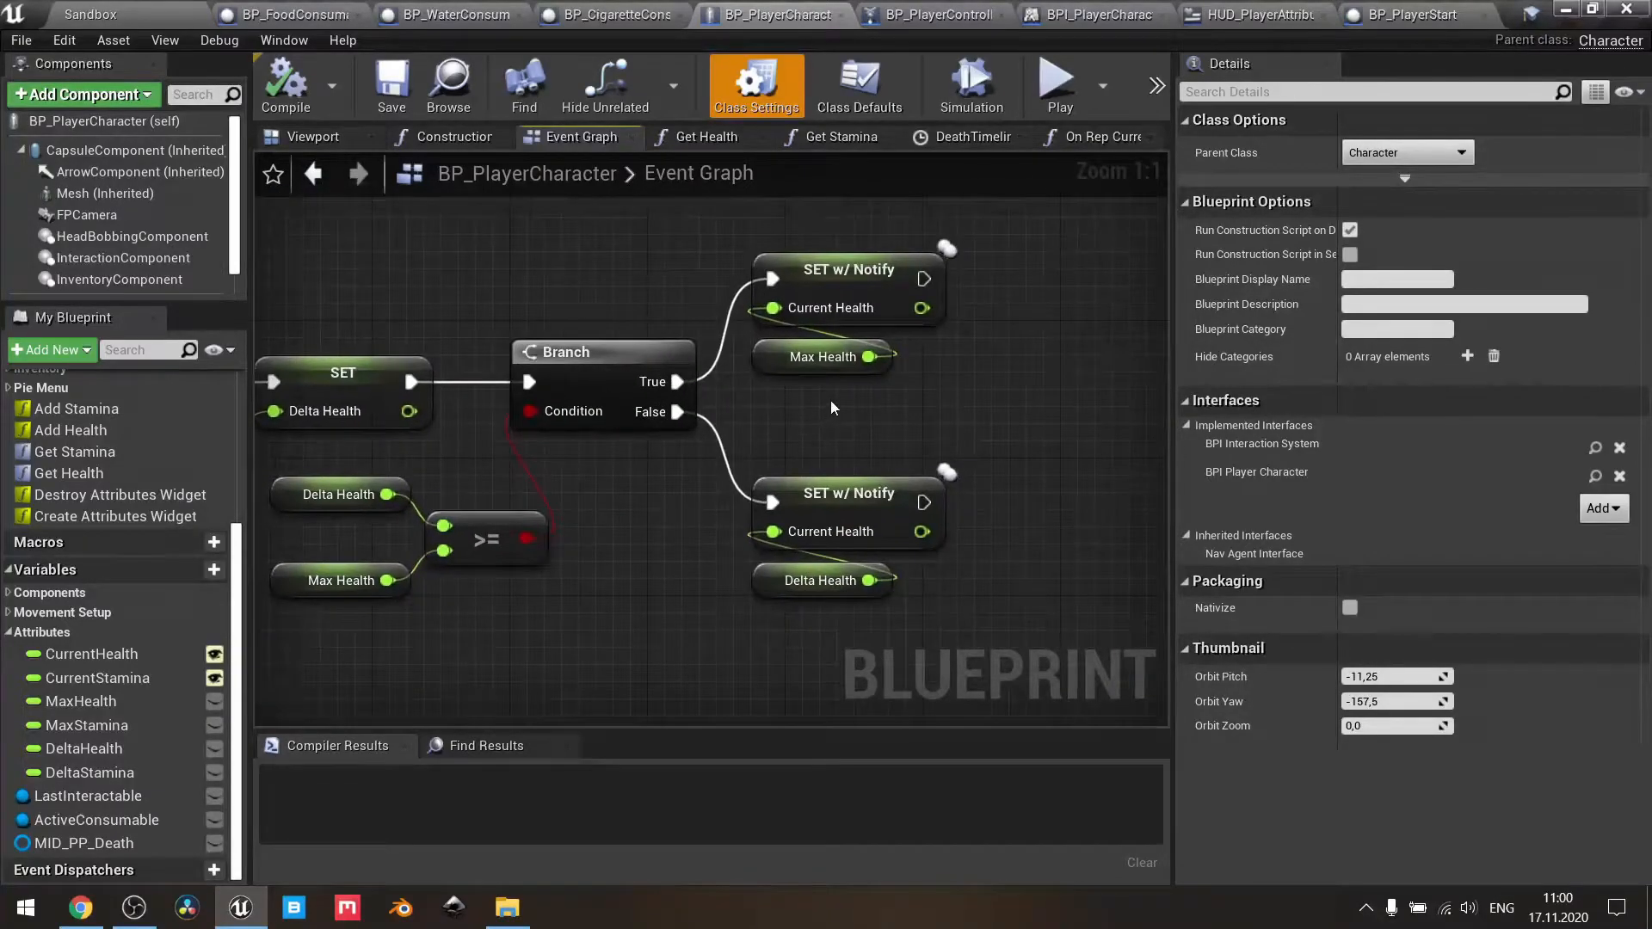
pyautogui.moveTo(864, 411)
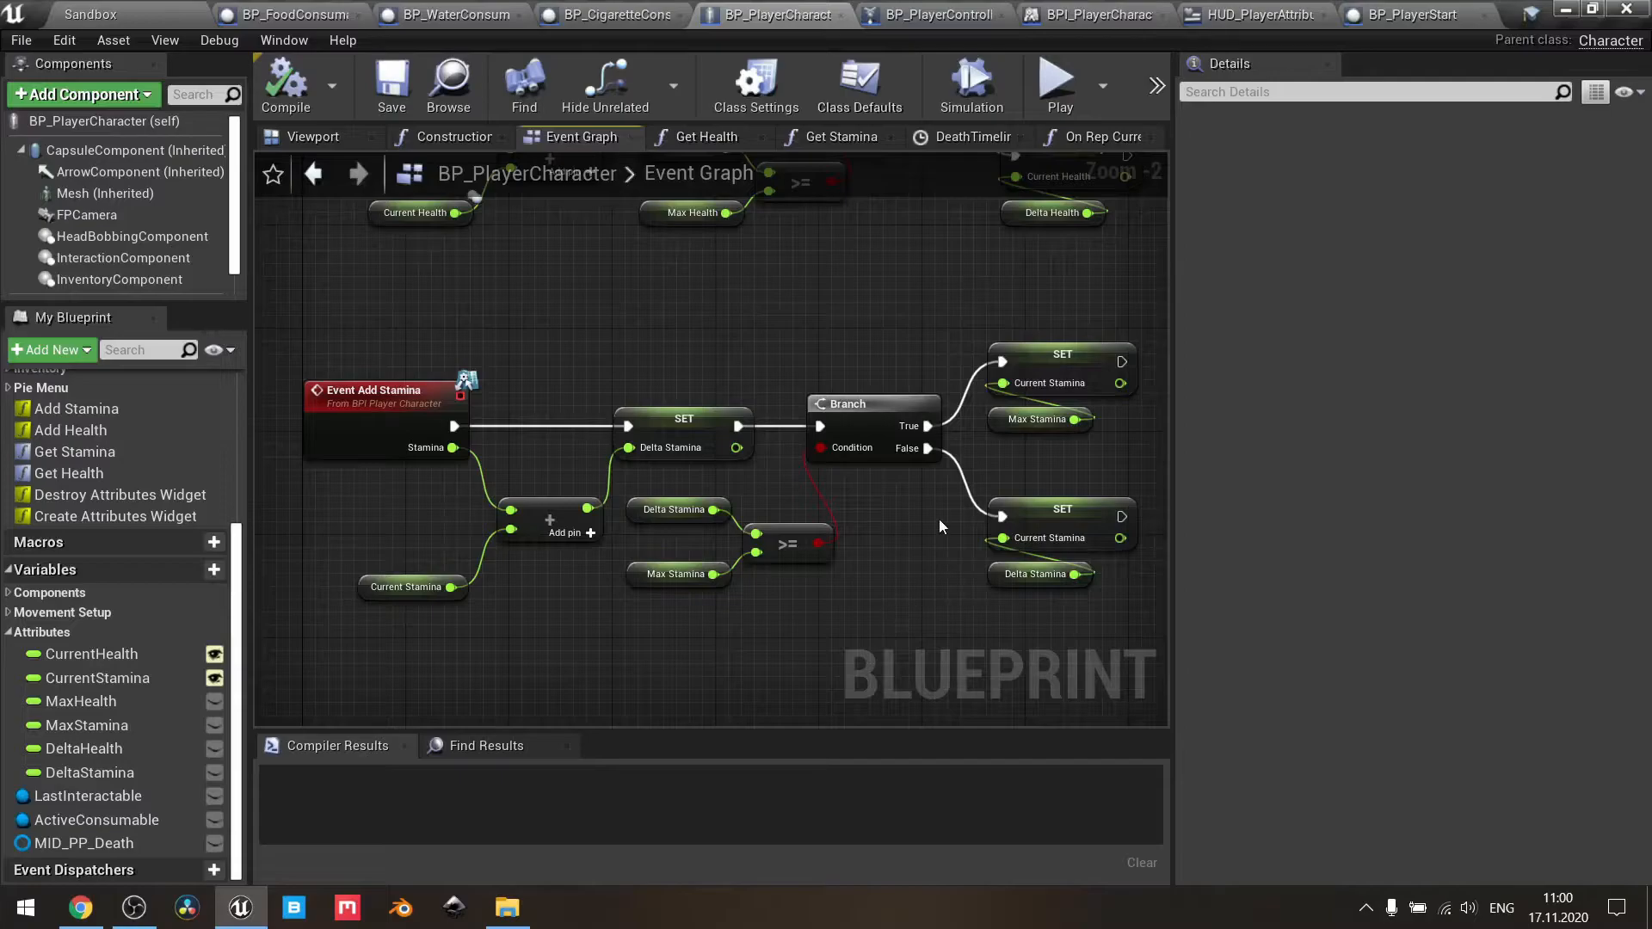
# - Zoom the character's Event Graph out and back in
pyautogui.scroll(-3)
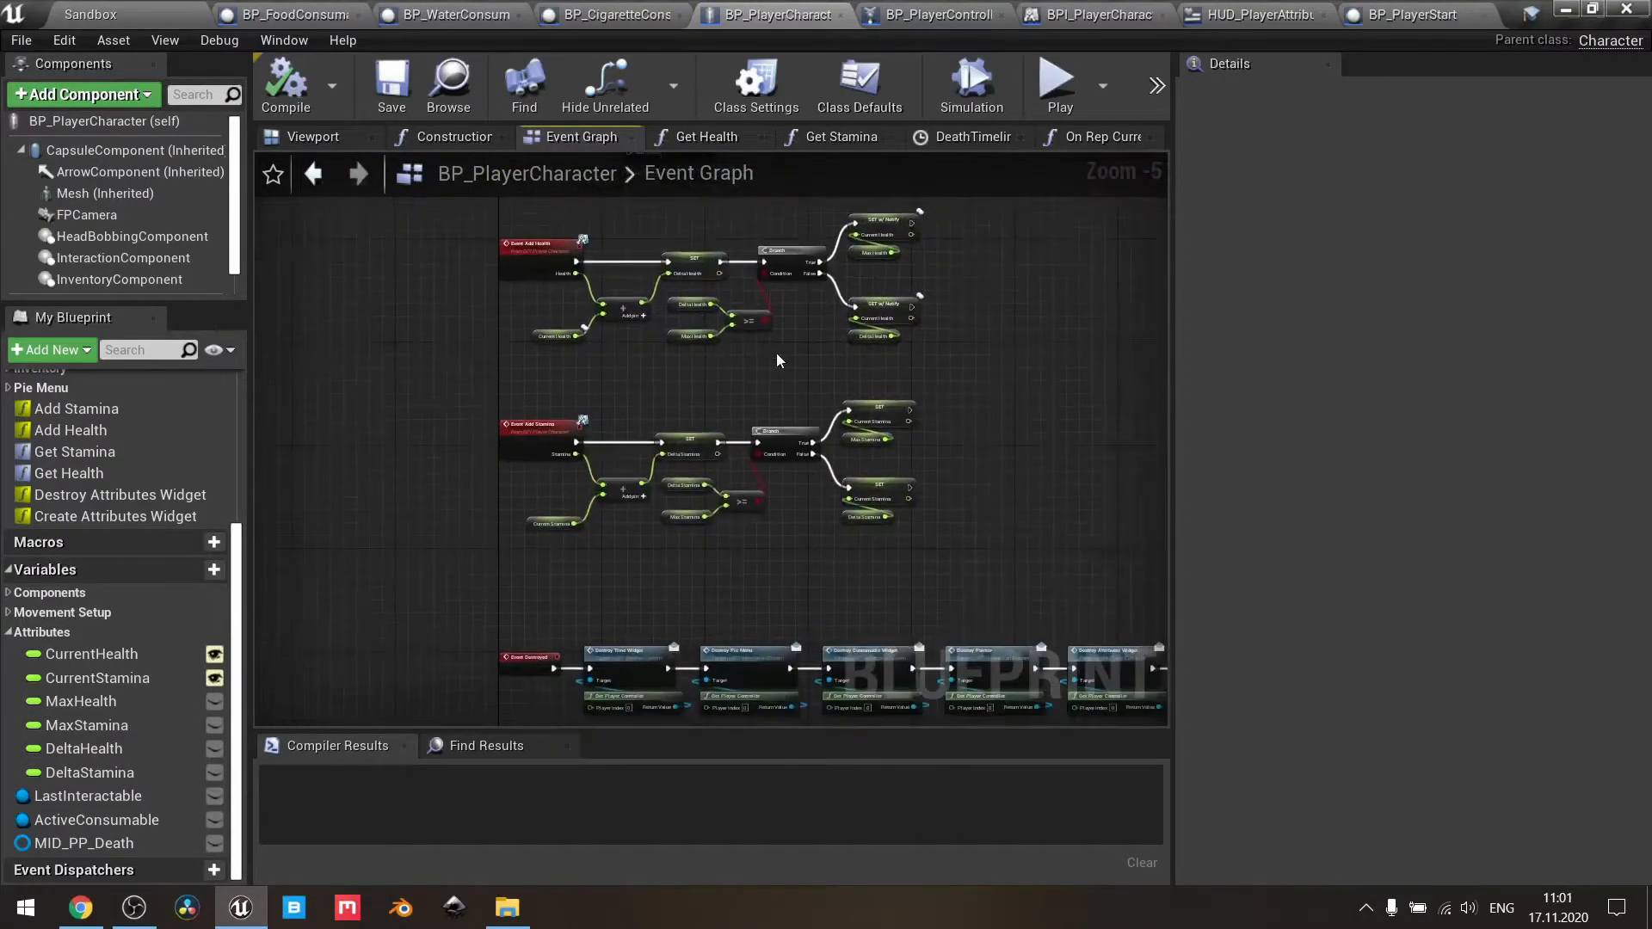
pyautogui.scroll(3)
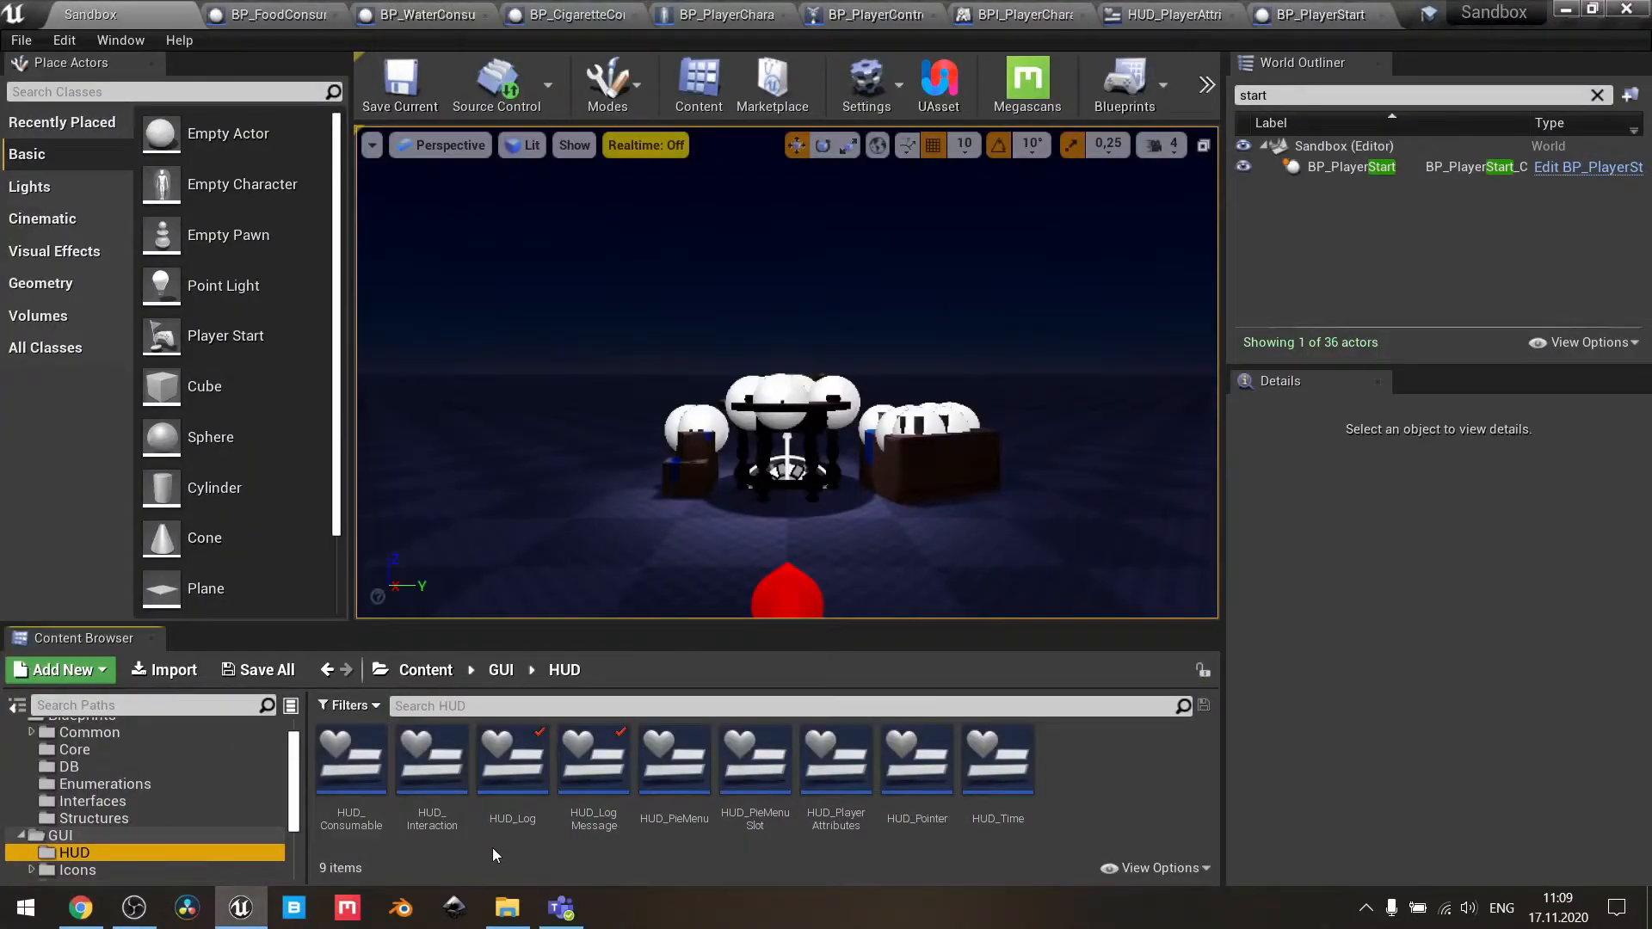
# - Open the HUD_PlayerAttributes widget blueprint from Content/GUI/HUD to its Update Stamina Bar graph
pyautogui.click(836, 759)
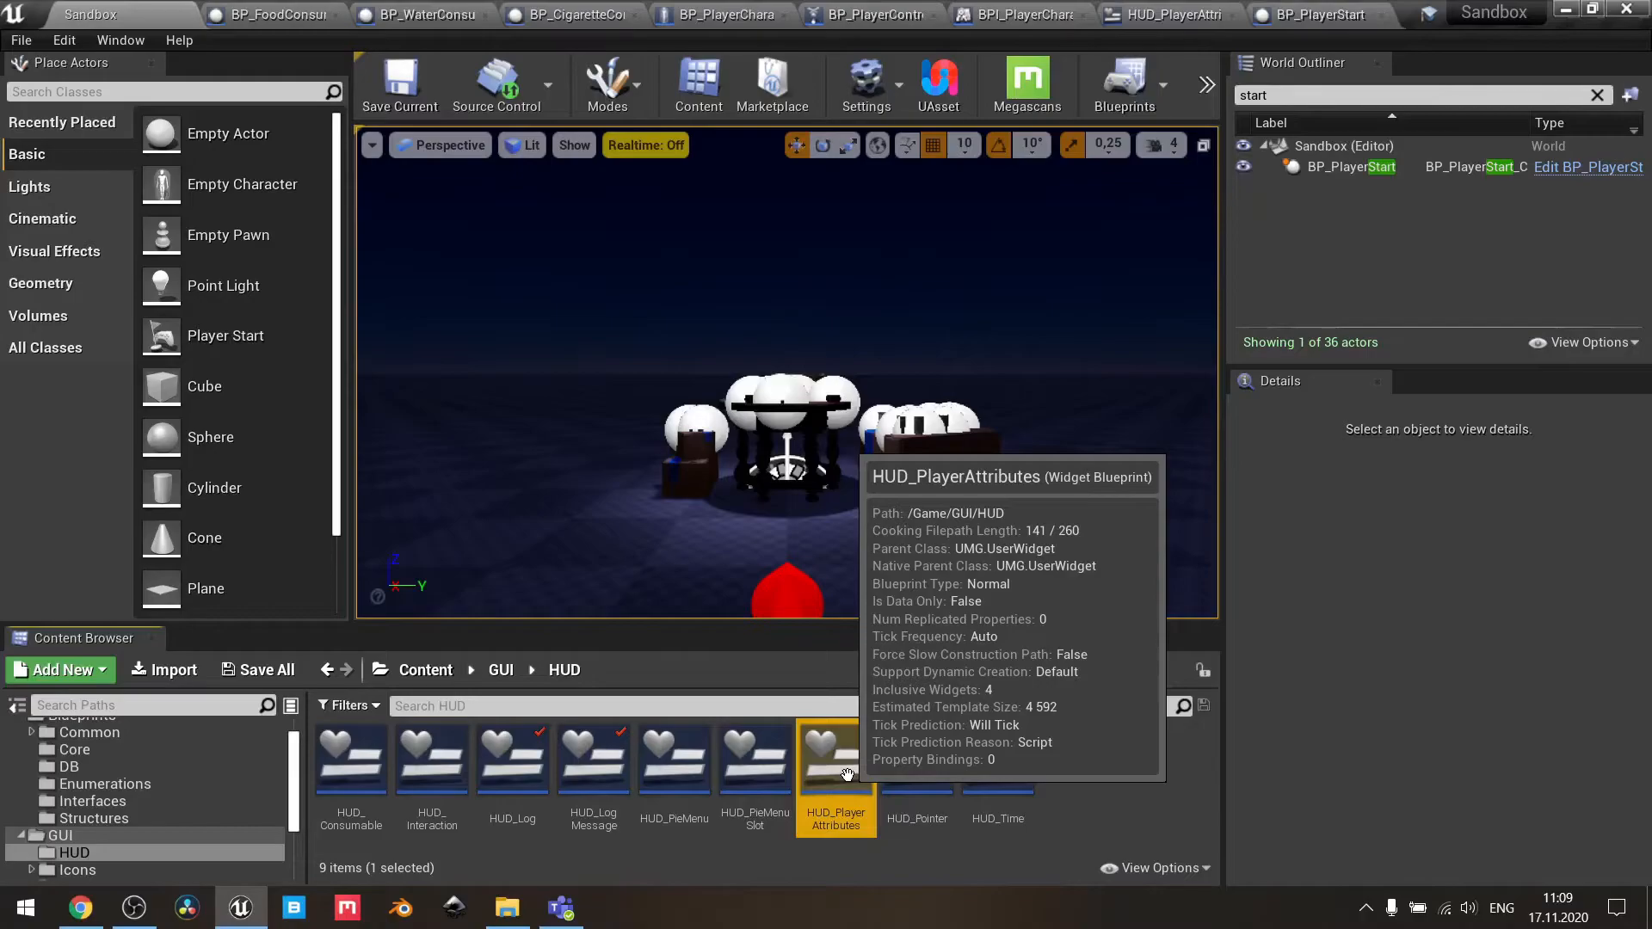
pyautogui.doubleClick(836, 759)
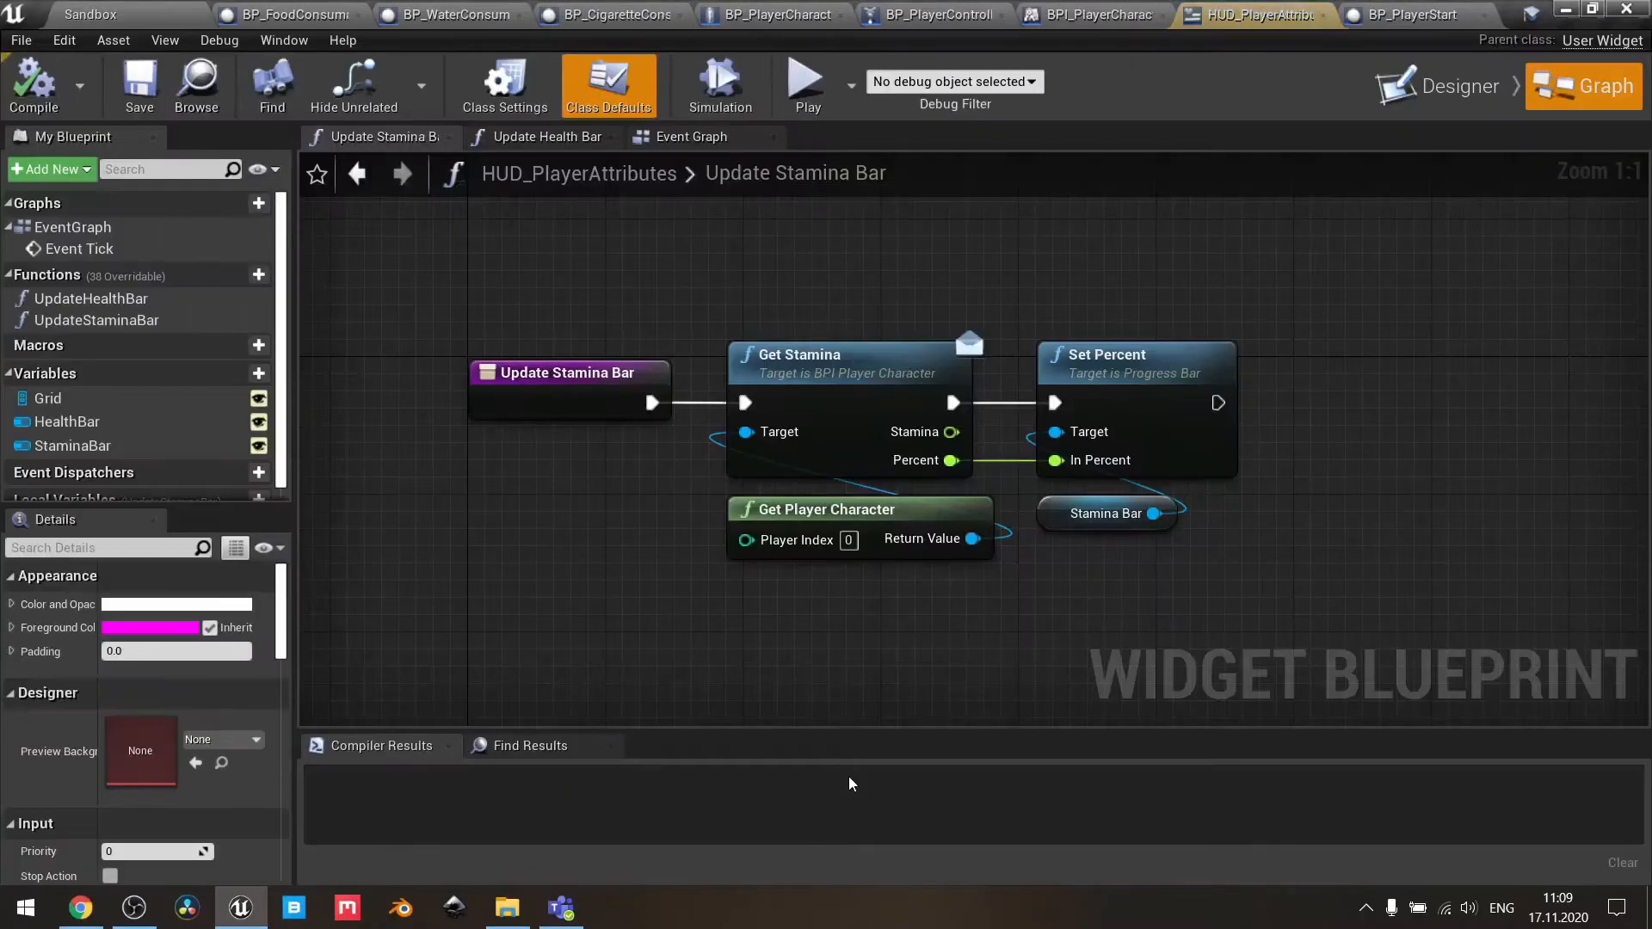
# - Switch HUD_PlayerAttributes to Designer and inspect the Grid and StaminaBar widgets
pyautogui.click(1461, 86)
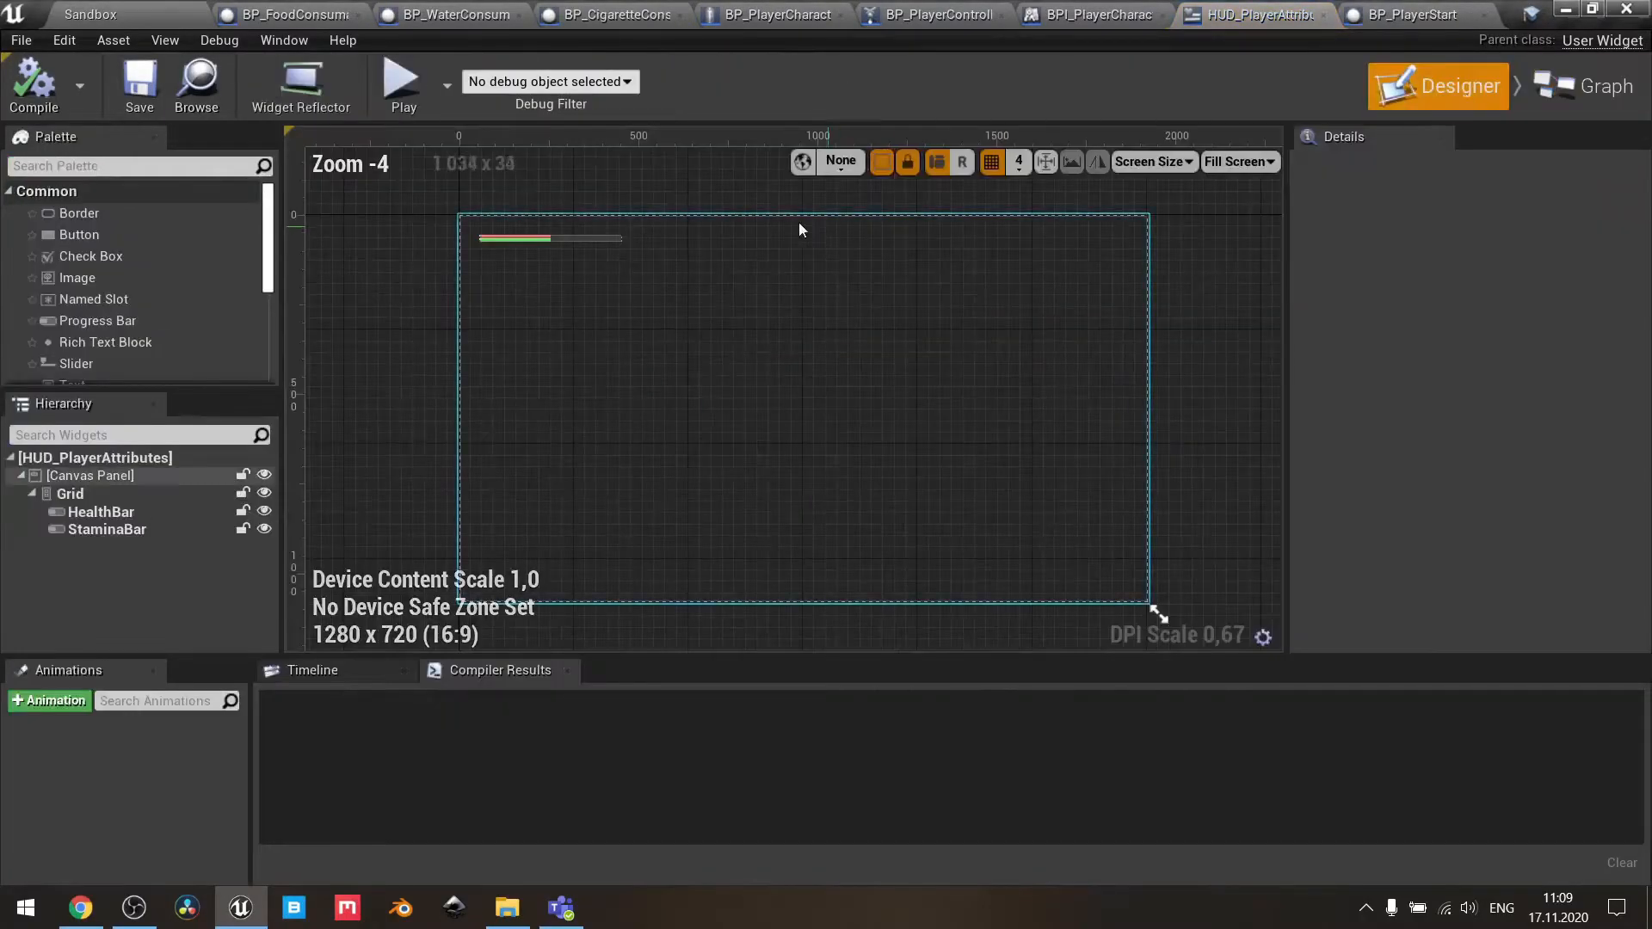
pyautogui.click(69, 493)
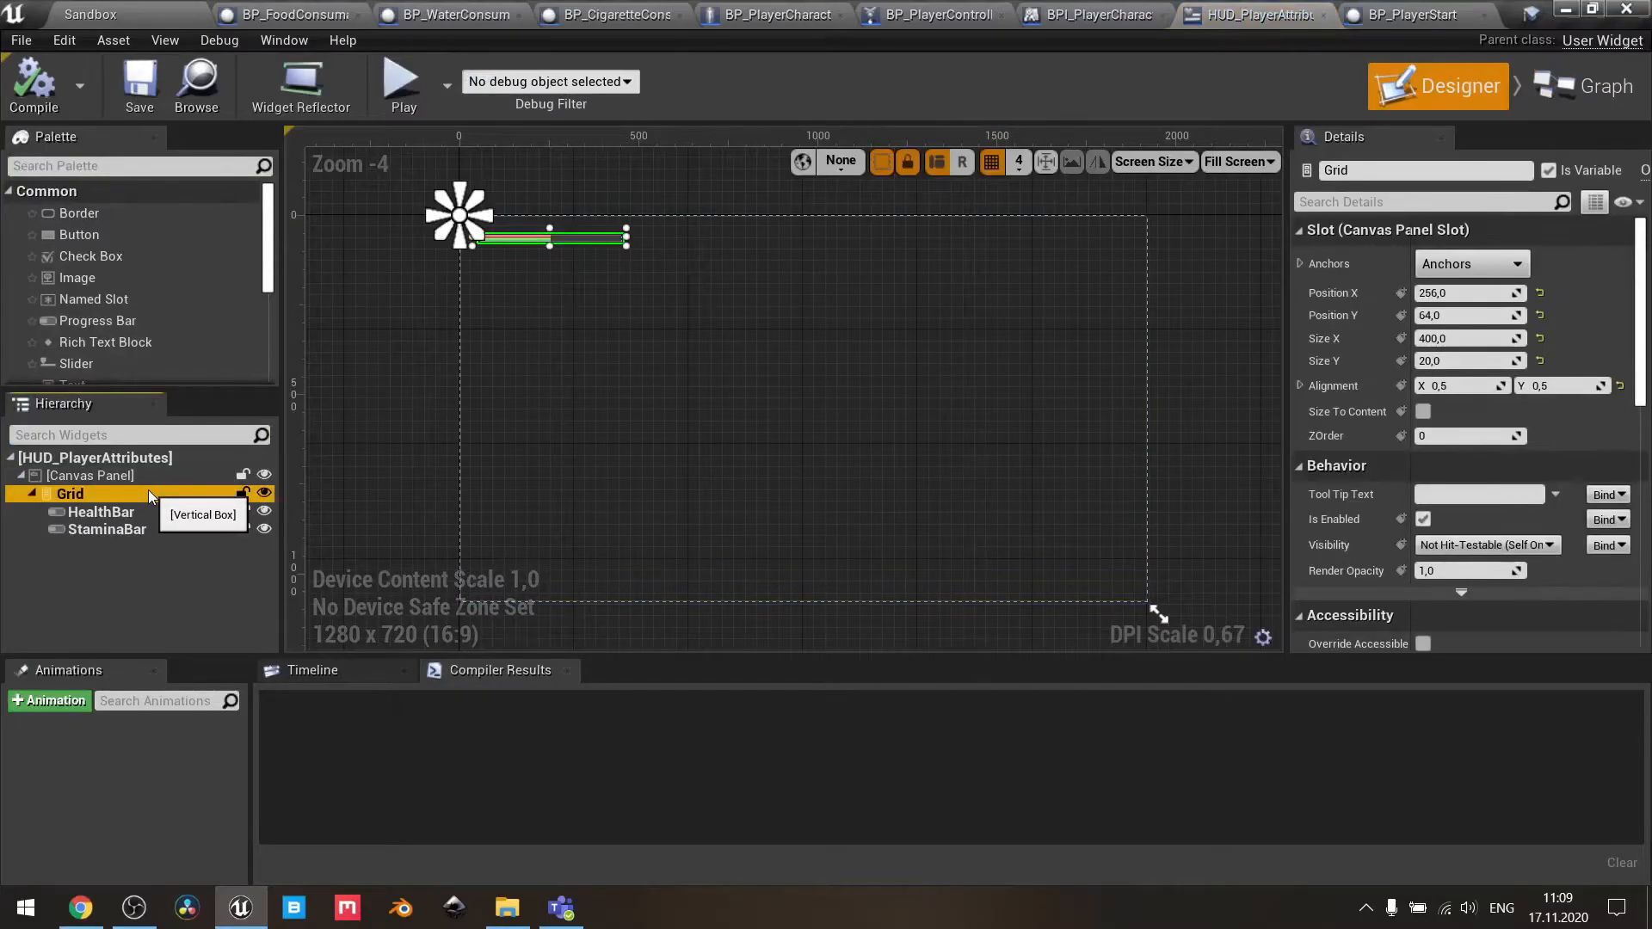
pyautogui.scroll(3)
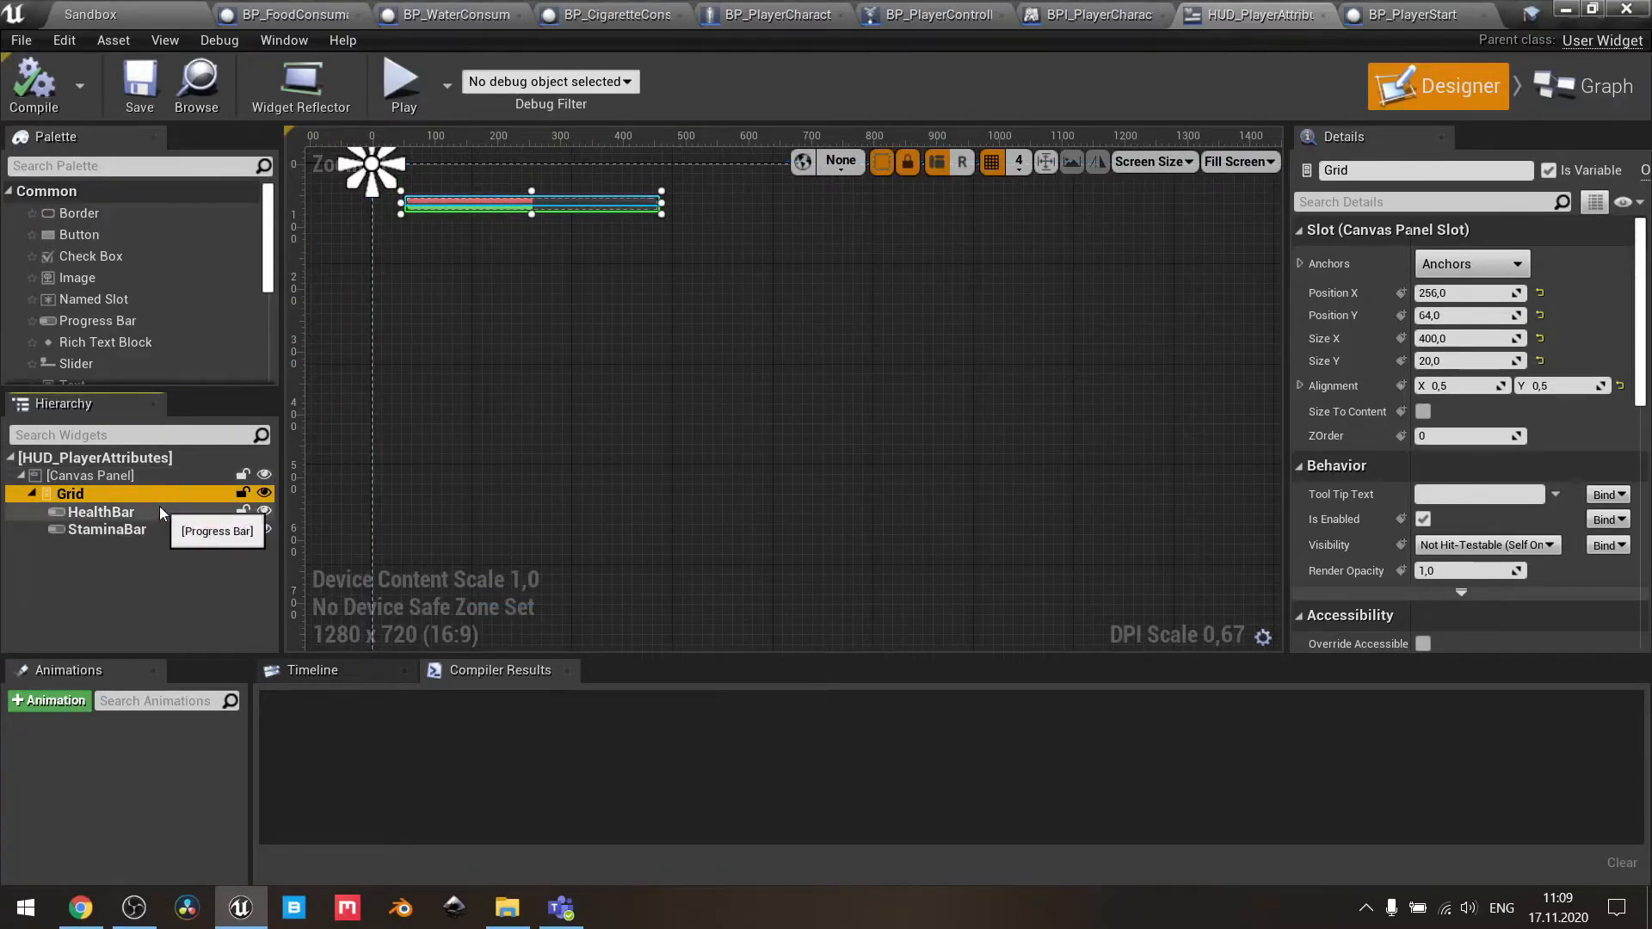
pyautogui.click(105, 529)
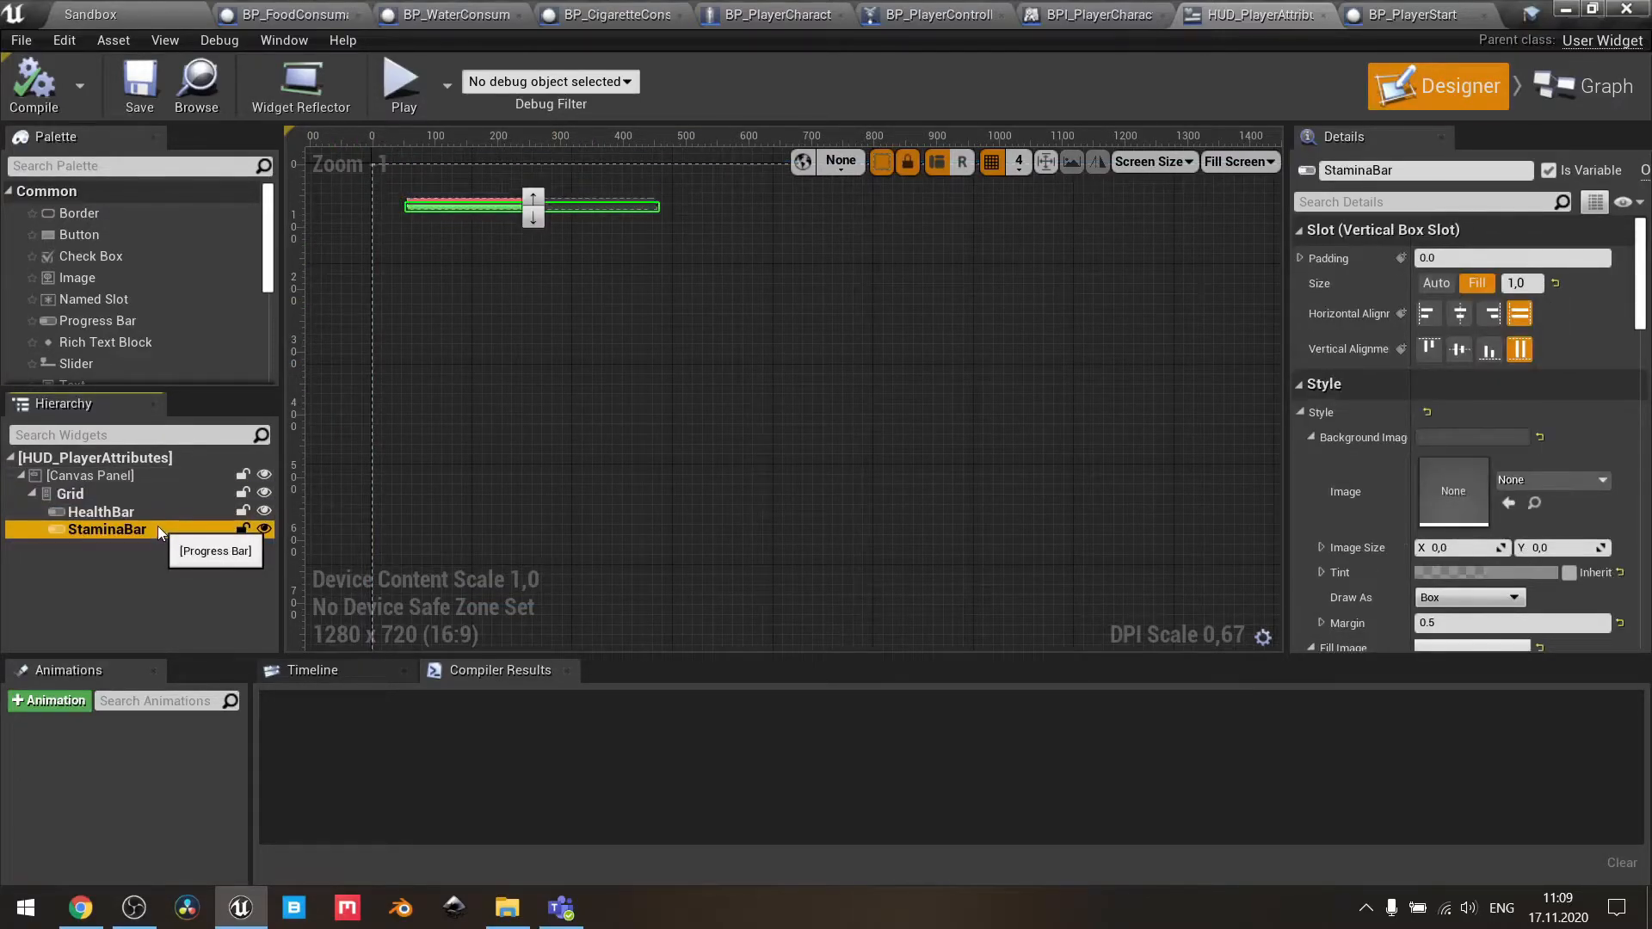
pyautogui.moveTo(643, 278)
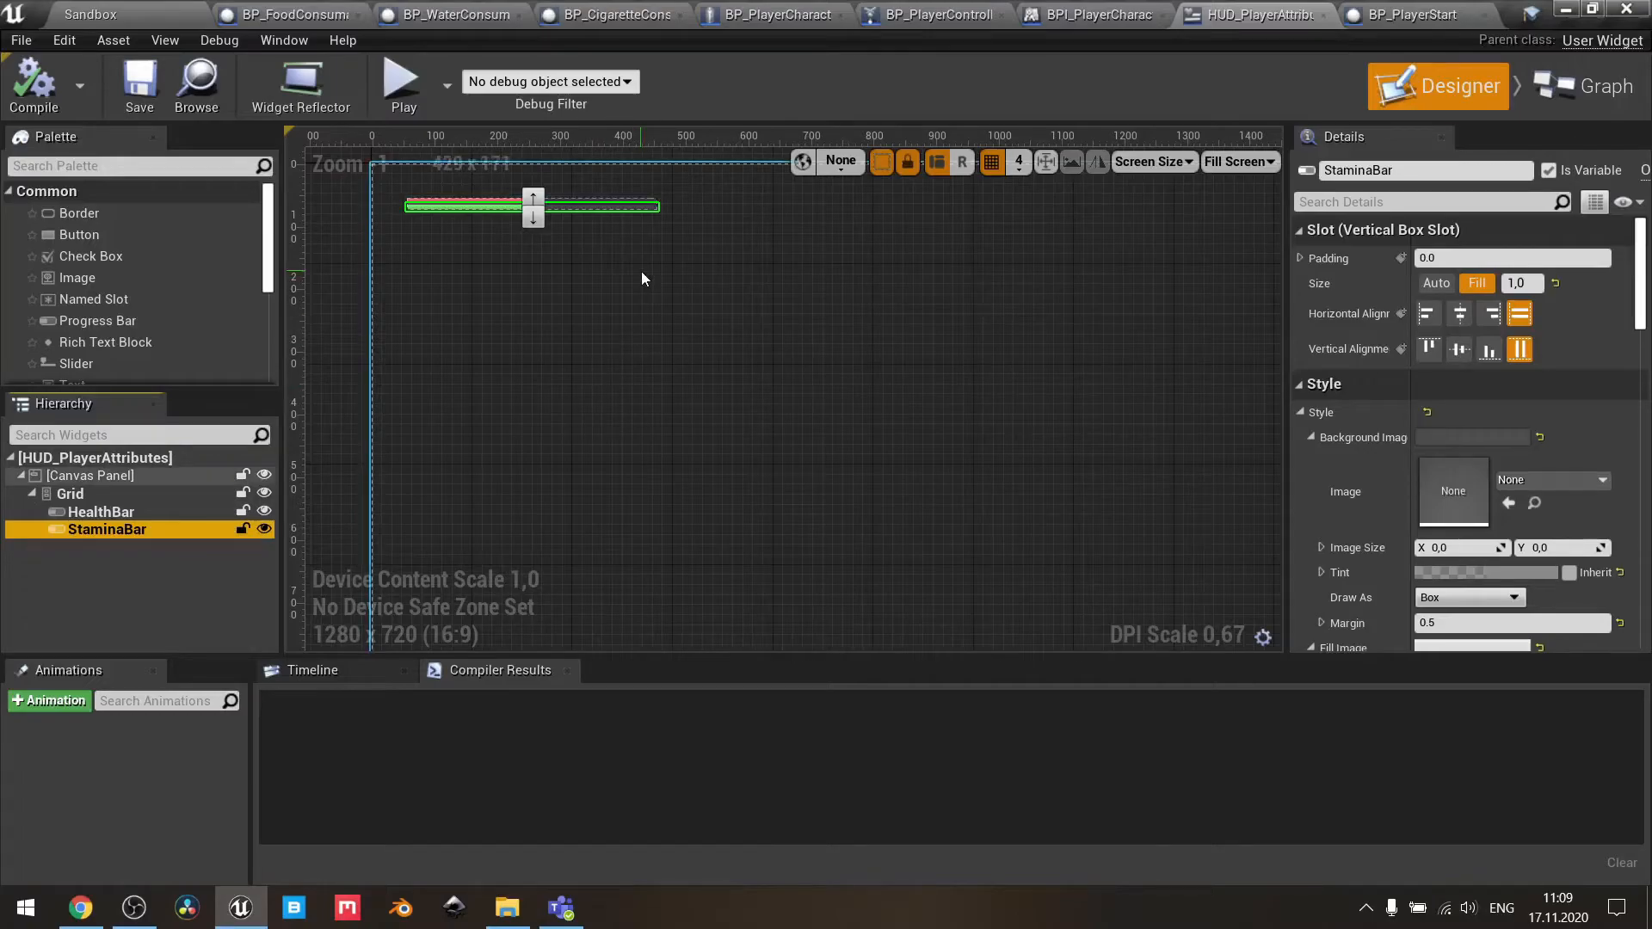
pyautogui.moveTo(105, 529)
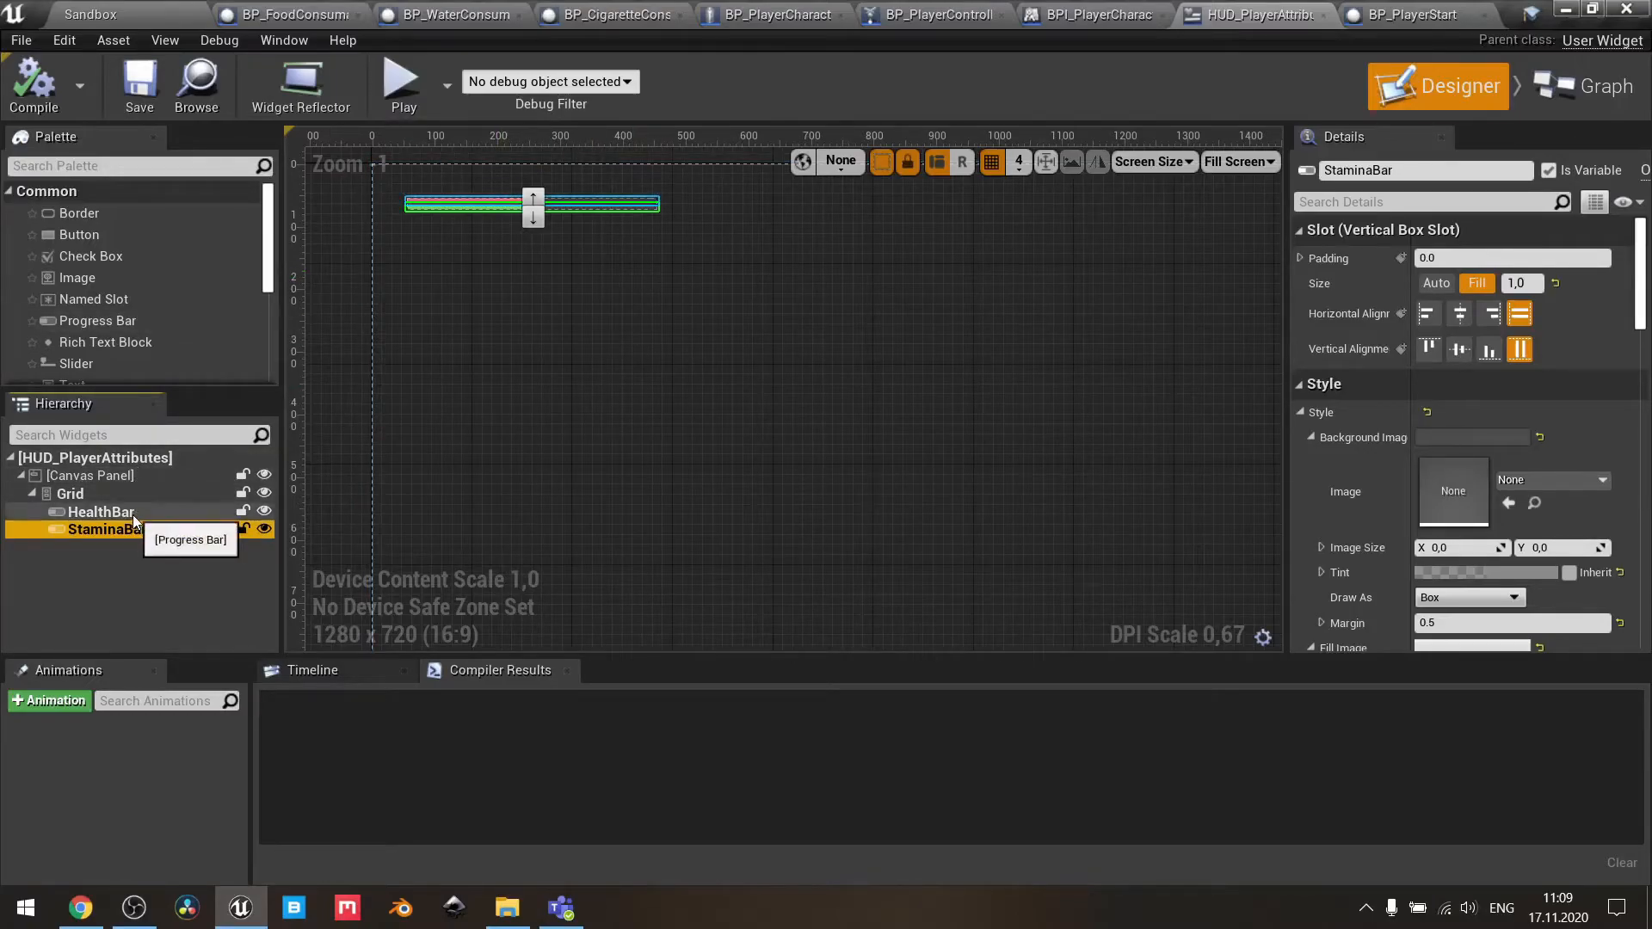
# - Review HealthBar's style and progress settings, then deselect back to the canvas
pyautogui.click(102, 511)
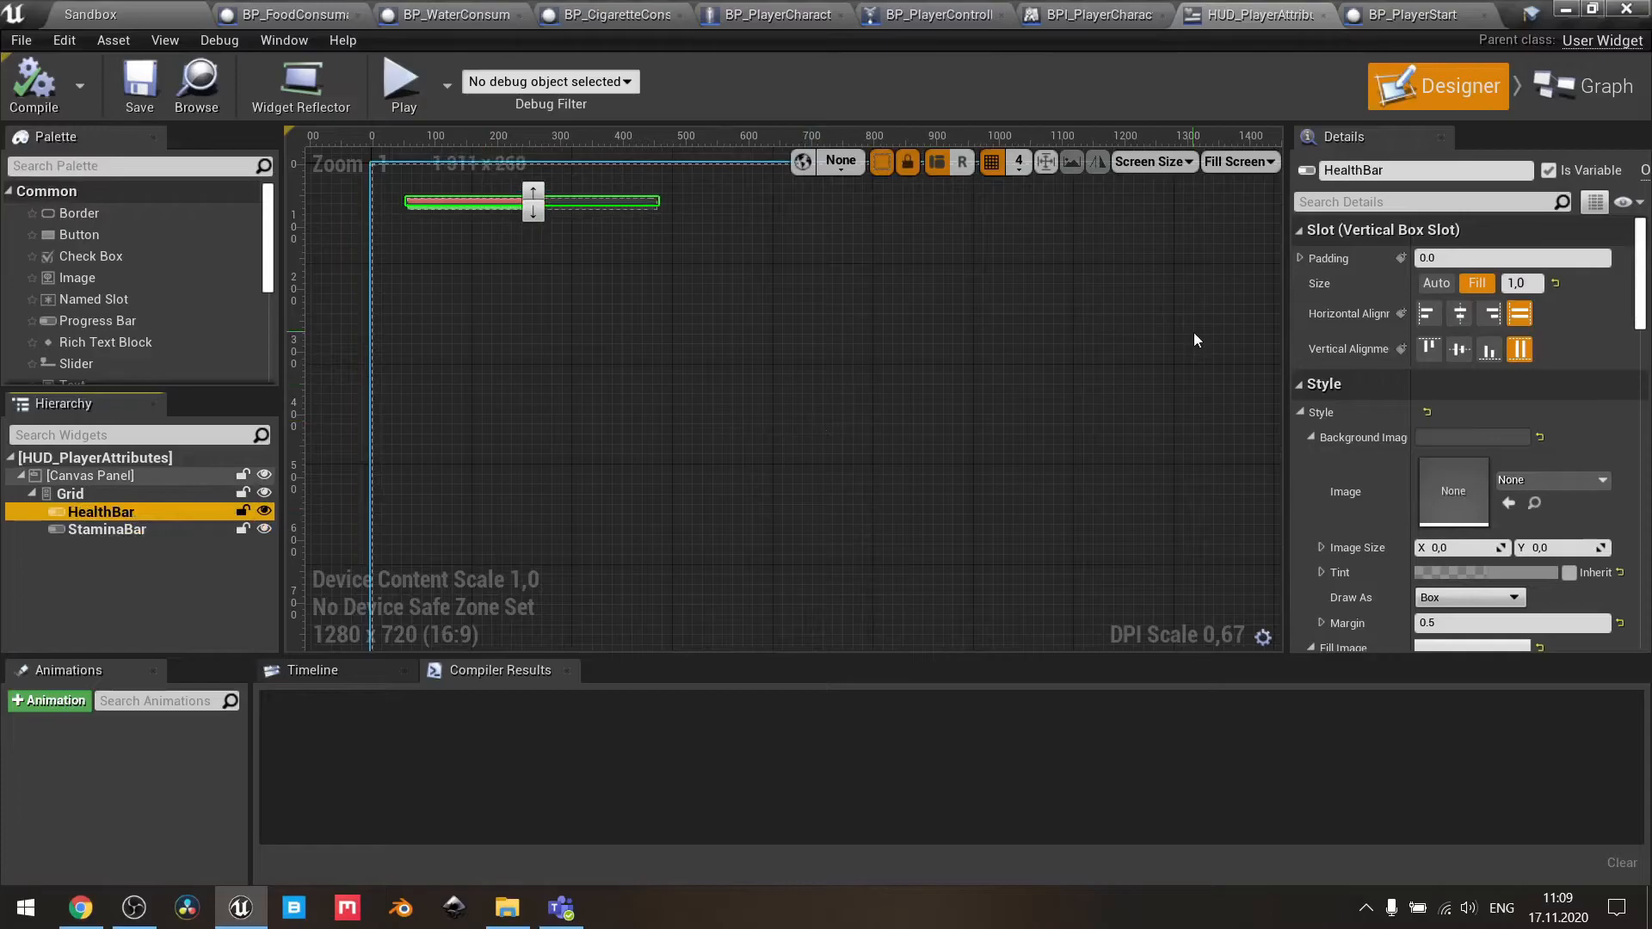
pyautogui.scroll(-3)
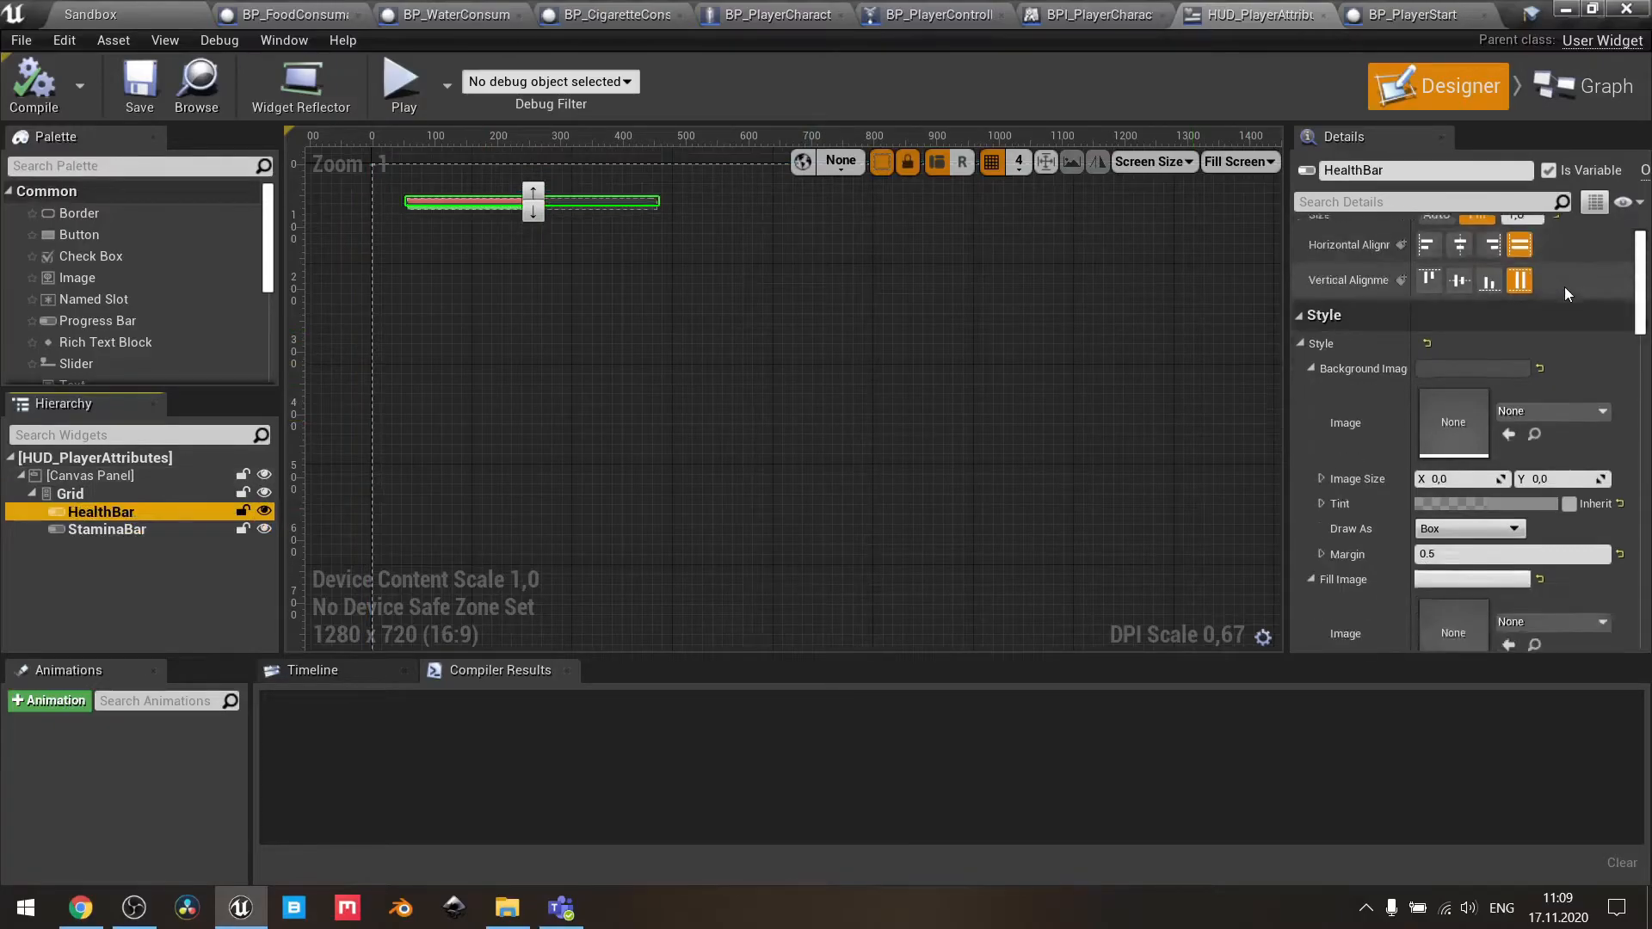
pyautogui.scroll(-3)
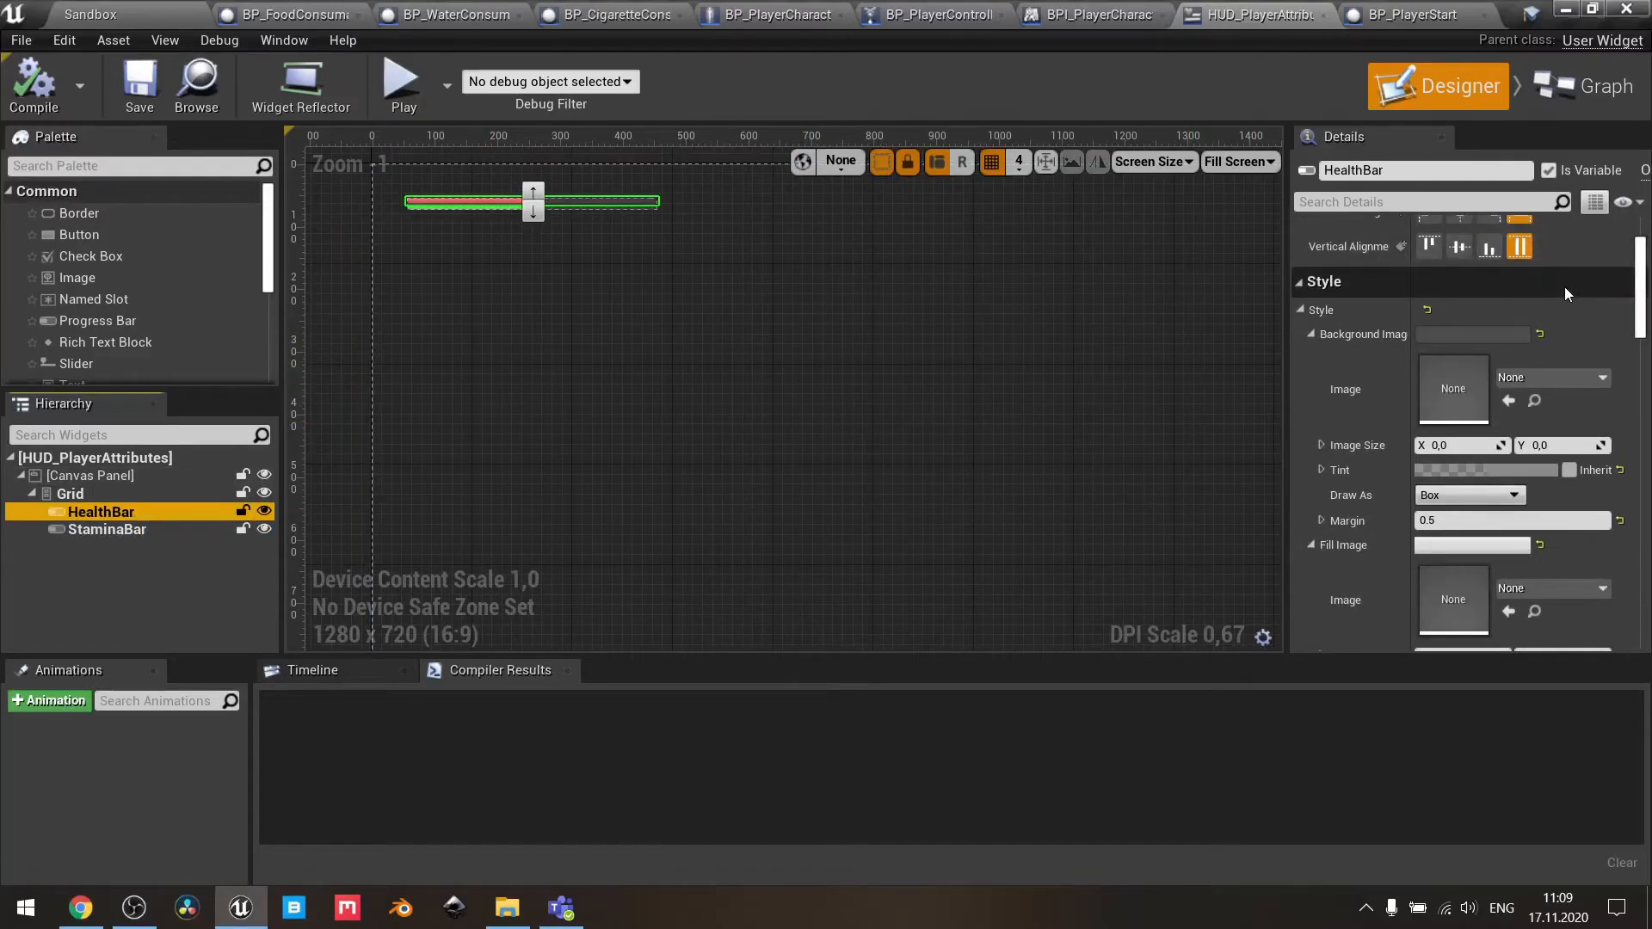
pyautogui.scroll(-3)
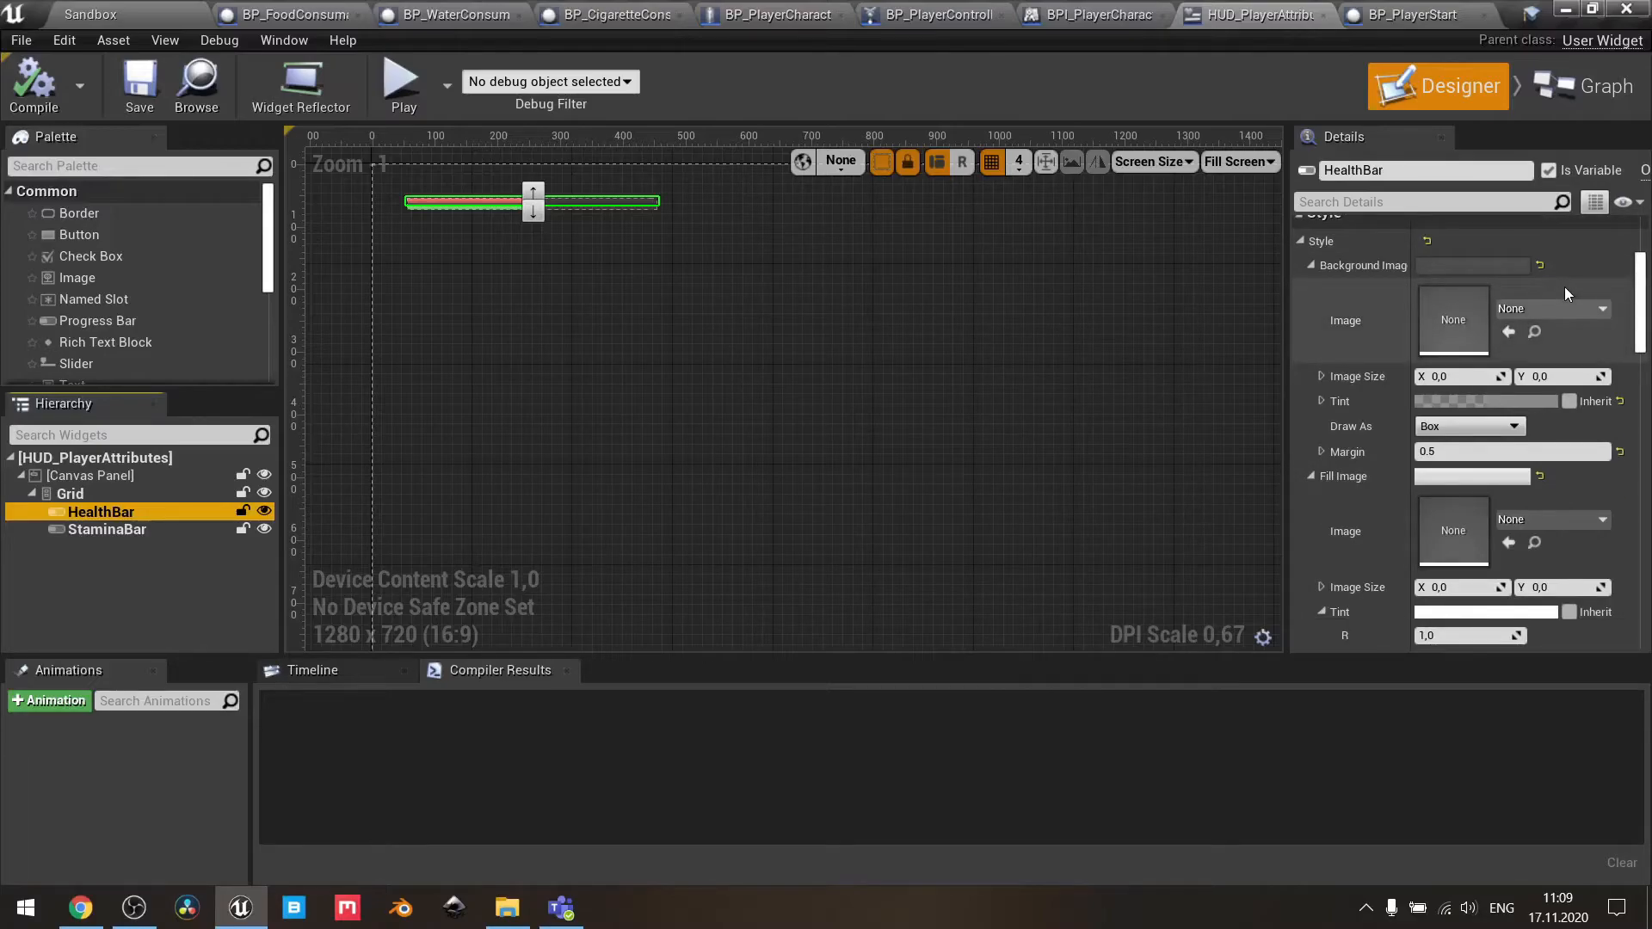
pyautogui.moveTo(1440, 415)
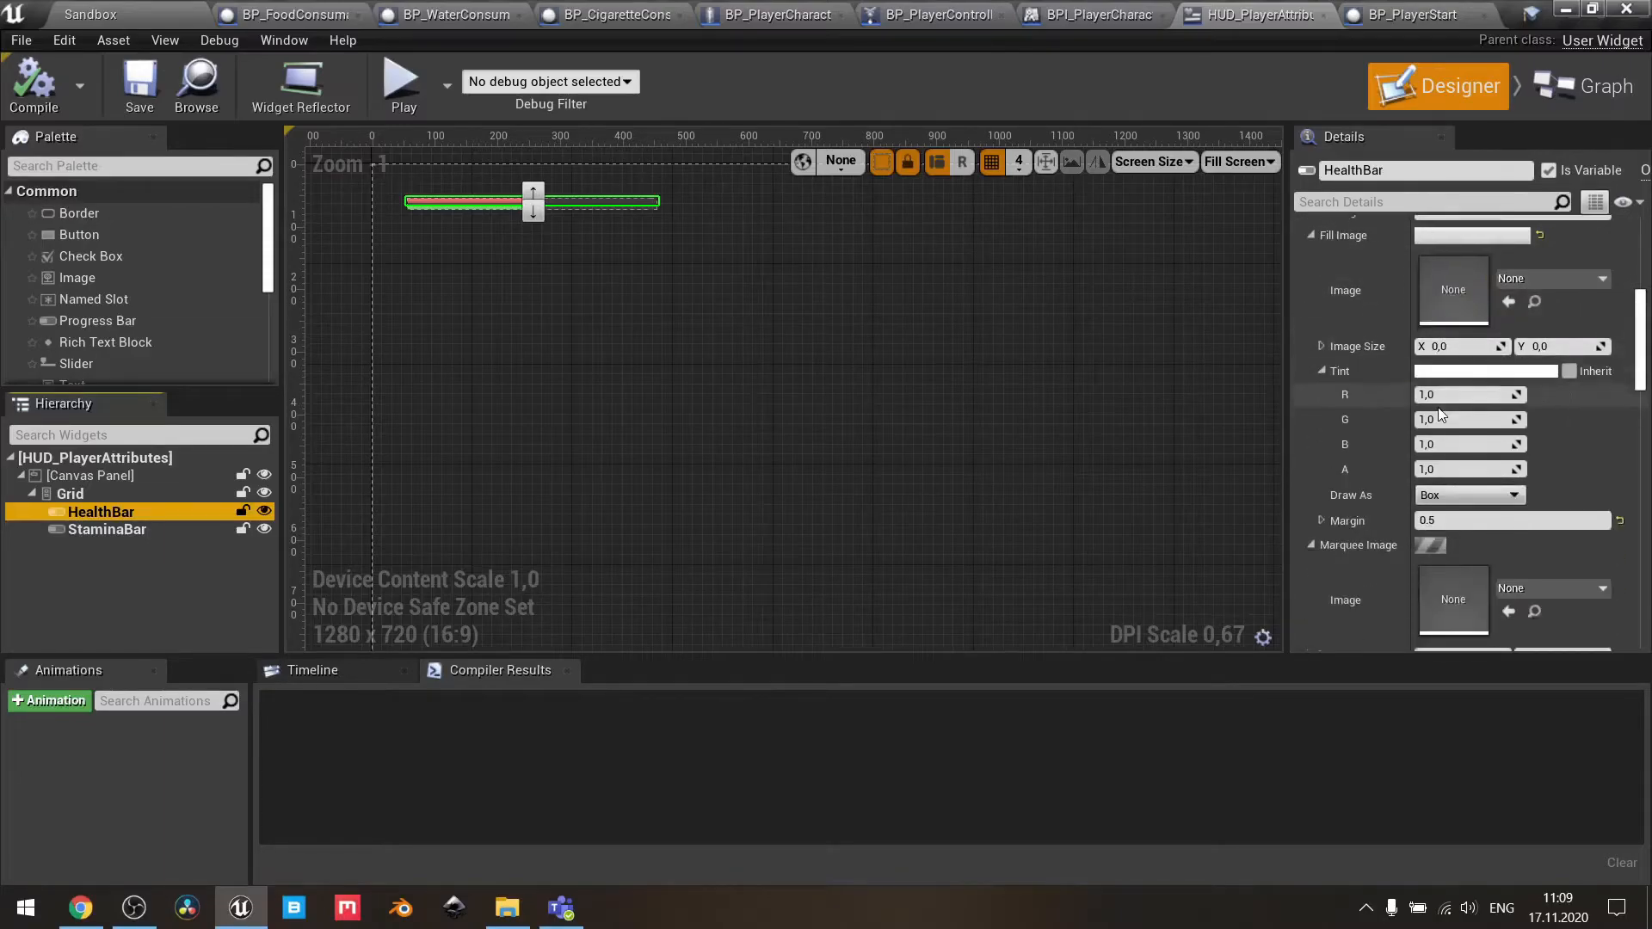
pyautogui.scroll(-3)
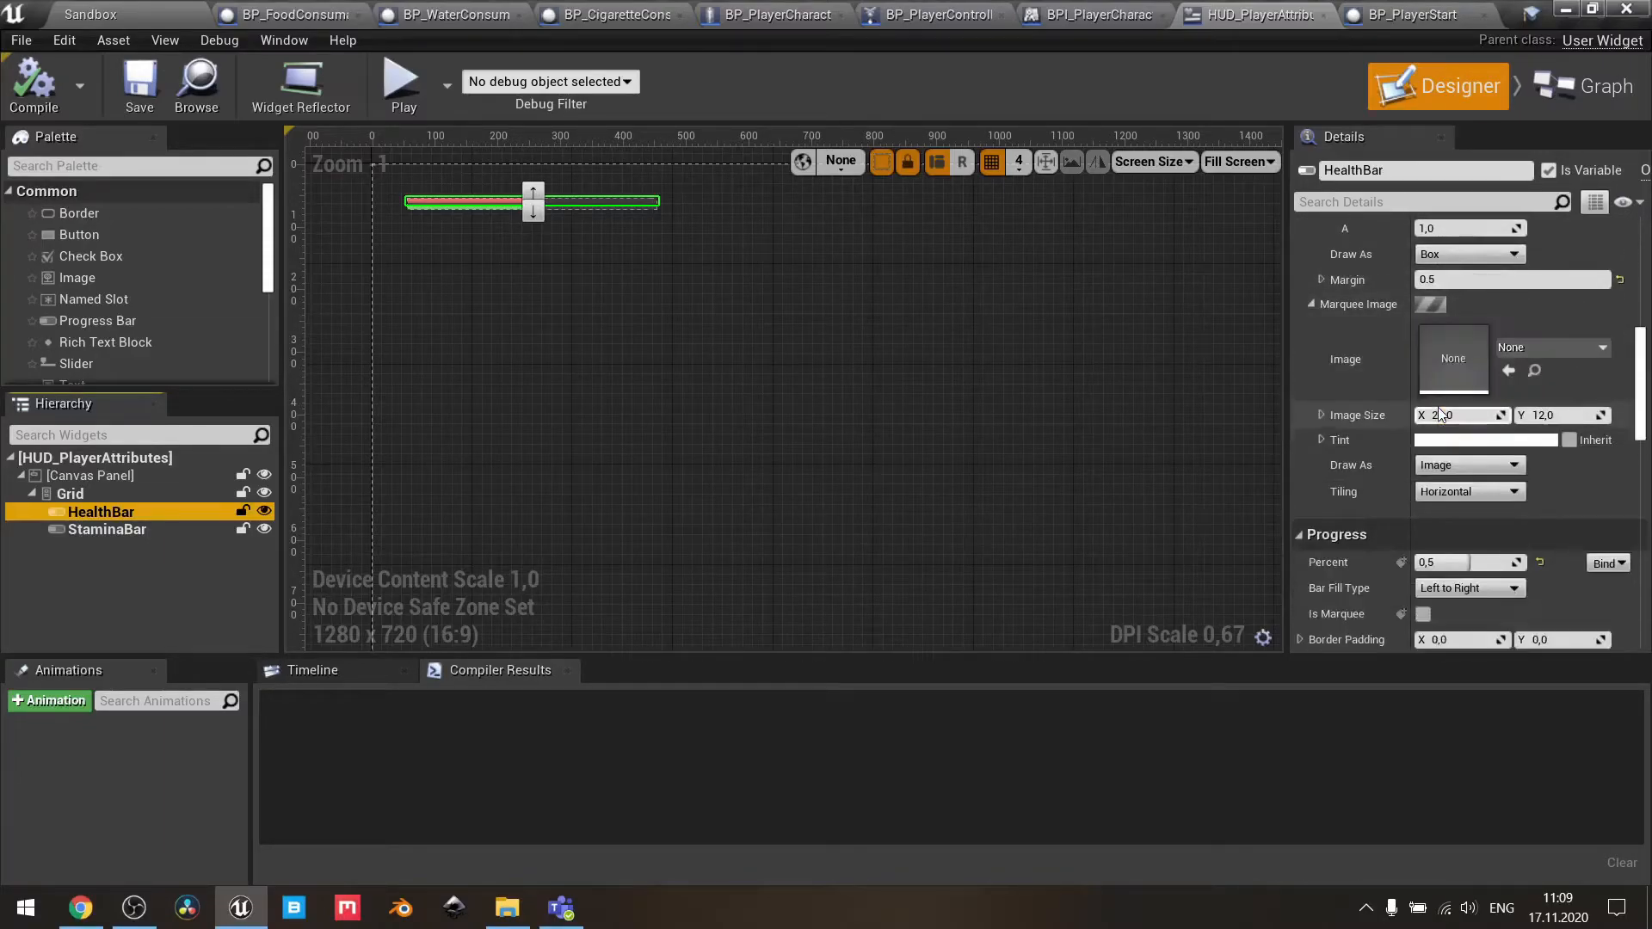
pyautogui.scroll(-3)
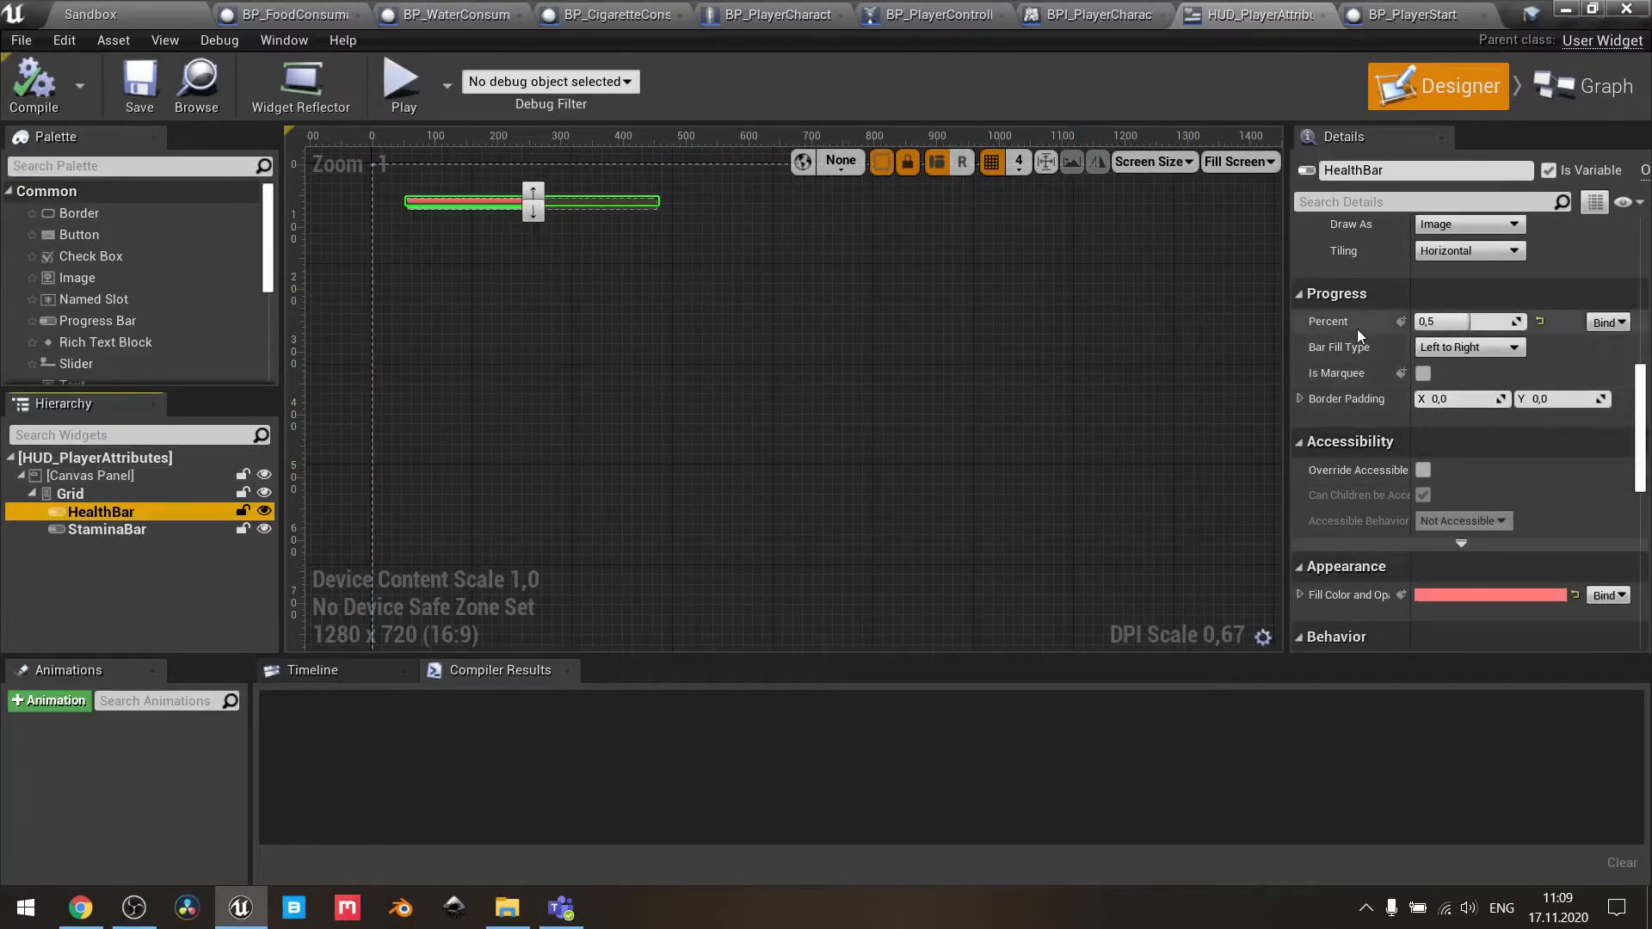
pyautogui.click(90, 475)
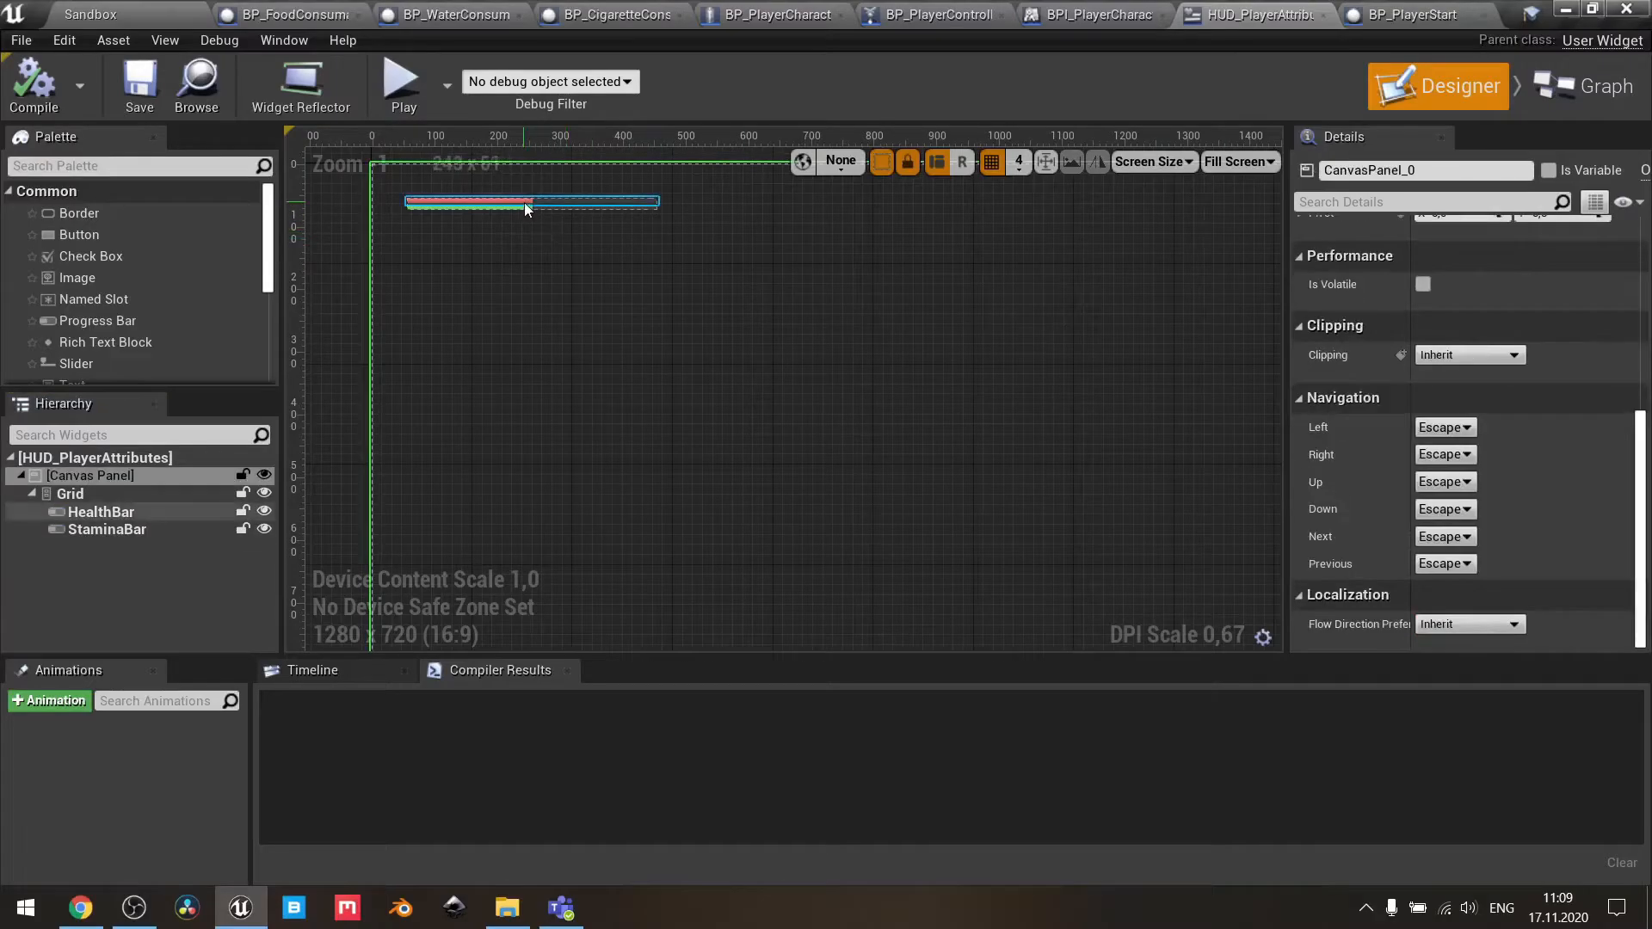
# - Select the HealthBar and StaminaBar widgets, then return to Graph mode at Update Stamina Bar
pyautogui.scroll(3)
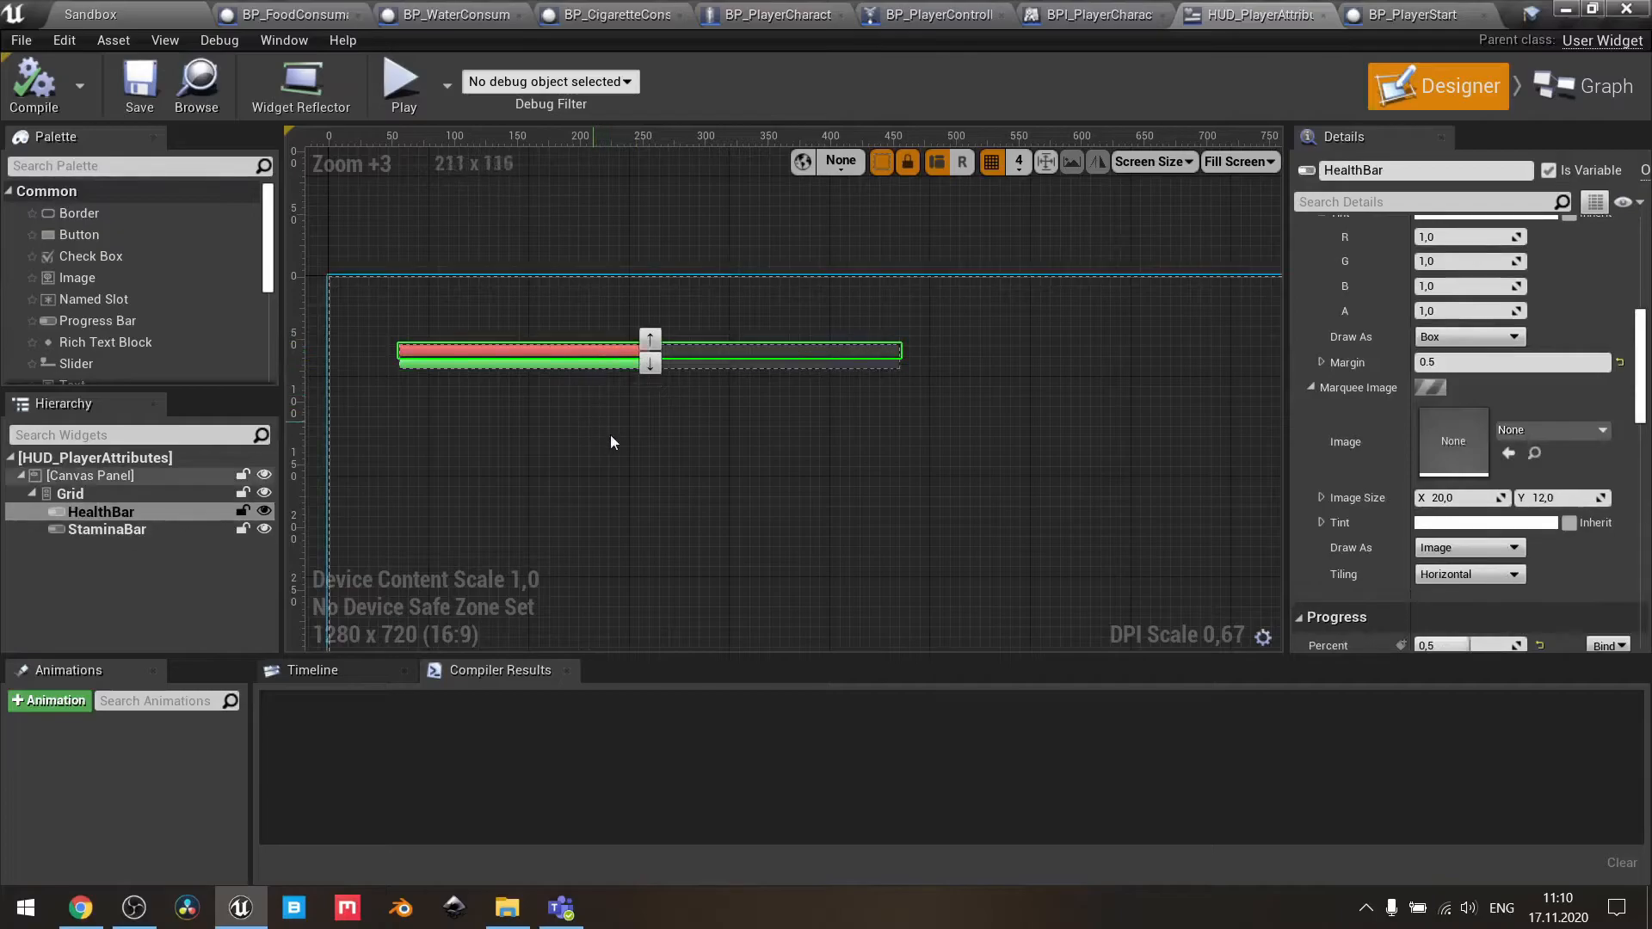
pyautogui.click(90, 475)
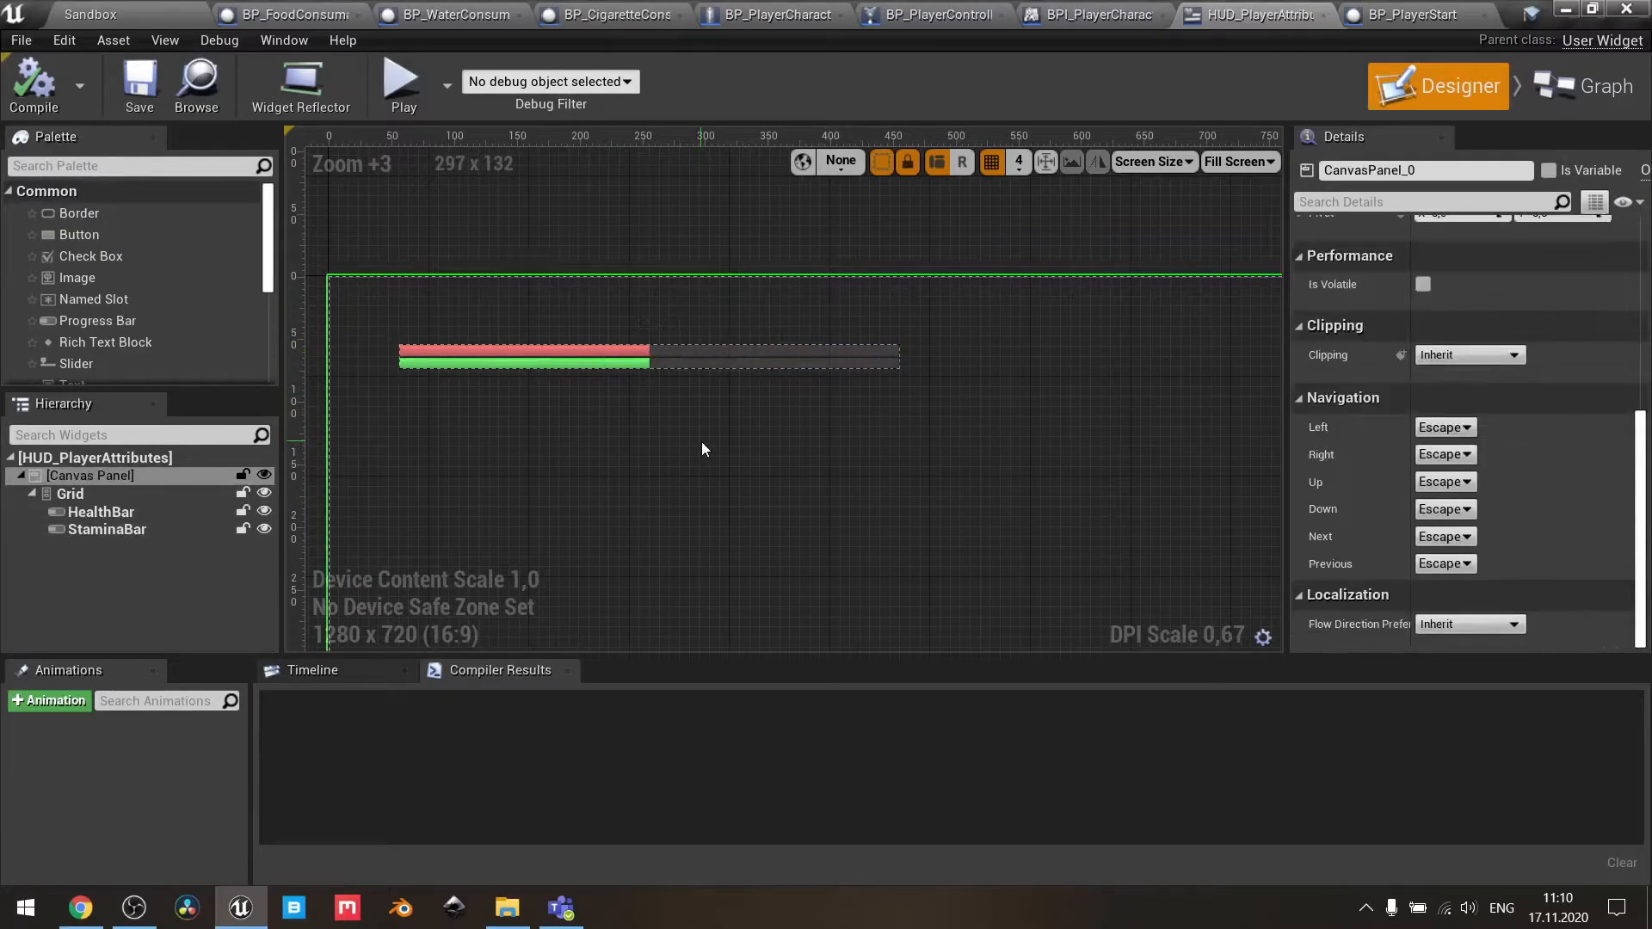
pyautogui.scroll(-3)
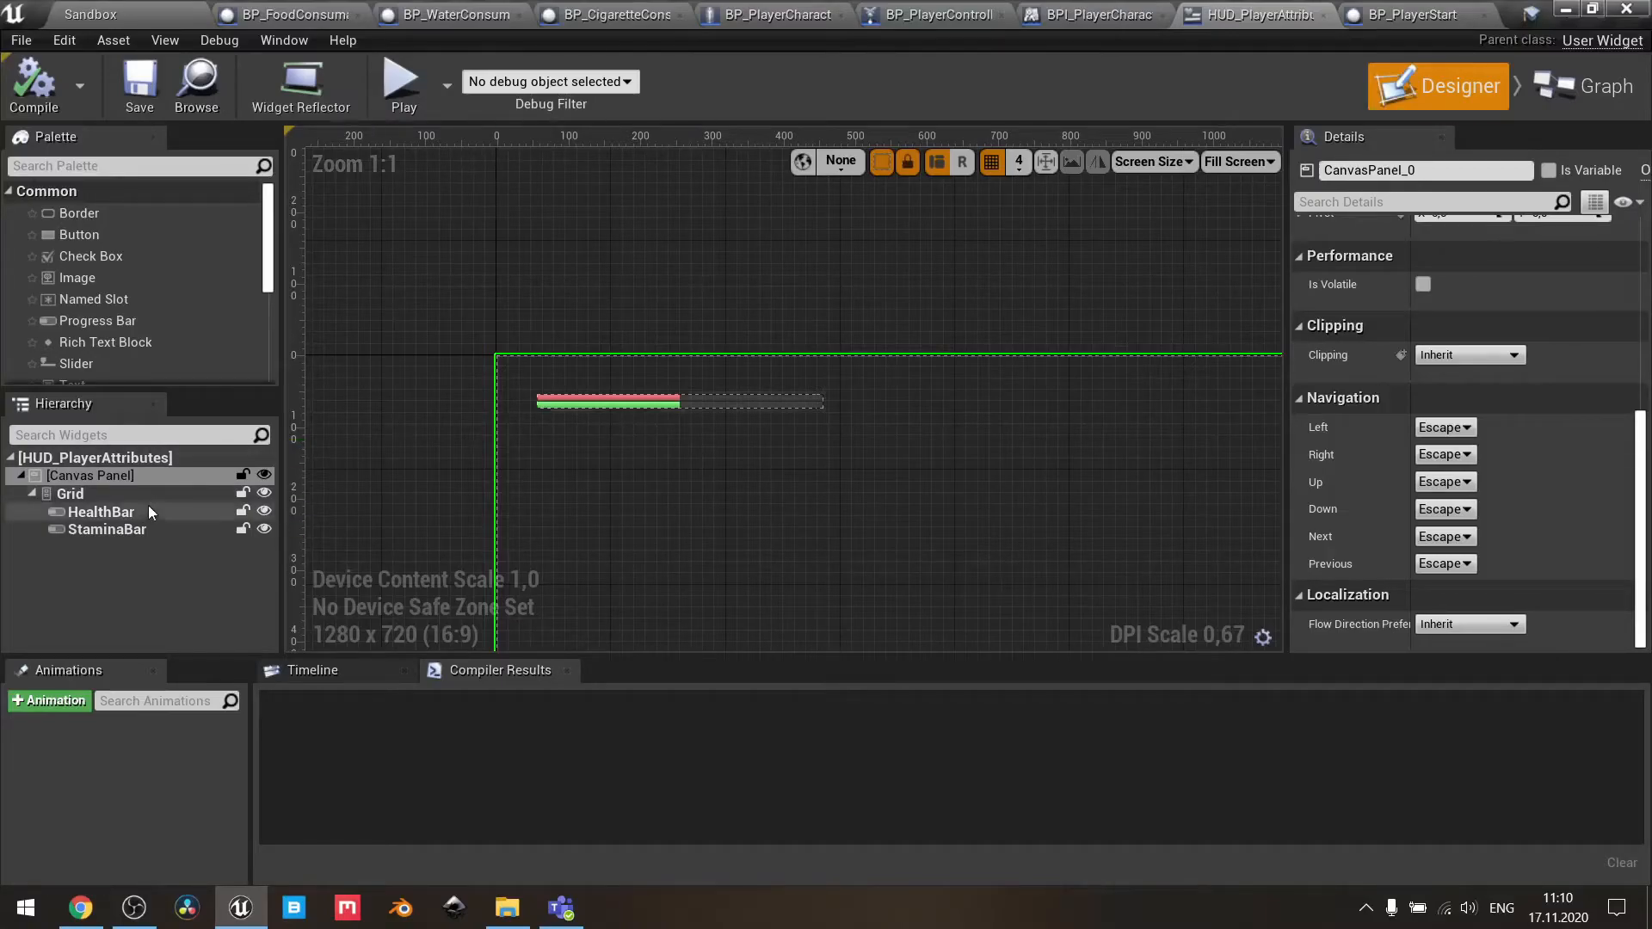
pyautogui.click(70, 493)
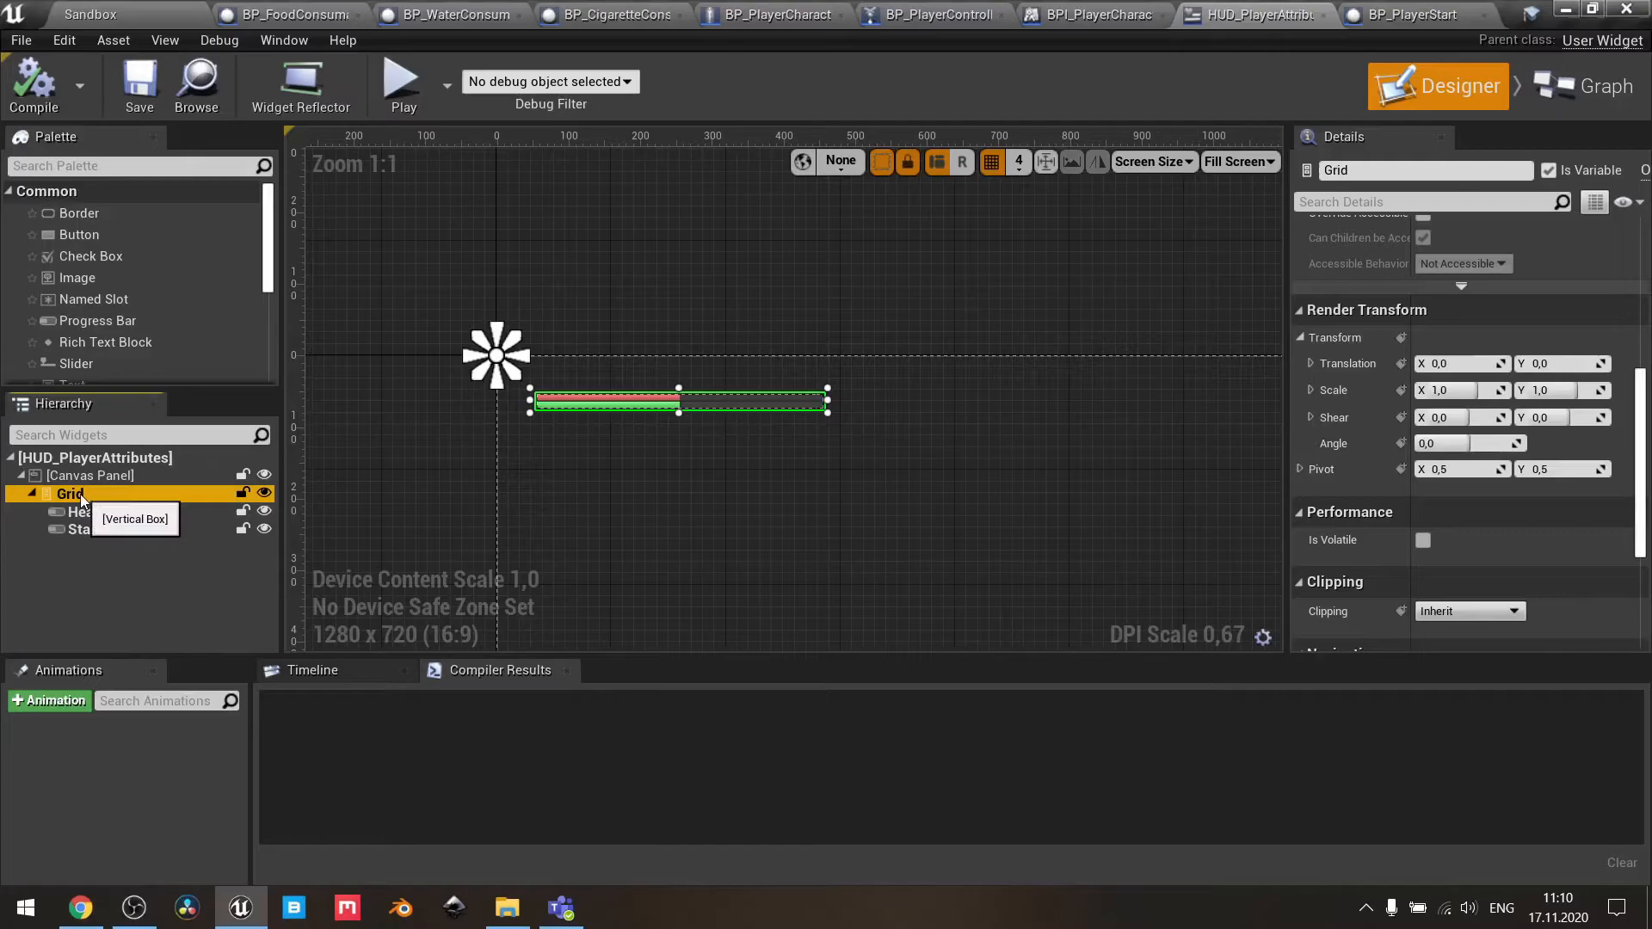
pyautogui.click(102, 511)
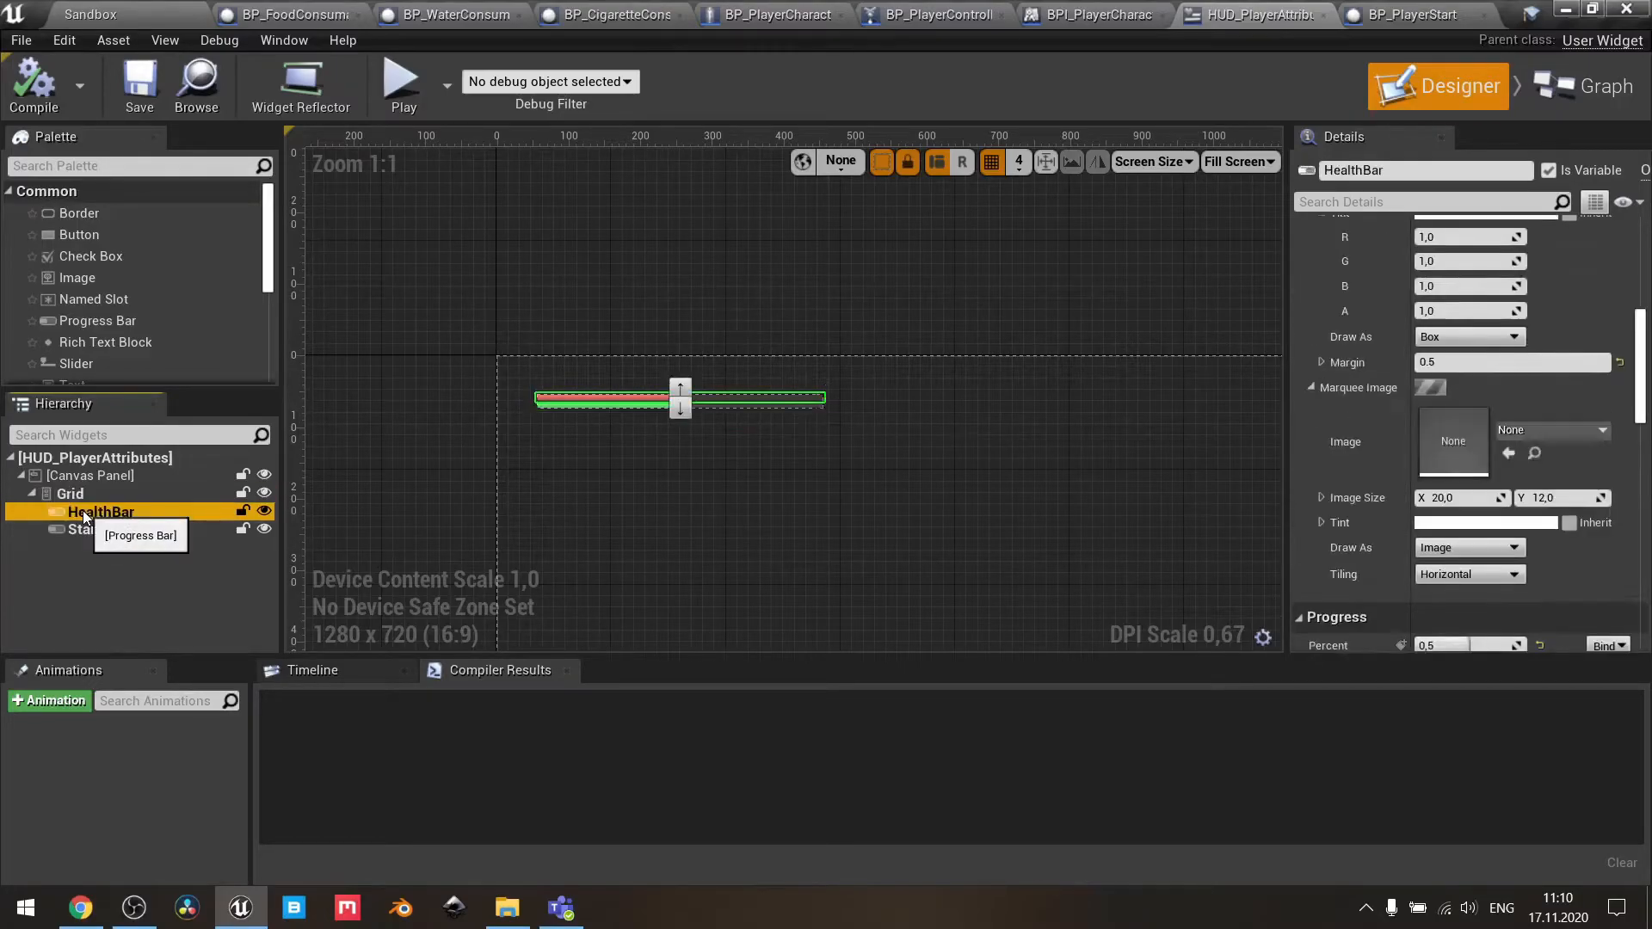
pyautogui.click(107, 529)
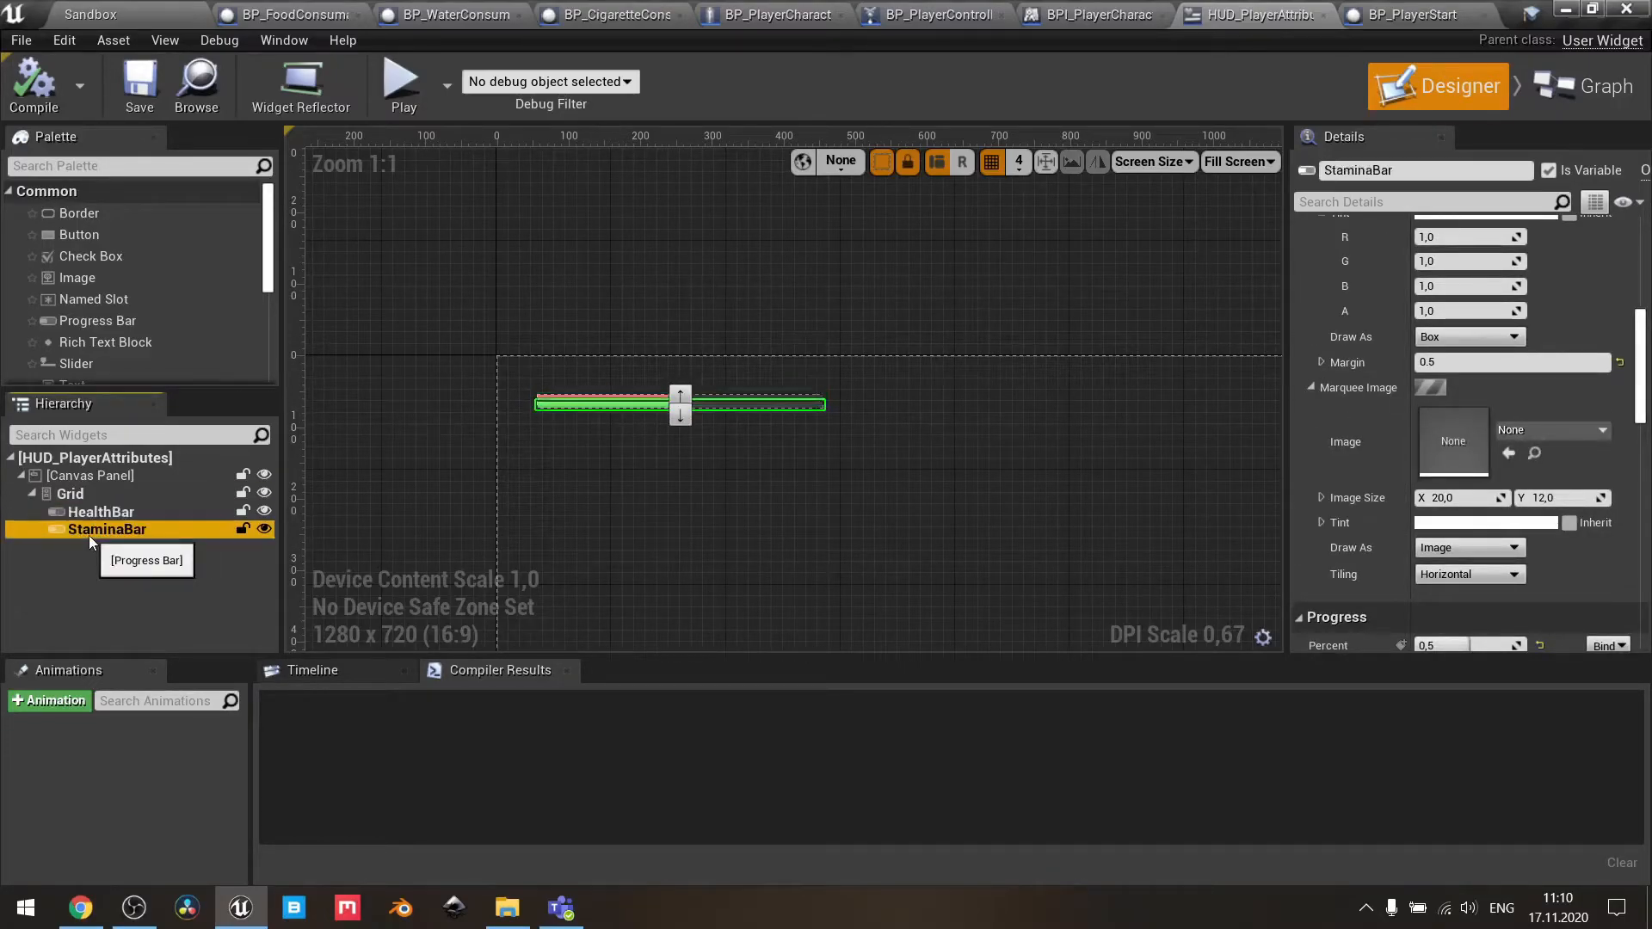
pyautogui.moveTo(1534, 240)
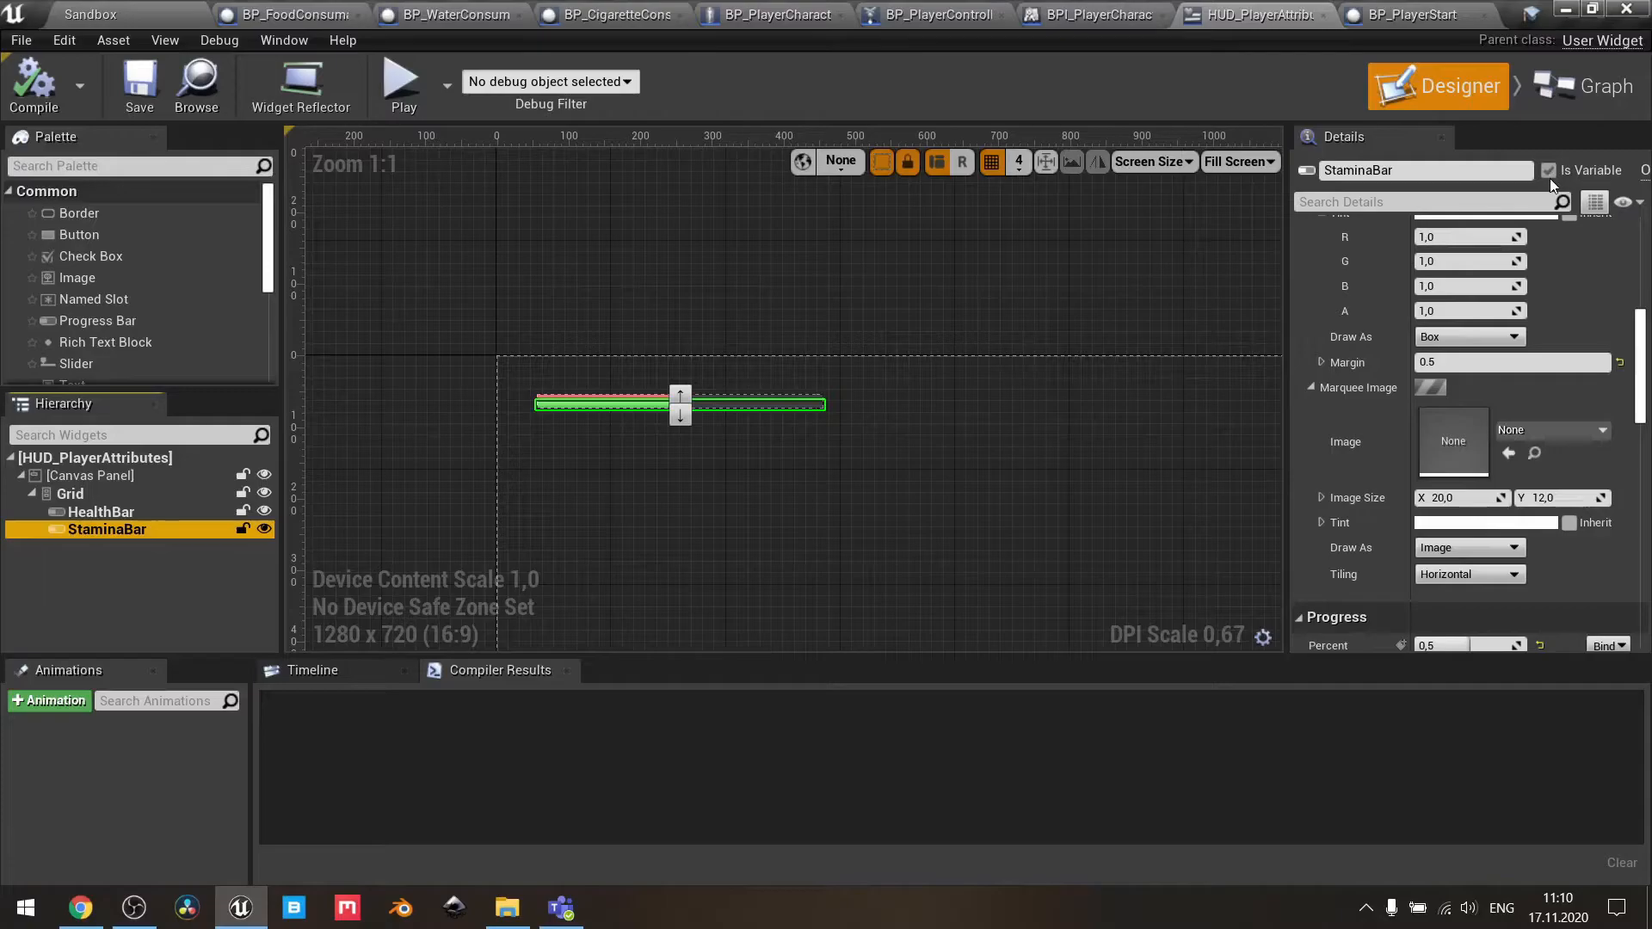
pyautogui.moveTo(1601, 86)
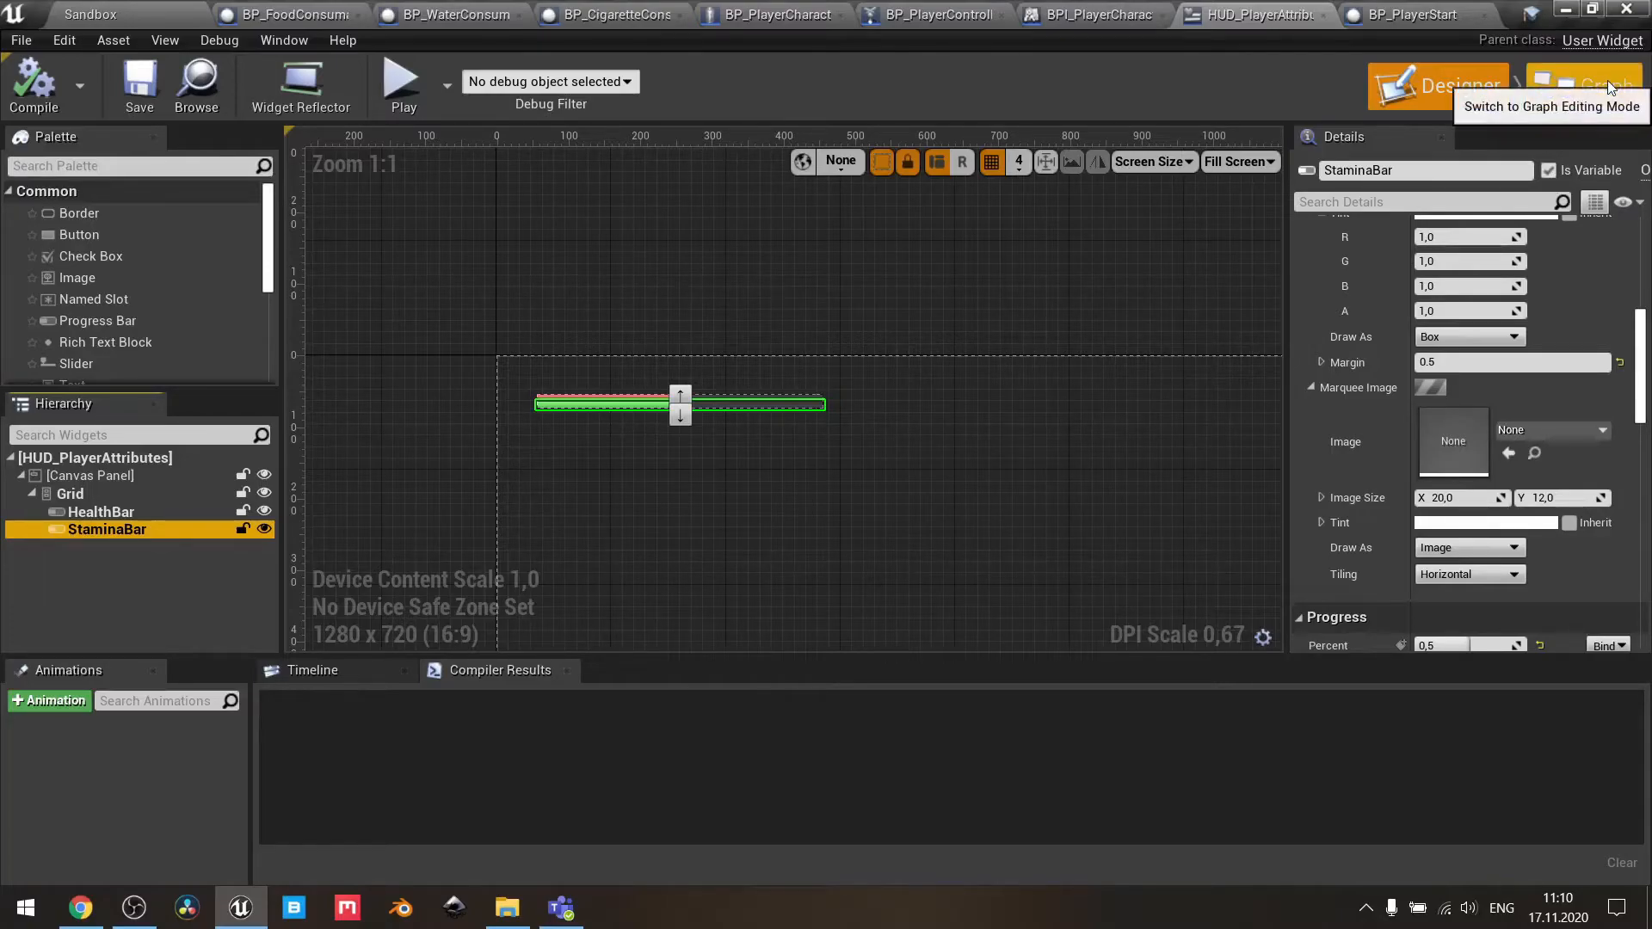
pyautogui.click(1606, 86)
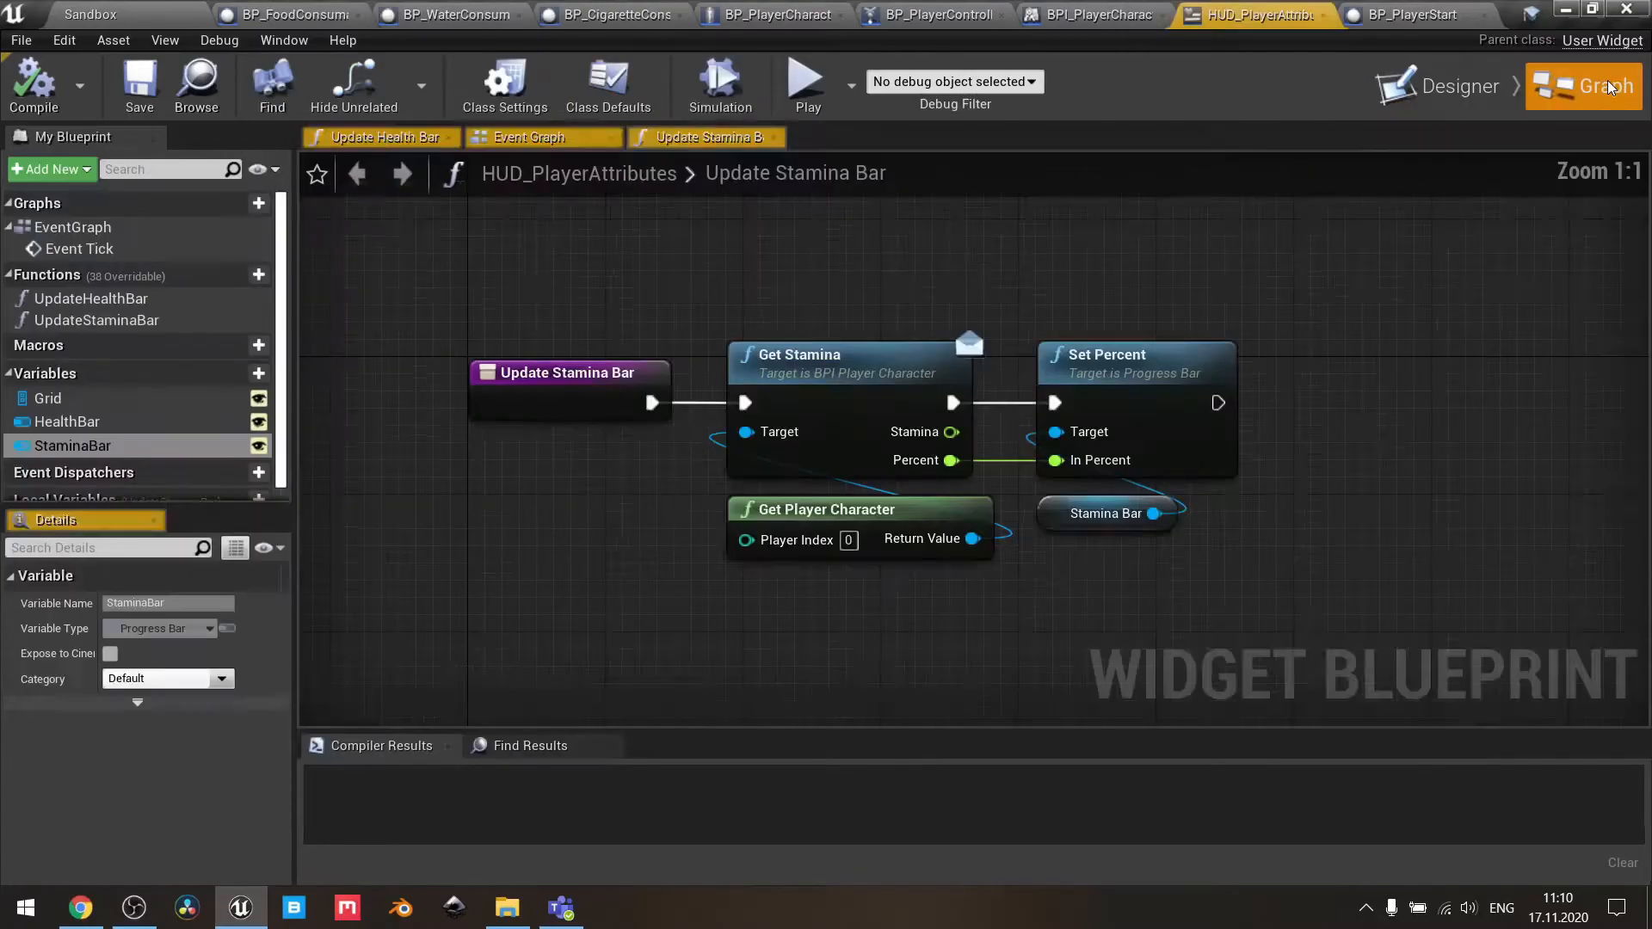
# - View Event Tick calling Update Health Bar and Update Stamina Bar, then open UpdateHealthBar
pyautogui.click(527, 137)
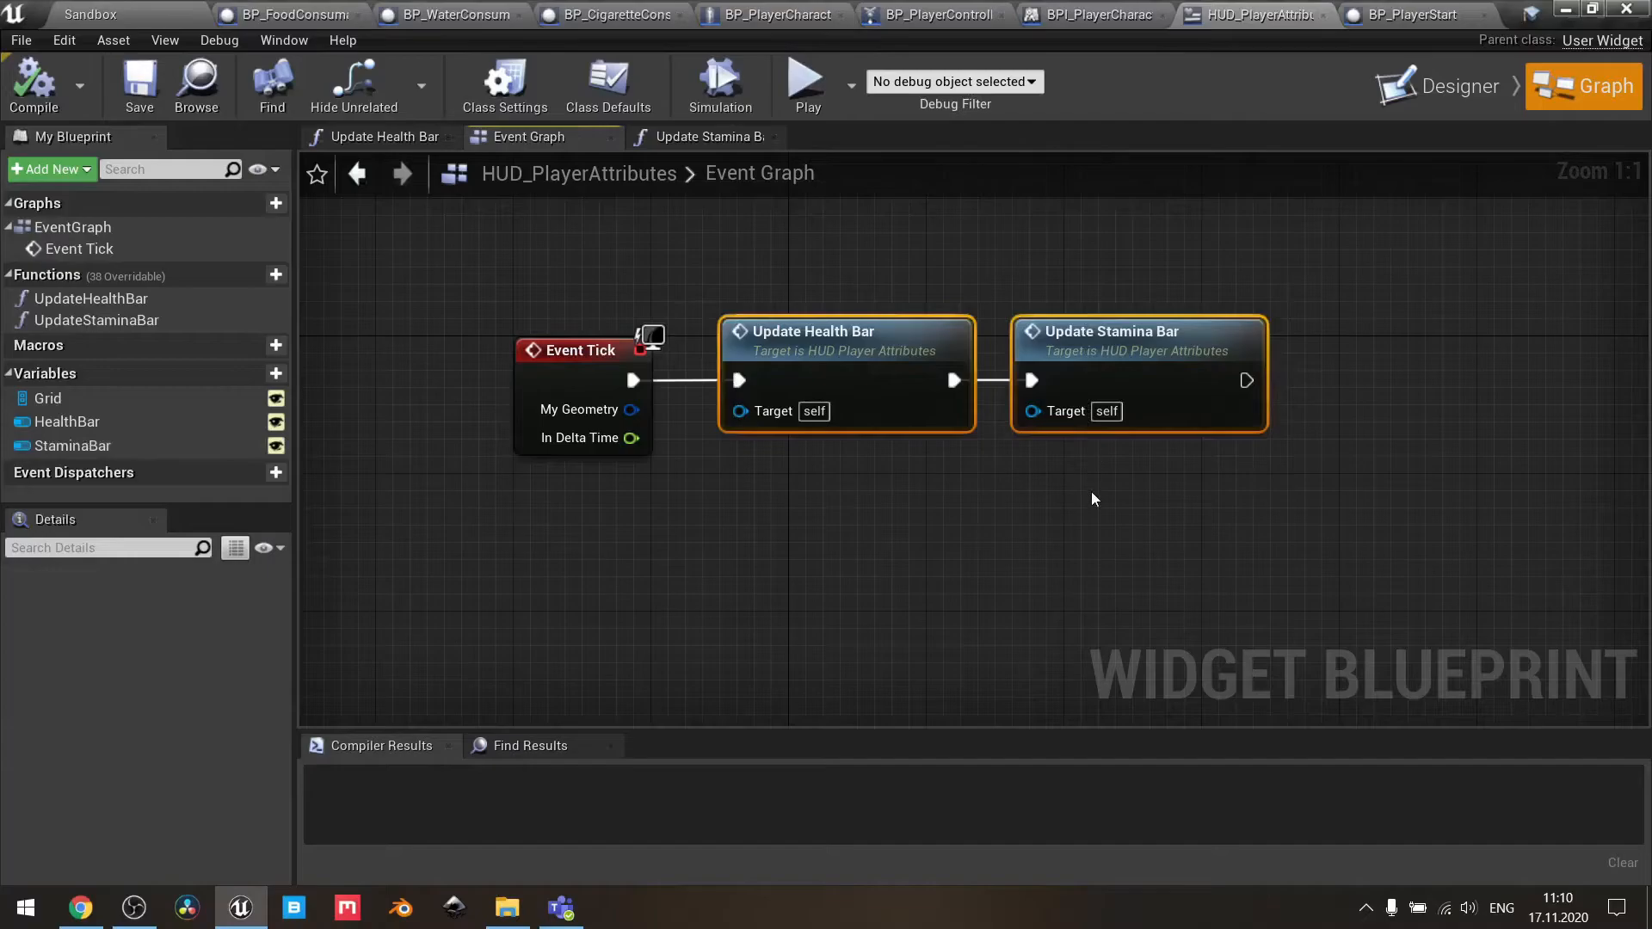
pyautogui.moveTo(857, 331)
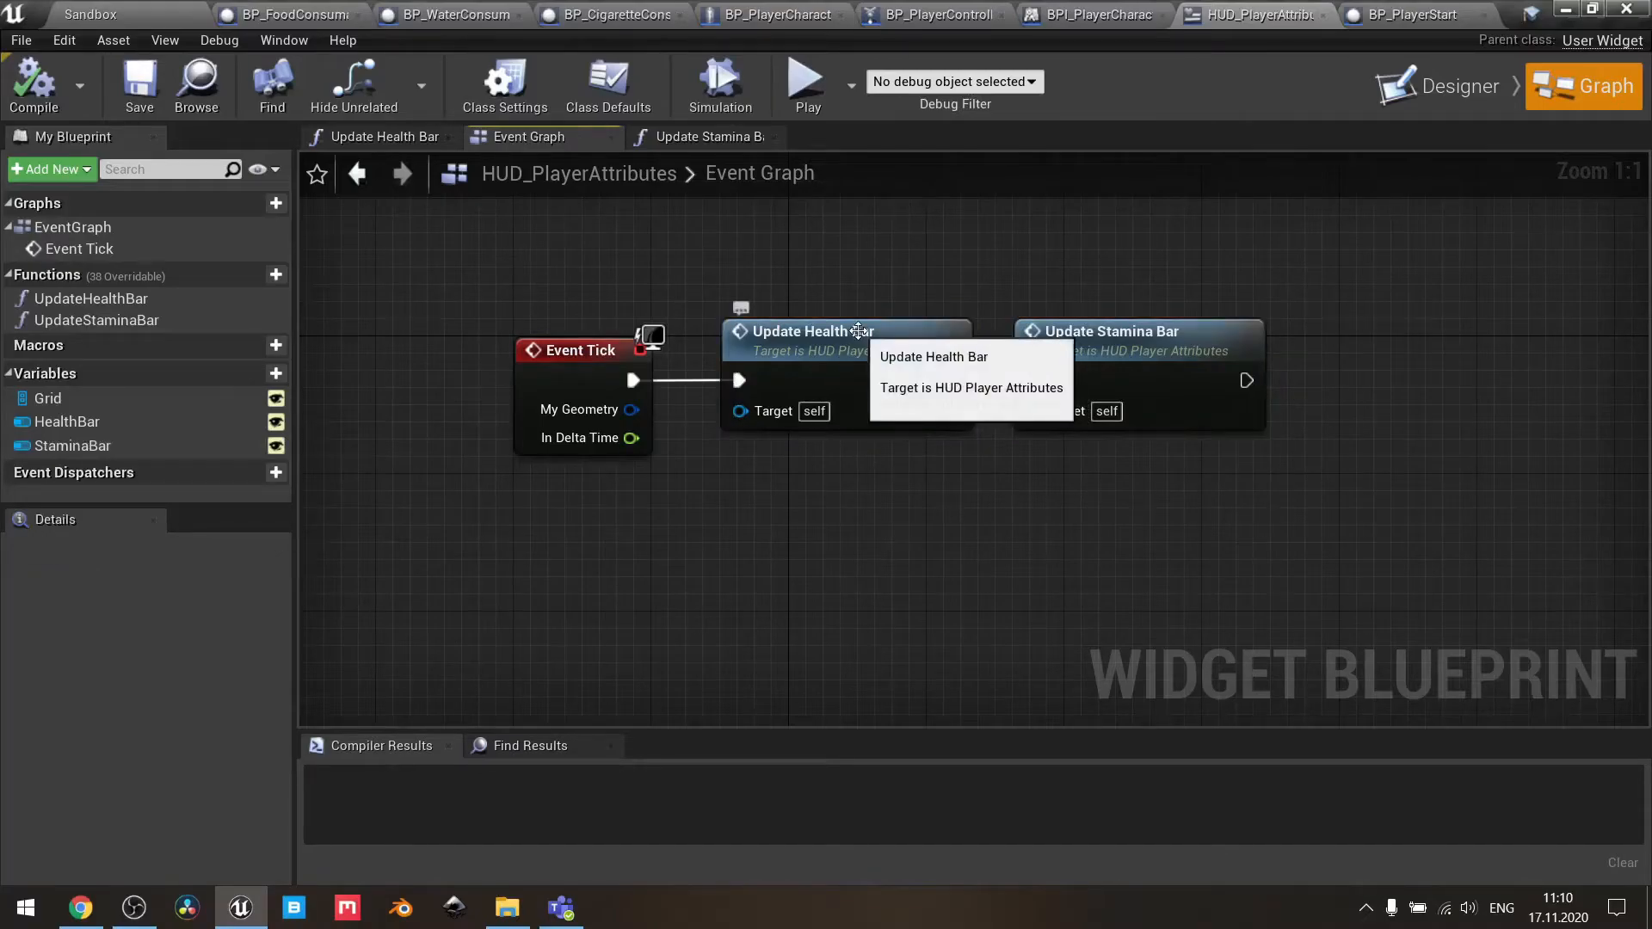
pyautogui.moveTo(1138, 346)
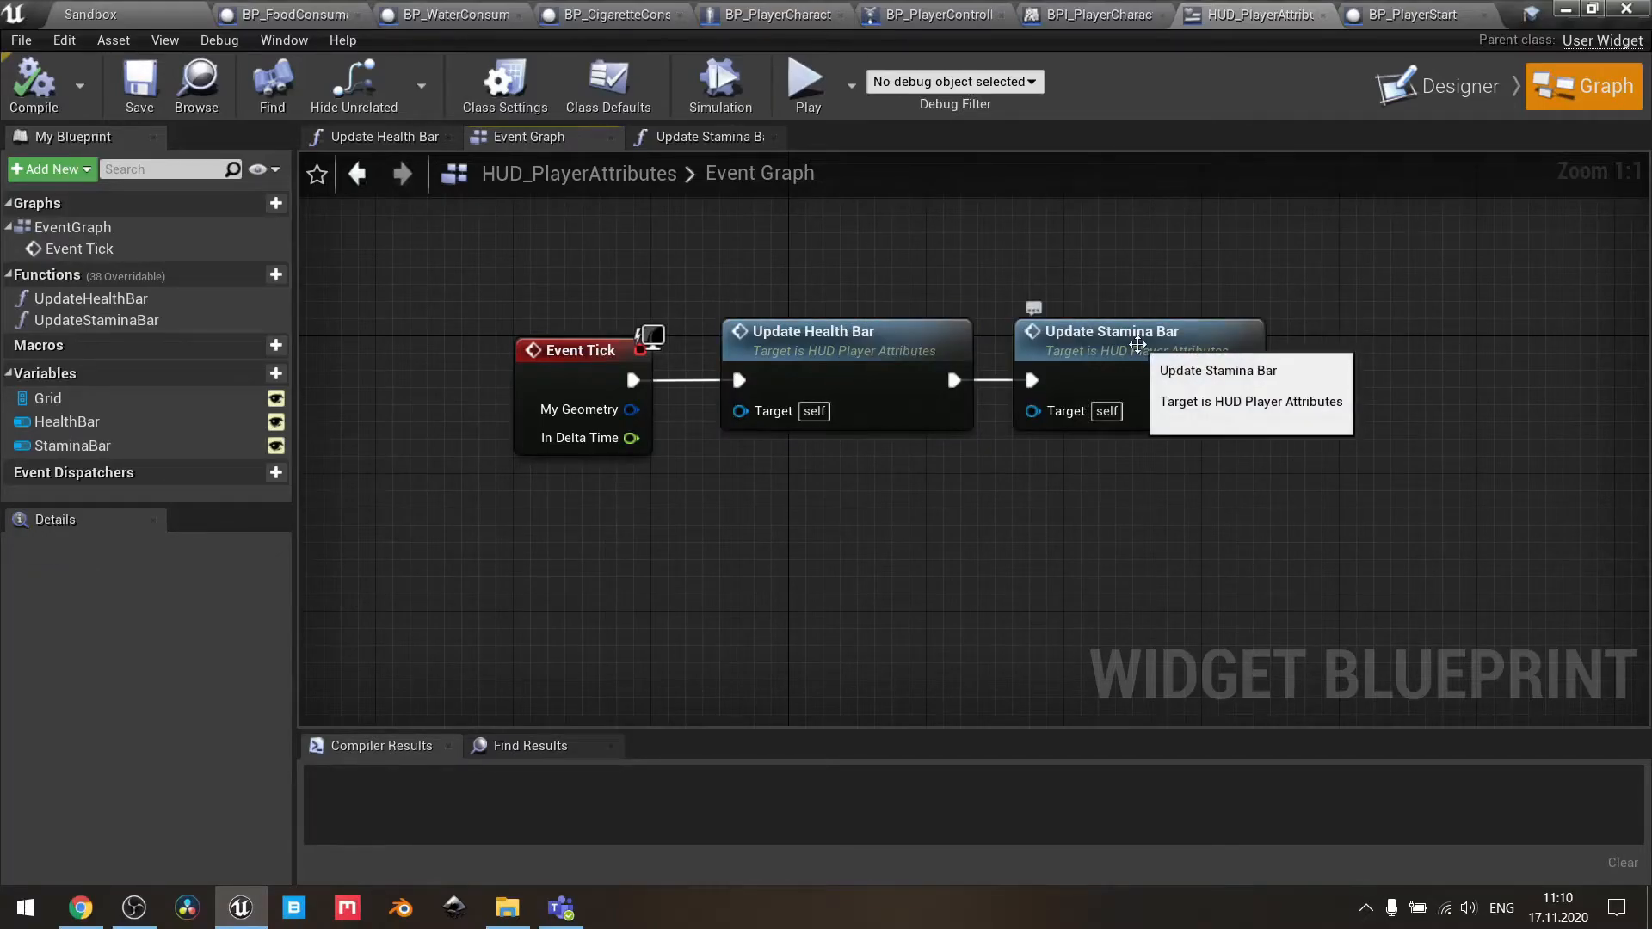
pyautogui.moveTo(102, 299)
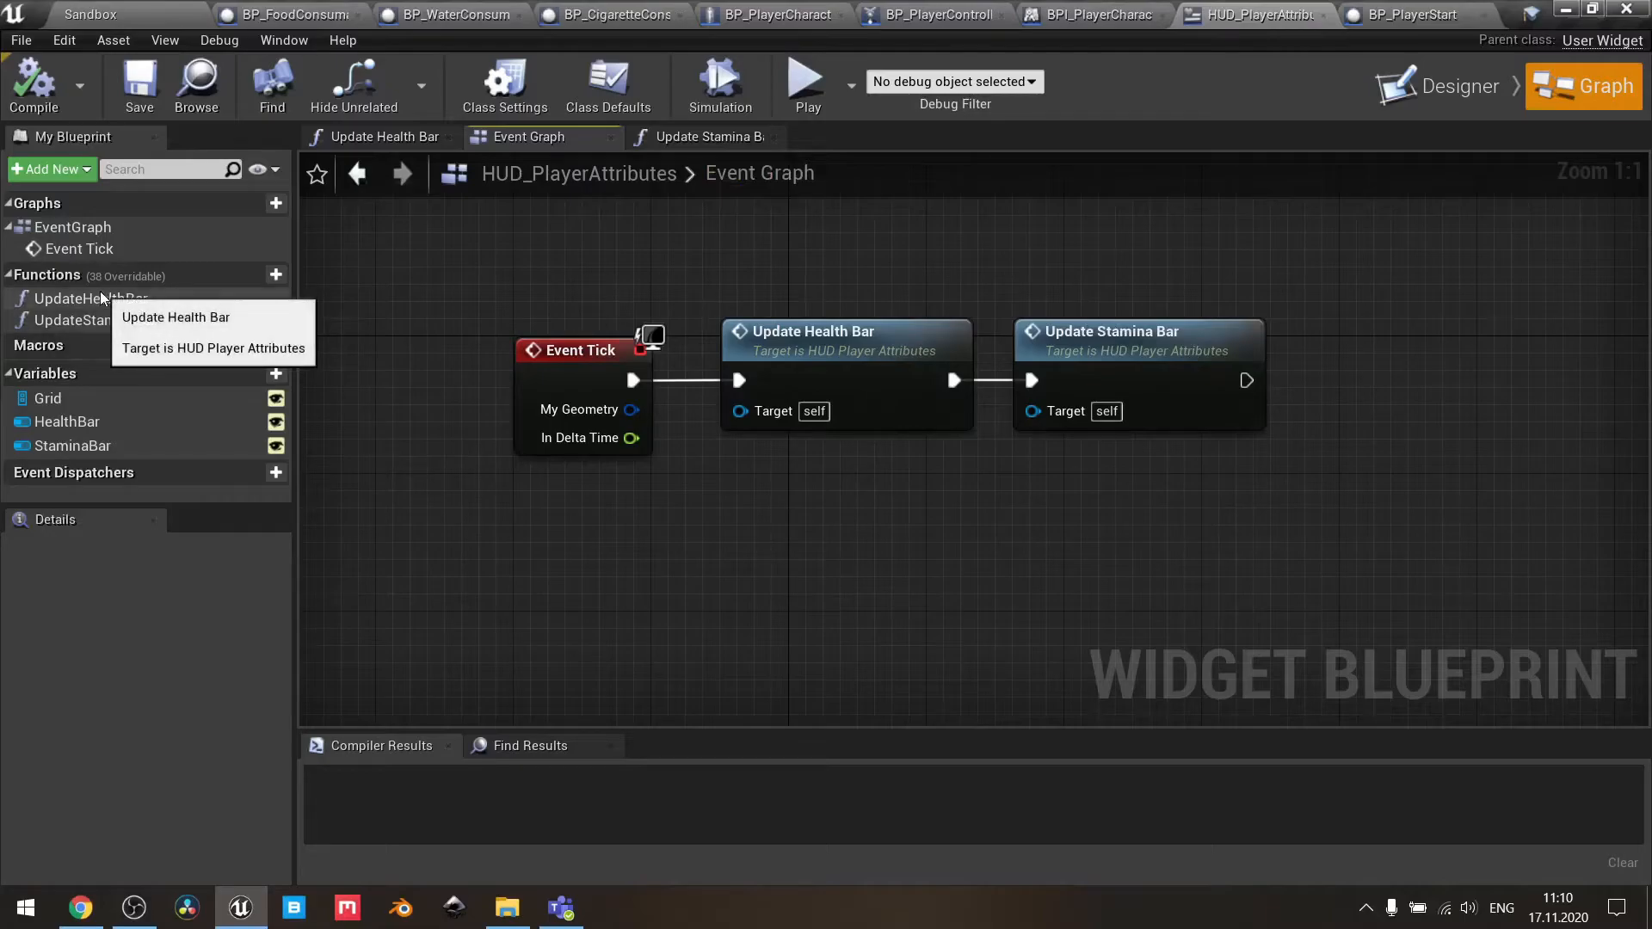
pyautogui.click(175, 318)
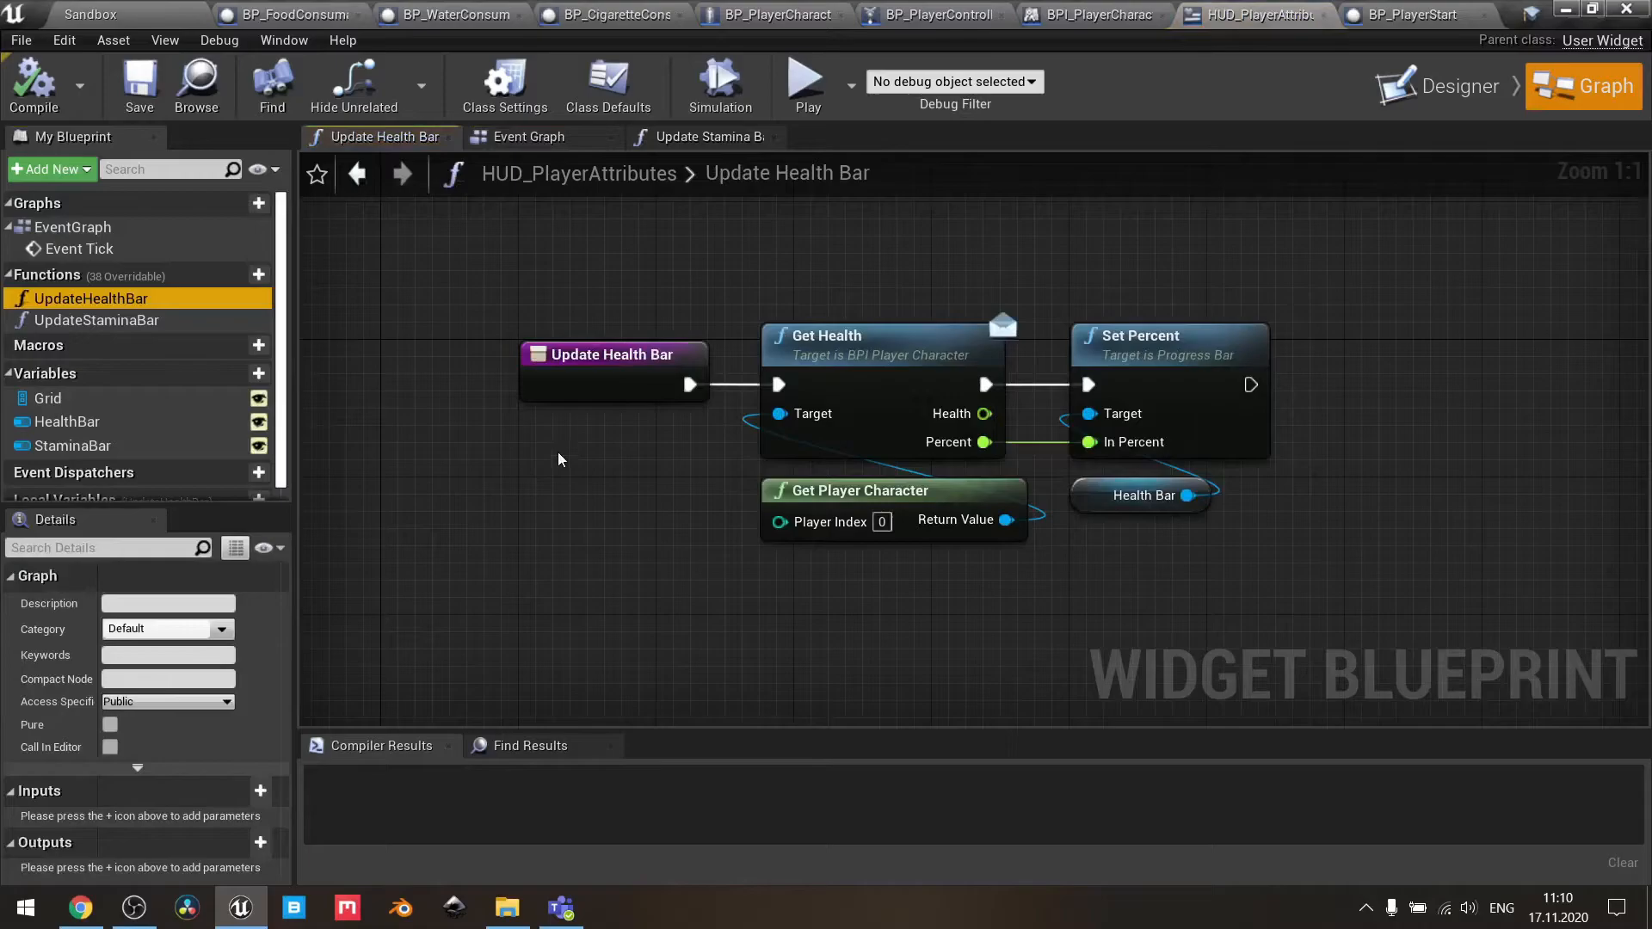
# - Review the Update Health Bar nodes, then go to BP_PlayerCharacter's Add Stamina event chain
pyautogui.click(530, 136)
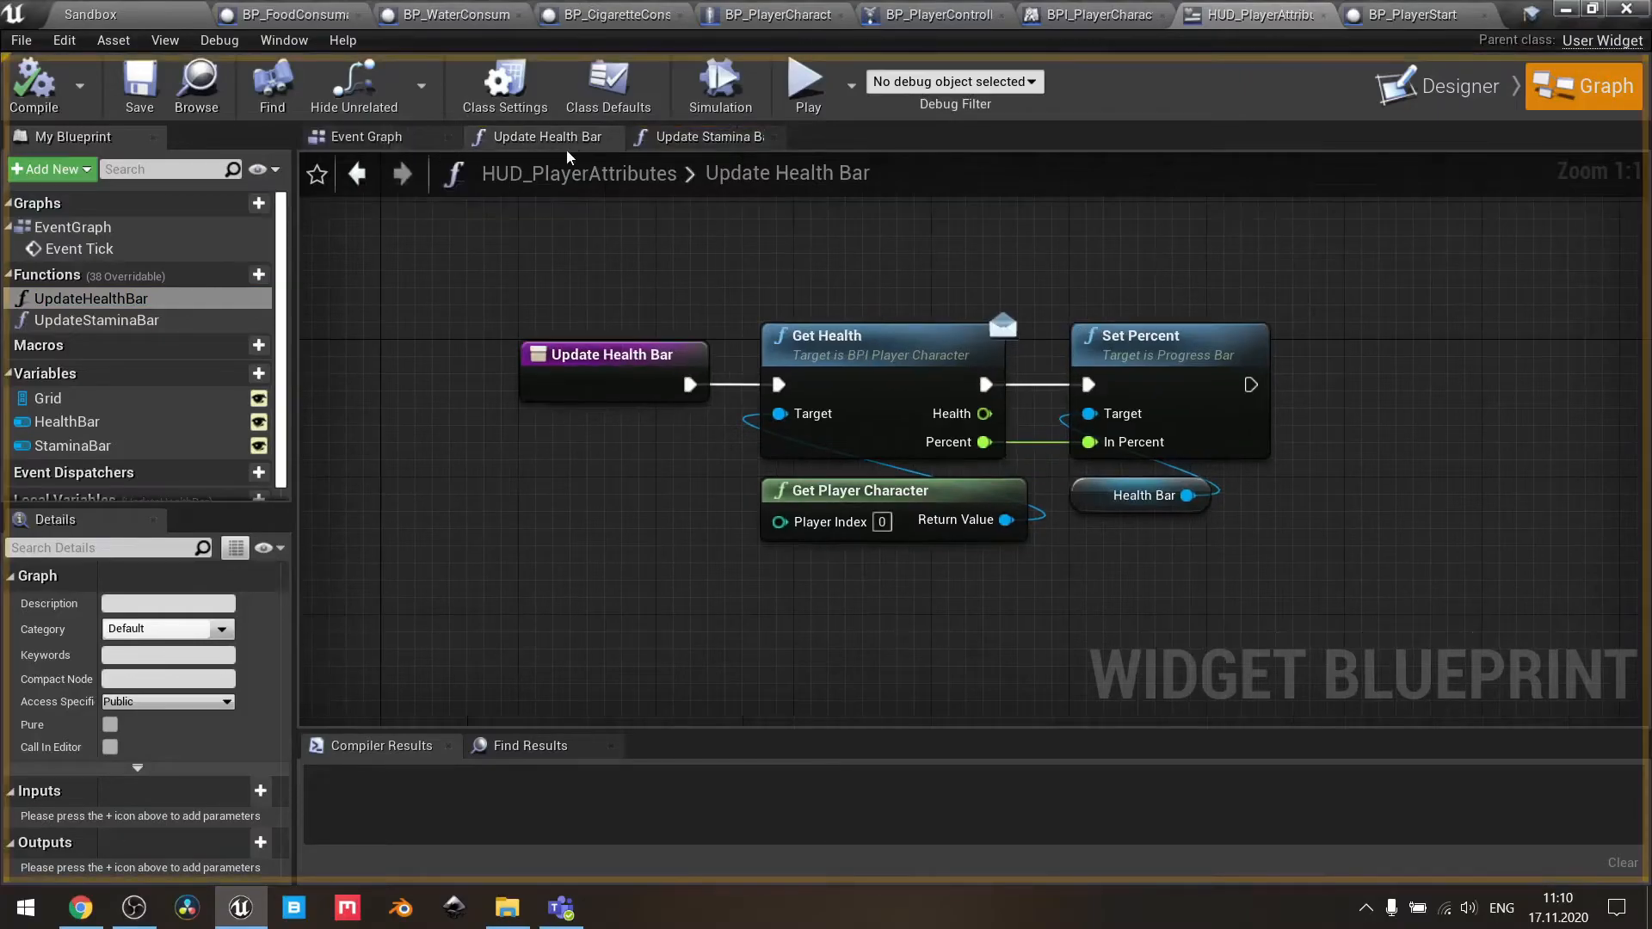
pyautogui.moveTo(691, 276)
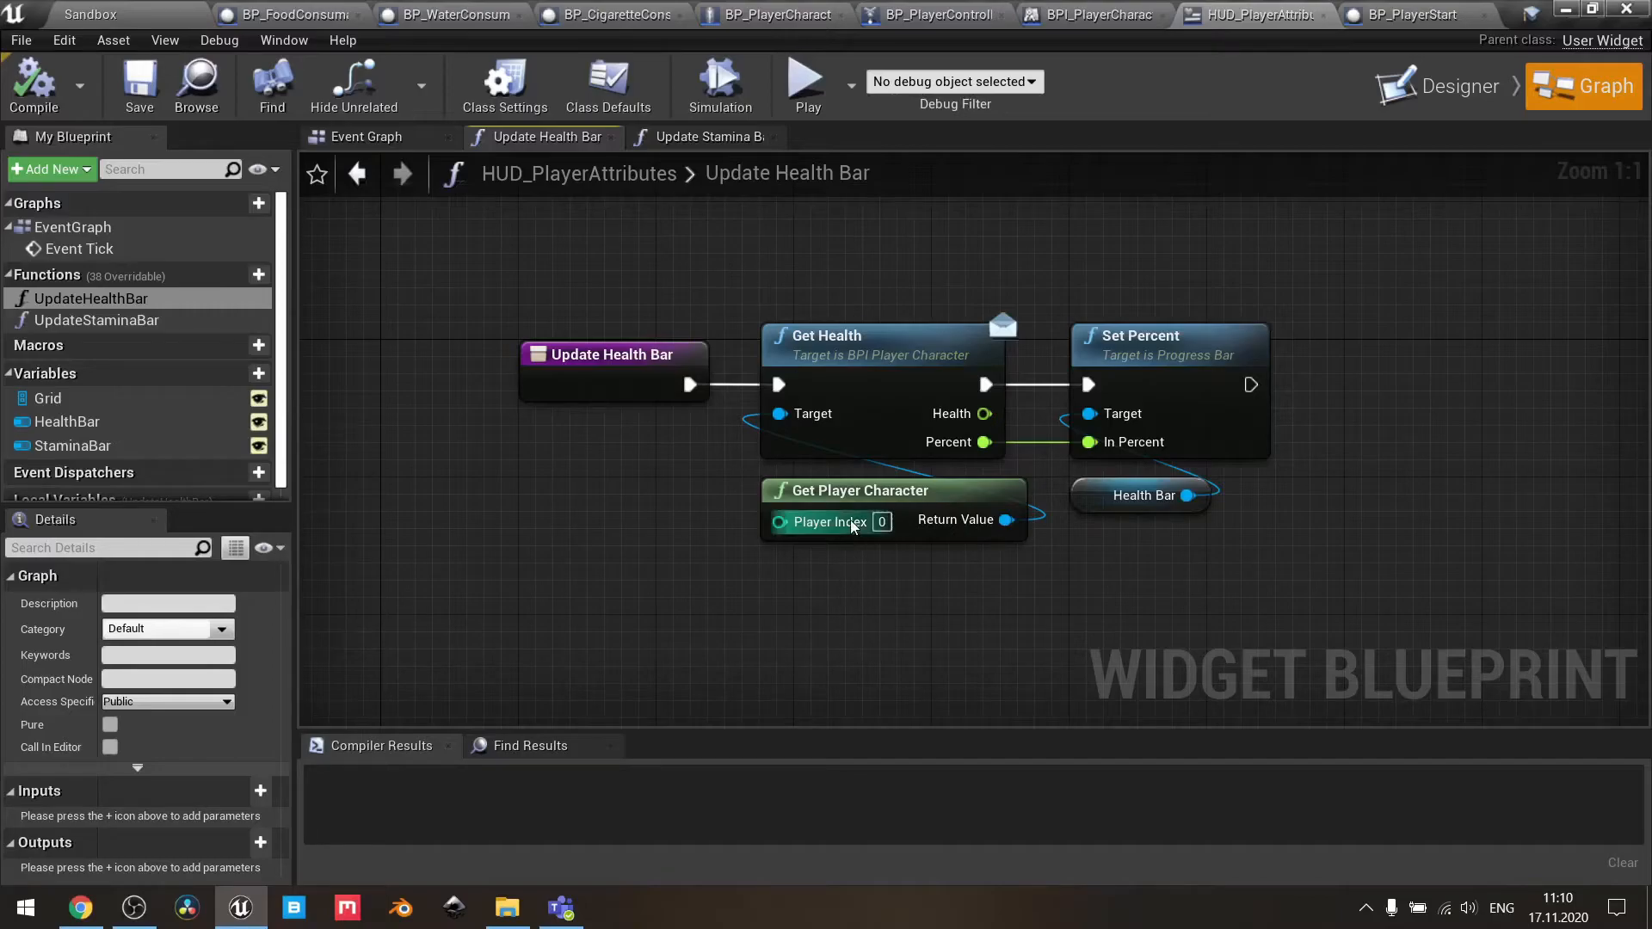
pyautogui.moveTo(854, 600)
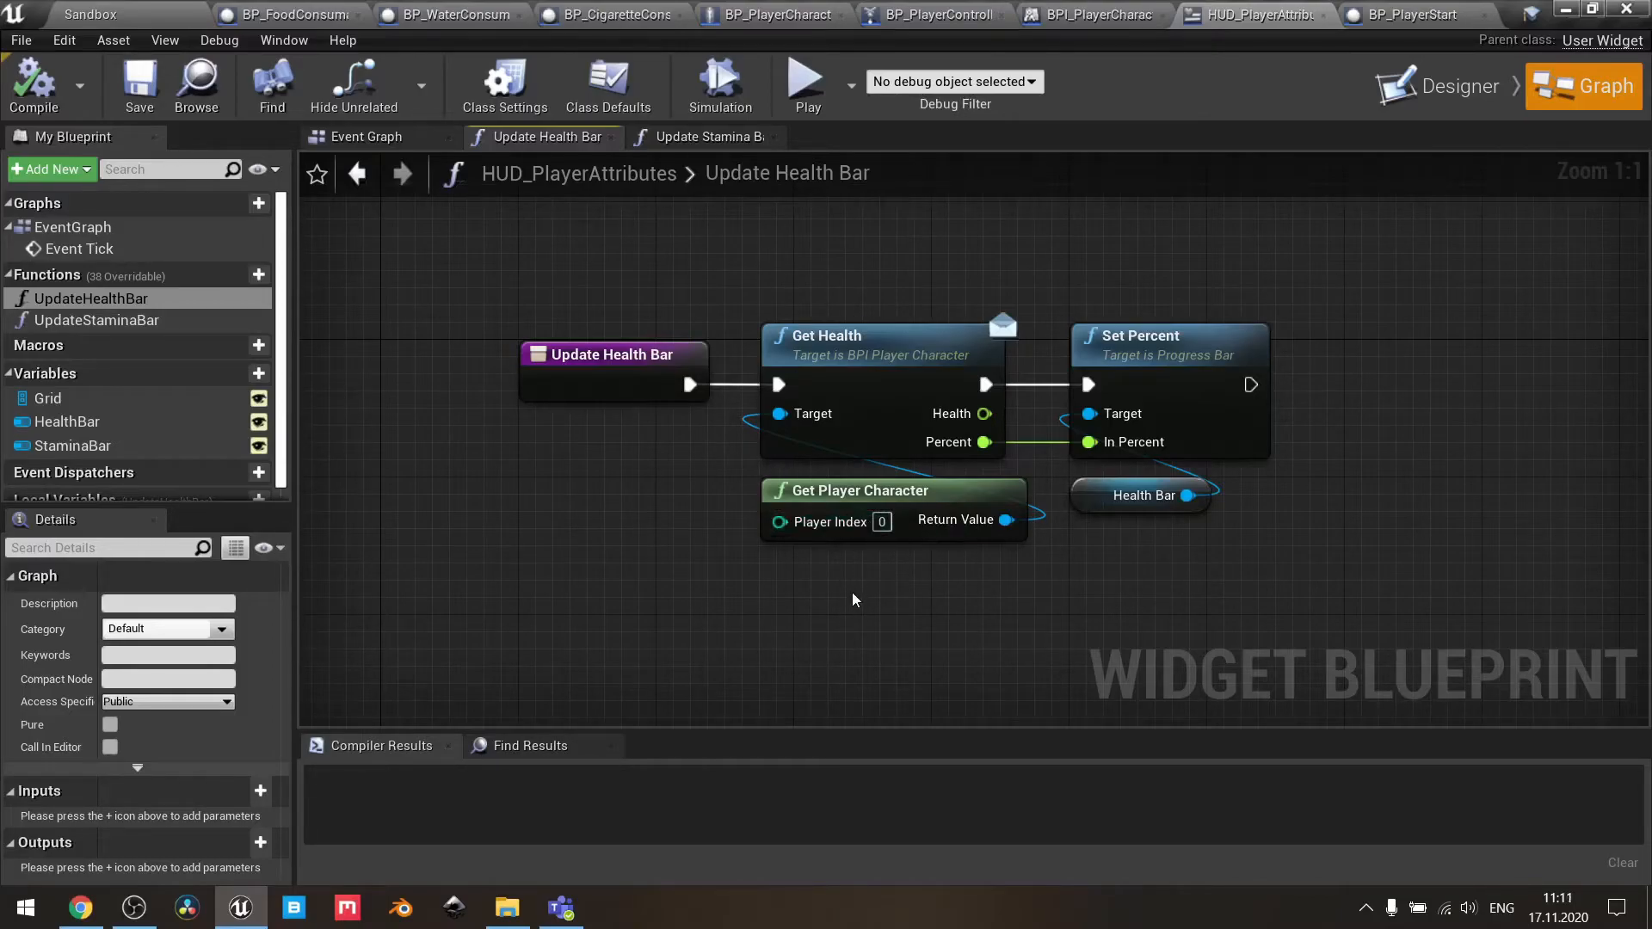
pyautogui.moveTo(837, 588)
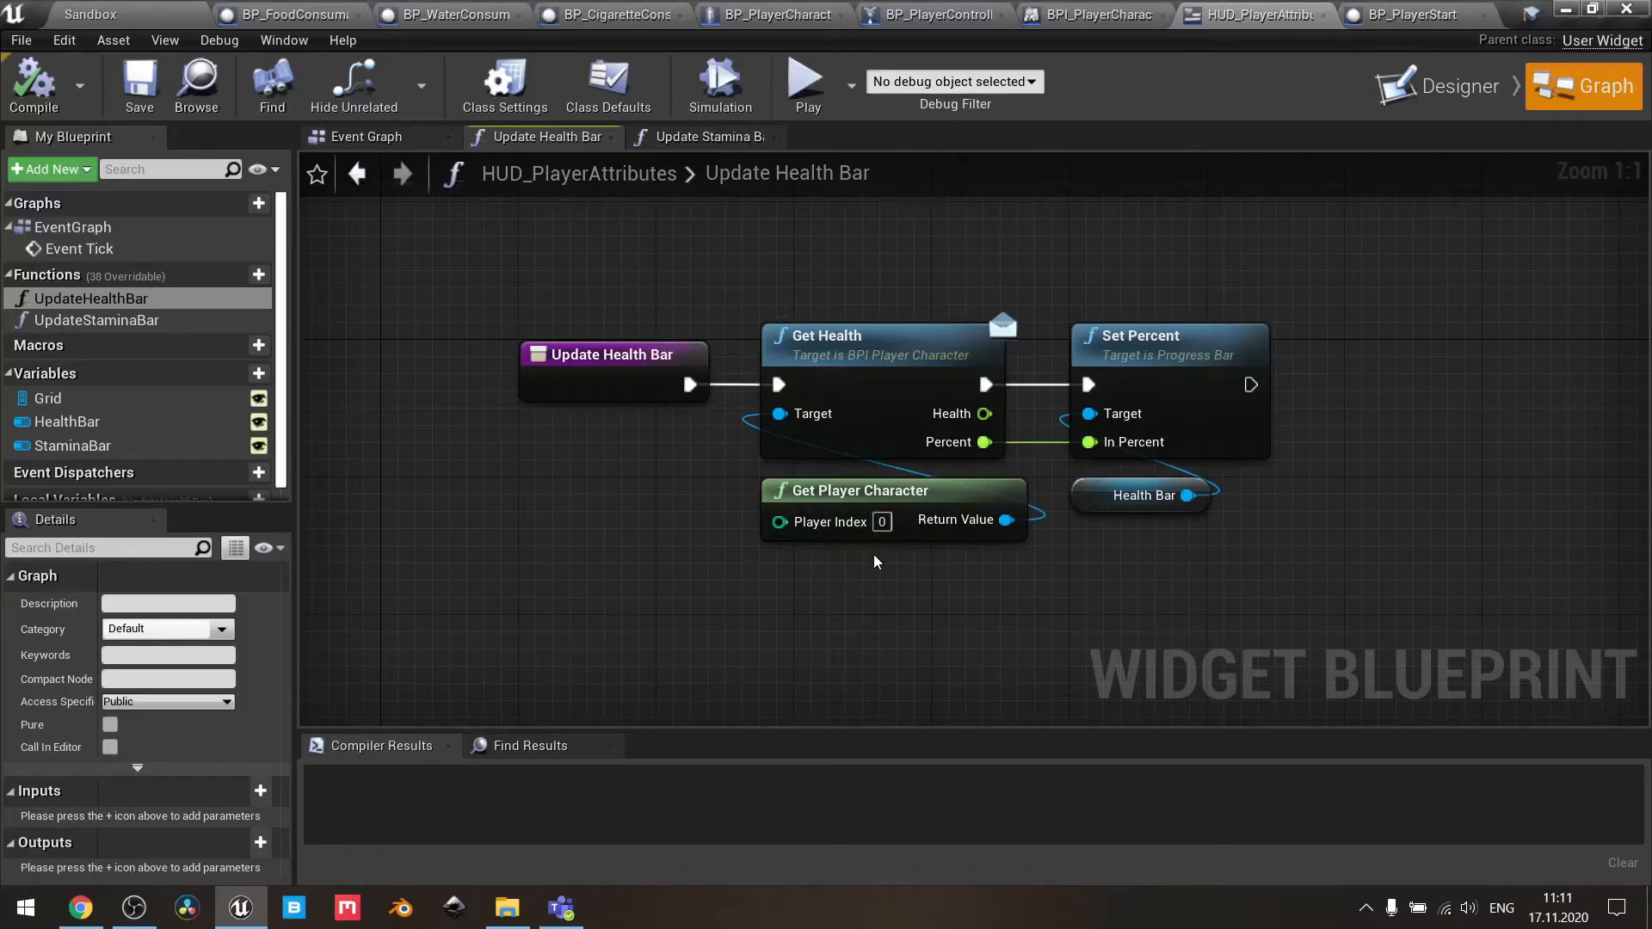
pyautogui.moveTo(858, 503)
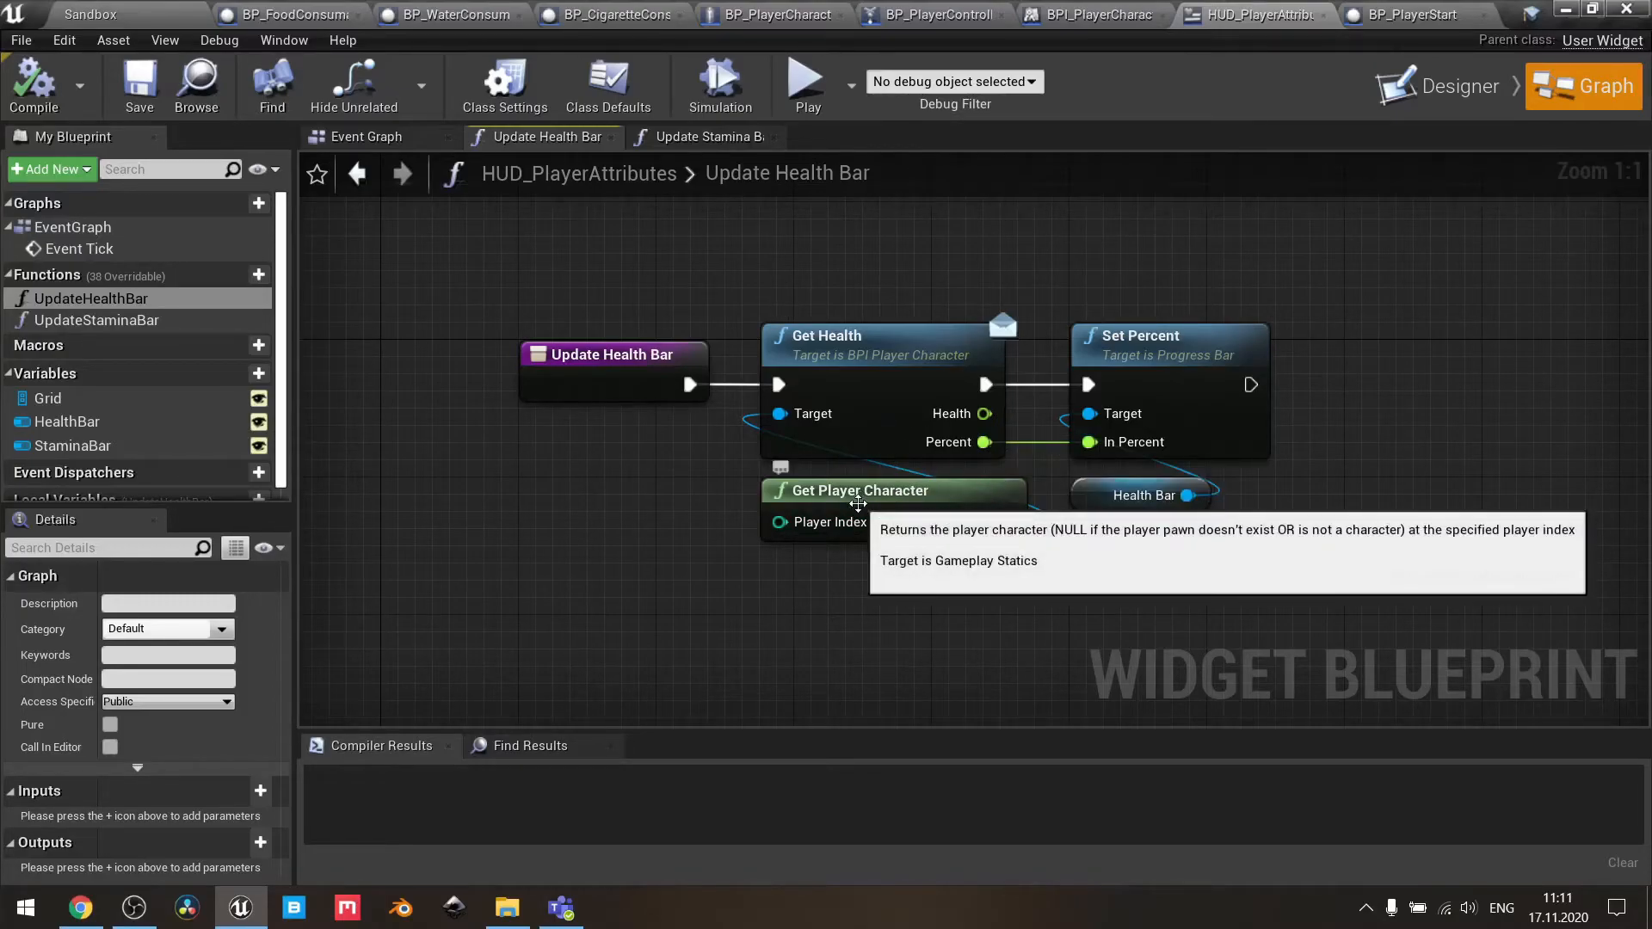
pyautogui.moveTo(850, 355)
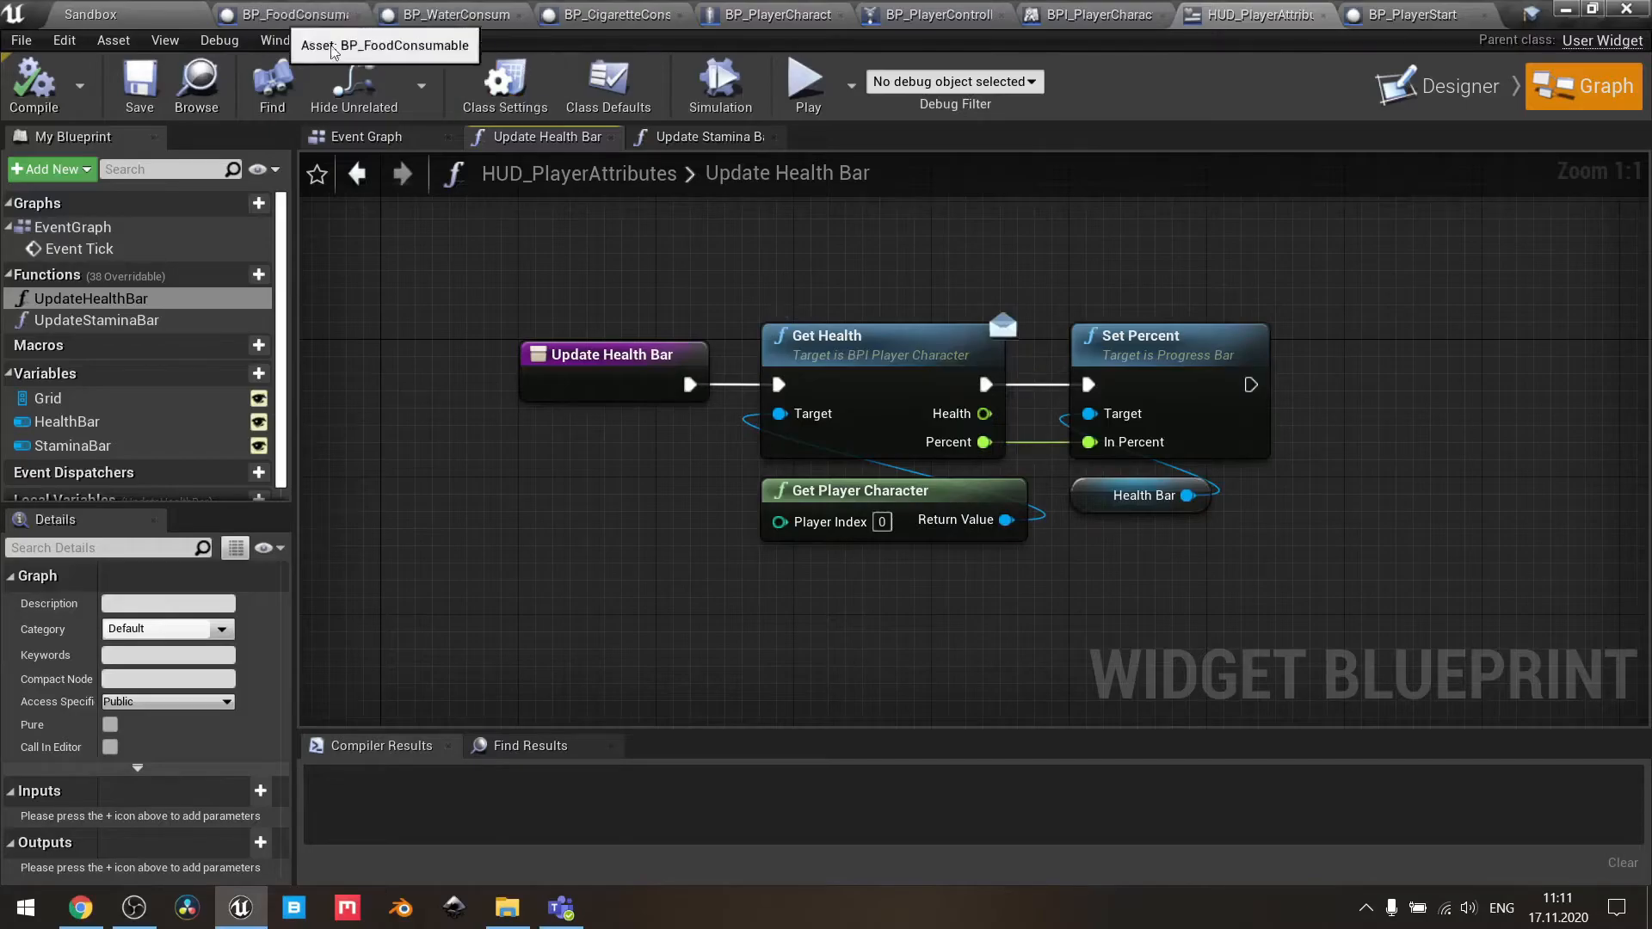
pyautogui.moveTo(936, 15)
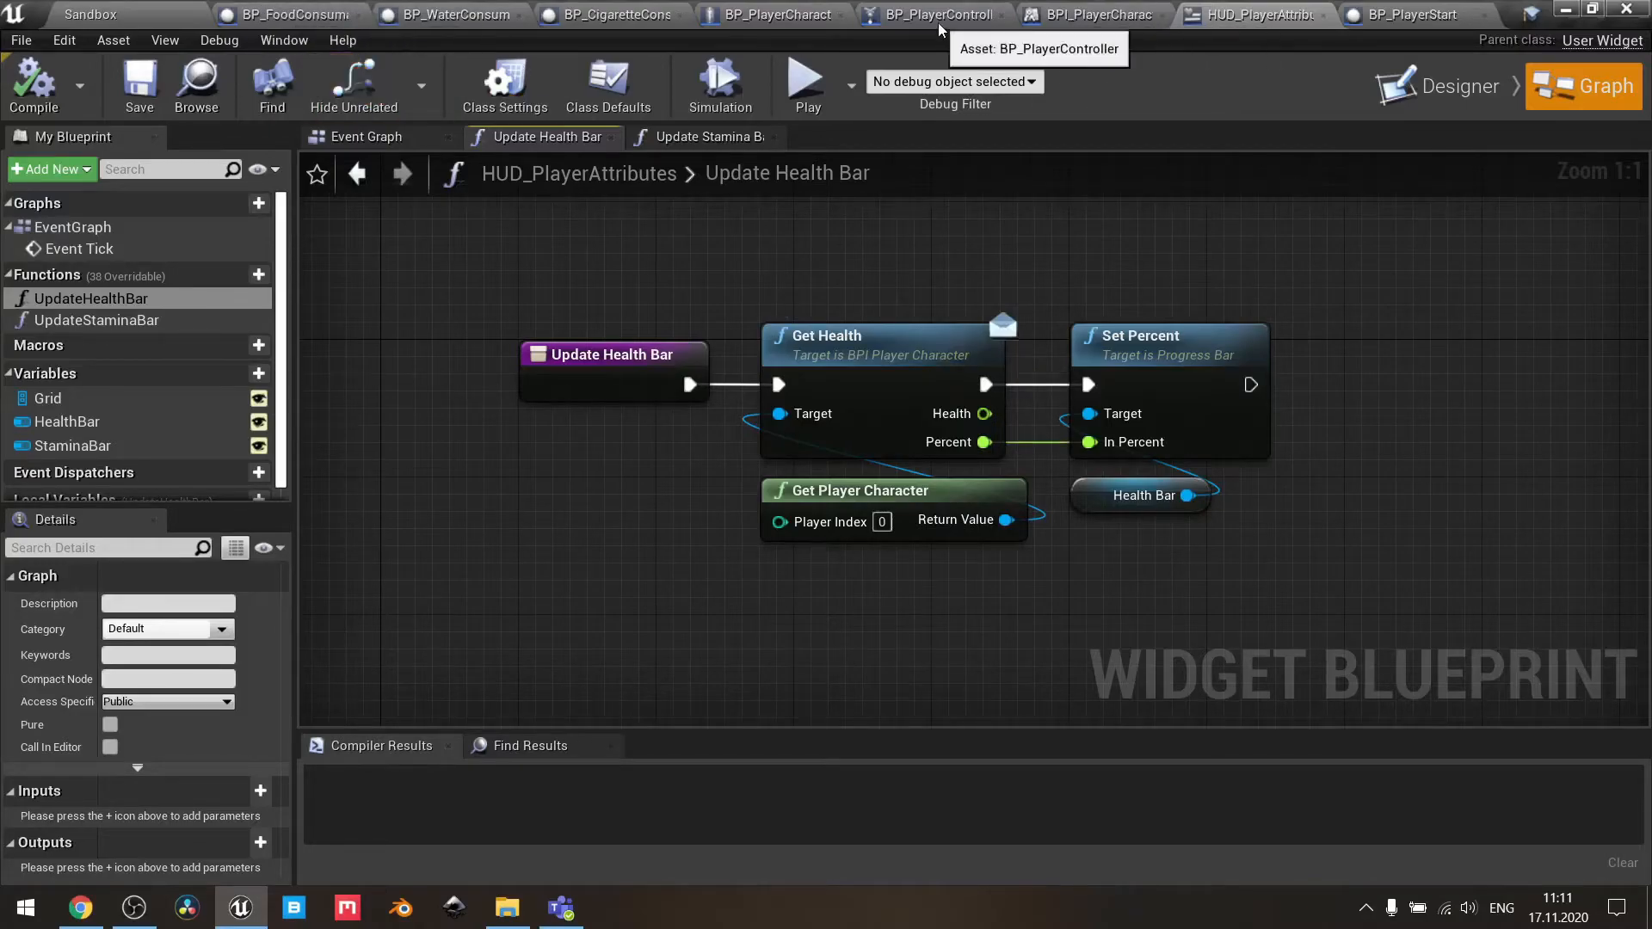
pyautogui.click(776, 14)
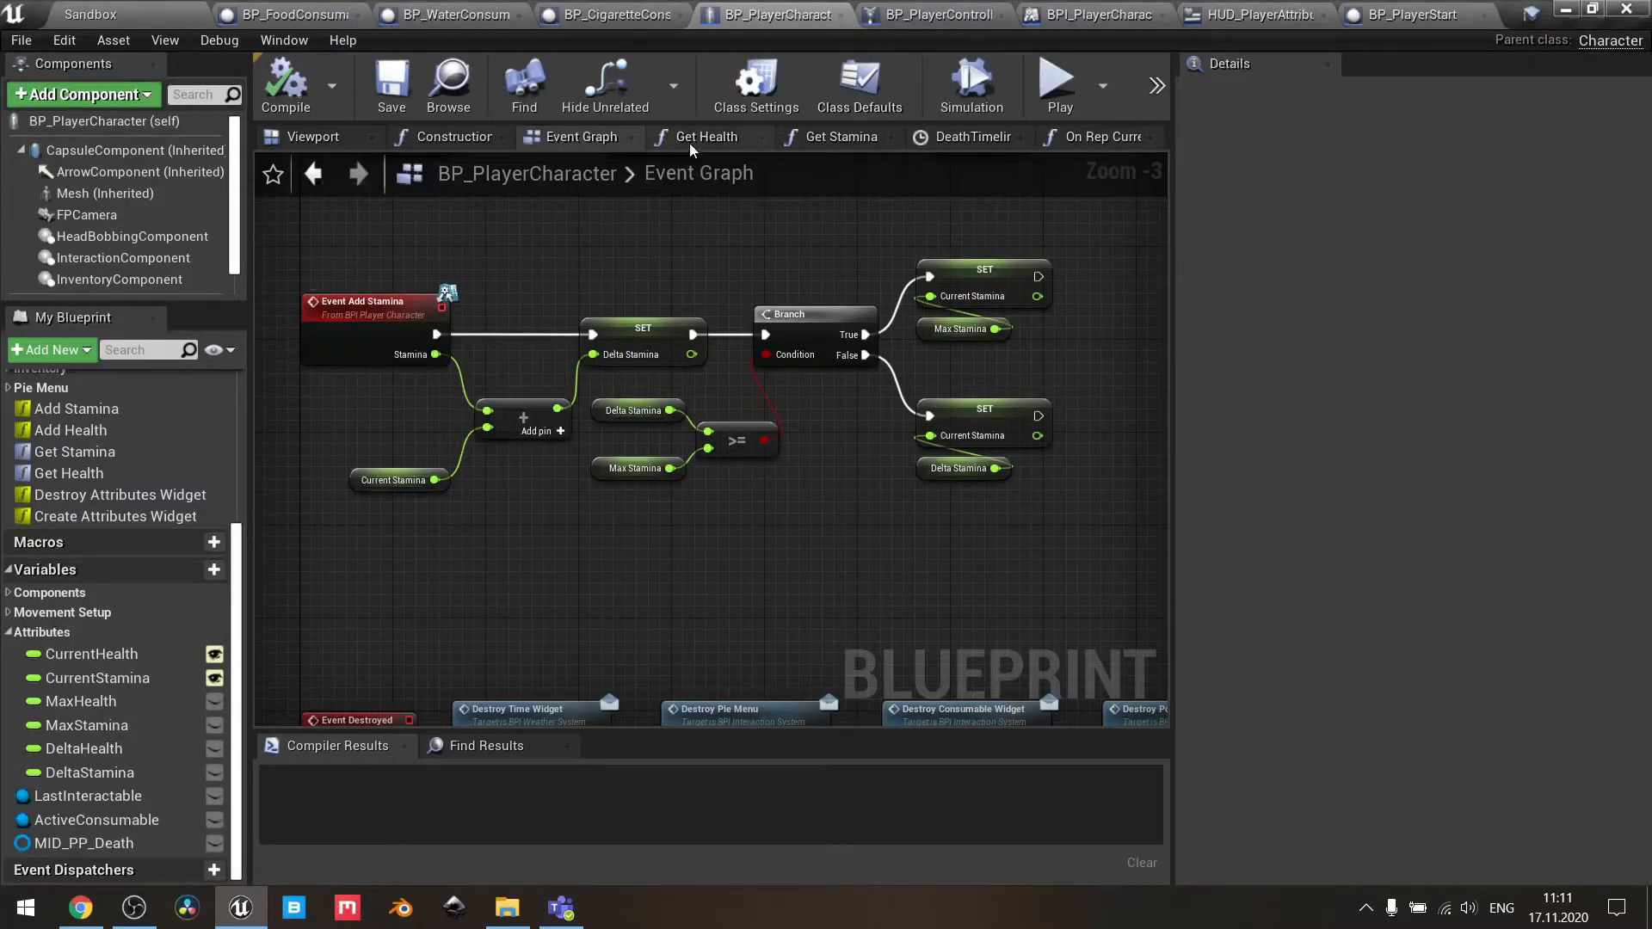
# - Glance at BP_PlayerCharacter's Get Health function, then return to HUD_PlayerAttributes' Update Health Bar
pyautogui.click(707, 136)
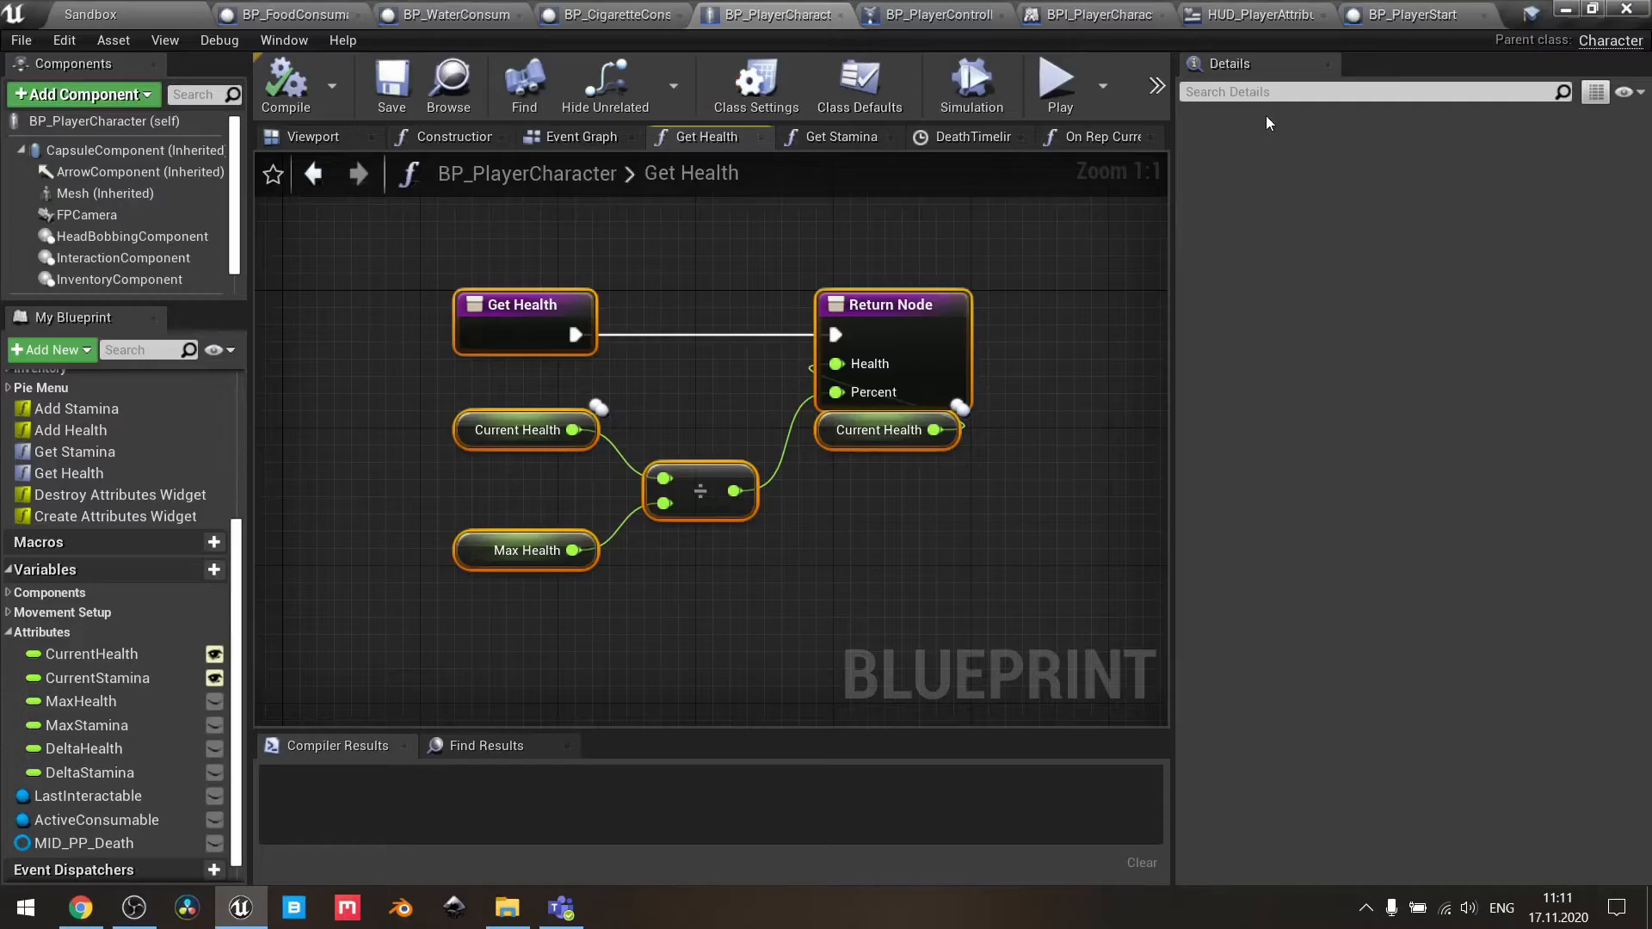
pyautogui.click(1253, 15)
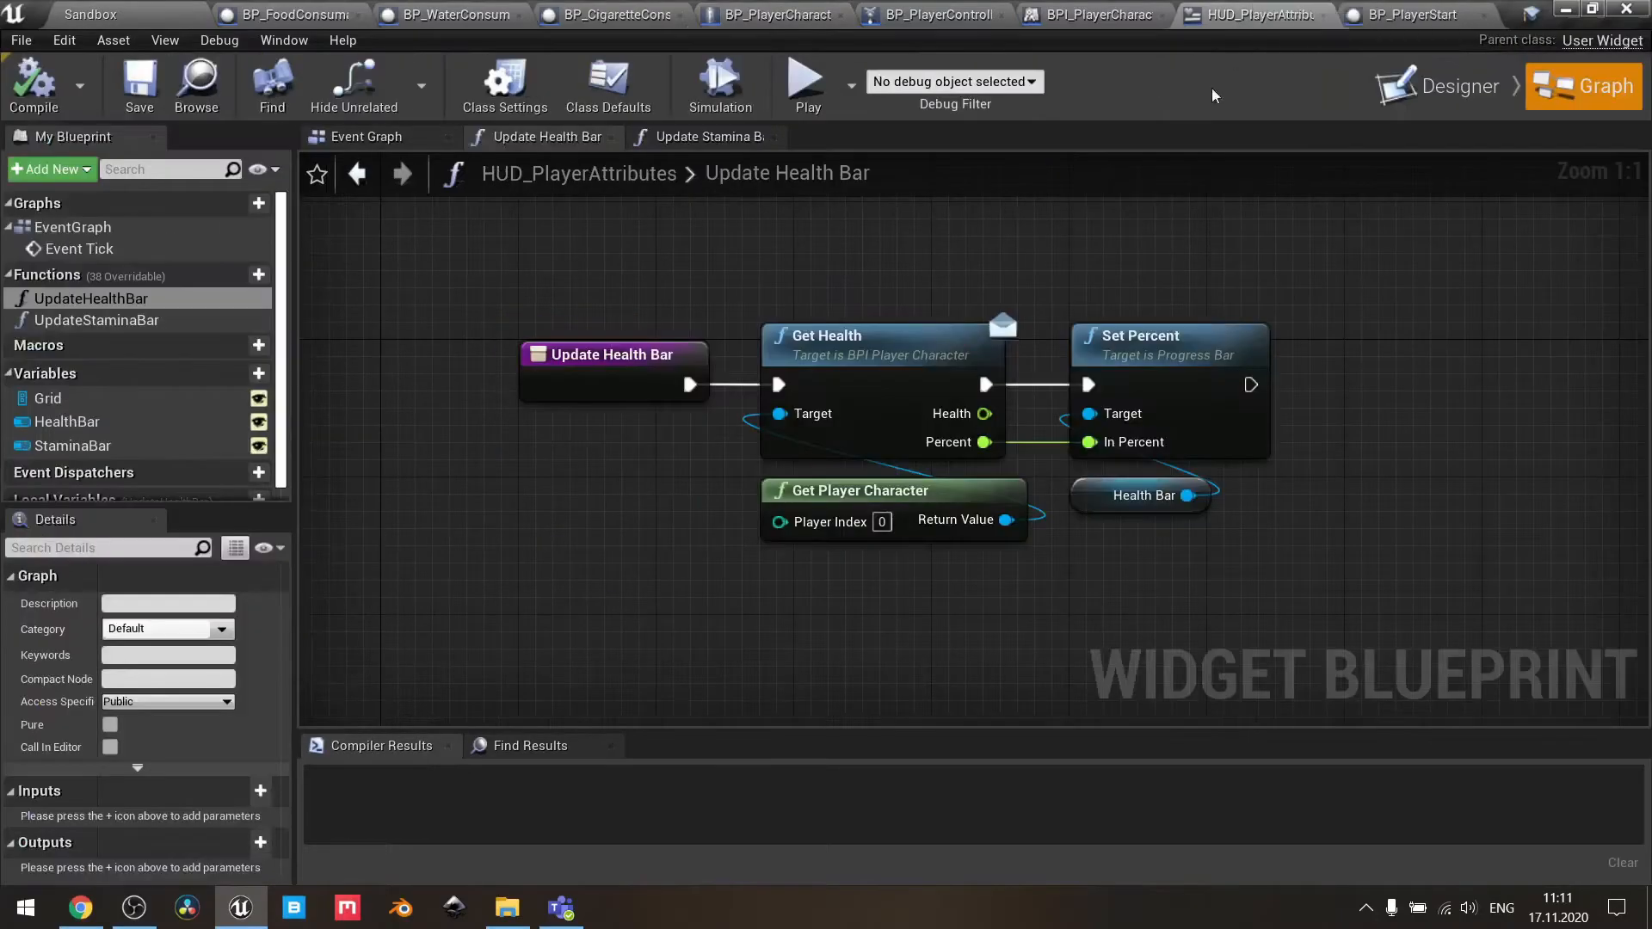
pyautogui.moveTo(1144, 495)
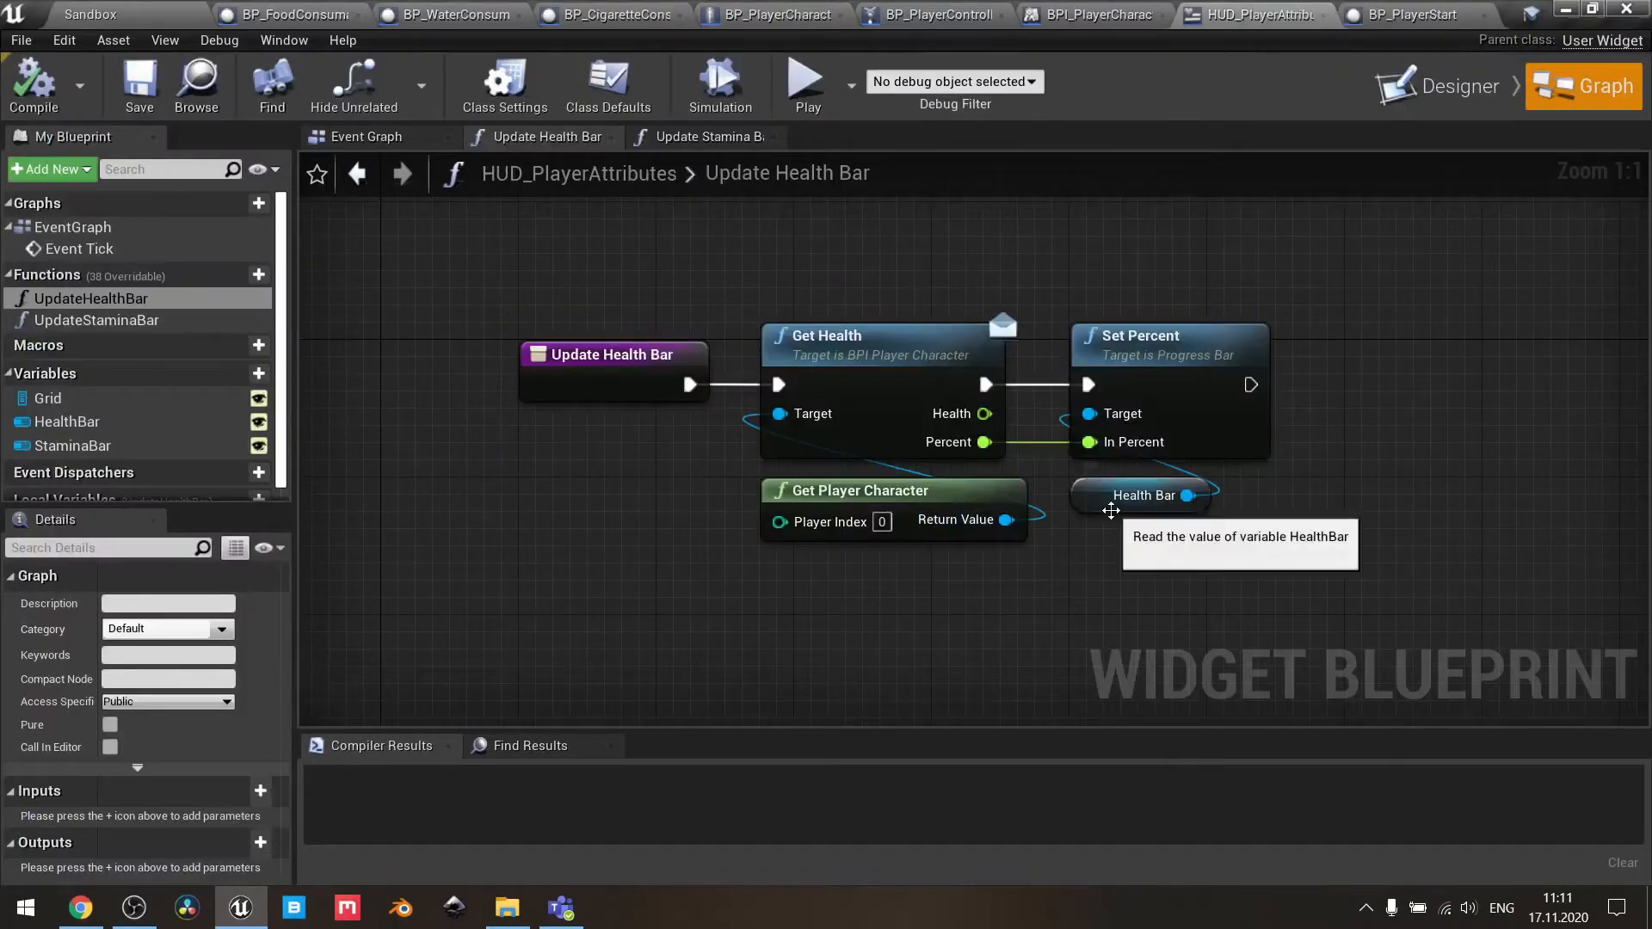
pyautogui.moveTo(1126, 352)
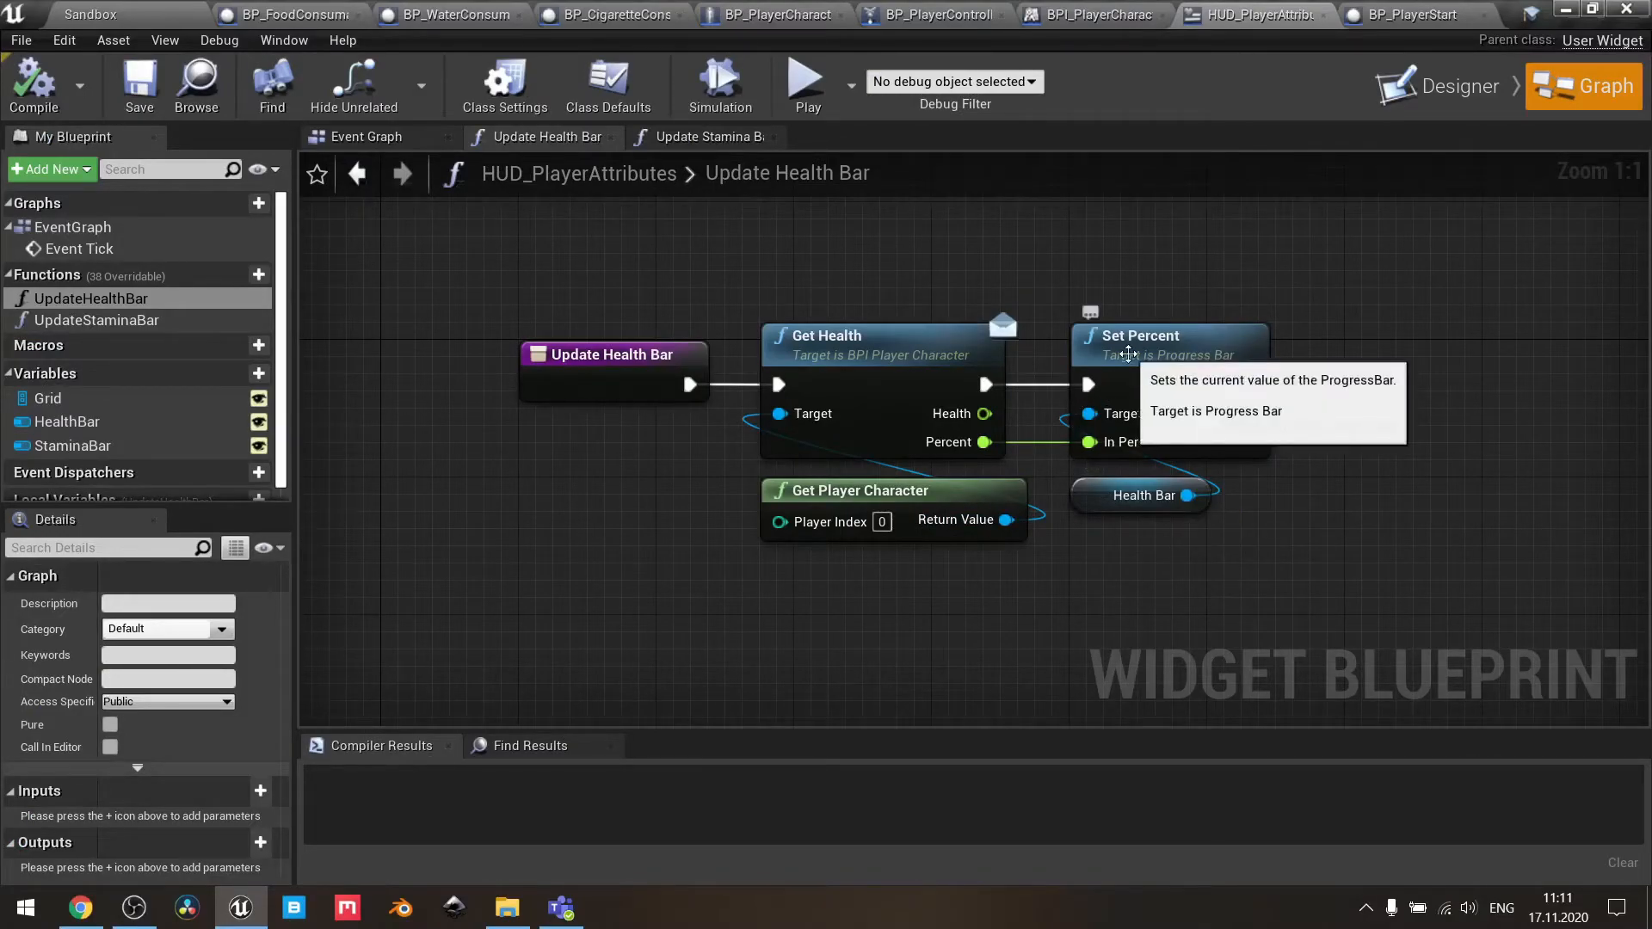
pyautogui.moveTo(949, 442)
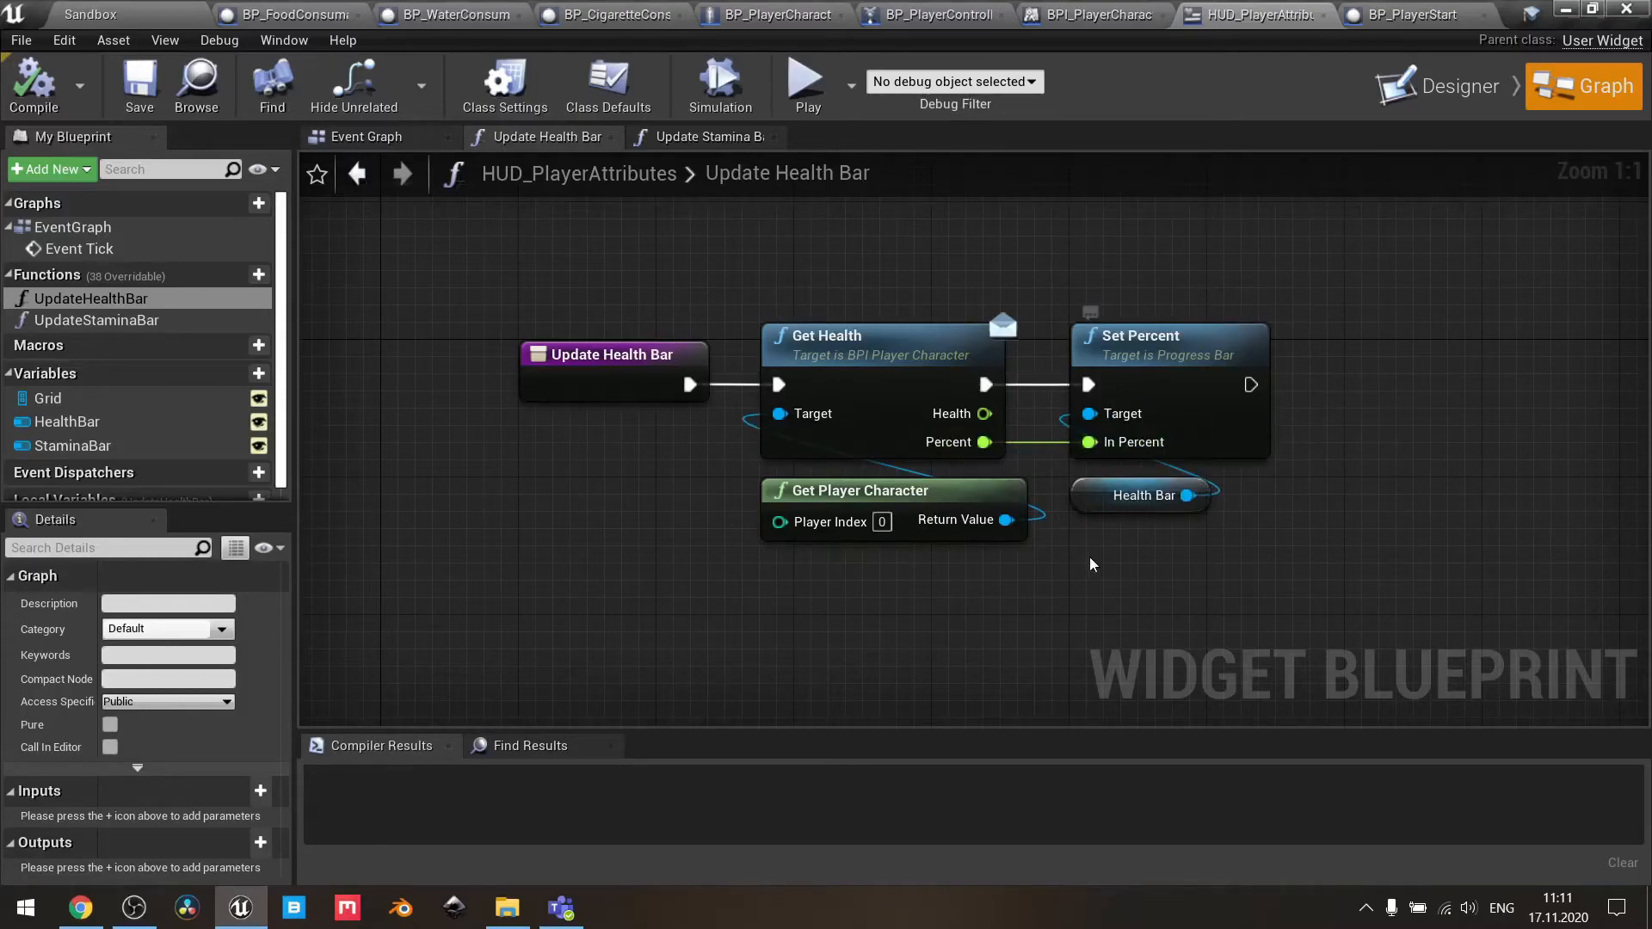
pyautogui.moveTo(704, 137)
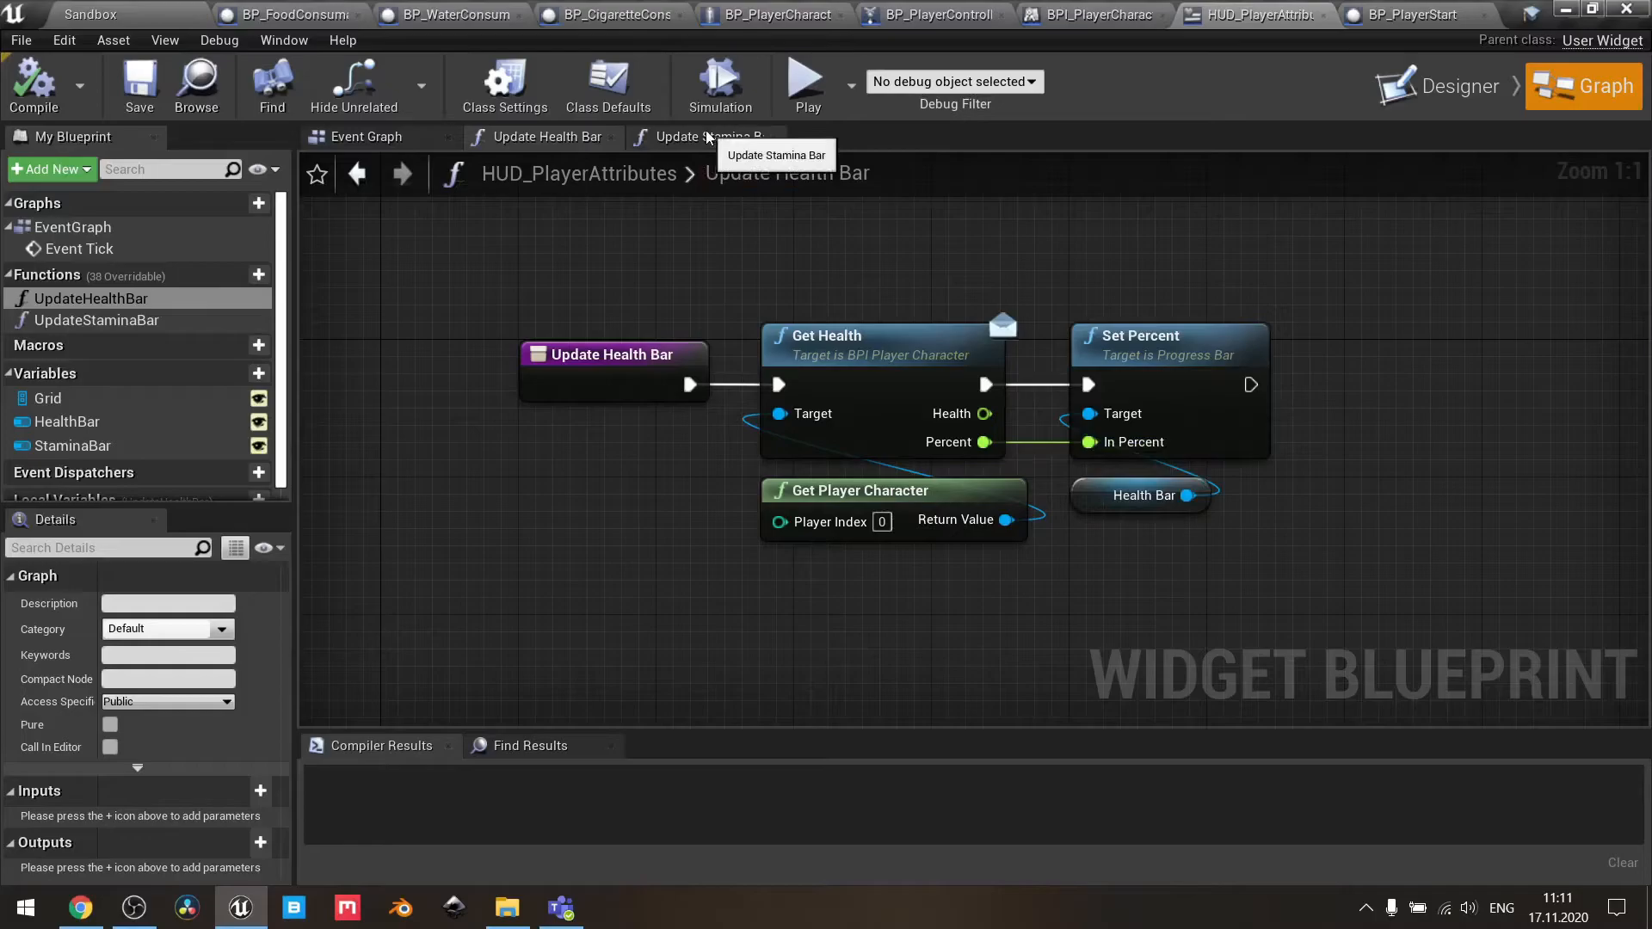
pyautogui.moveTo(675, 250)
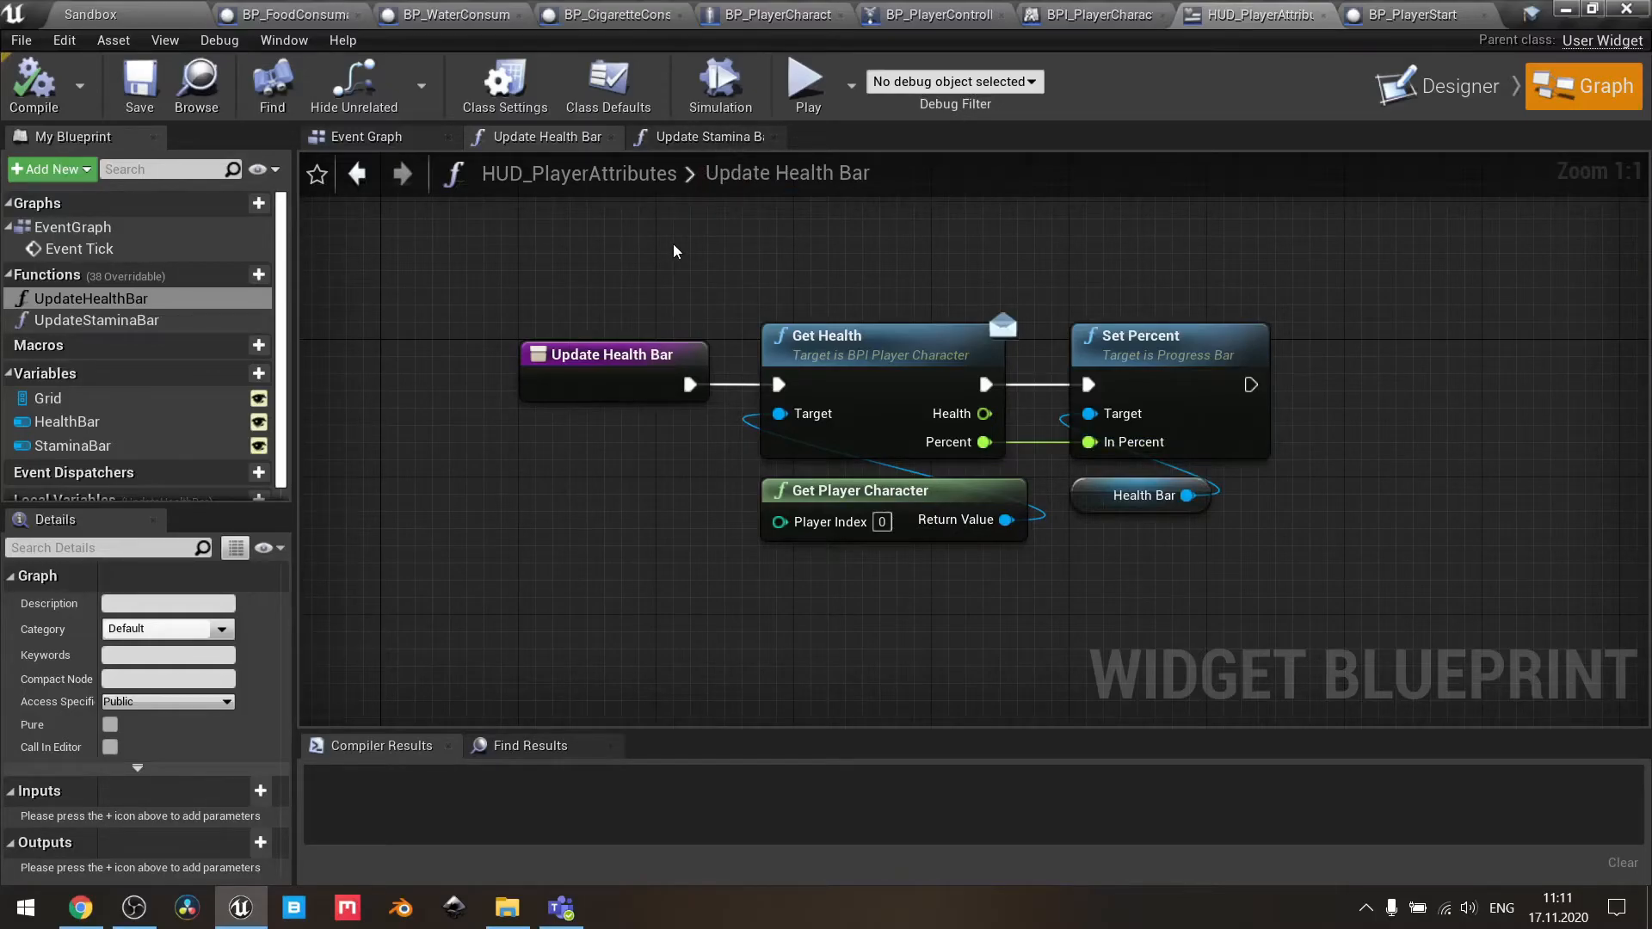
pyautogui.moveTo(704, 137)
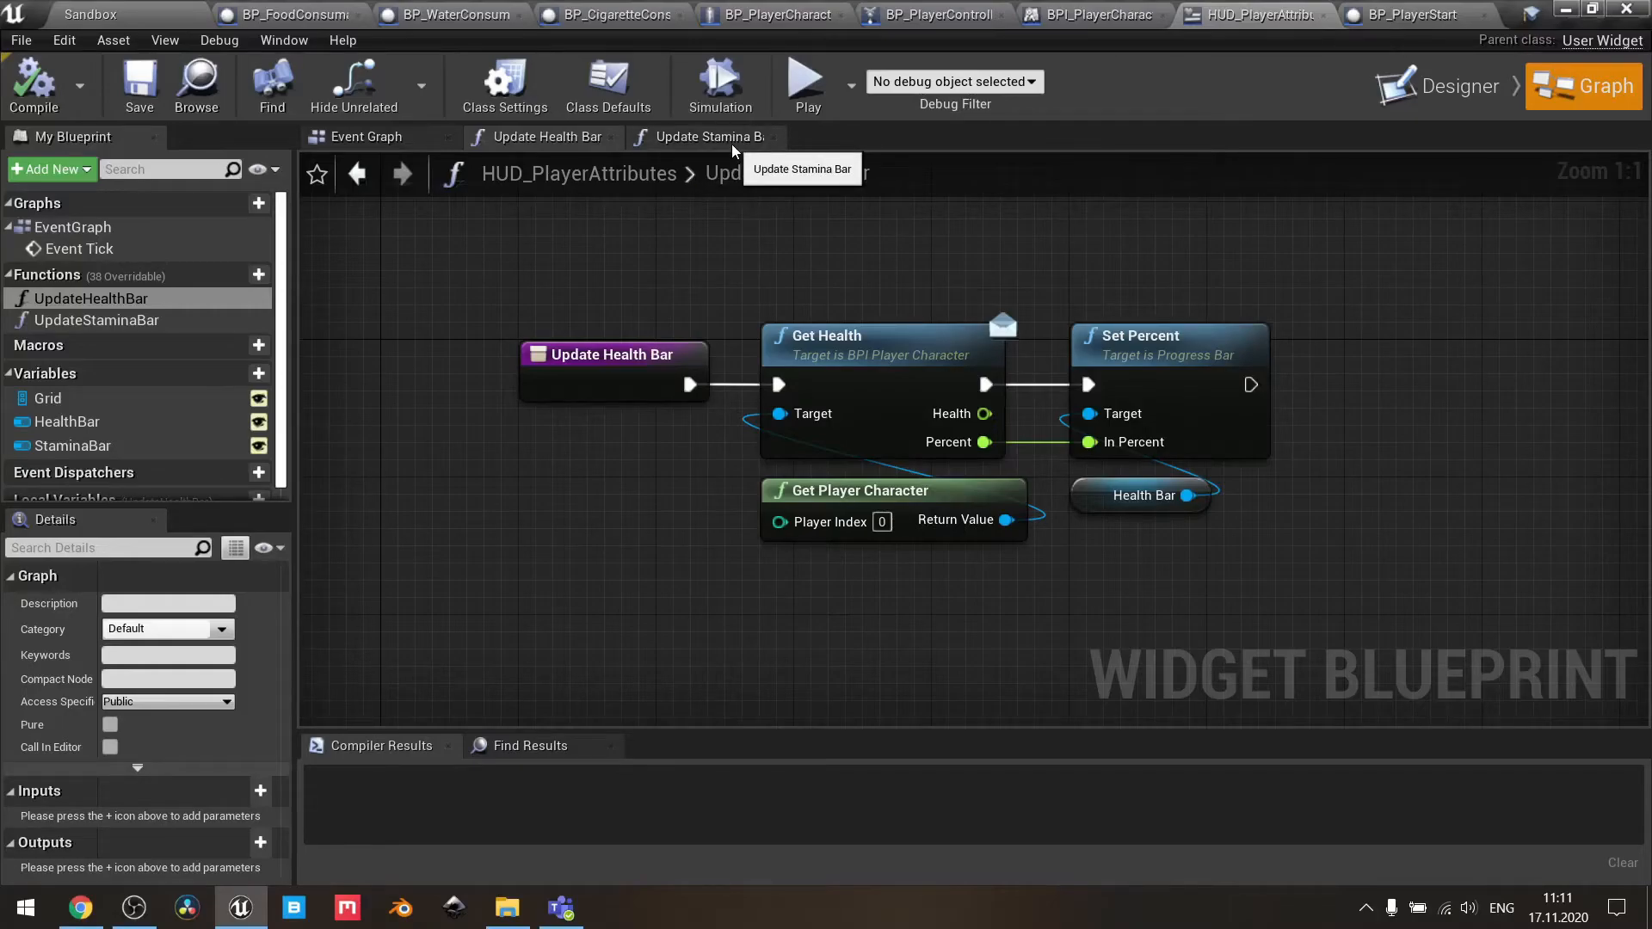
pyautogui.click(703, 136)
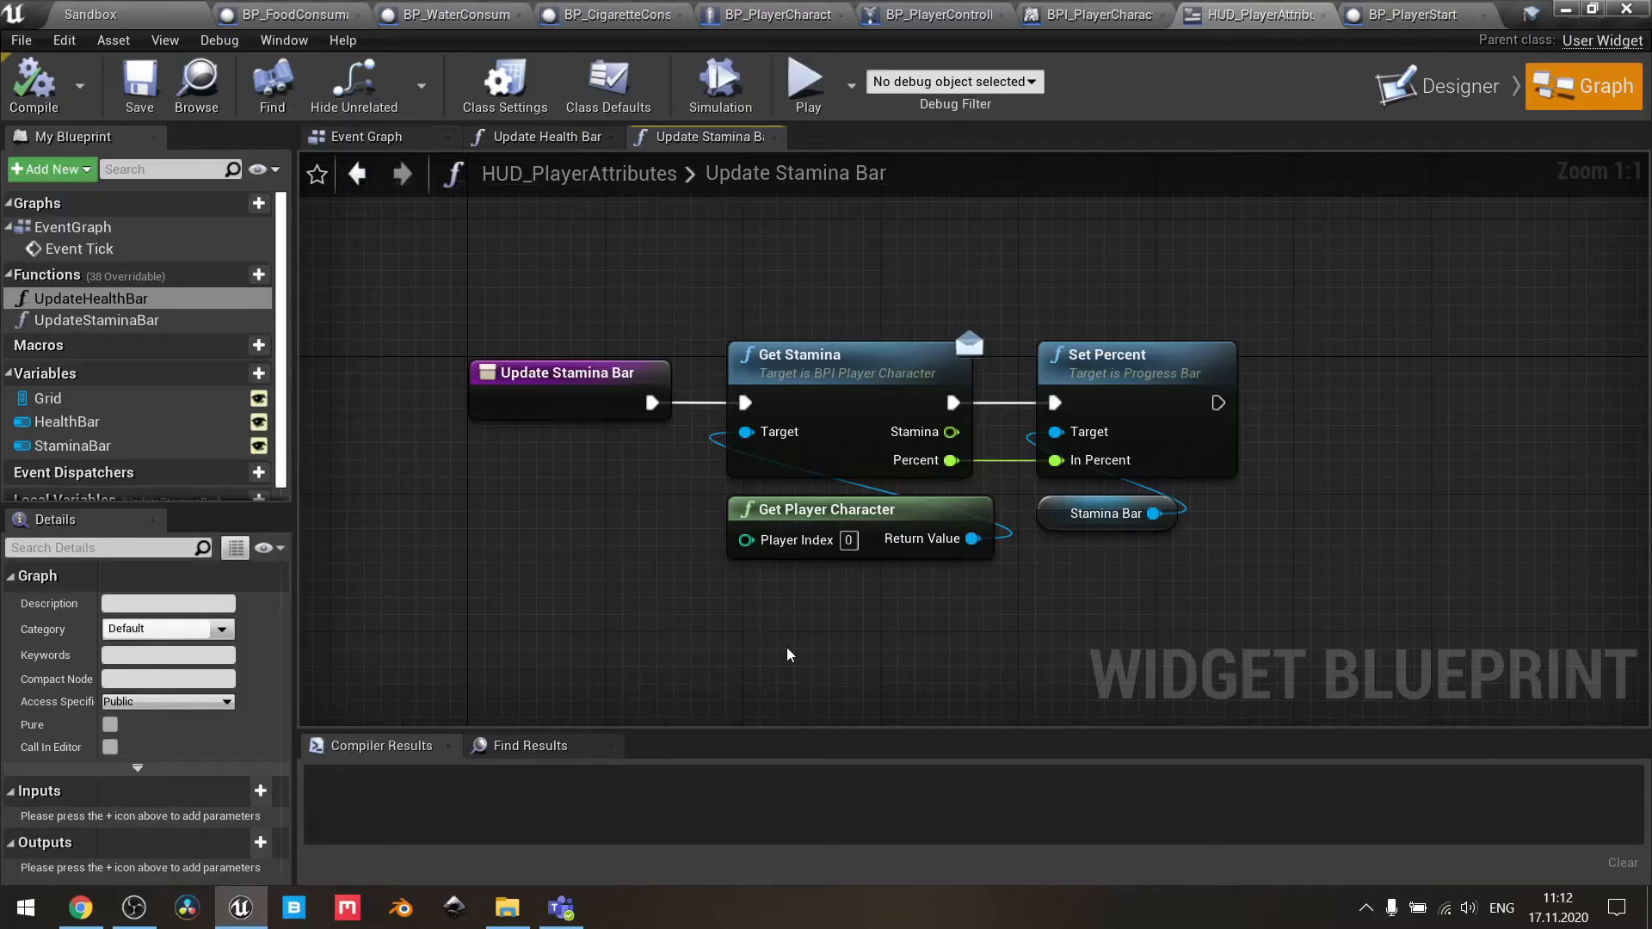
pyautogui.moveTo(549, 137)
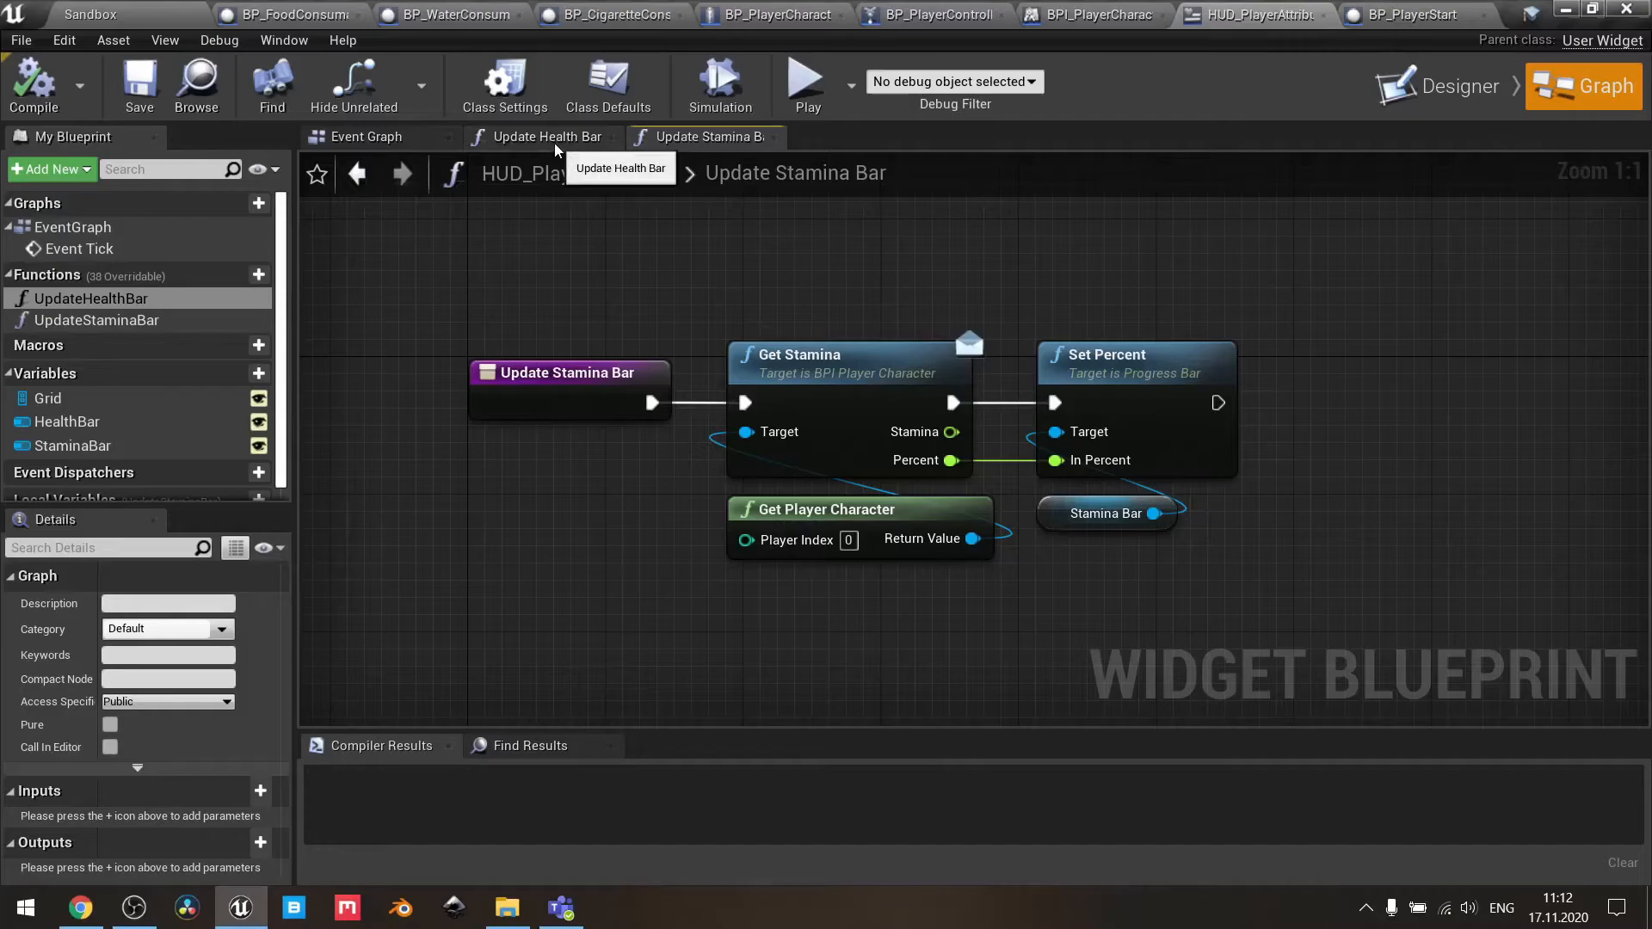
pyautogui.moveTo(704, 136)
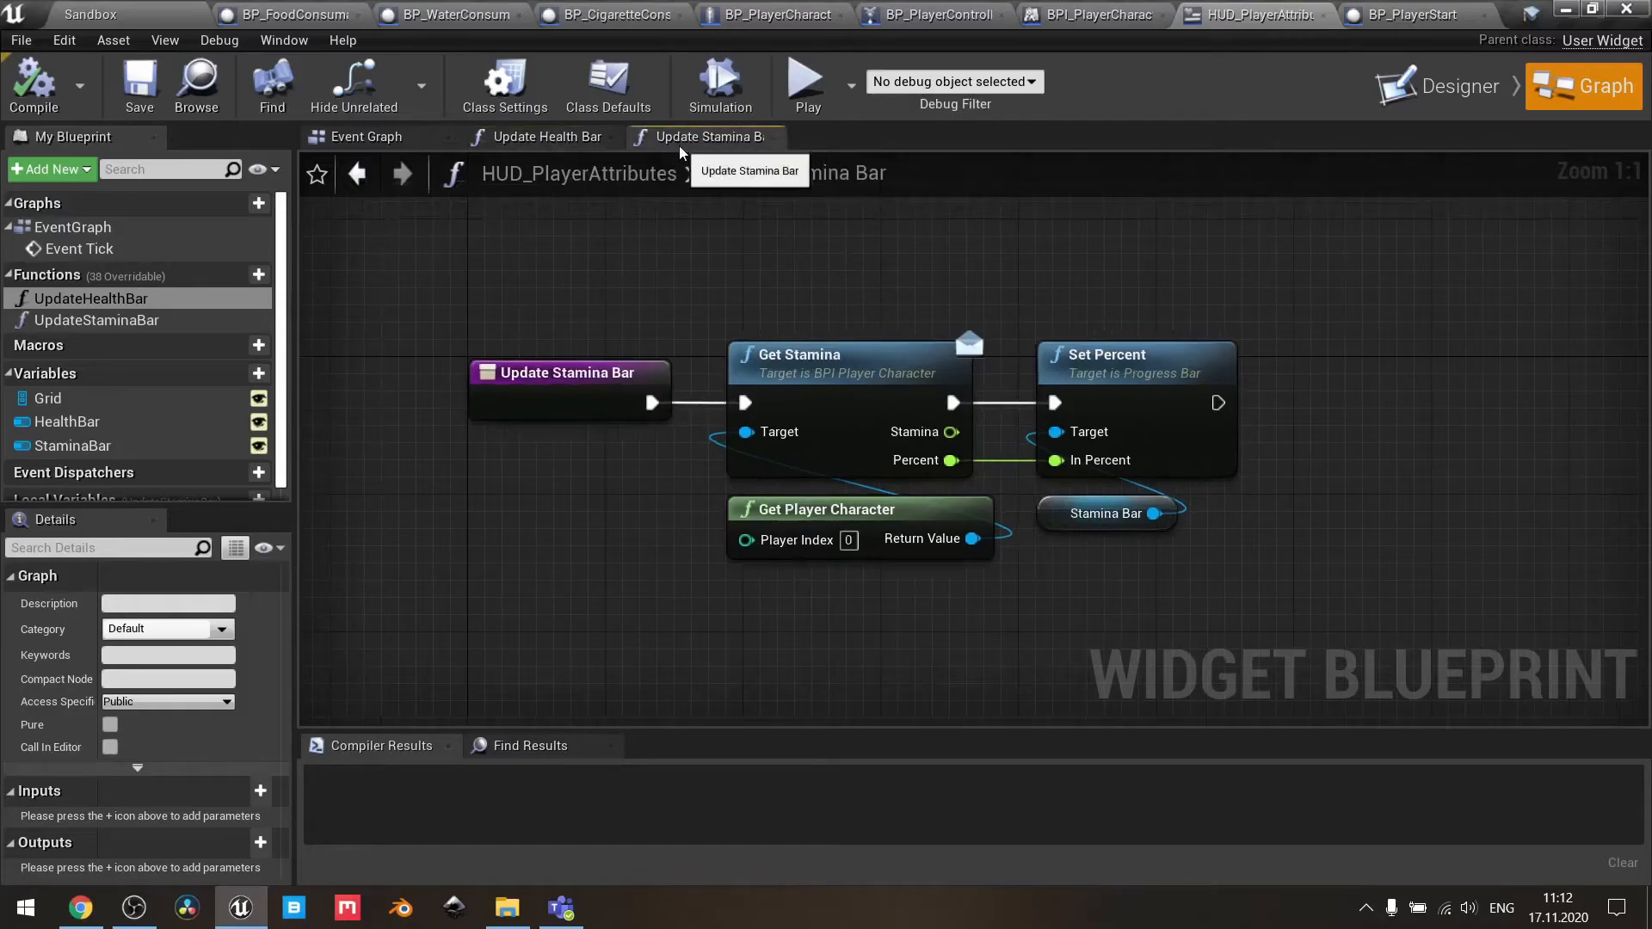
pyautogui.moveTo(625, 248)
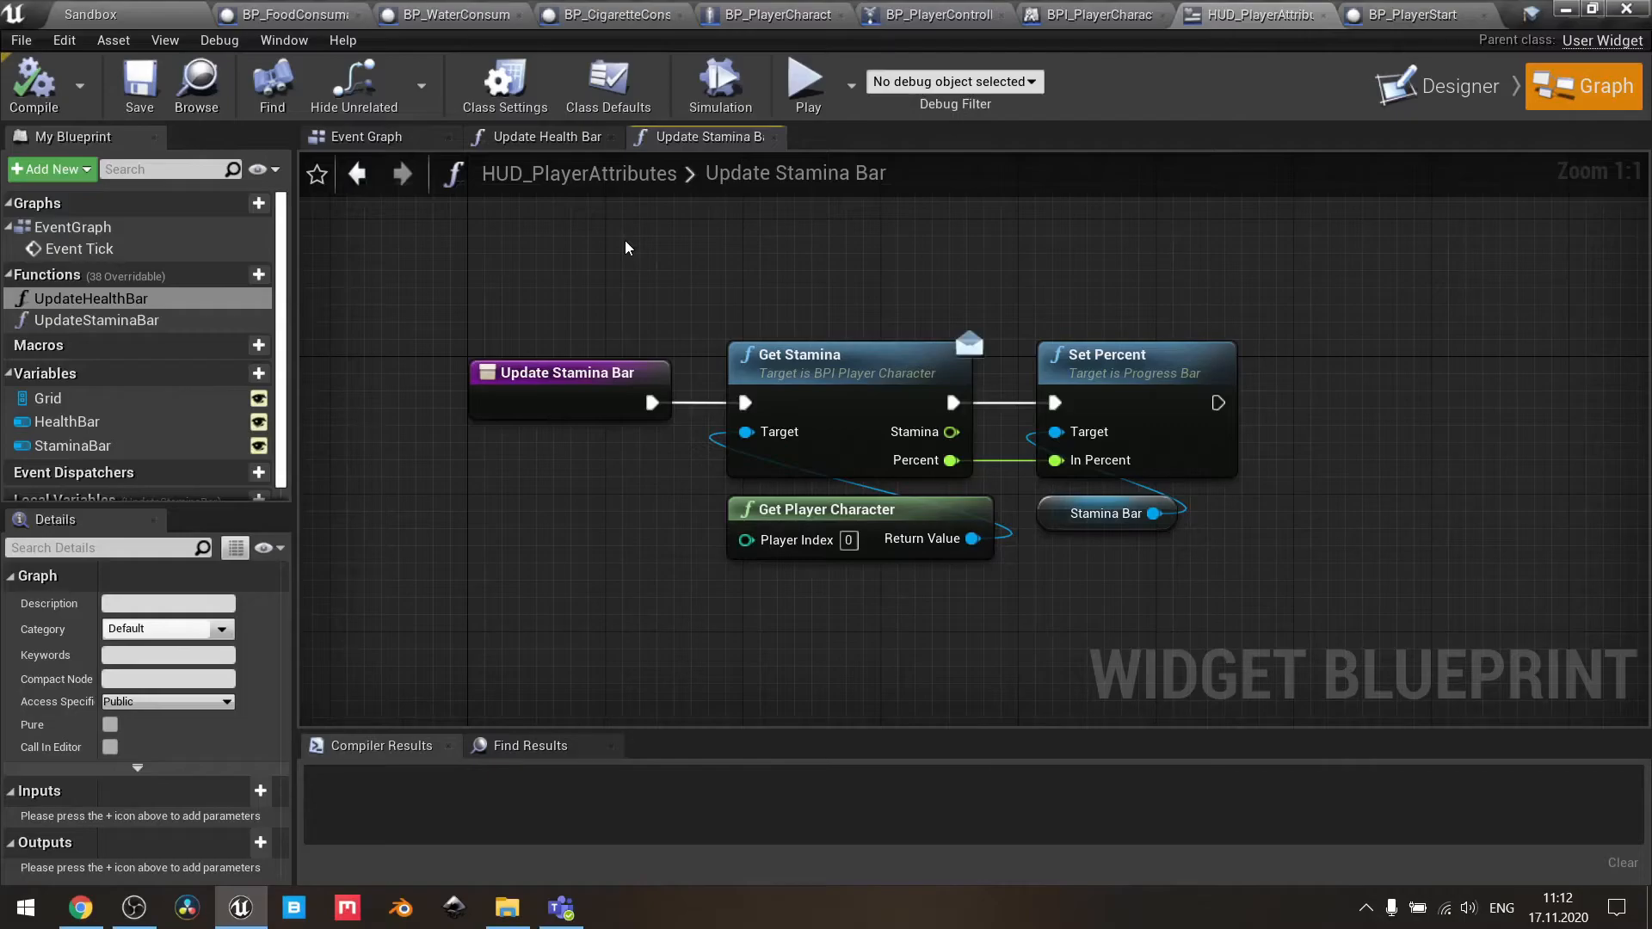
pyautogui.moveTo(399, 153)
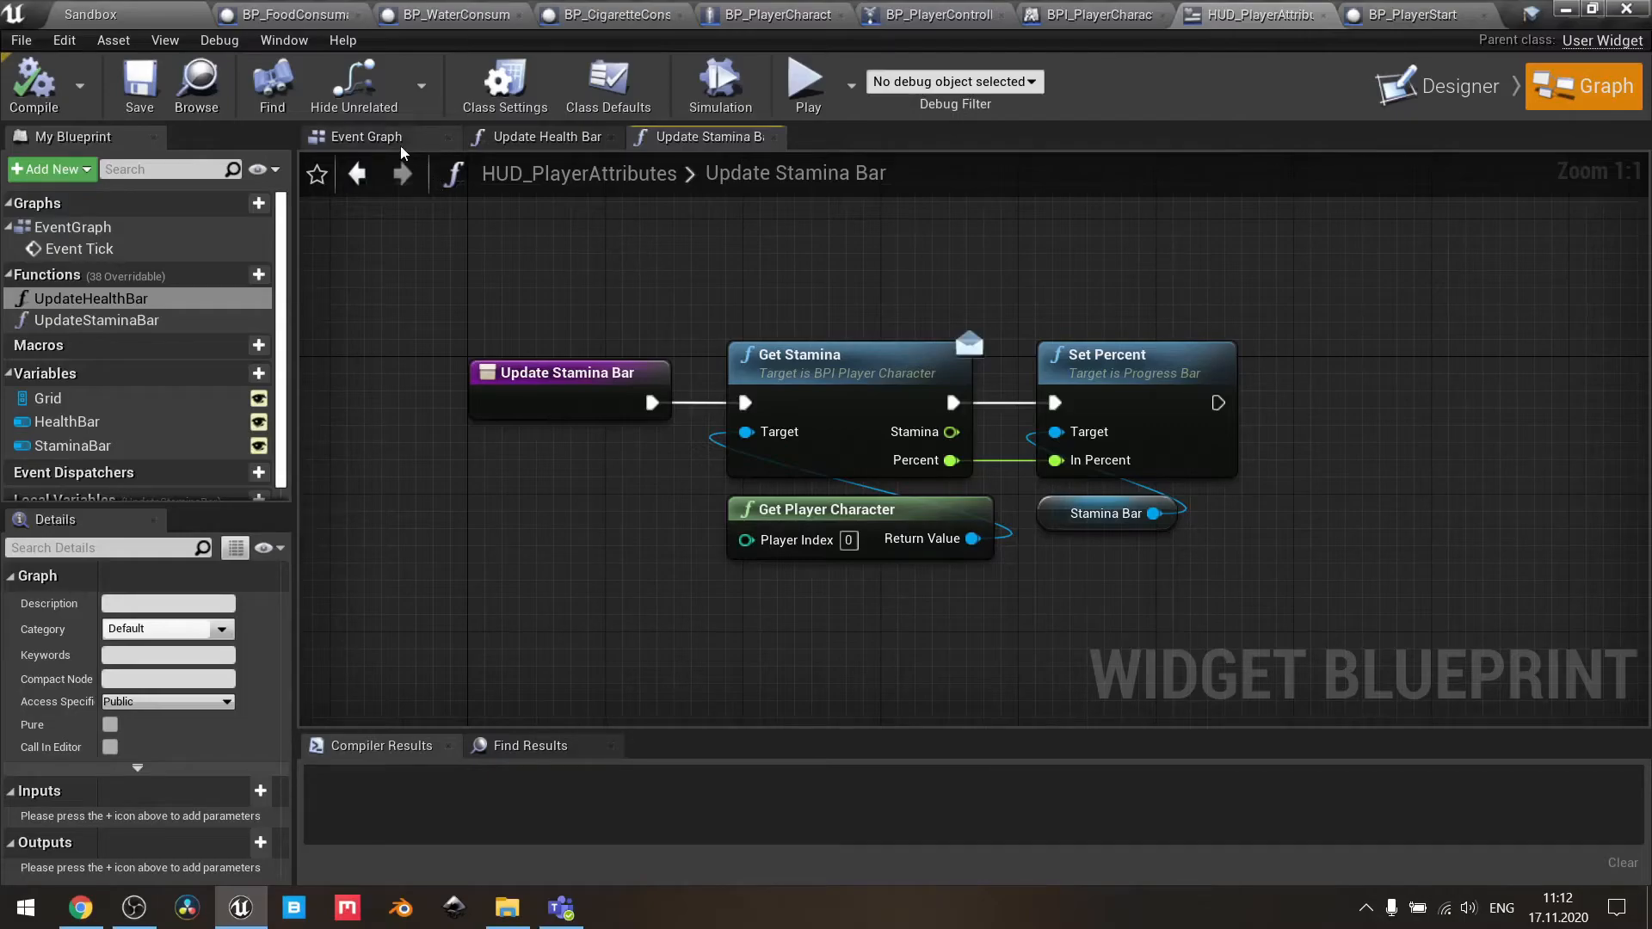
# - Straighten the Event Tick link into Update Health Bar in the widget's event graph
pyautogui.click(367, 136)
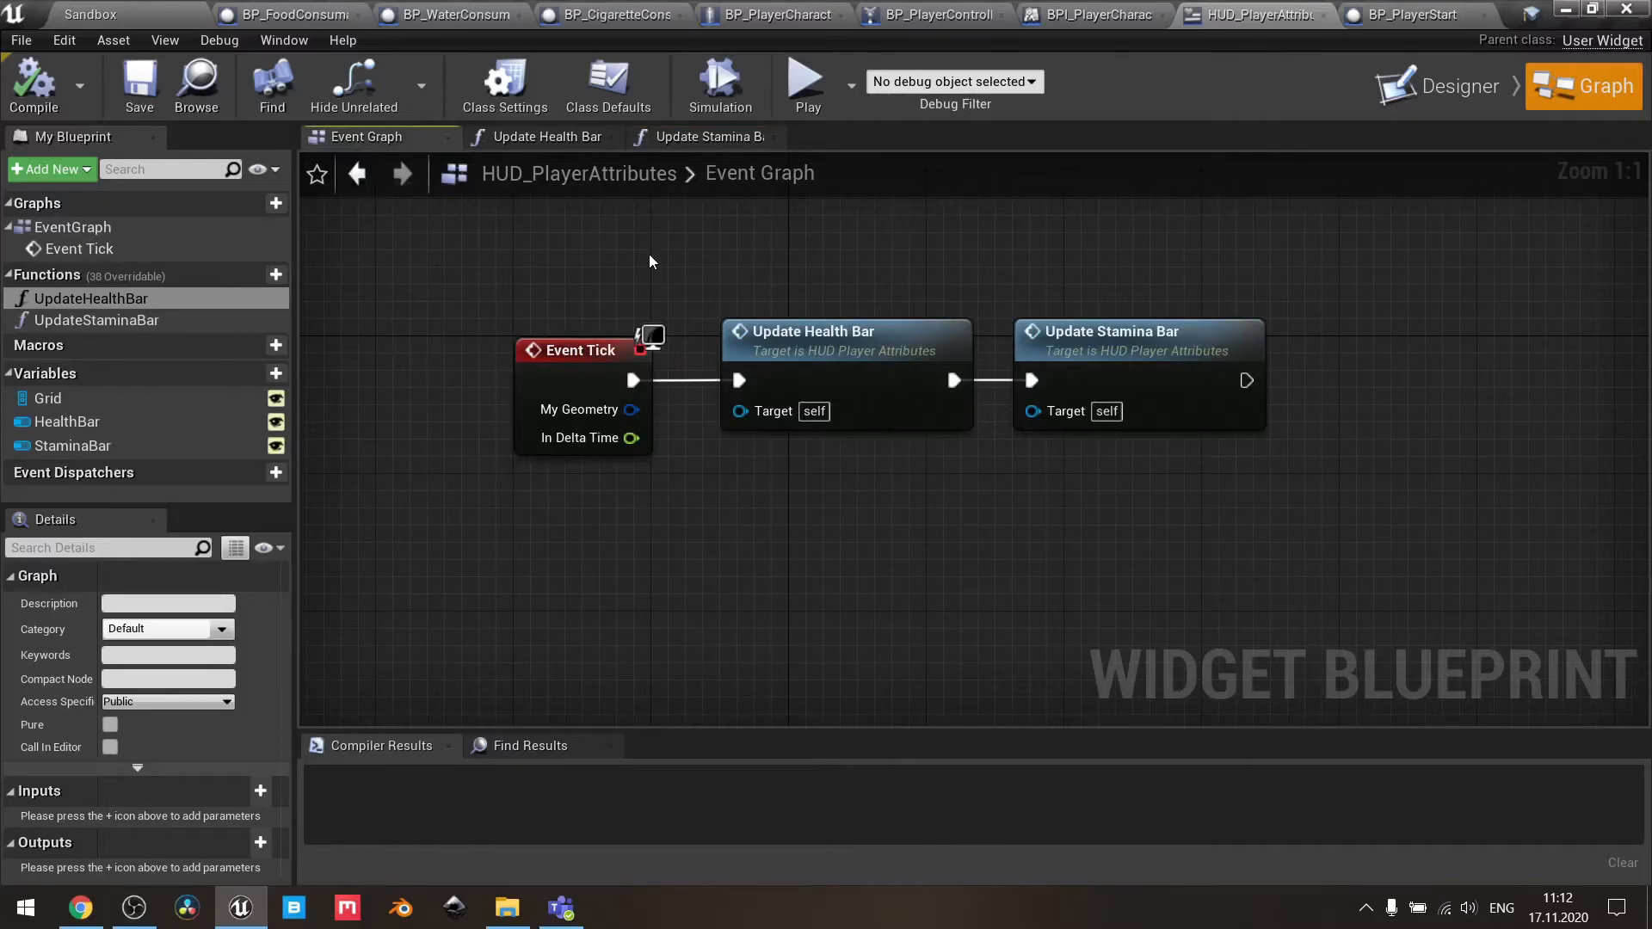
pyautogui.moveTo(543, 306)
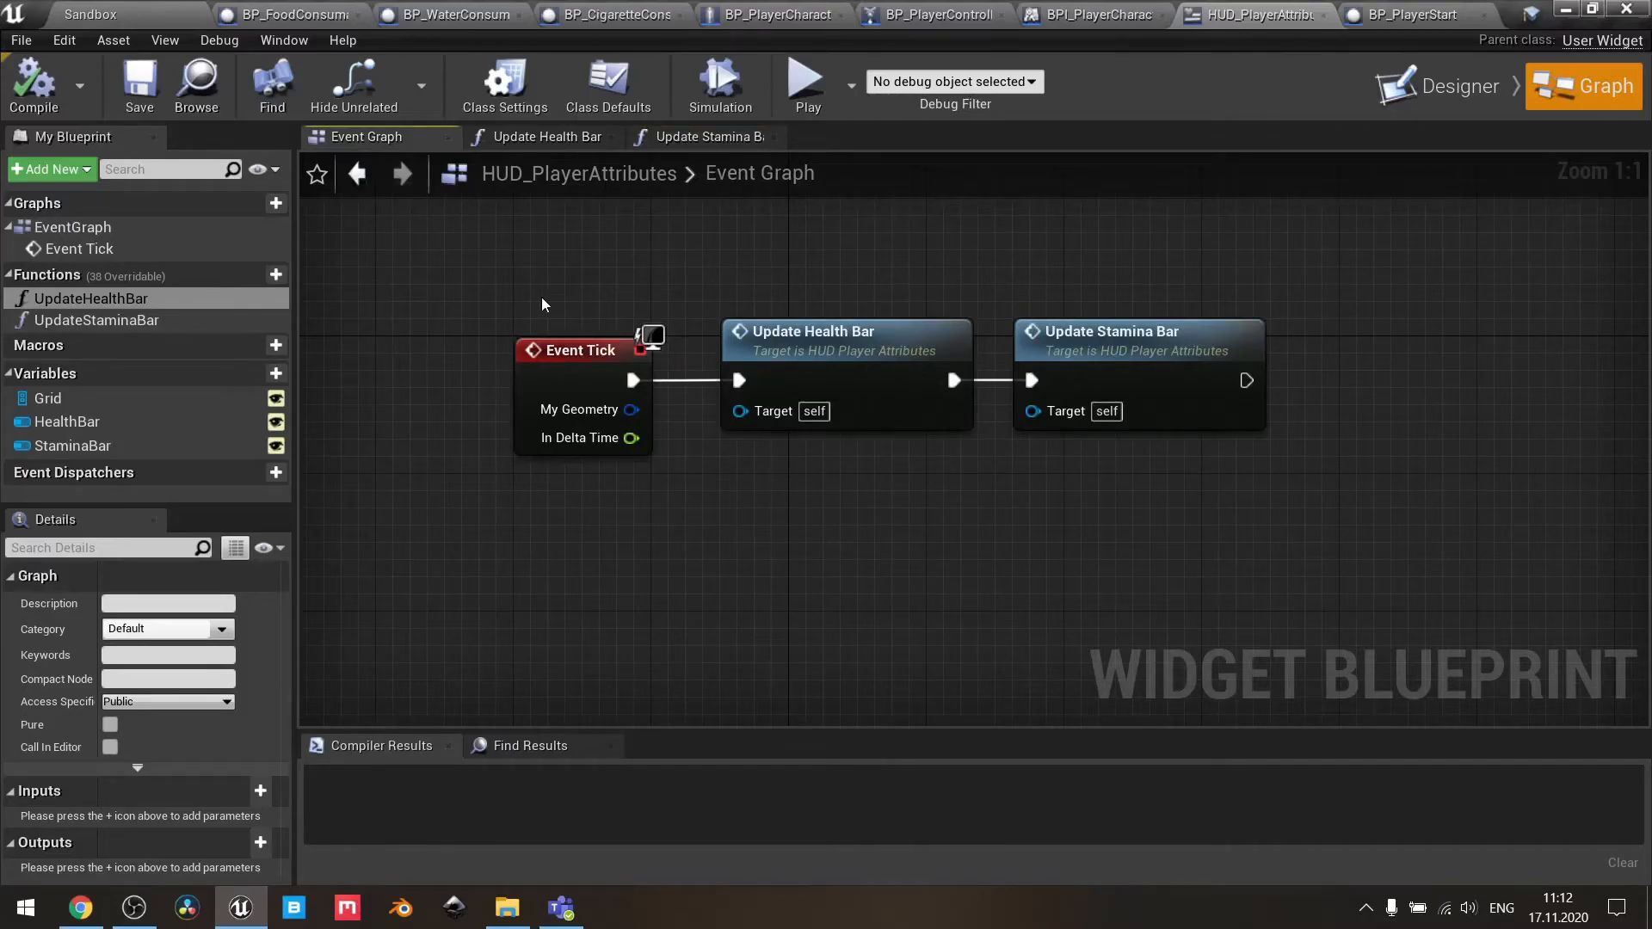
pyautogui.rightClick(739, 380)
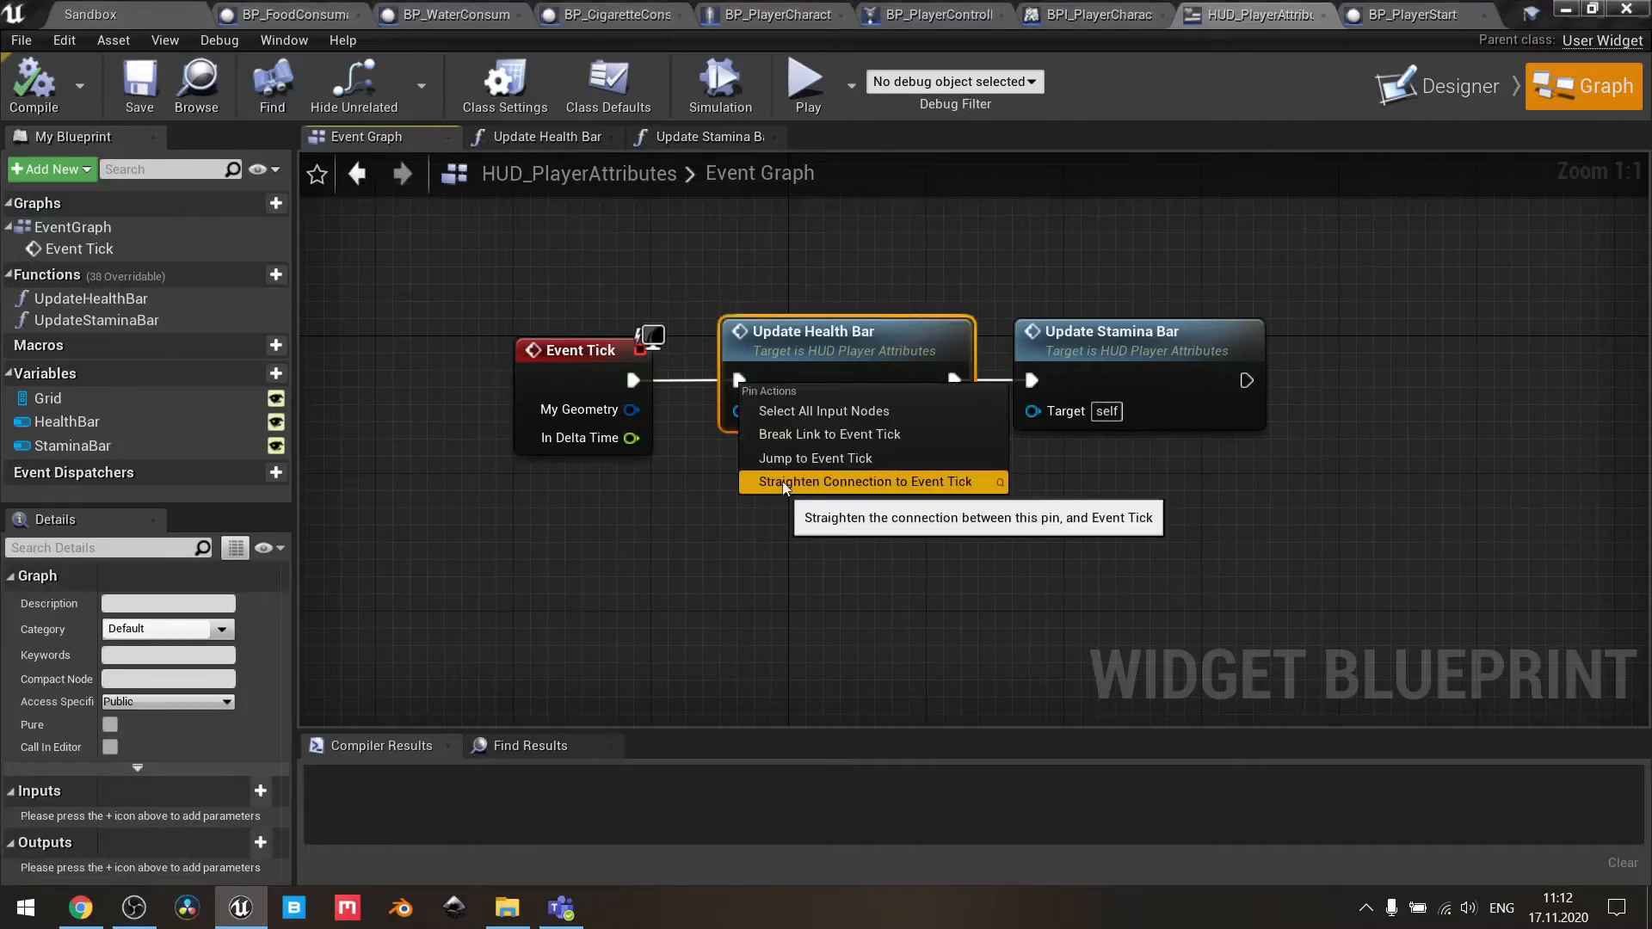
pyautogui.click(864, 482)
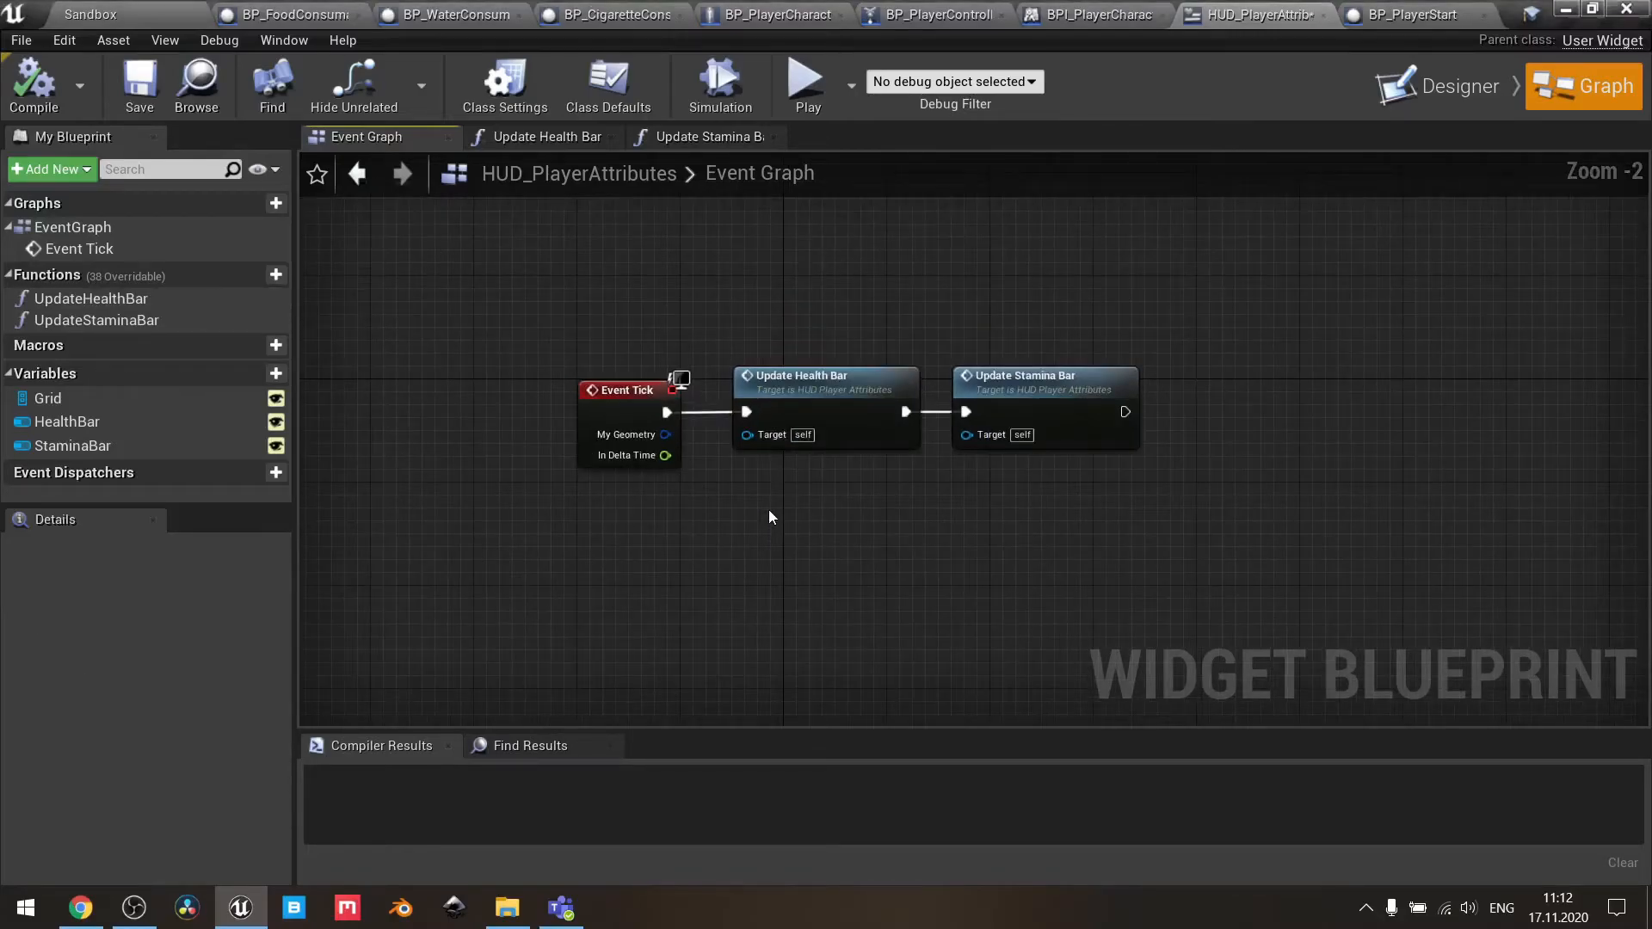
pyautogui.moveTo(774, 231)
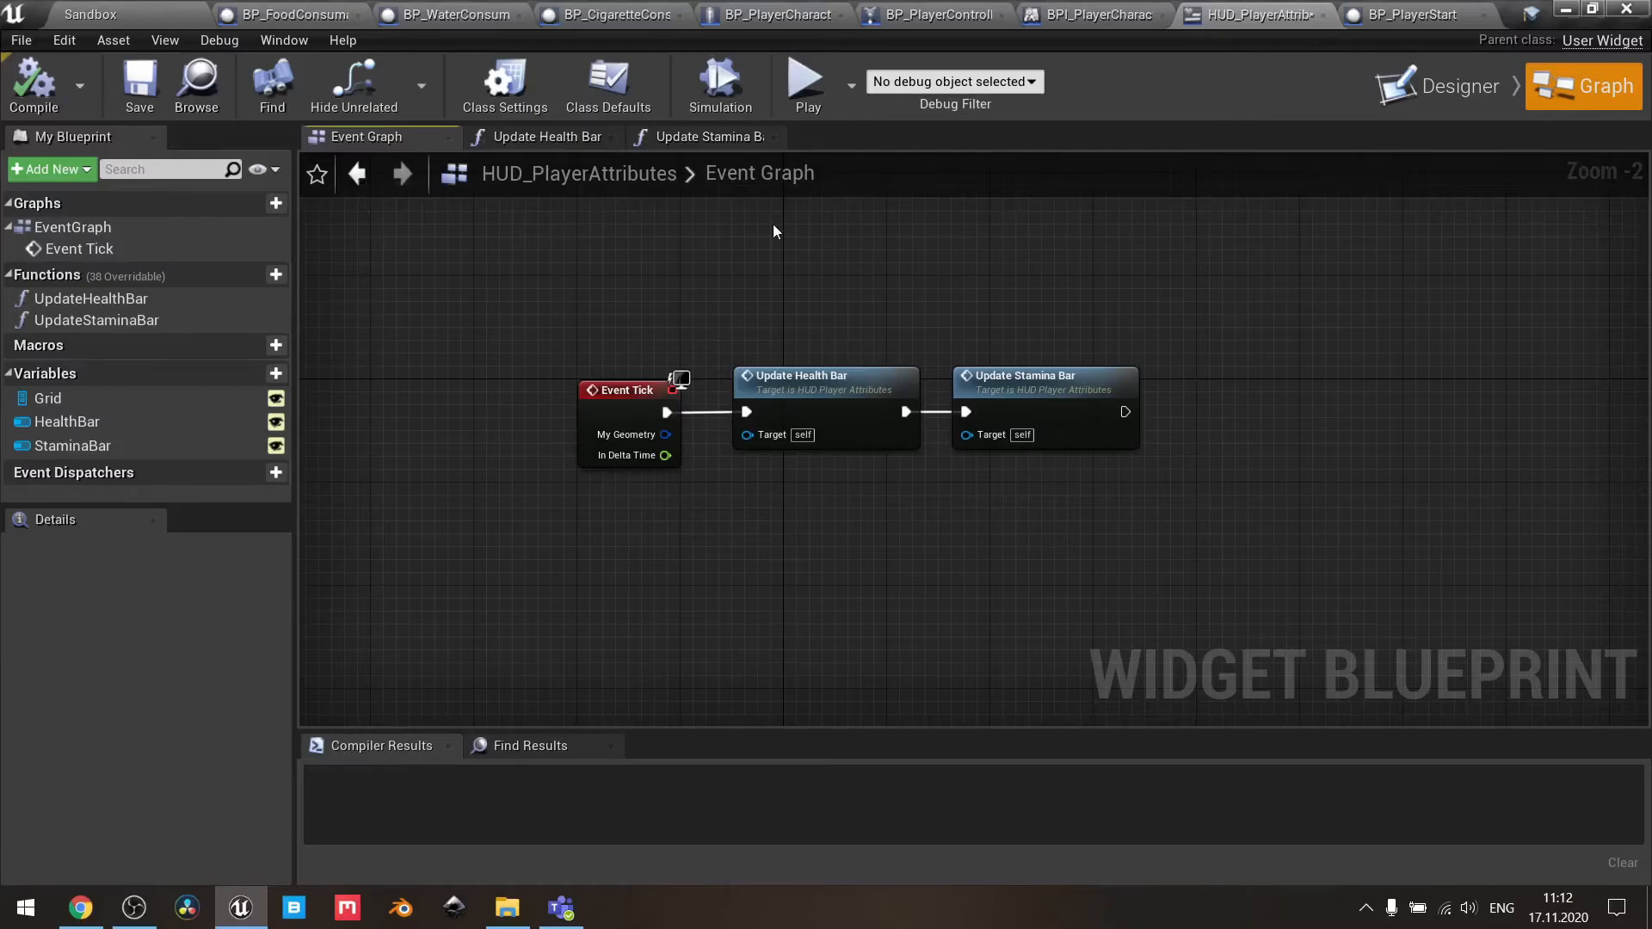
pyautogui.moveTo(695, 295)
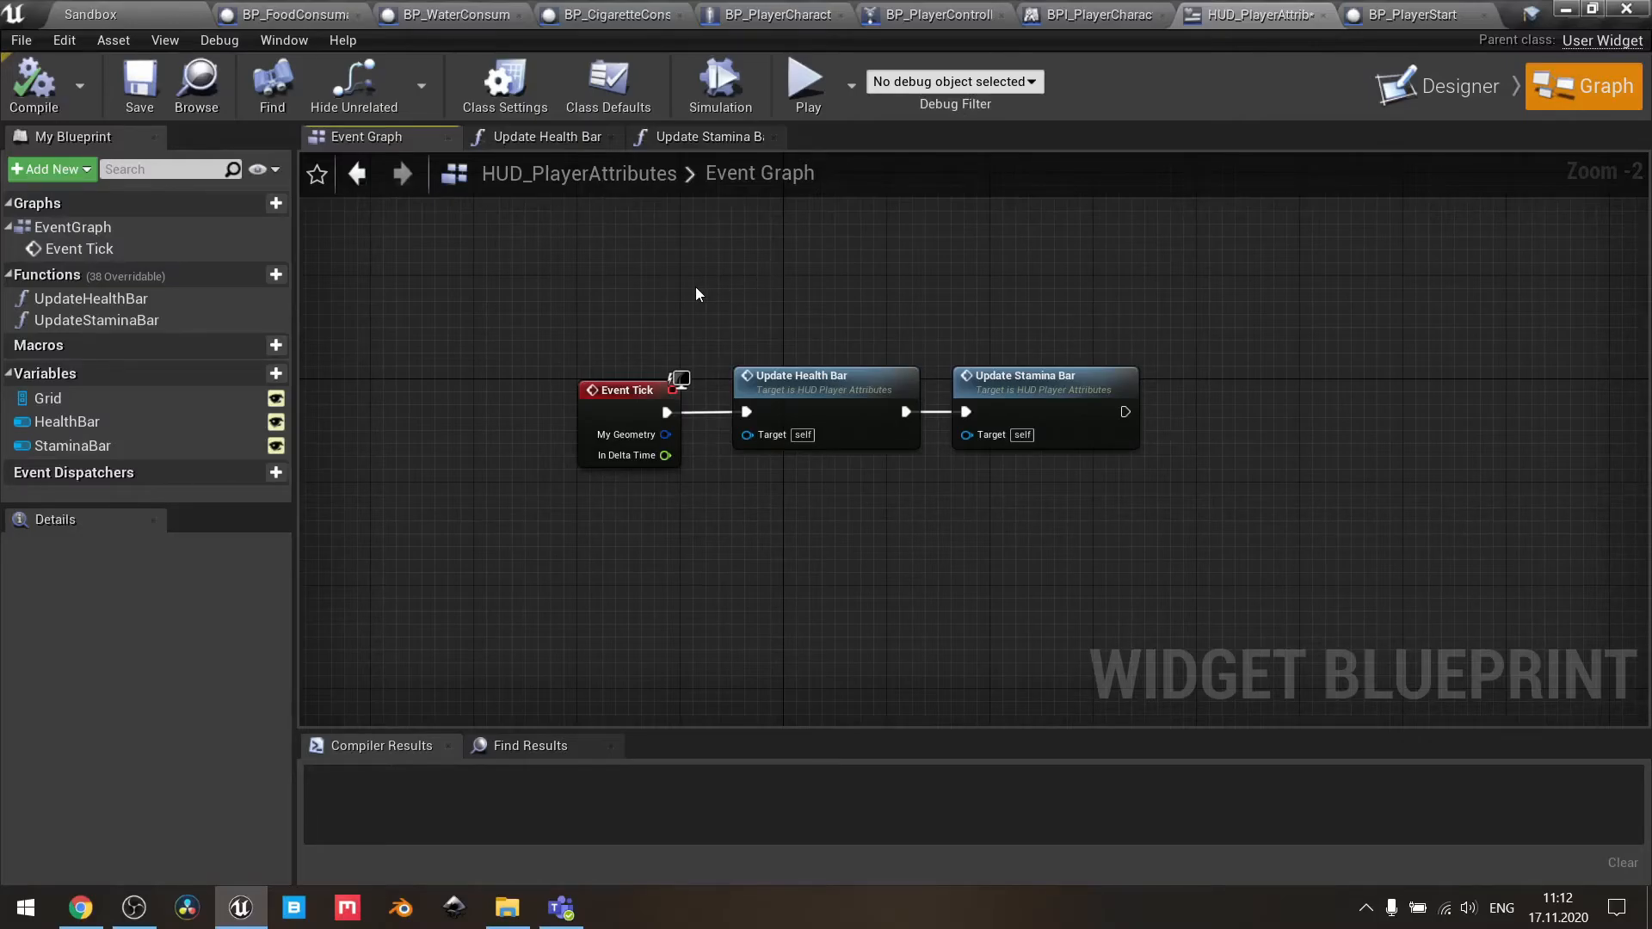
# - Pan BP_PlayerController's event graph to the events creating and removing the attributes widget
pyautogui.click(931, 13)
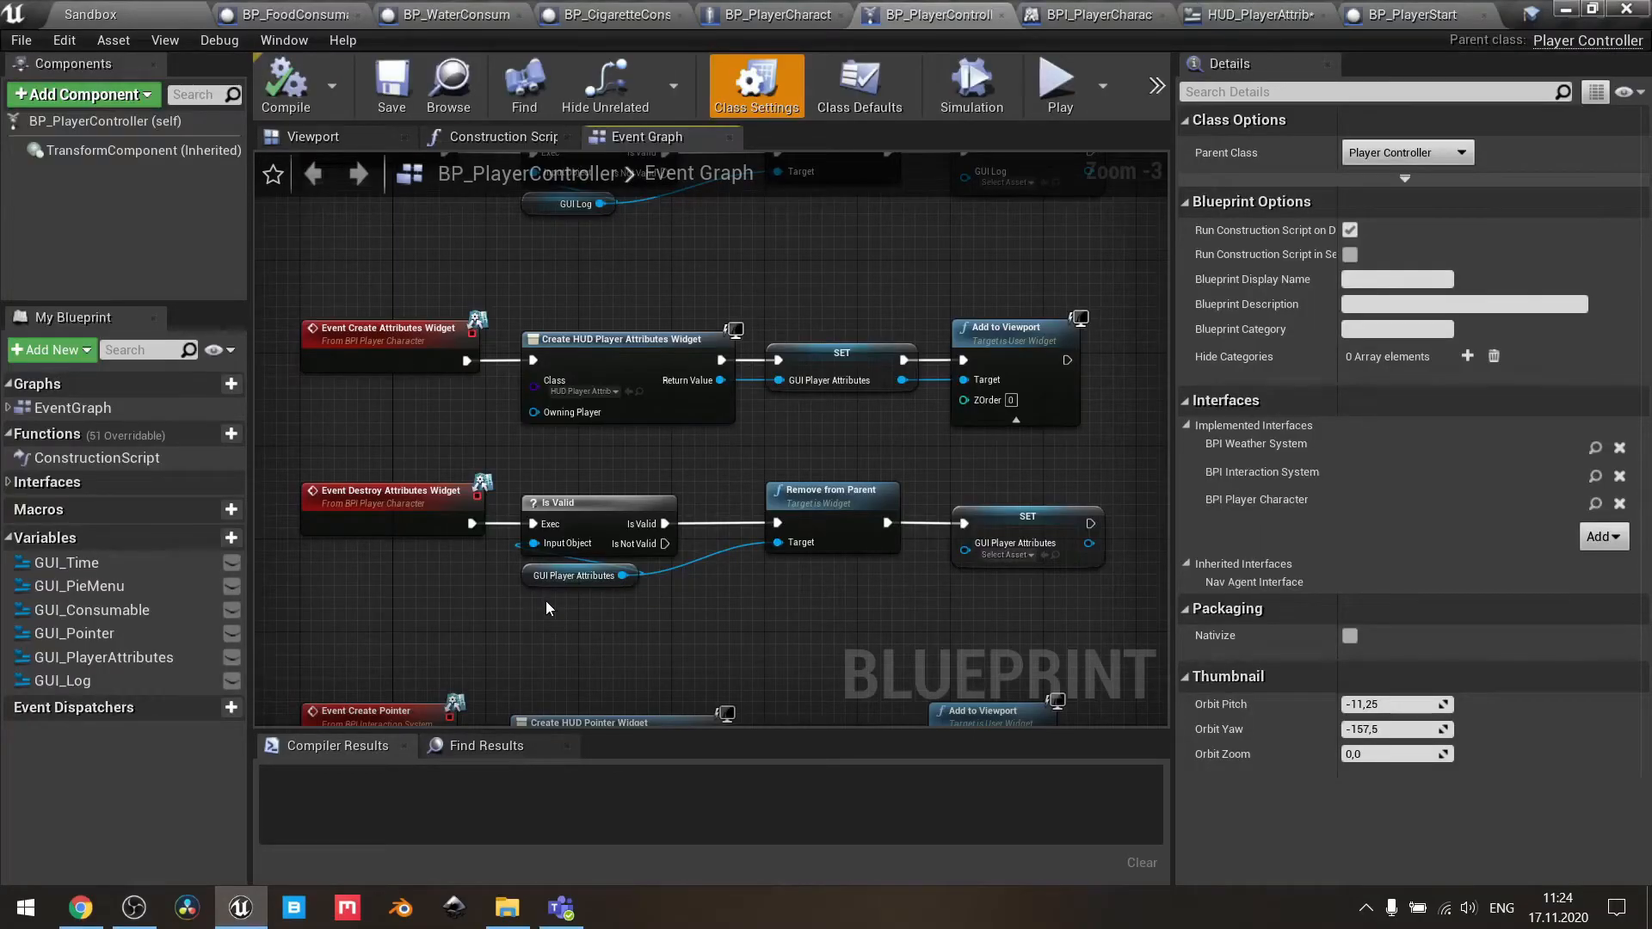
pyautogui.moveTo(789, 281)
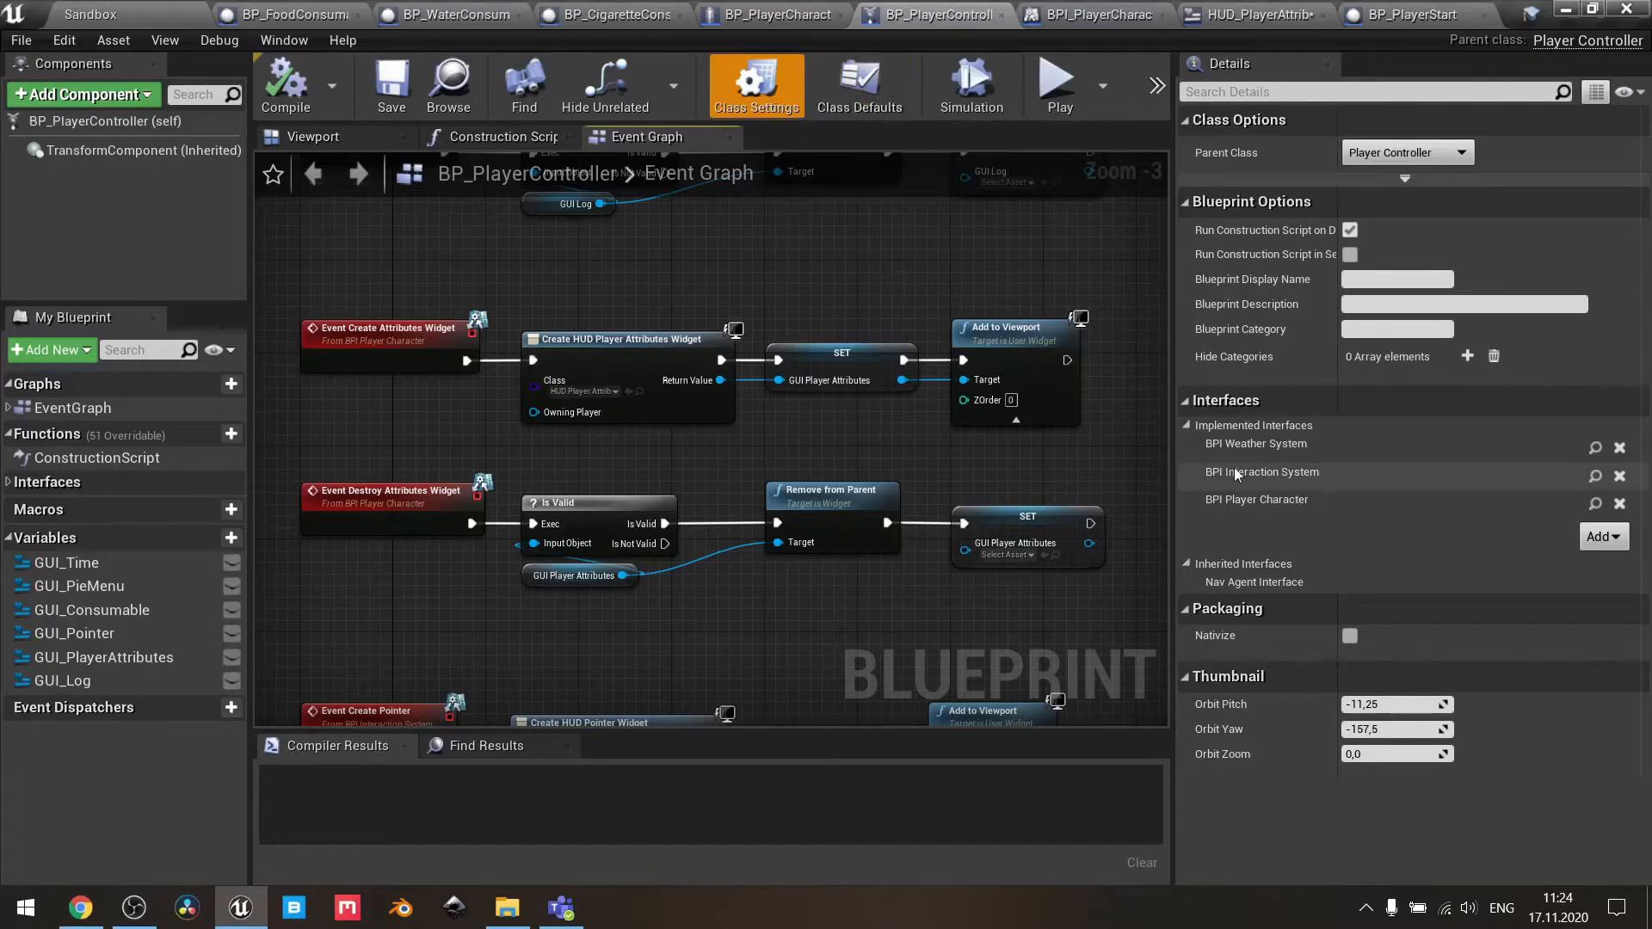
pyautogui.moveTo(1240, 501)
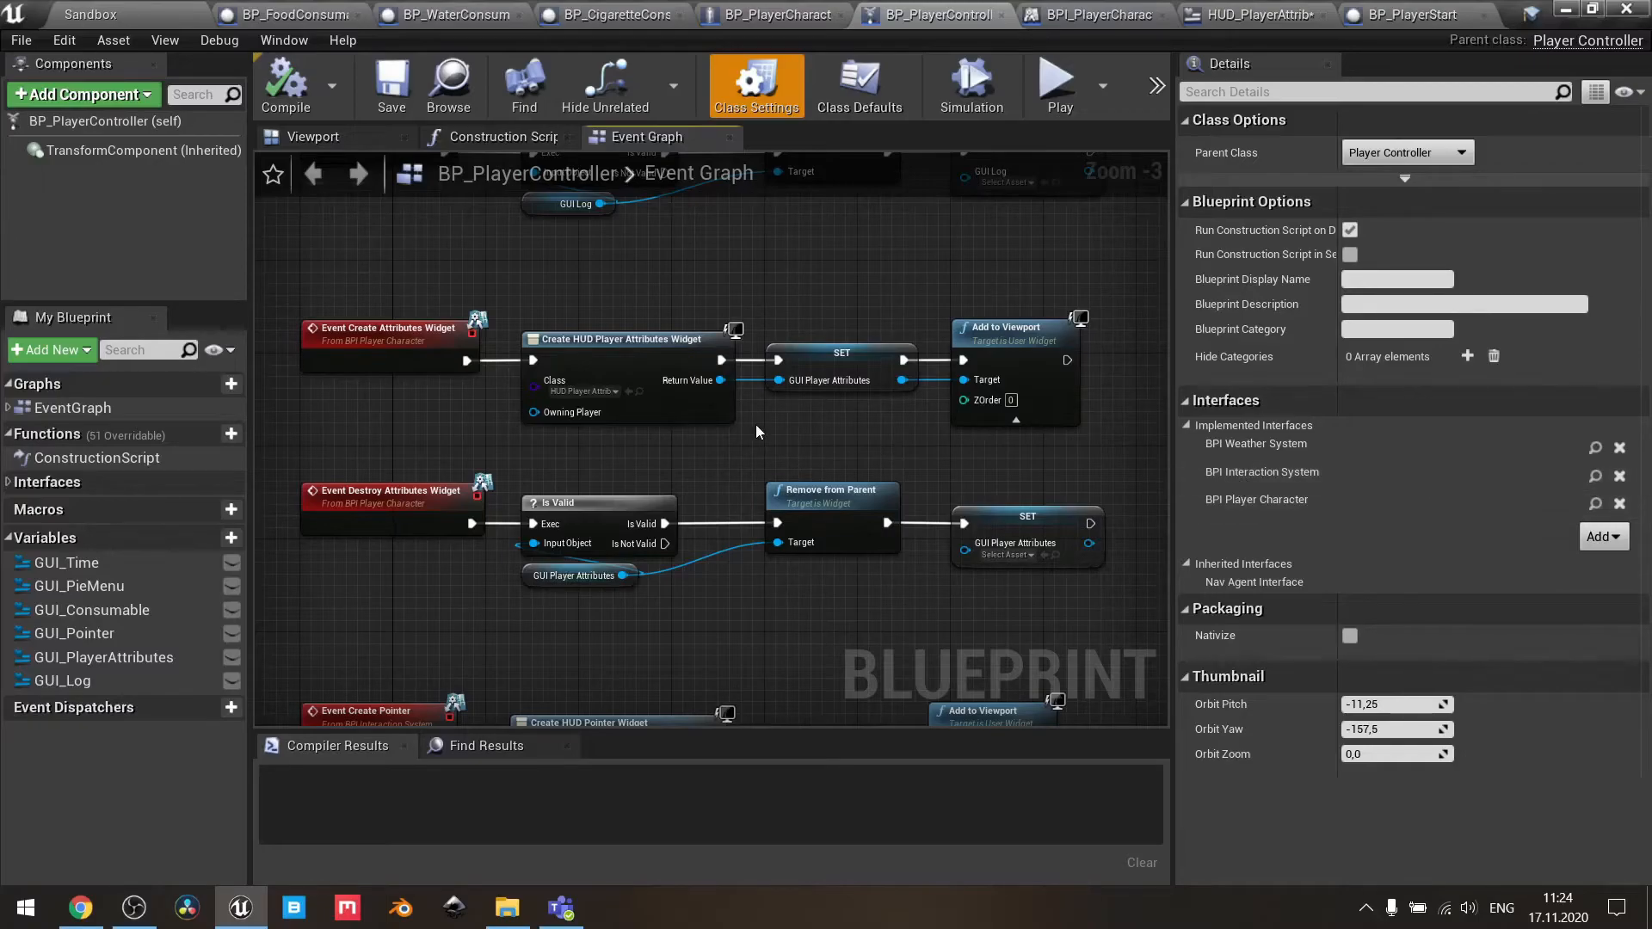
pyautogui.scroll(3)
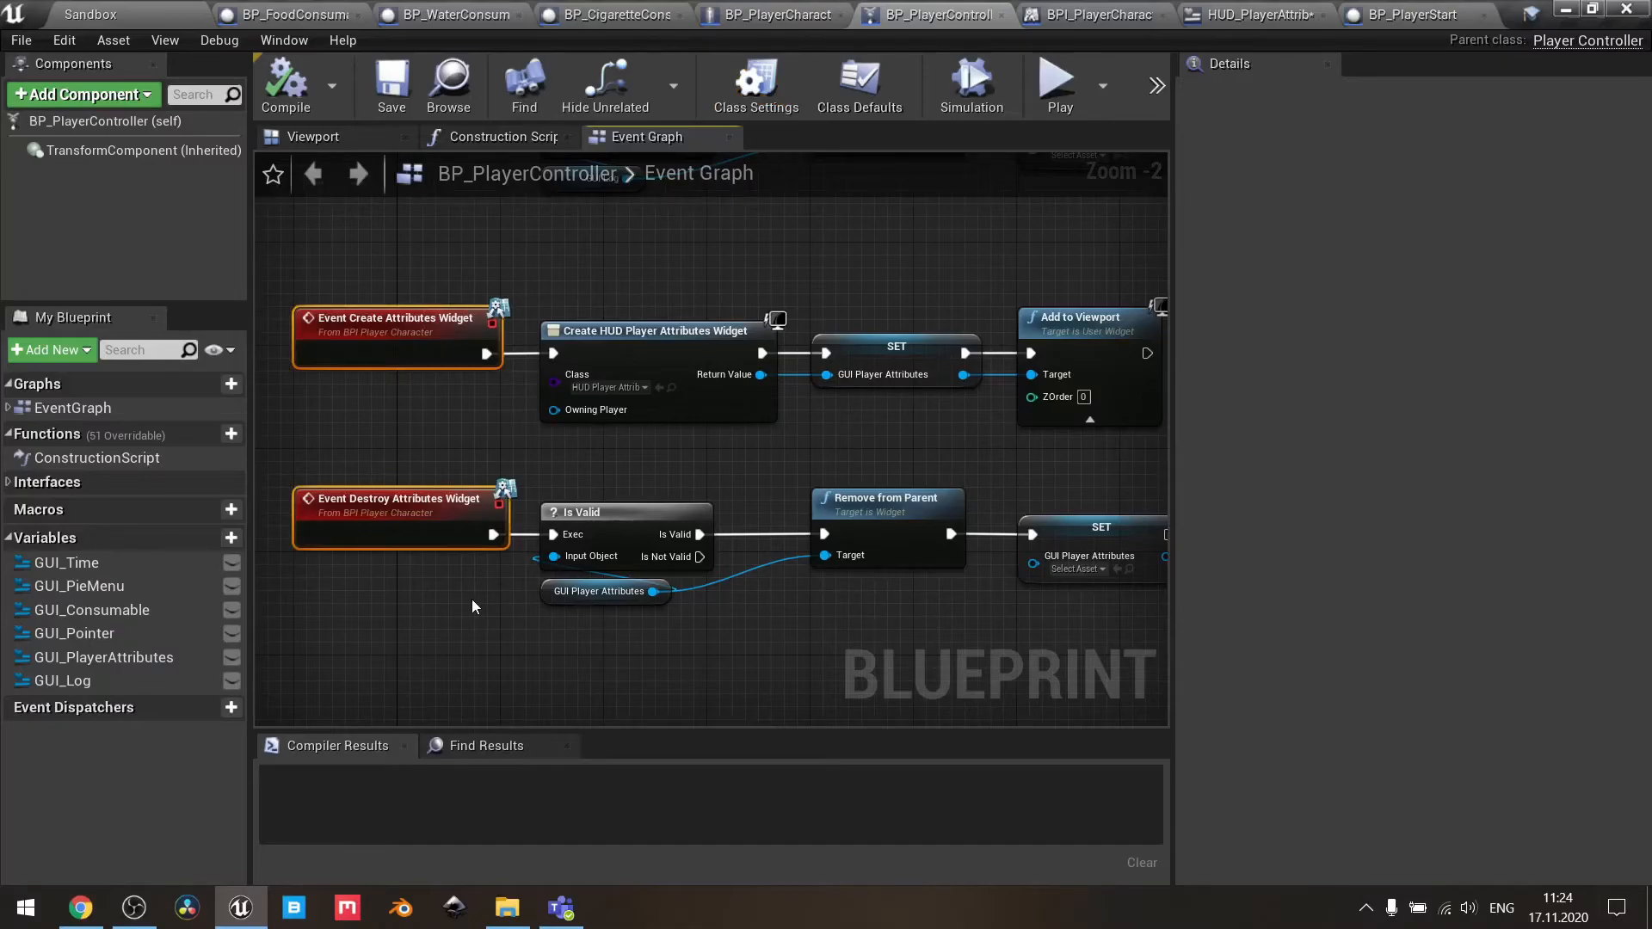
pyautogui.moveTo(764, 646)
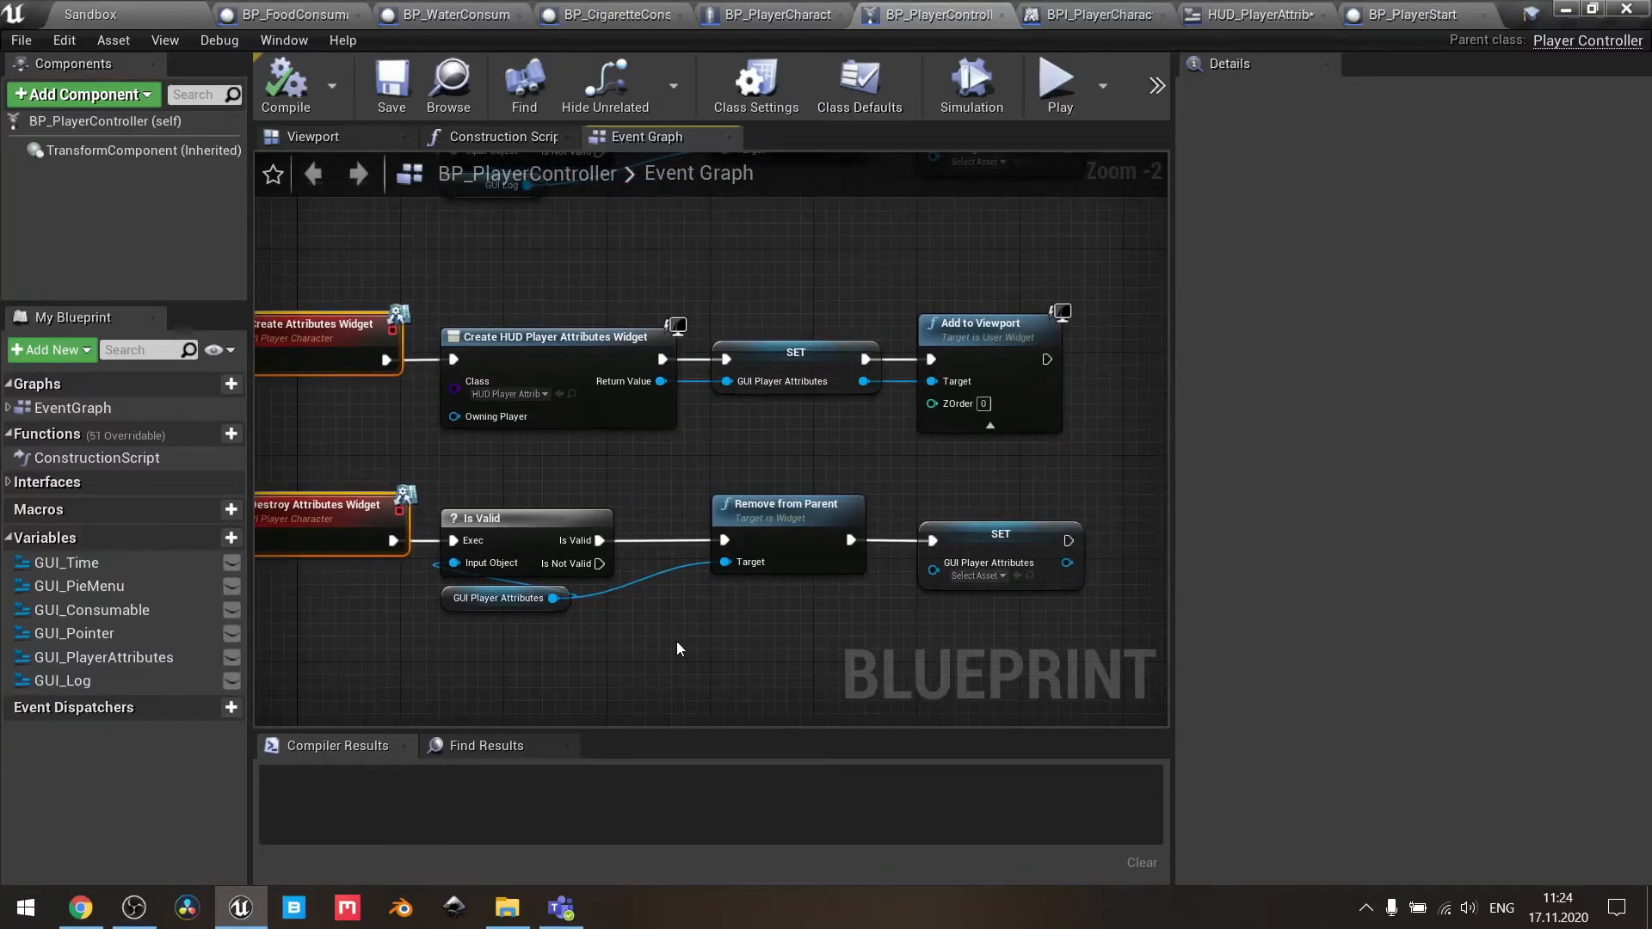
pyautogui.click(677, 648)
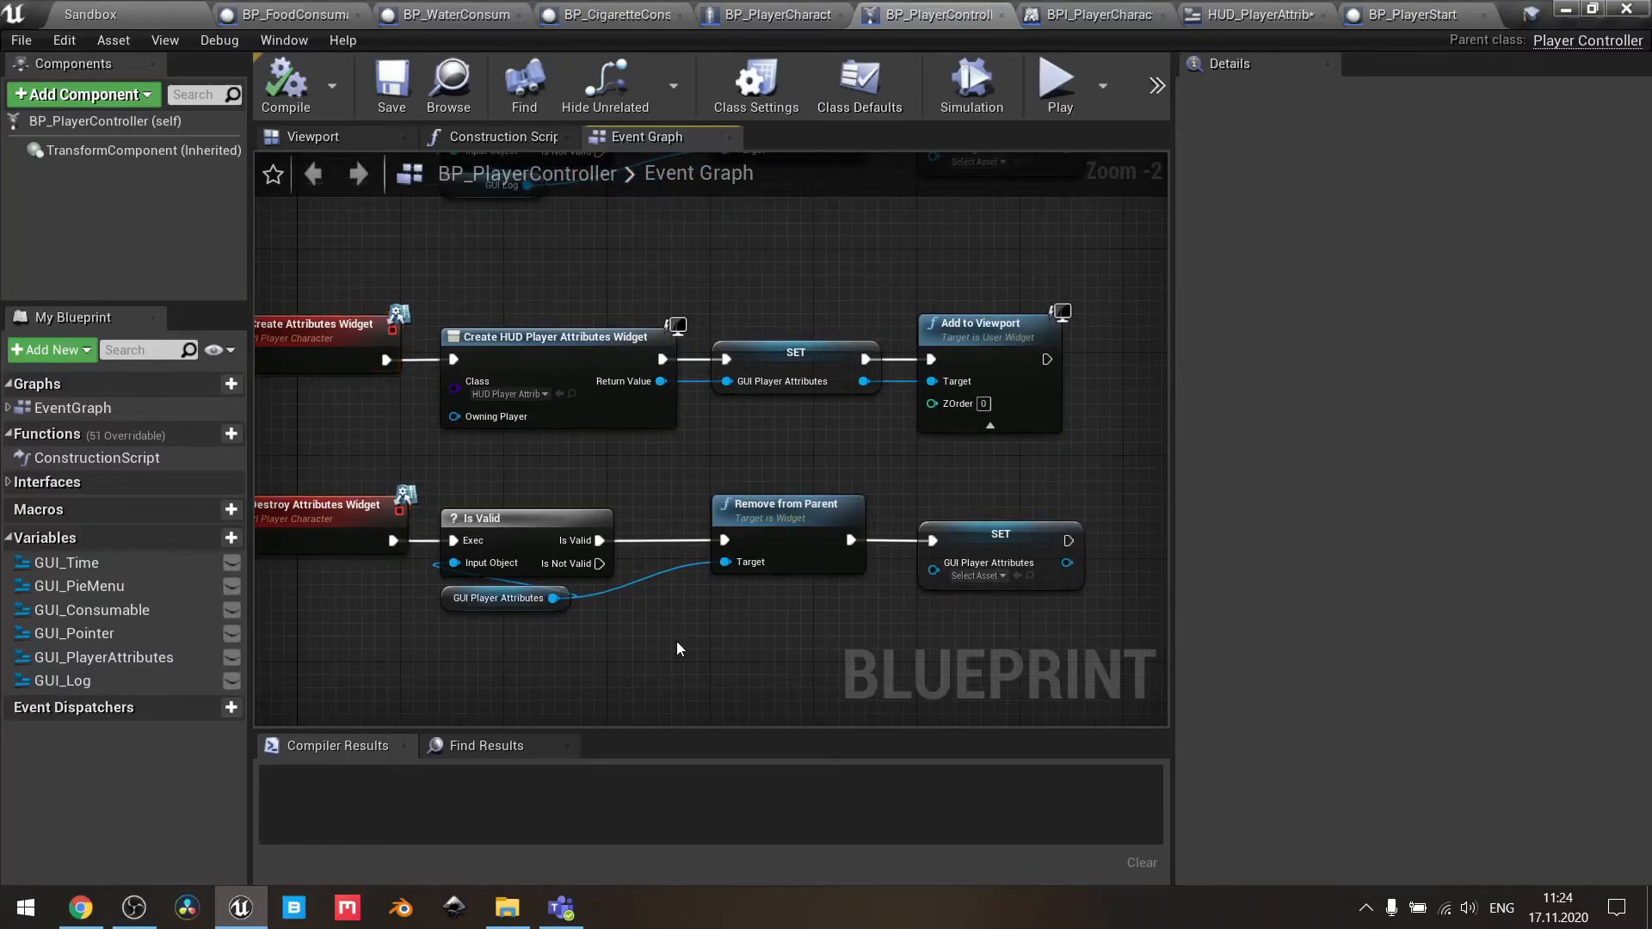
pyautogui.scroll(-3)
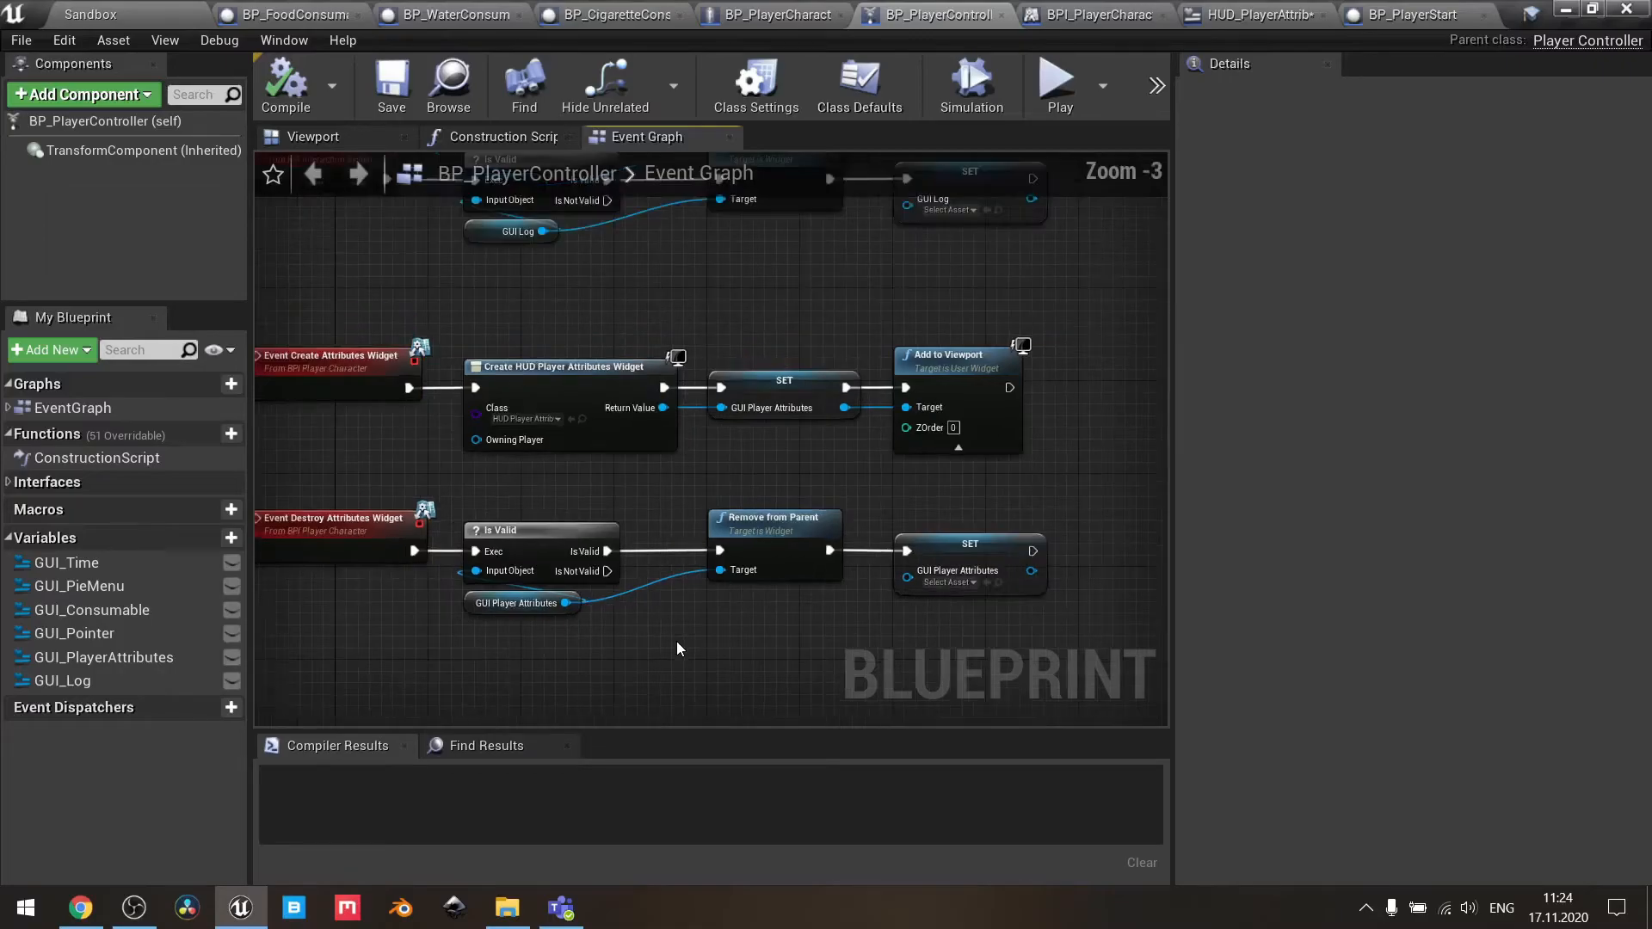
pyautogui.moveTo(737, 408)
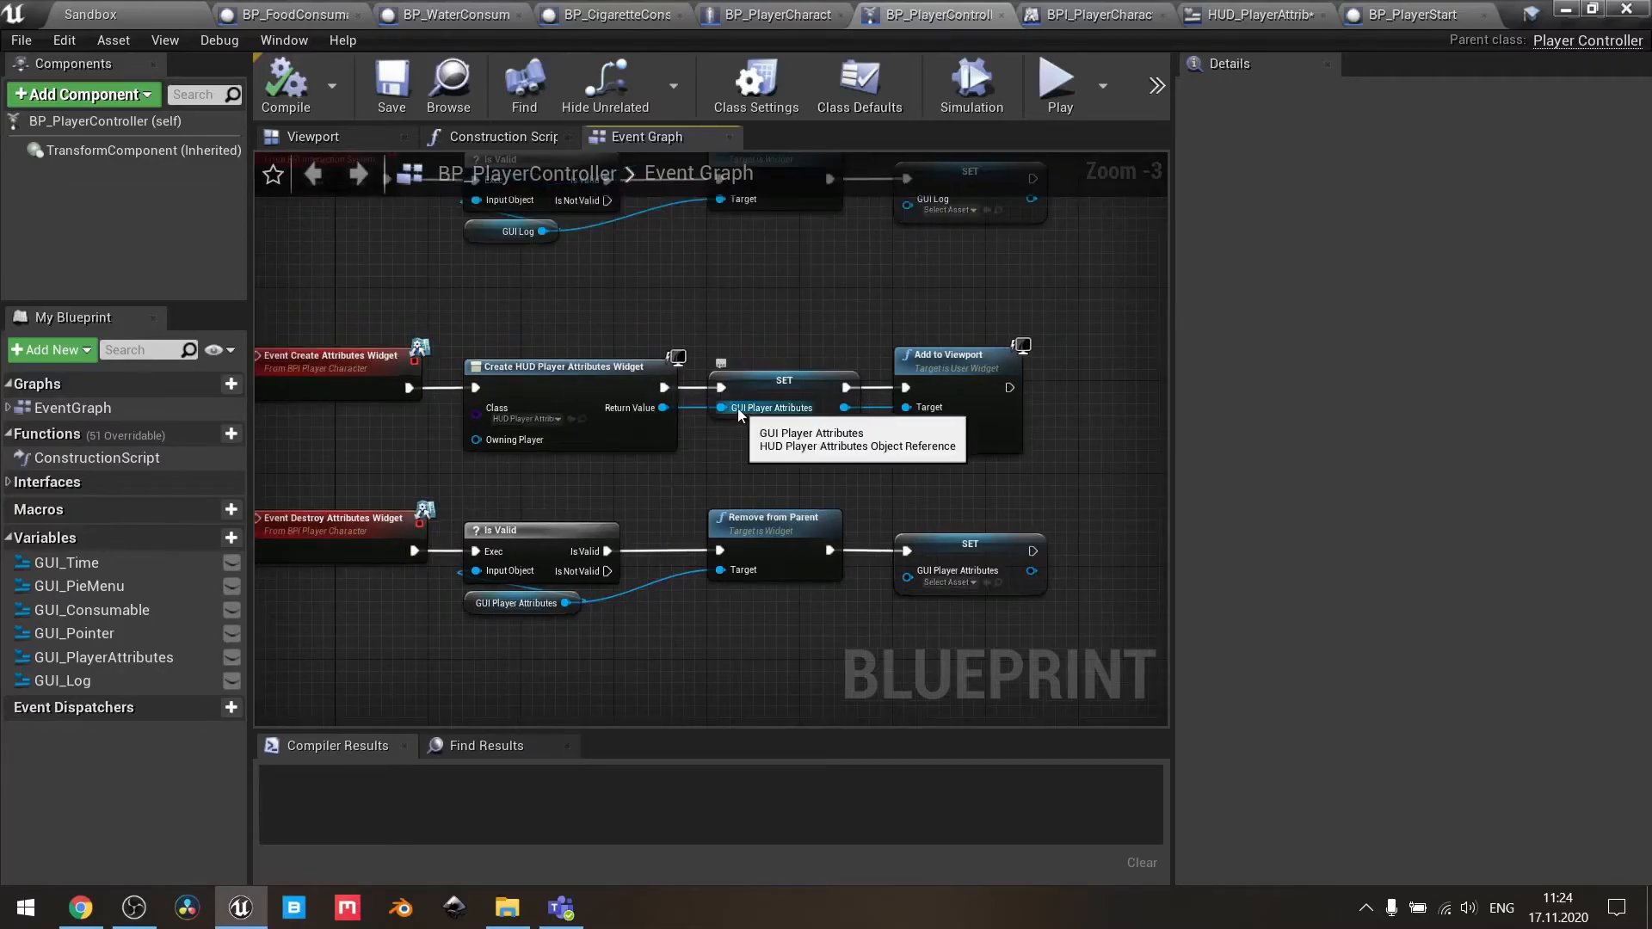
pyautogui.moveTo(770, 385)
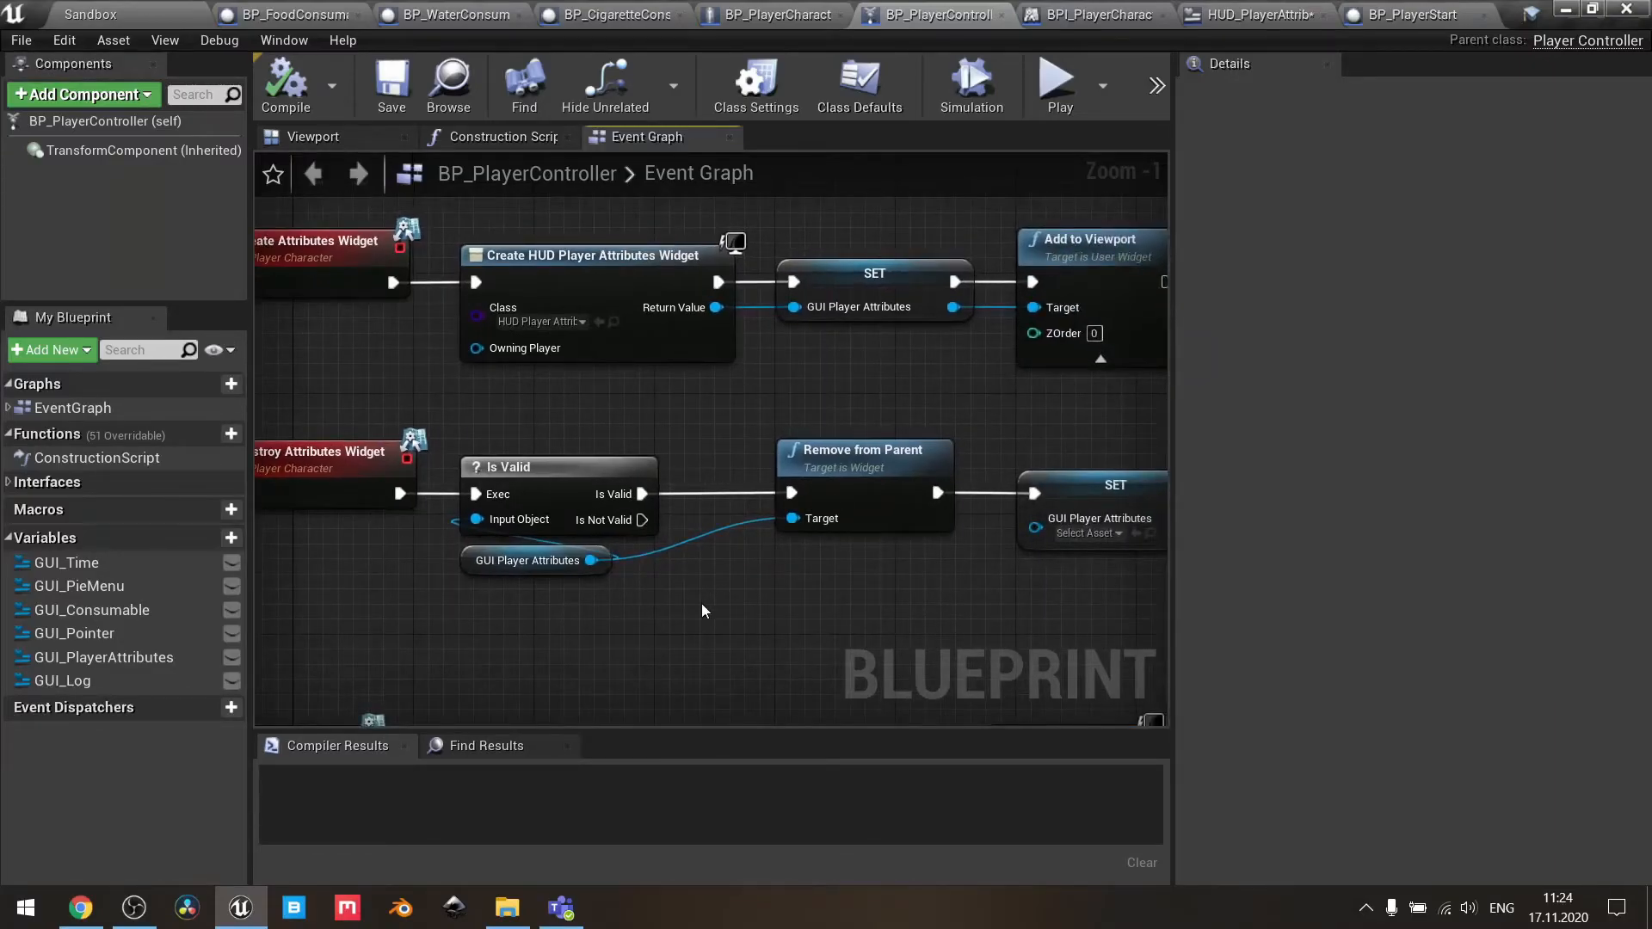
pyautogui.moveTo(913, 597)
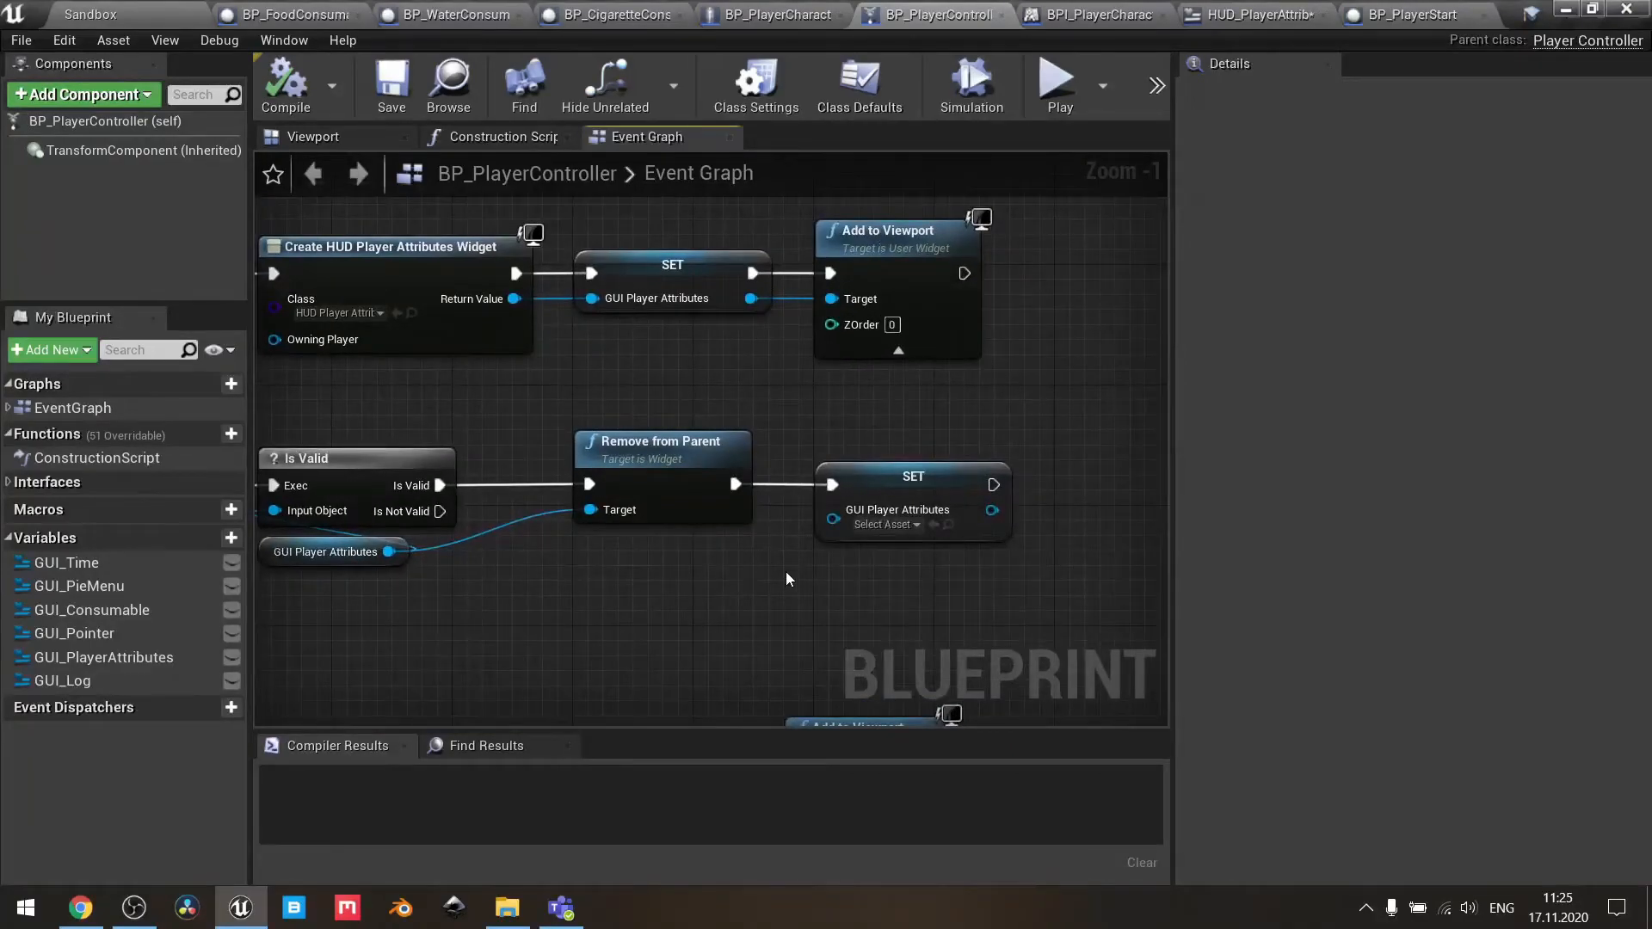
# - Check the controller's Class Settings, listing BPI Player Character as an implemented interface
pyautogui.scroll(-3)
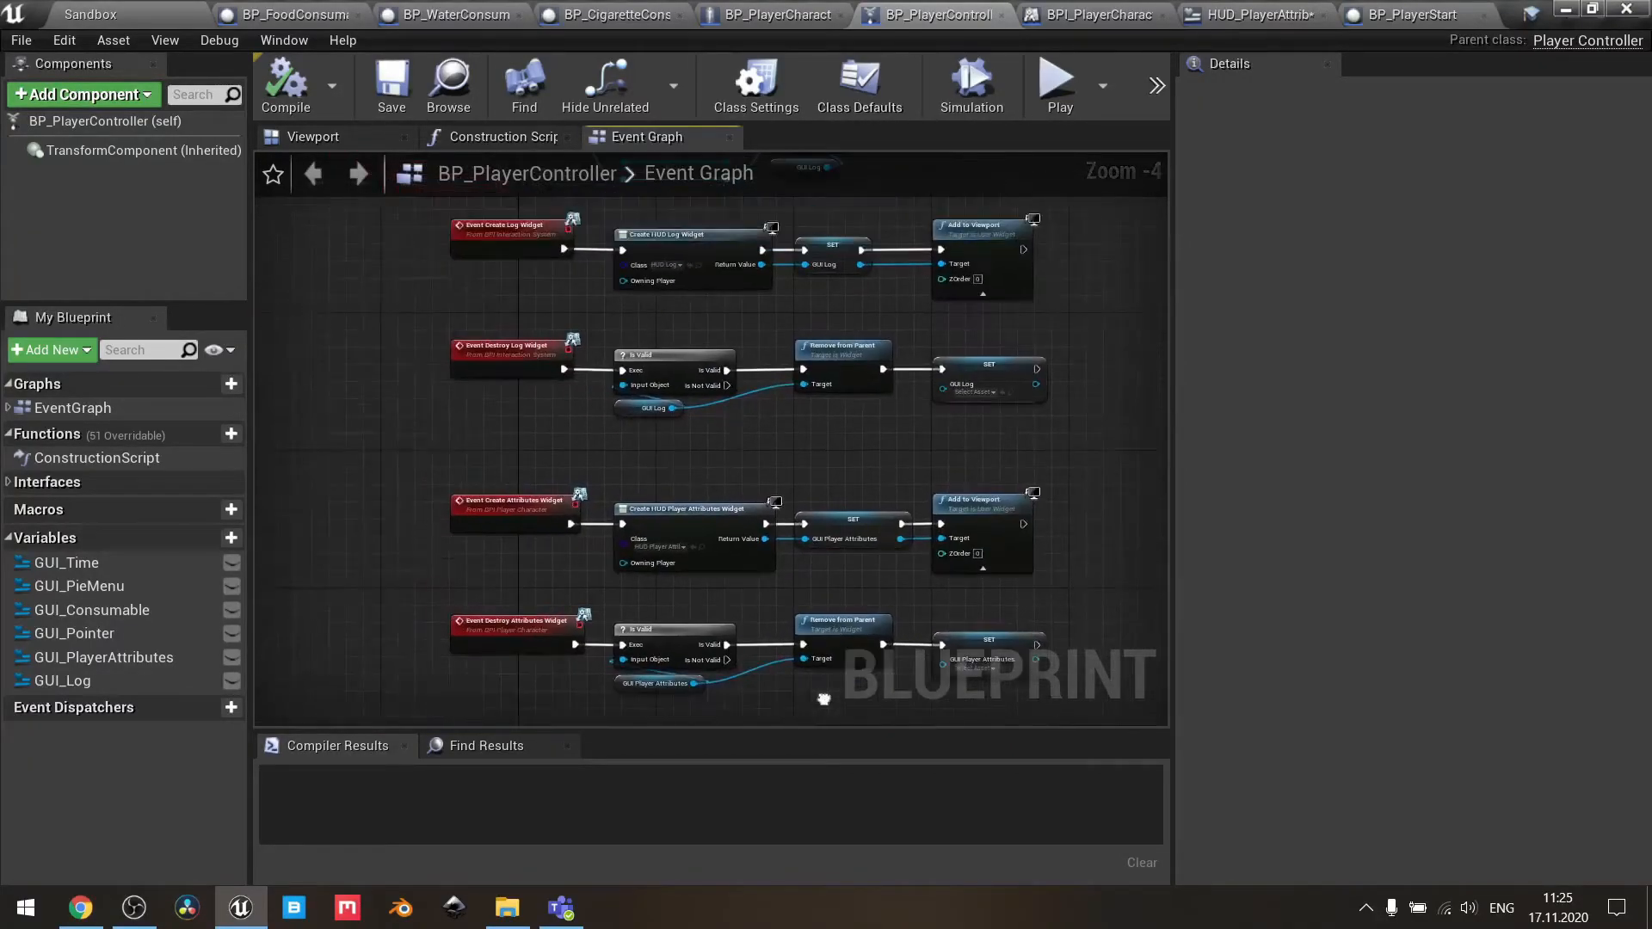
pyautogui.scroll(3)
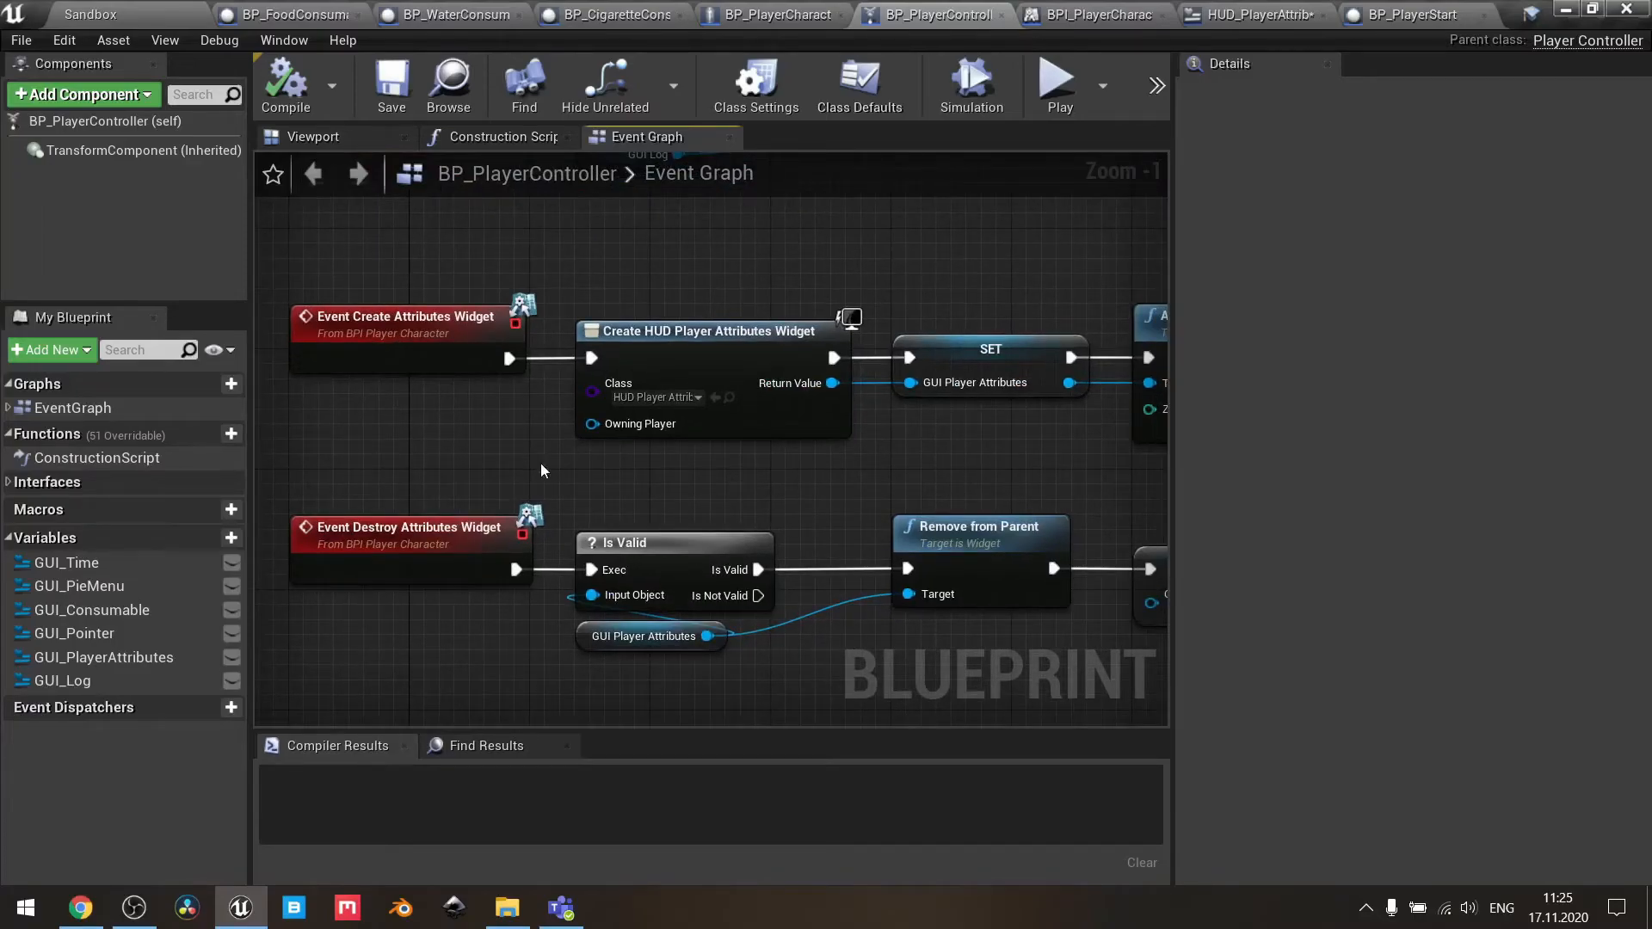
pyautogui.moveTo(793, 155)
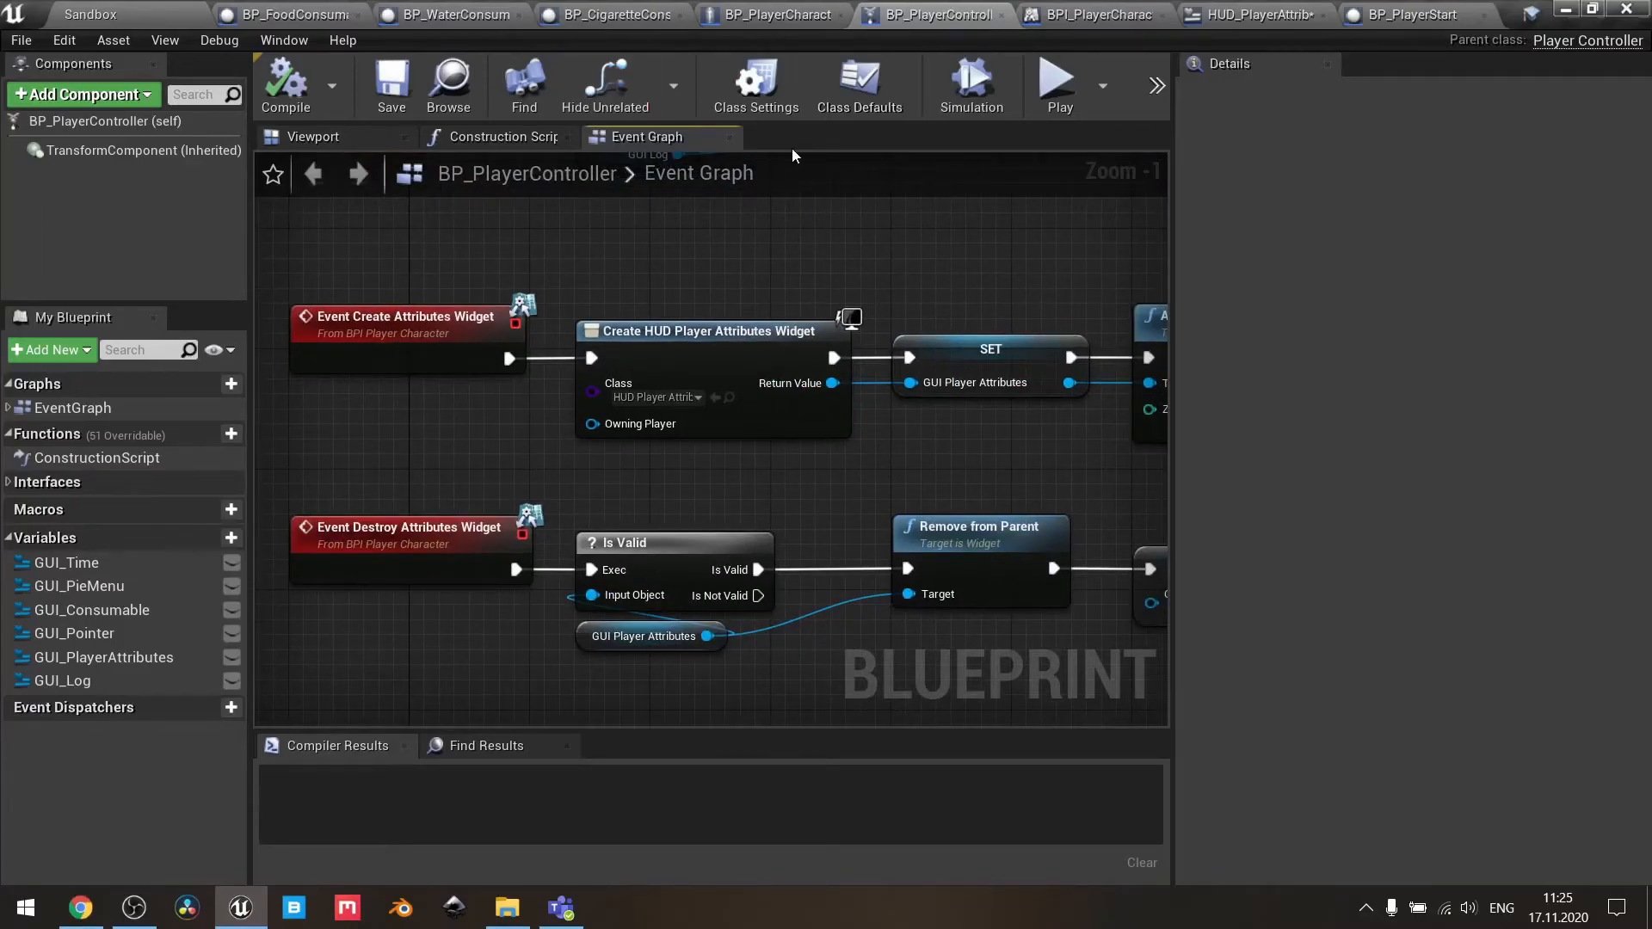
pyautogui.click(754, 84)
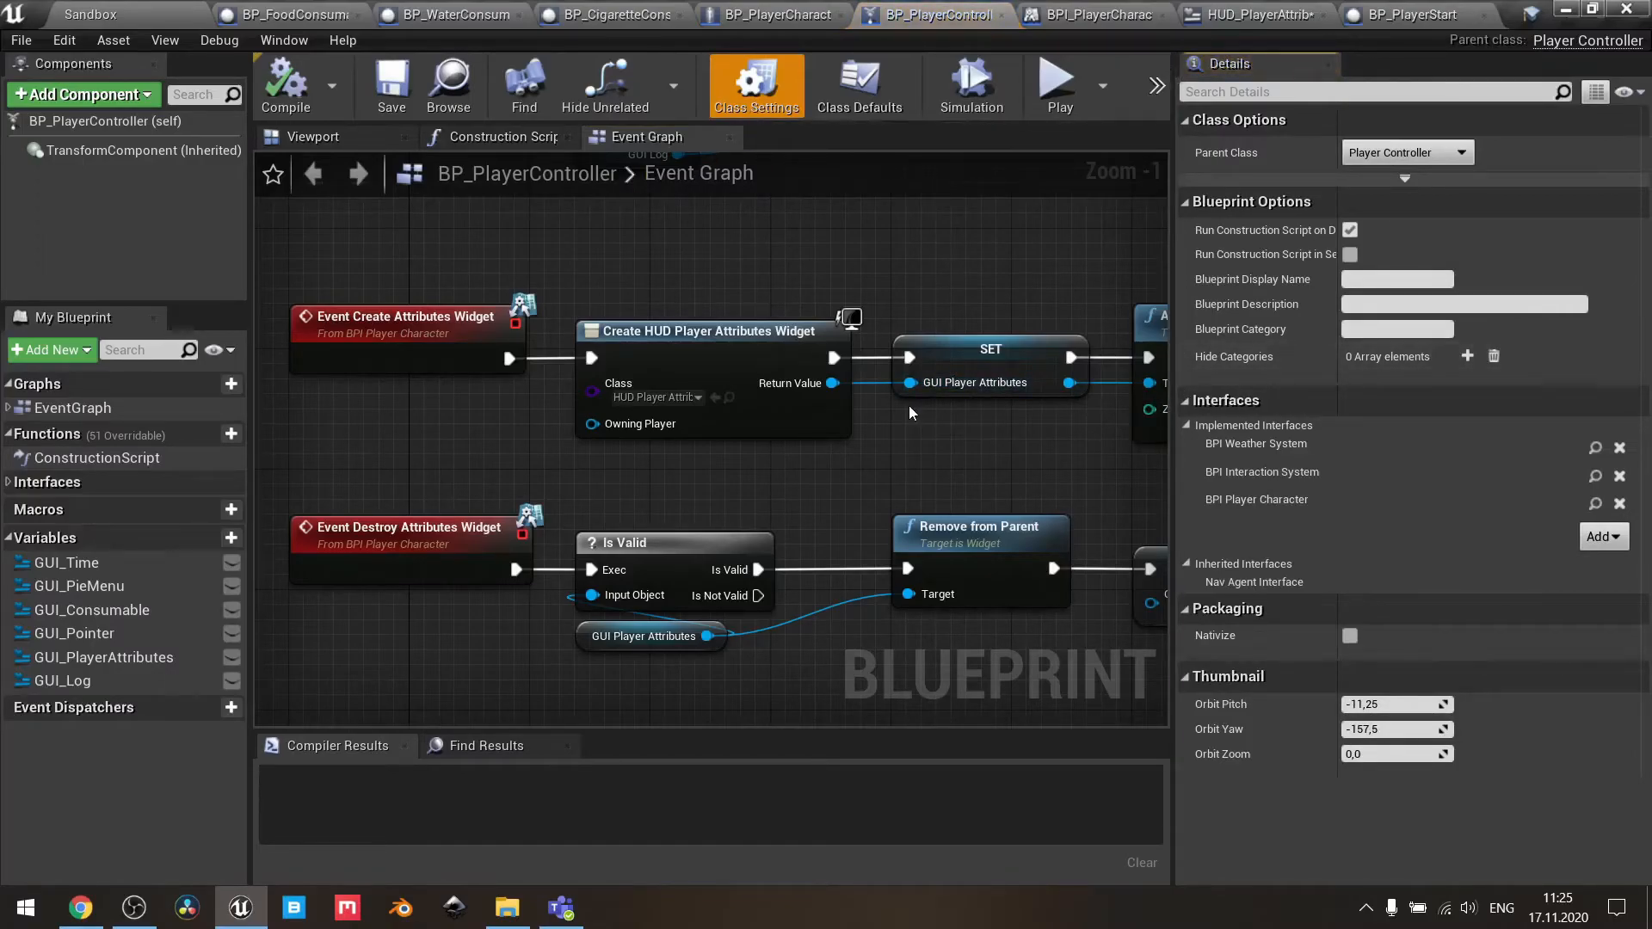
pyautogui.moveTo(783, 14)
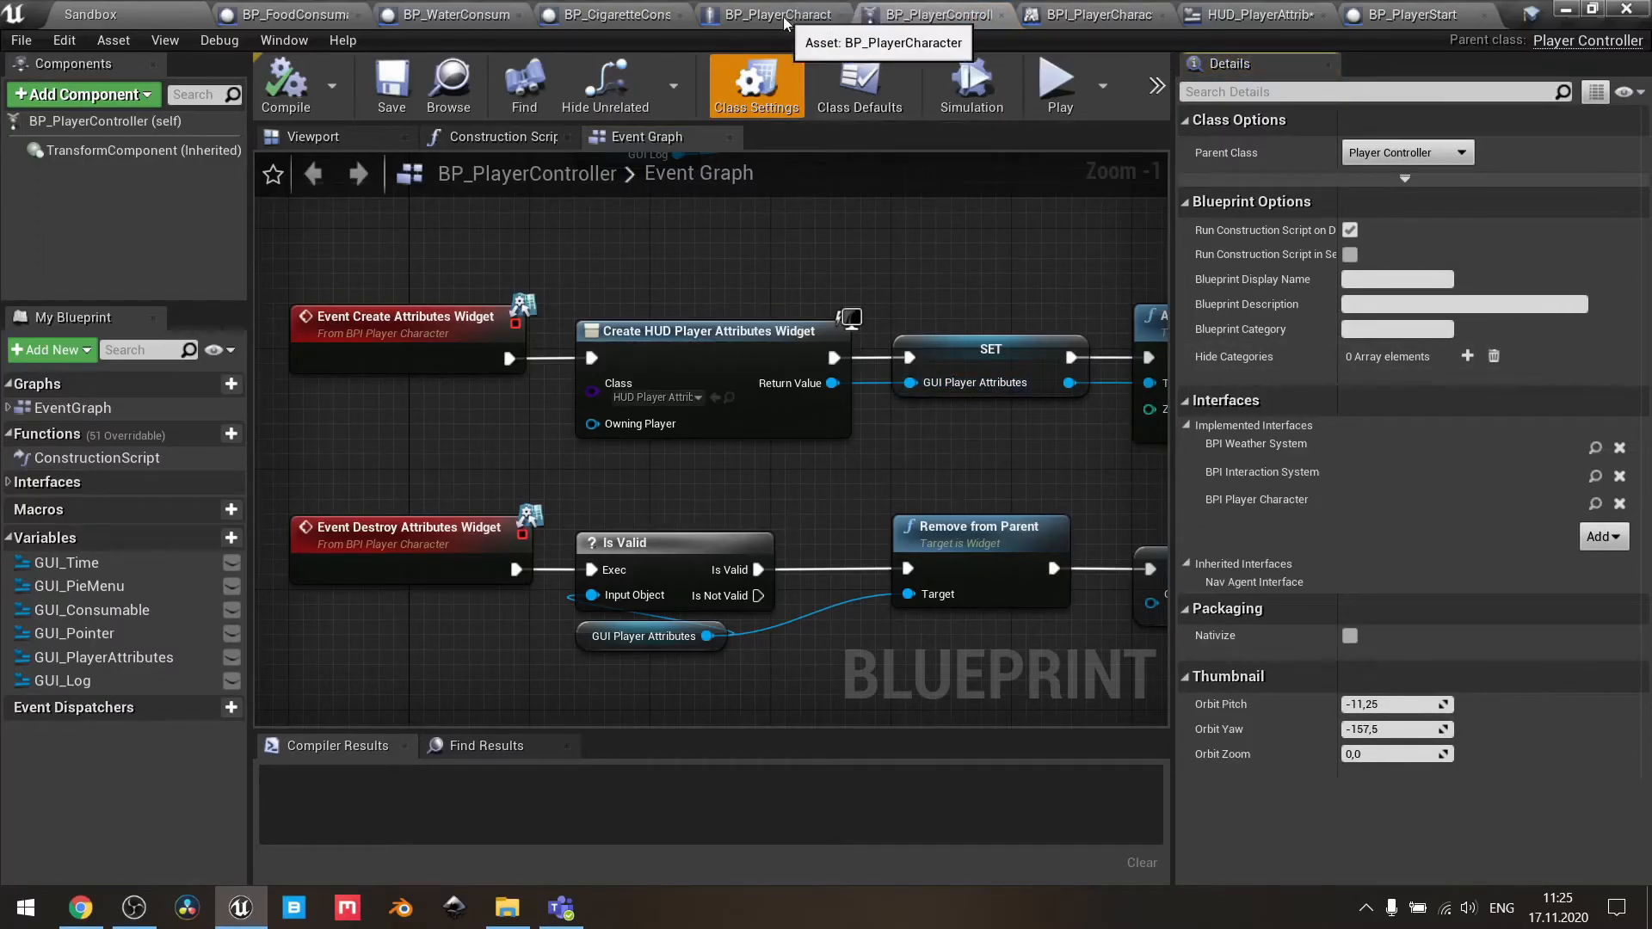
pyautogui.click(775, 14)
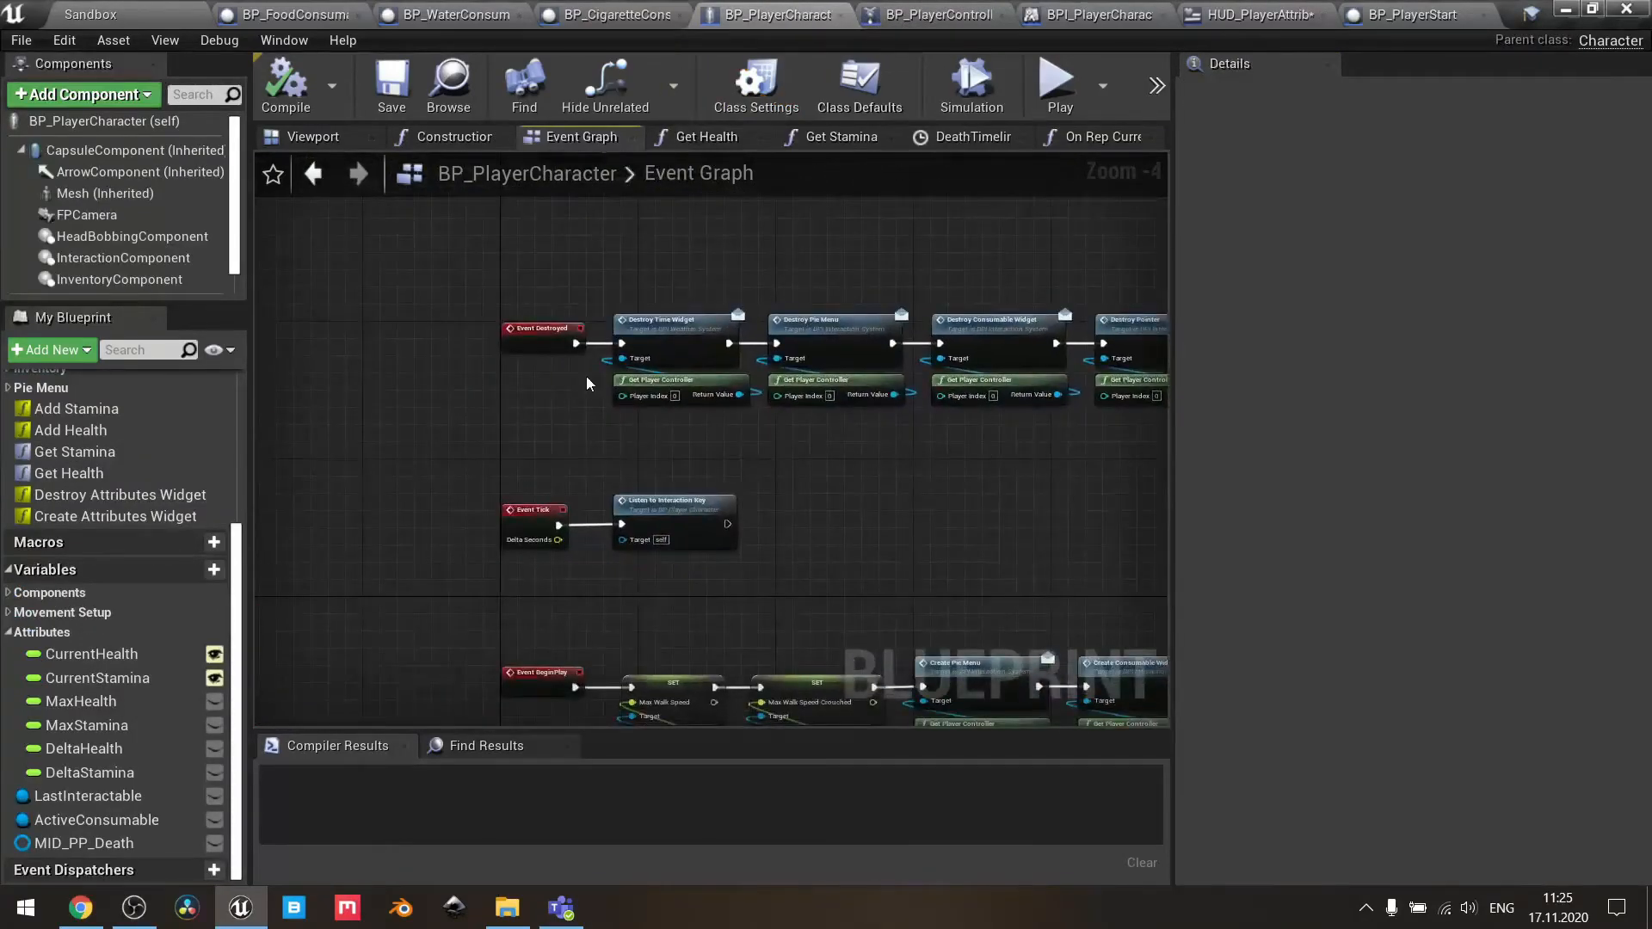
pyautogui.scroll(3)
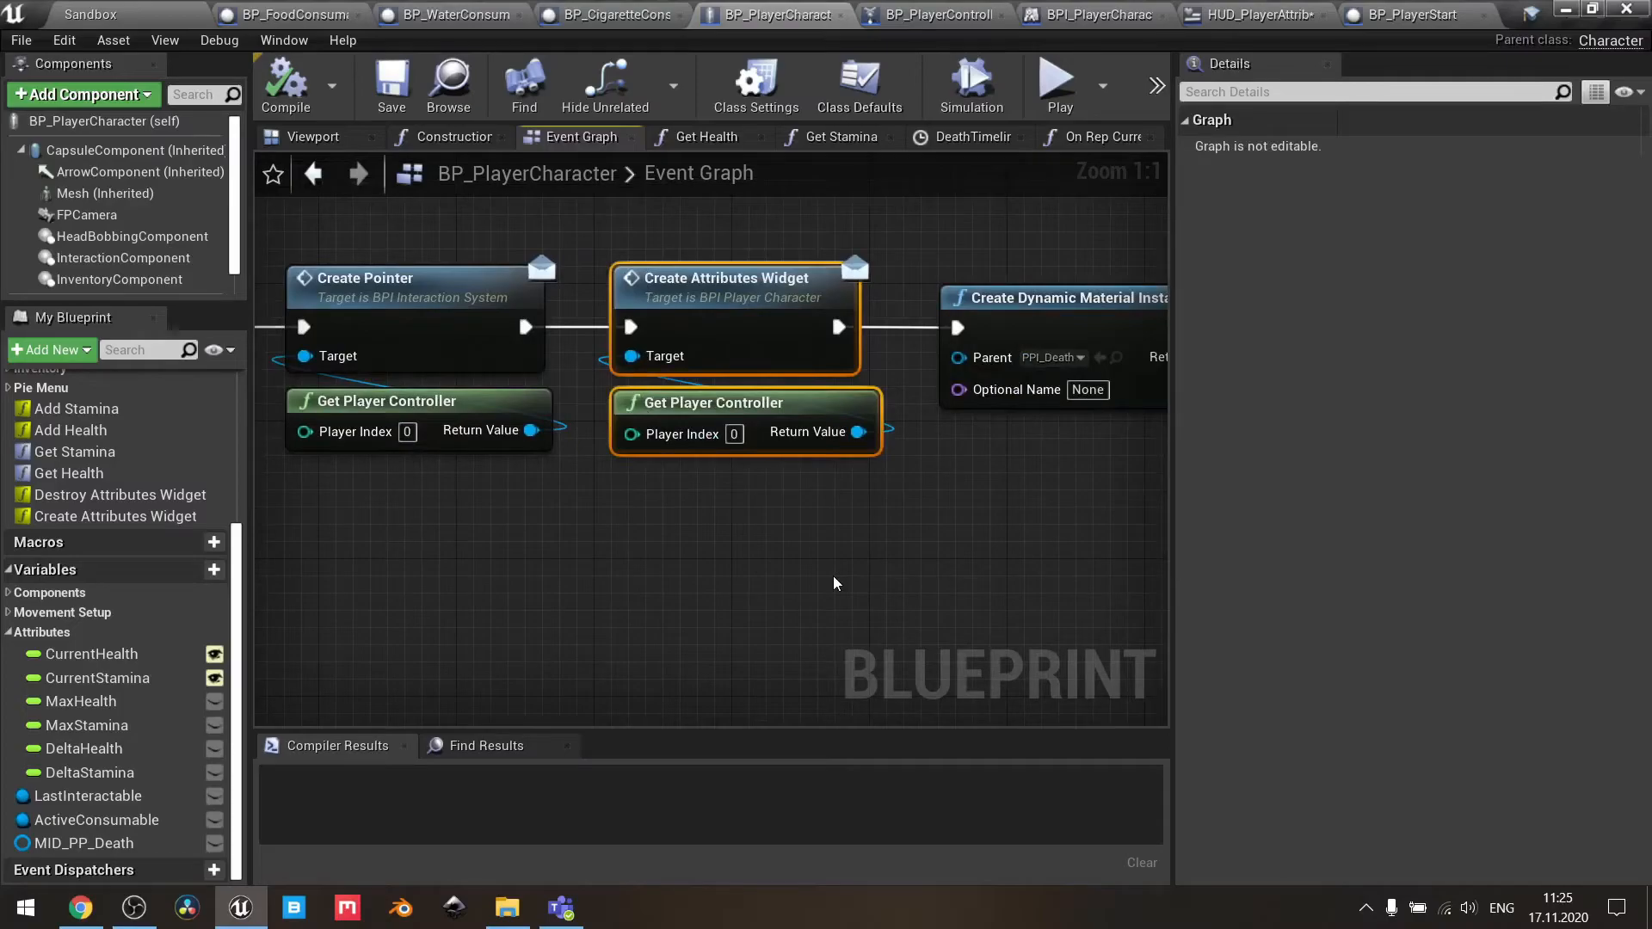
pyautogui.scroll(-3)
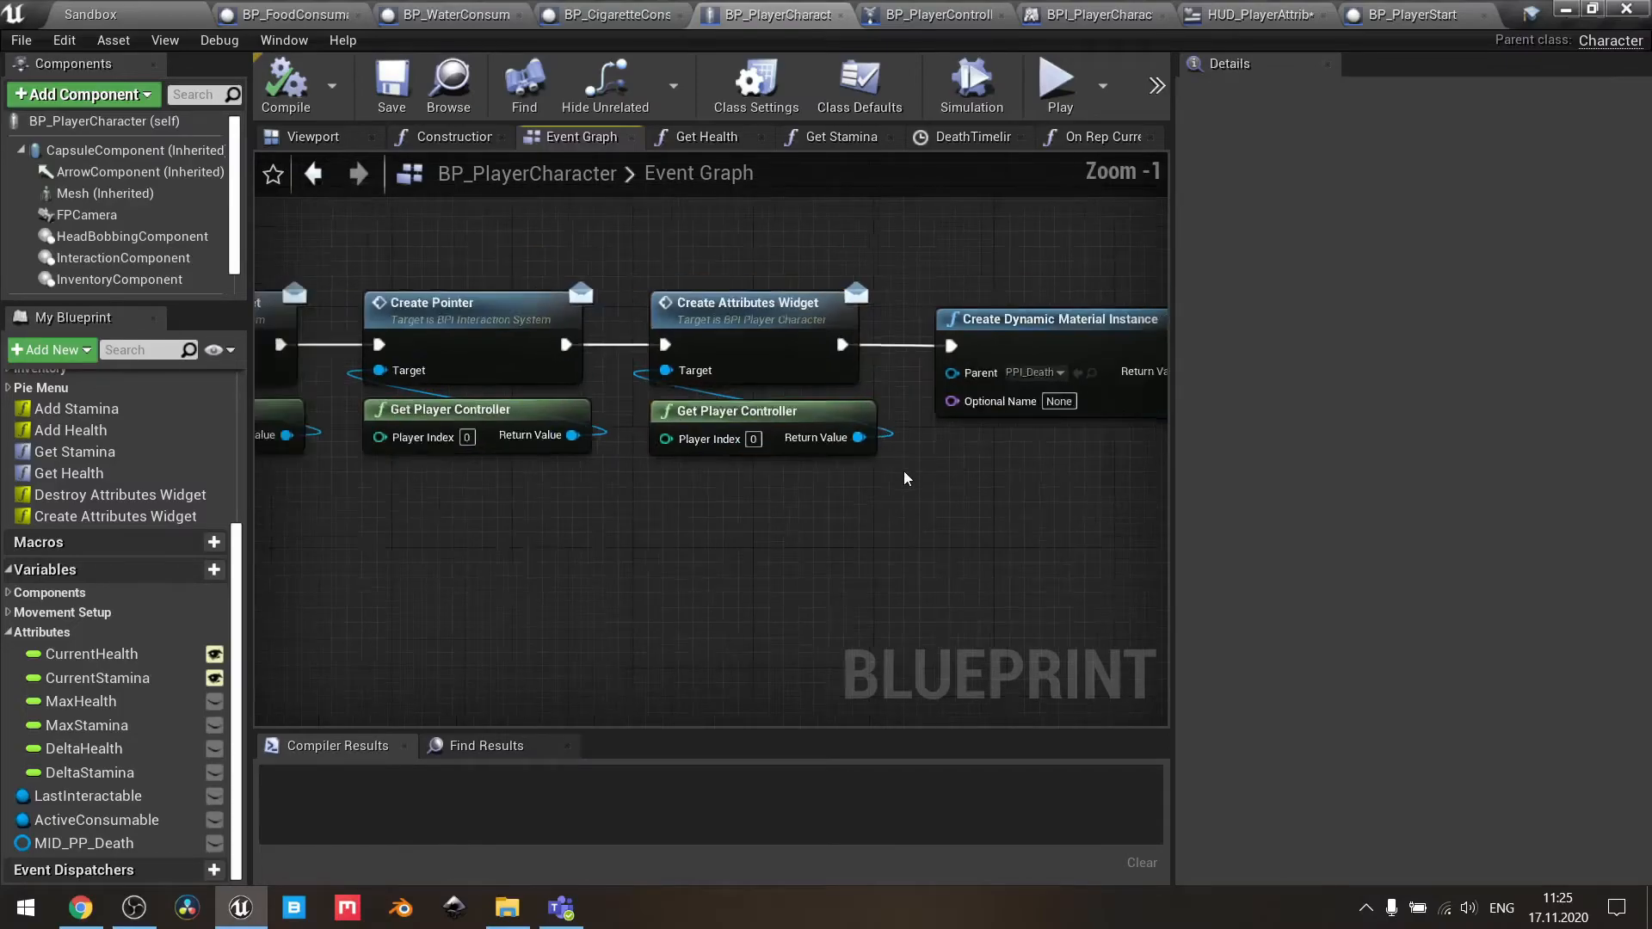
pyautogui.scroll(-3)
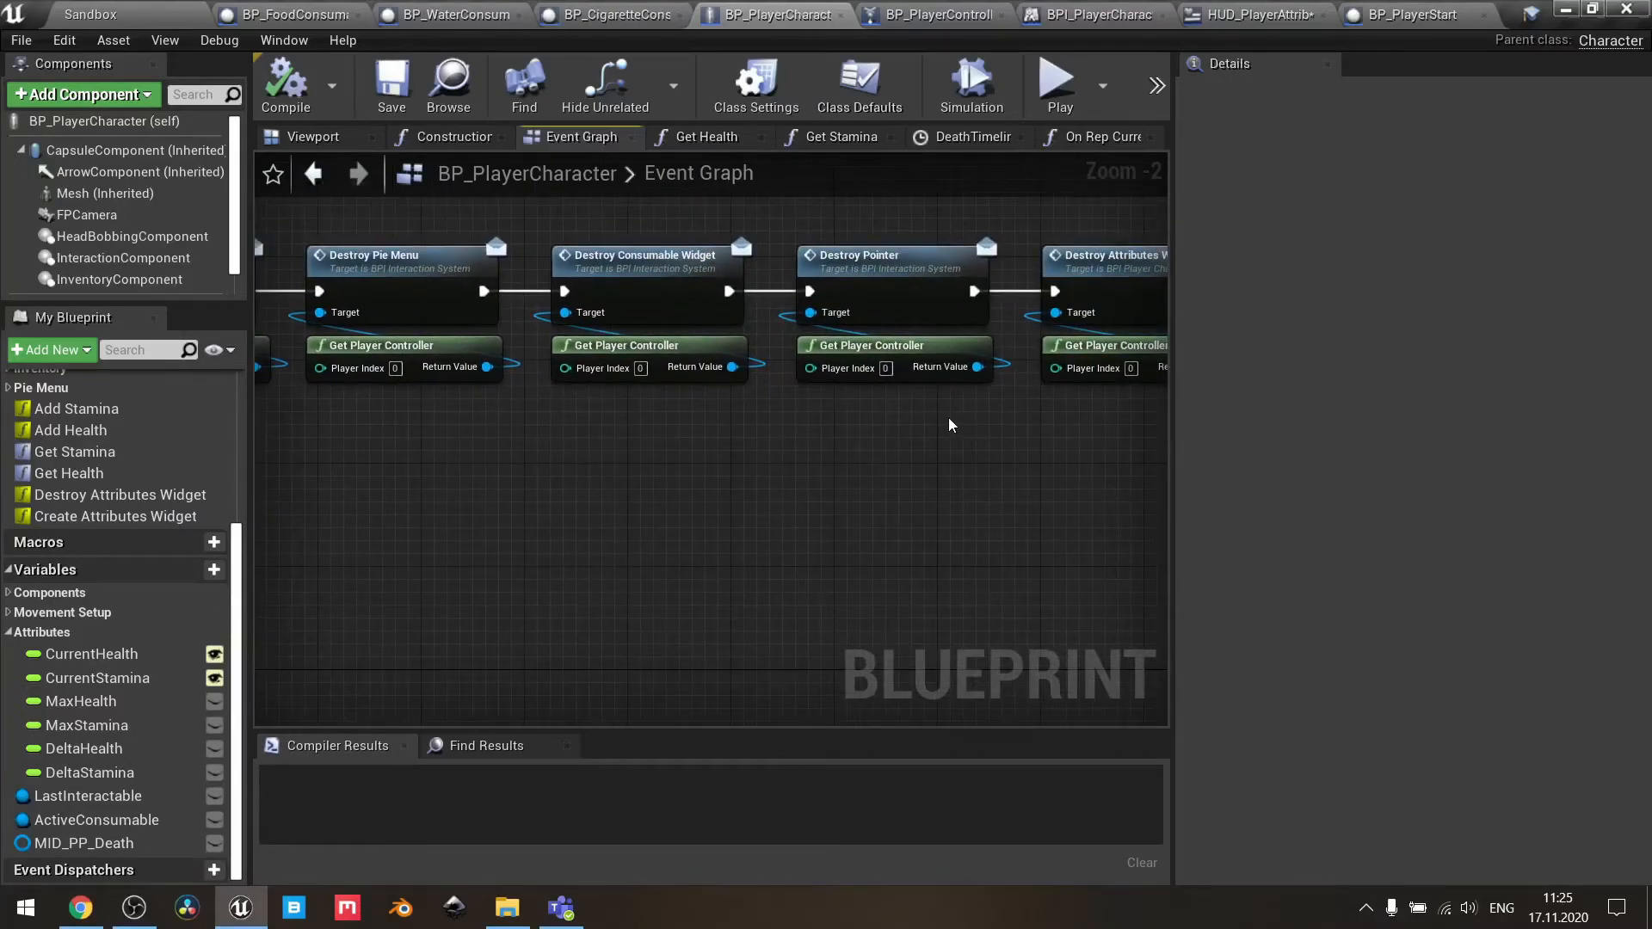
pyautogui.scroll(3)
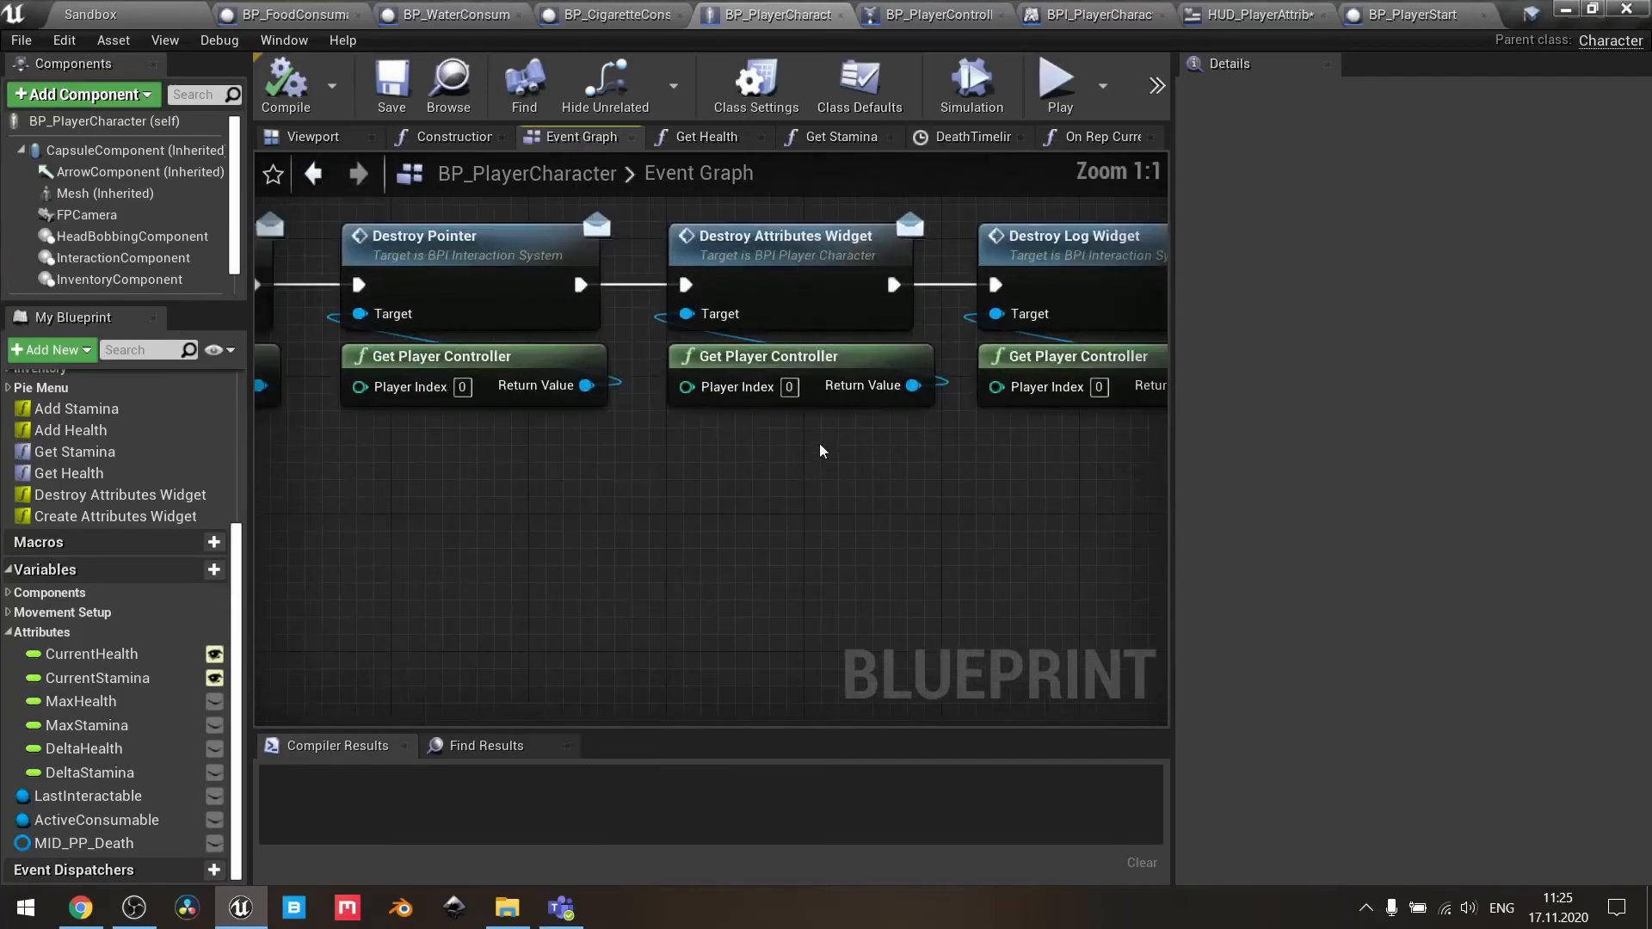
pyautogui.click(747, 370)
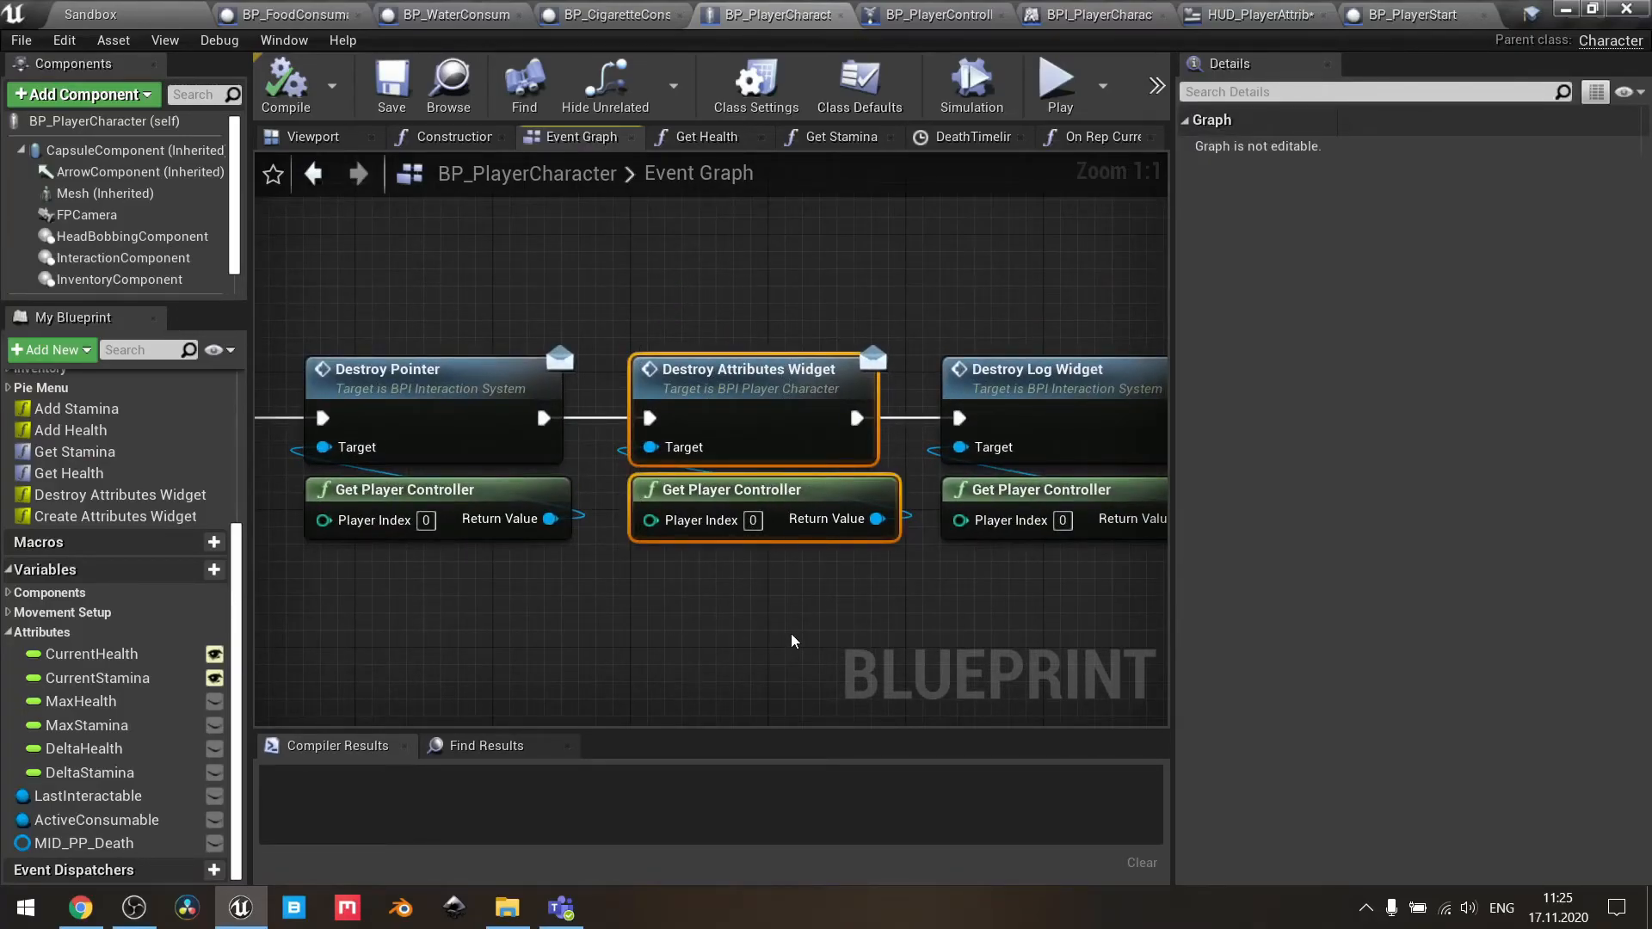
pyautogui.scroll(-3)
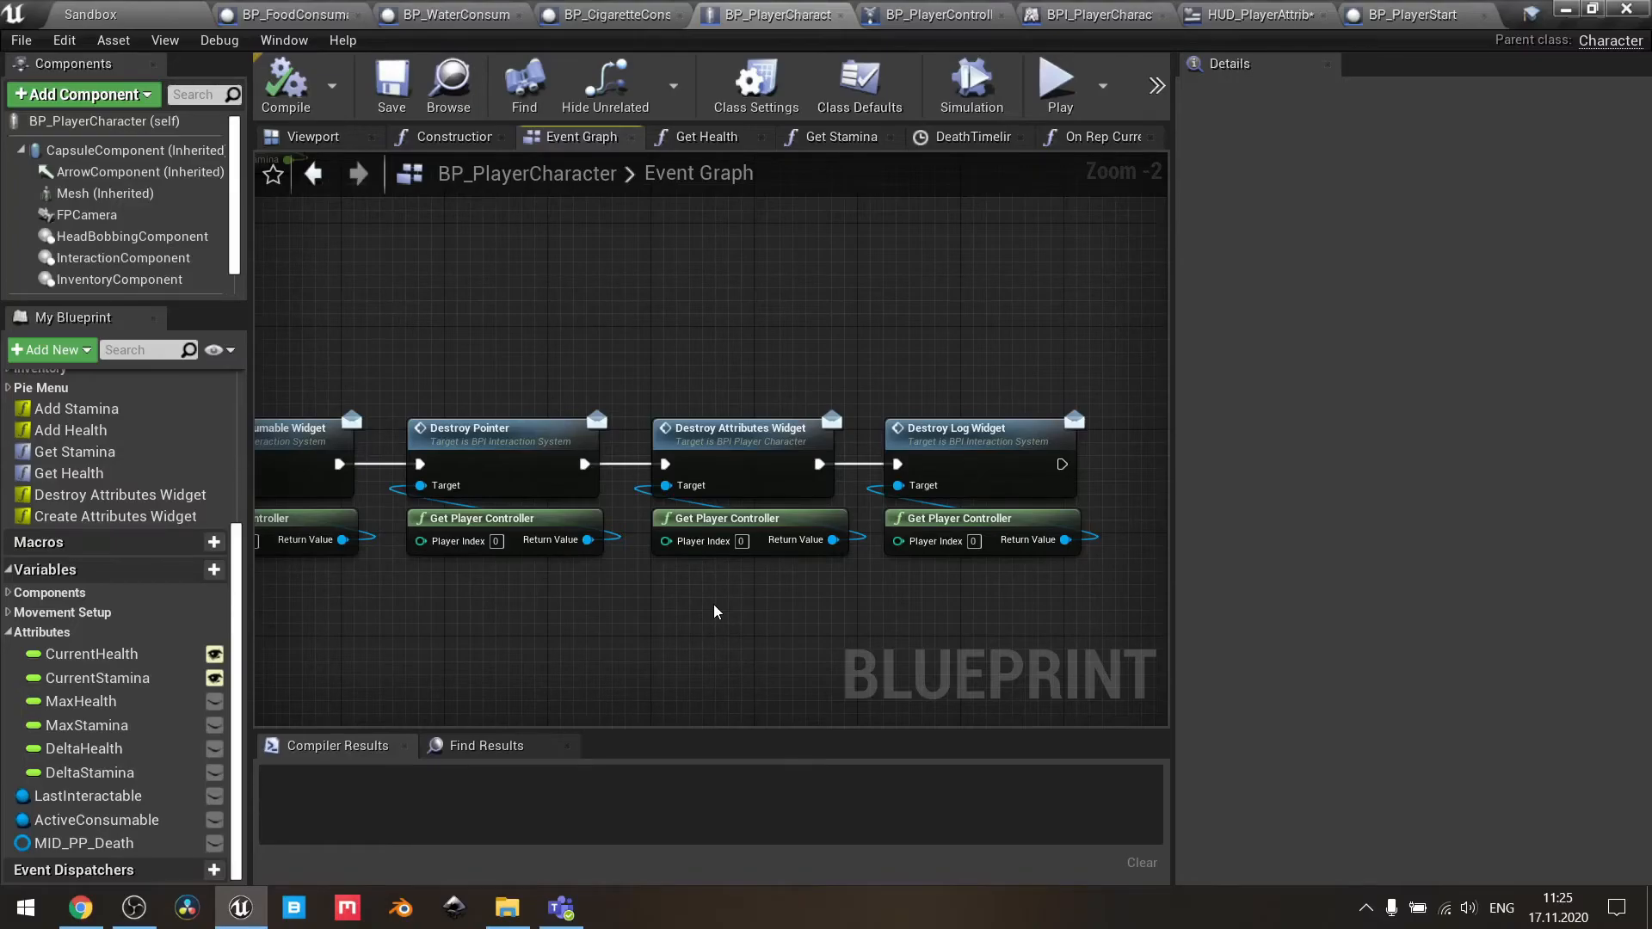
# - Browse the food, water and cigarette consumables, ending on BP_FoodConsumable's Add Health call
pyautogui.click(293, 14)
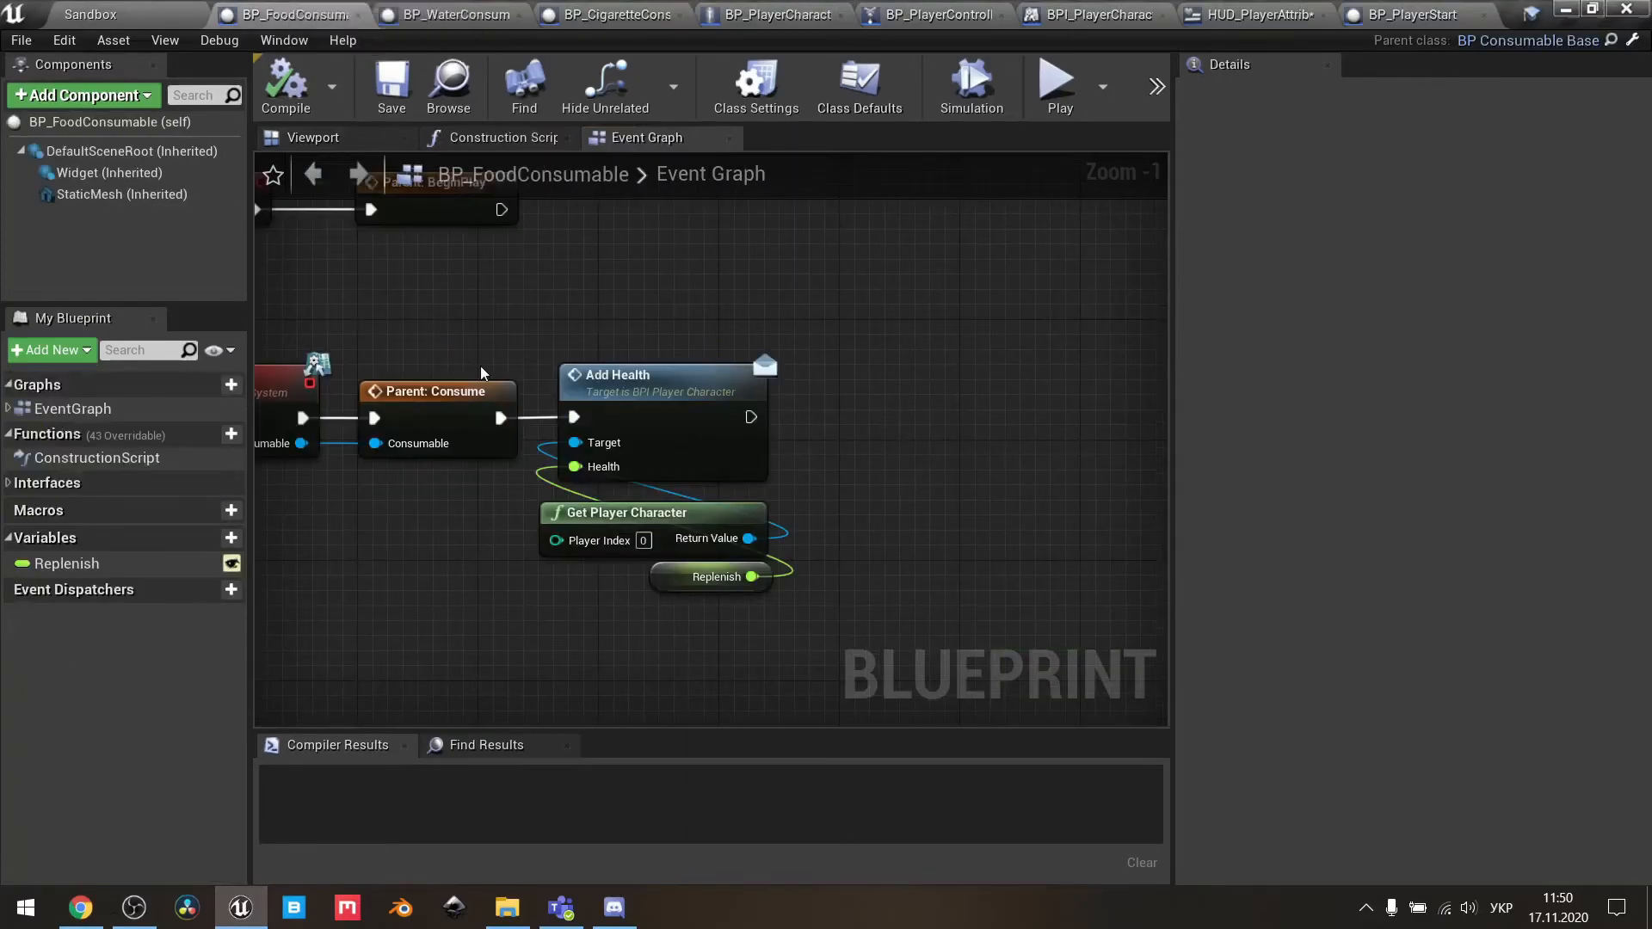
pyautogui.click(451, 13)
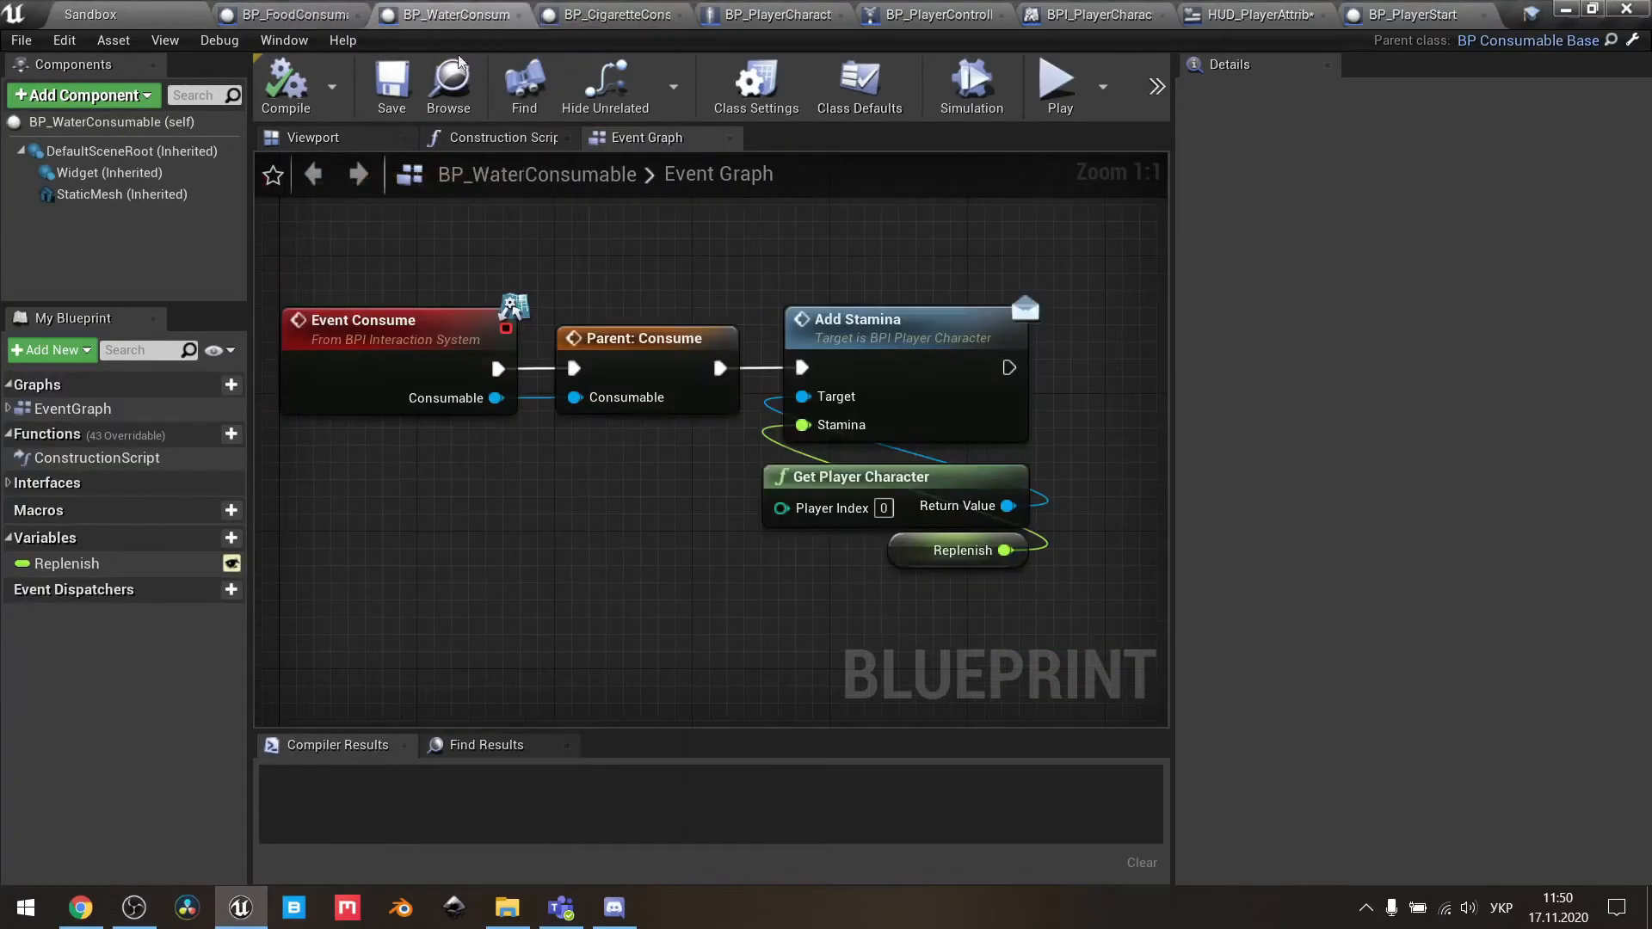
pyautogui.click(611, 14)
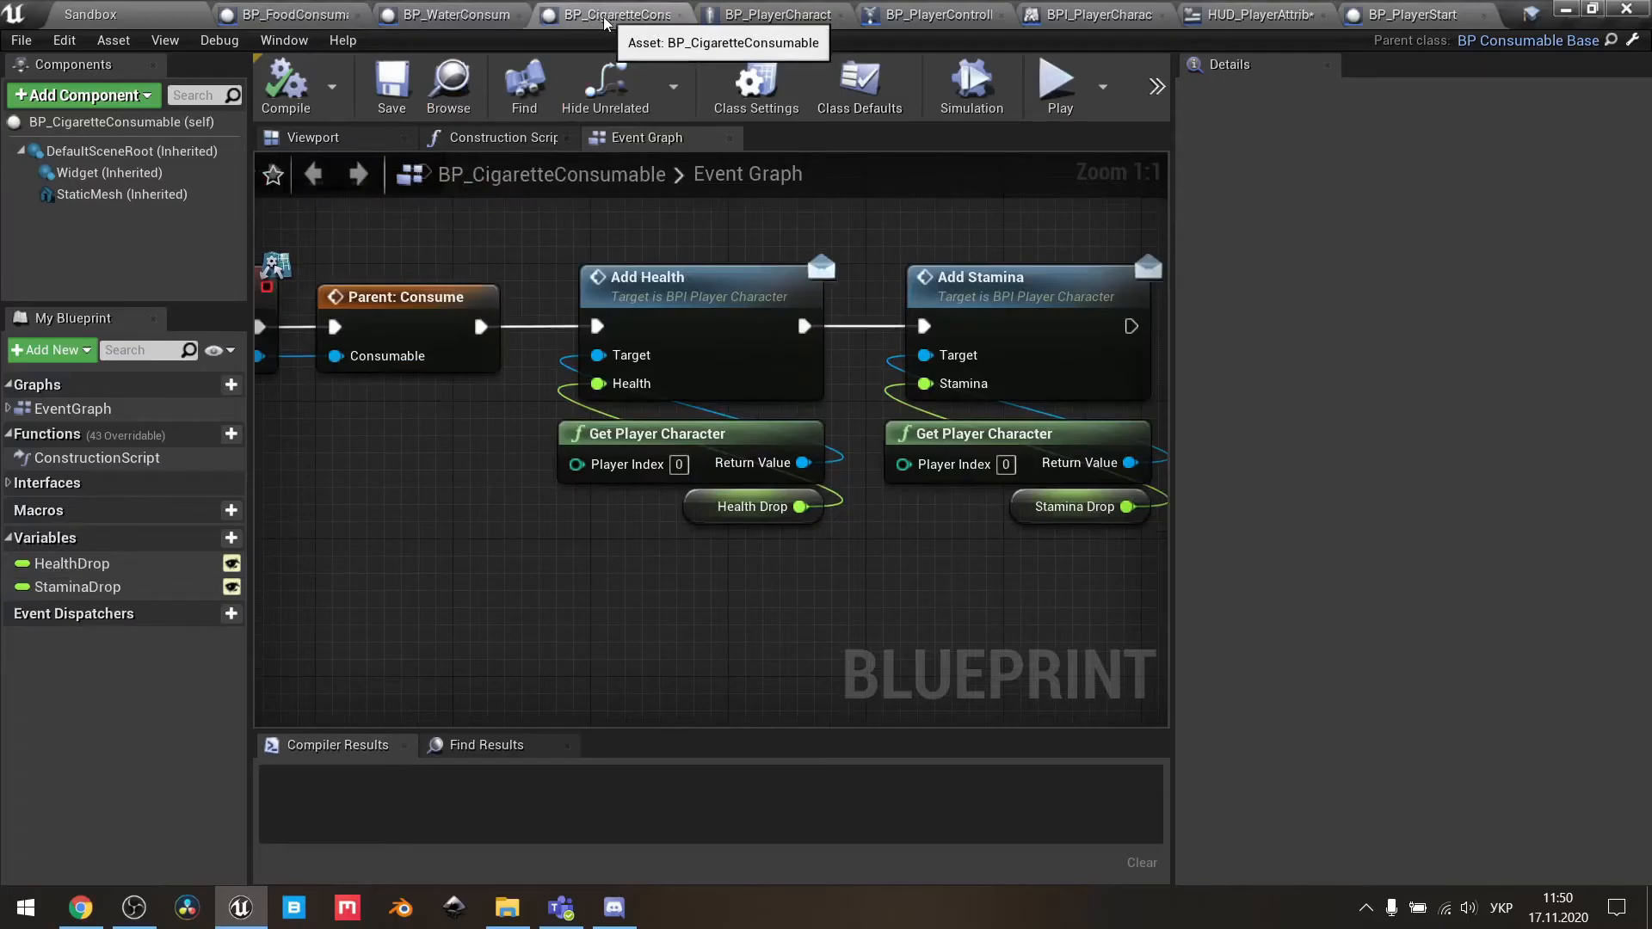
pyautogui.moveTo(287, 14)
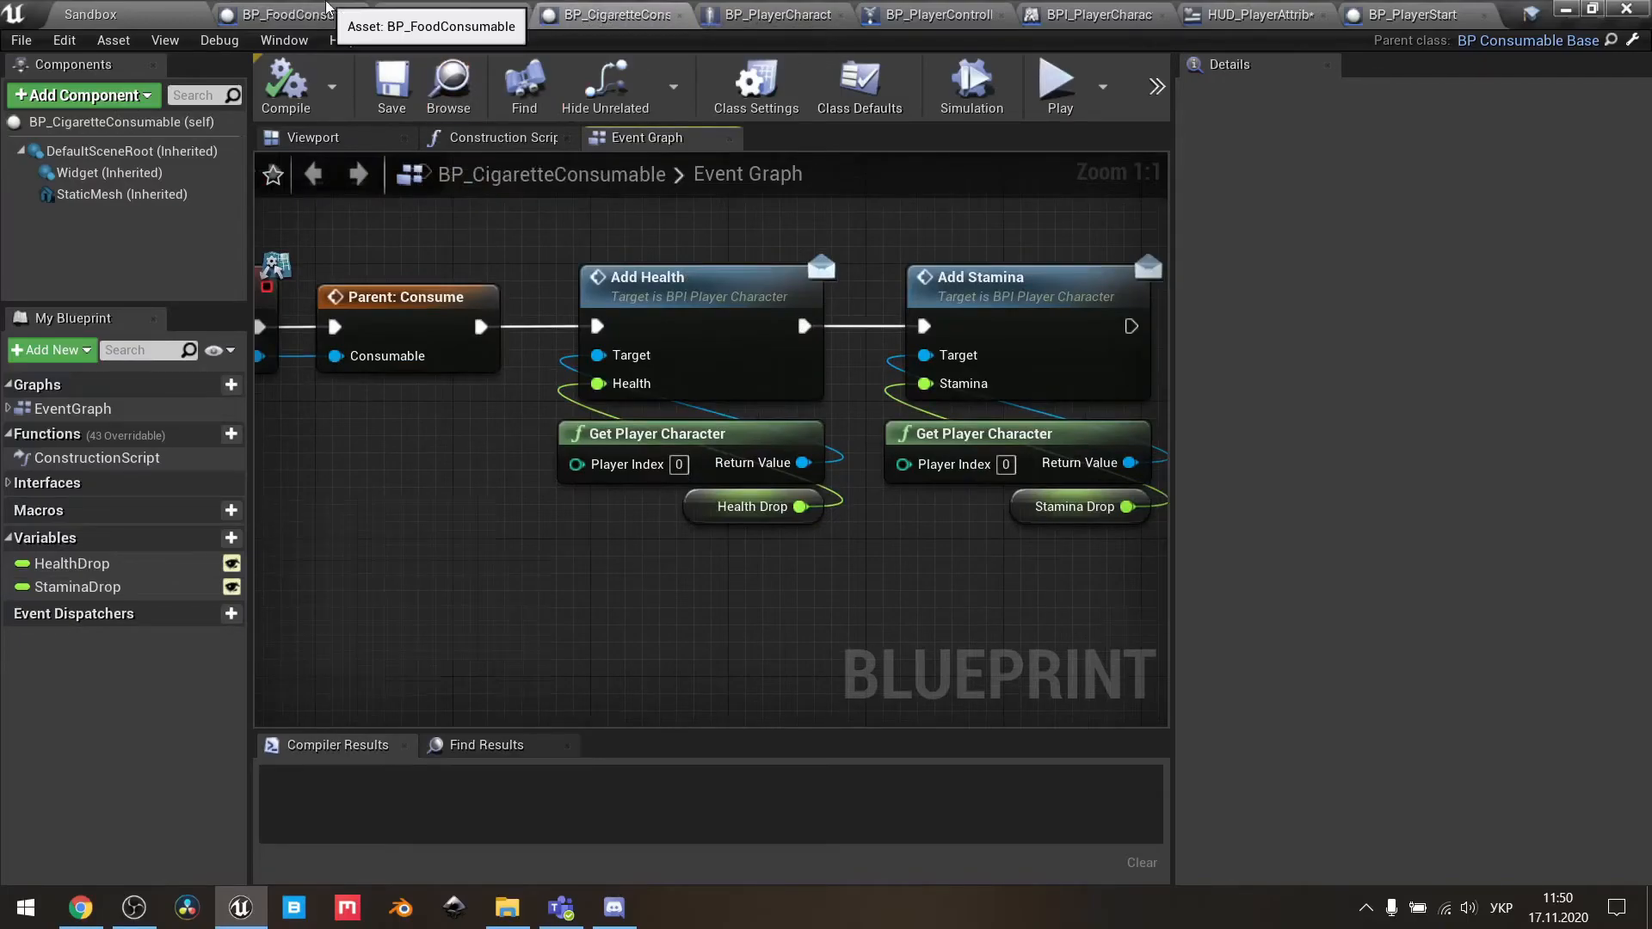
pyautogui.click(285, 14)
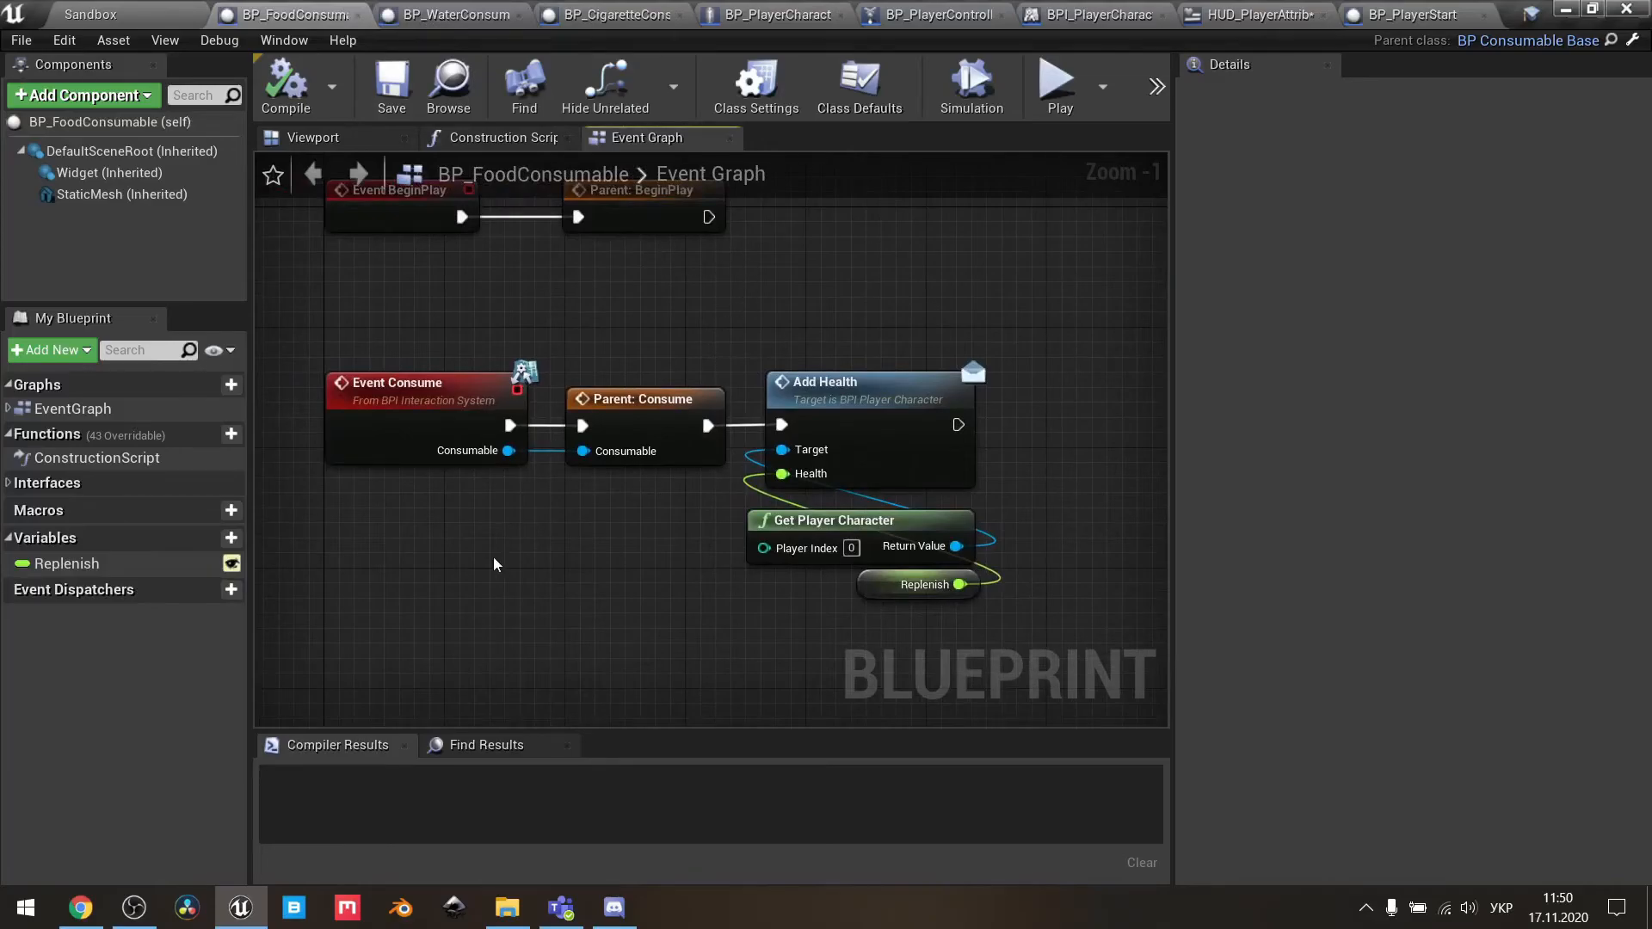
pyautogui.moveTo(381, 330)
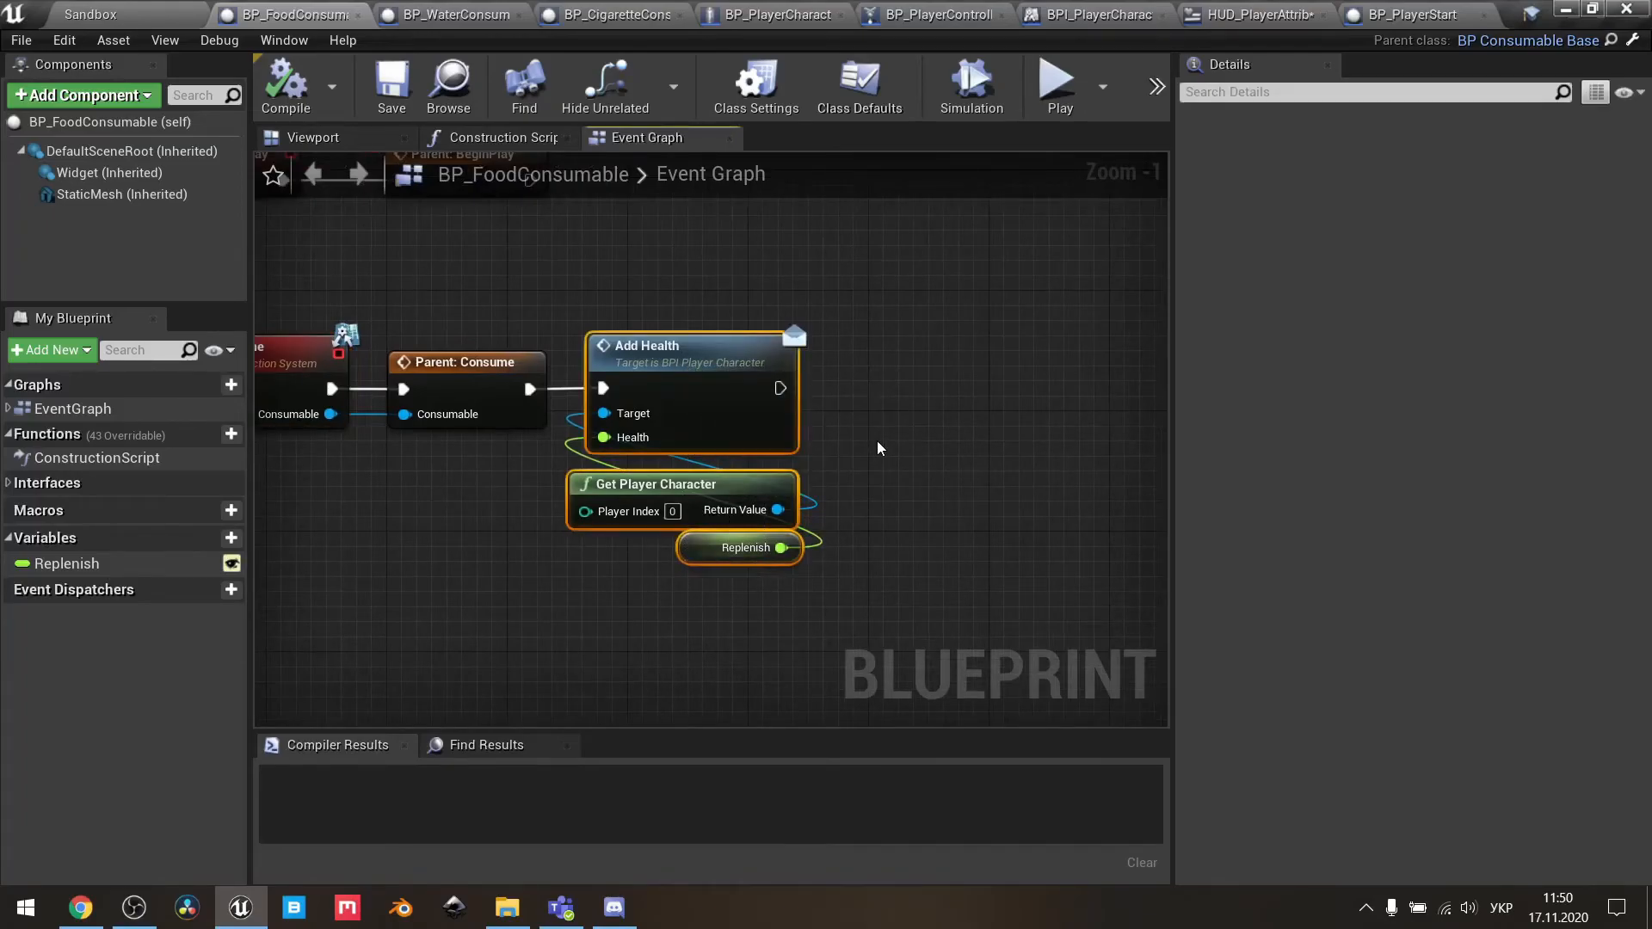
pyautogui.moveTo(704, 367)
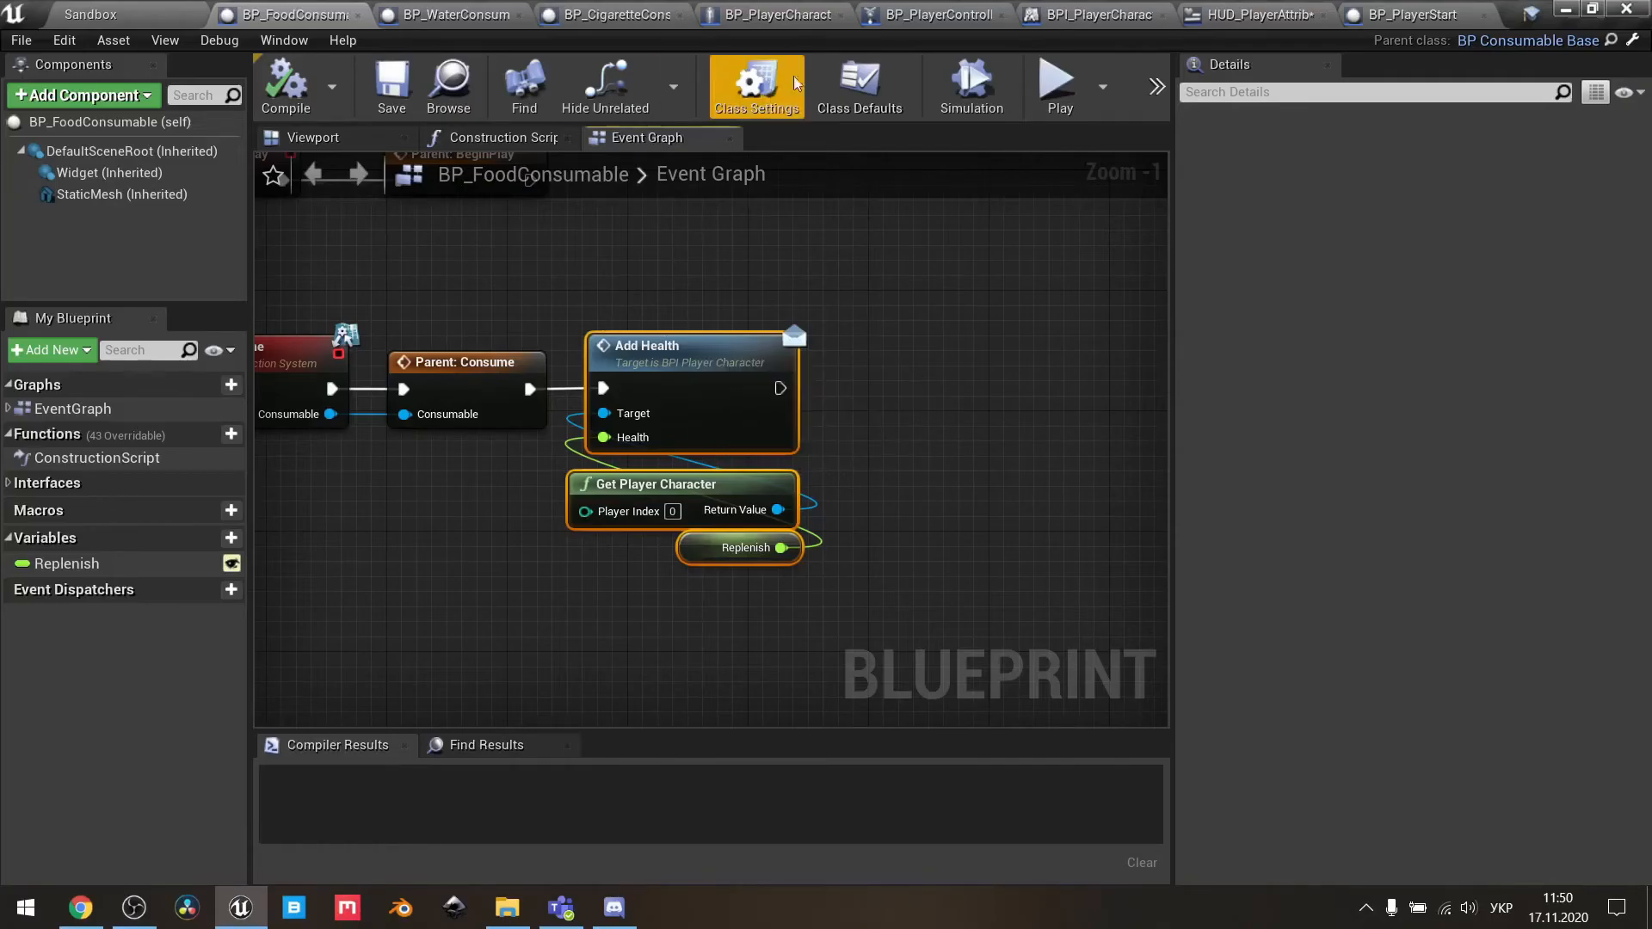
# - Zoom out on BP_PlayerCharacter's Event Add Health sum, Max Health branch and set nodes
pyautogui.click(775, 13)
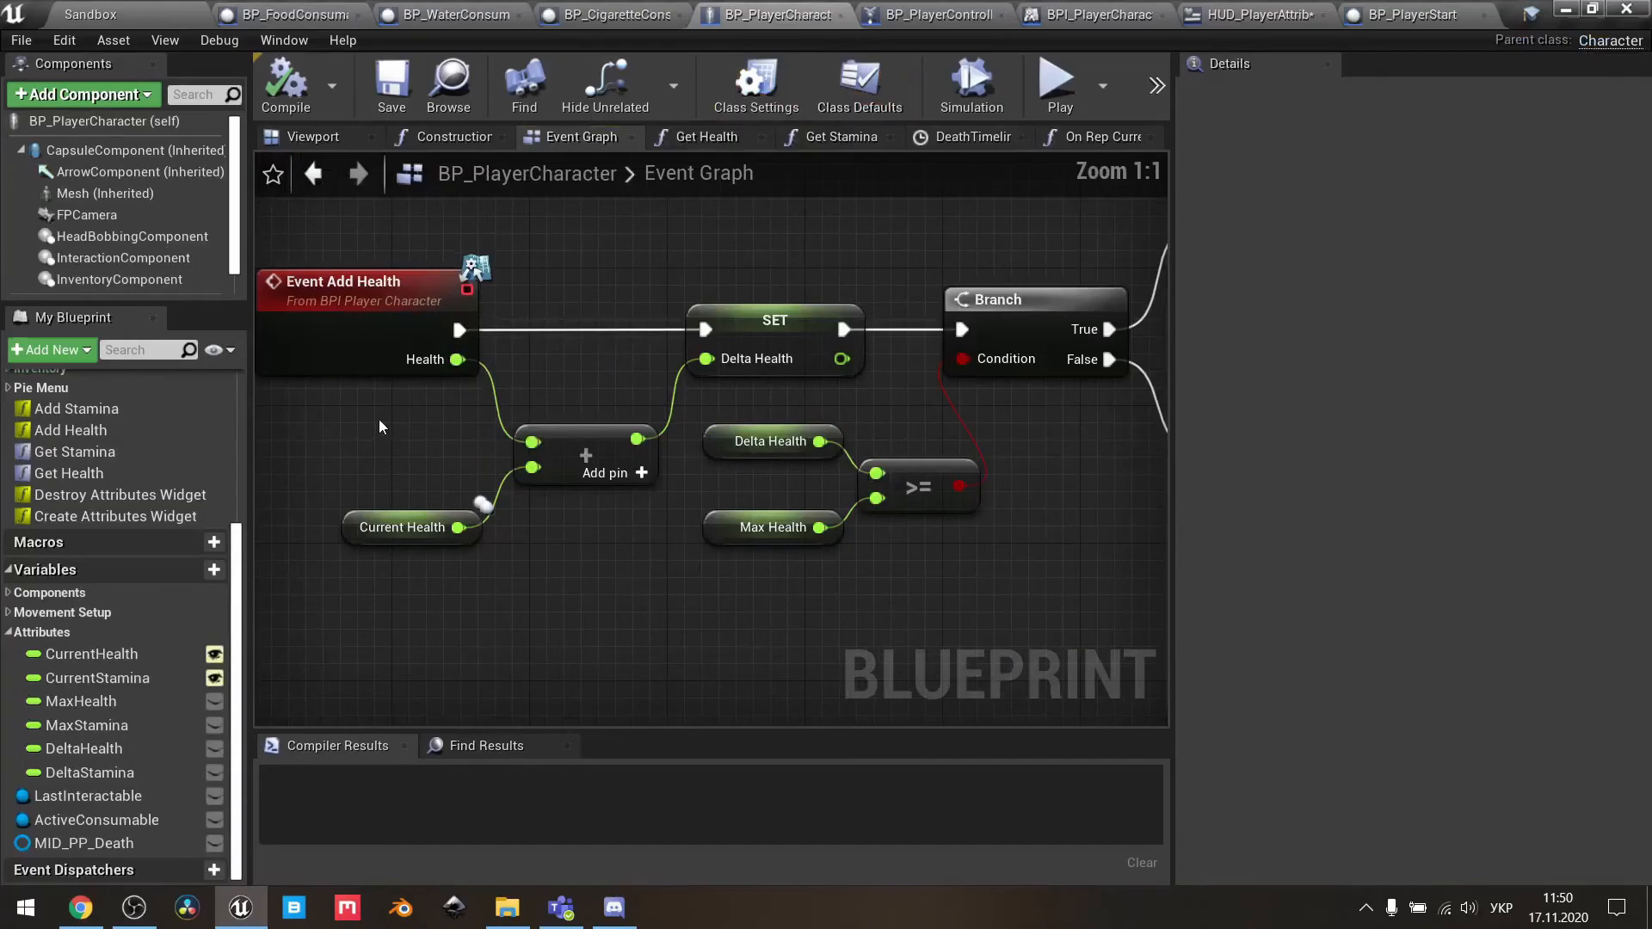
pyautogui.scroll(-3)
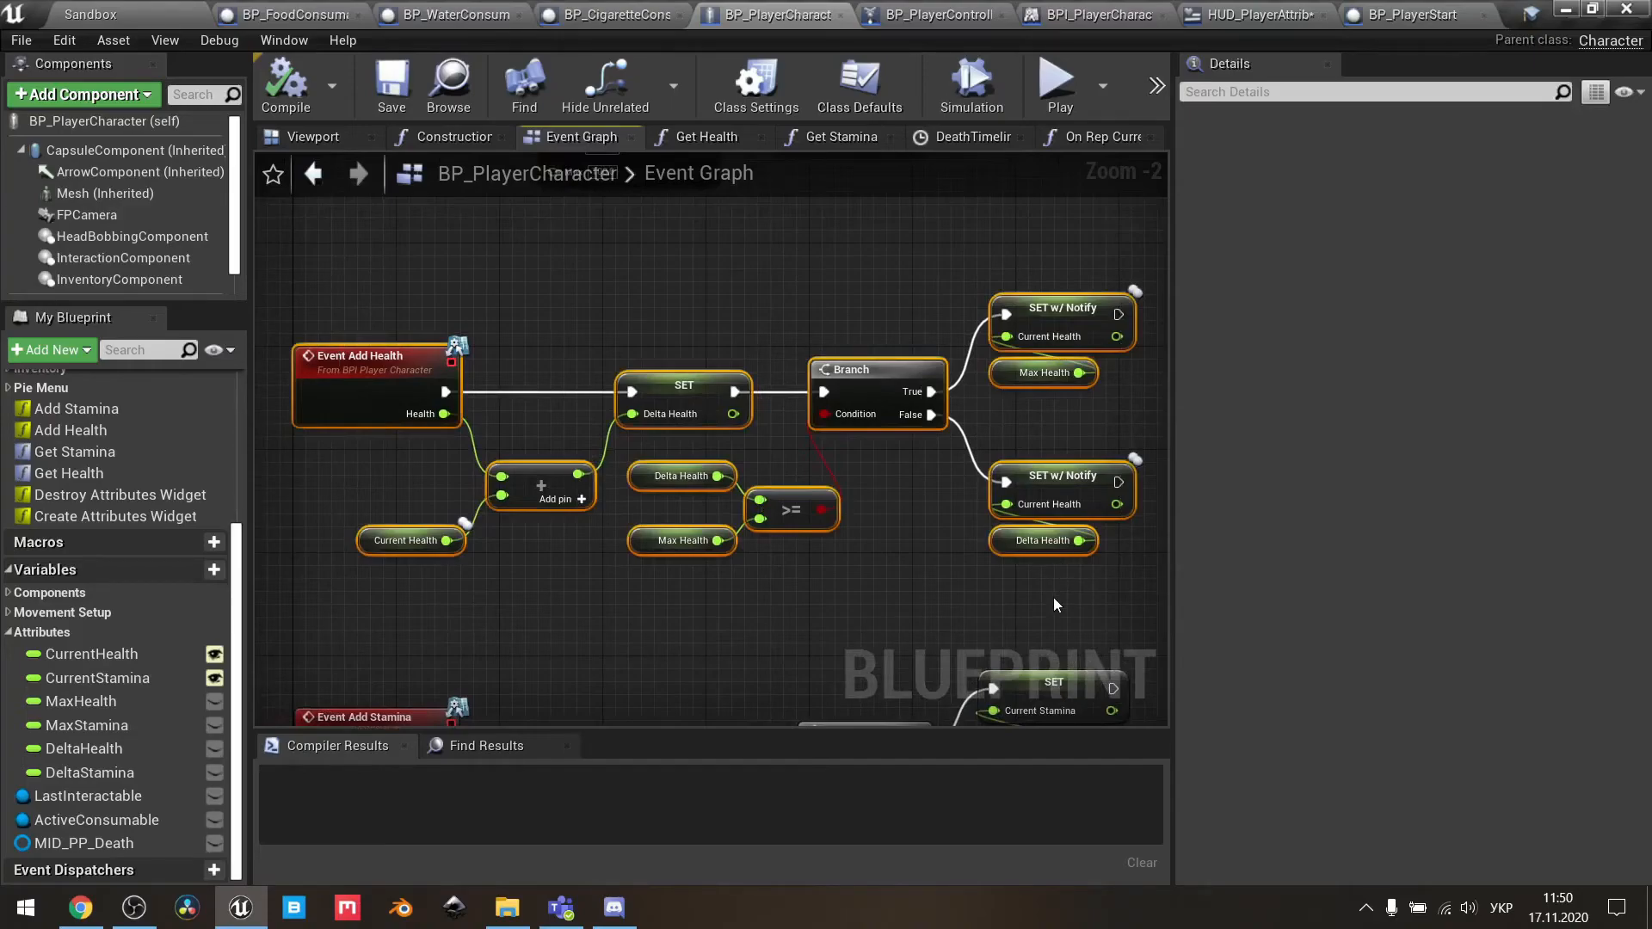
pyautogui.moveTo(1065, 578)
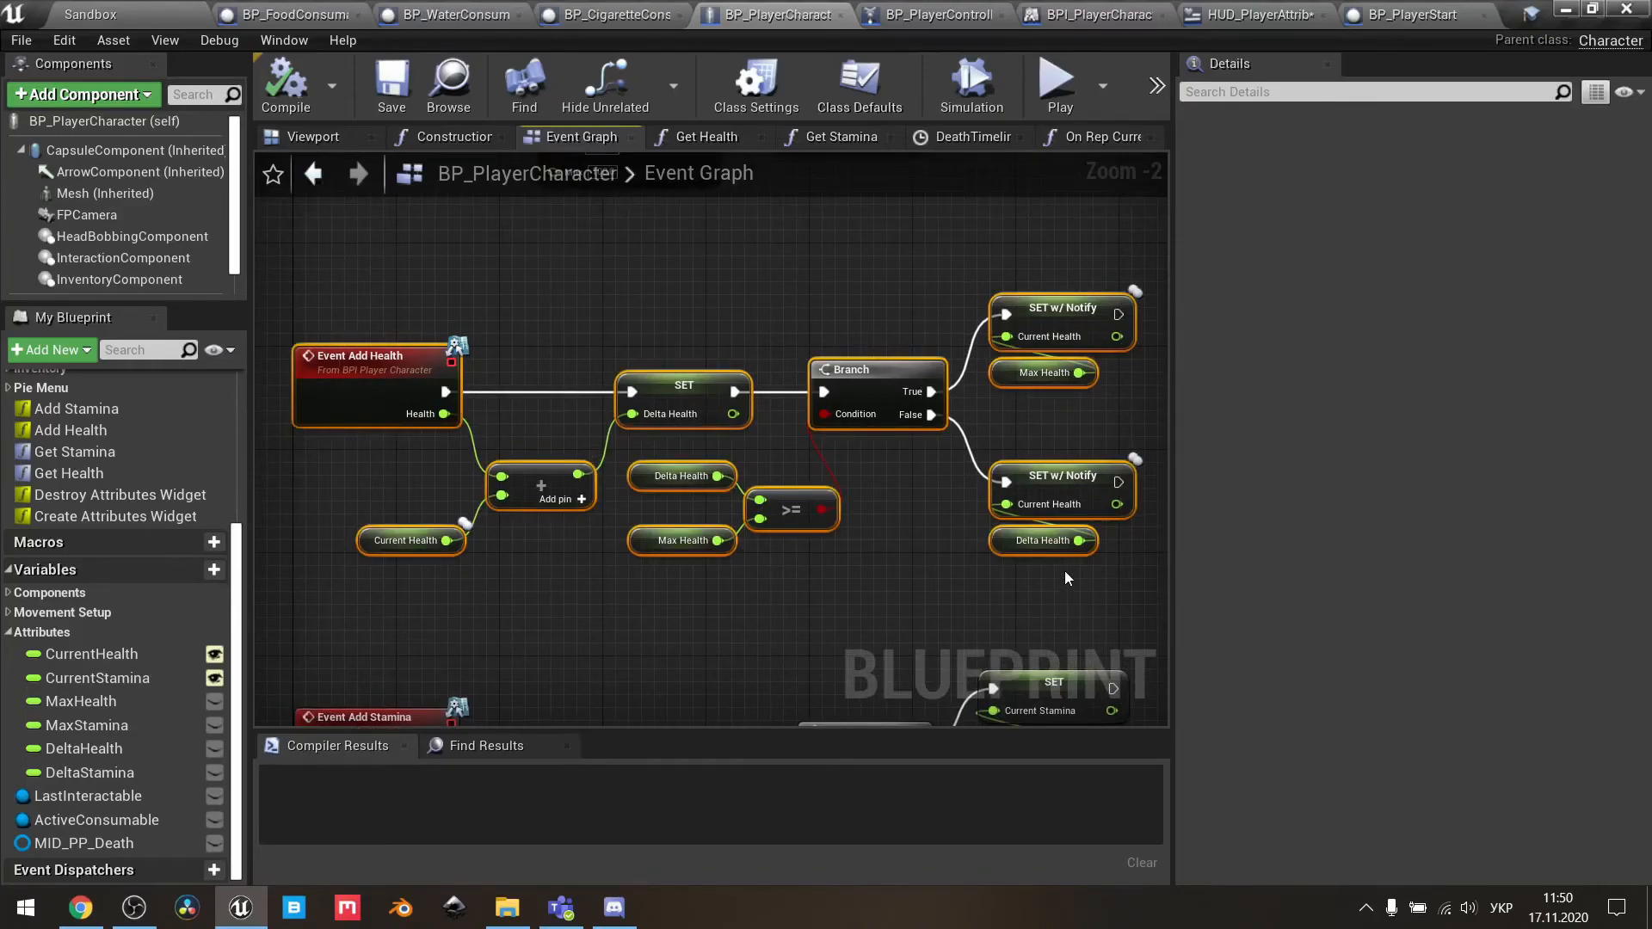
pyautogui.click(1065, 578)
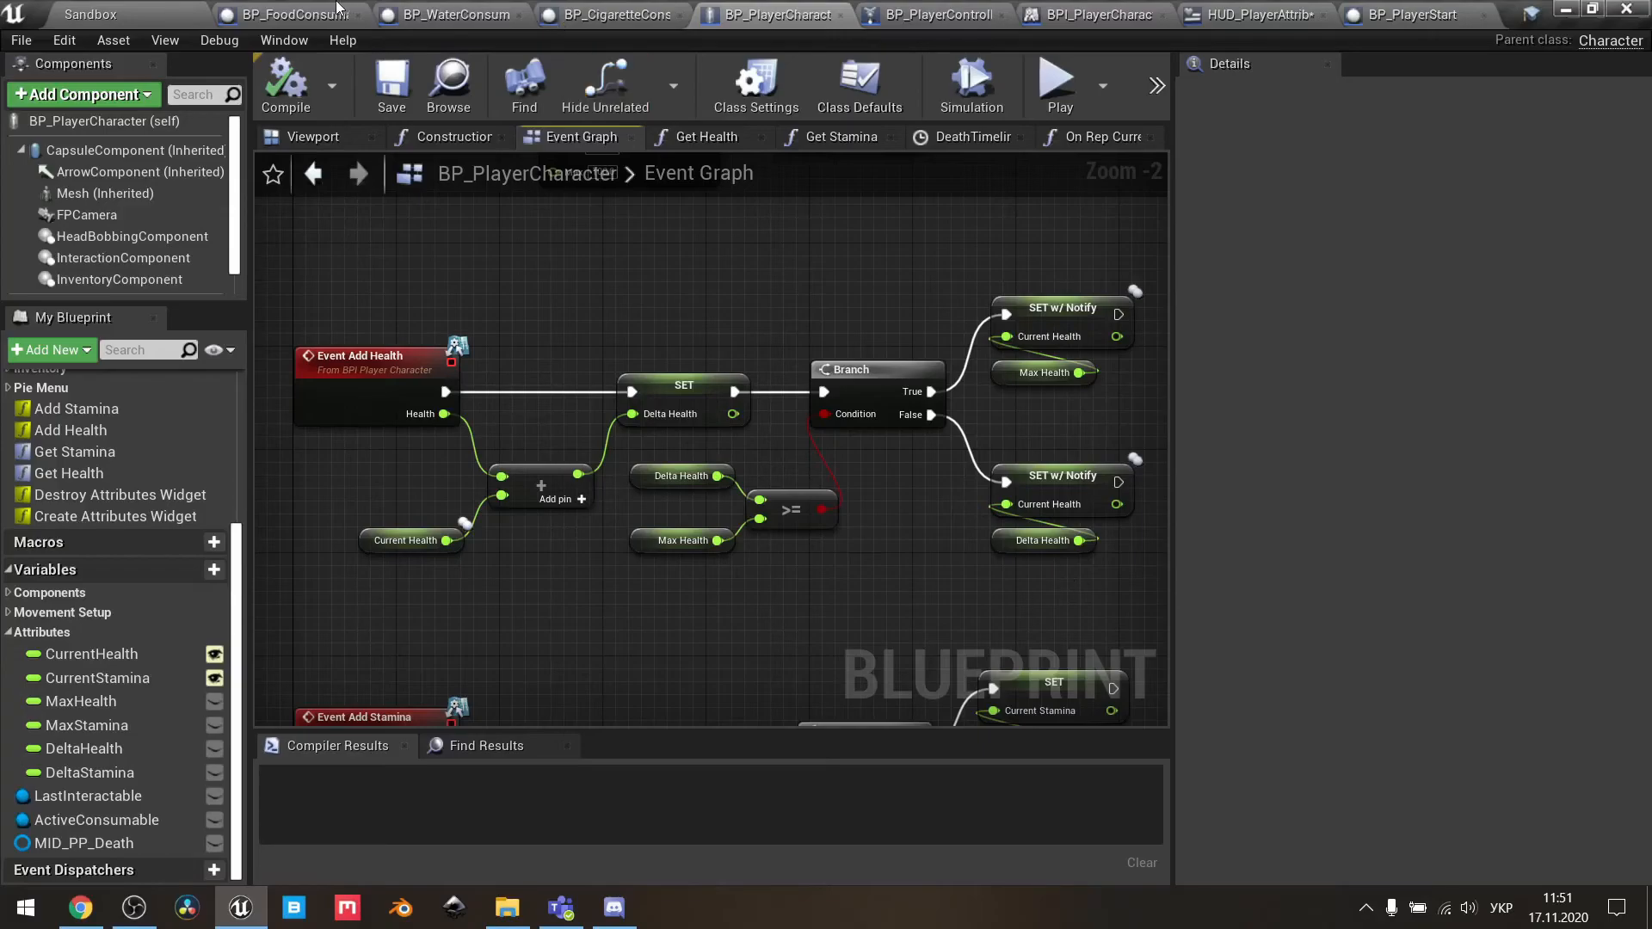
# - Select BP_FoodConsumable's Replenish getter to see its Float default of 15.0
pyautogui.click(287, 14)
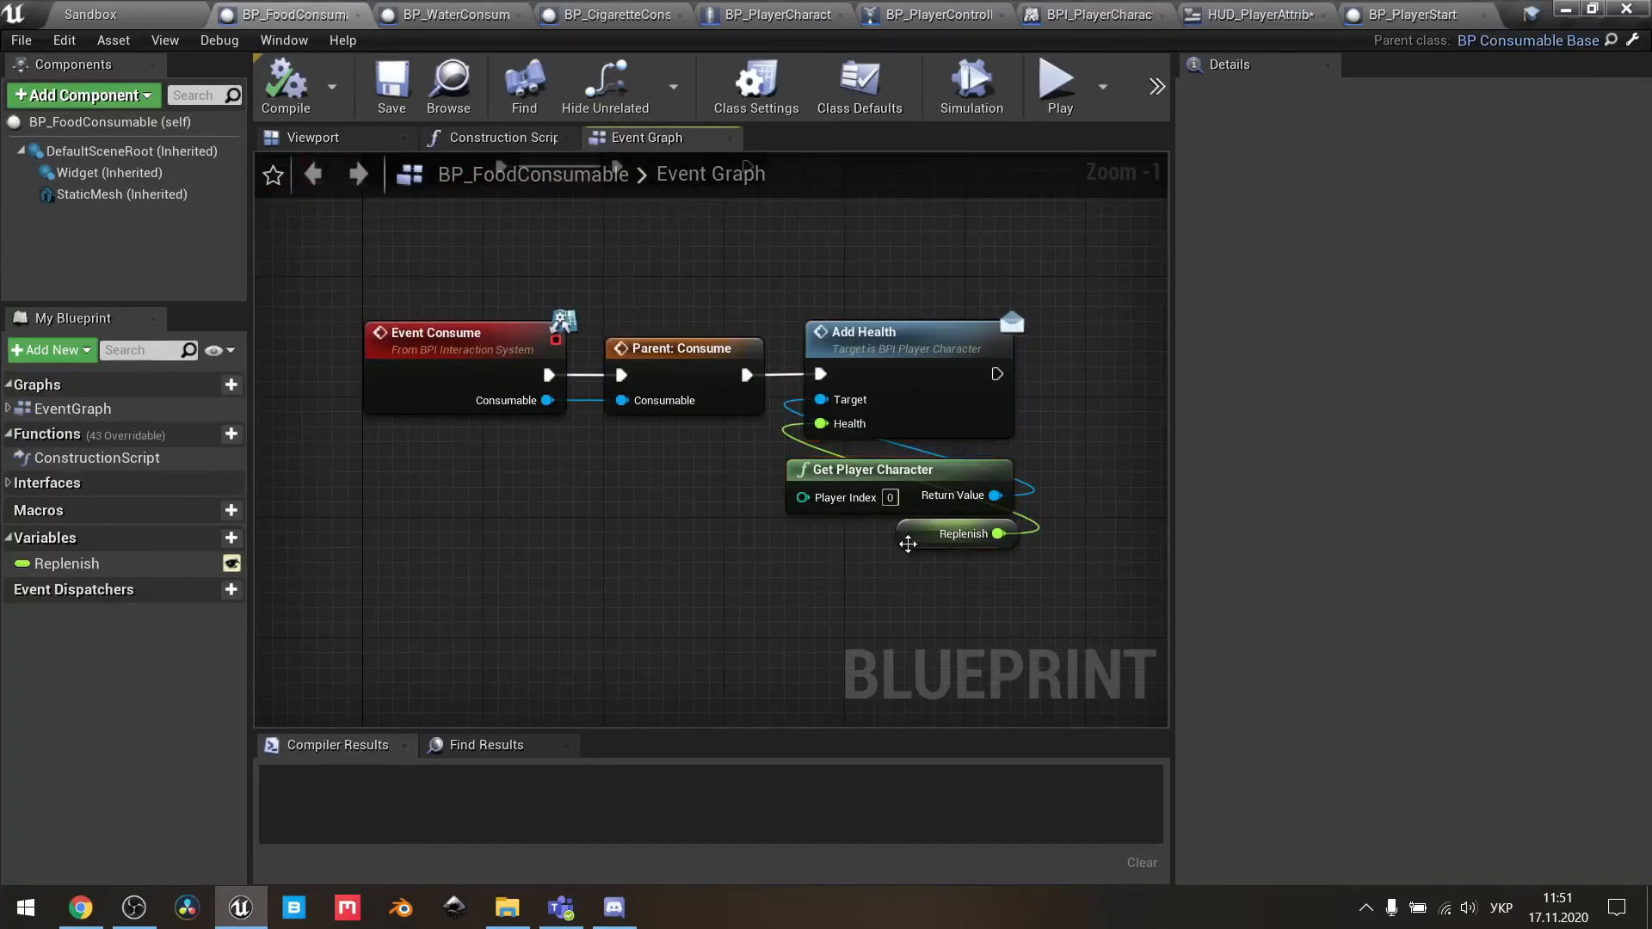
pyautogui.click(960, 533)
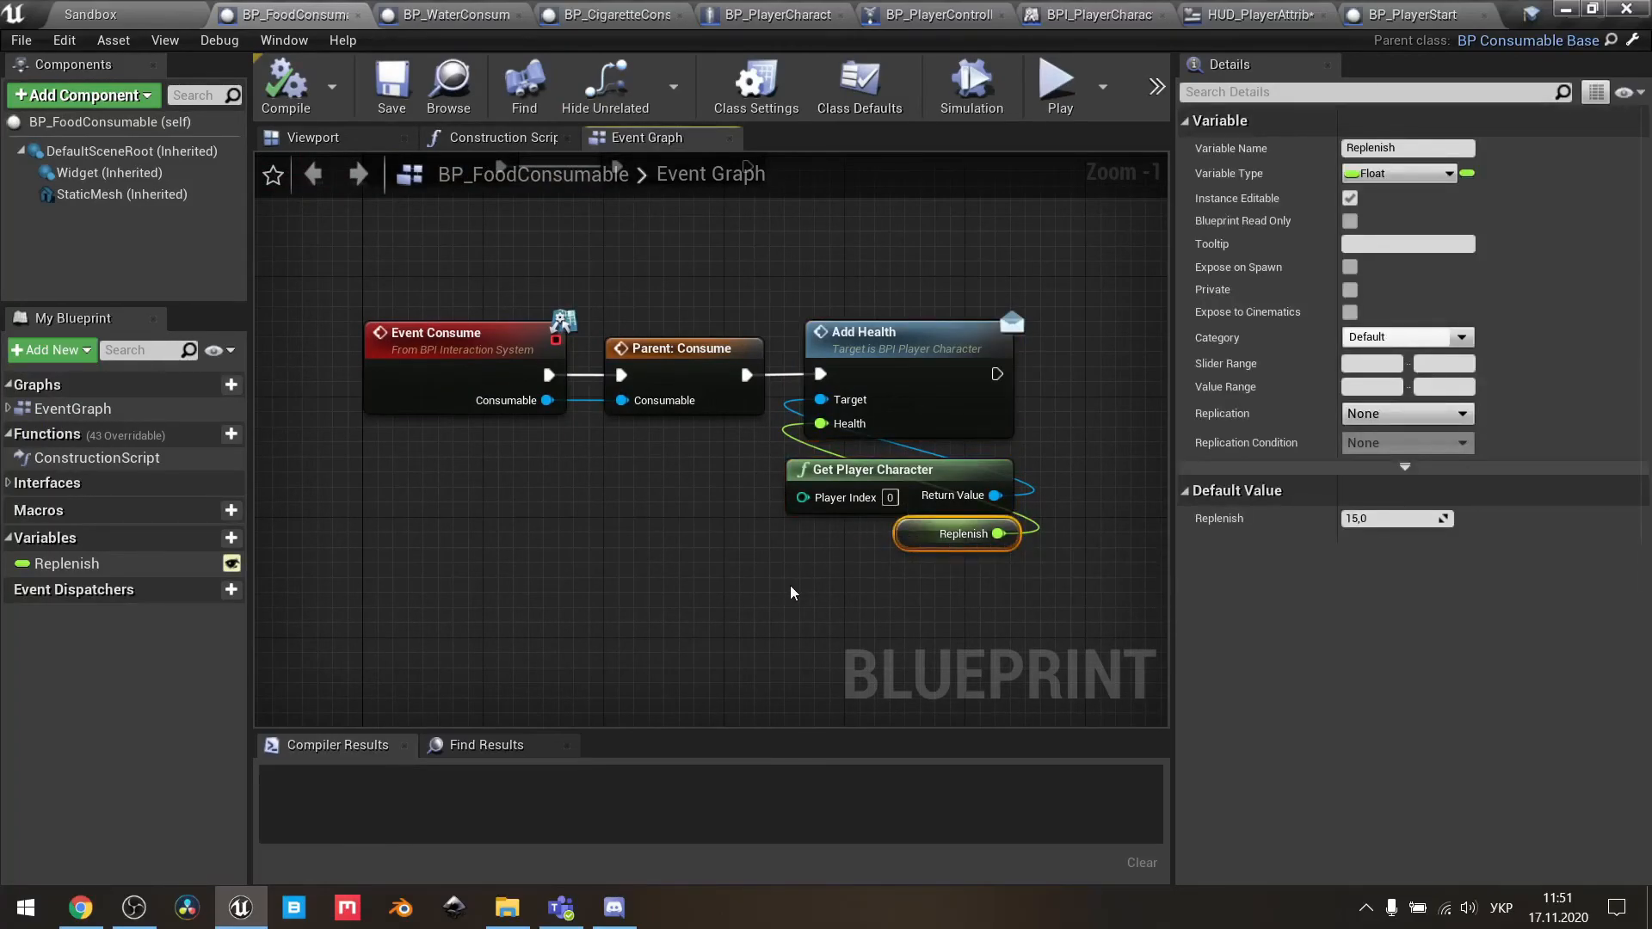
pyautogui.moveTo(1356, 555)
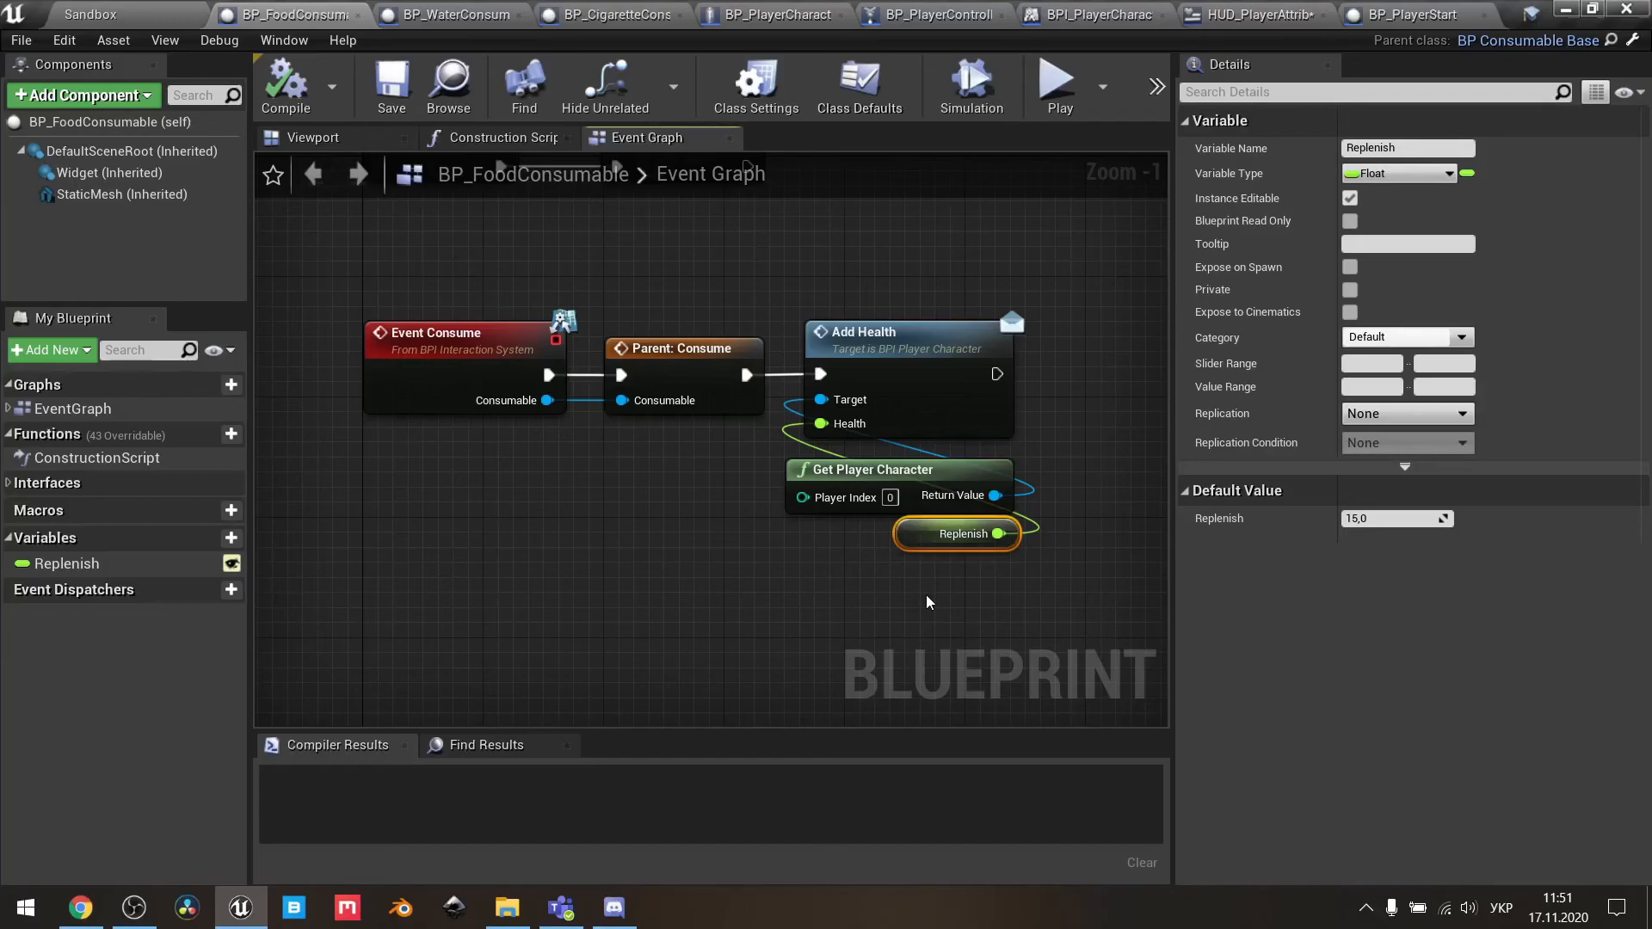
pyautogui.moveTo(1022, 600)
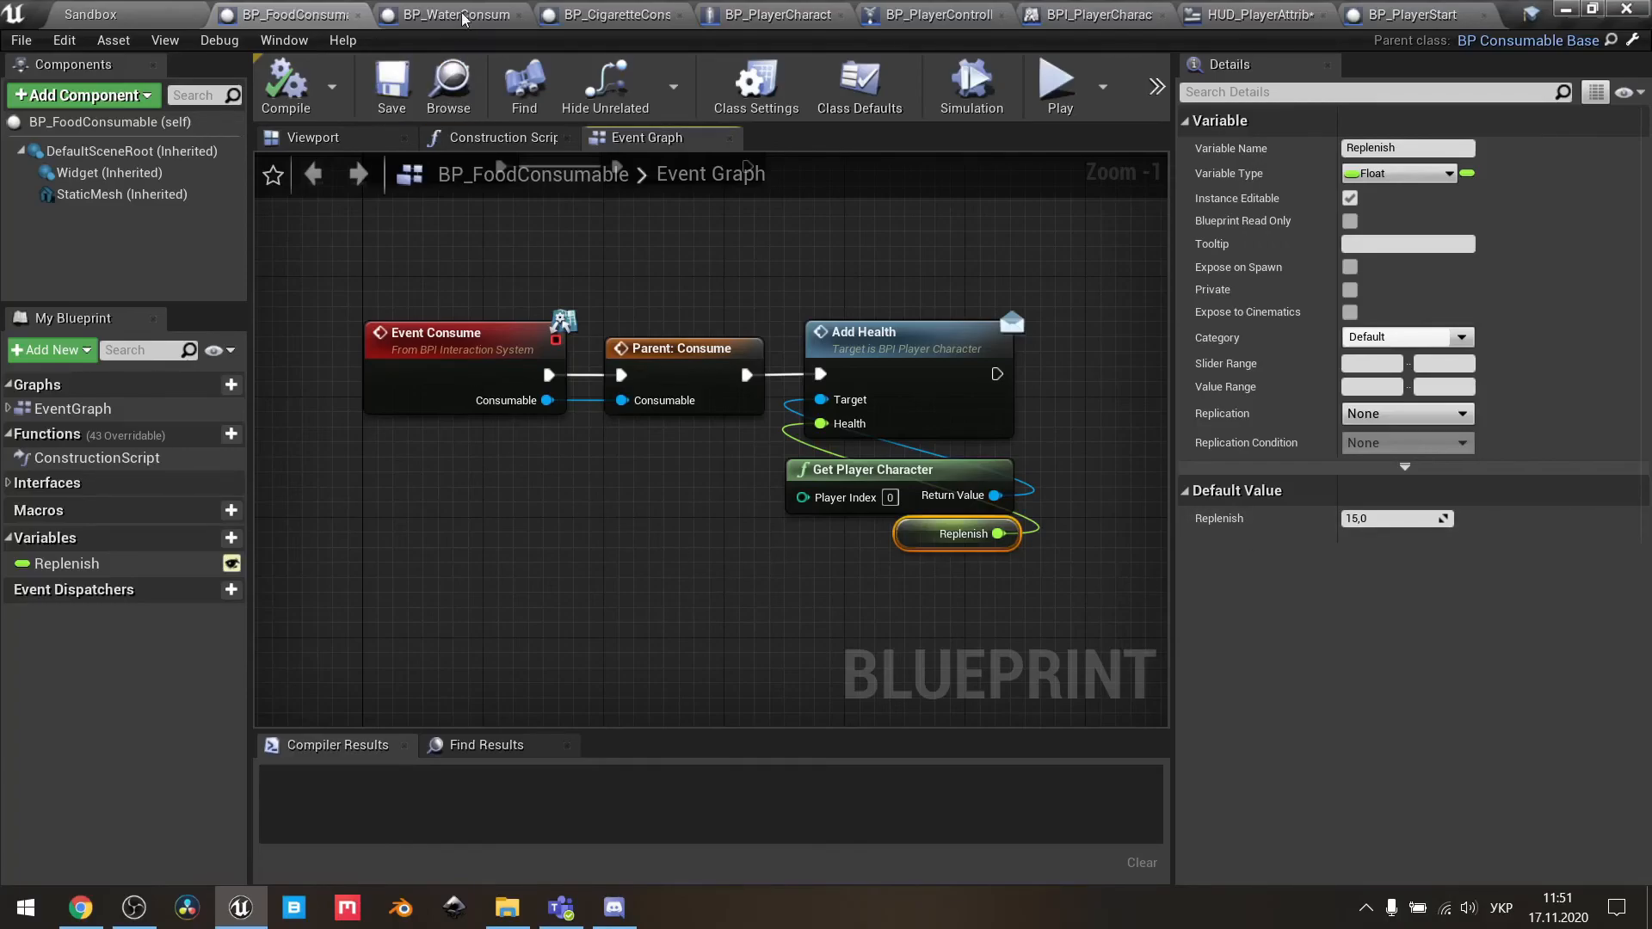
# - Switch to BP_WaterConsumable, where Event Consume calls Add Stamina with Replenish
pyautogui.click(456, 15)
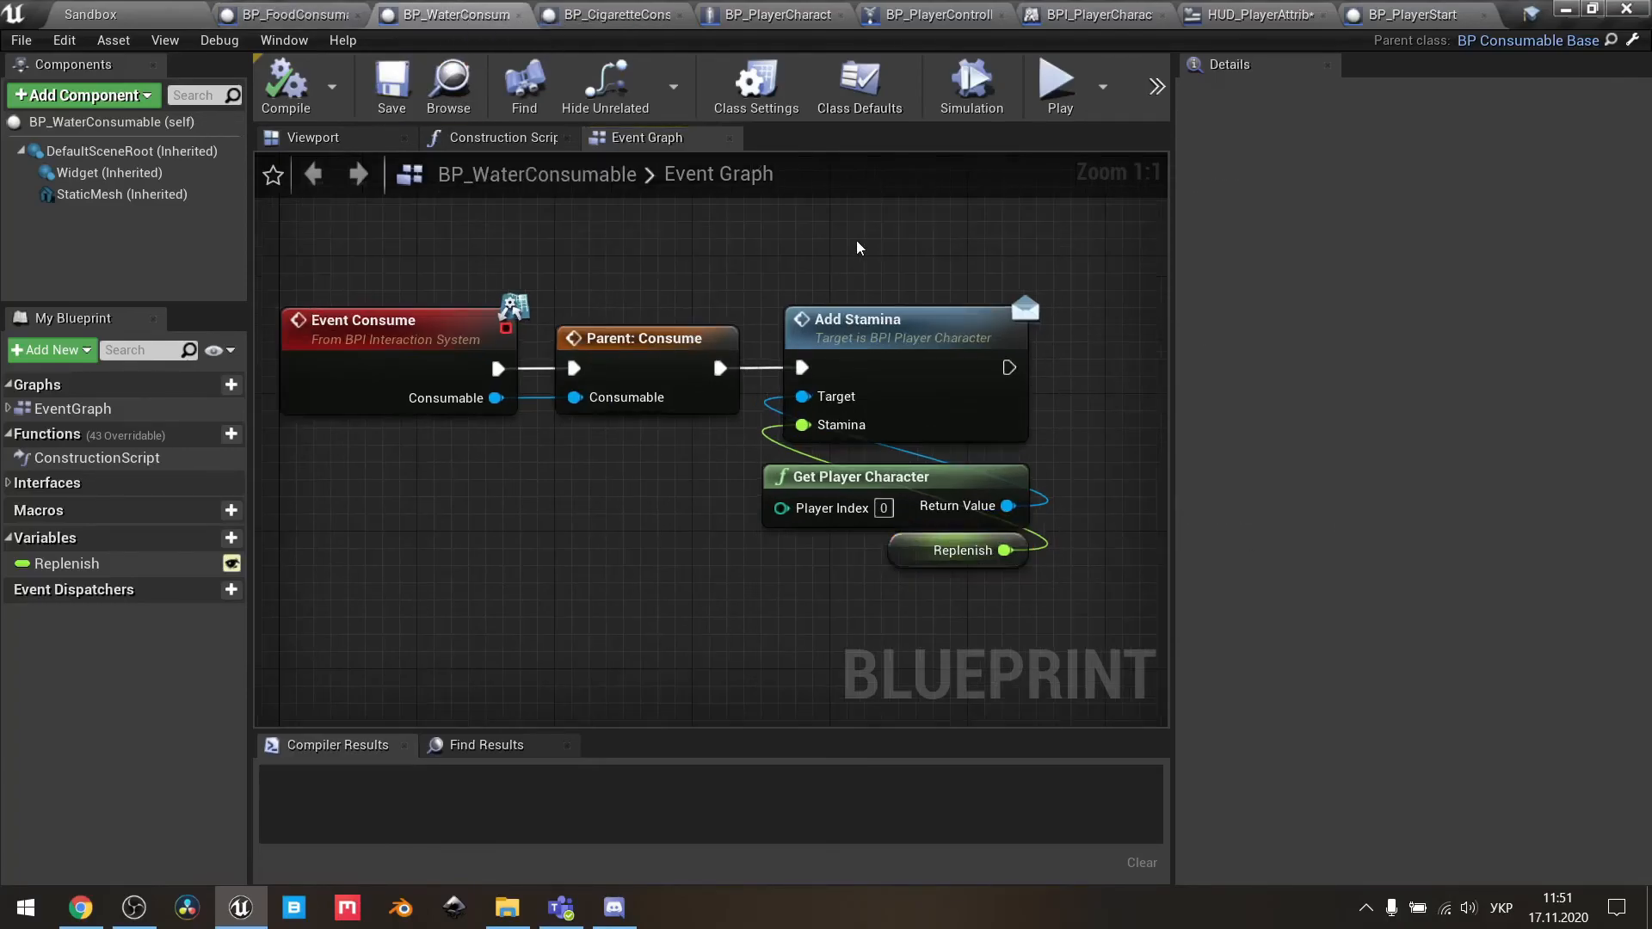
pyautogui.moveTo(791, 241)
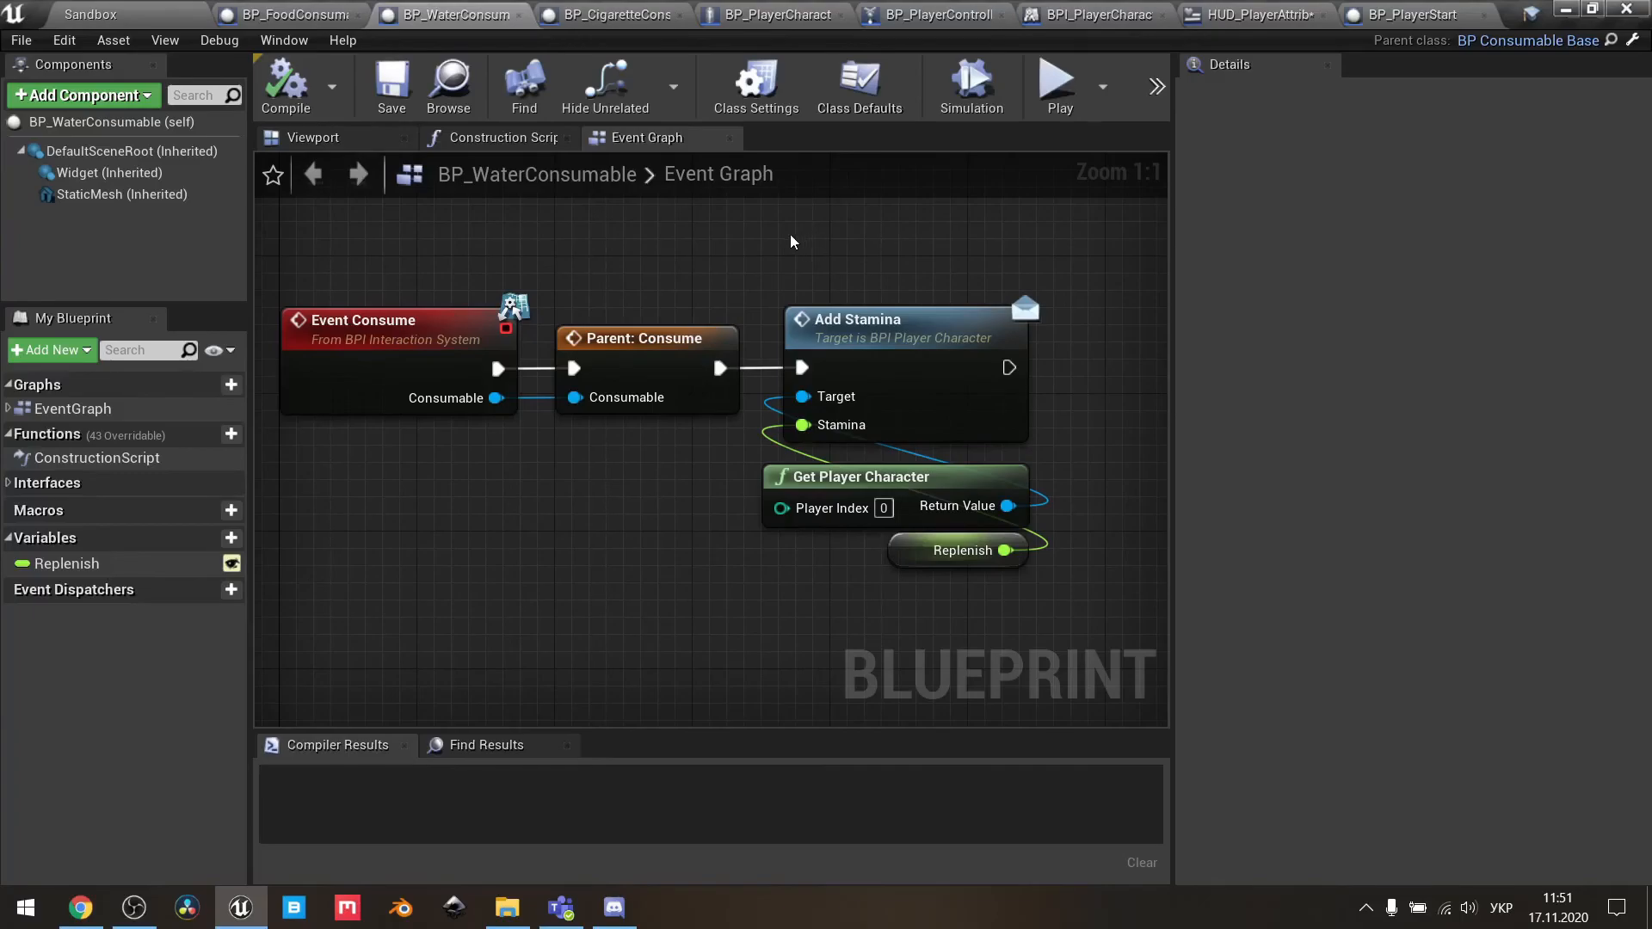
pyautogui.moveTo(858, 319)
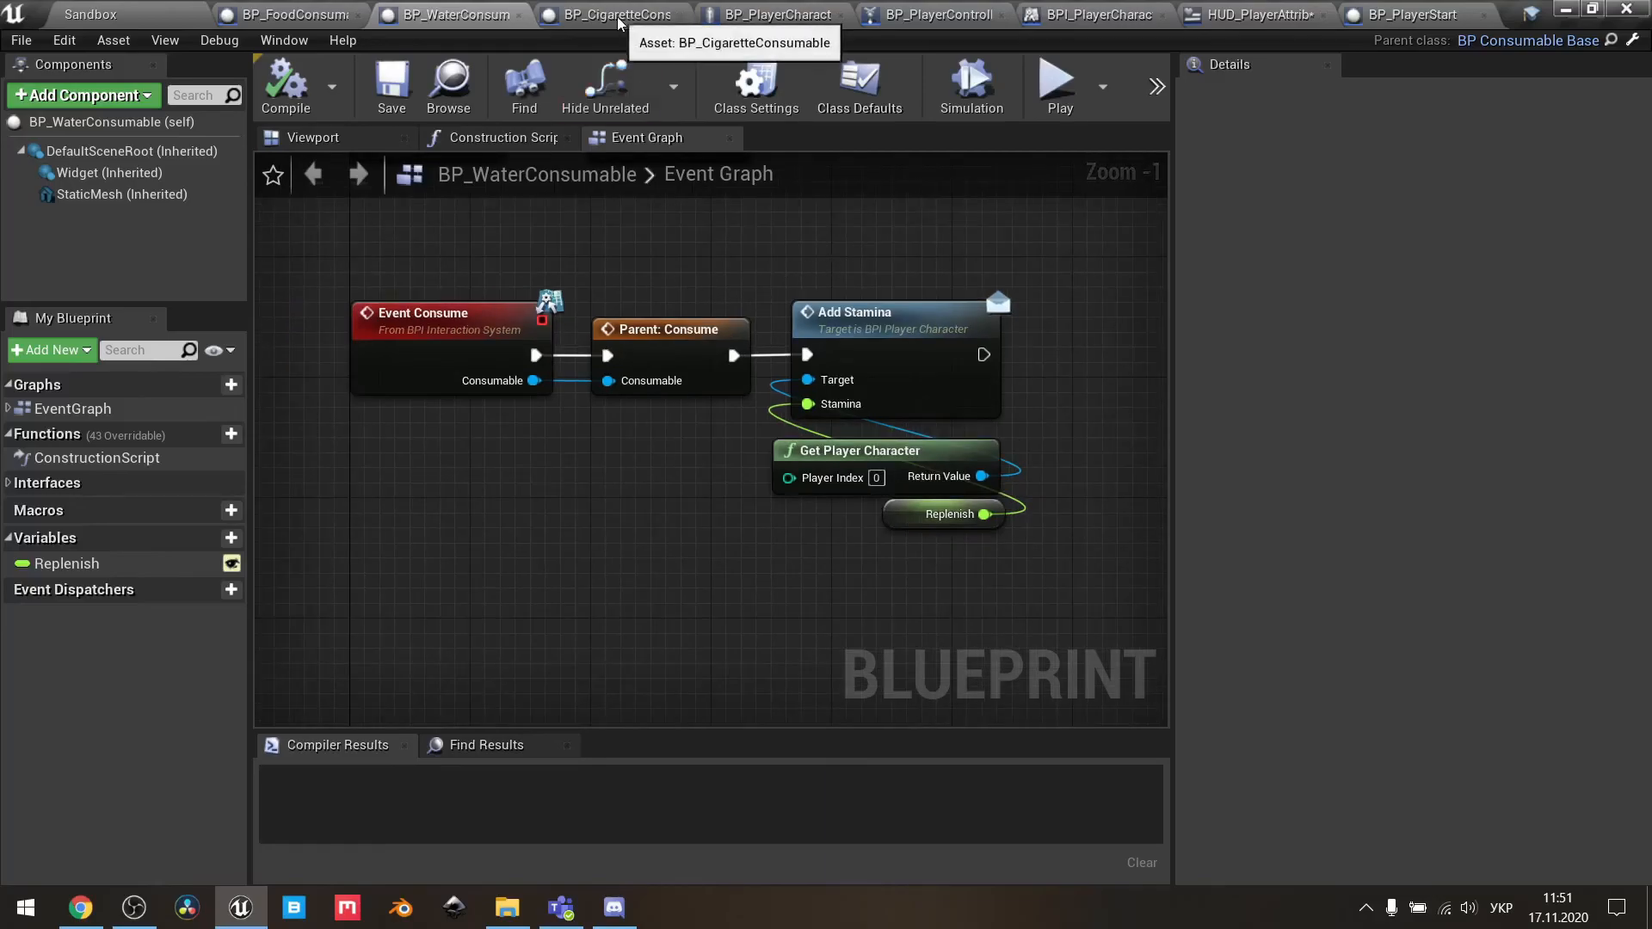
# - In BP_CigaretteConsumable, check Health Drop defaults to -5.0 and Stamina Drop to -15.0
pyautogui.click(611, 14)
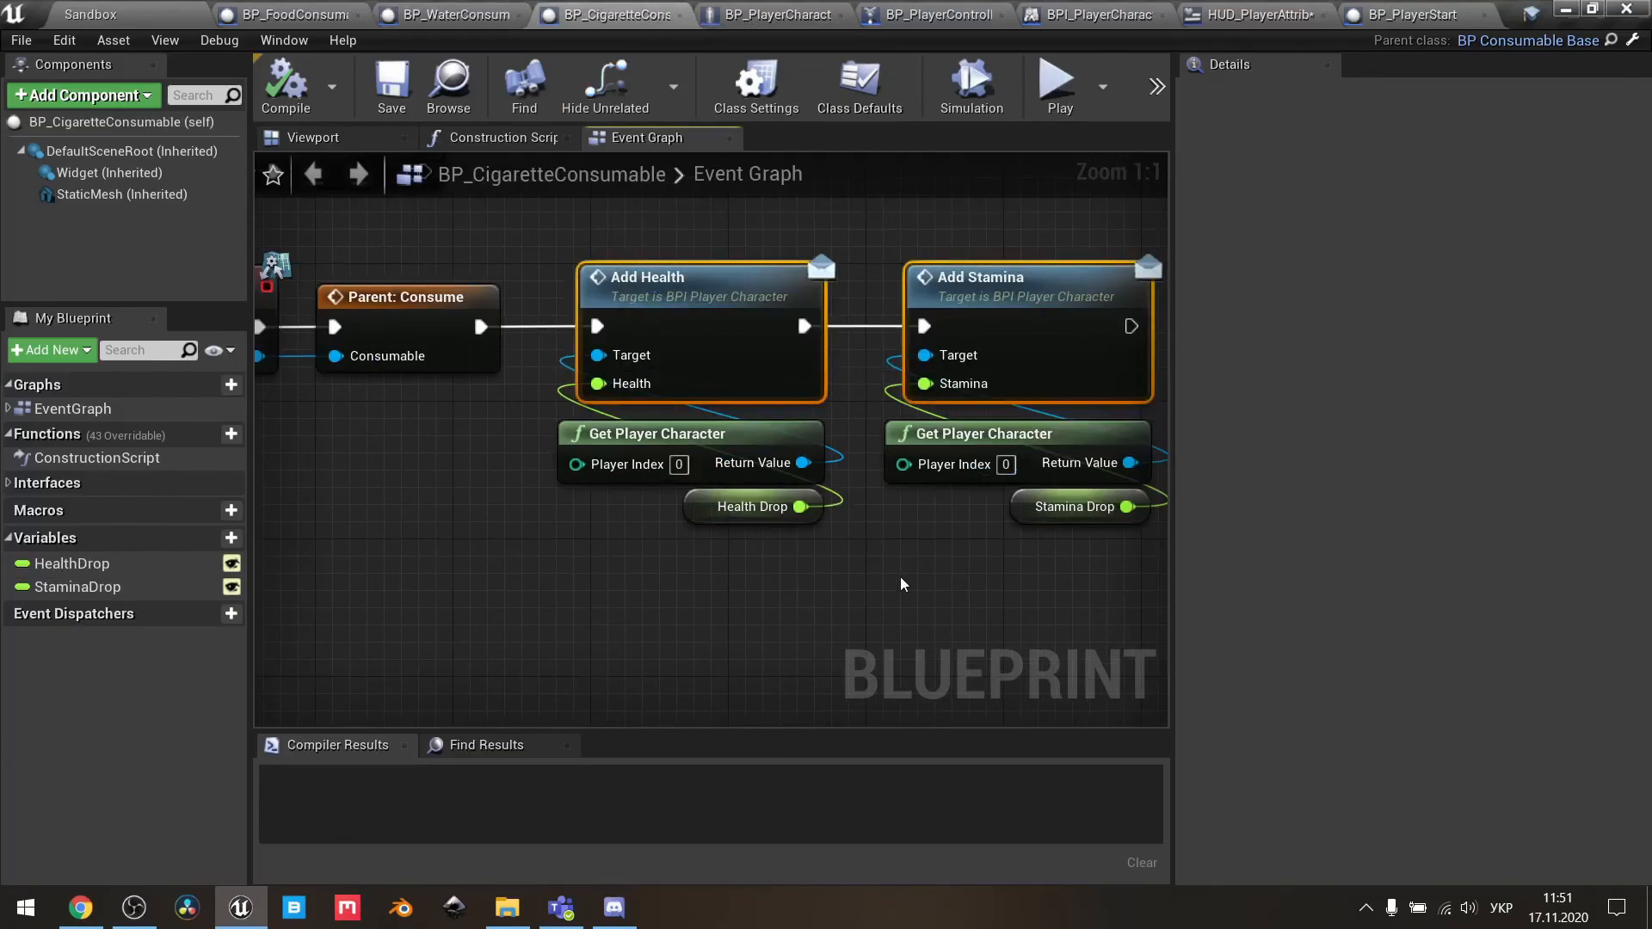
pyautogui.click(751, 506)
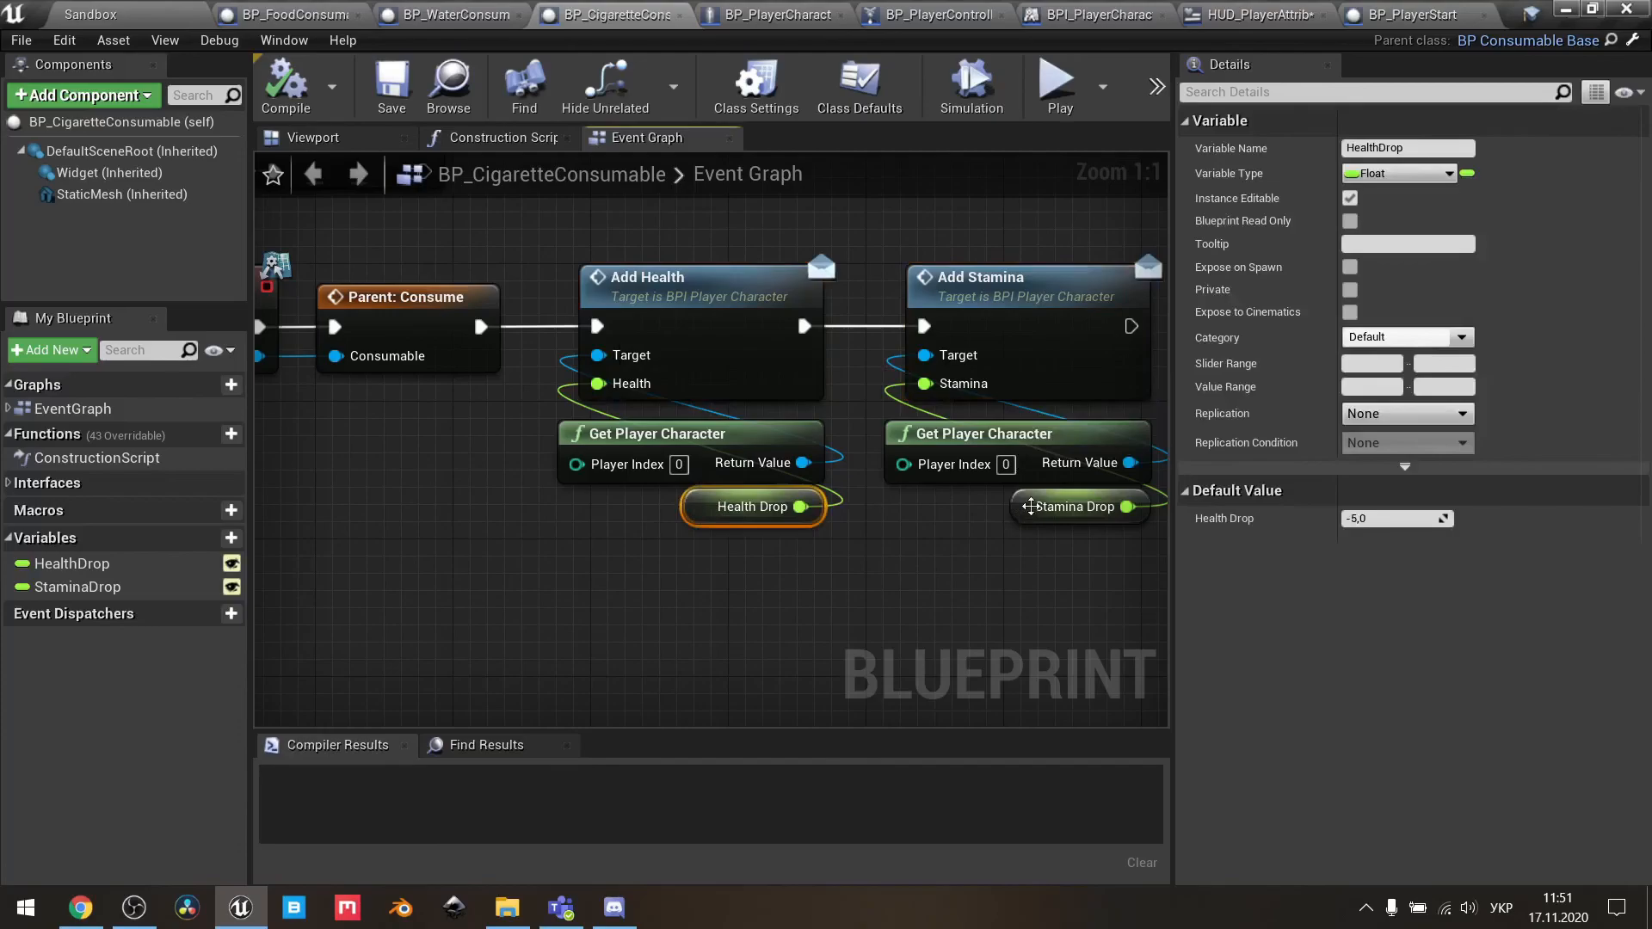
pyautogui.moveTo(1032, 511)
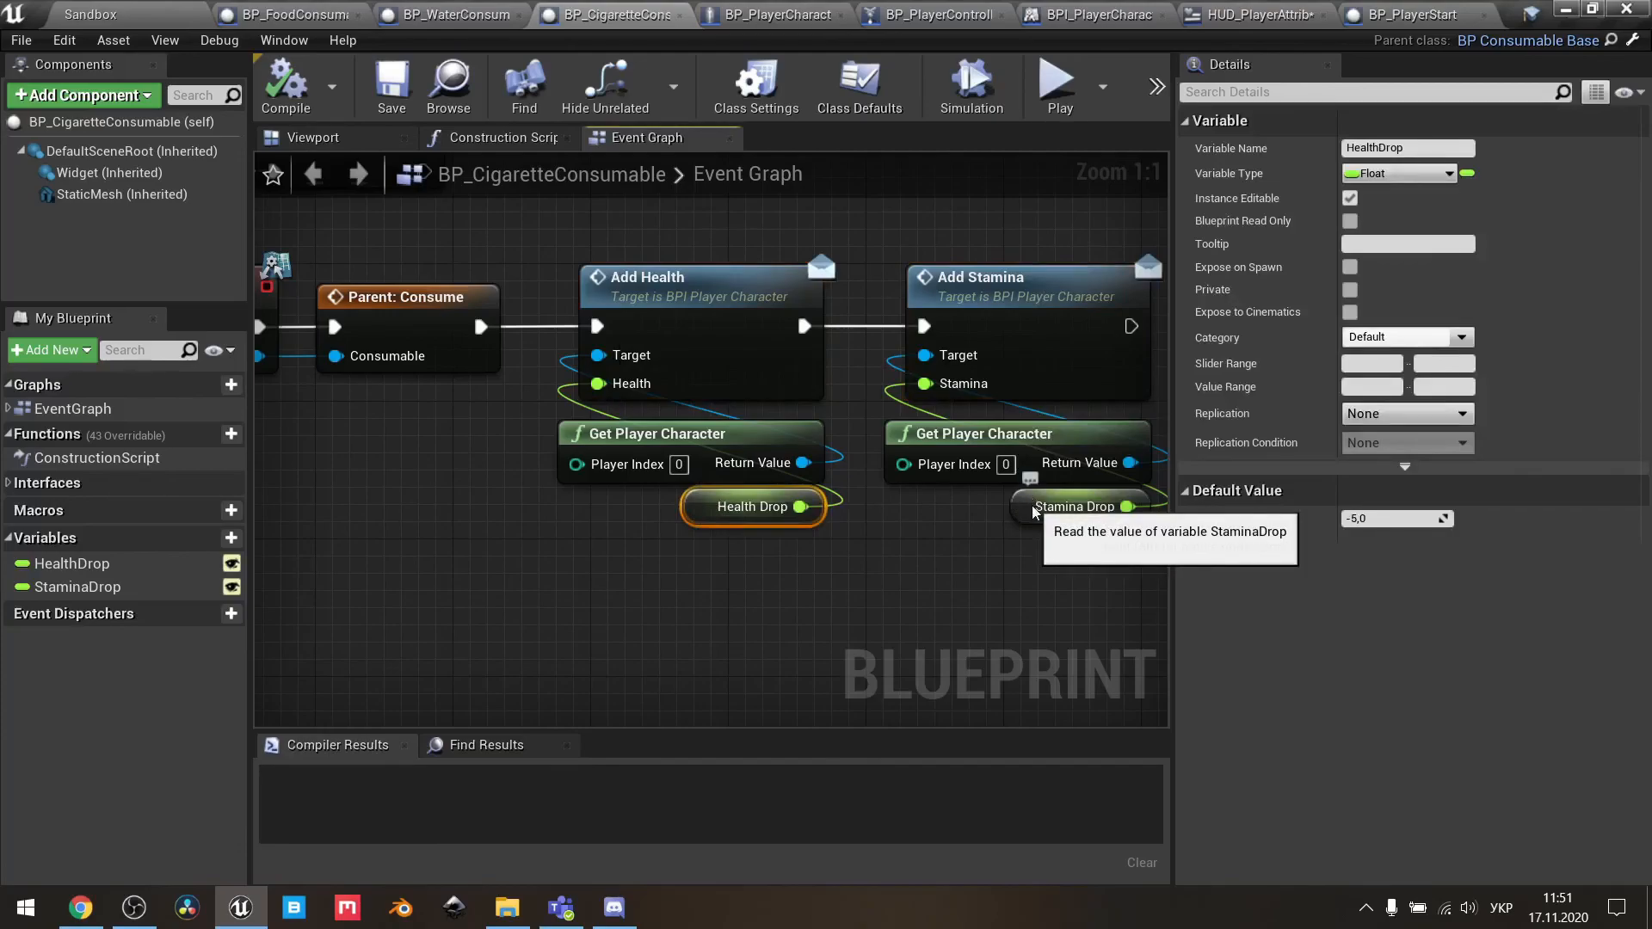
pyautogui.click(1075, 507)
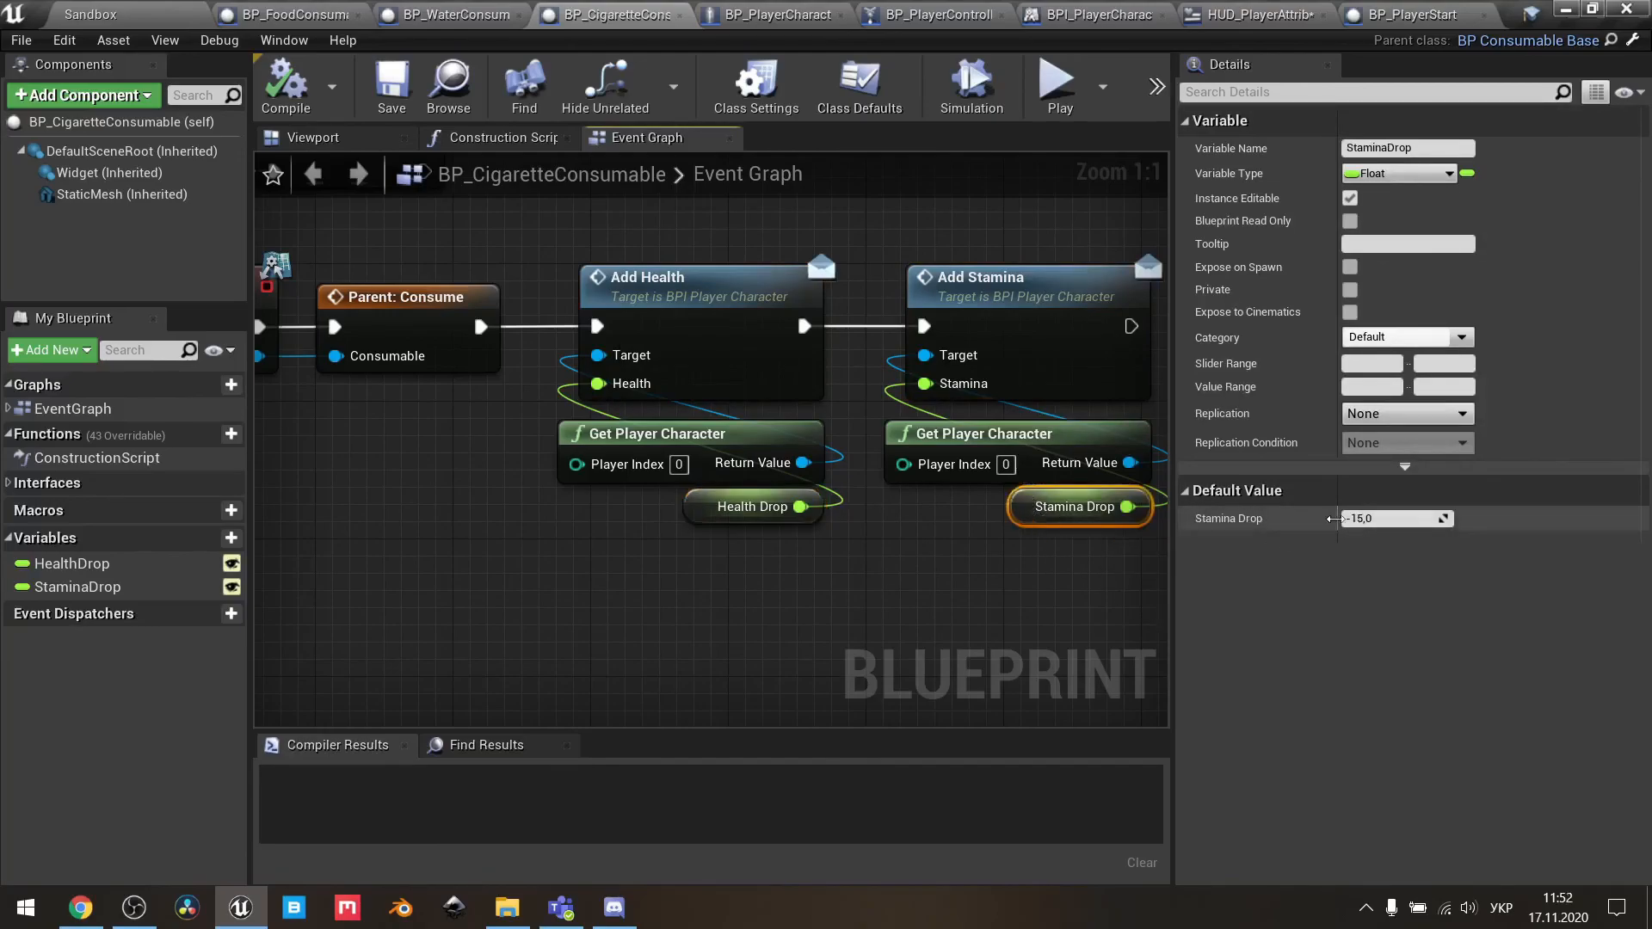